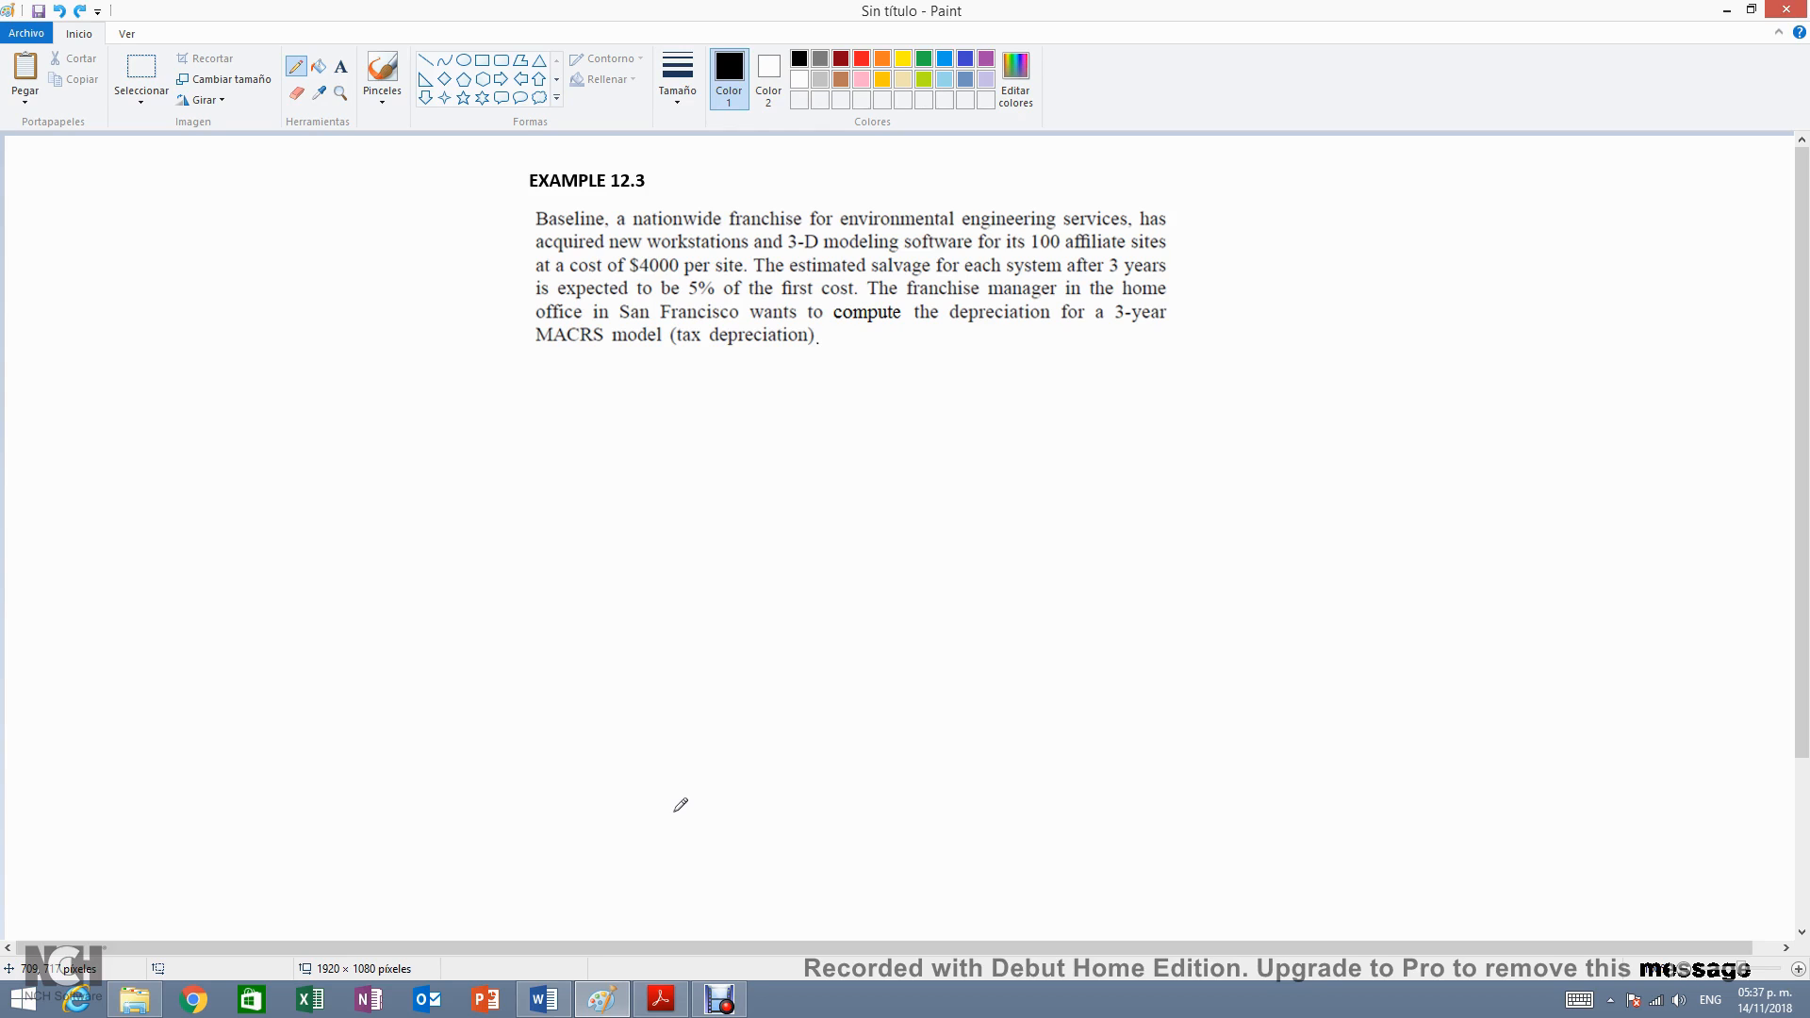
# - Bring up the lecture PDF on the Depreciation Methods slide comparing SL, DB and MACRS
pyautogui.click(660, 999)
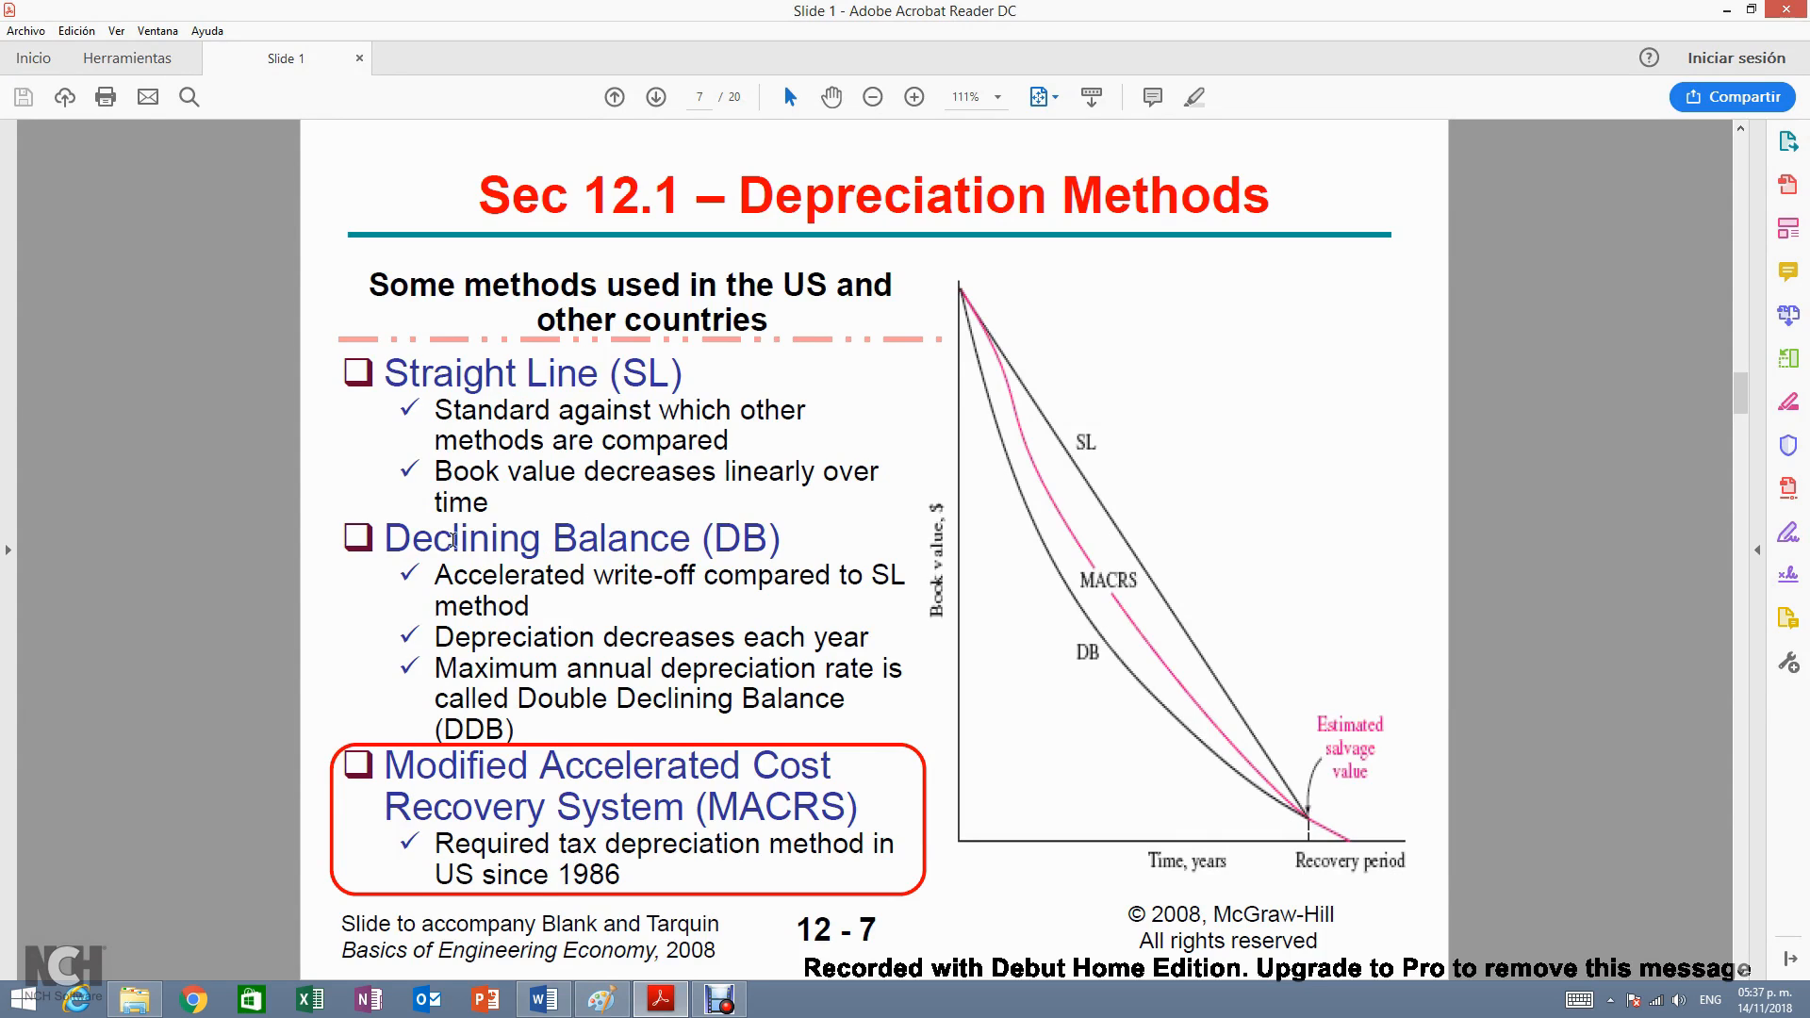
pyautogui.moveTo(392, 404)
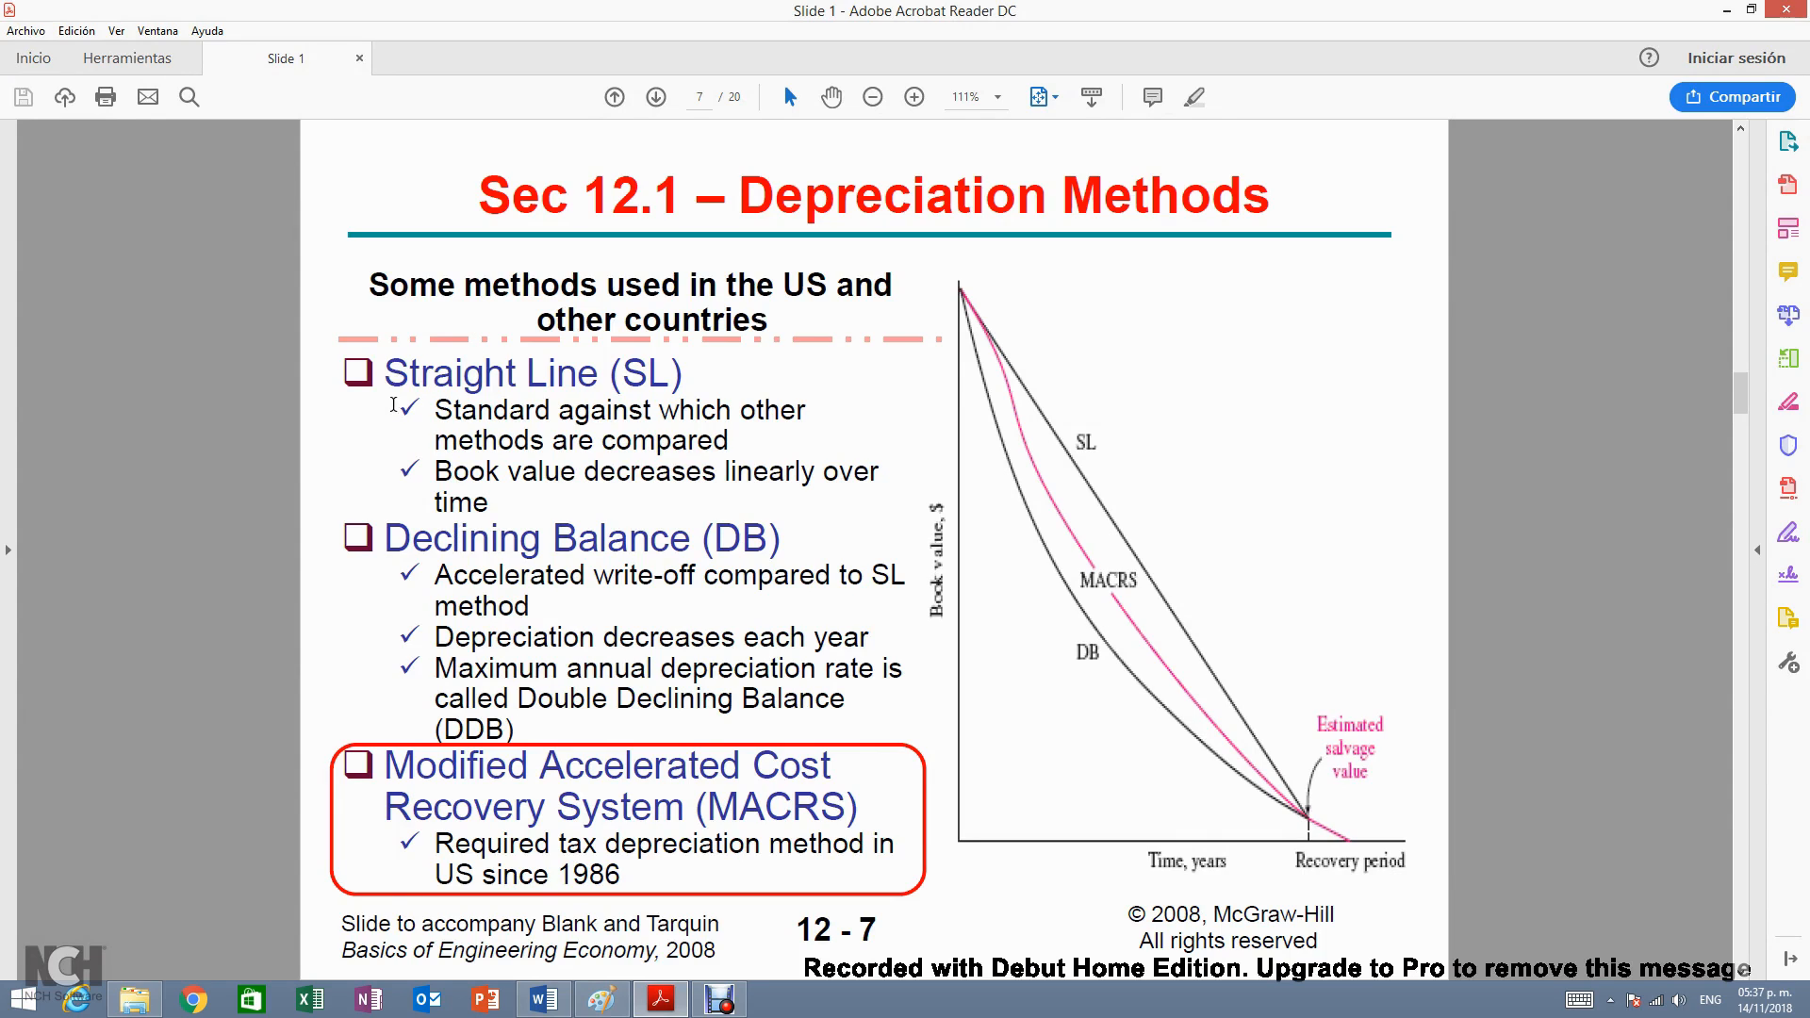
pyautogui.moveTo(471, 658)
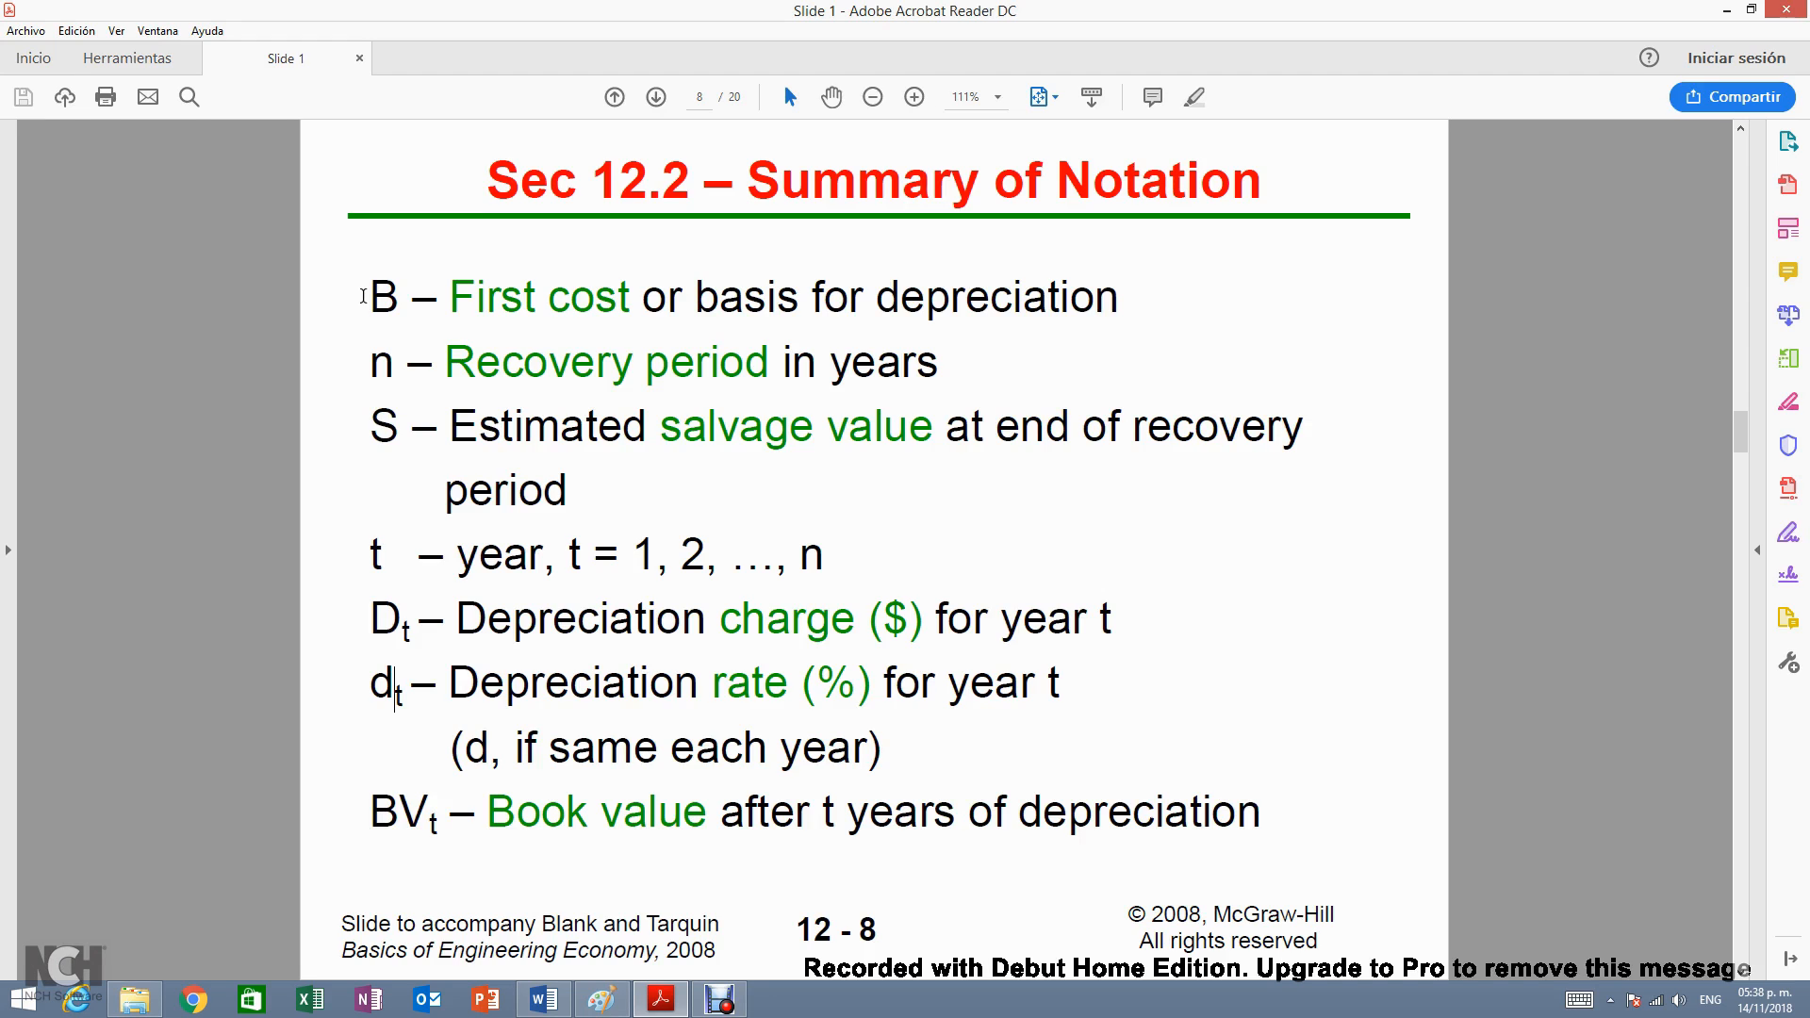
pyautogui.moveTo(362, 360)
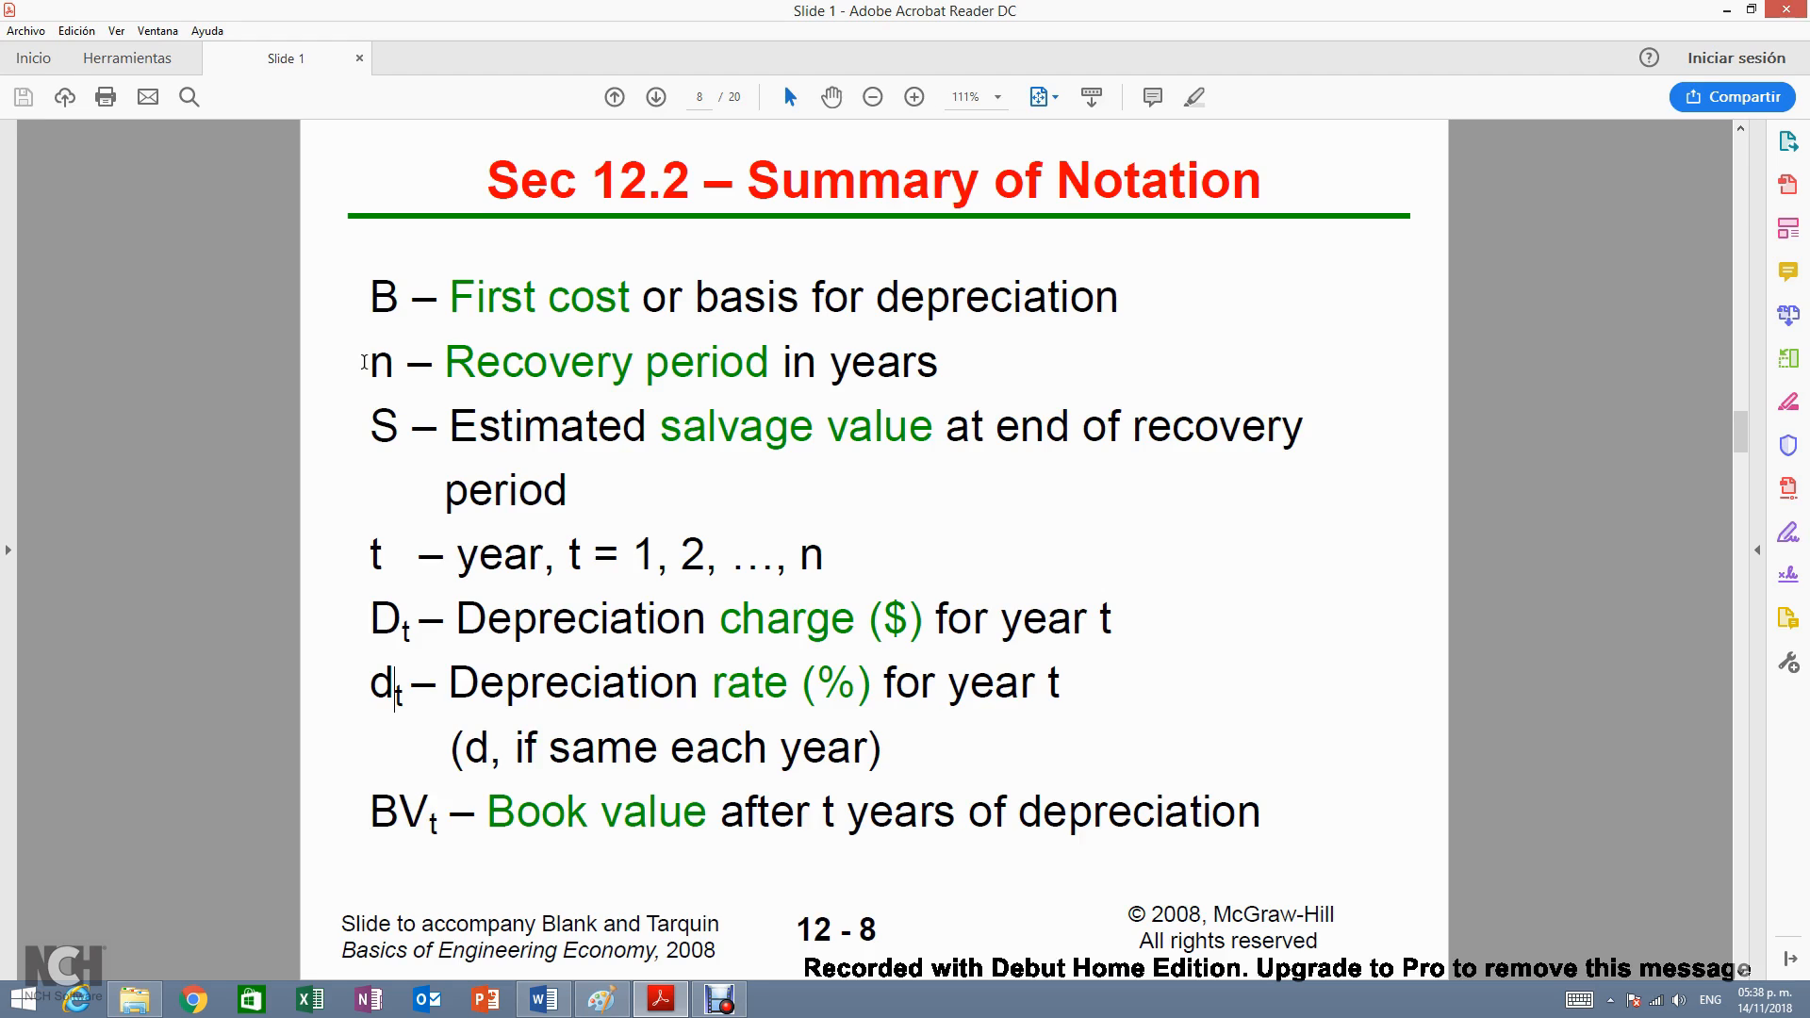
pyautogui.moveTo(356, 413)
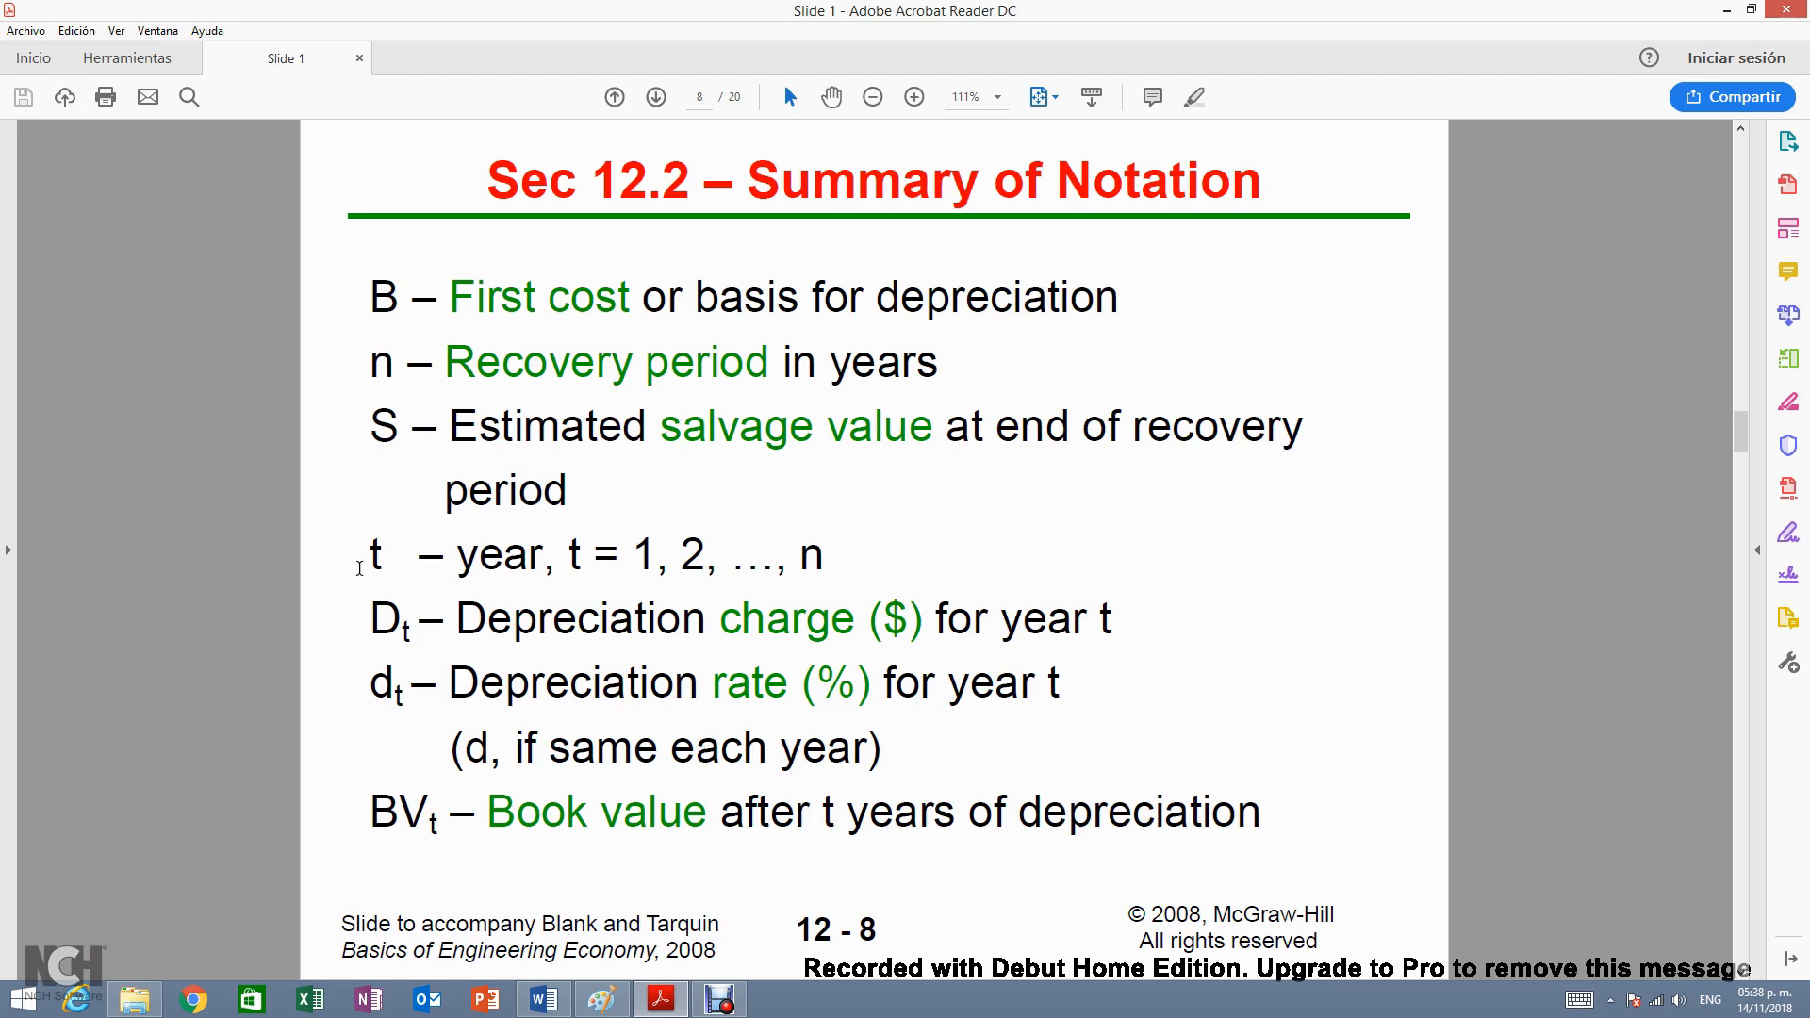
# - Page forward past the Summary of Notation slide to the Sec 12.4 MACRS slide
pyautogui.doubleClick(379, 618)
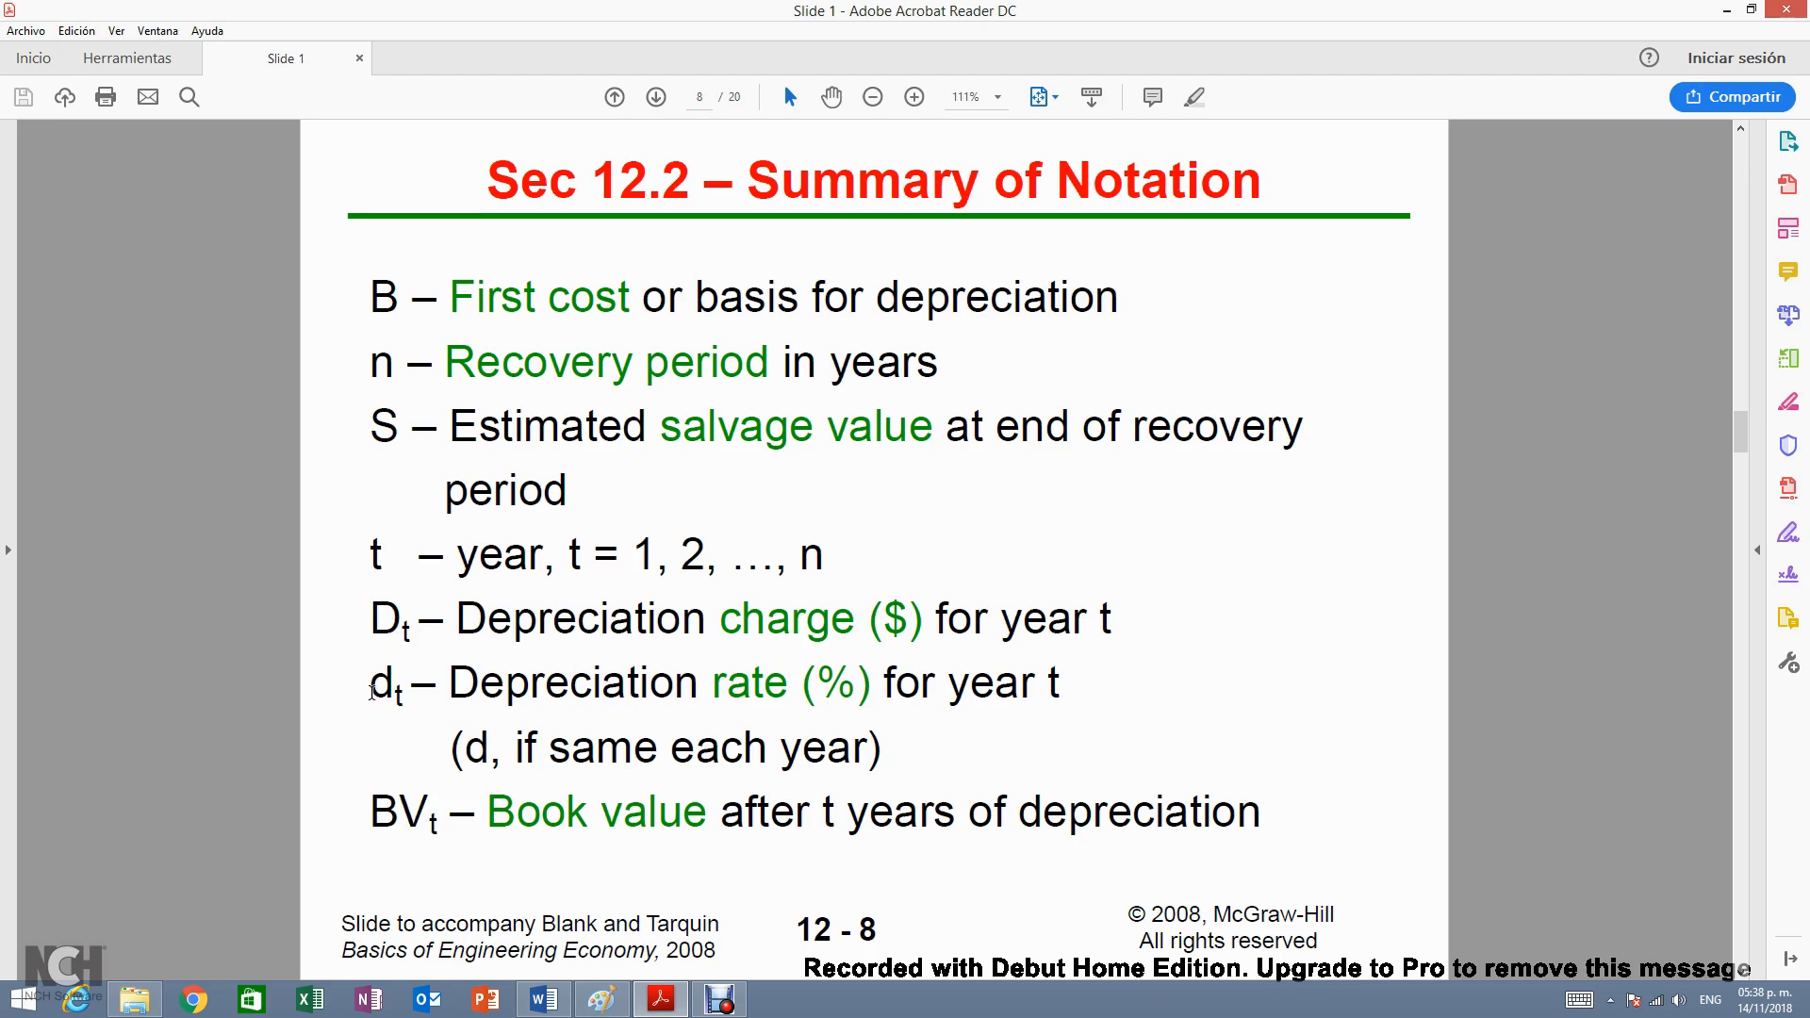
pyautogui.doubleClick(377, 683)
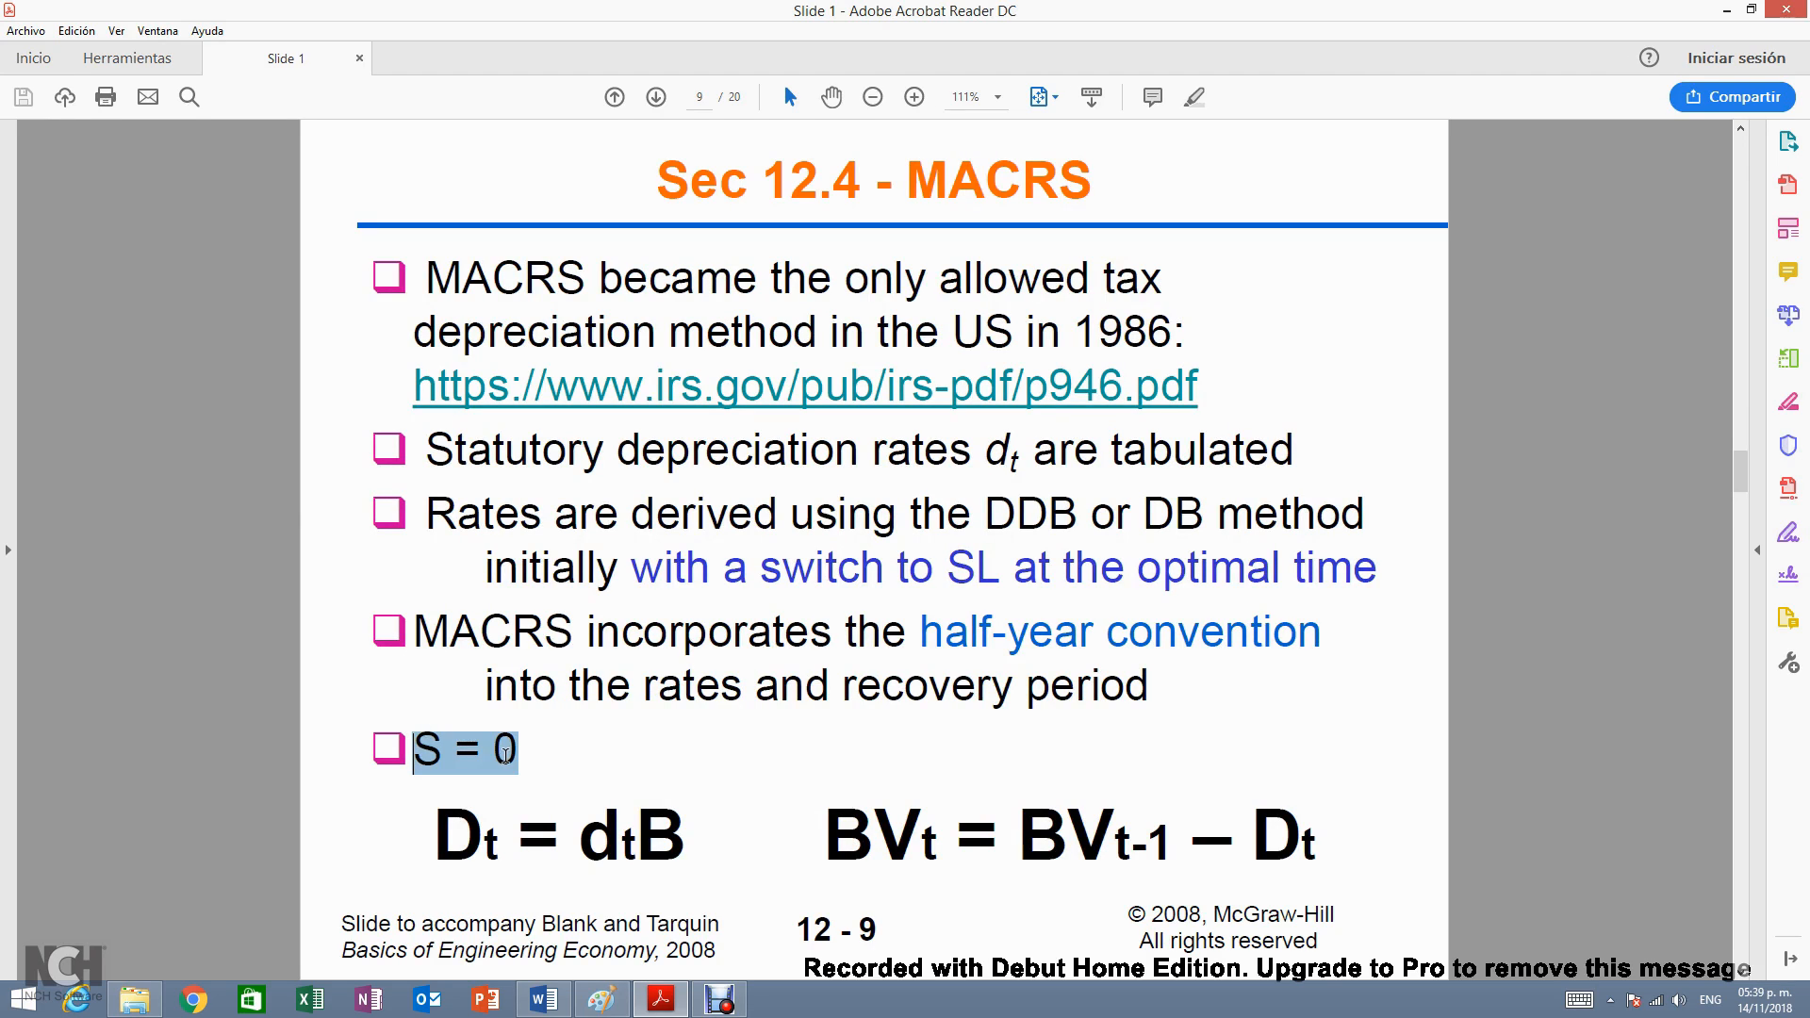
pyautogui.moveTo(630, 763)
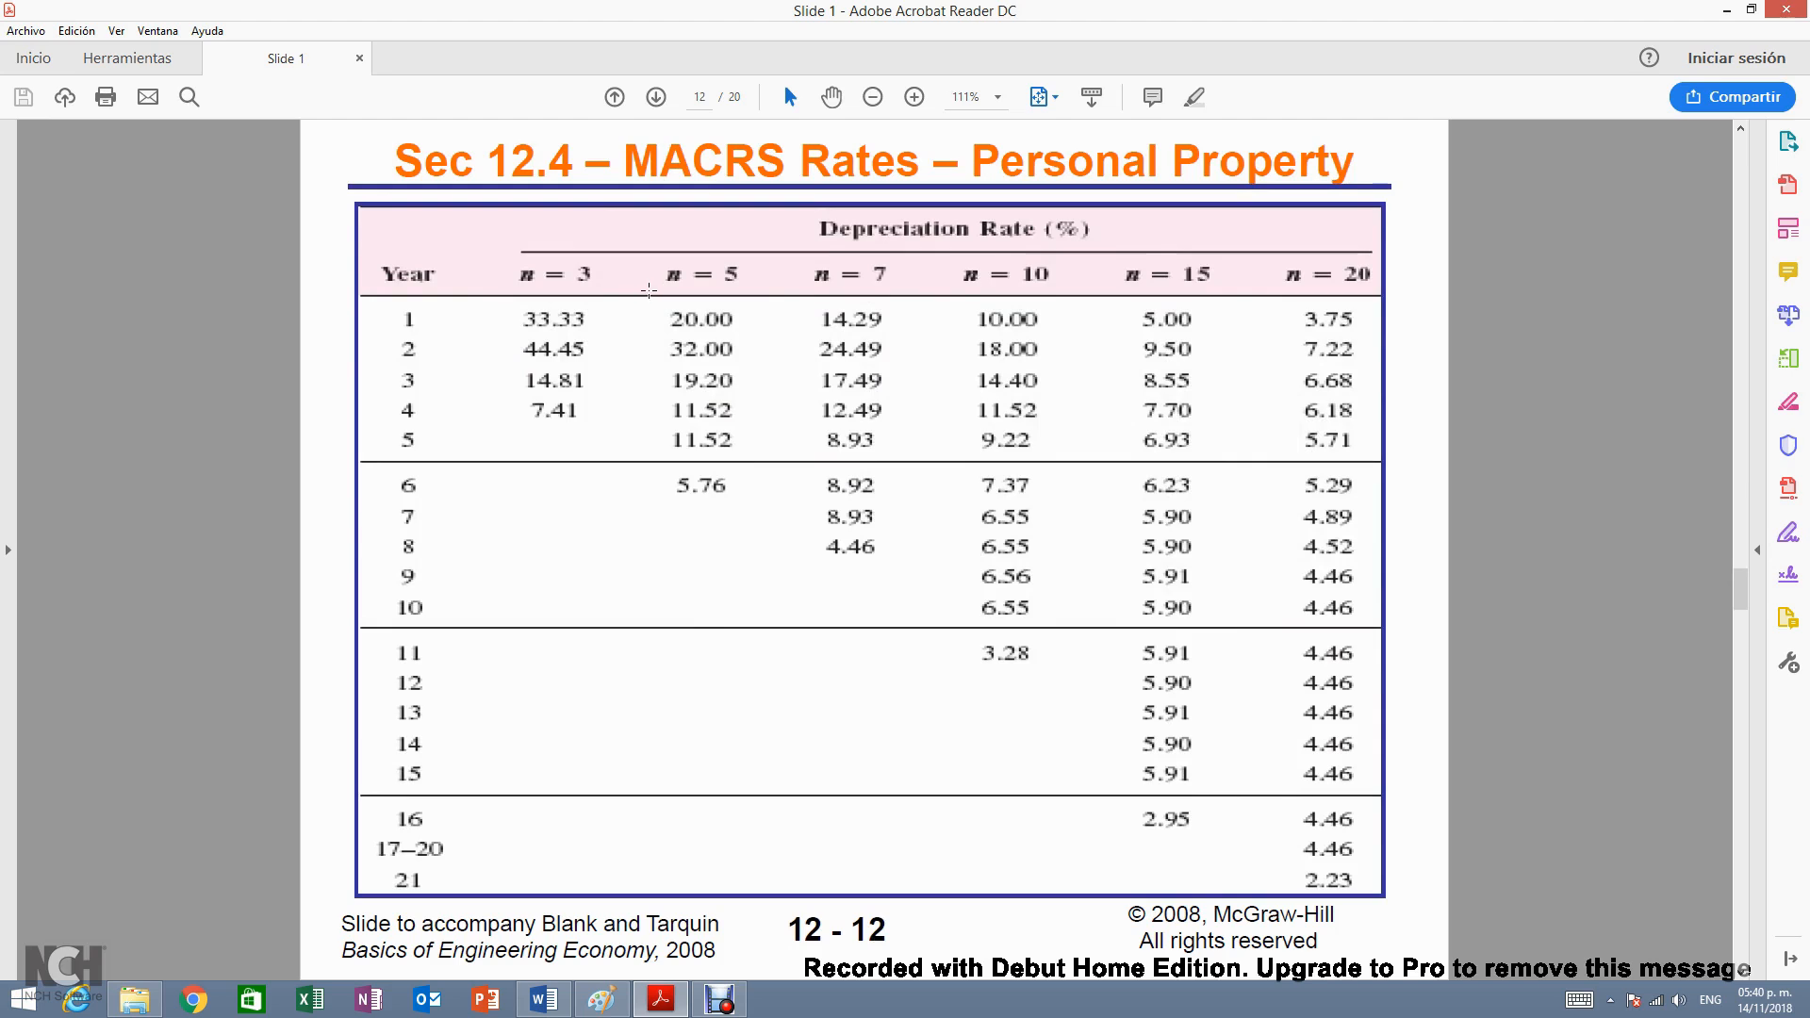
# - Mark the n = 20 column on the MACRS personal property rates table
pyautogui.moveTo(553, 318); pyautogui.dragTo(552, 445)
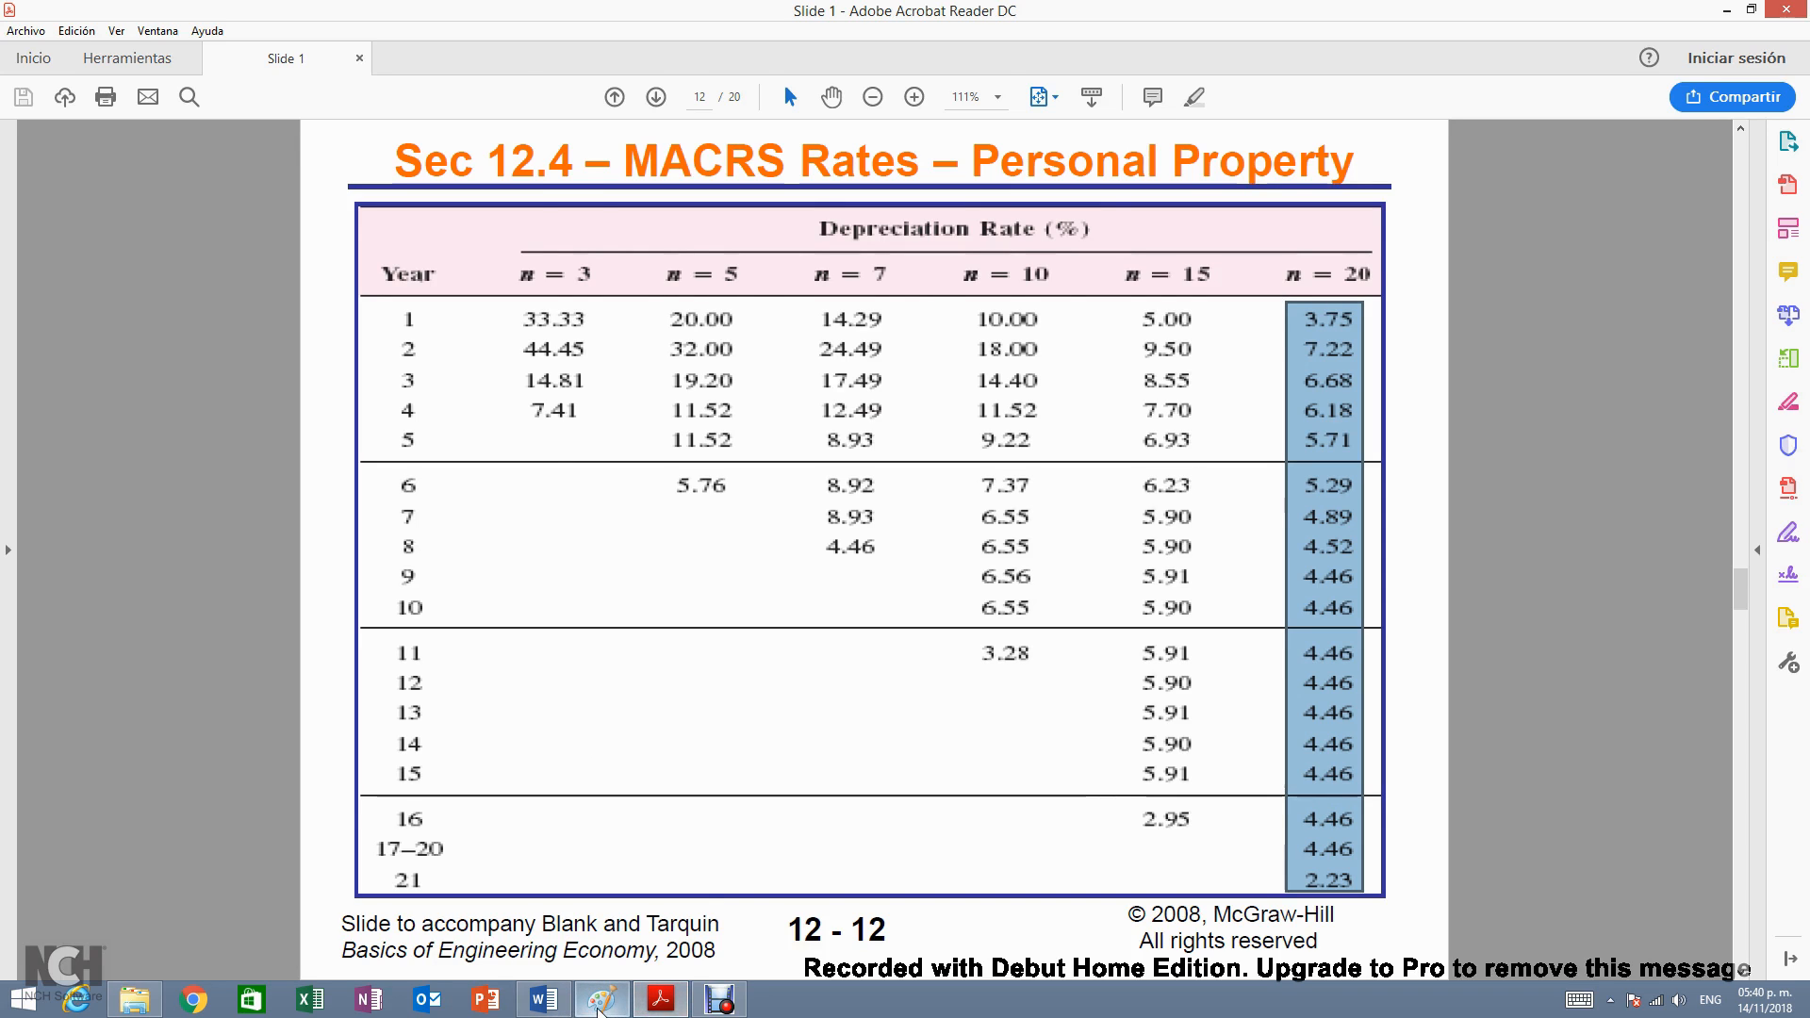
# - Back on the Example 12.3 canvas, handwrite the first cost B = $4,000(100) = $400K
pyautogui.click(599, 999)
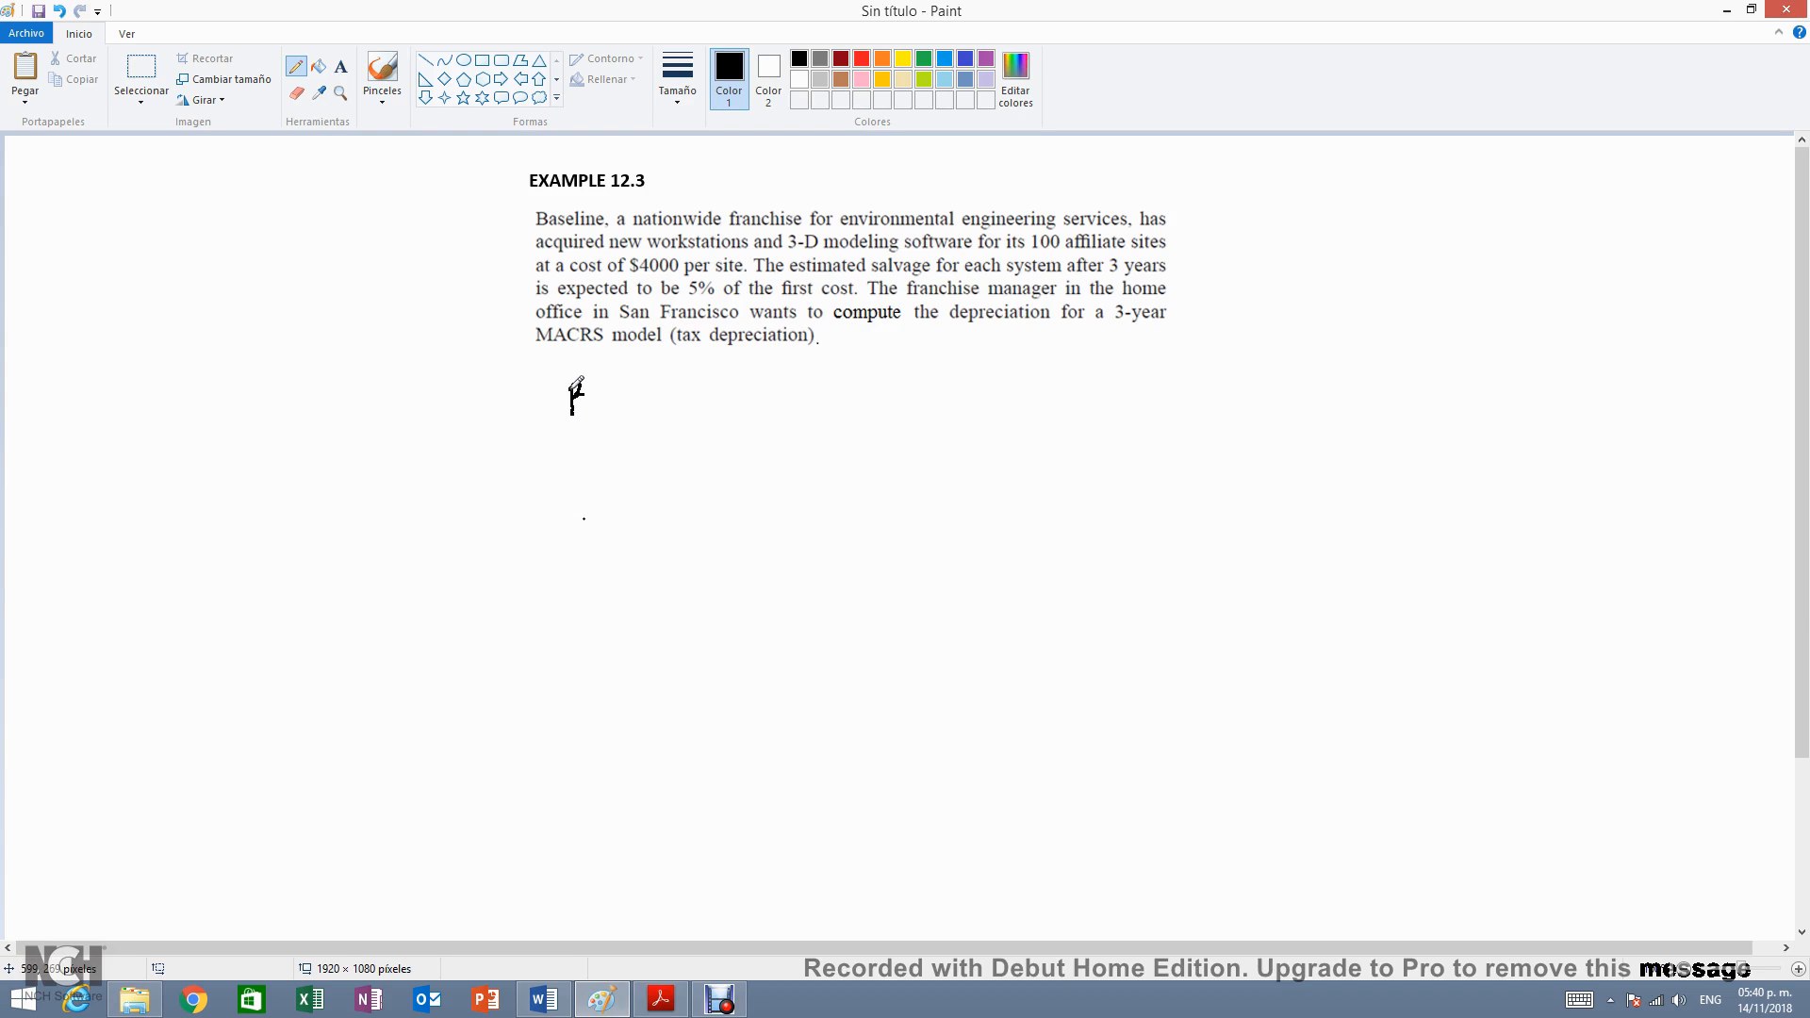
pyautogui.moveTo(572, 381); pyautogui.dragTo(611, 415)
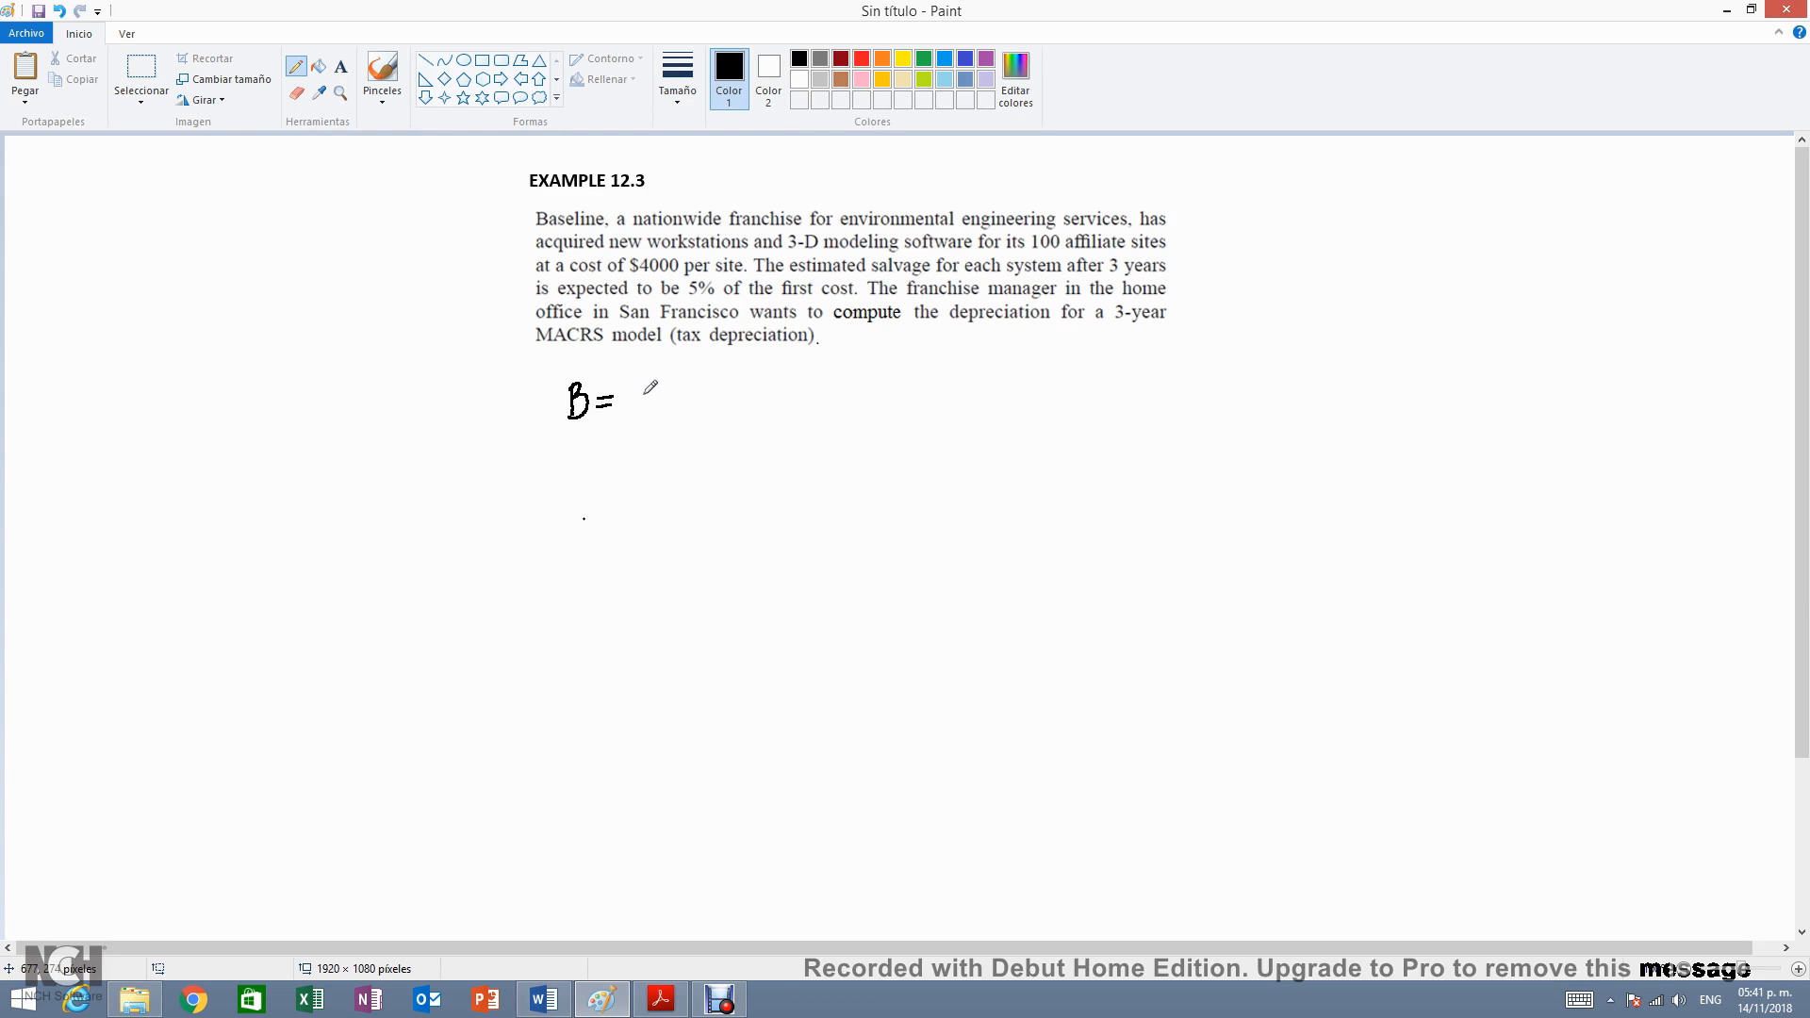
pyautogui.moveTo(636, 387); pyautogui.dragTo(641, 415)
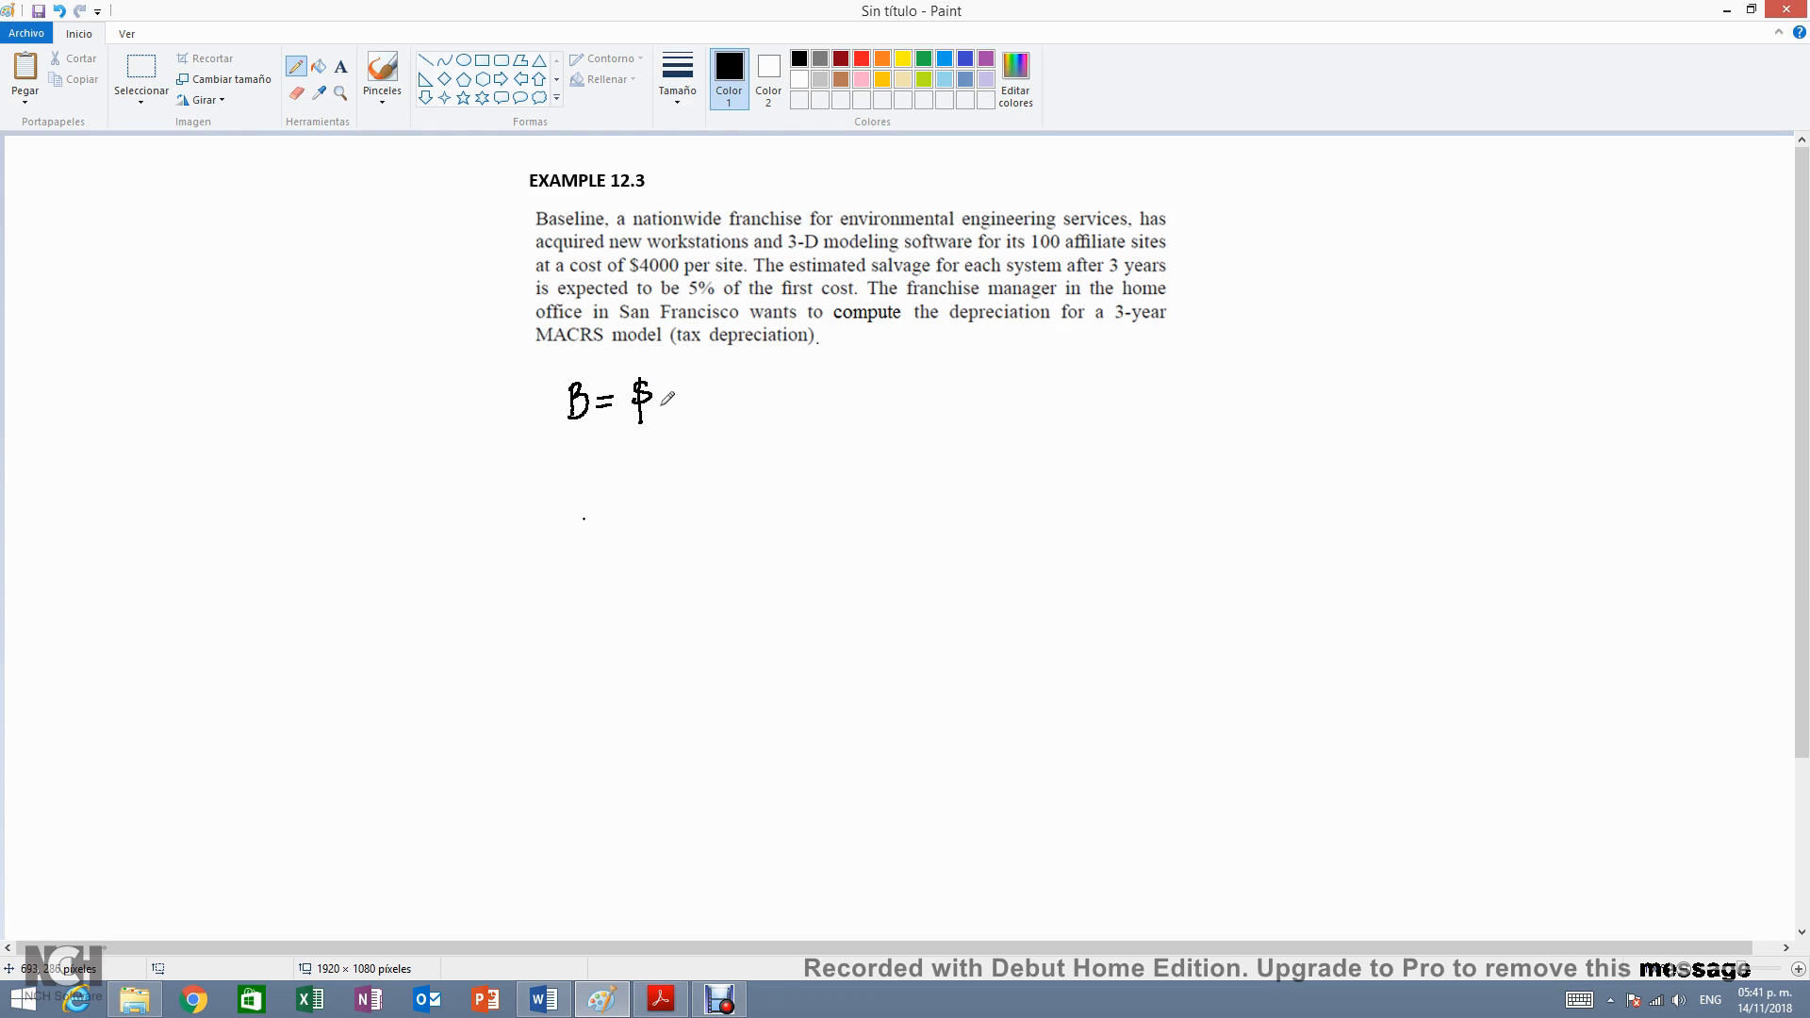
pyautogui.moveTo(656, 407); pyautogui.dragTo(717, 392)
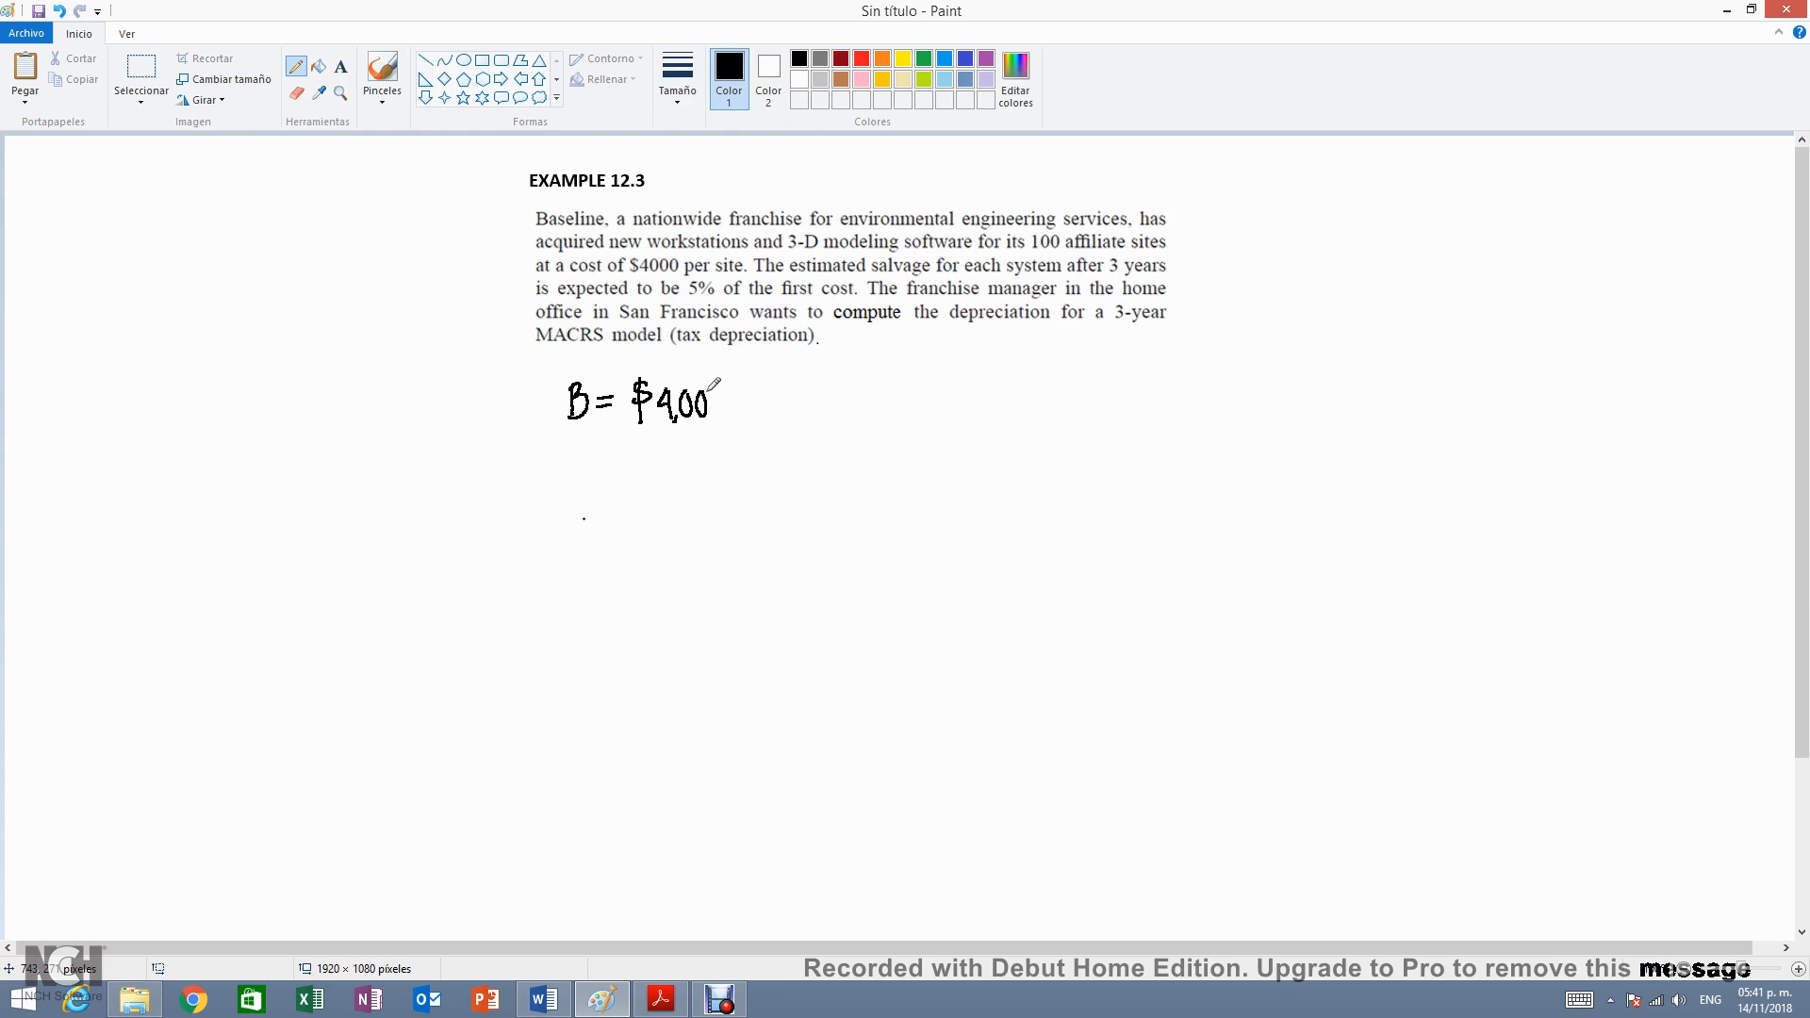
pyautogui.moveTo(711, 409); pyautogui.dragTo(773, 409)
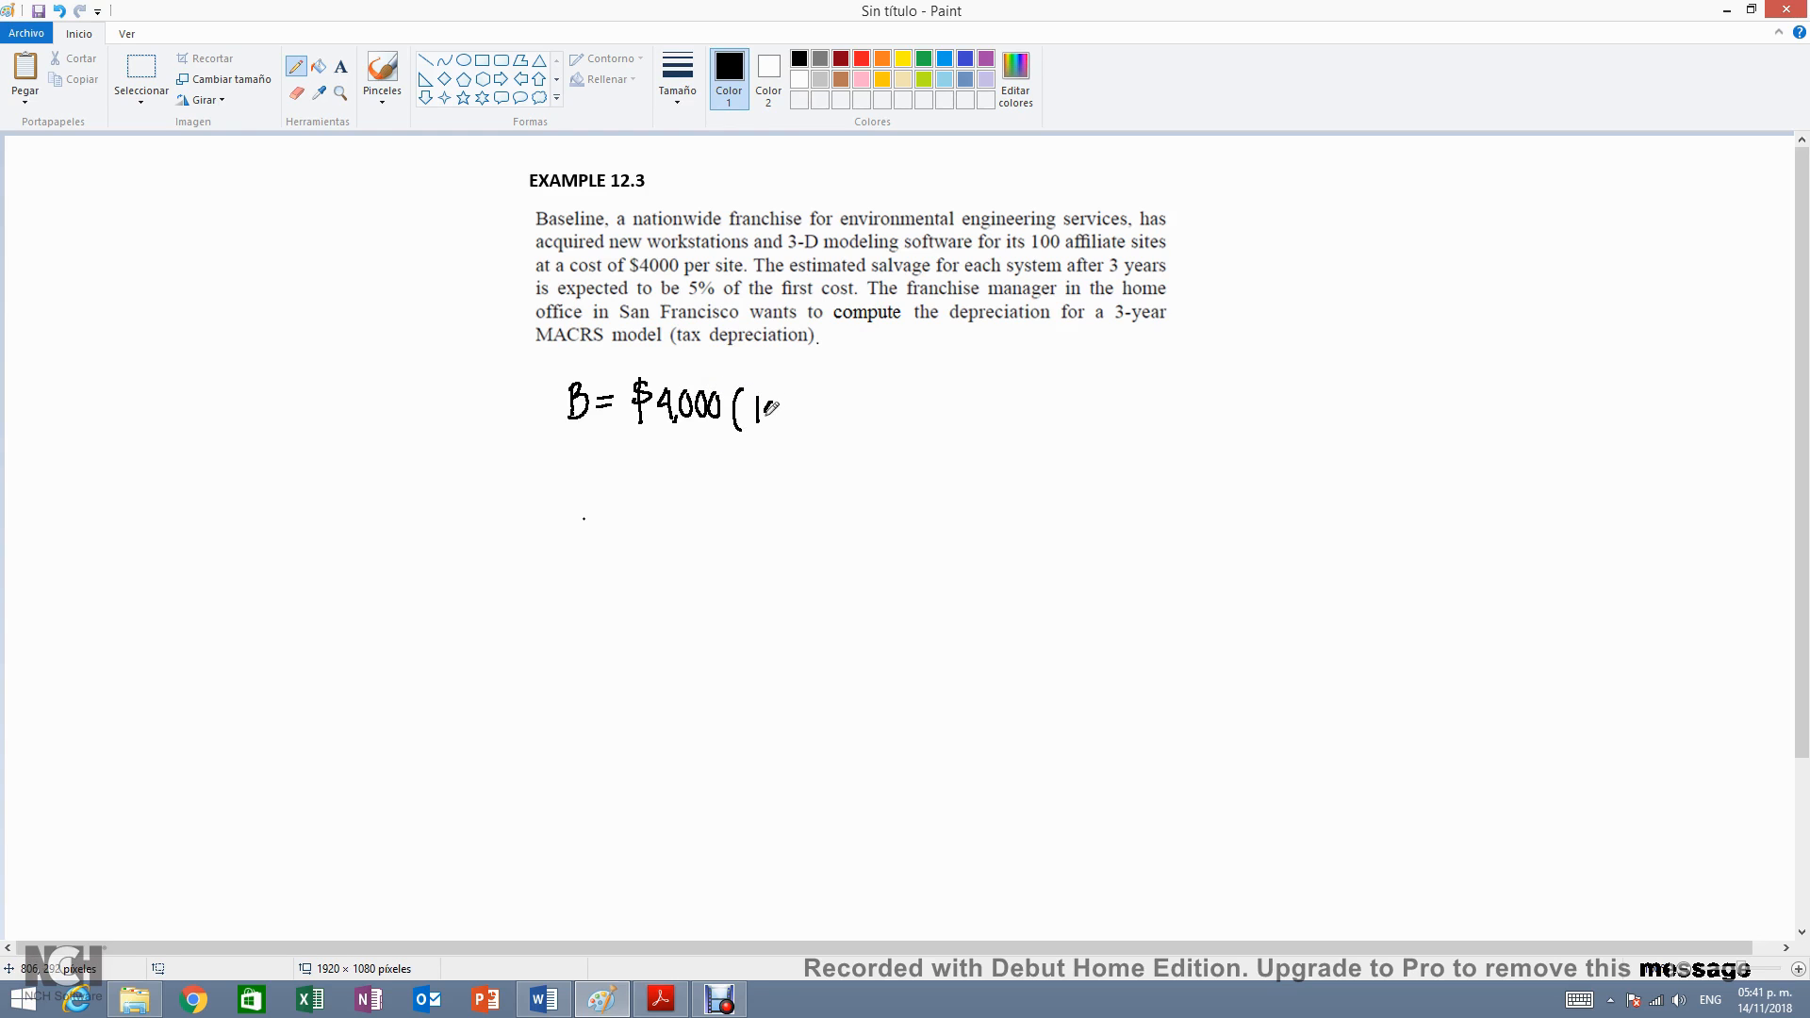
pyautogui.moveTo(762, 407); pyautogui.dragTo(848, 407)
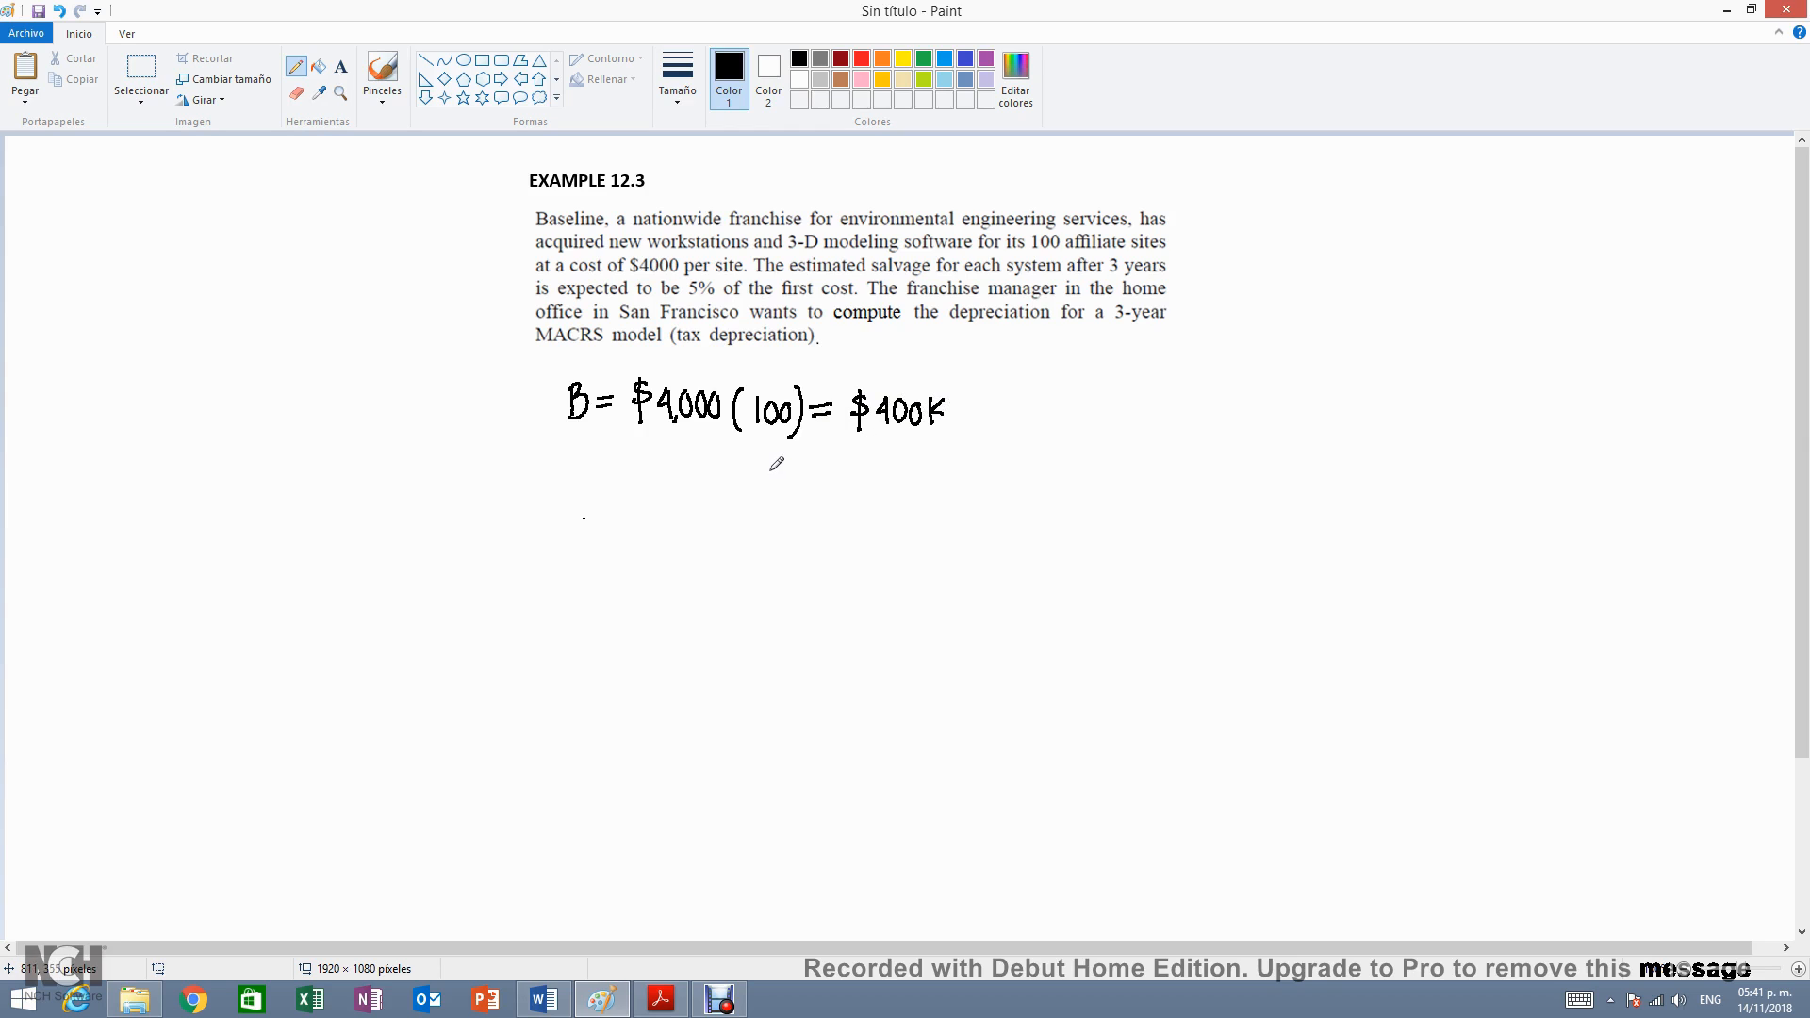
pyautogui.moveTo(950, 268)
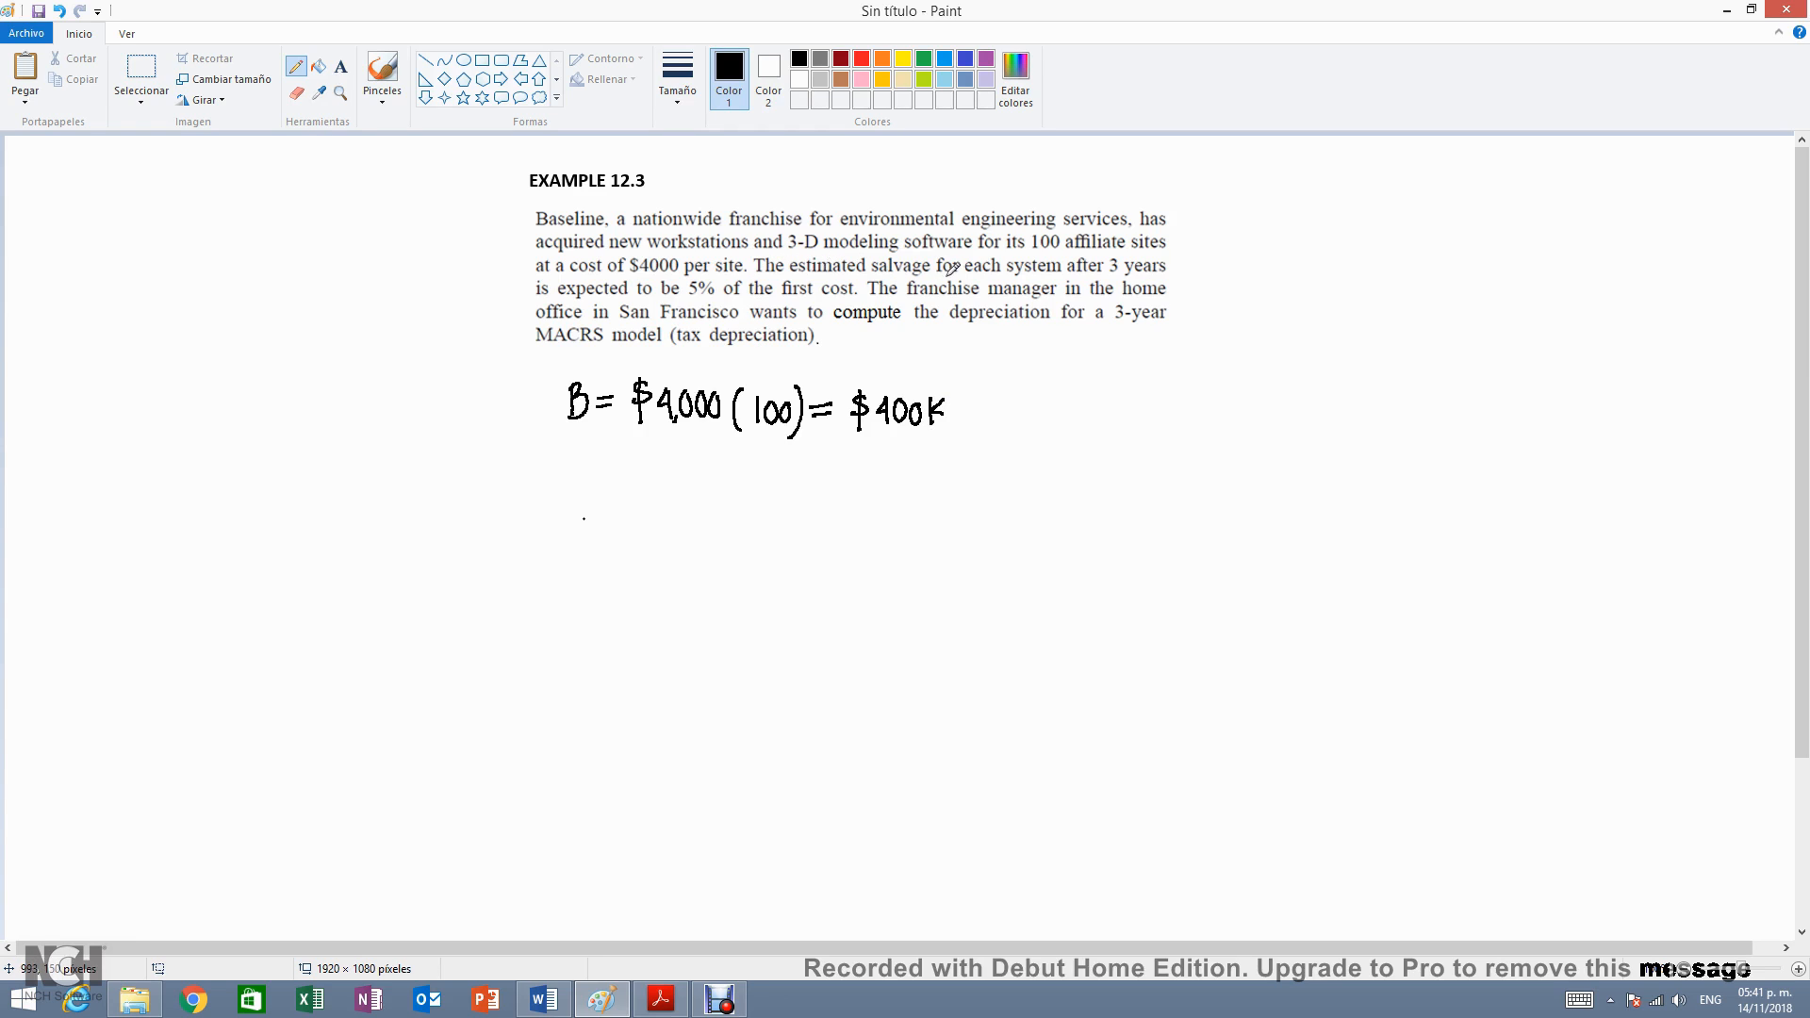
pyautogui.moveTo(892, 256)
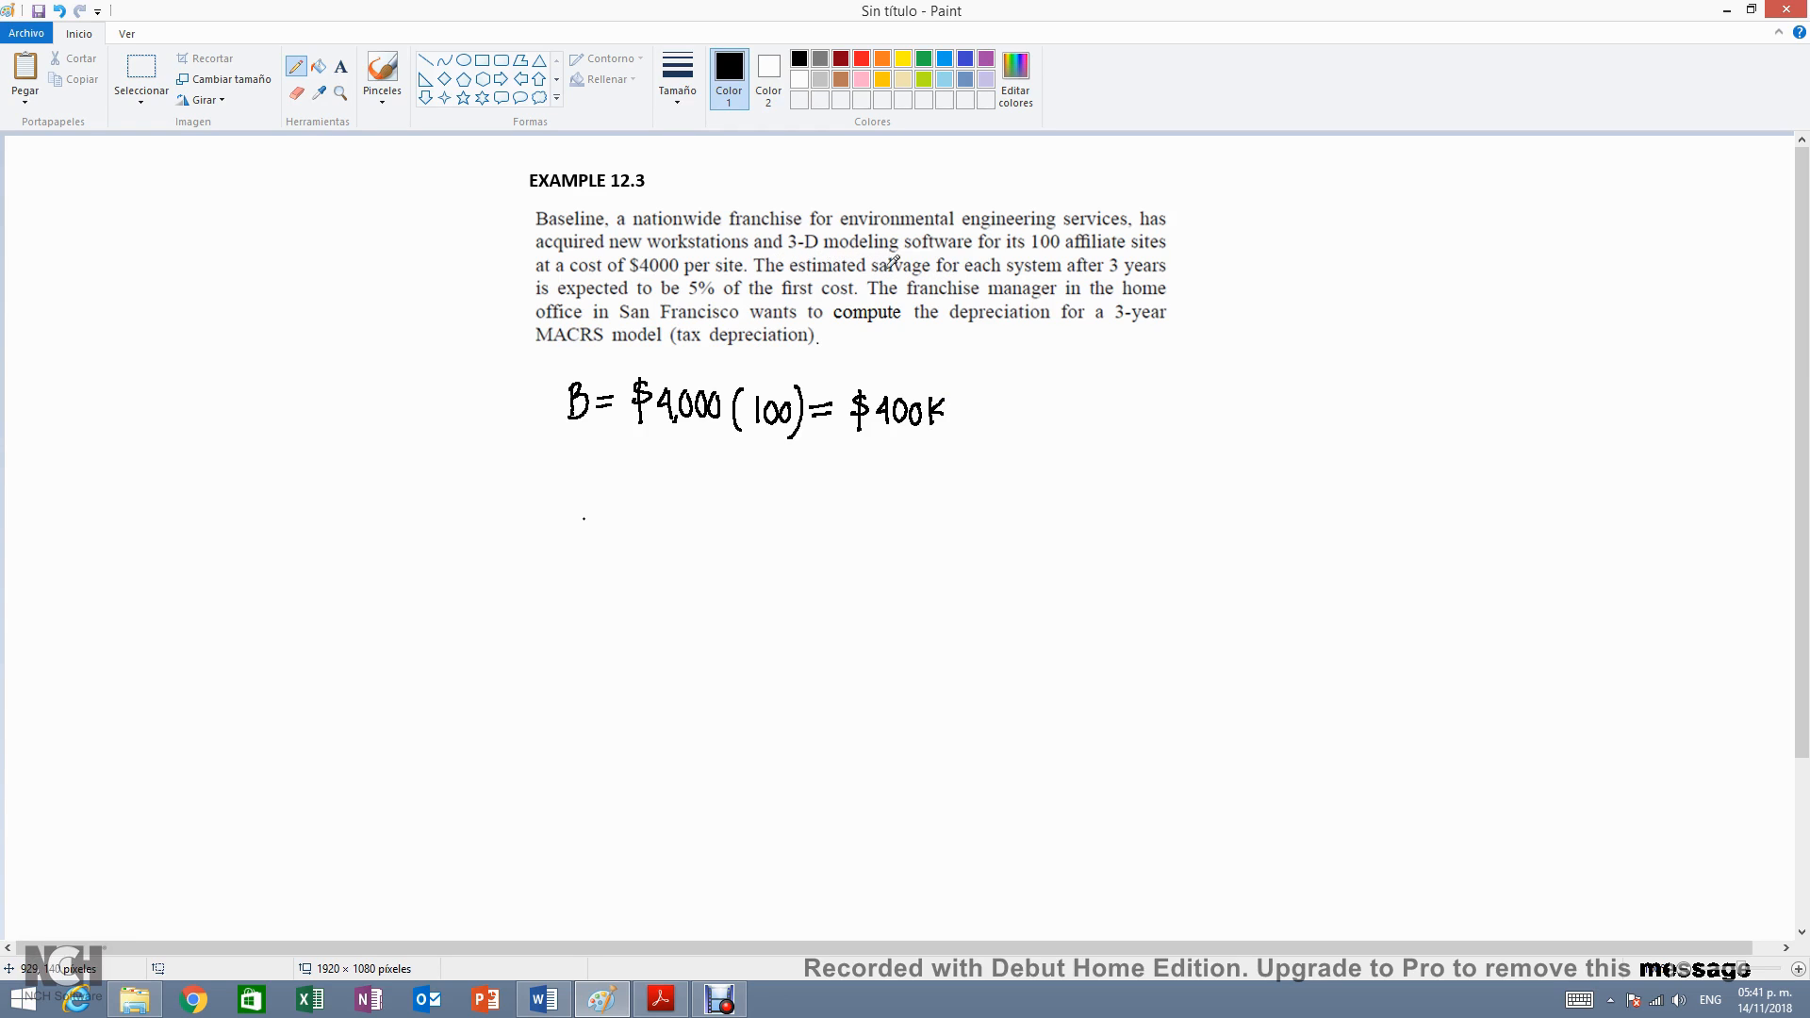
pyautogui.moveTo(1154, 266)
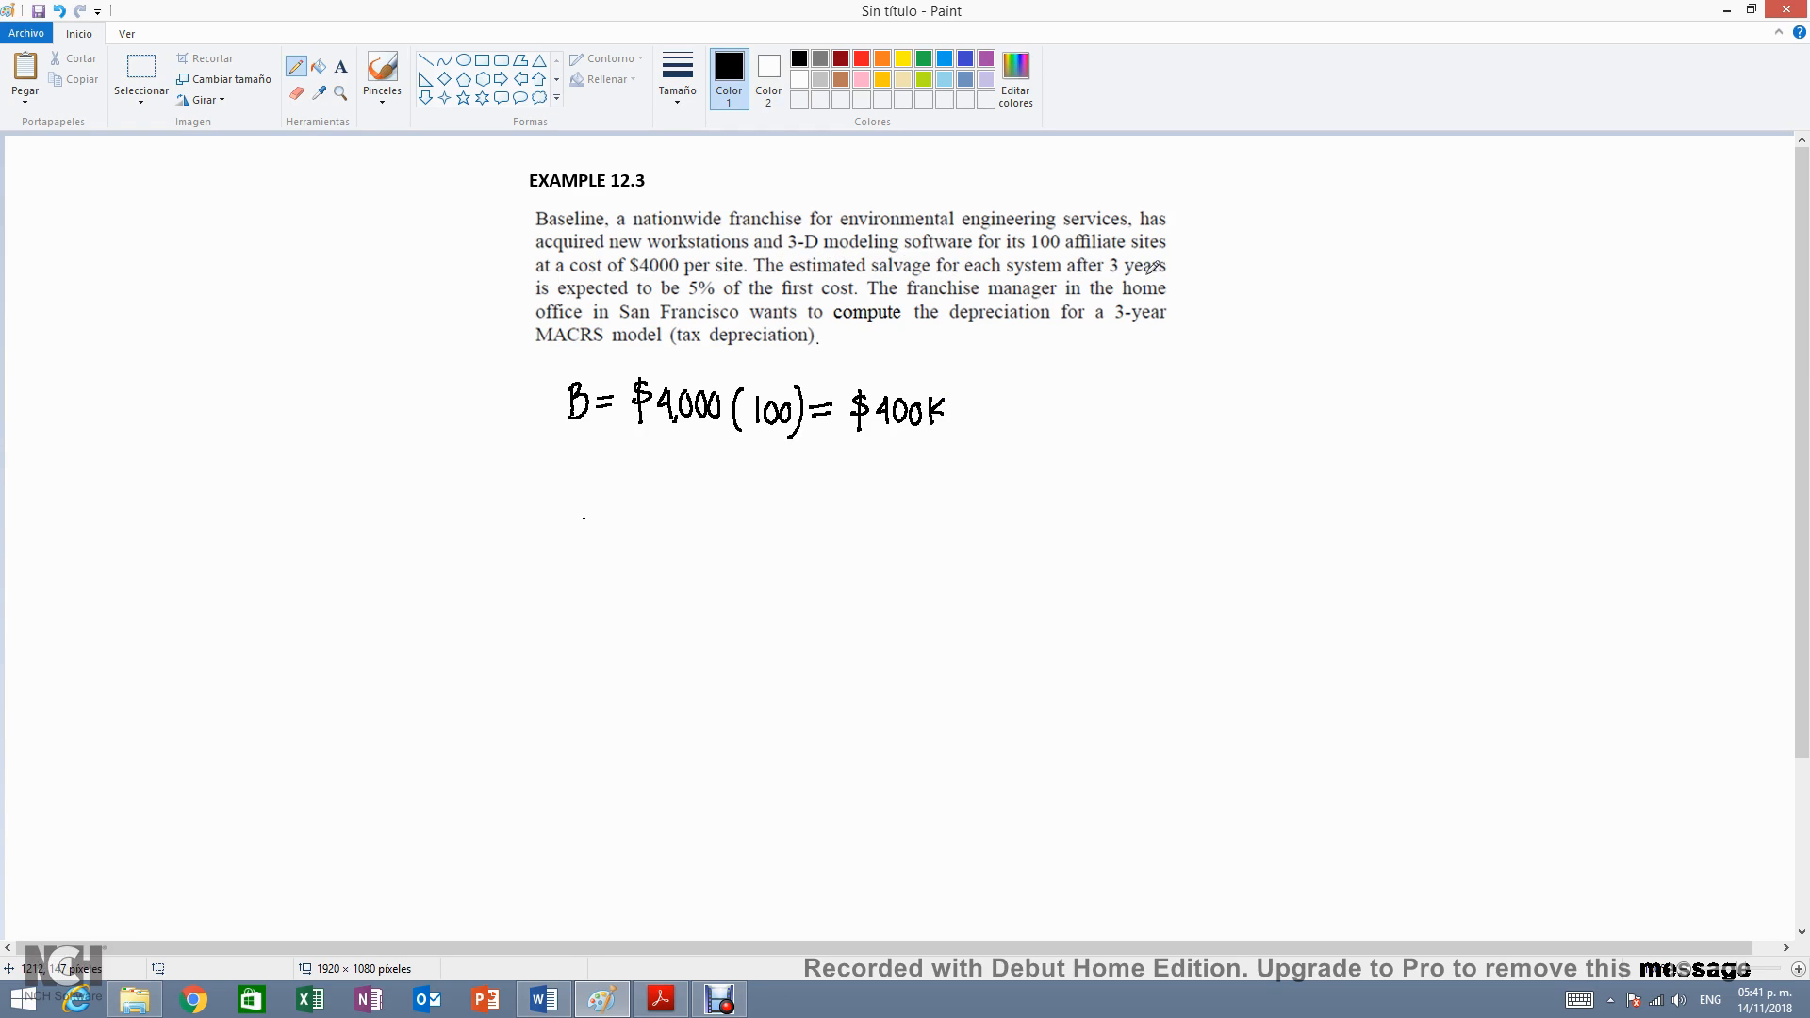
pyautogui.moveTo(619, 300)
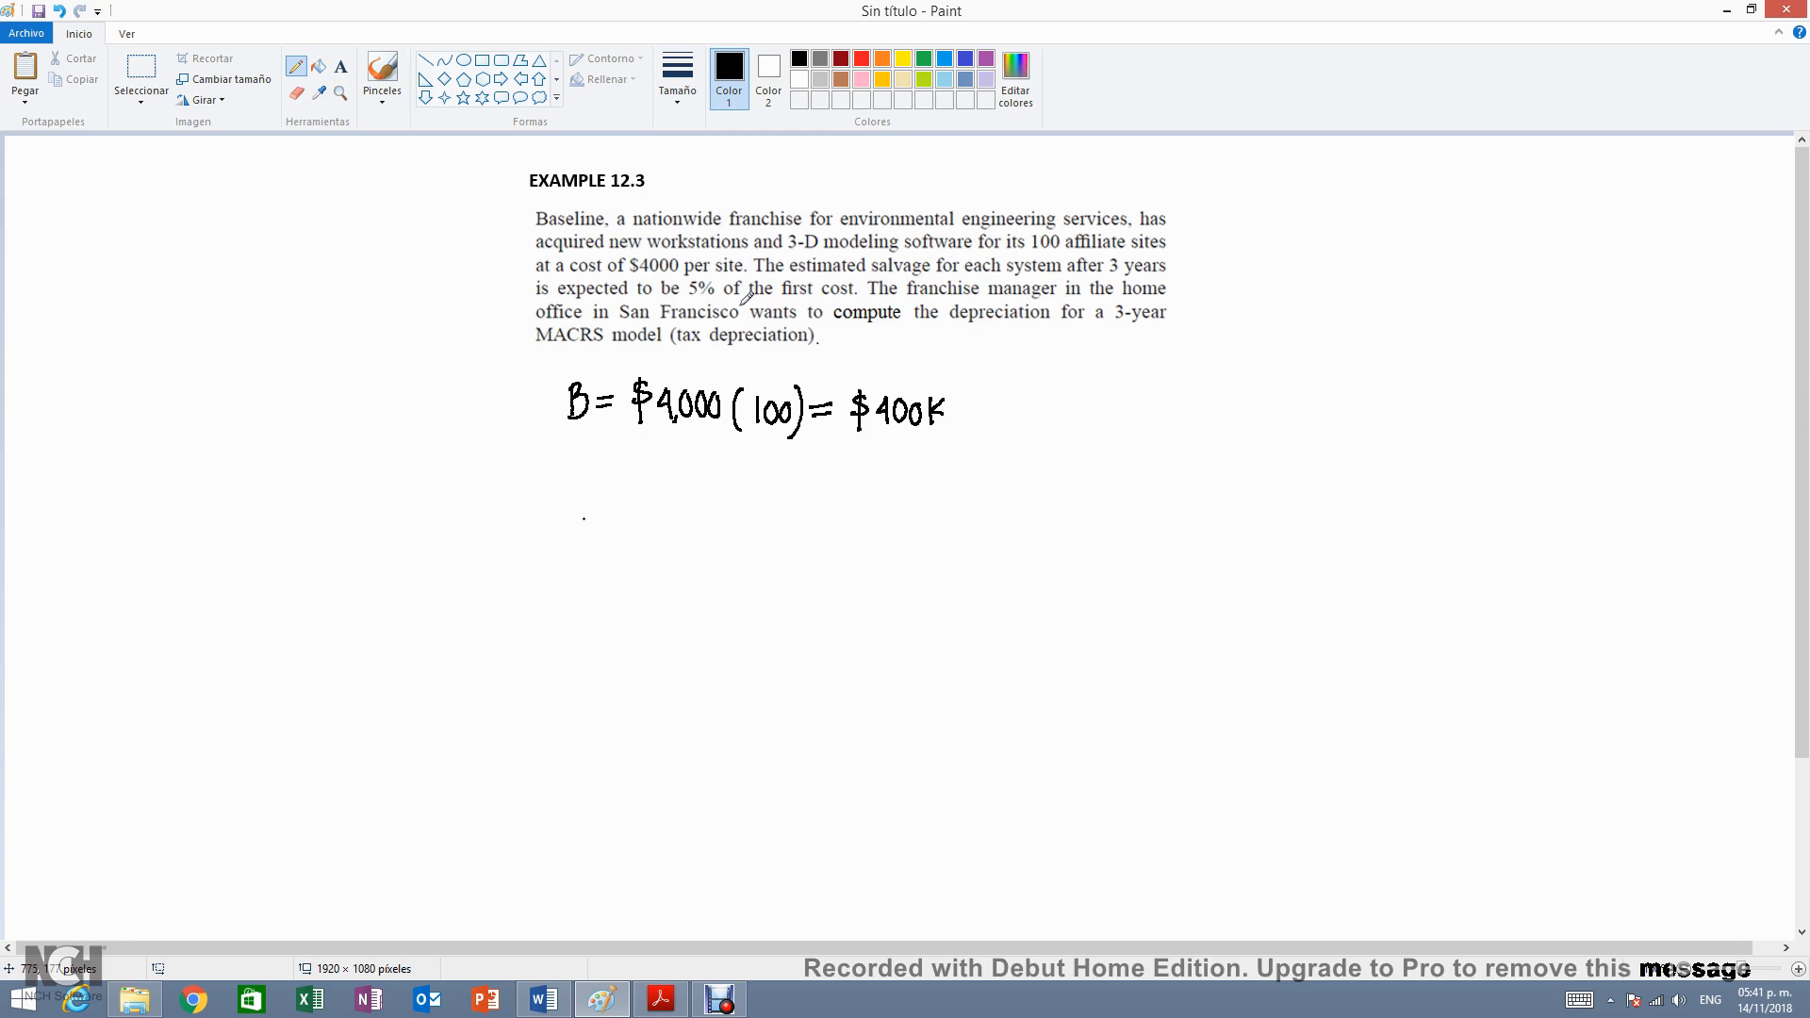
pyautogui.moveTo(799, 283)
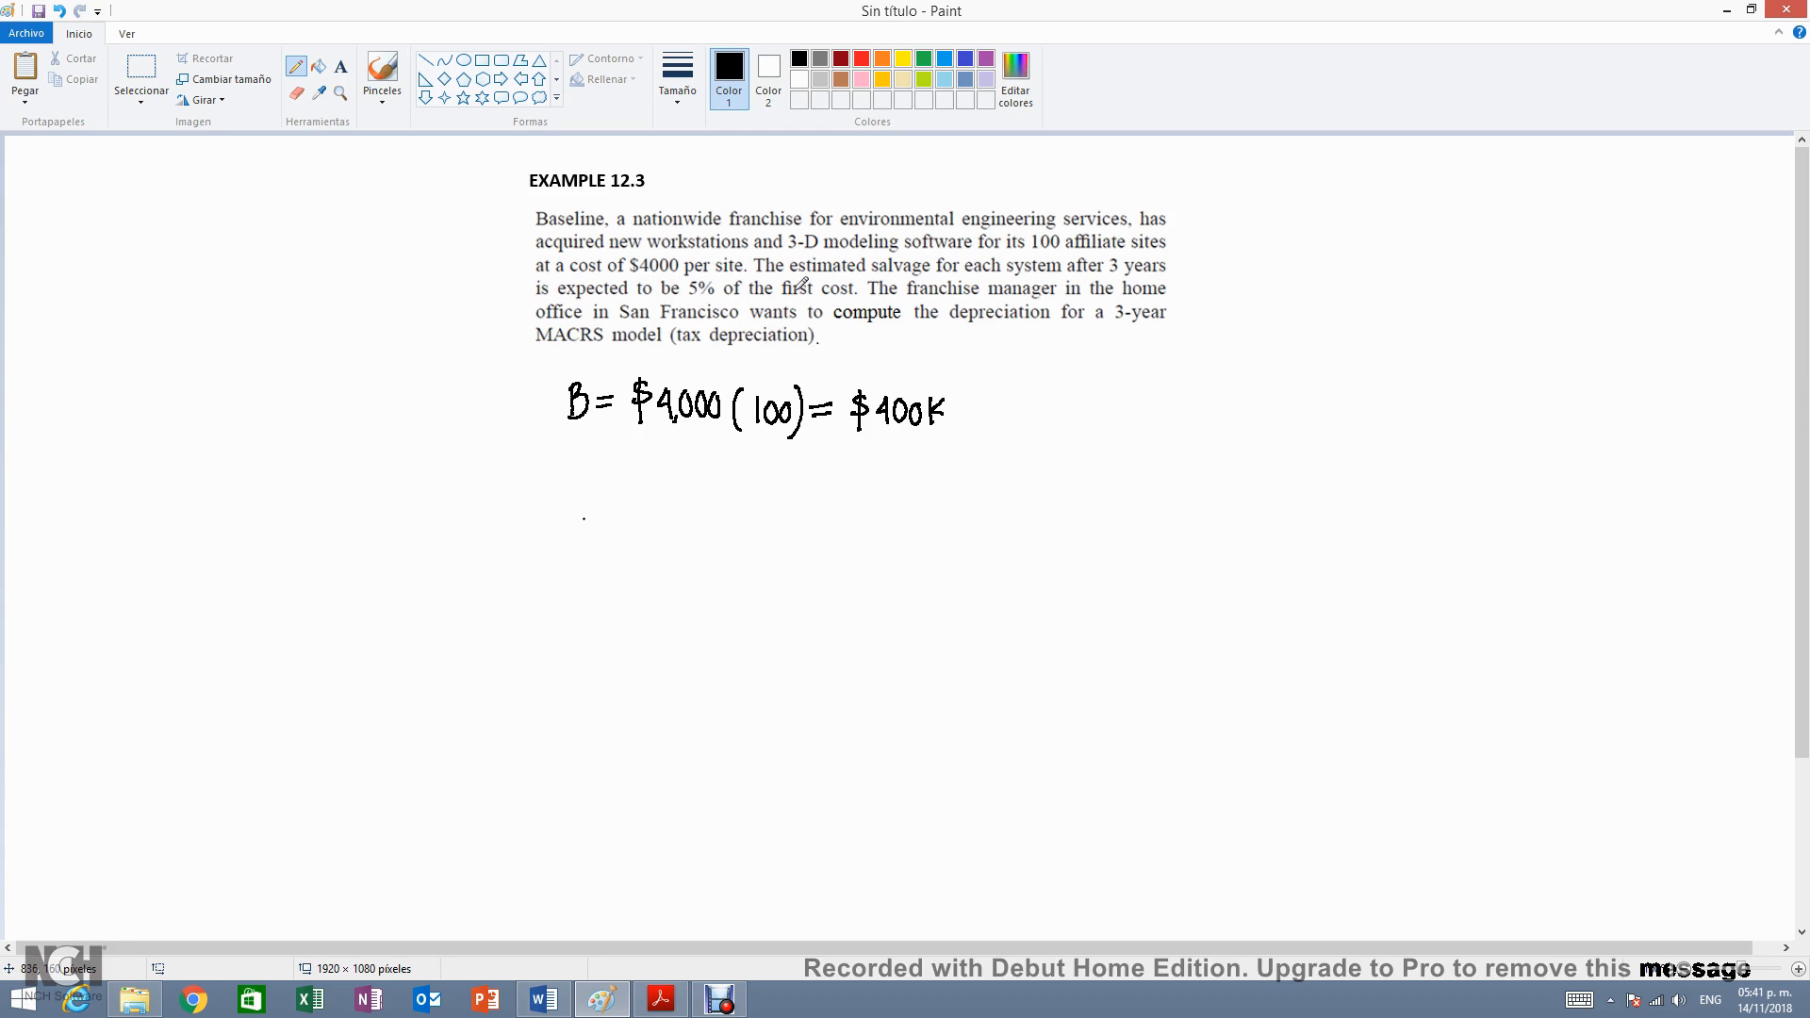
pyautogui.moveTo(574, 456)
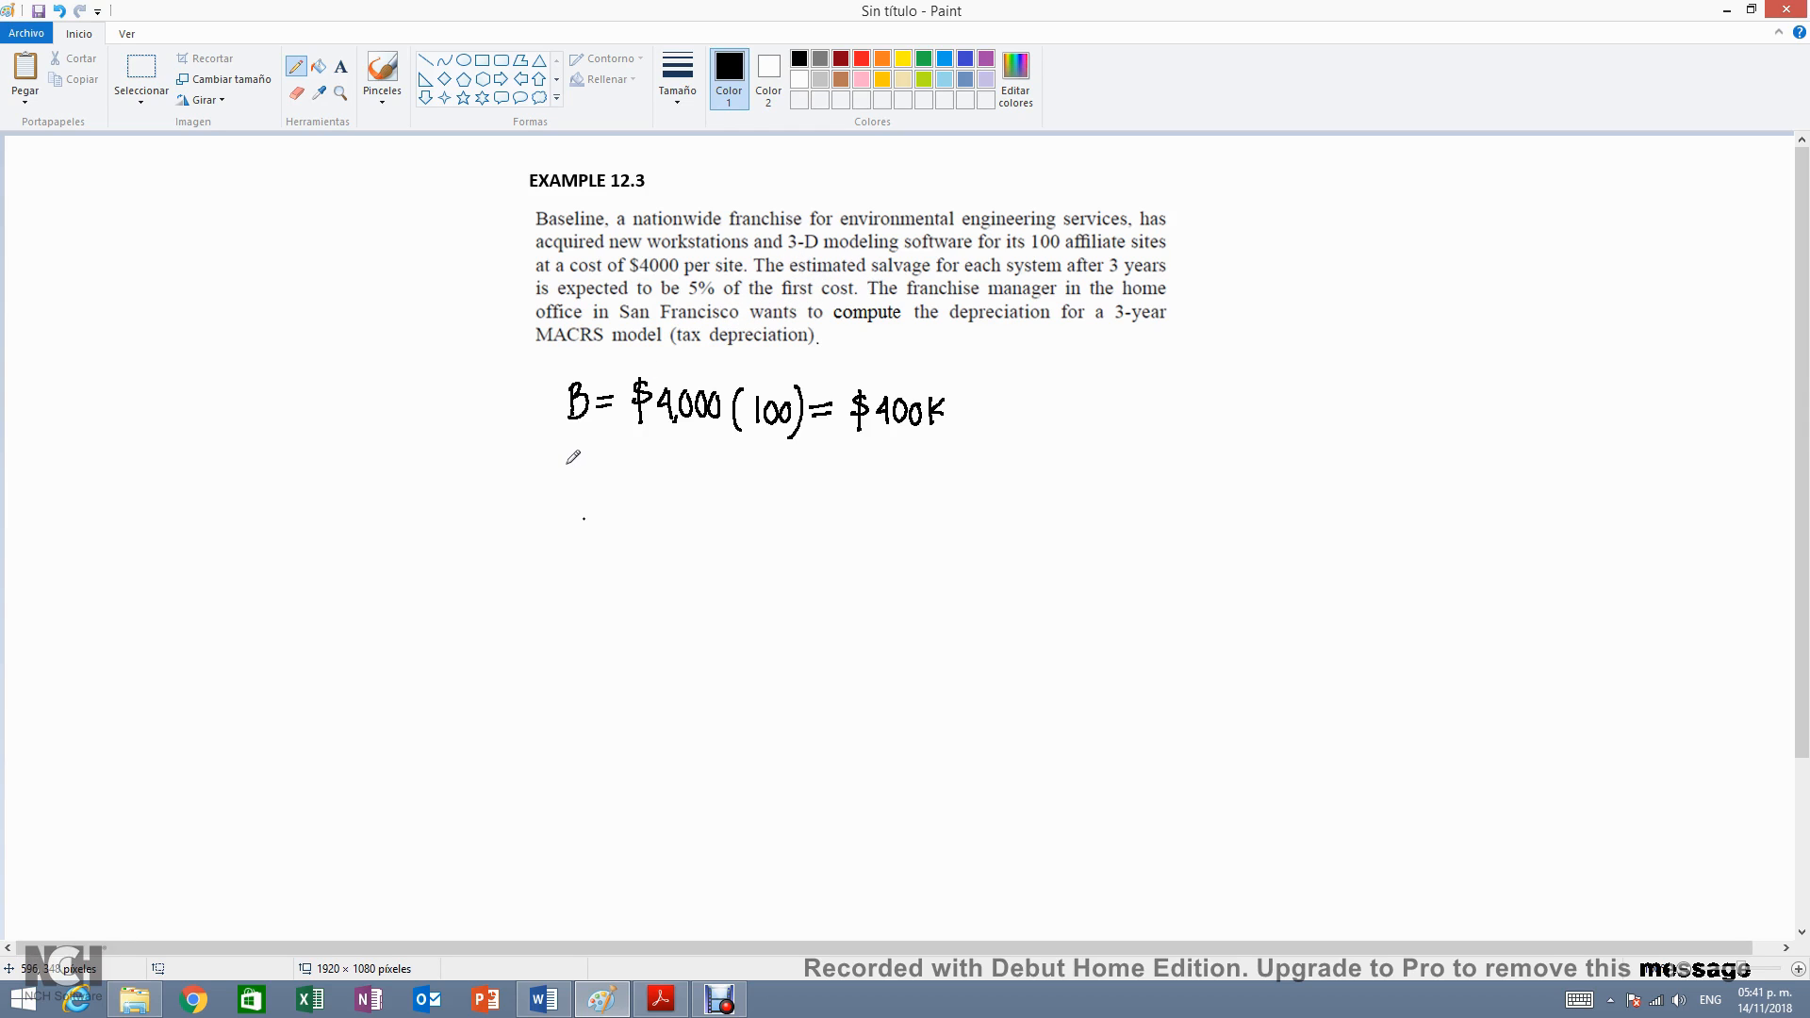
# - Handwrite the given values S = 0 and n = 3 years beneath the first cost
pyautogui.moveTo(560, 479); pyautogui.dragTo(624, 456)
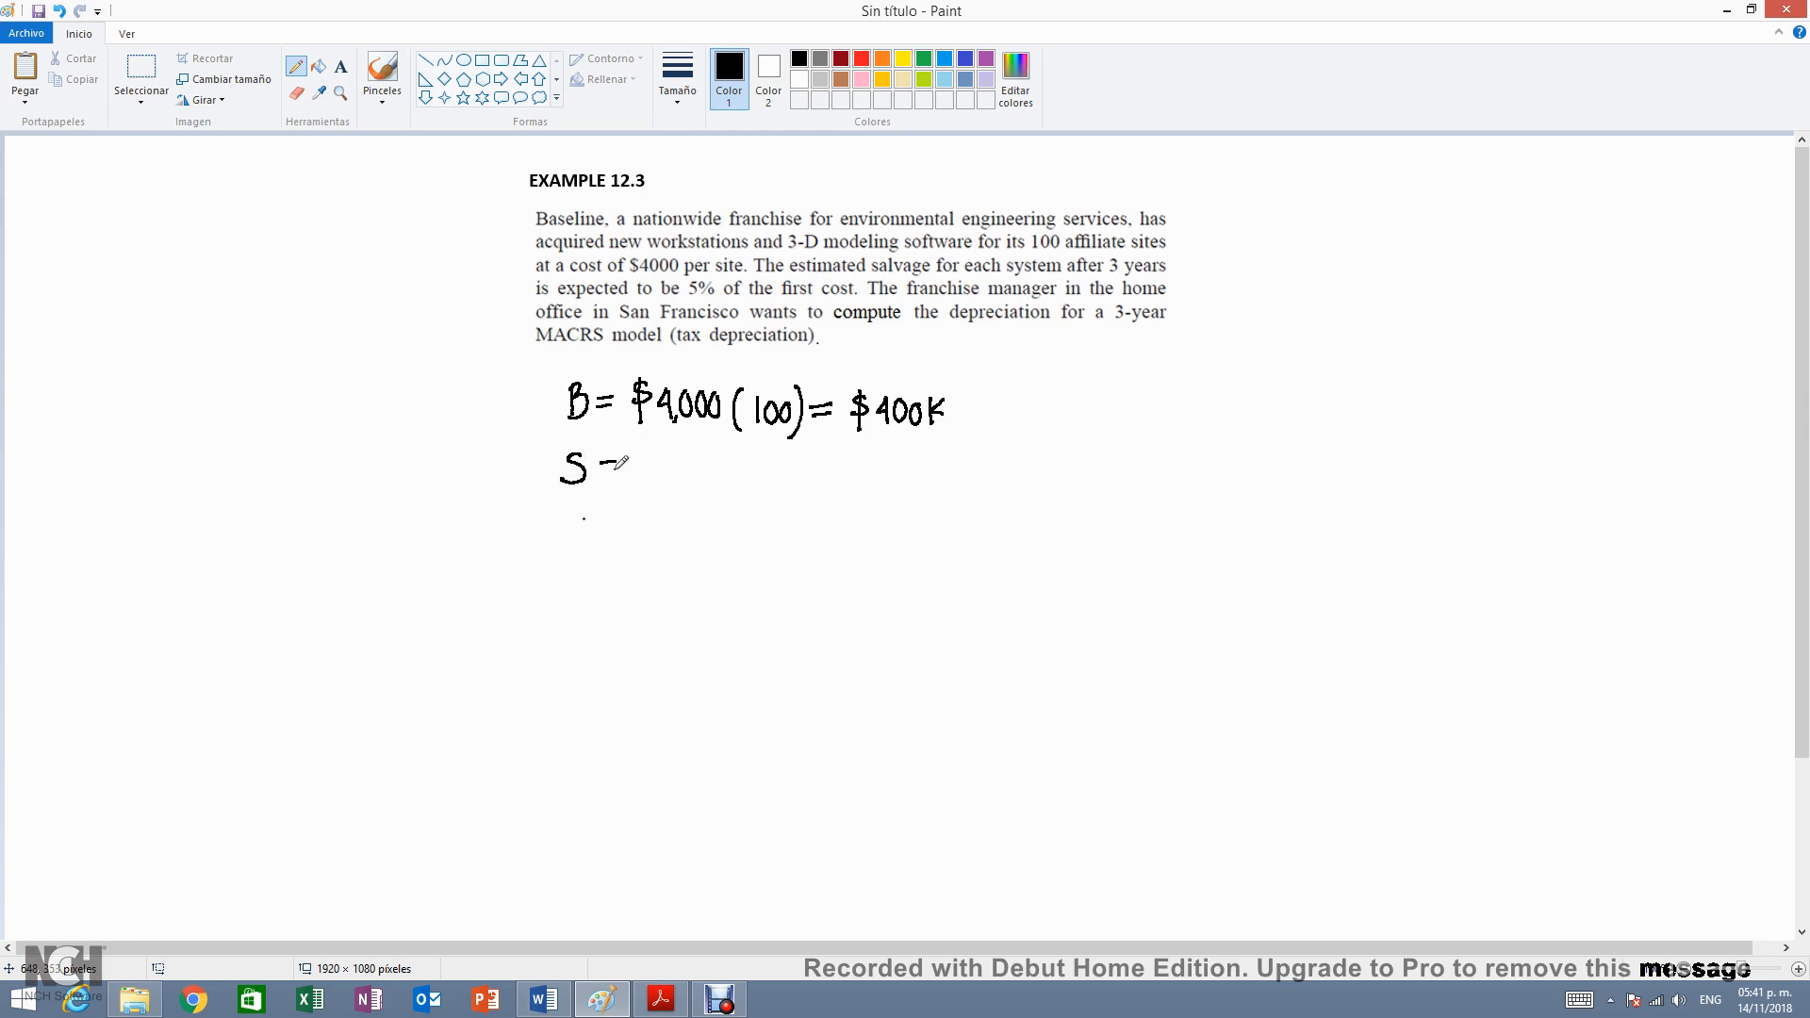
pyautogui.moveTo(606, 467); pyautogui.dragTo(658, 479)
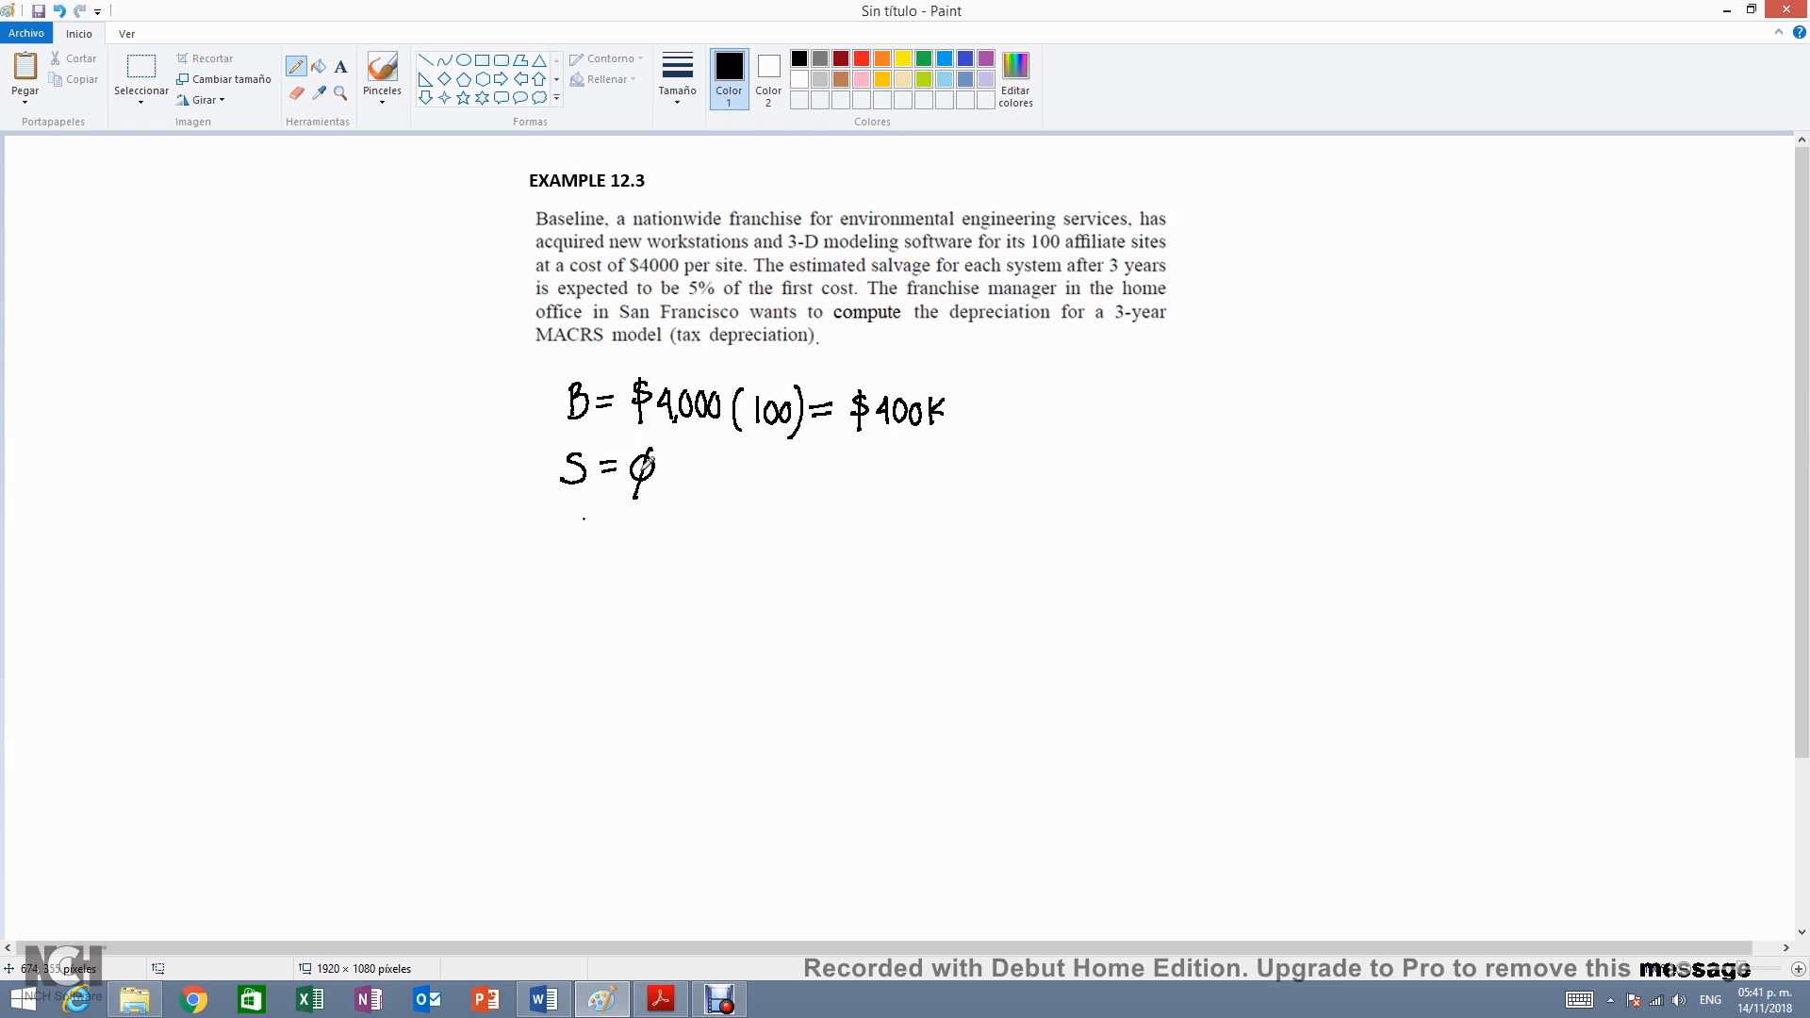
pyautogui.moveTo(815, 251)
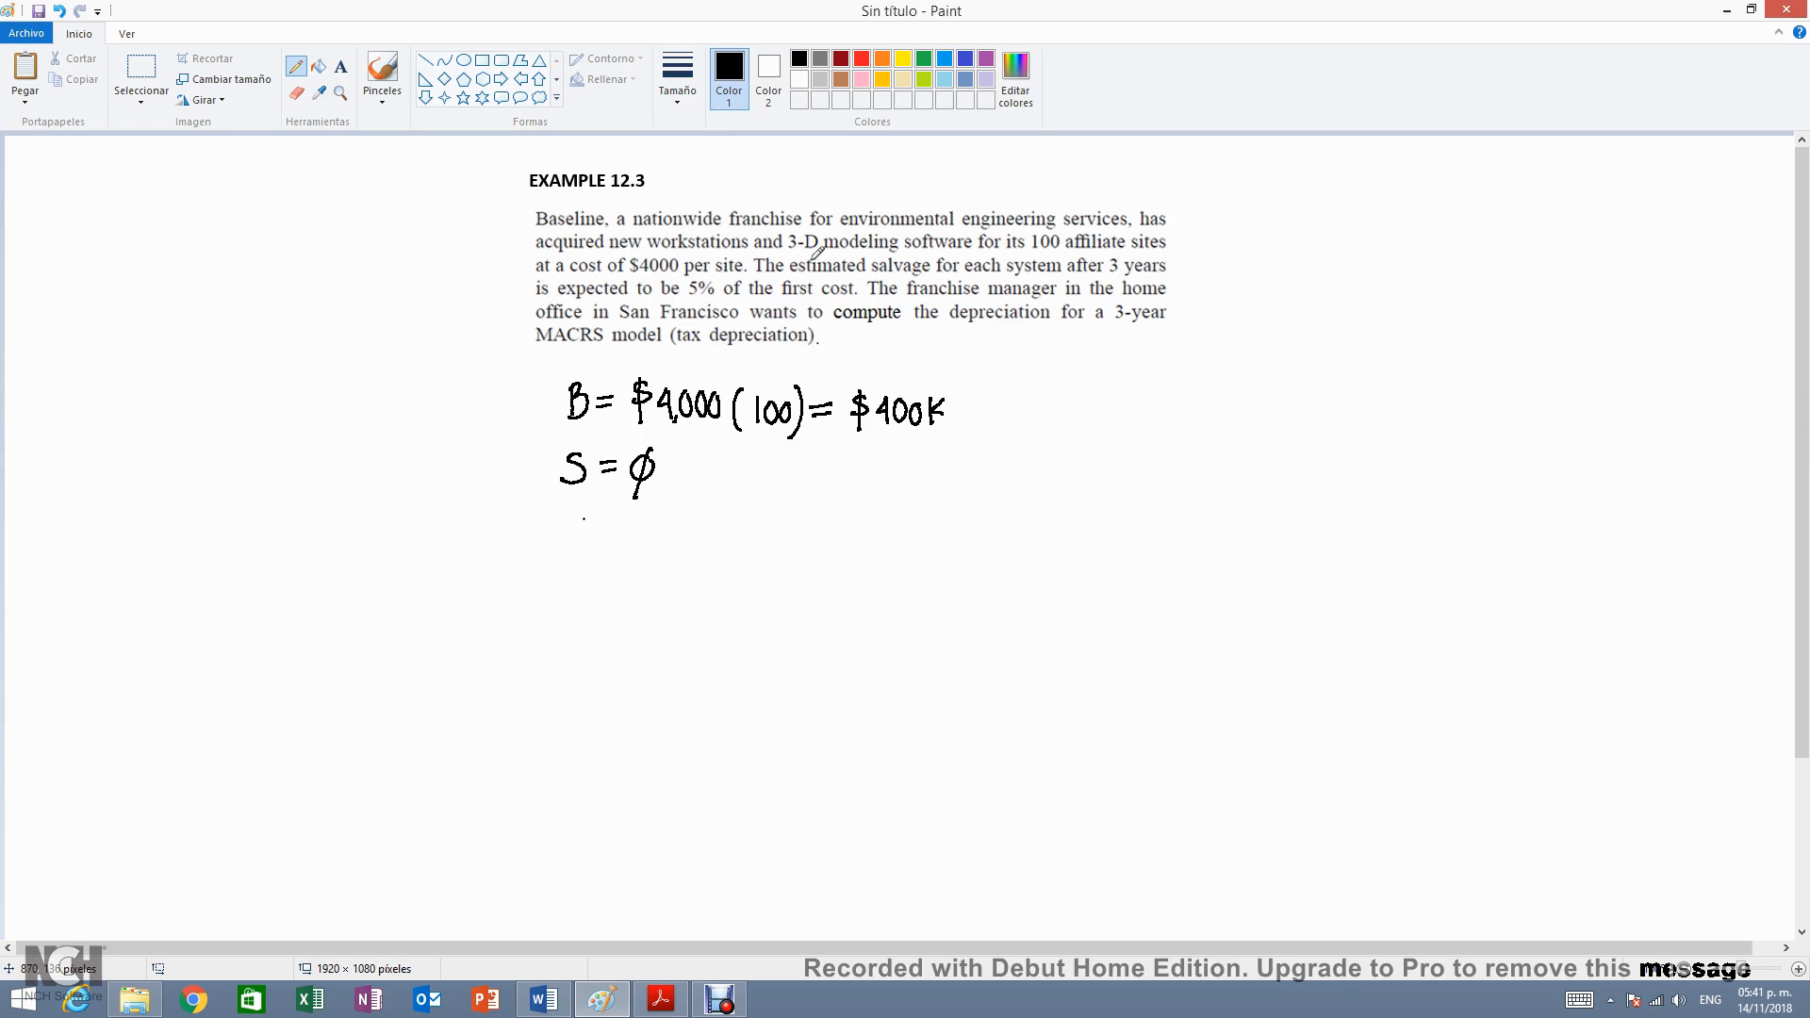
pyautogui.moveTo(583, 505)
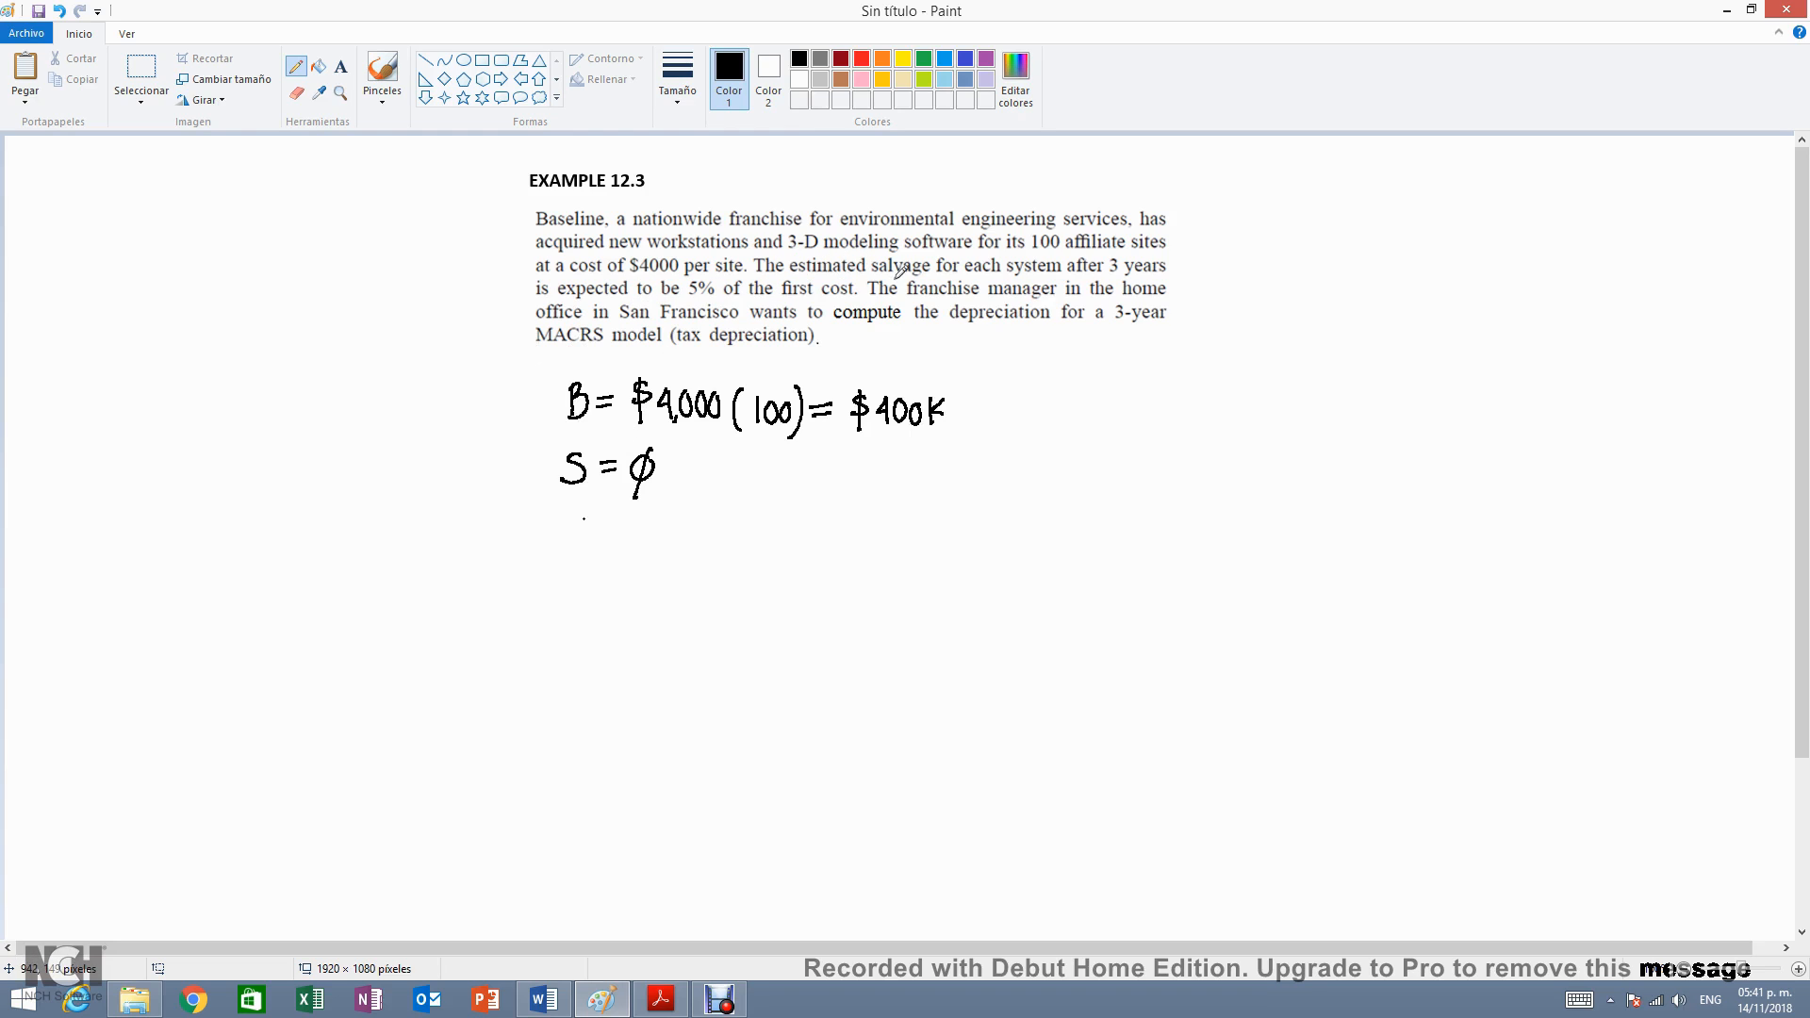
pyautogui.moveTo(745, 309)
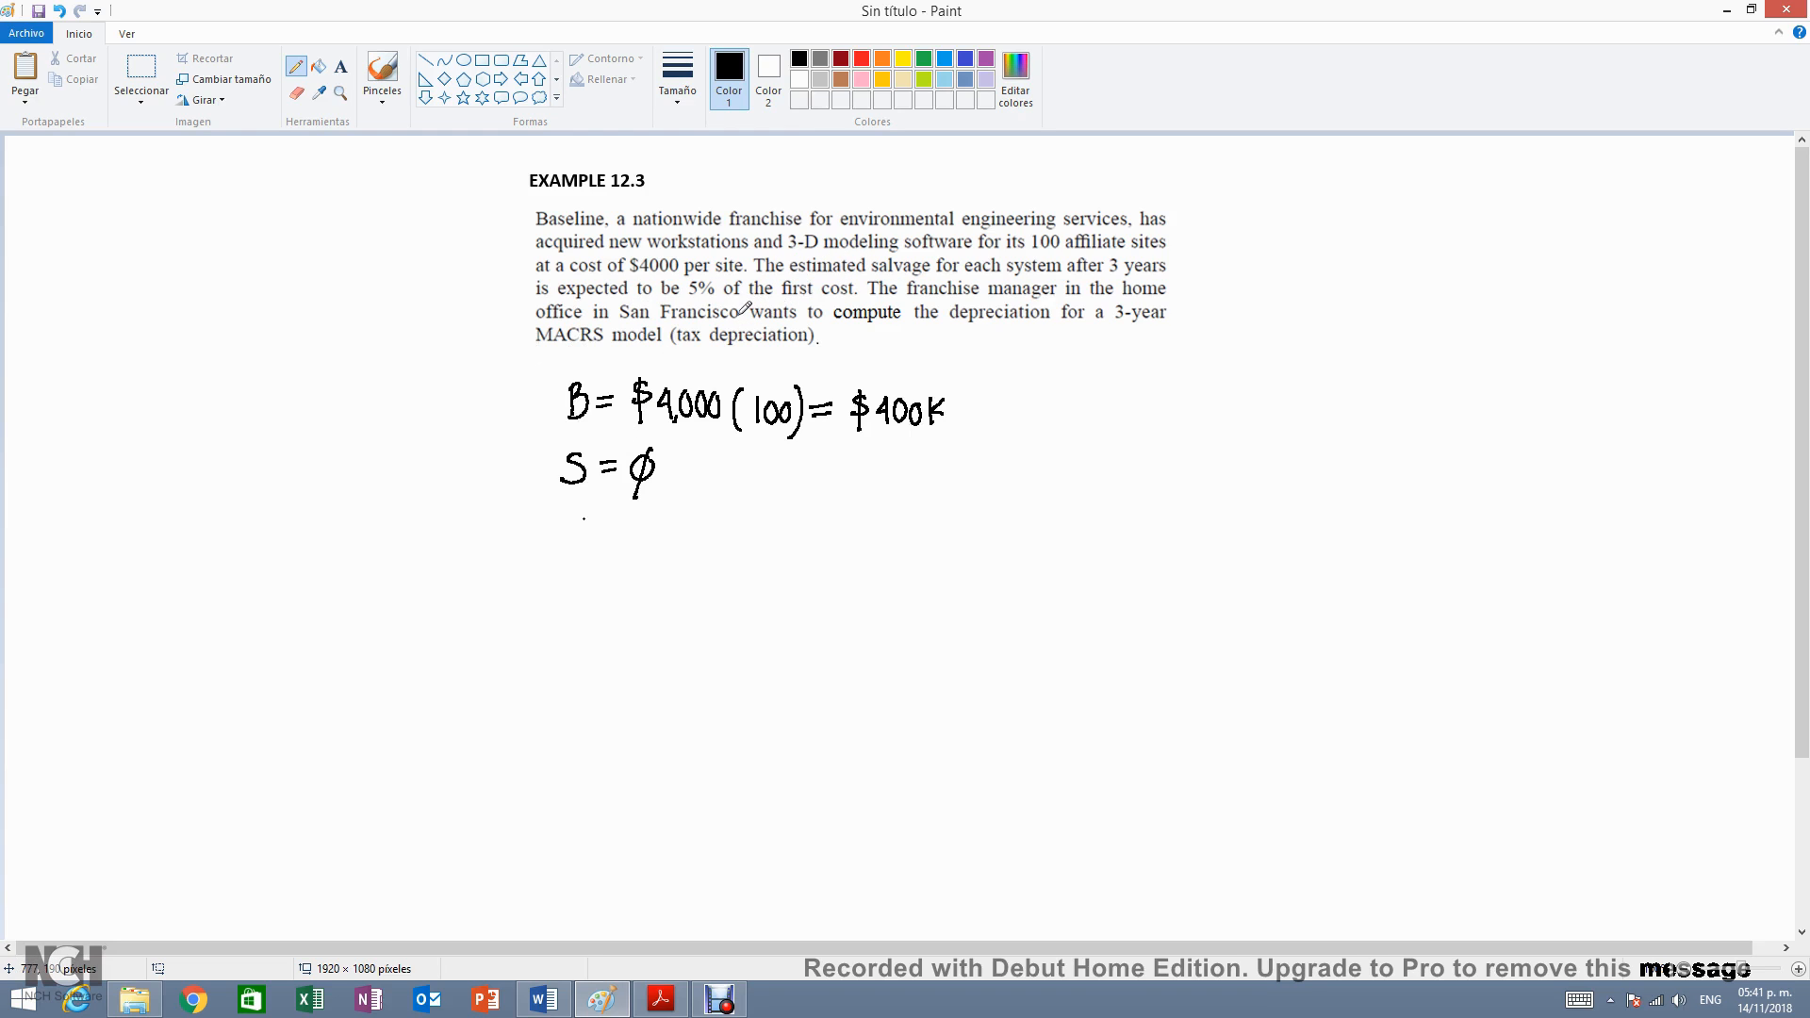
pyautogui.moveTo(947, 256)
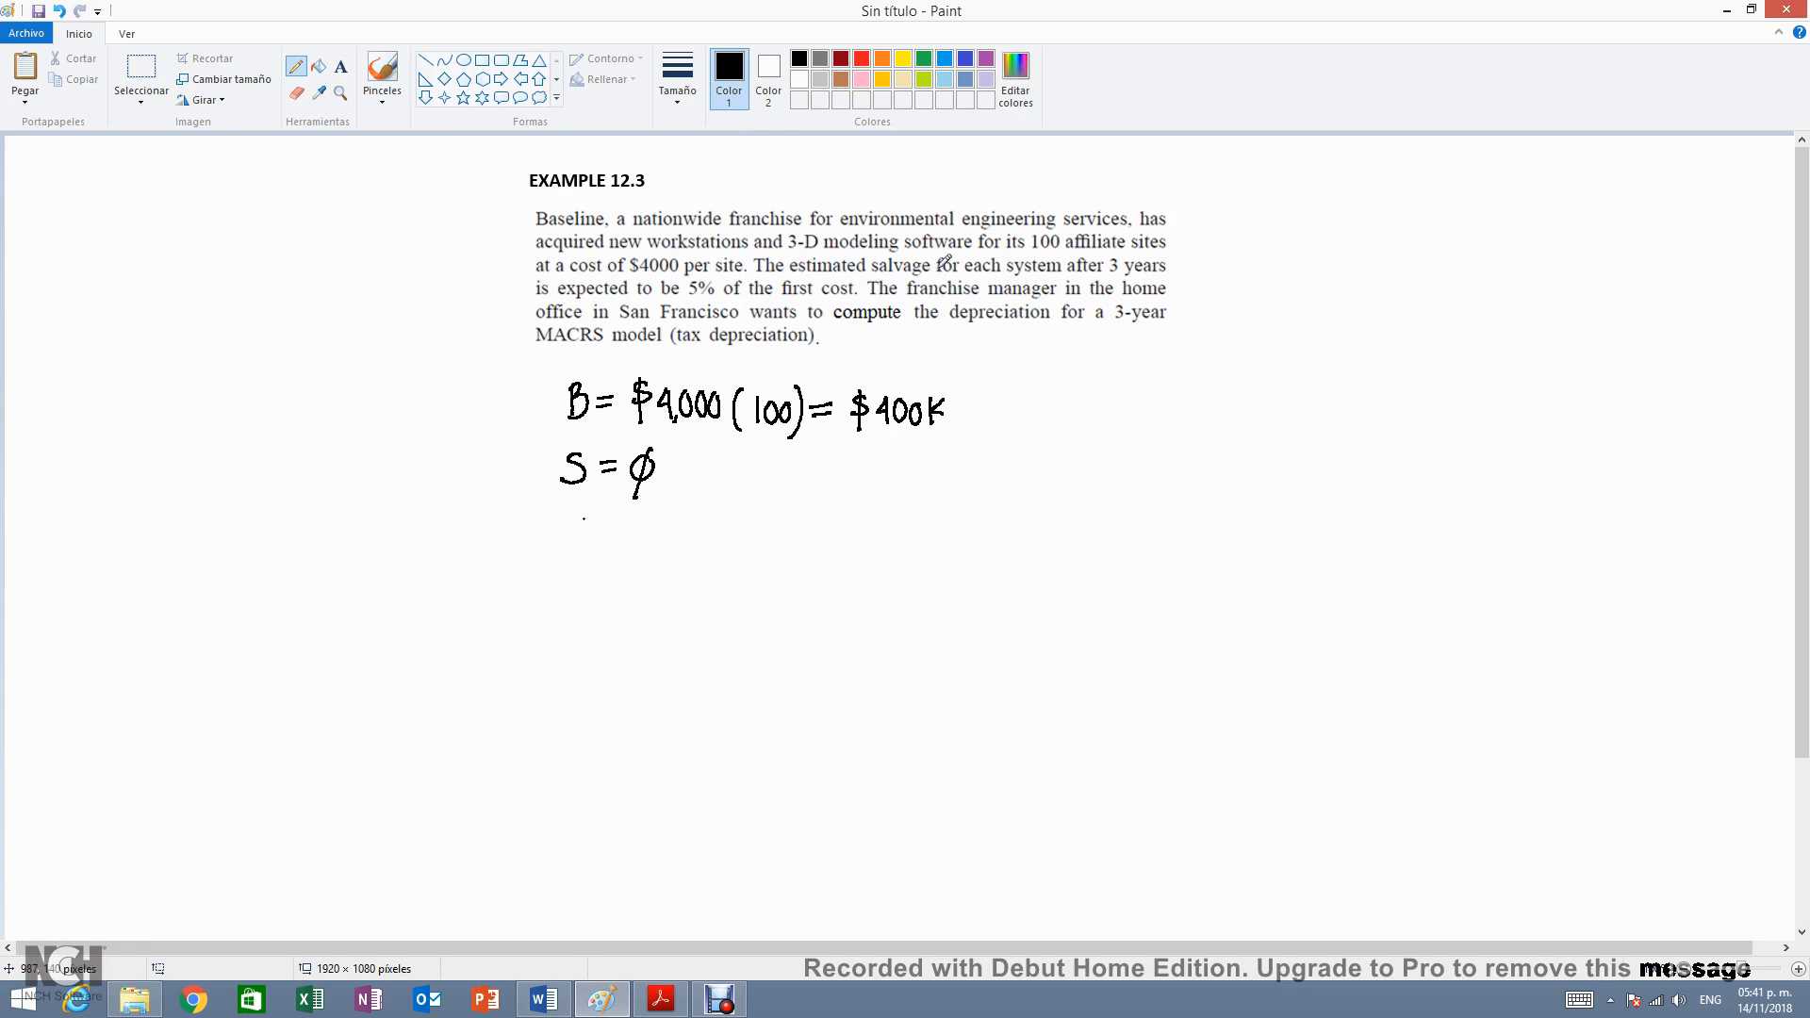
pyautogui.moveTo(996, 284)
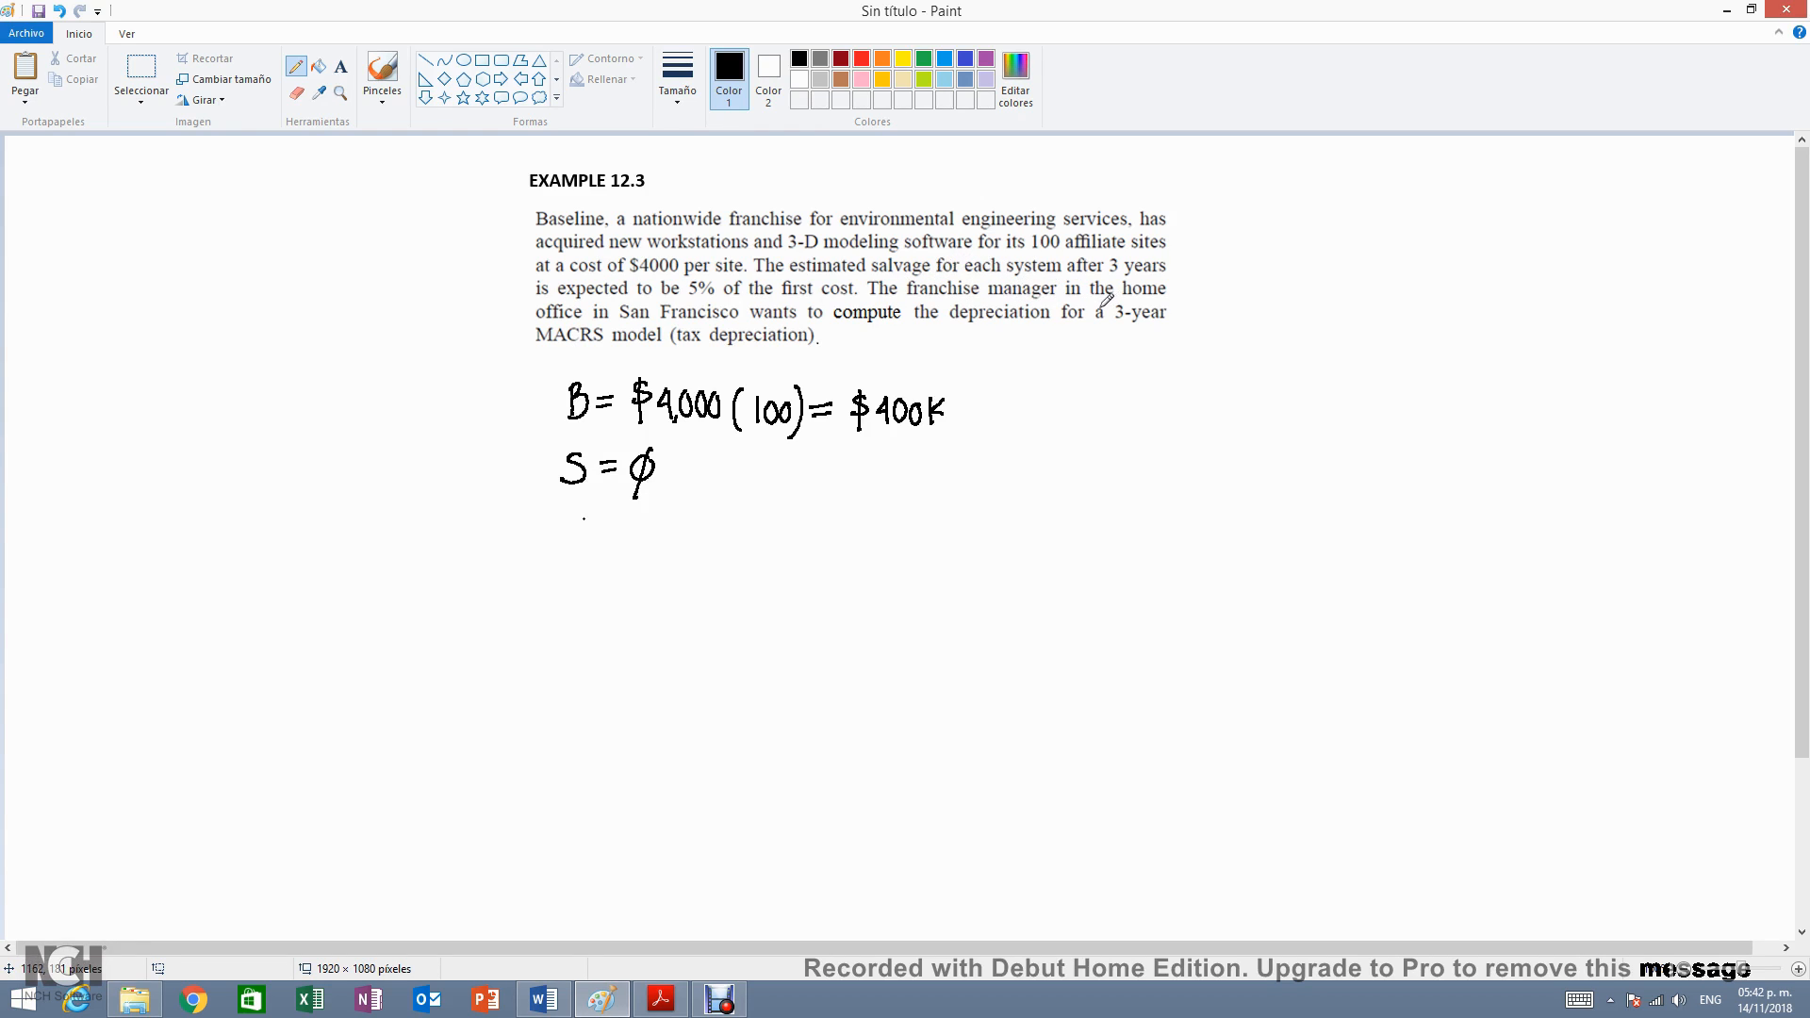
pyautogui.moveTo(1083, 322)
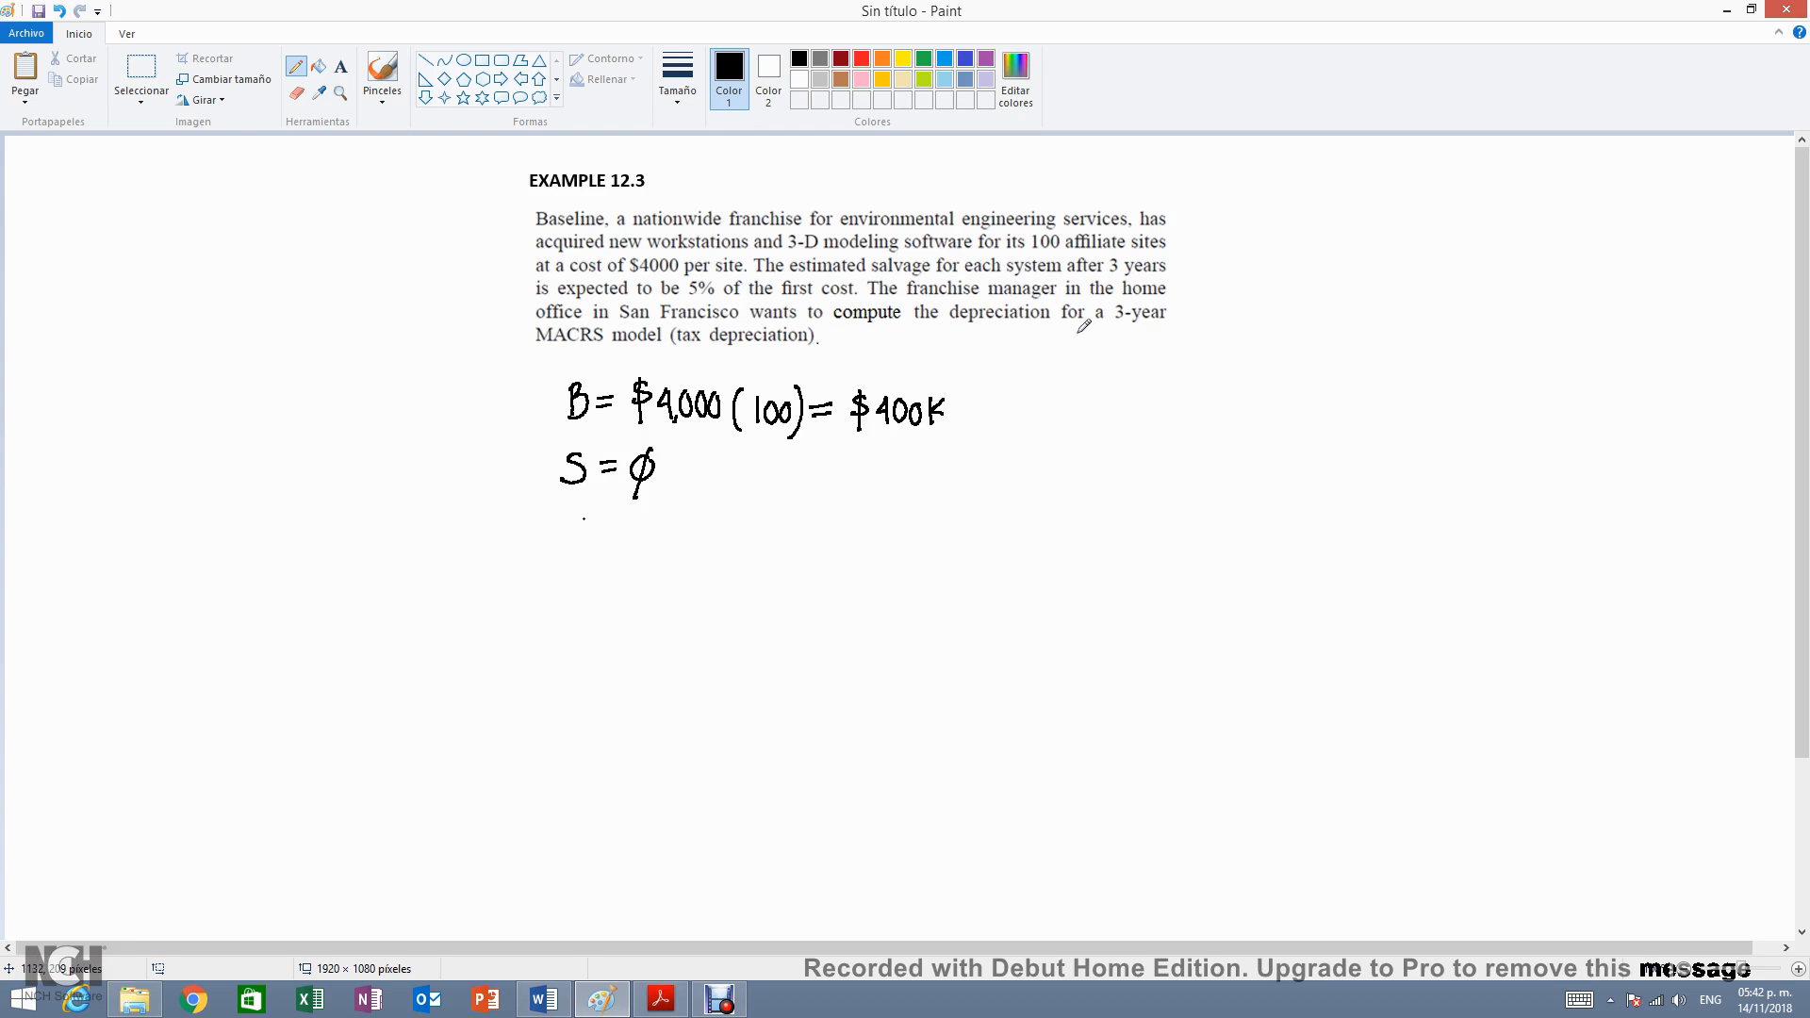
pyautogui.moveTo(589, 495)
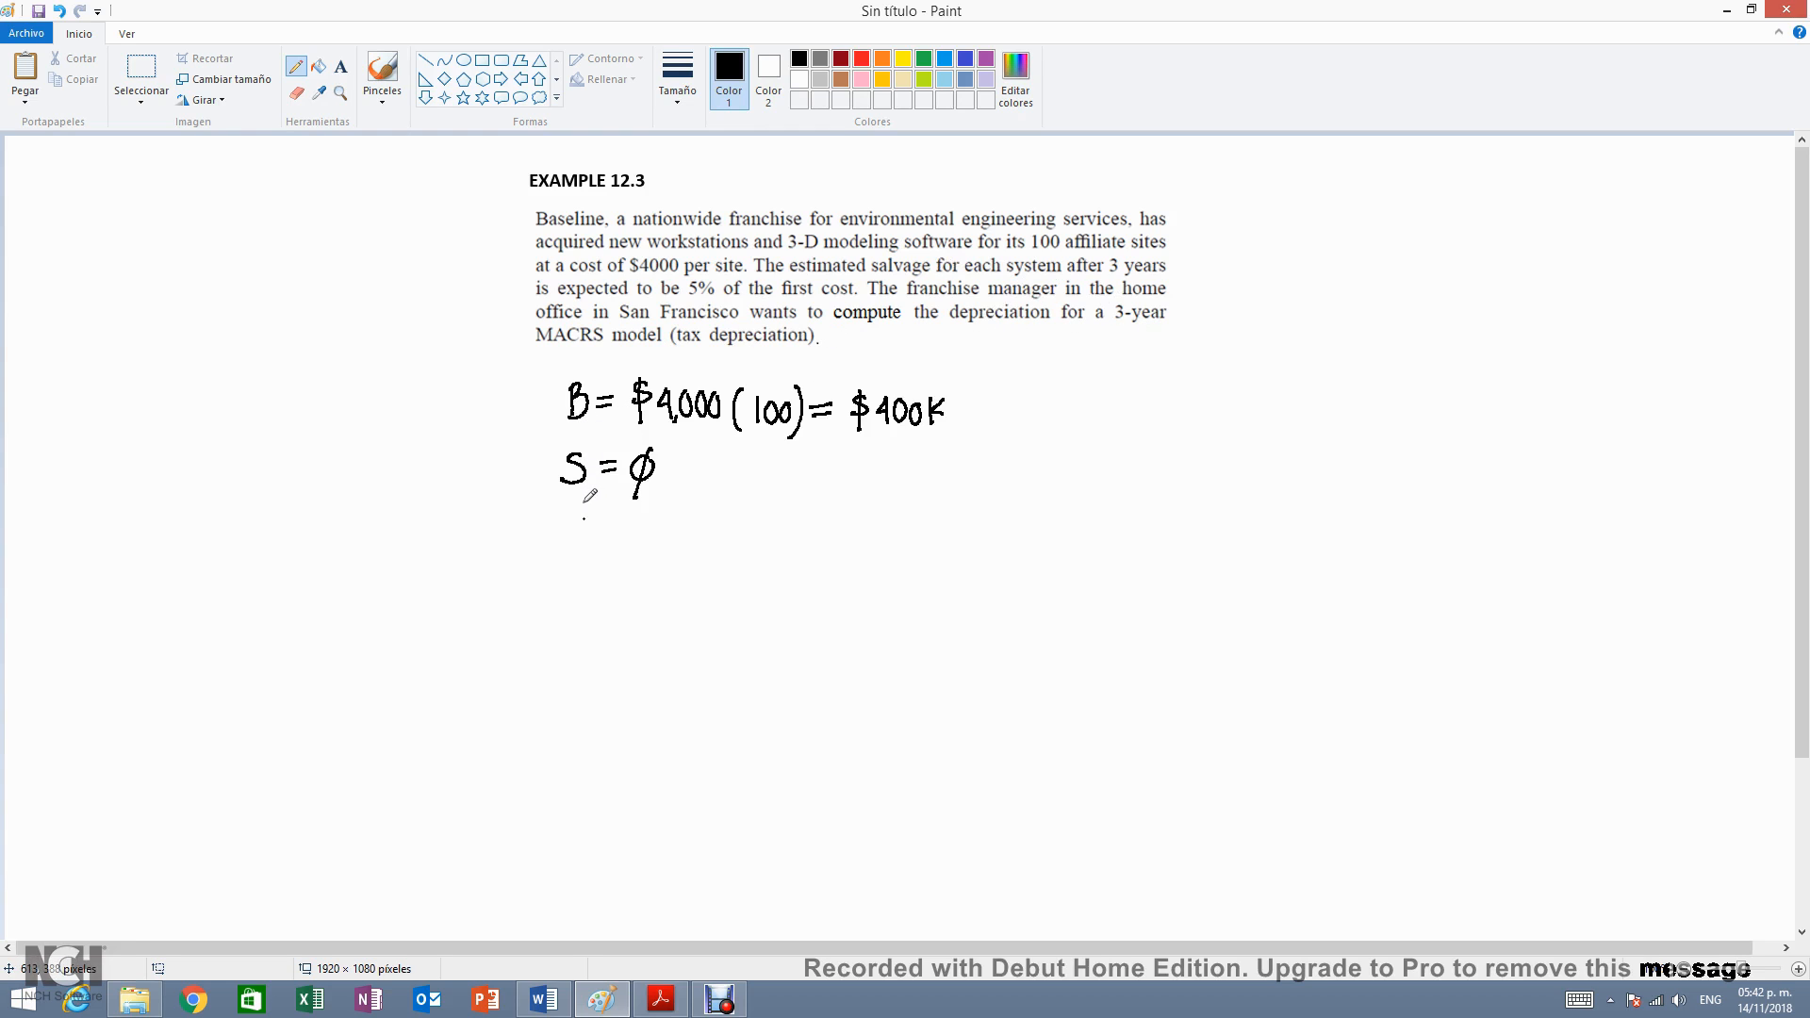
pyautogui.moveTo(569, 521); pyautogui.dragTo(600, 543)
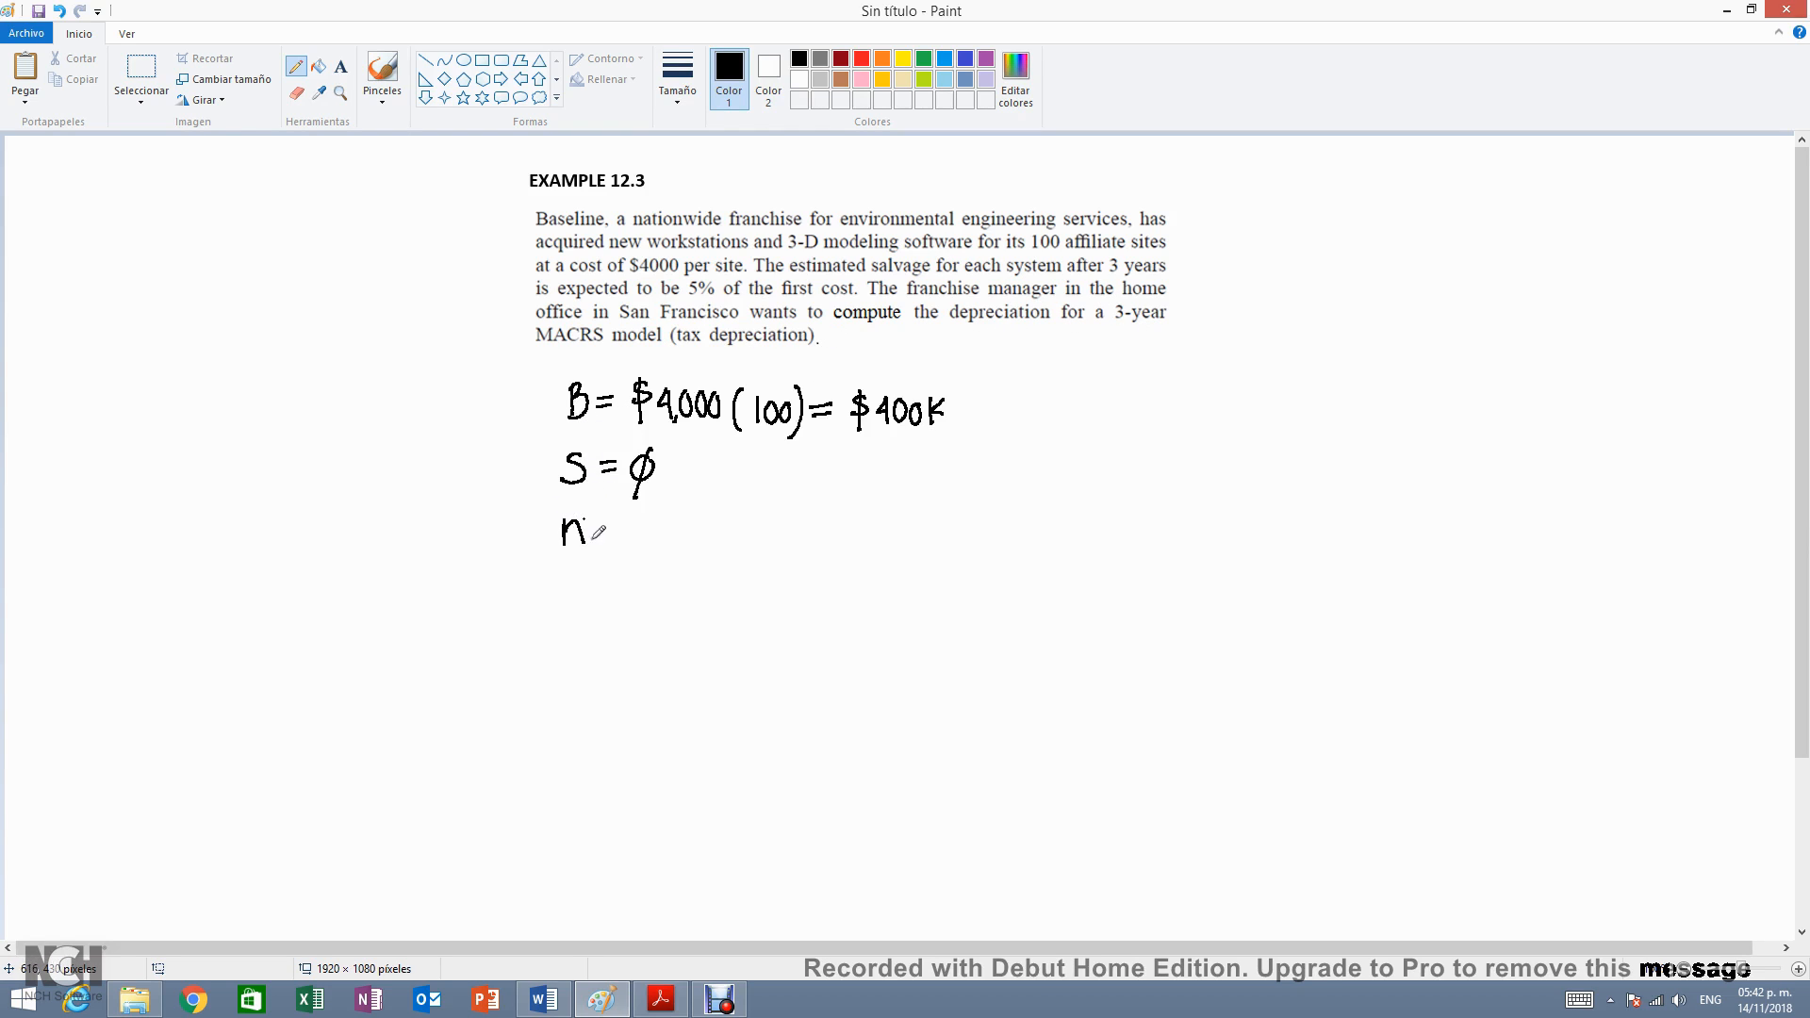
pyautogui.moveTo(600, 533); pyautogui.dragTo(664, 534)
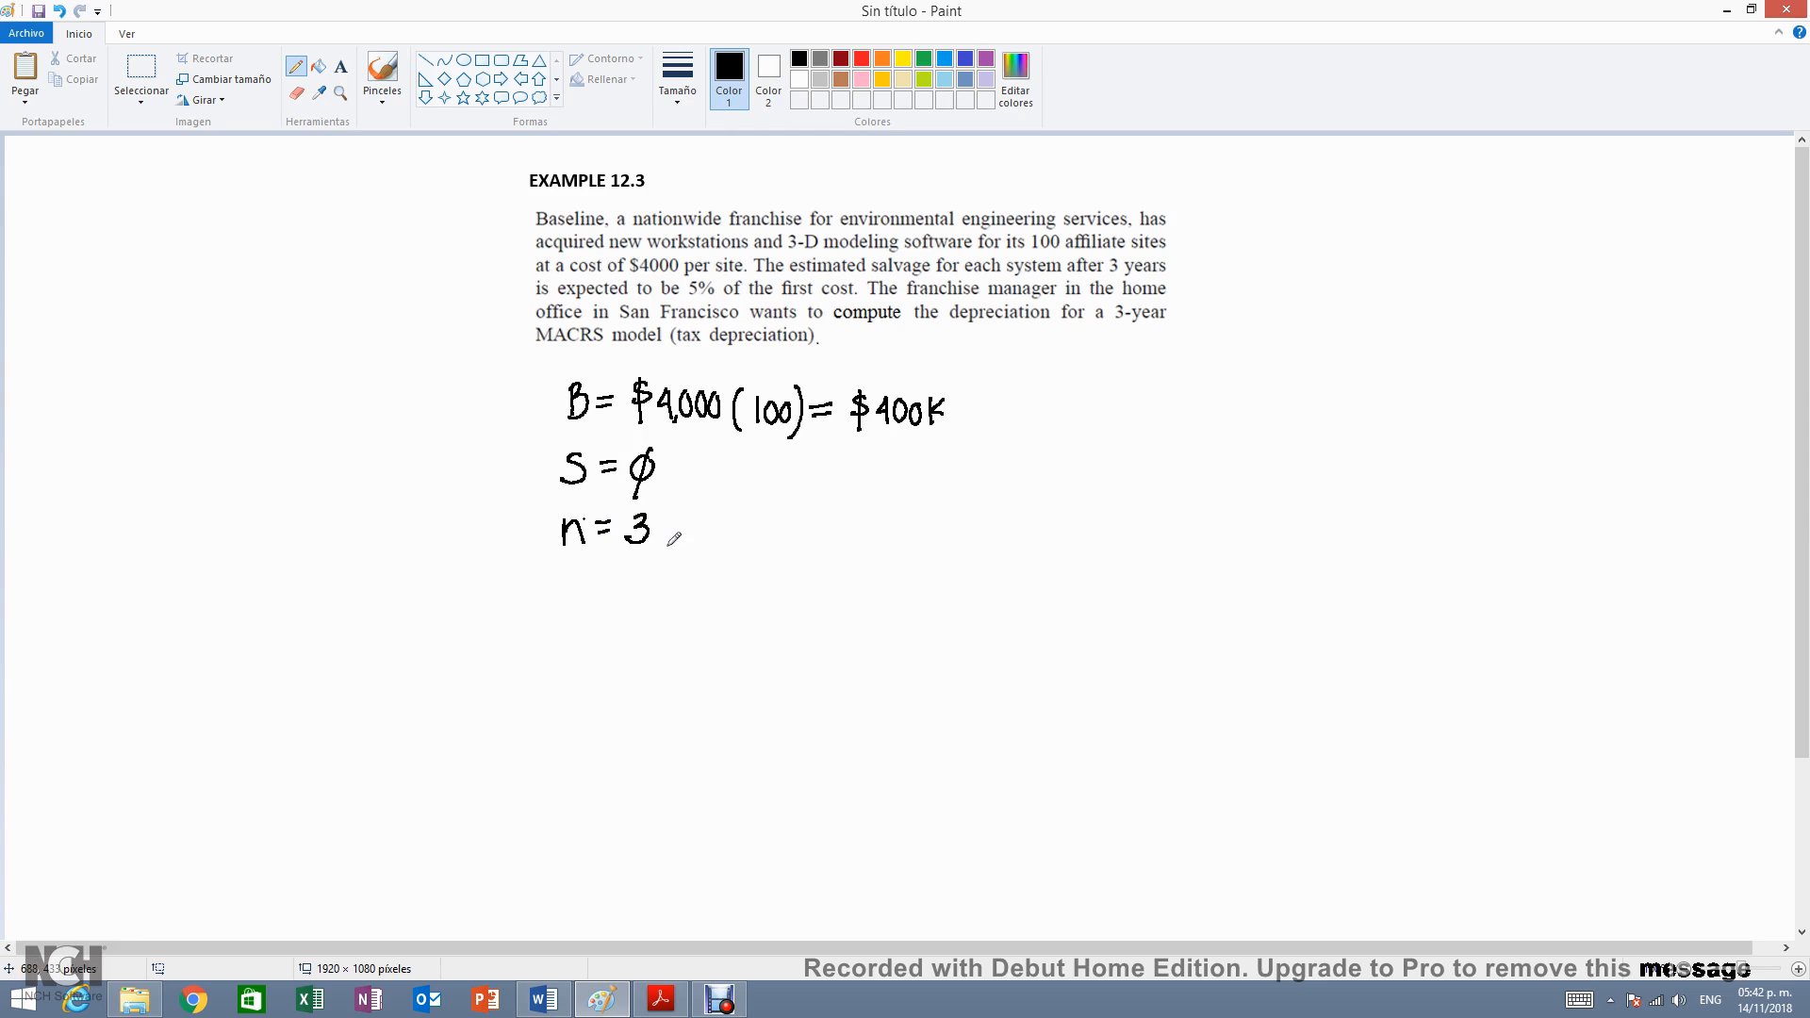
pyautogui.moveTo(664, 538); pyautogui.dragTo(703, 537)
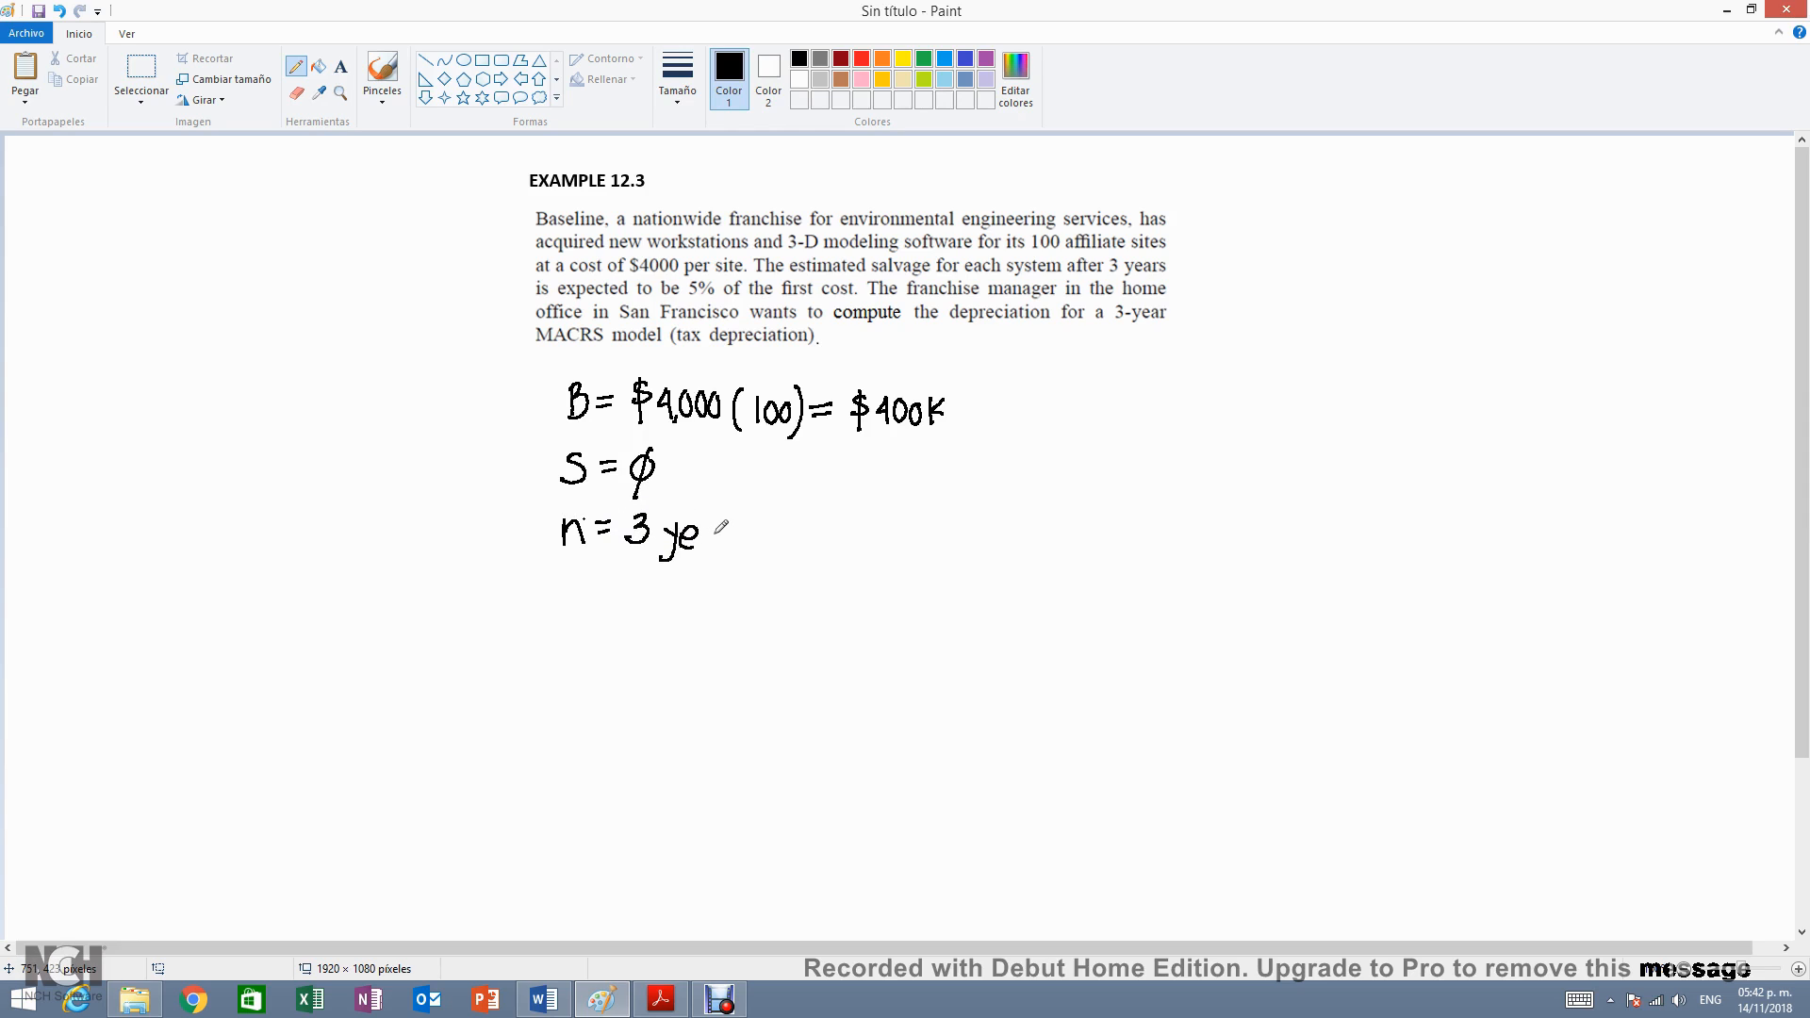
pyautogui.moveTo(692, 543); pyautogui.dragTo(756, 537)
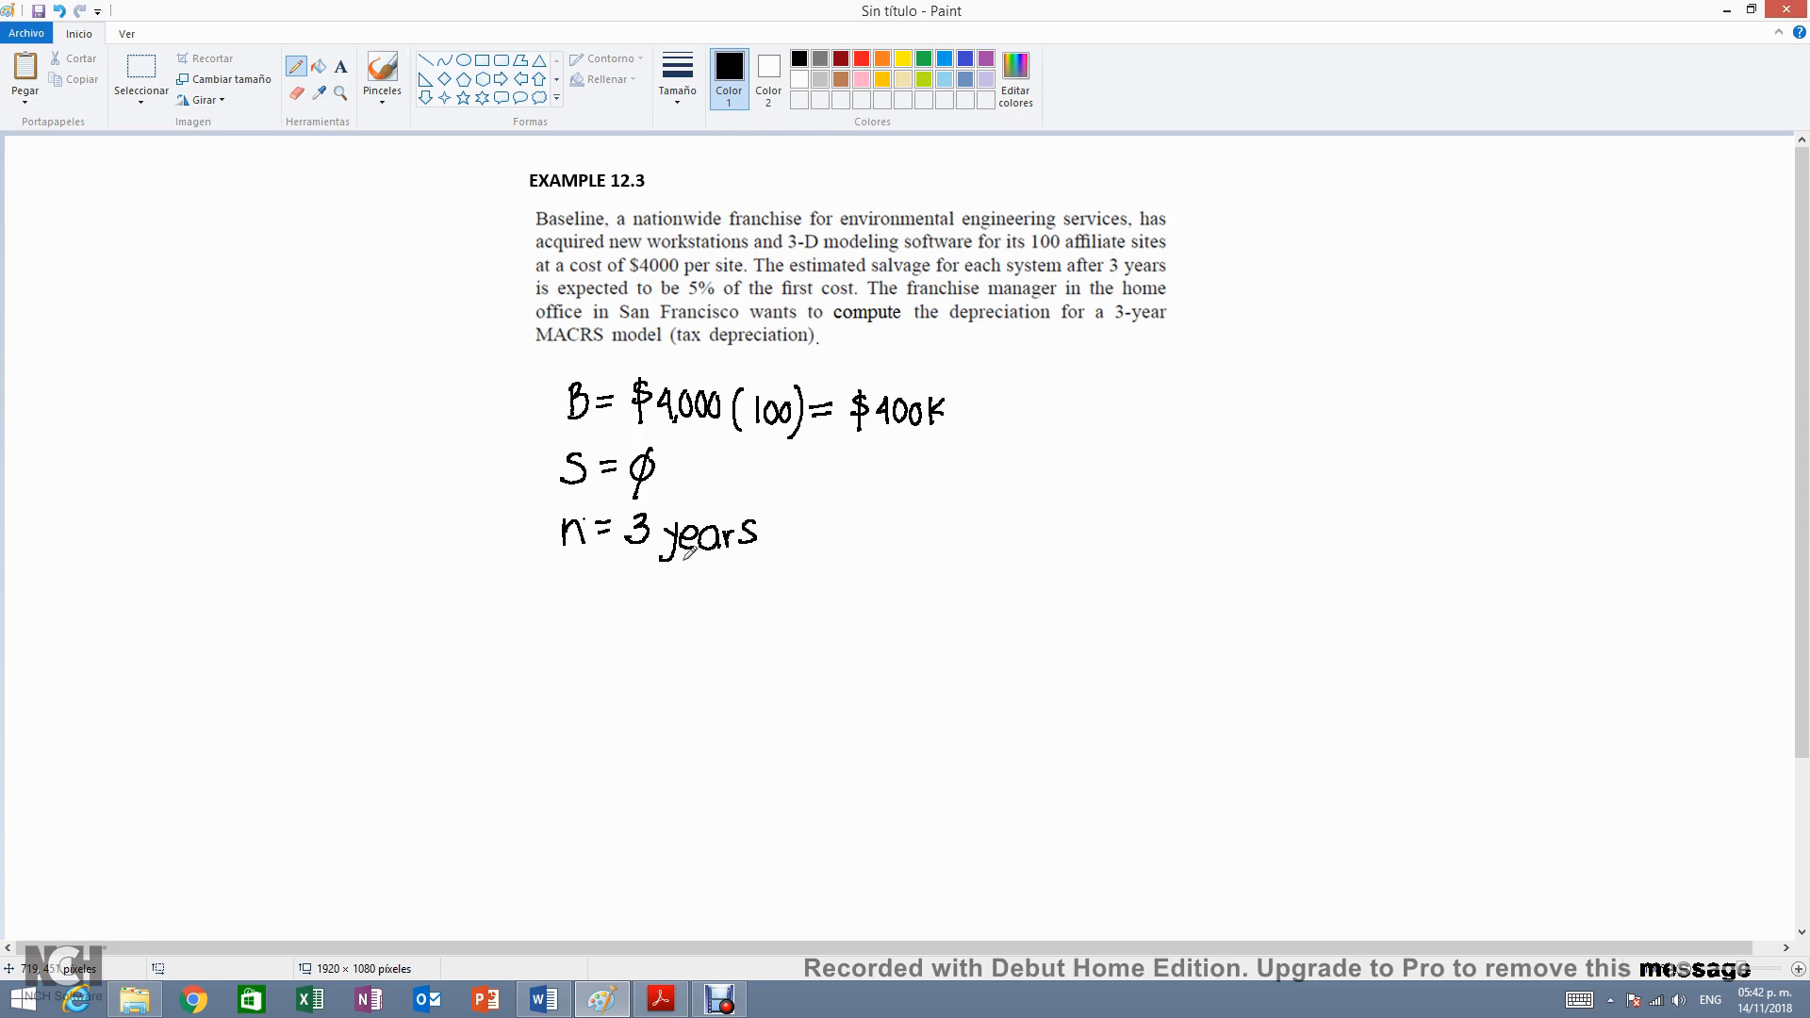
pyautogui.moveTo(568, 590)
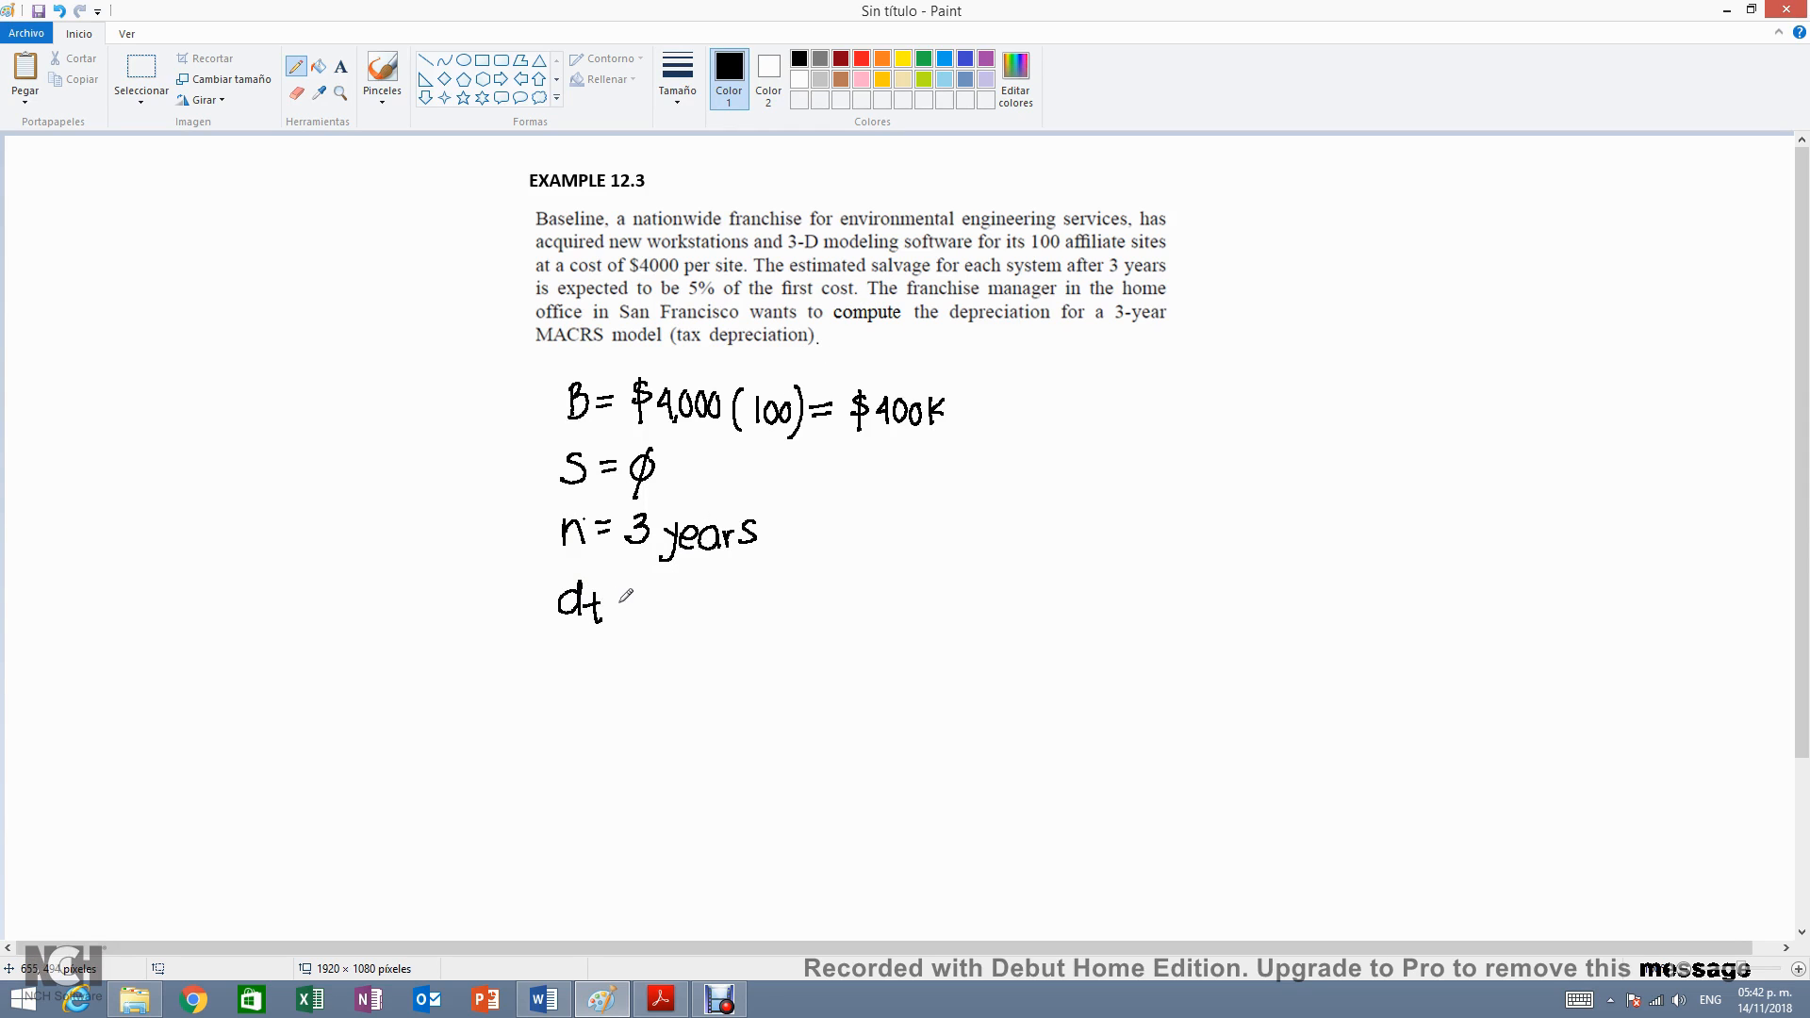
# - Write d_t = Slide 12-12 and the Year column heading
pyautogui.moveTo(619, 599); pyautogui.dragTo(634, 599)
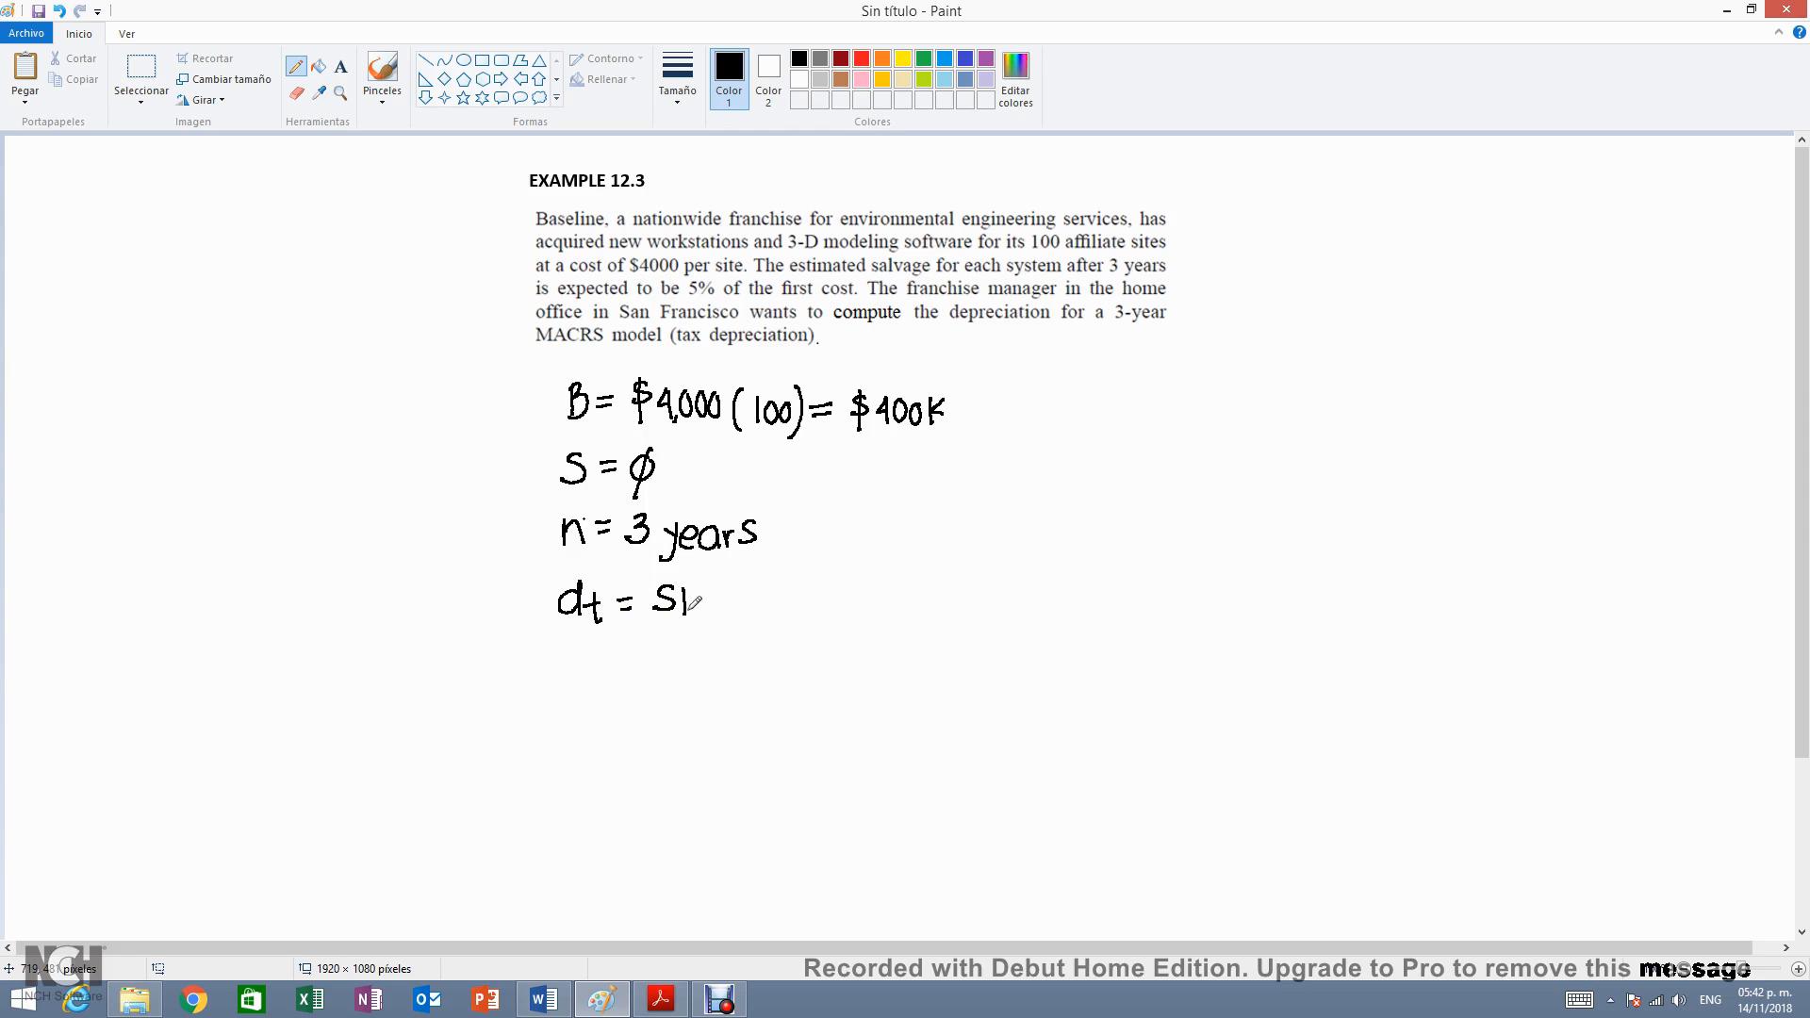
pyautogui.moveTo(681, 599); pyautogui.dragTo(762, 599)
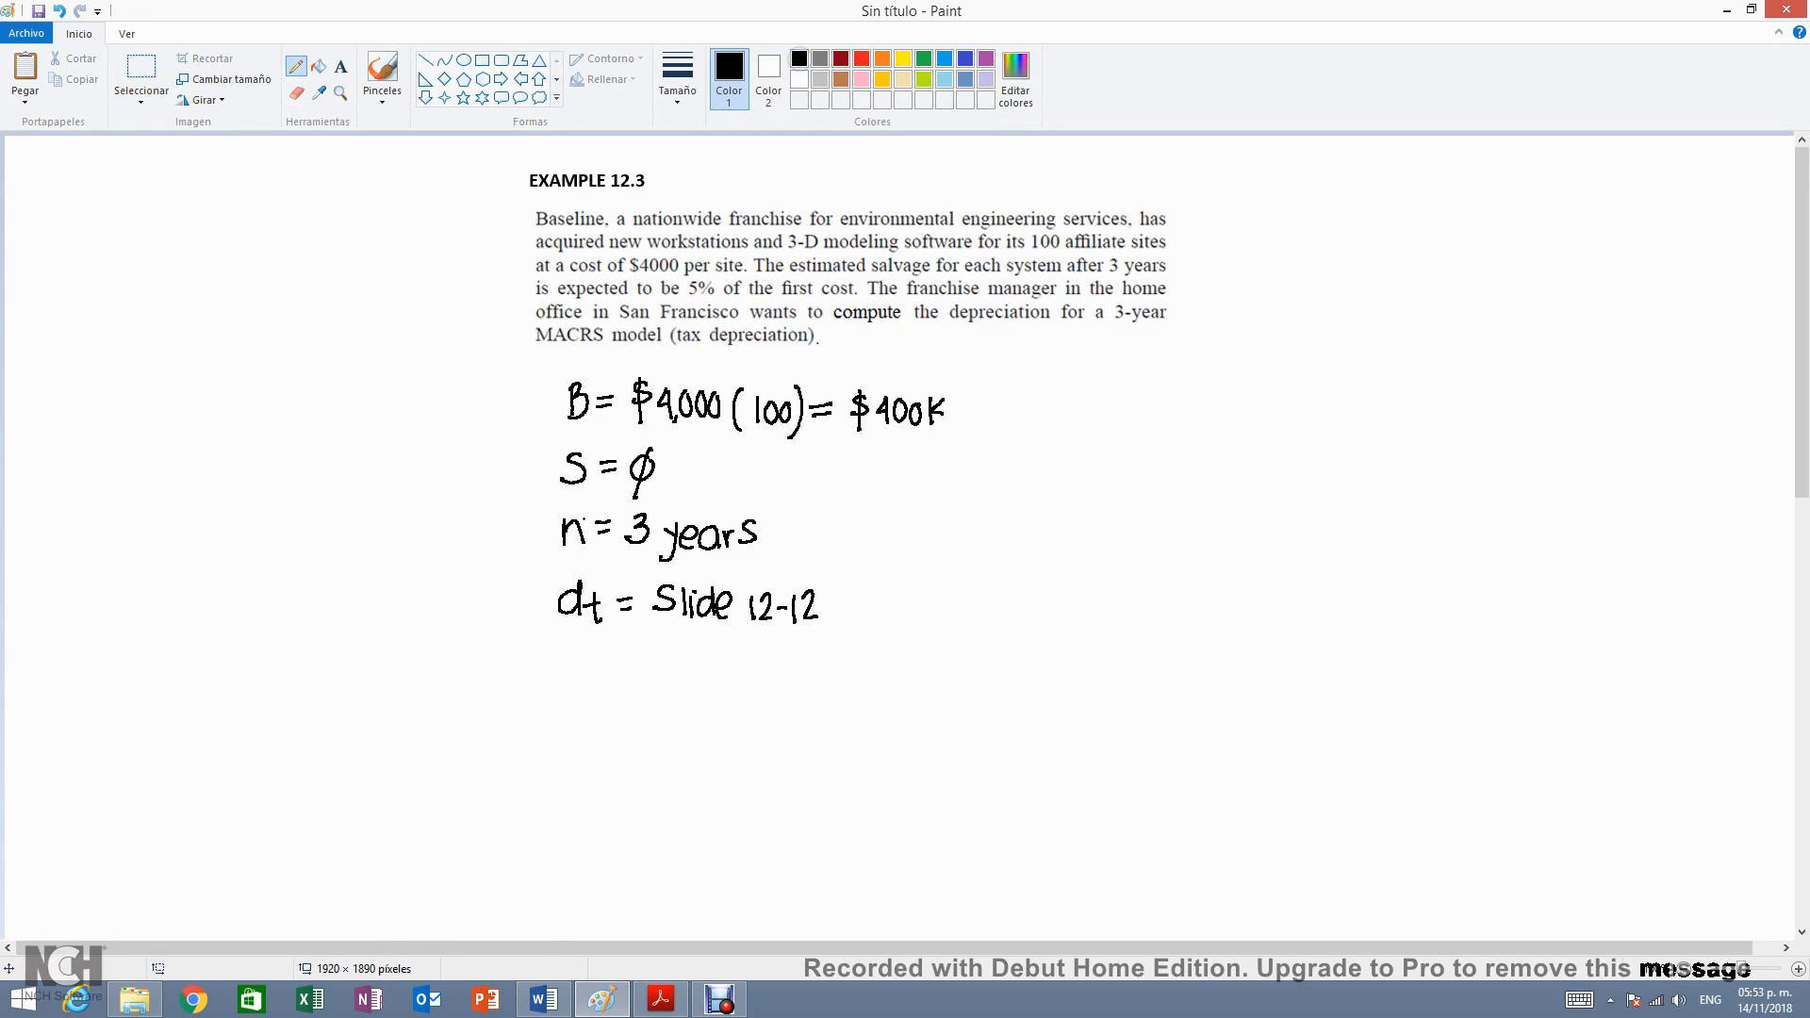
pyautogui.moveTo(582, 693)
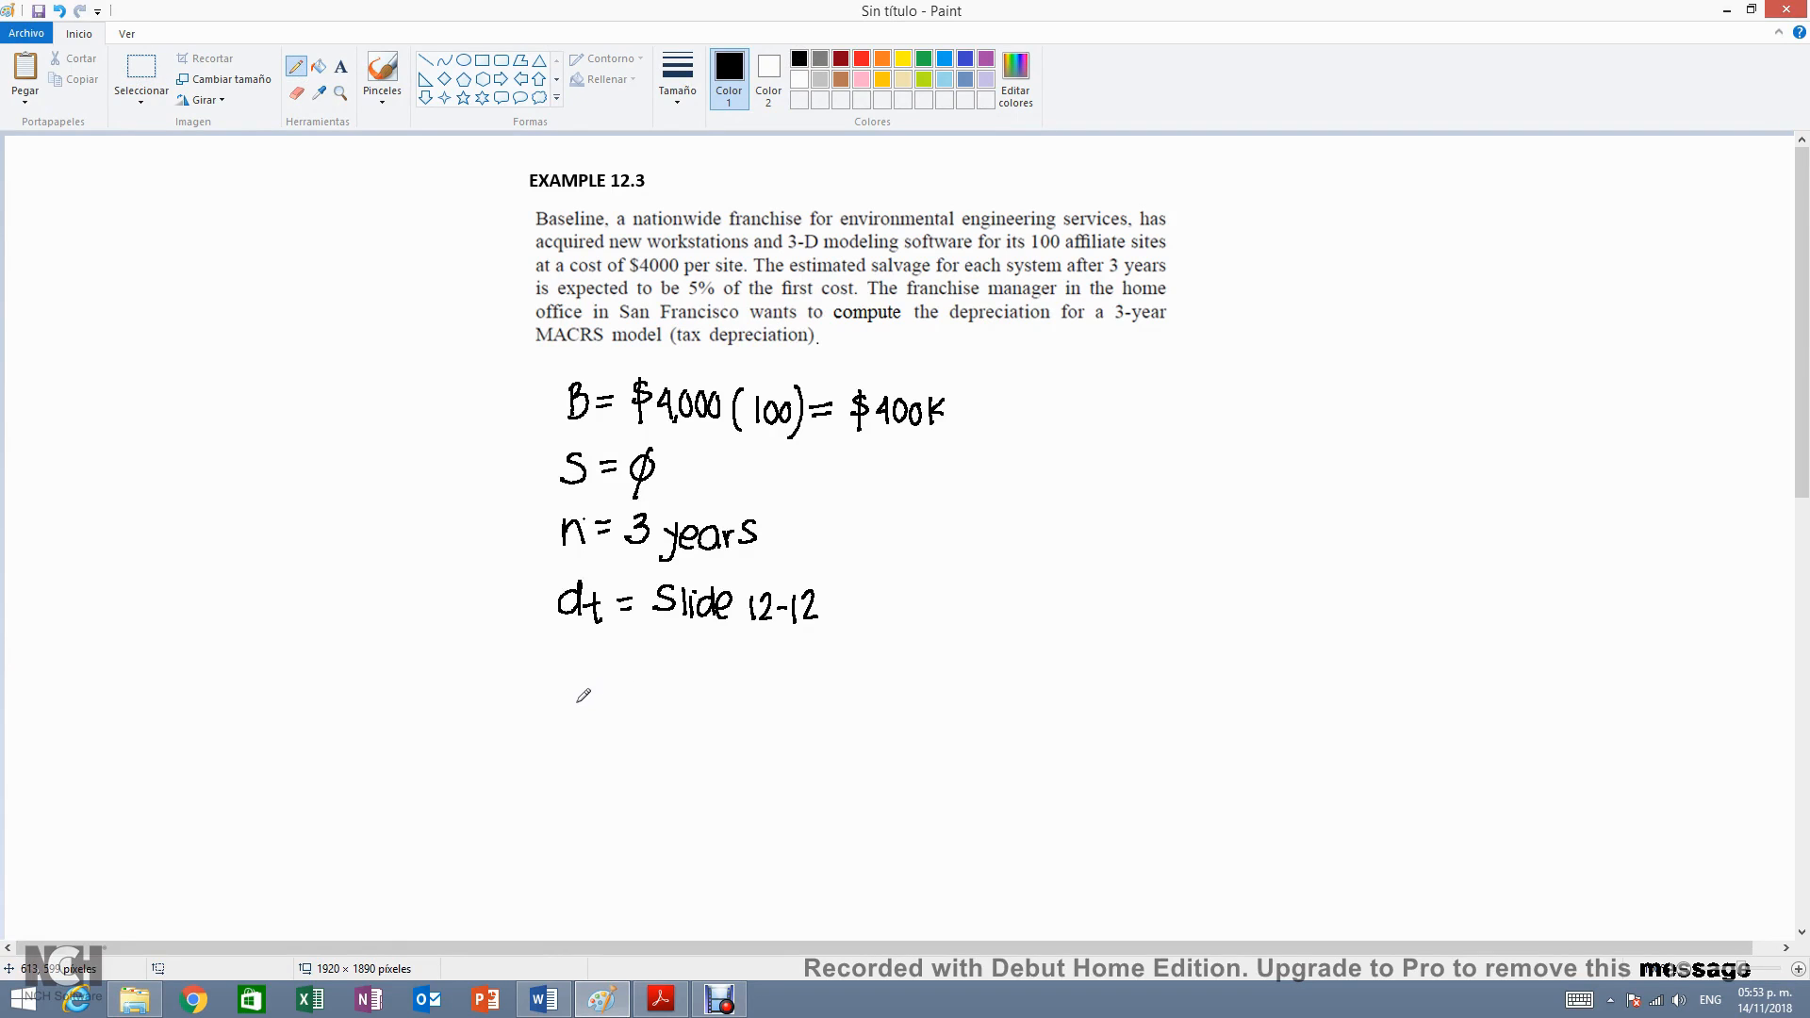
pyautogui.moveTo(565, 711); pyautogui.dragTo(611, 703)
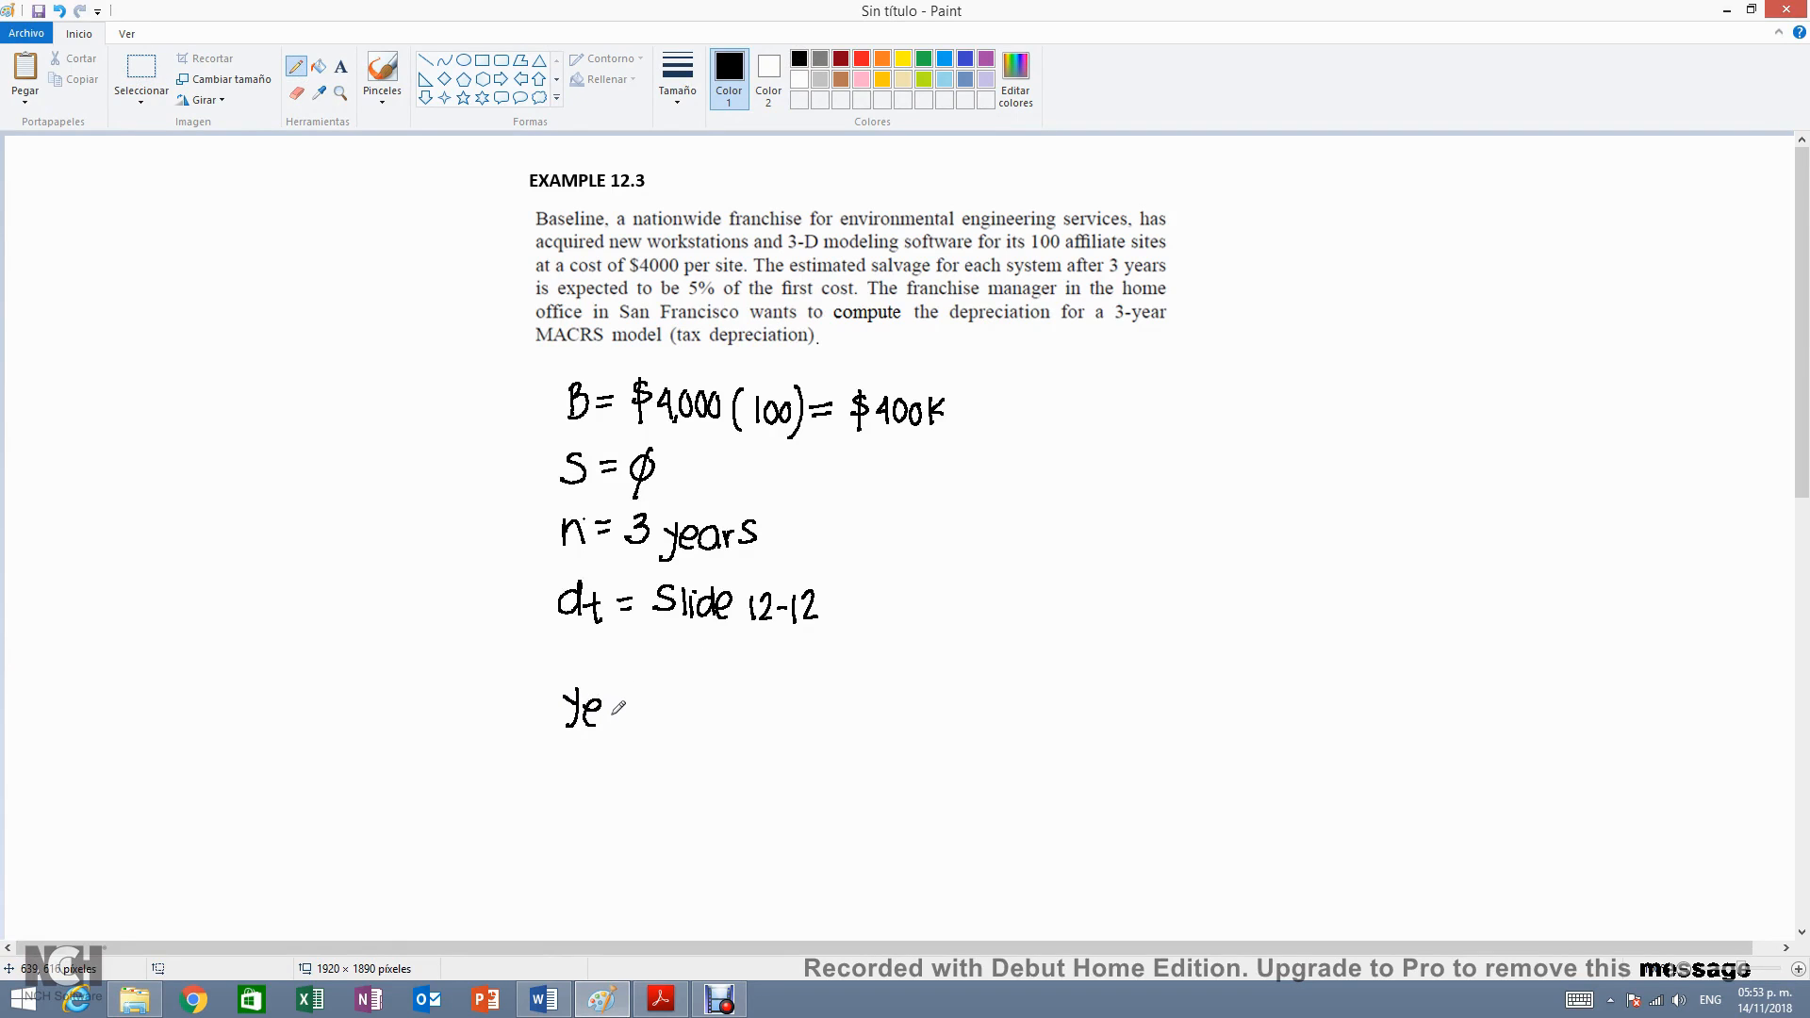
pyautogui.moveTo(589, 710); pyautogui.dragTo(630, 711)
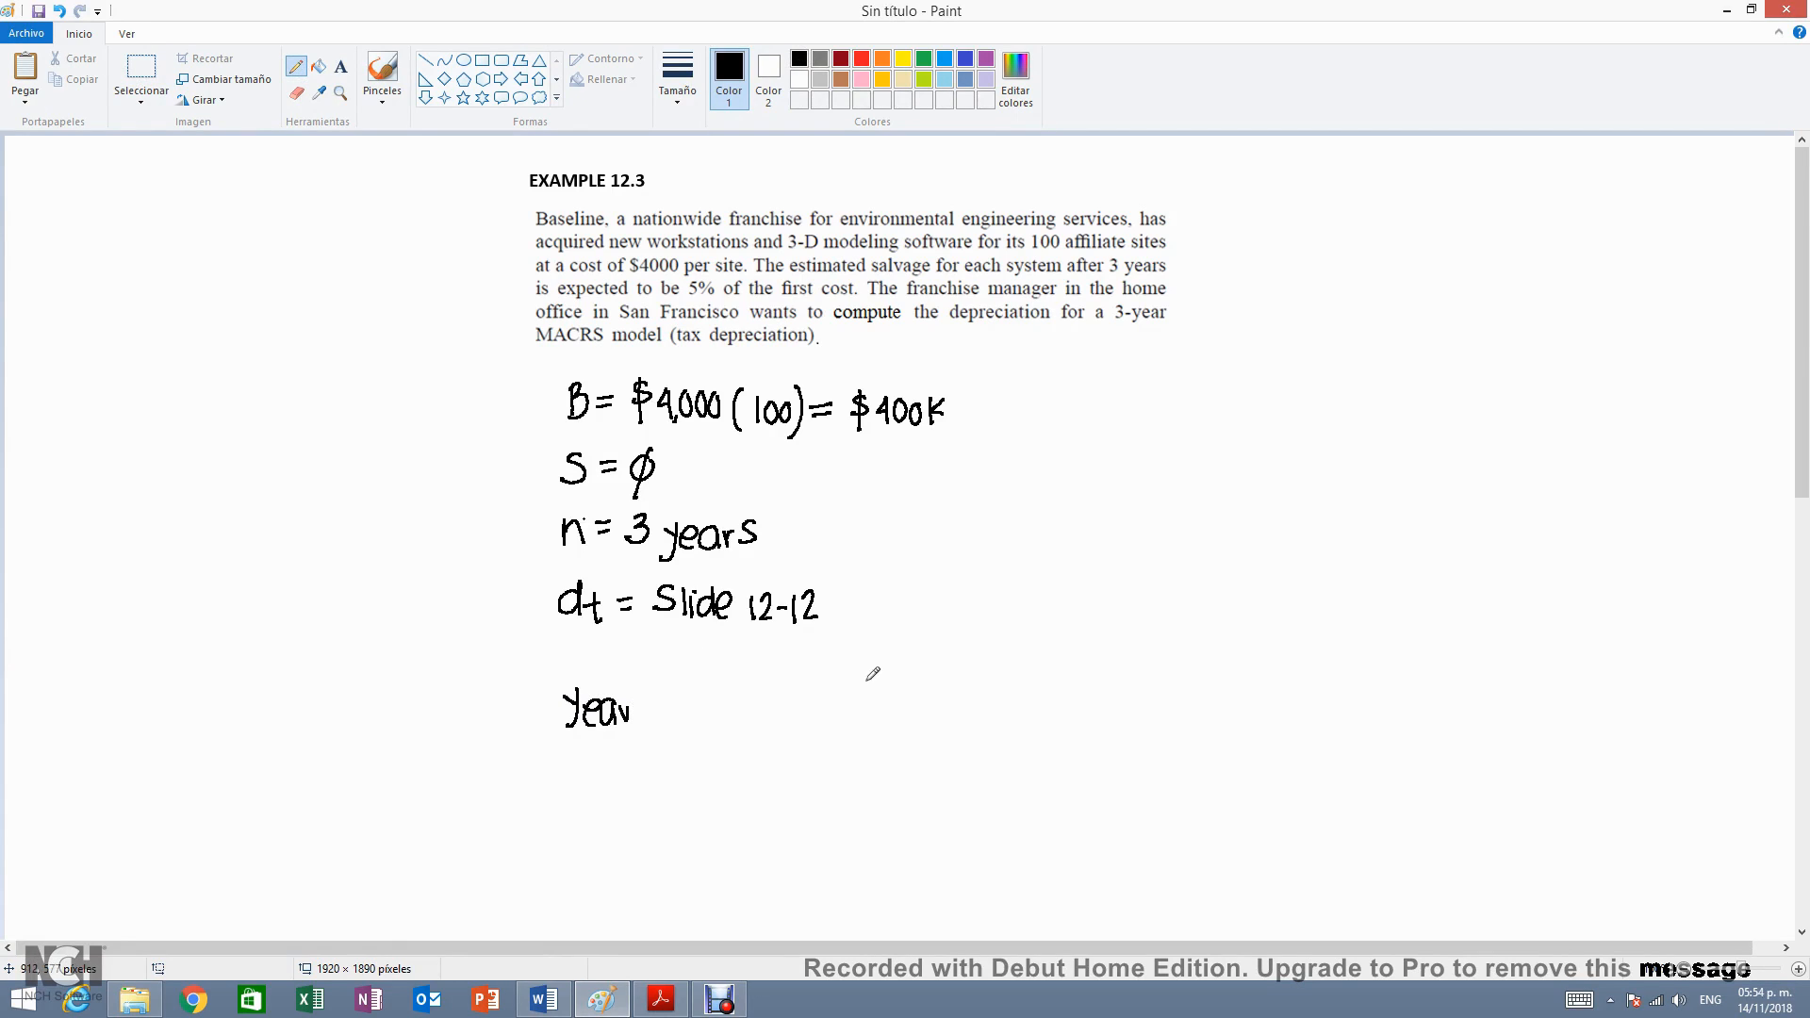
# - Write the column headings D_t = d_t B and BV_t = BV_t-1 − D_t
pyautogui.moveTo(883, 691); pyautogui.dragTo(894, 722)
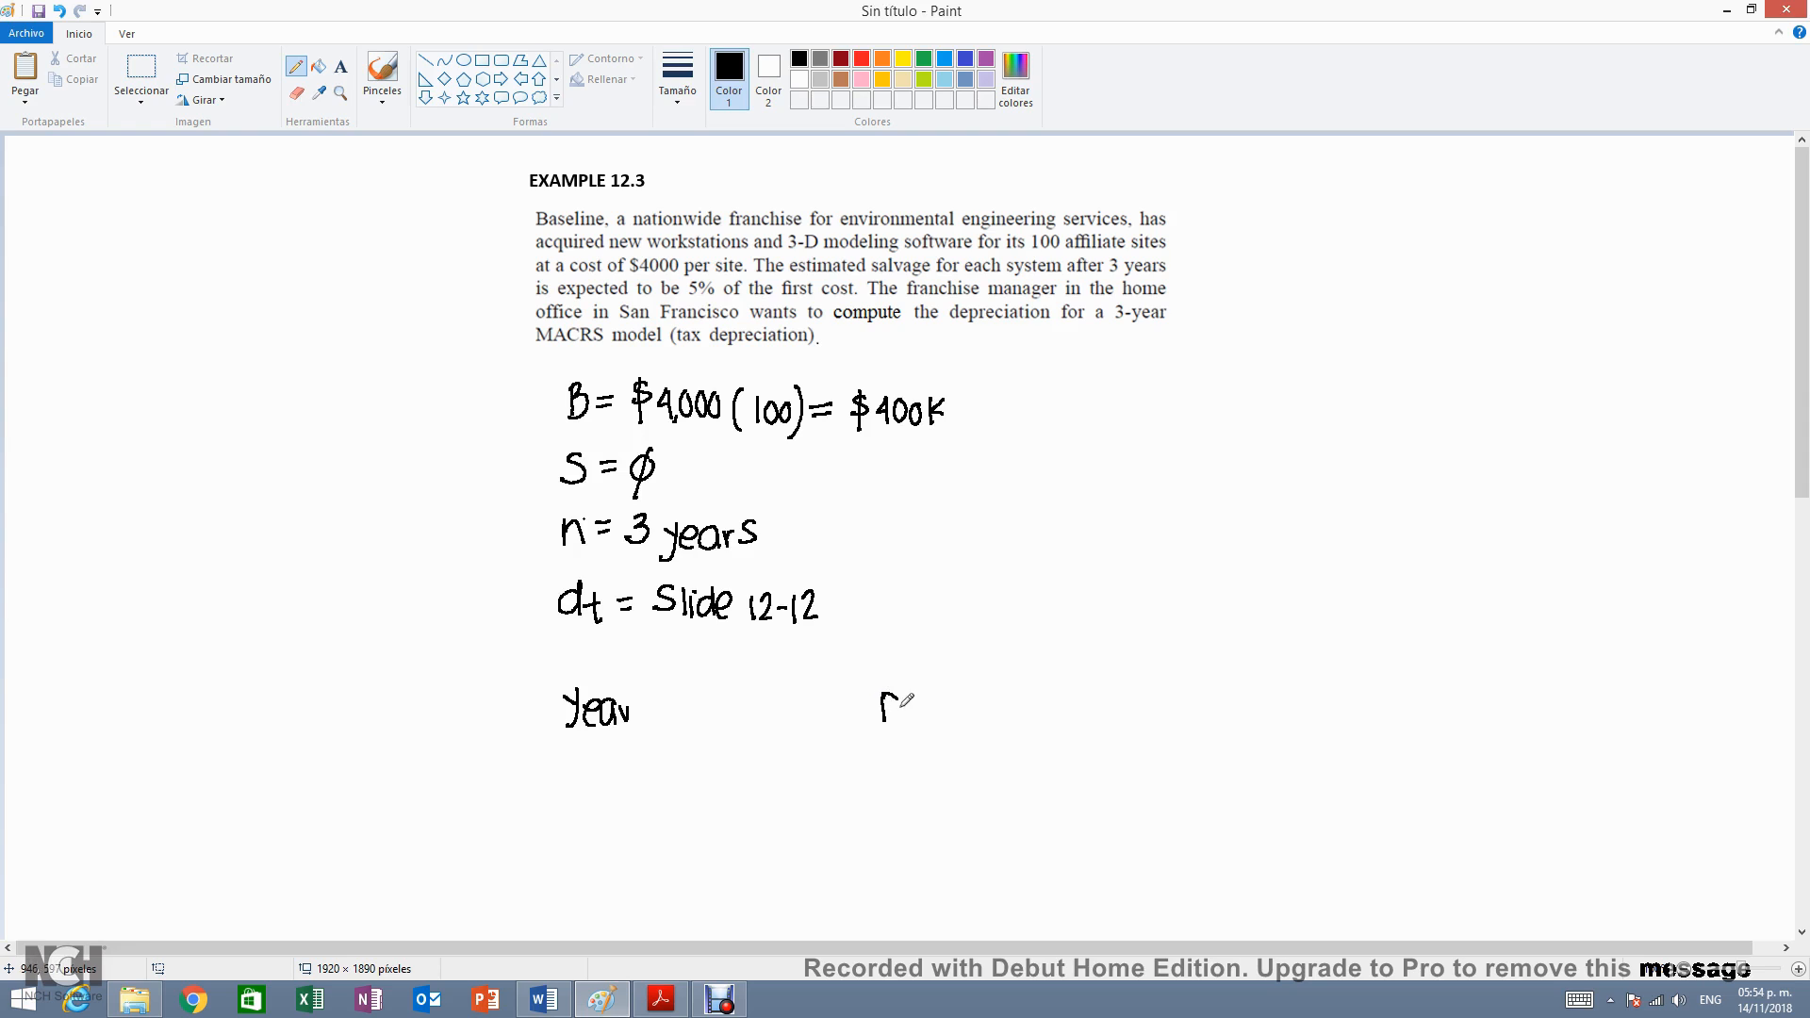
pyautogui.moveTo(882, 711); pyautogui.dragTo(918, 722)
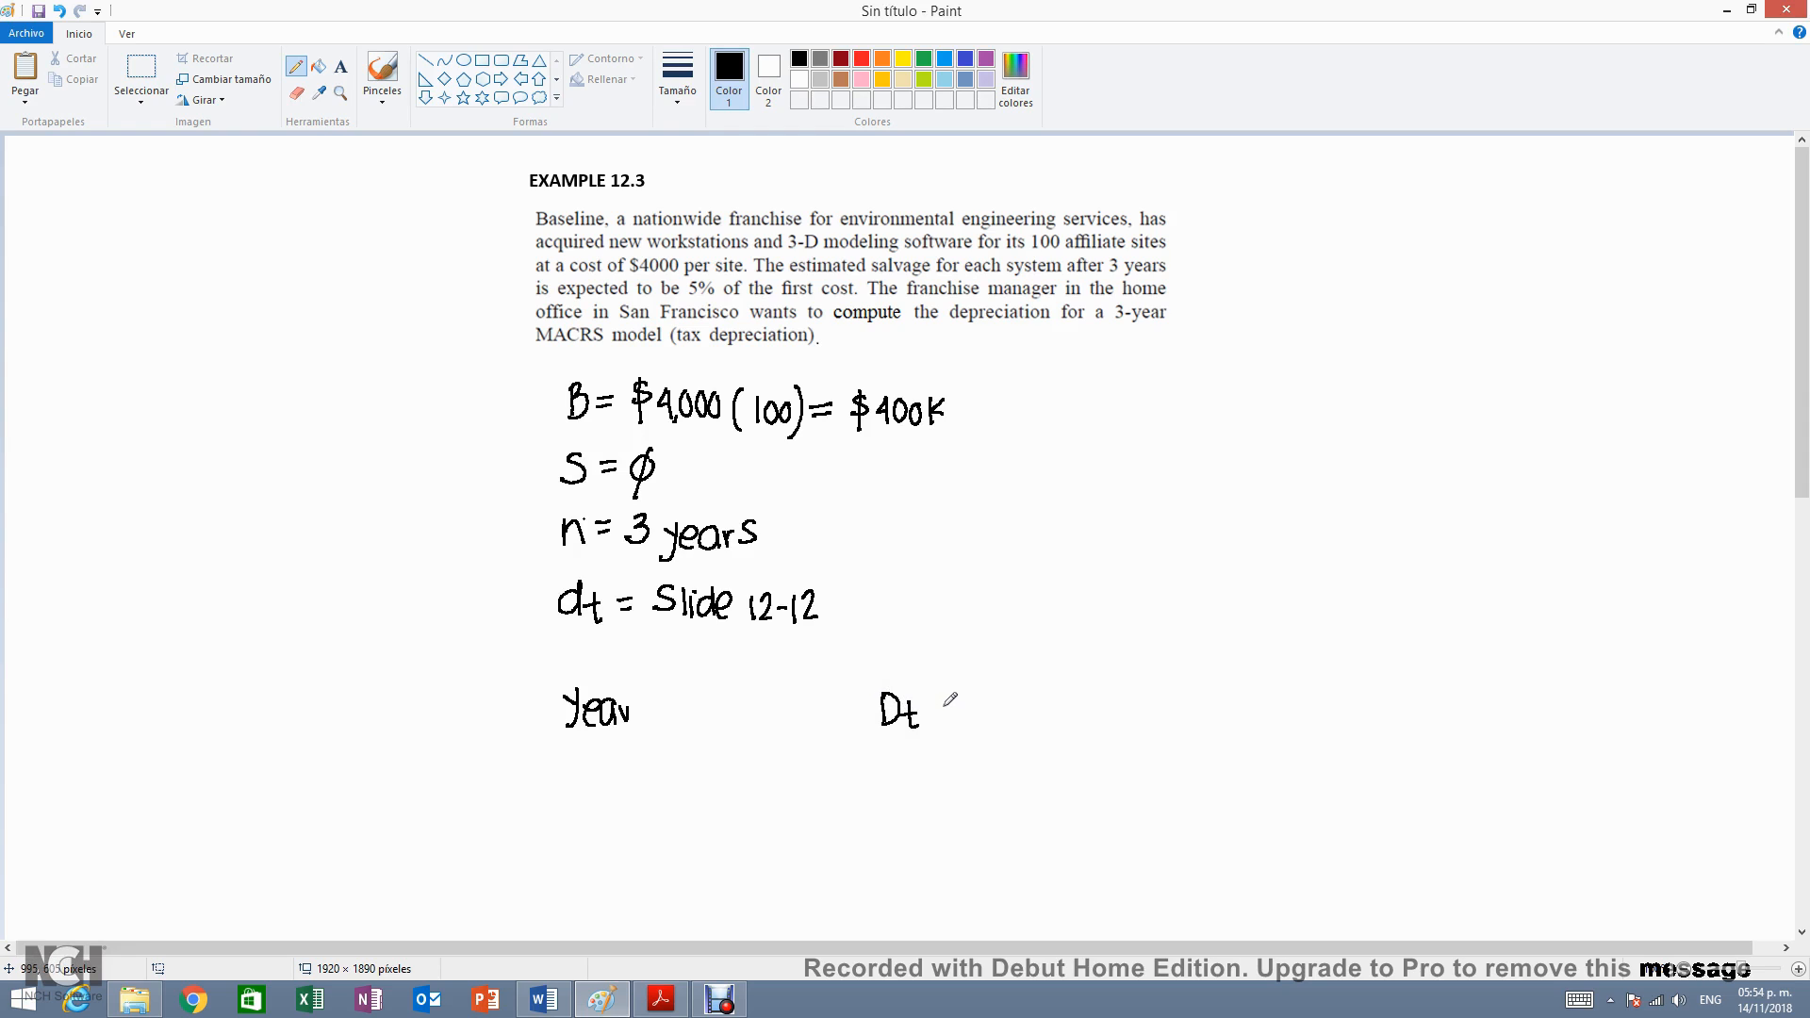
pyautogui.moveTo(945, 707); pyautogui.dragTo(956, 707)
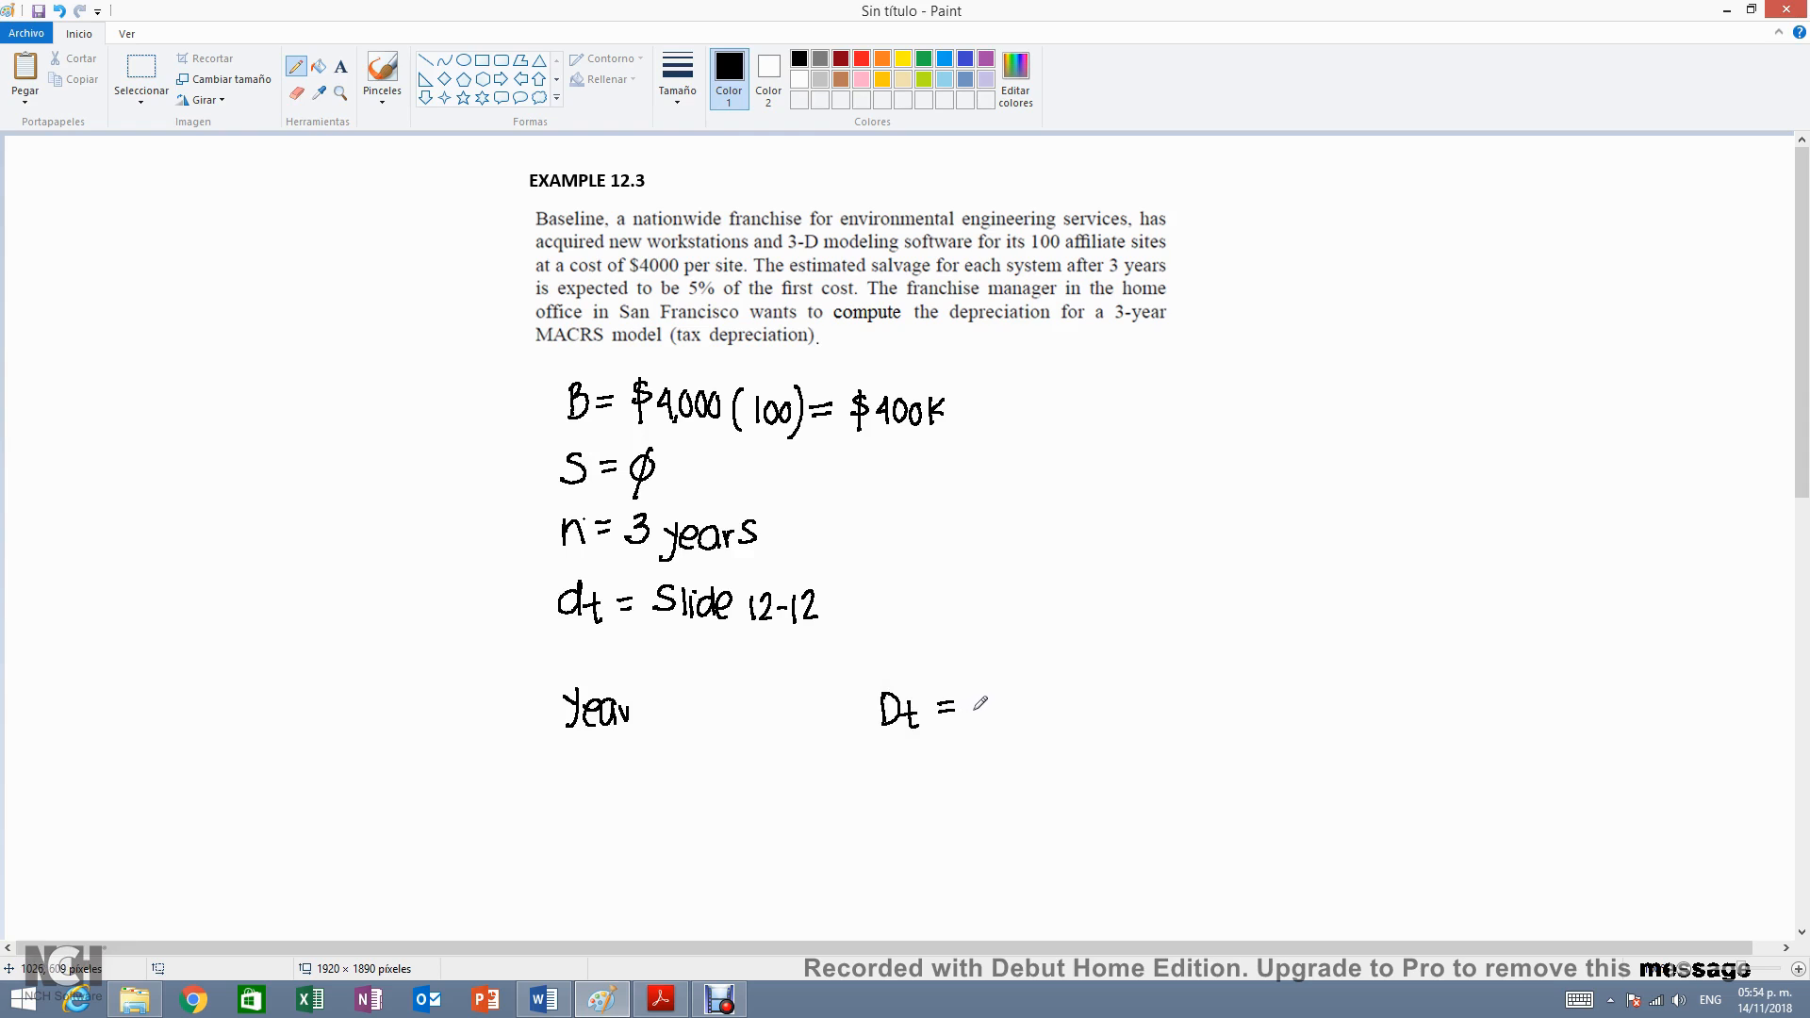
pyautogui.moveTo(973, 722); pyautogui.dragTo(1005, 703)
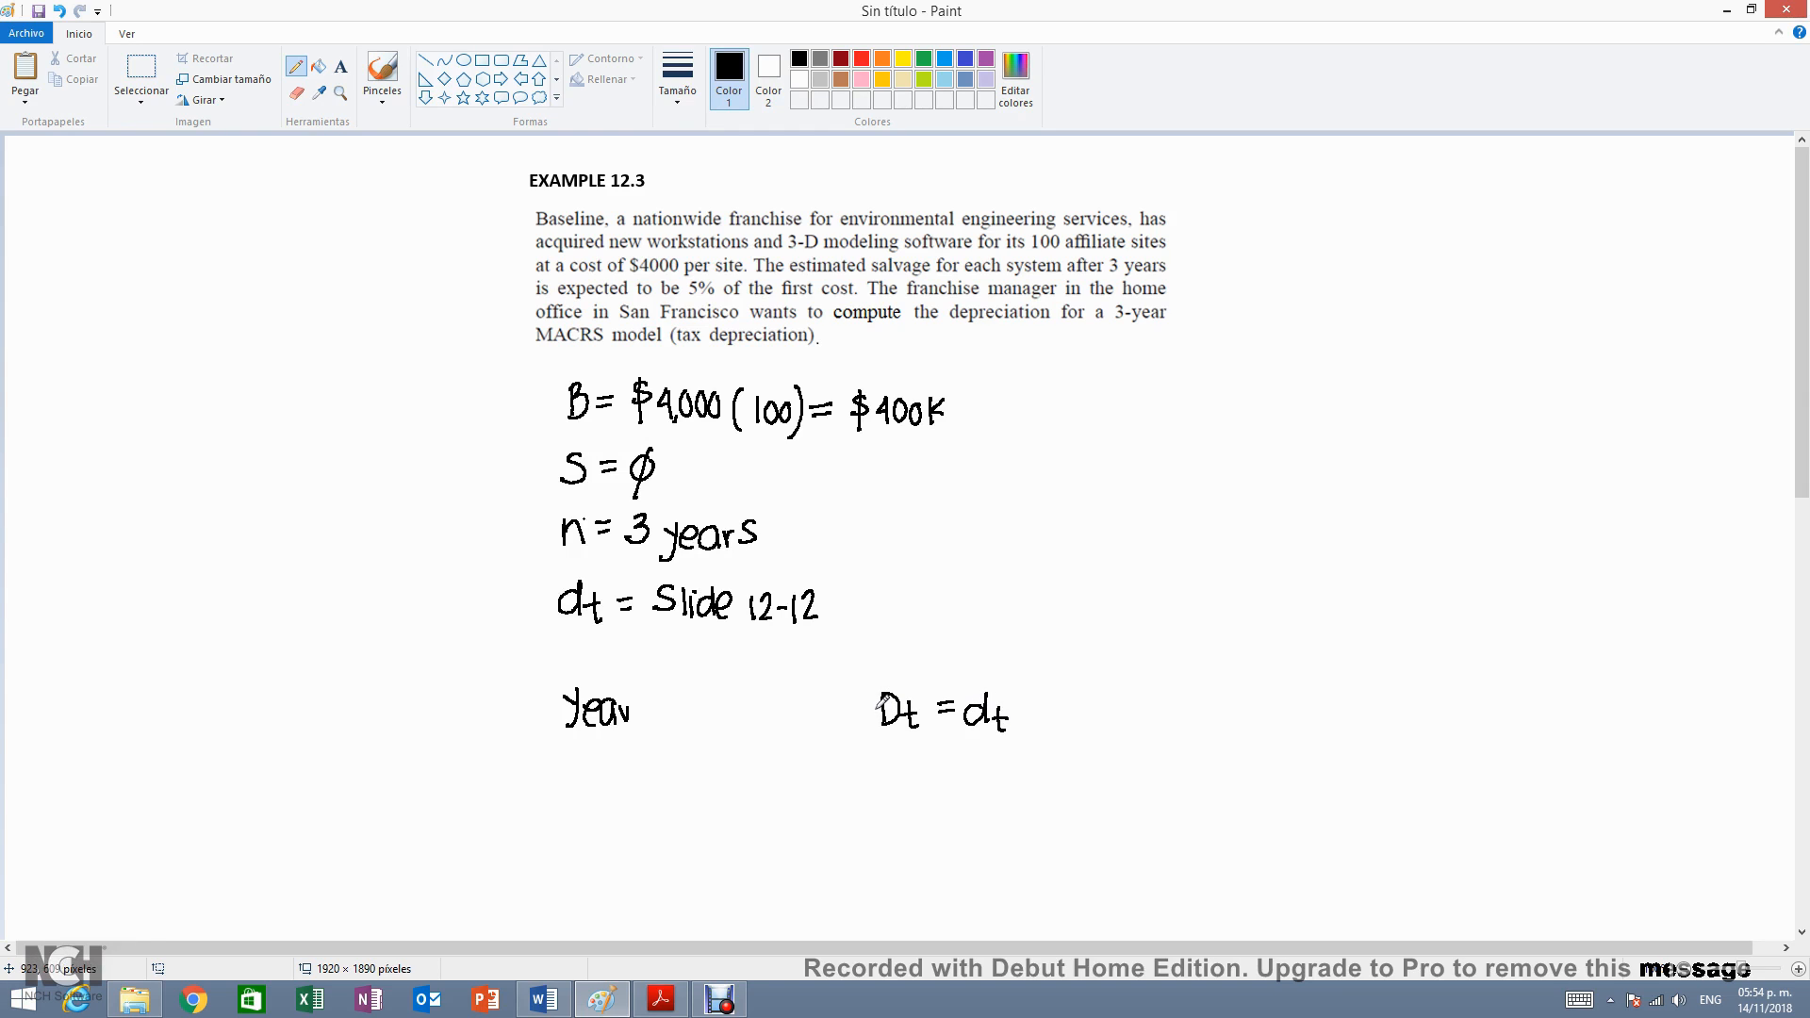
pyautogui.moveTo(1016, 711); pyautogui.dragTo(1039, 711)
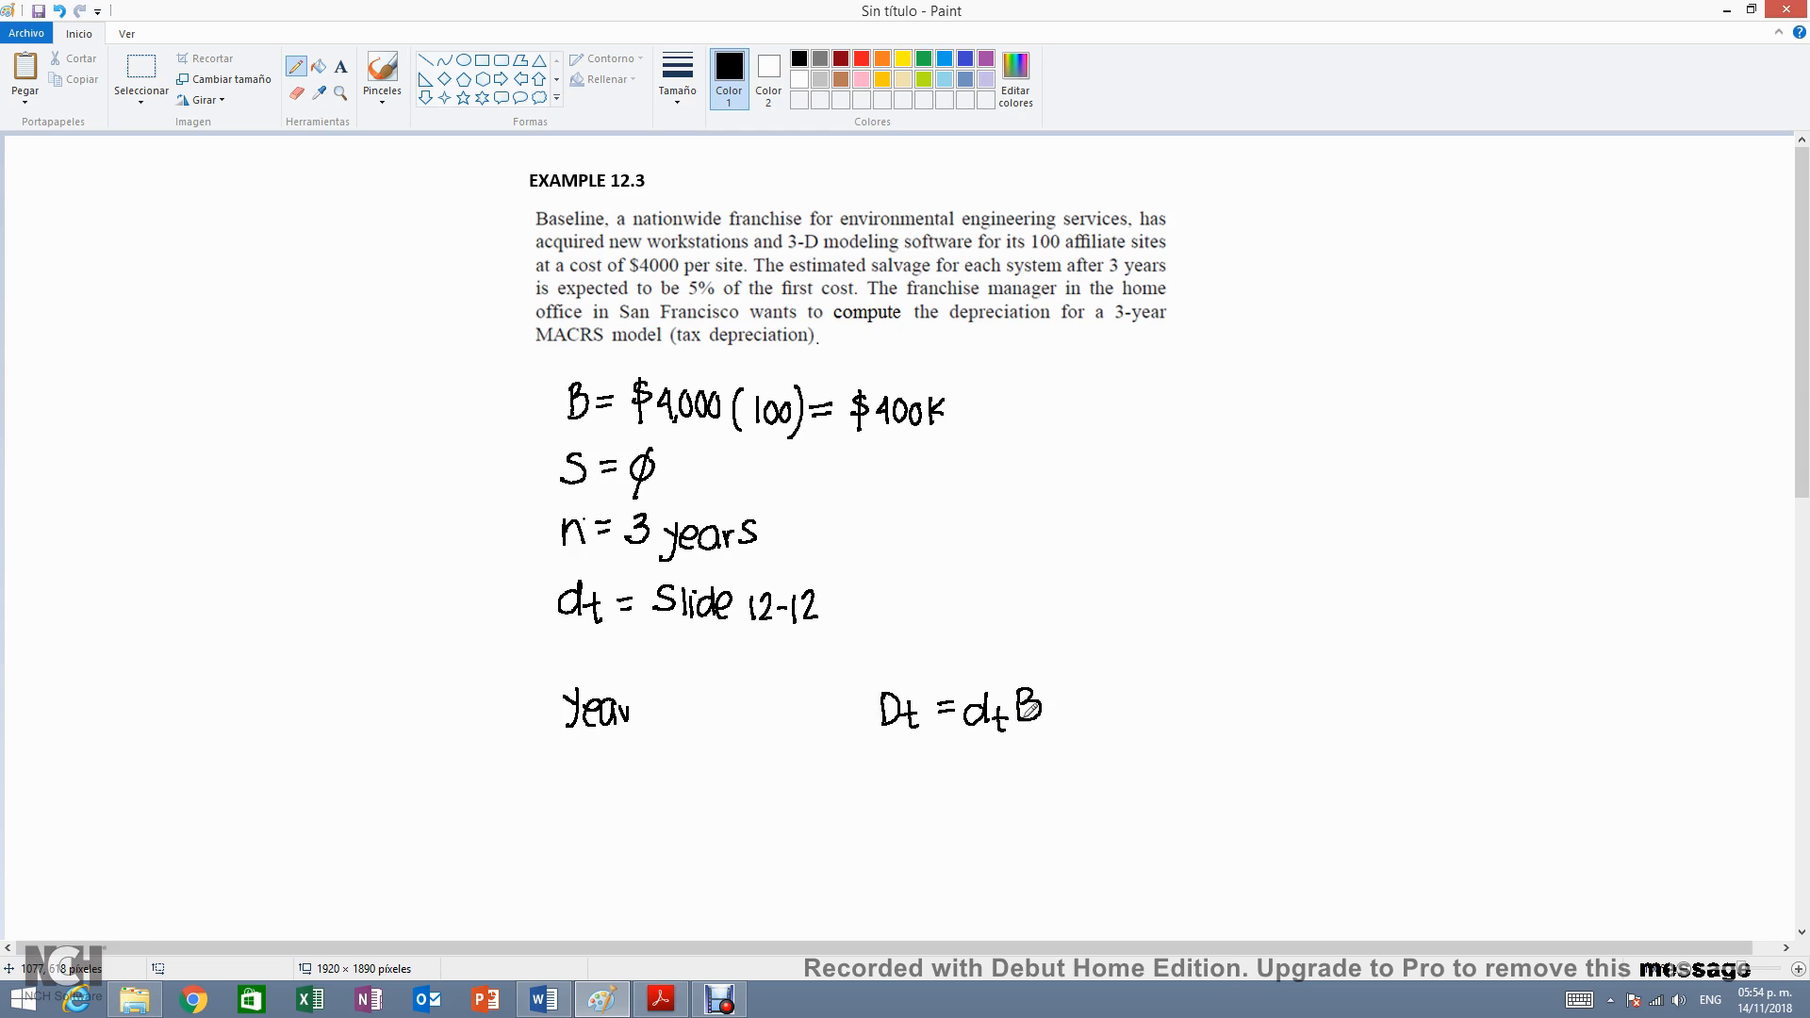
pyautogui.moveTo(1152, 673)
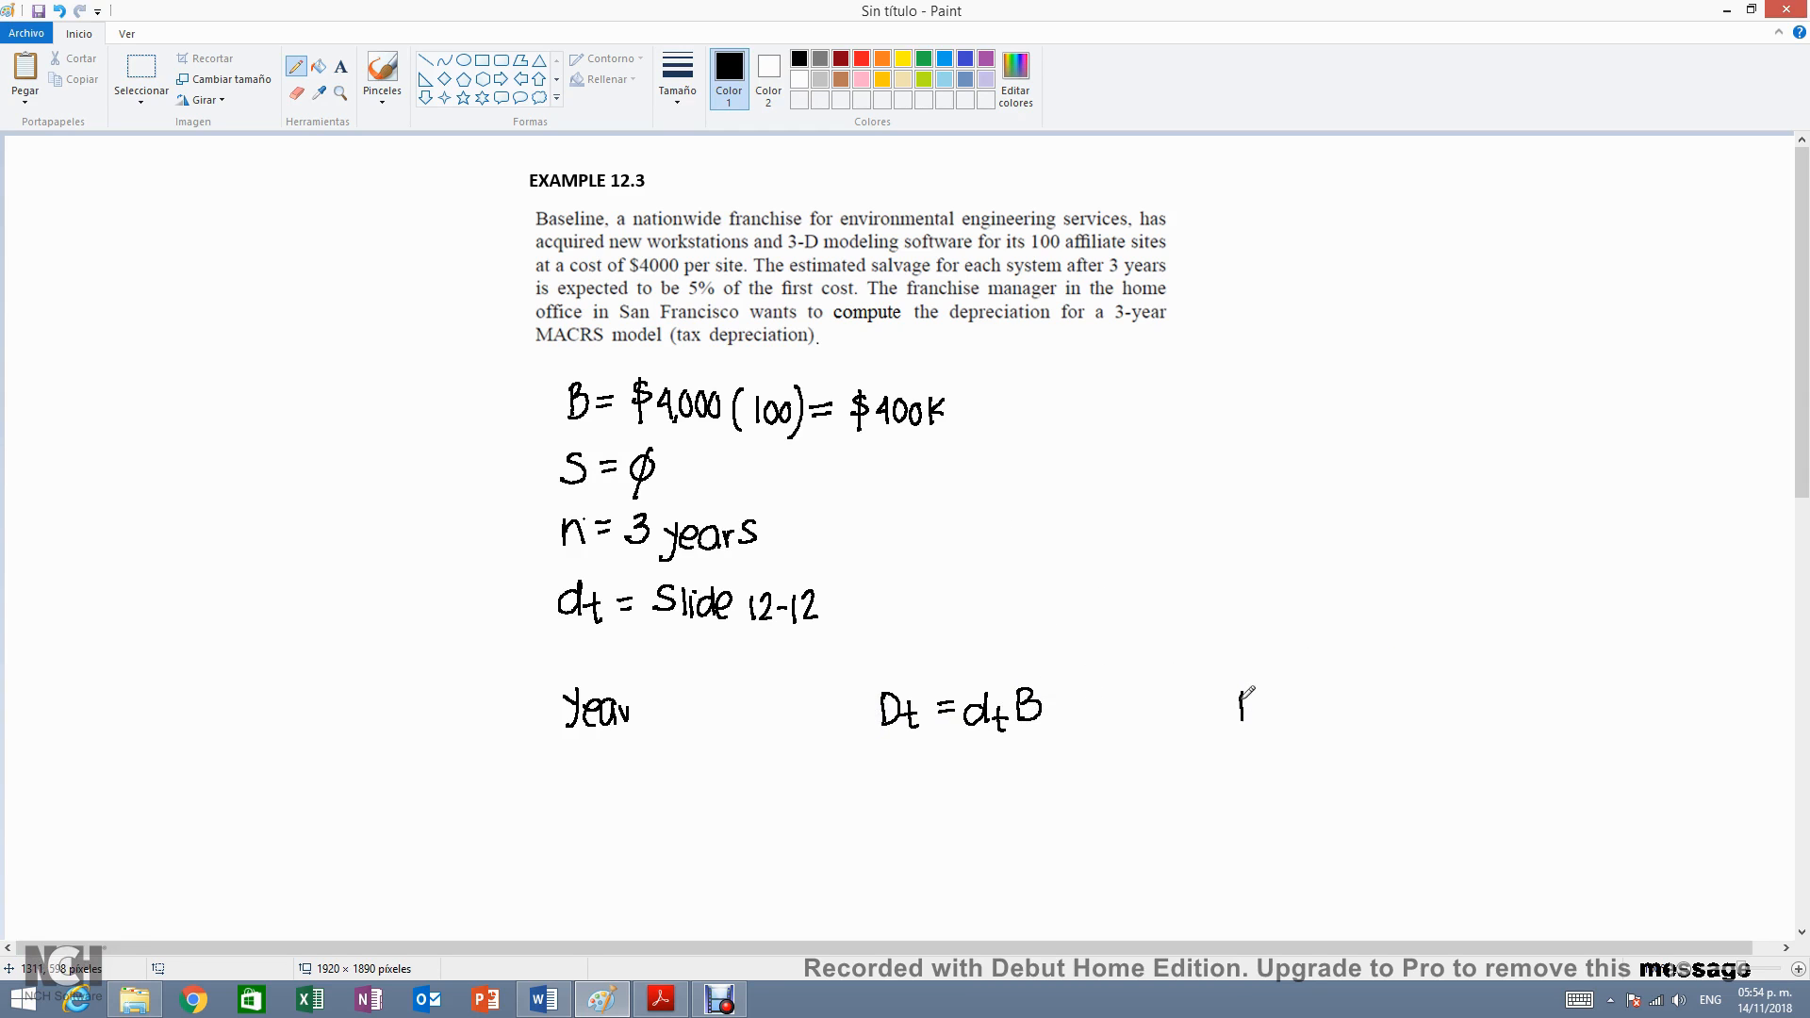
pyautogui.moveTo(1240, 722); pyautogui.dragTo(1294, 711)
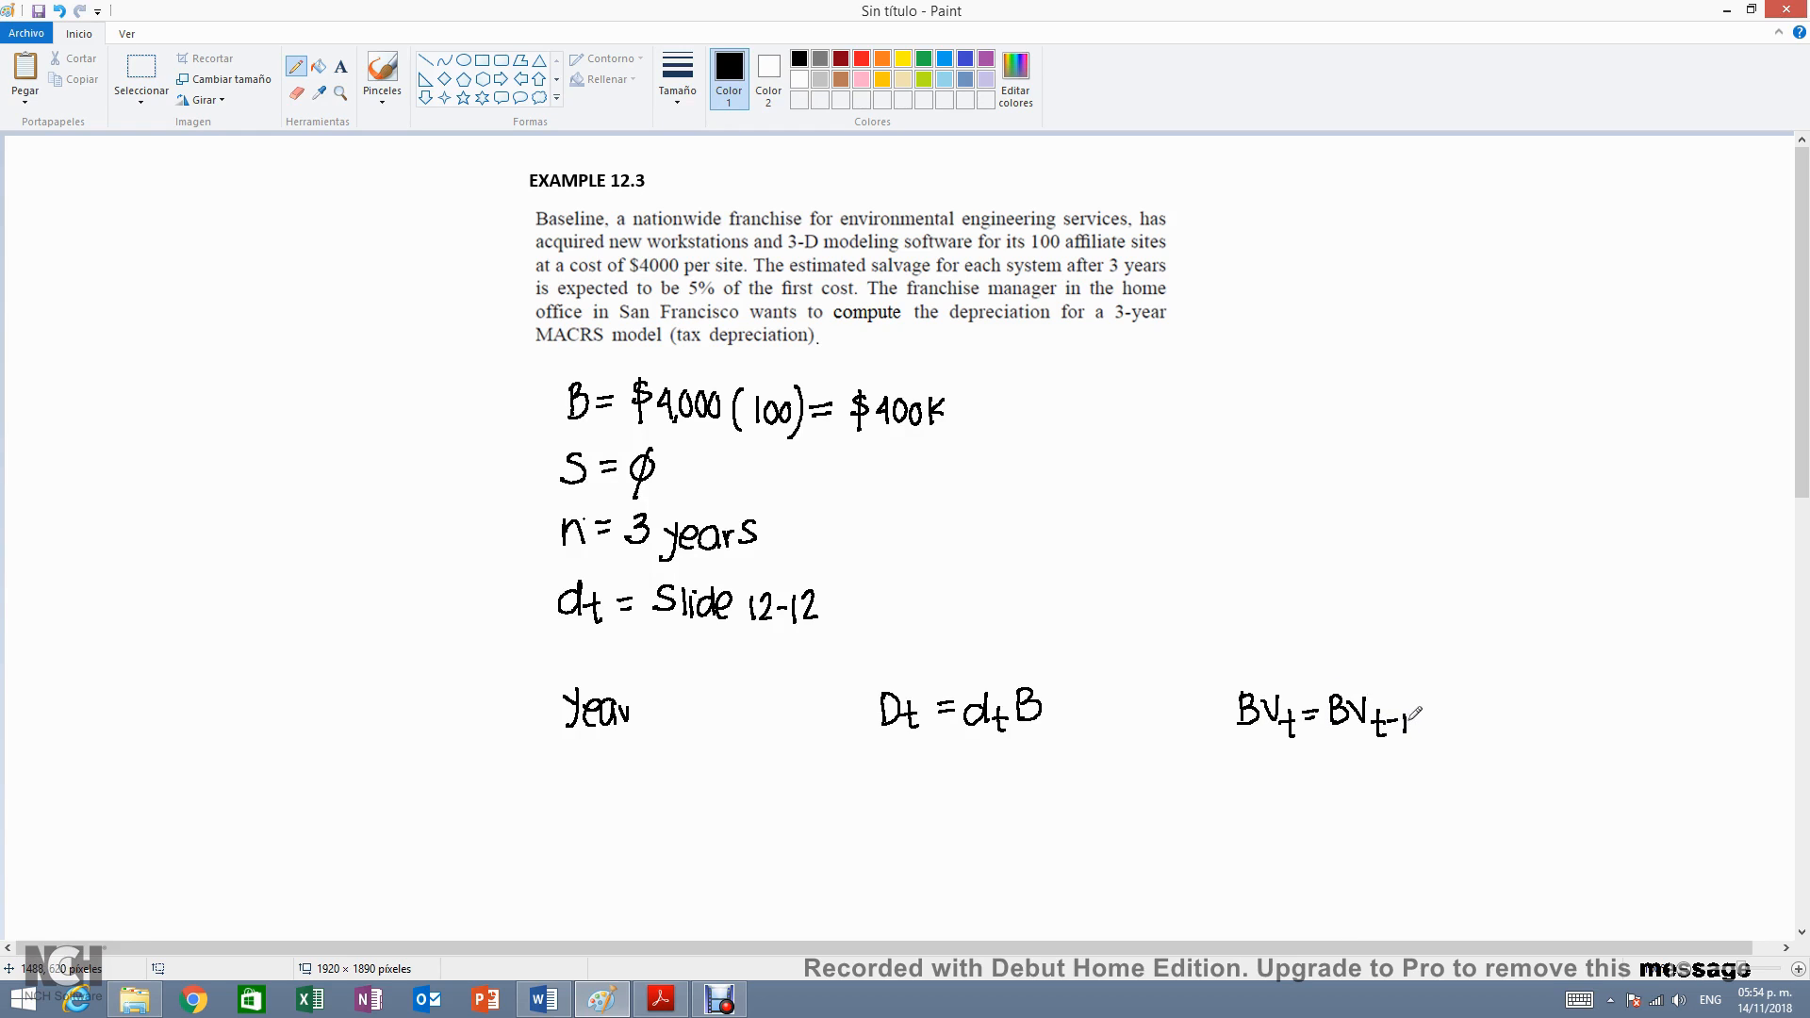
pyautogui.moveTo(1437, 717); pyautogui.dragTo(1484, 692)
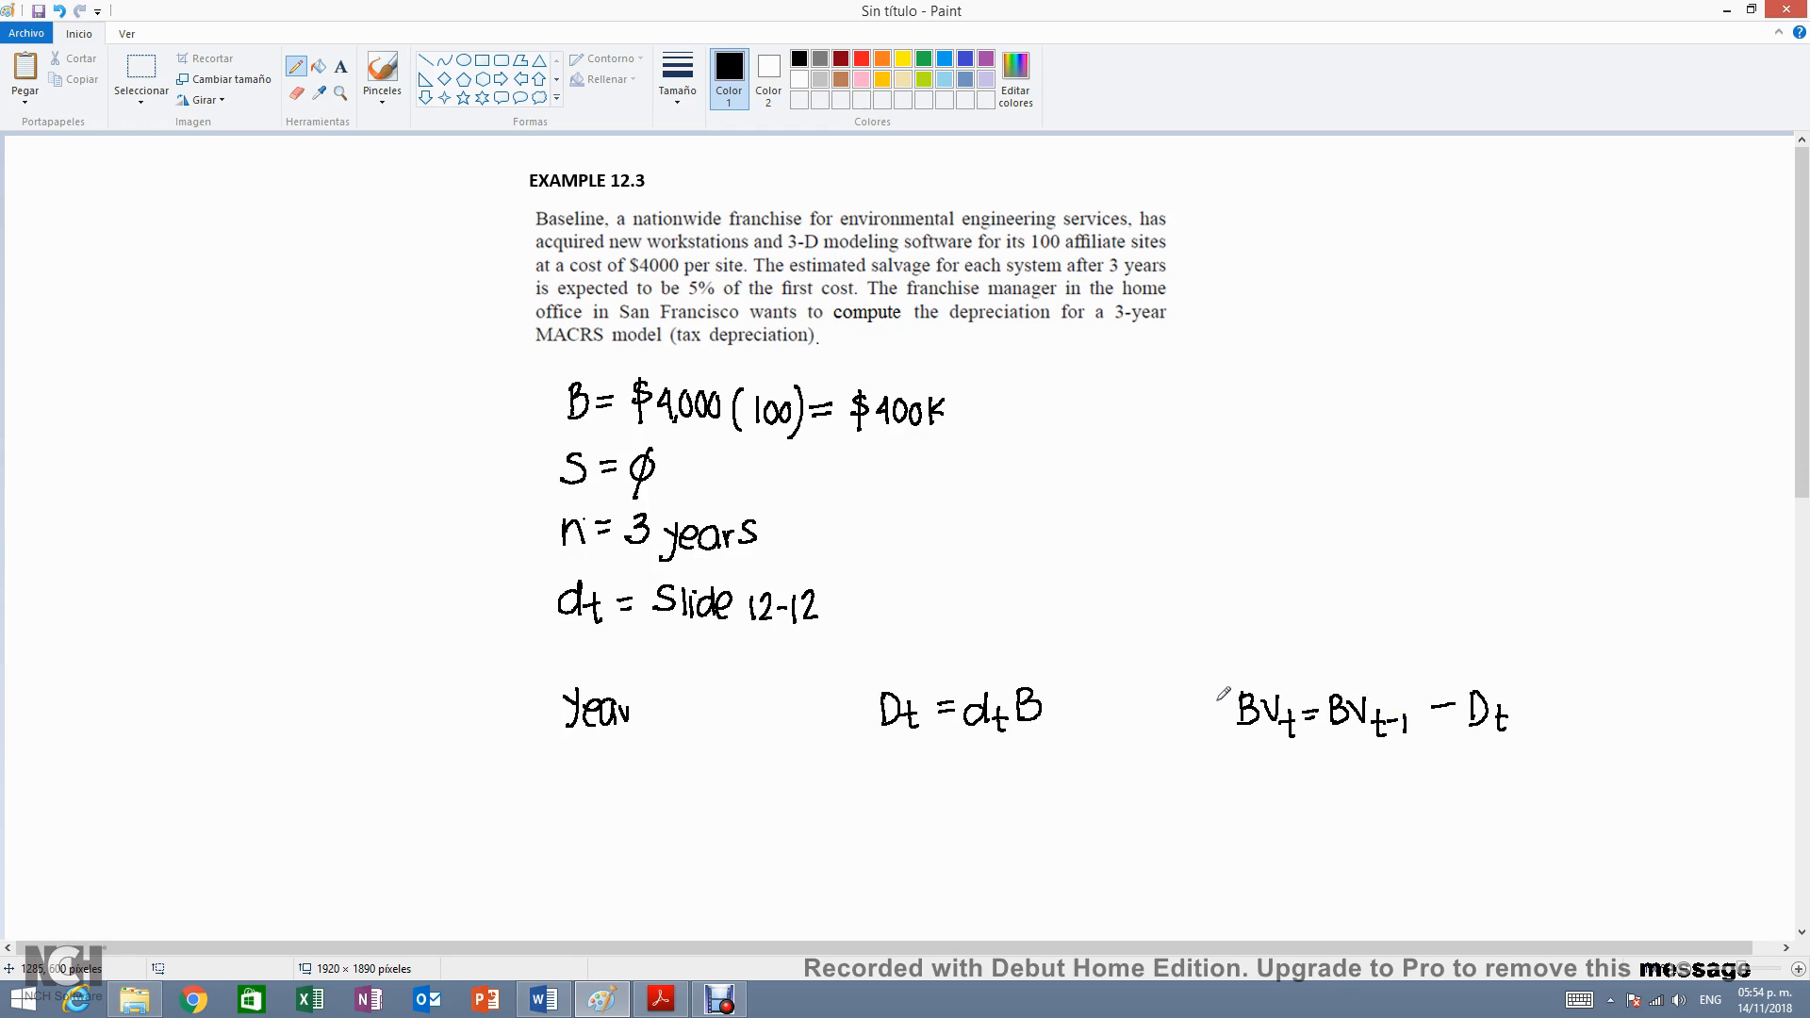
pyautogui.moveTo(1228, 690)
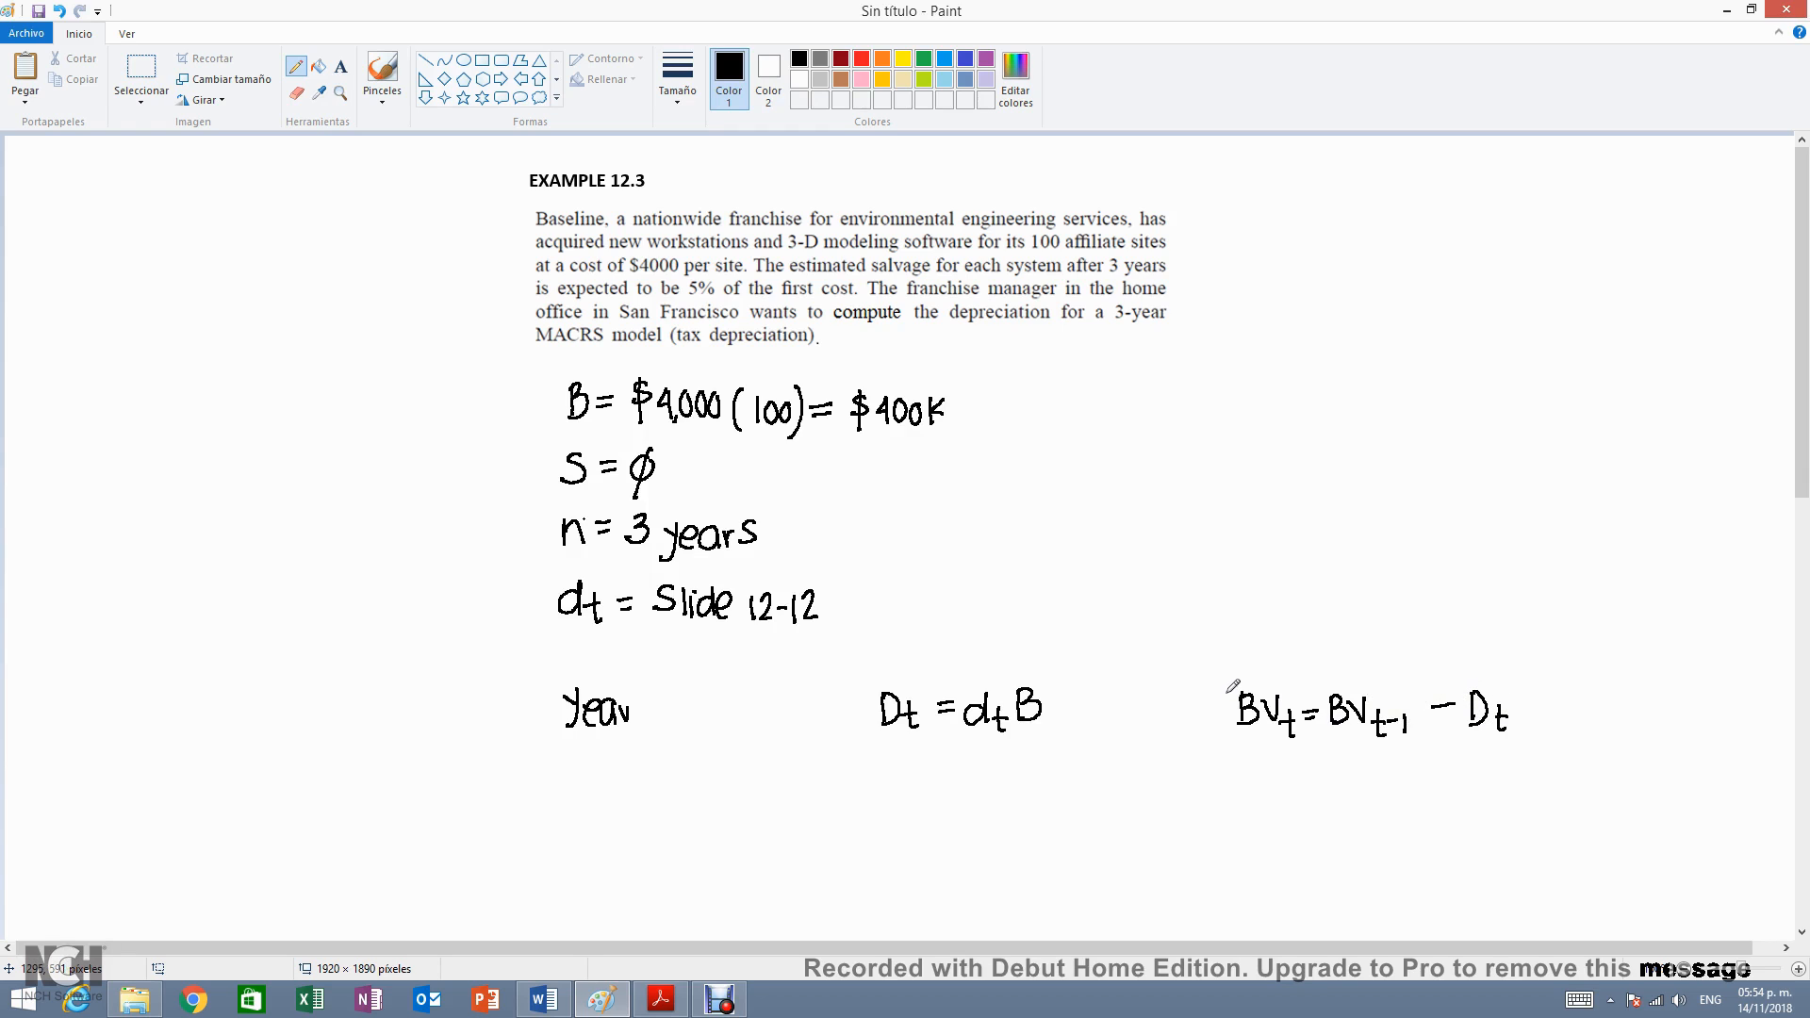
# - Write the year numbers 1, 2 and 3 down the Year column below 0
pyautogui.scroll(-3)
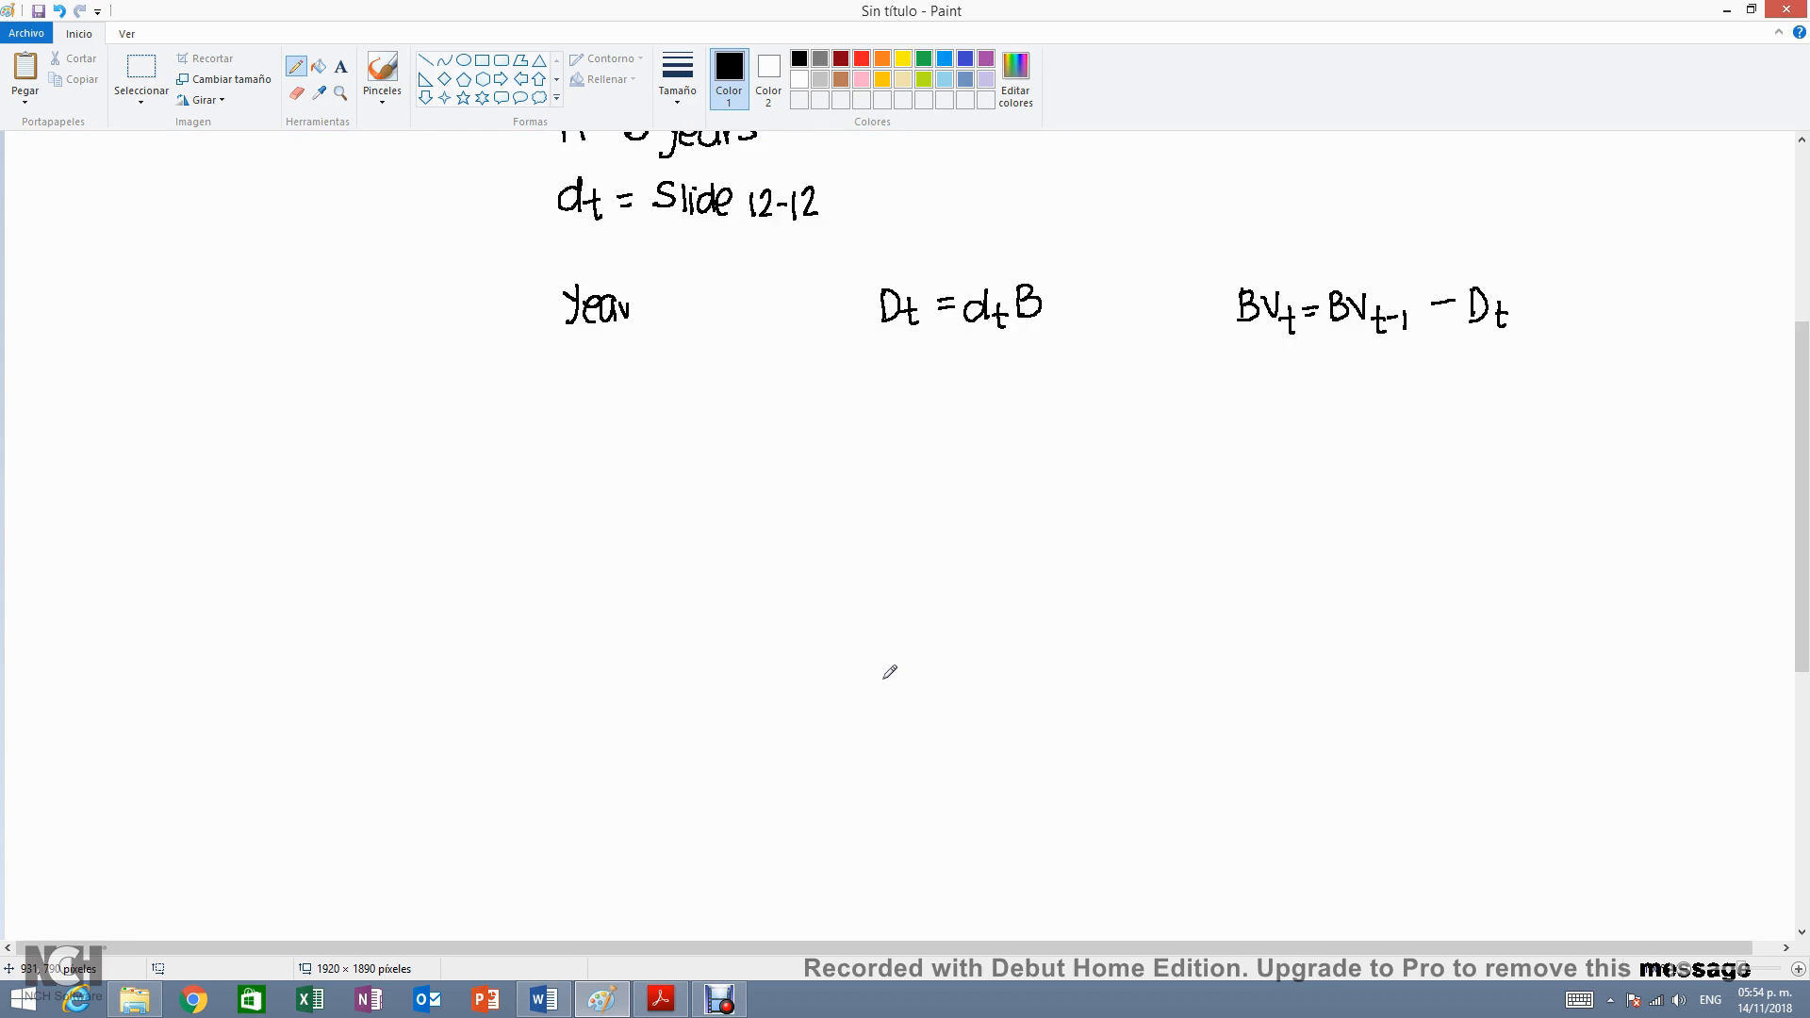
pyautogui.moveTo(591, 398)
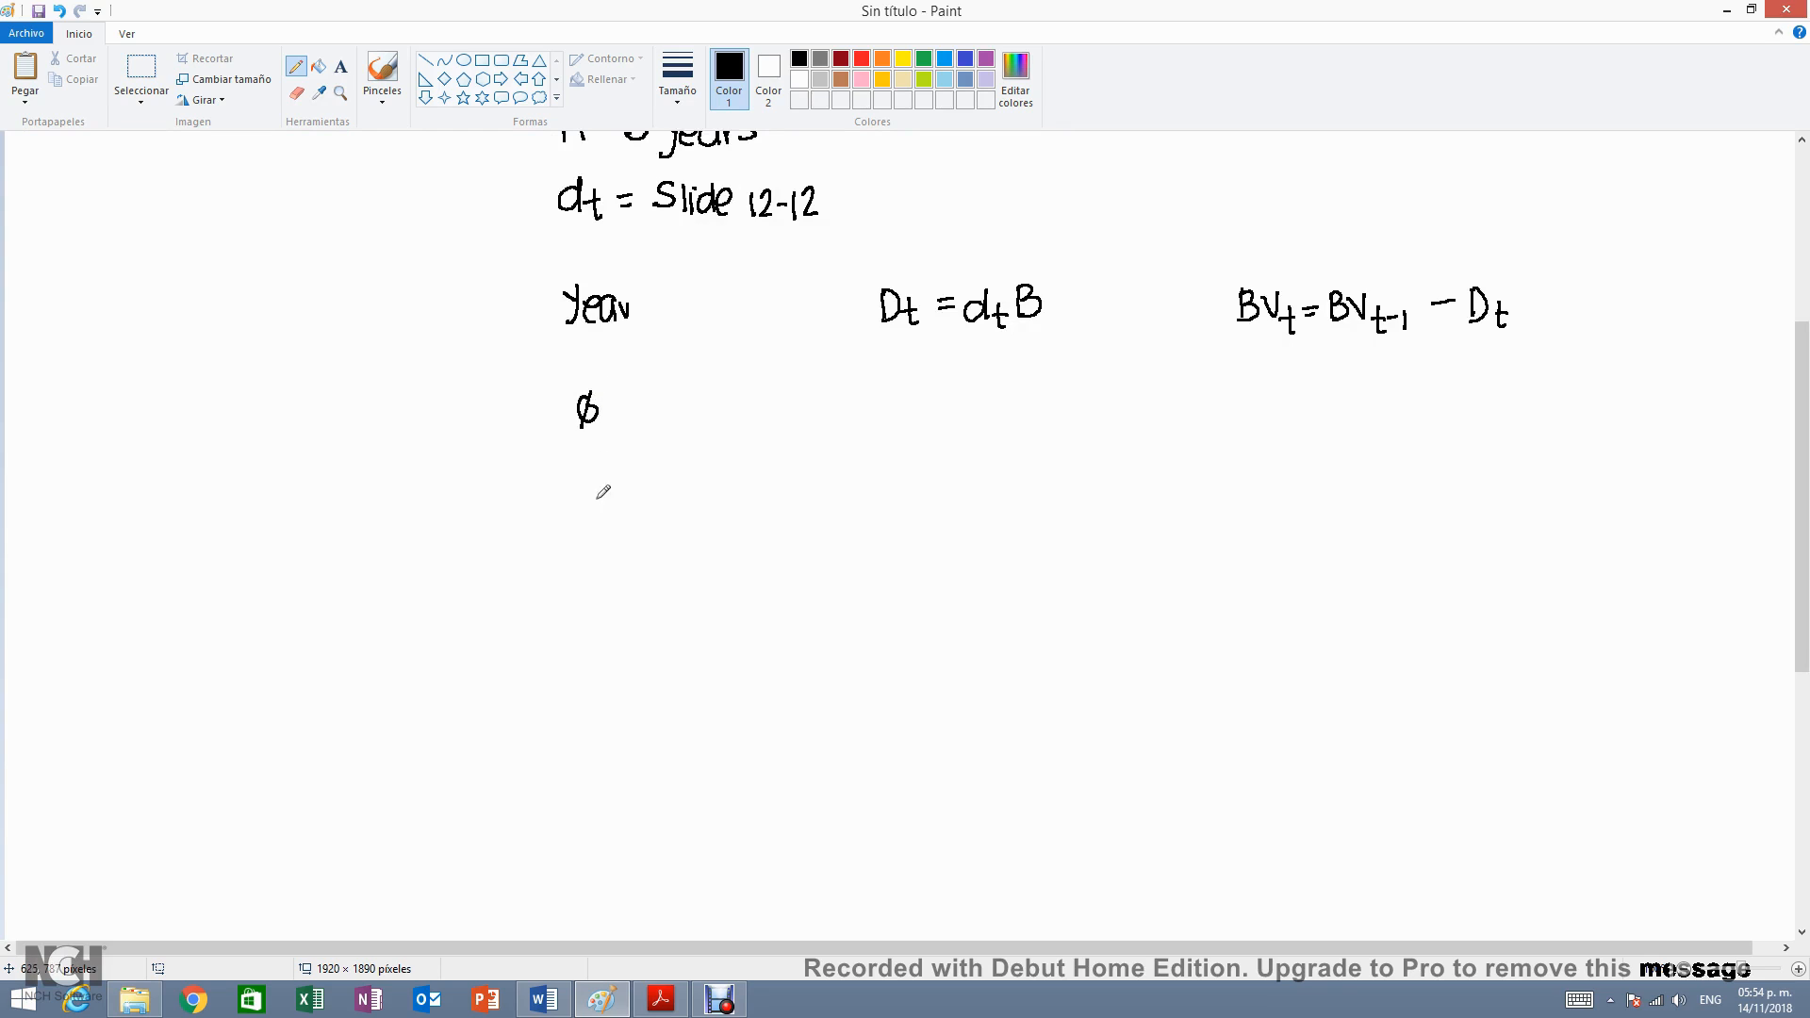
pyautogui.moveTo(588, 513); pyautogui.dragTo(583, 543)
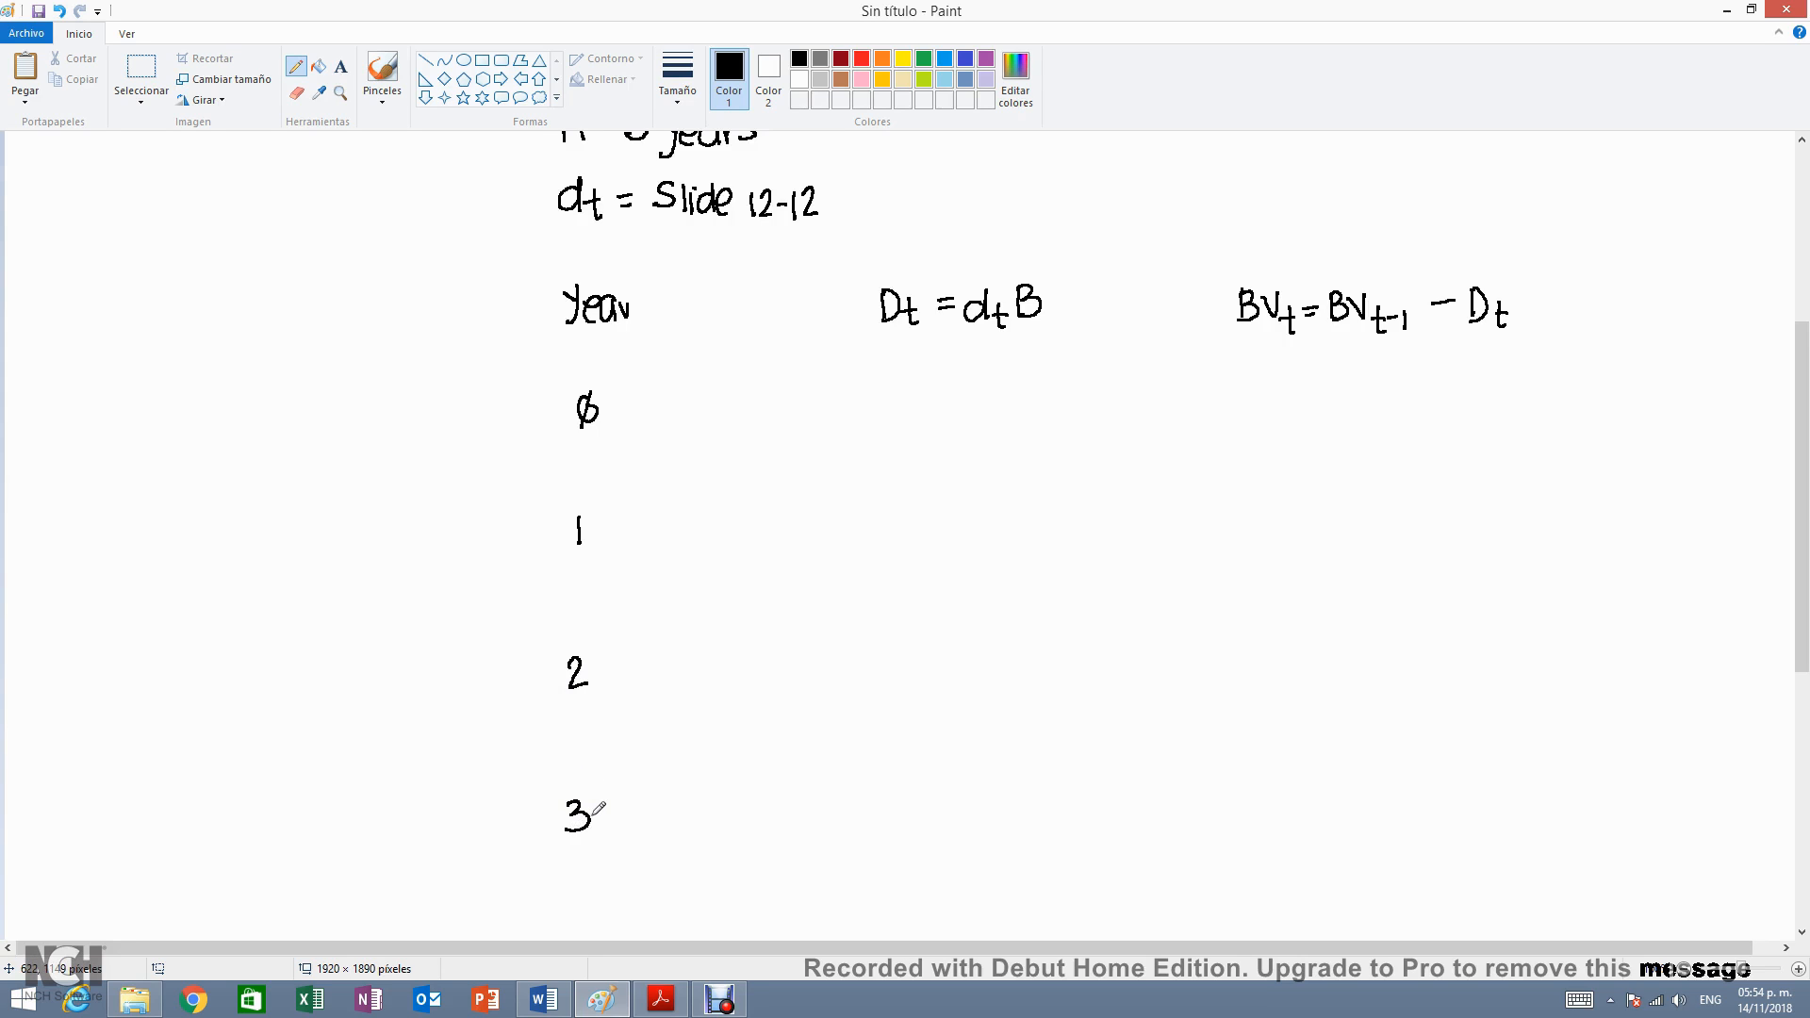
pyautogui.scroll(3)
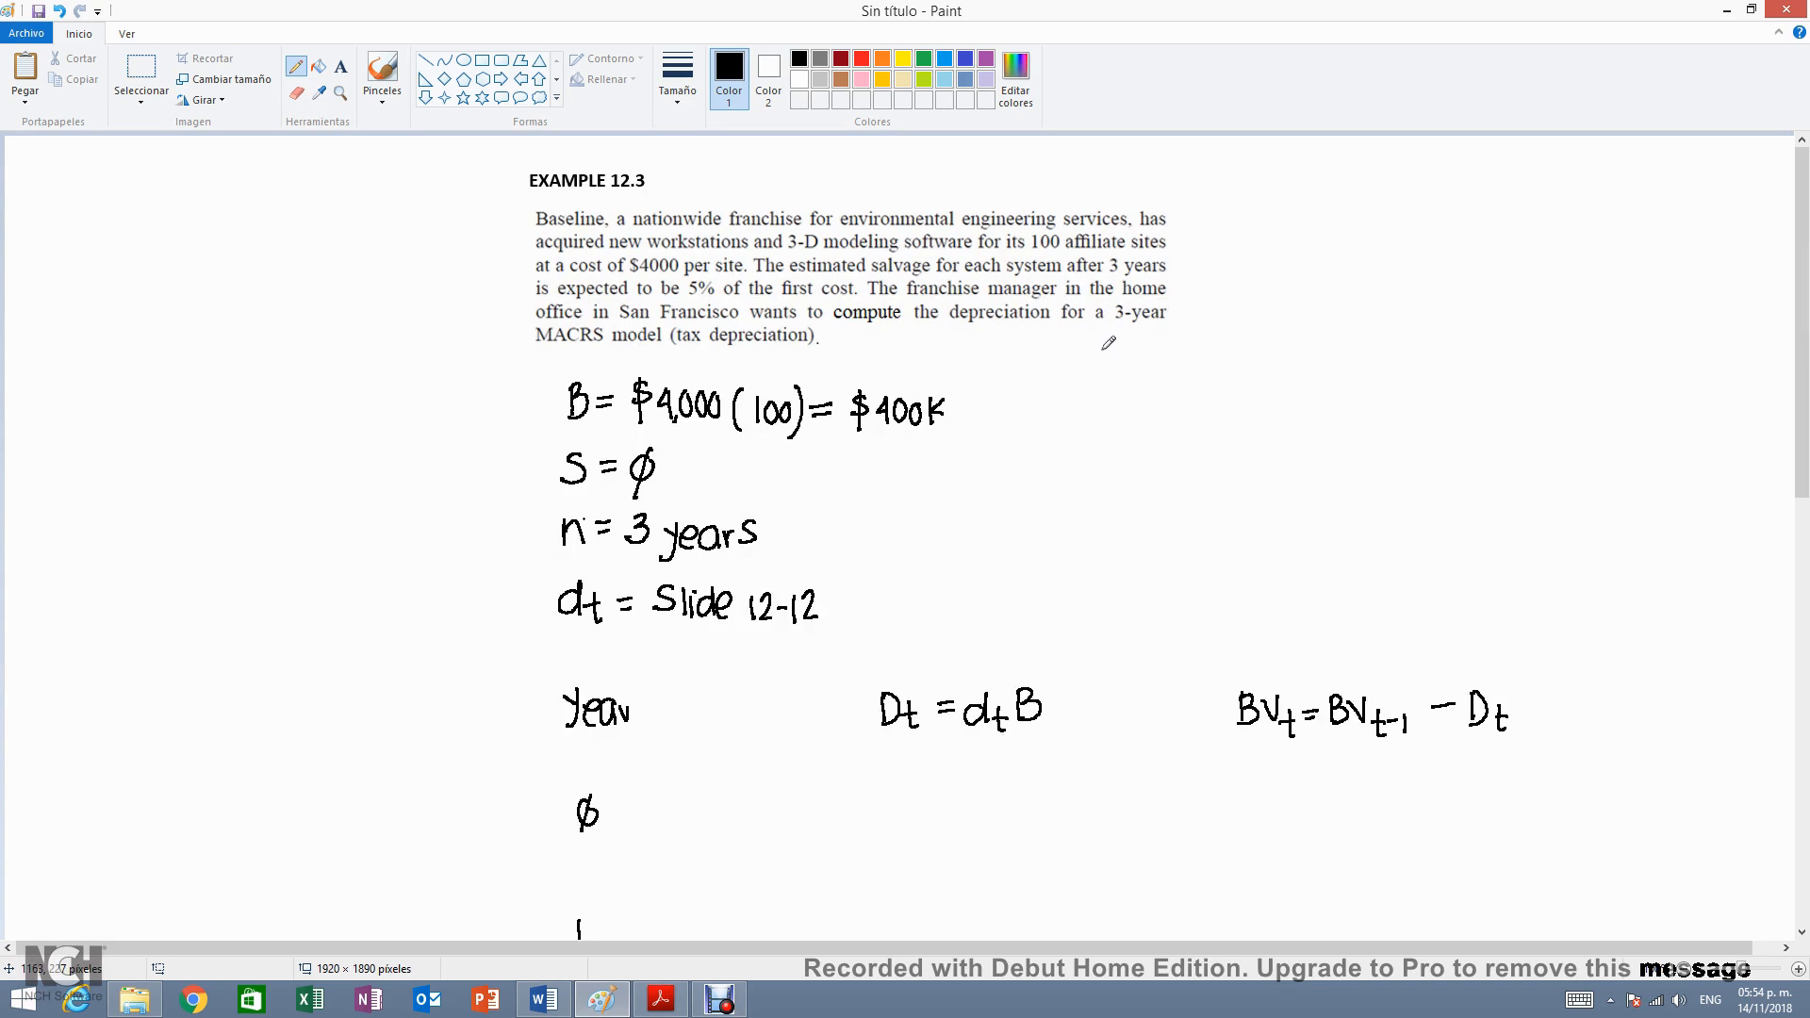
pyautogui.scroll(-3)
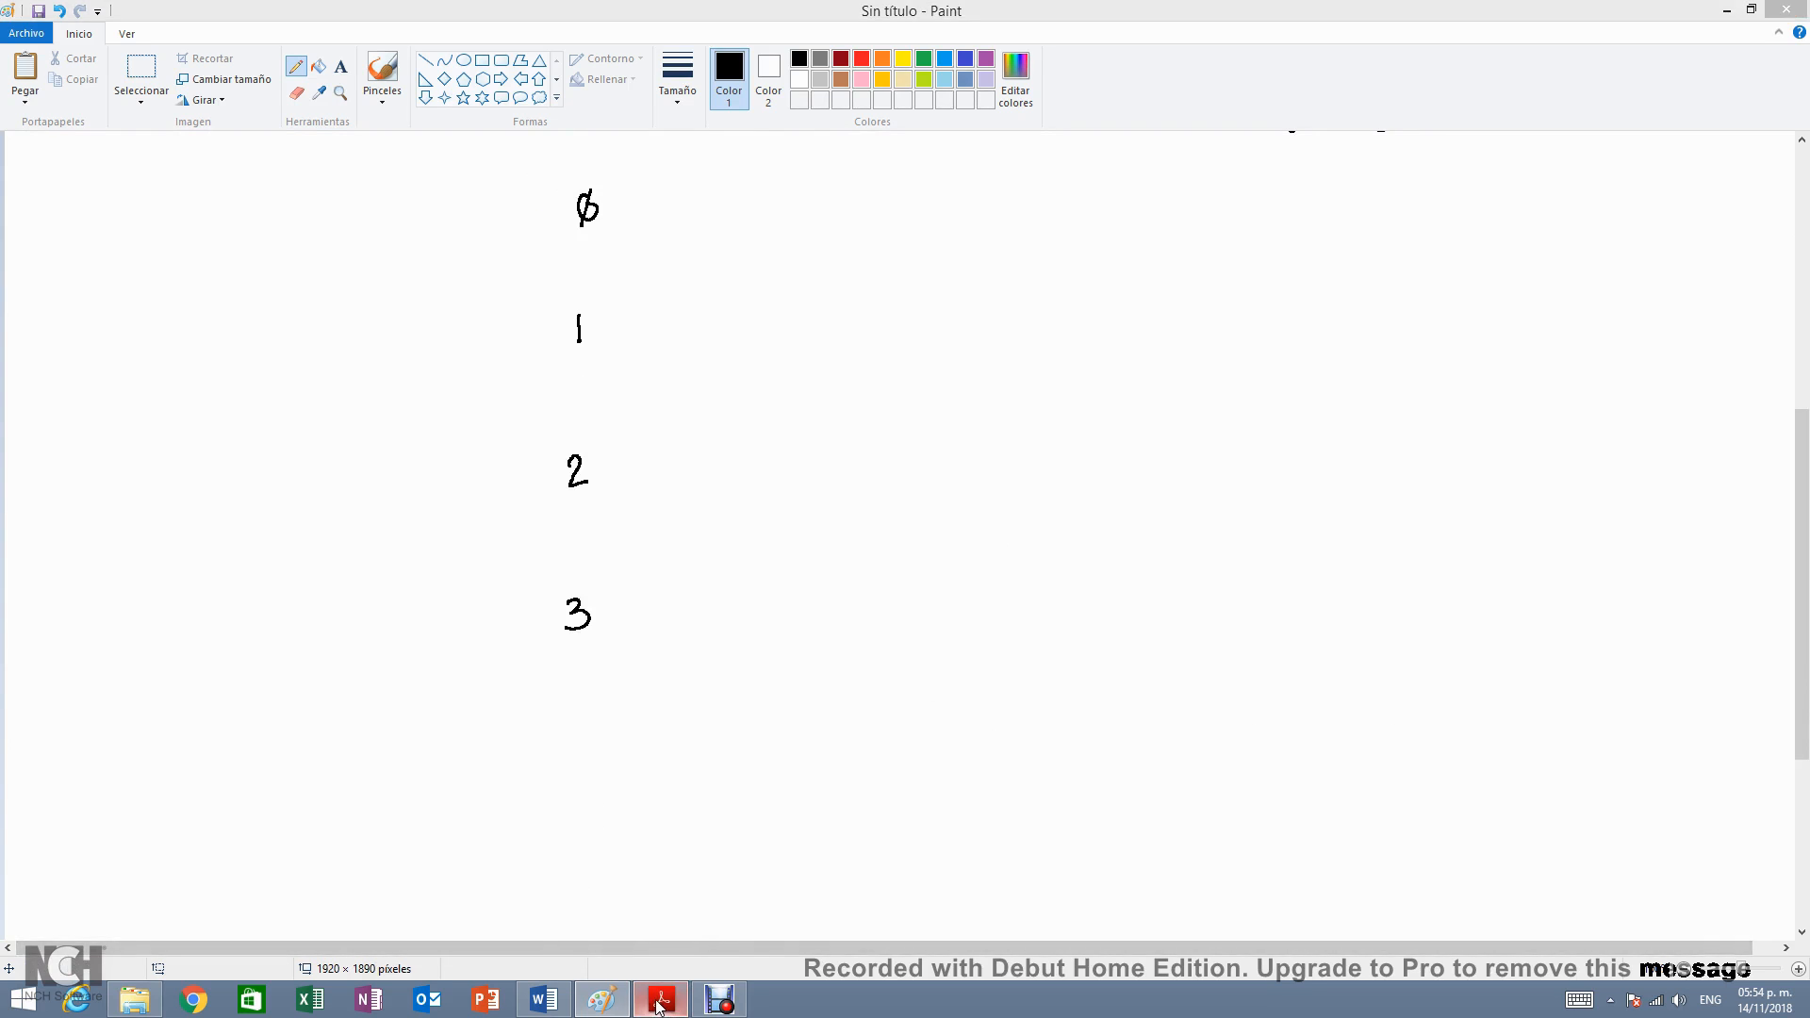
# - In the lecture PDF, mark the year-1 rate 33.33 for n = 3 on the MACRS rates table
pyautogui.click(660, 1000)
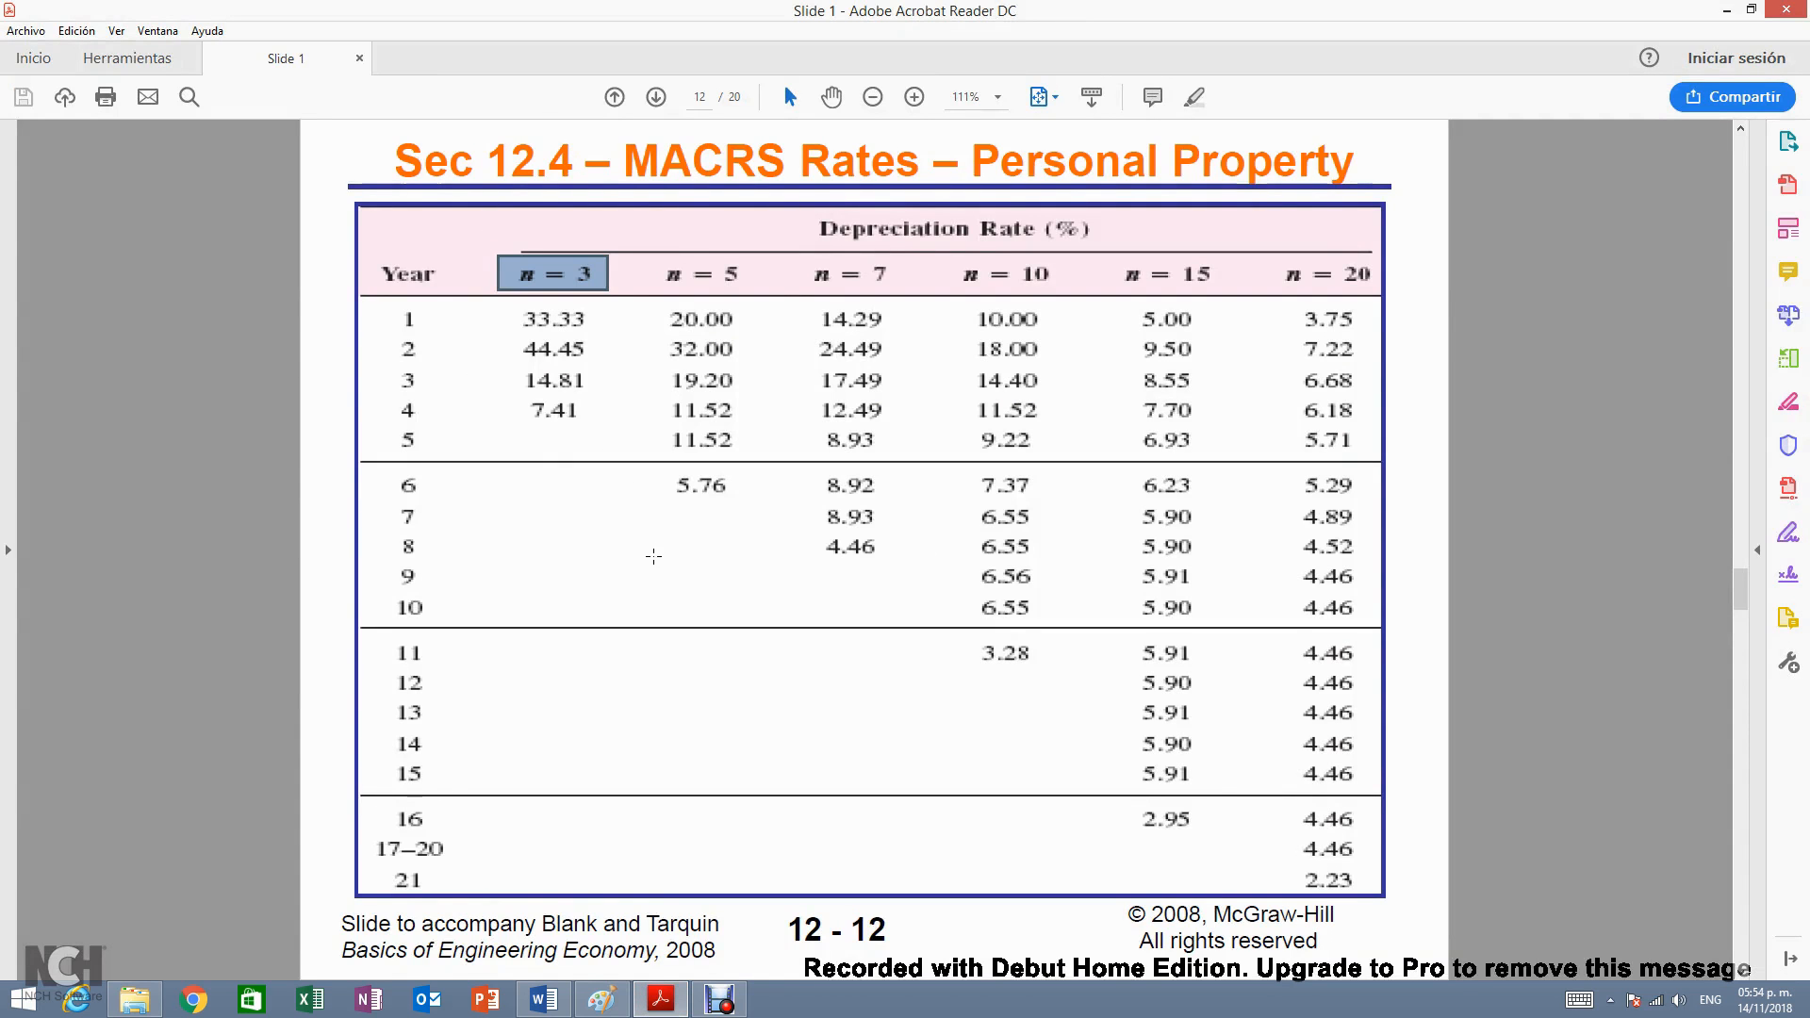
pyautogui.moveTo(568, 485)
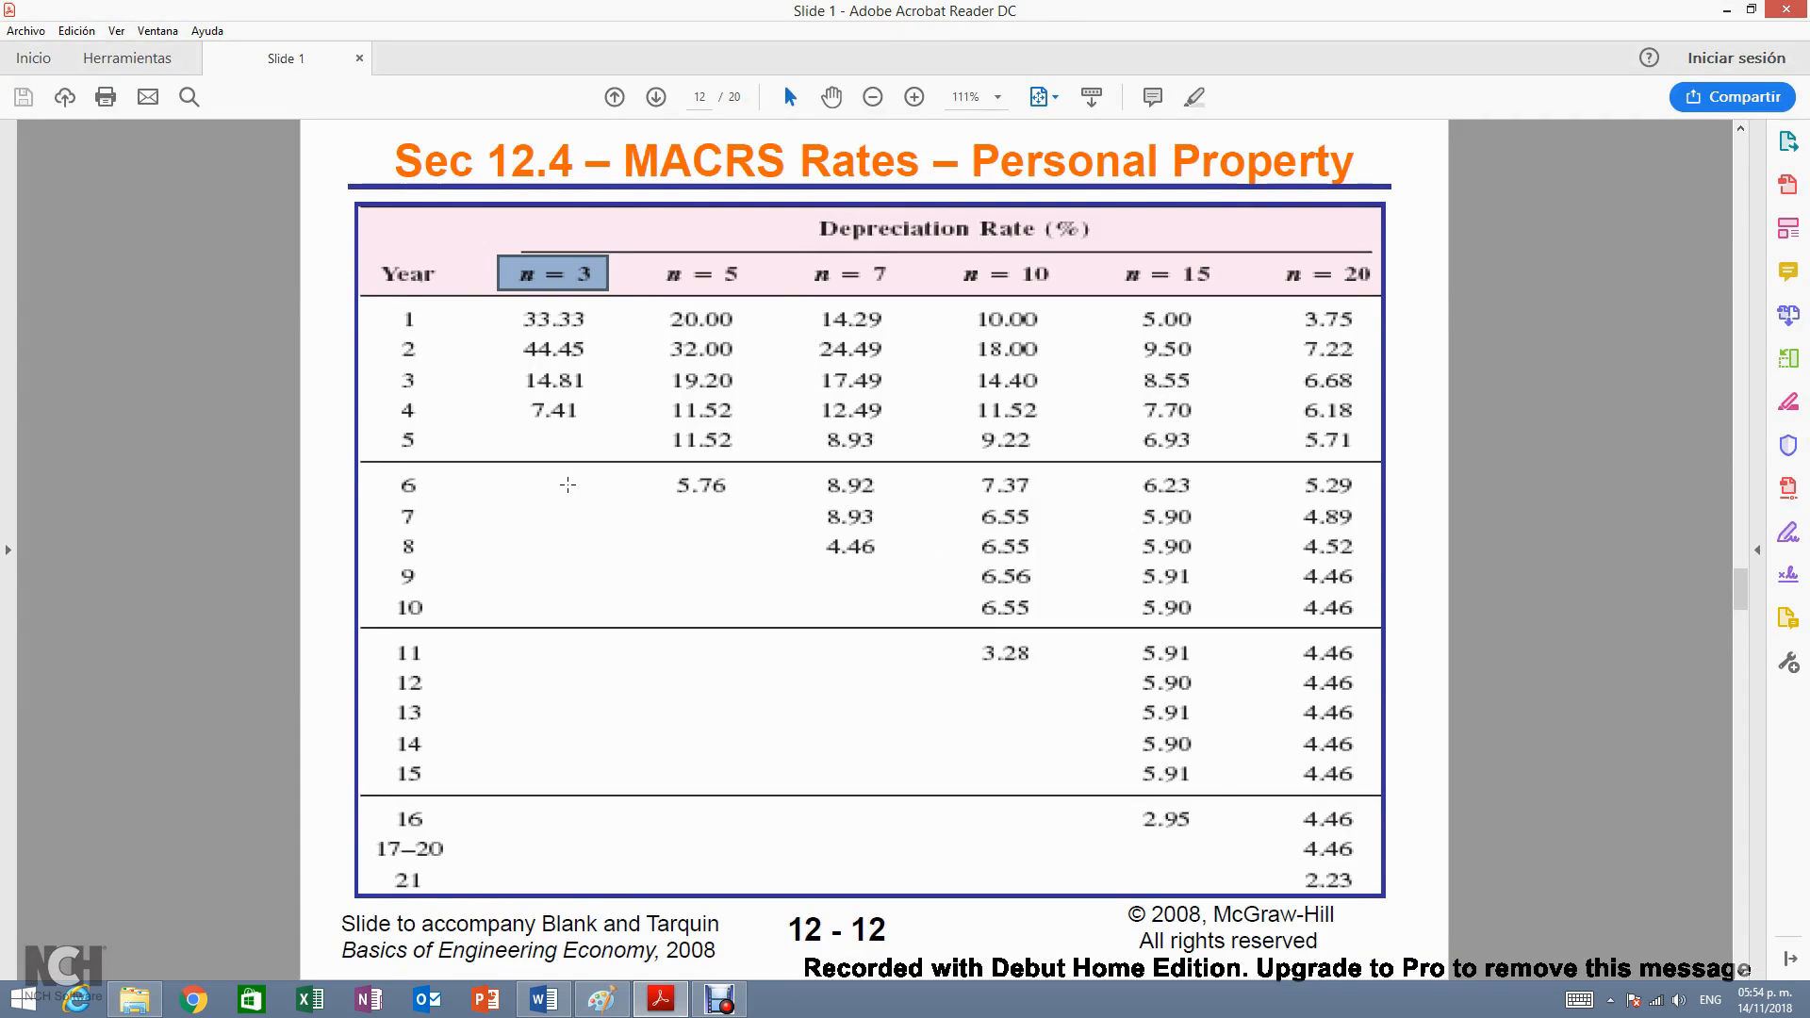
pyautogui.moveTo(594, 426)
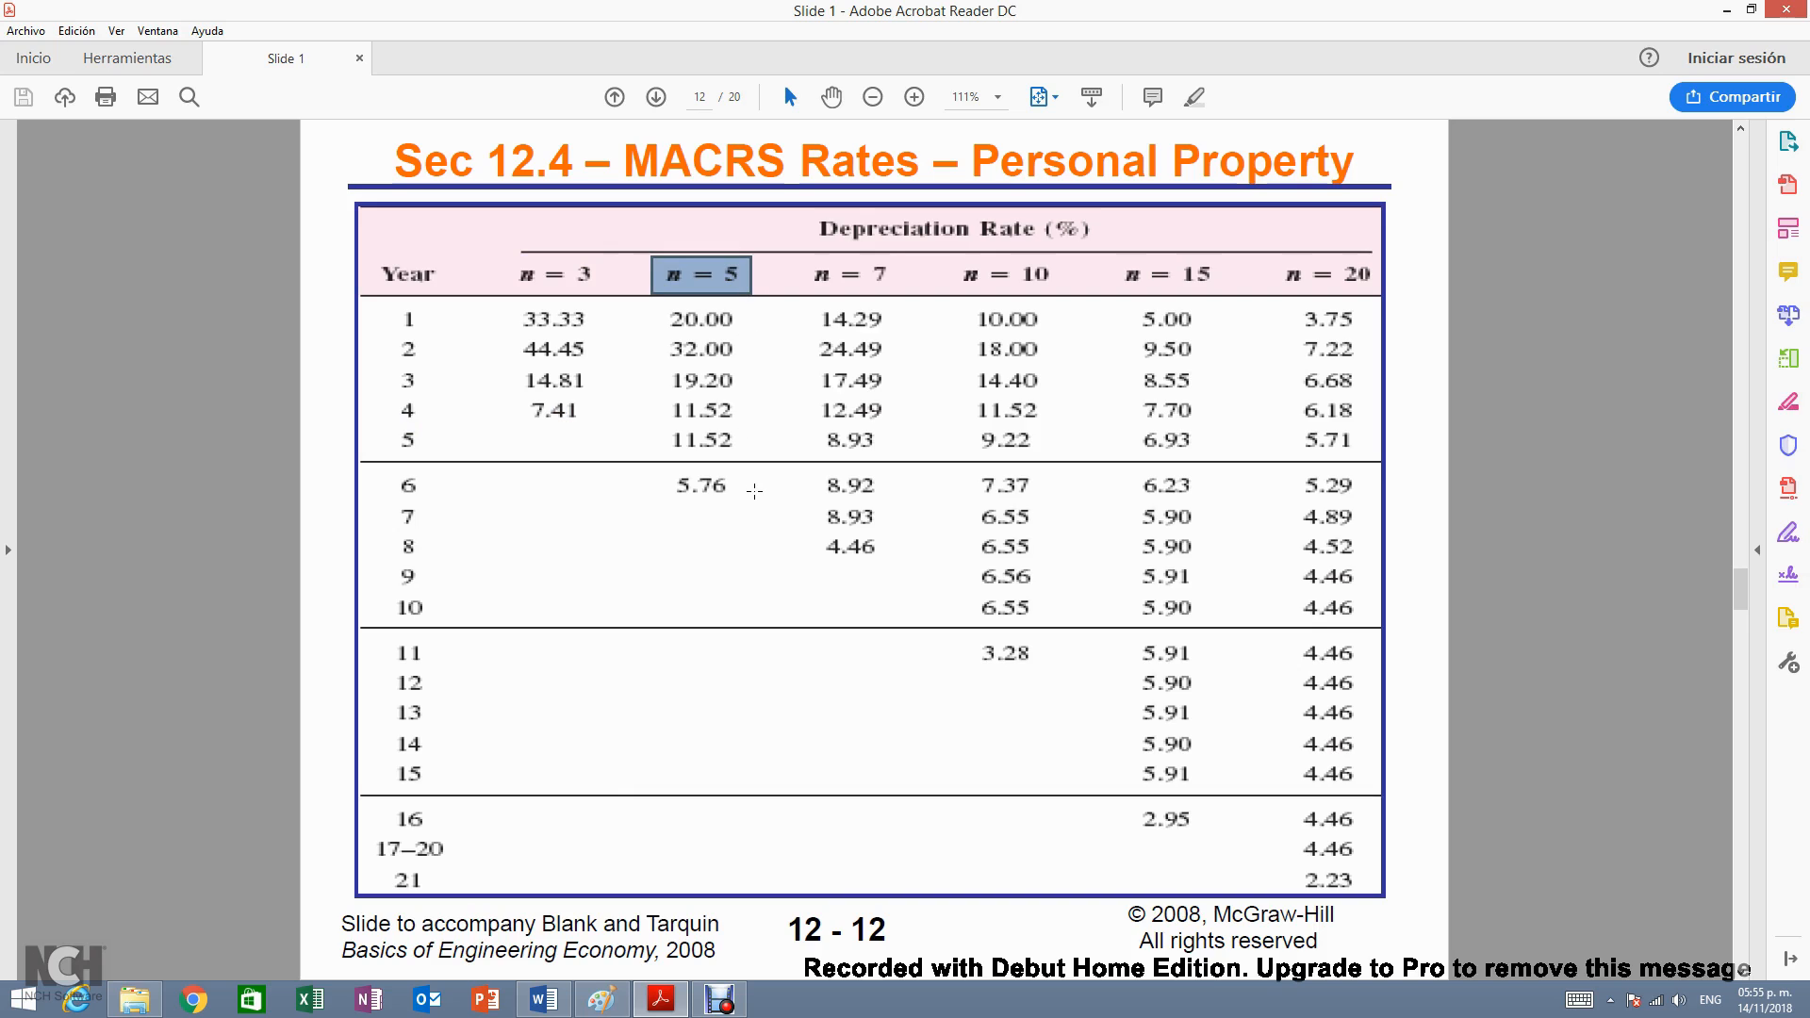
pyautogui.moveTo(456, 490); pyautogui.dragTo(744, 491)
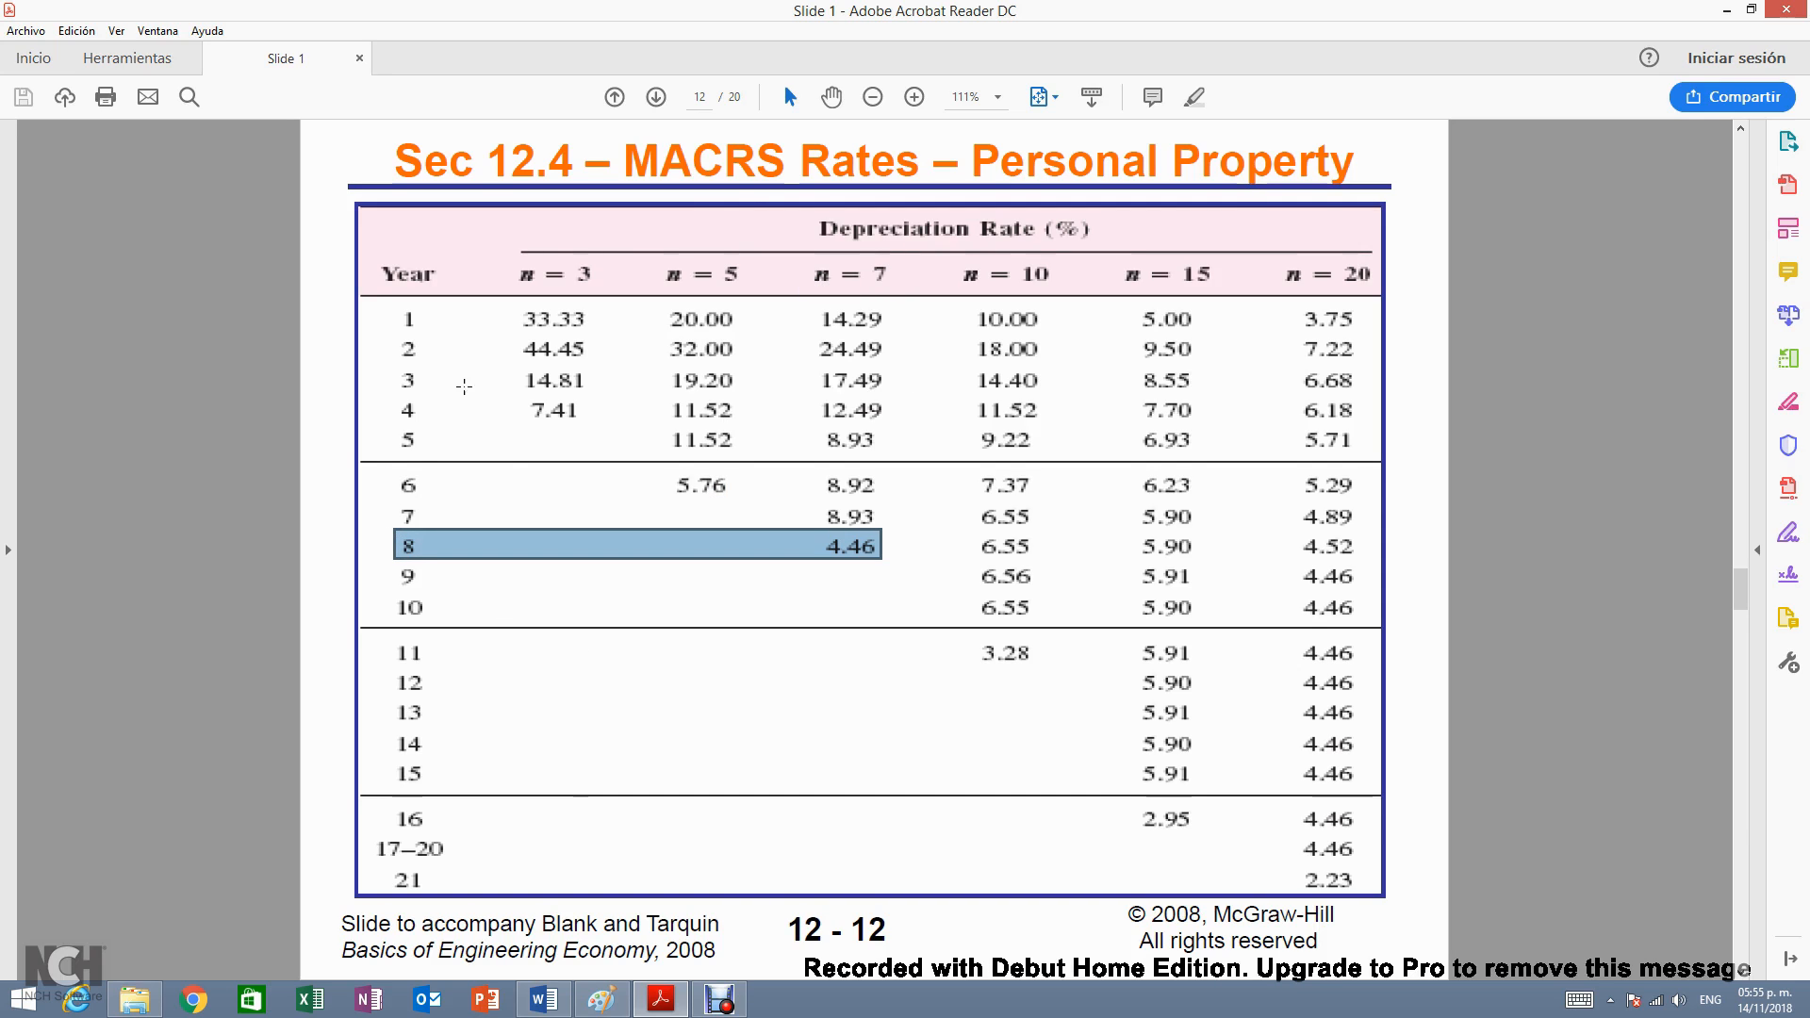
pyautogui.moveTo(526, 400)
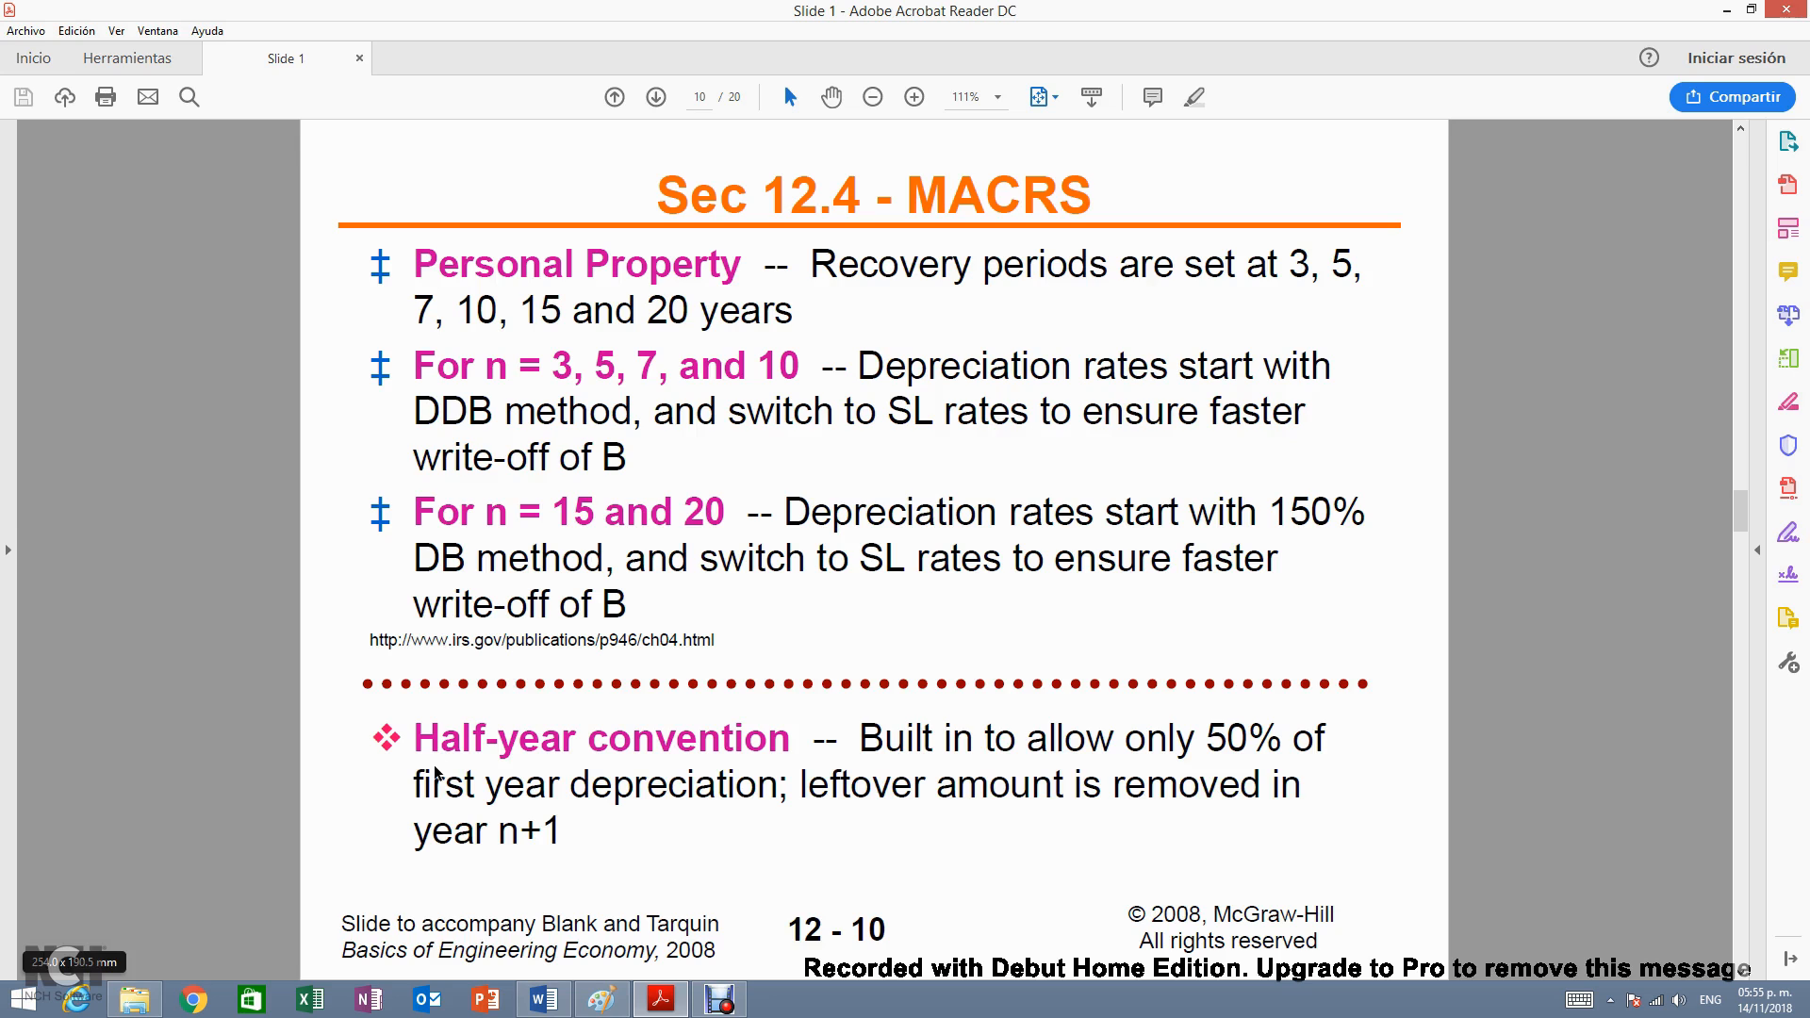
pyautogui.click(656, 96)
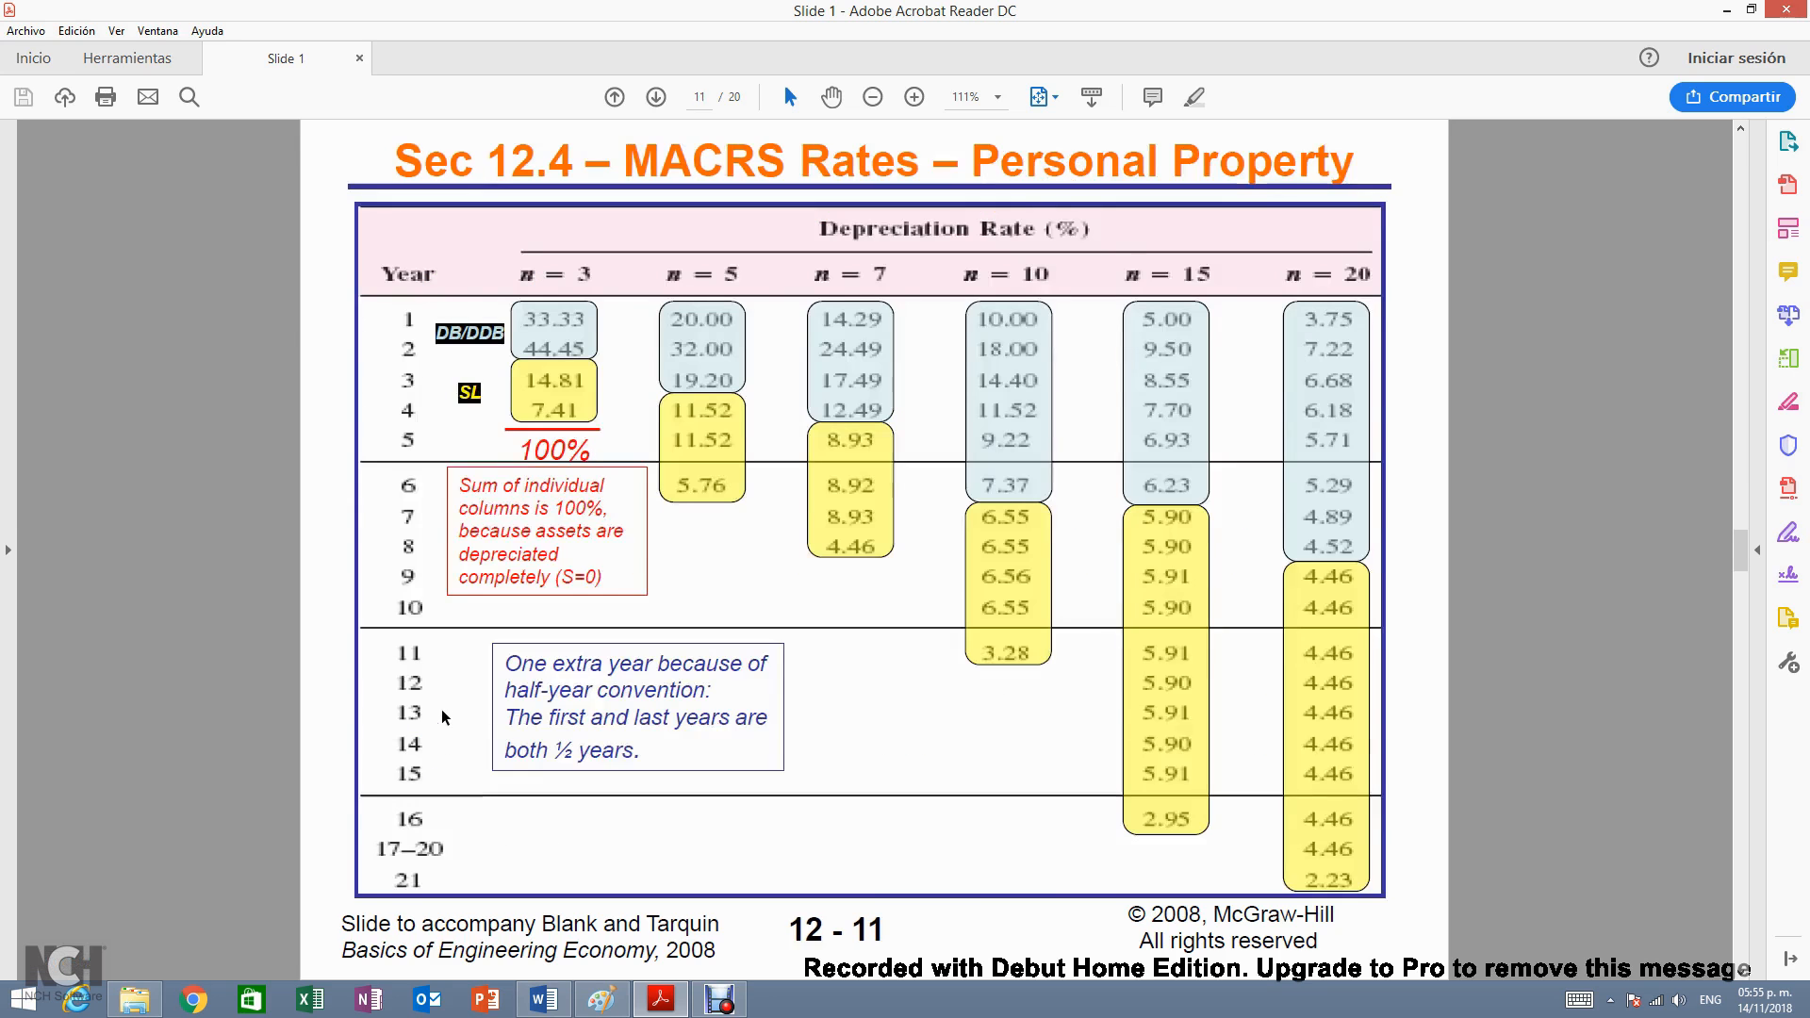
pyautogui.click(654, 96)
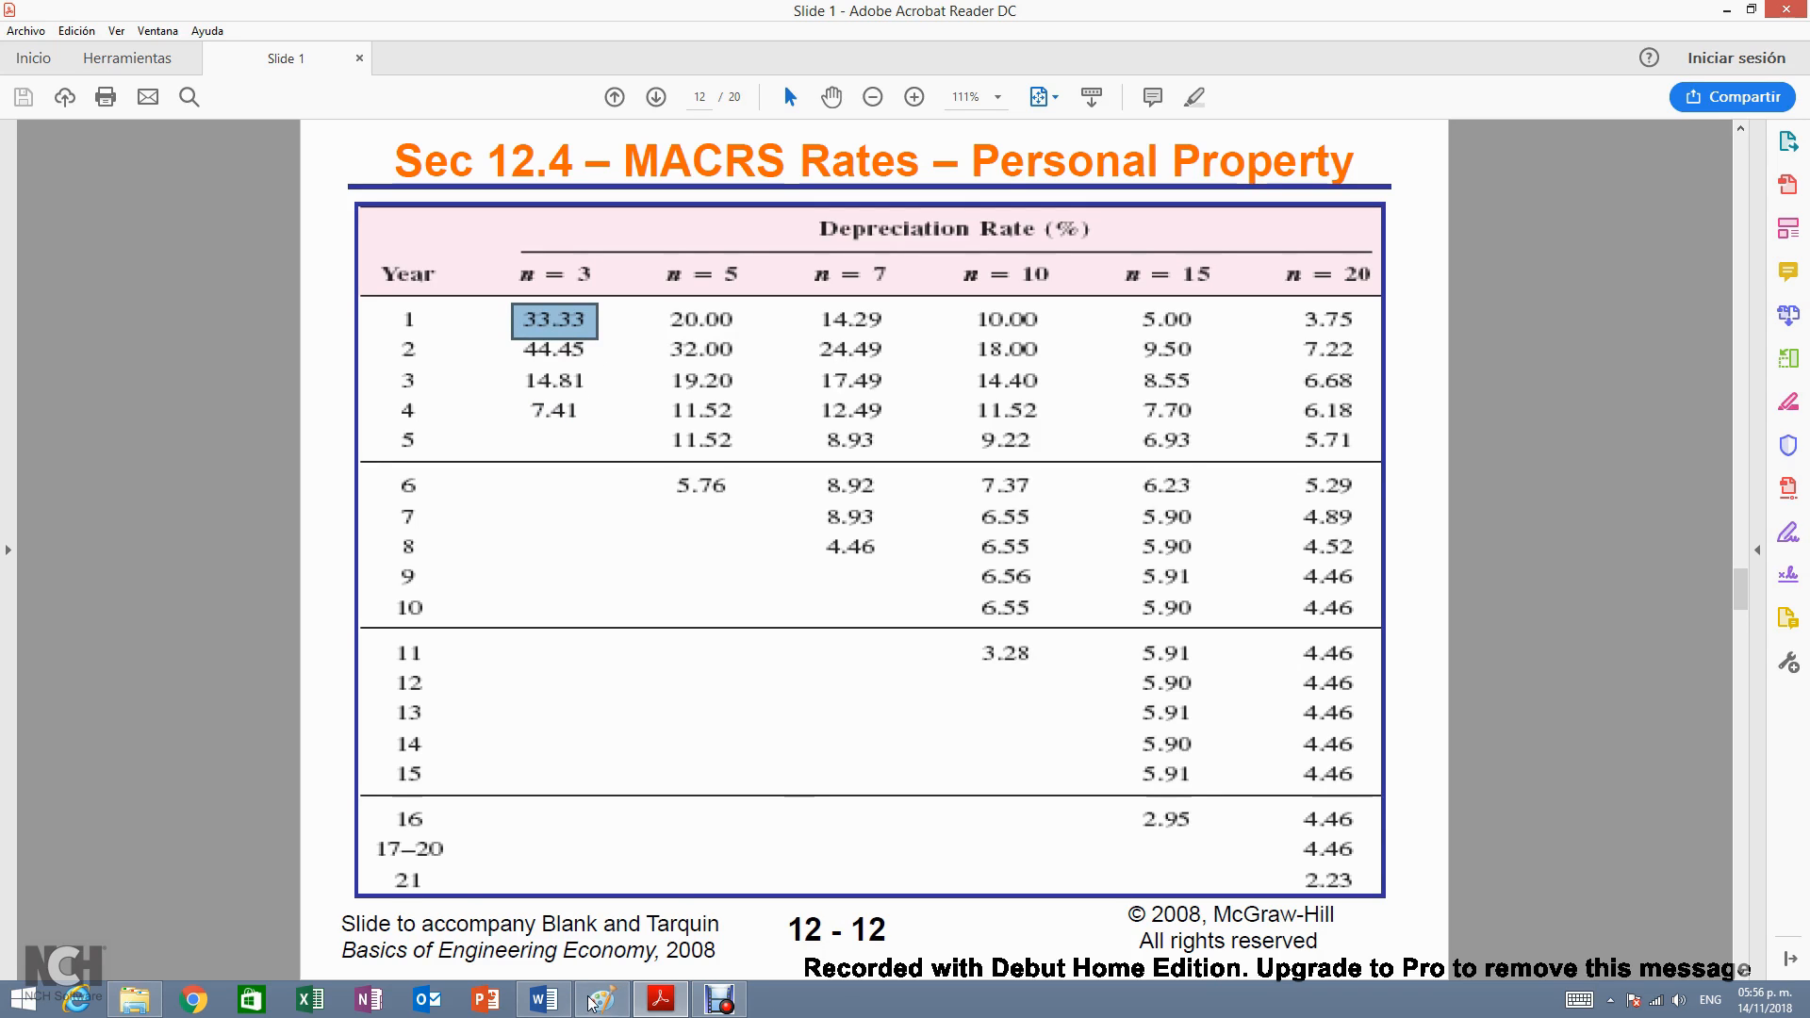
# - Add year 4 to the Year column of the depreciation table
pyautogui.click(599, 999)
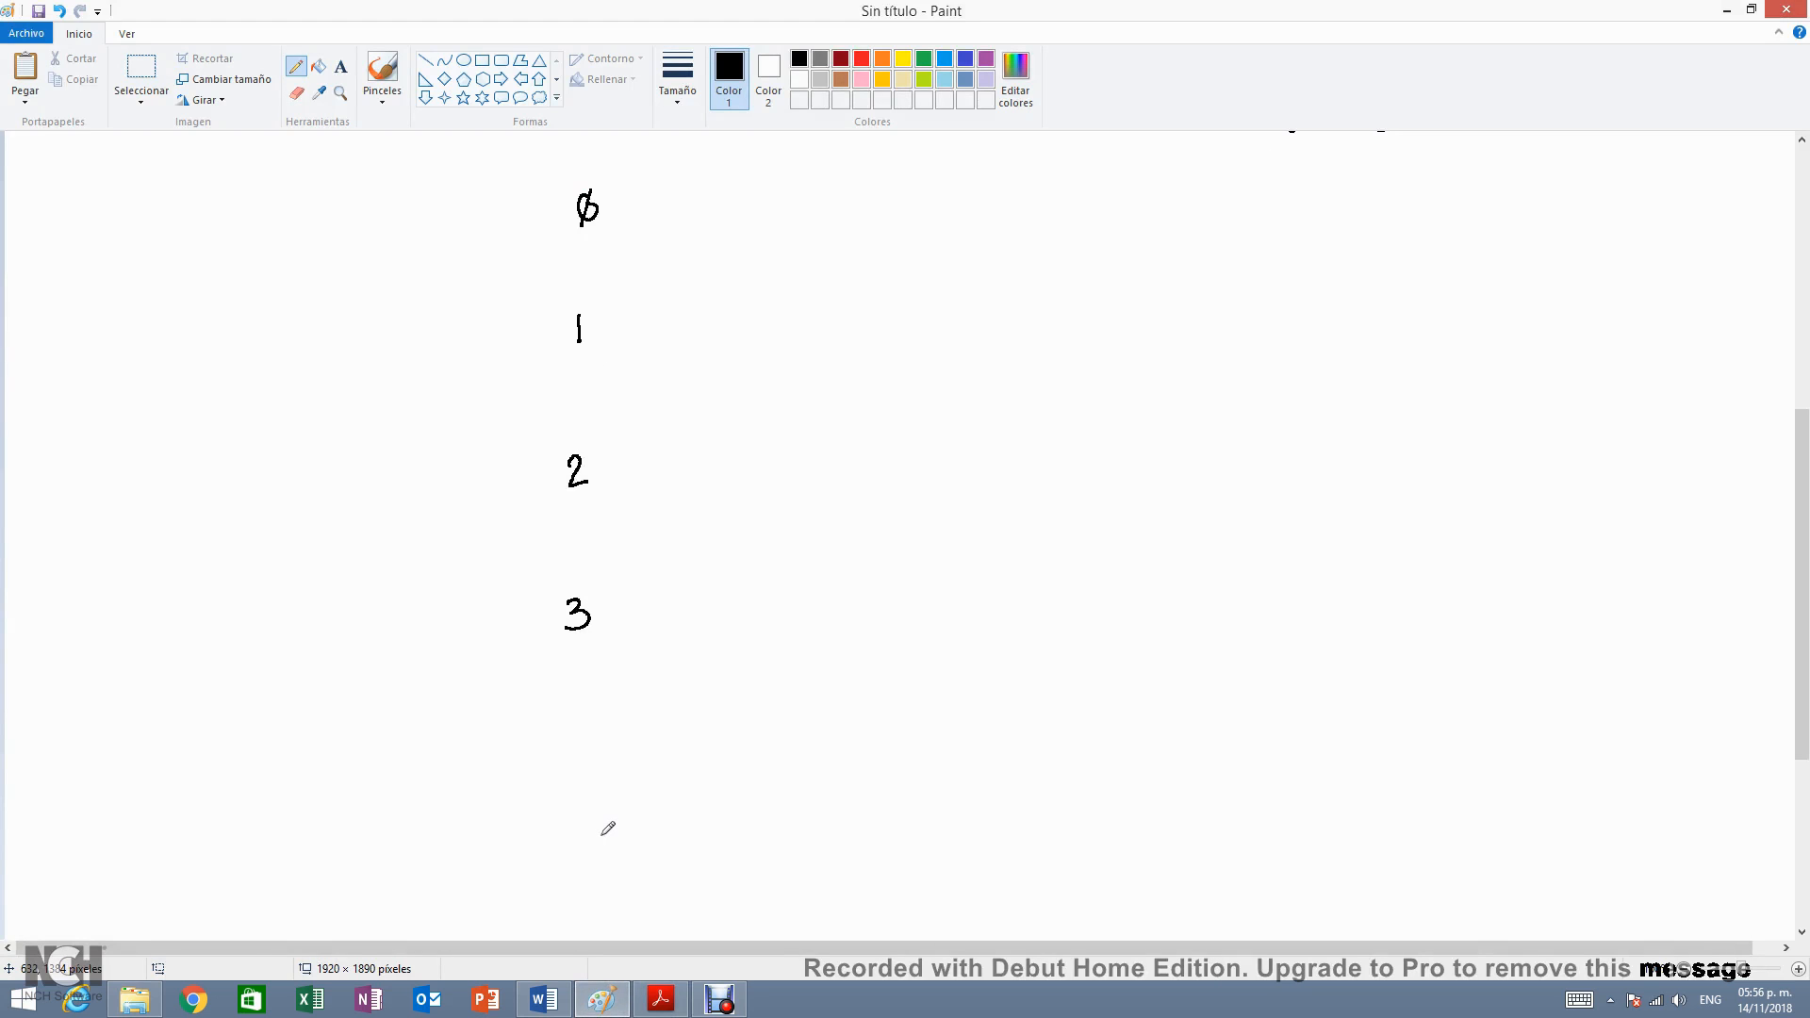
pyautogui.moveTo(626, 358)
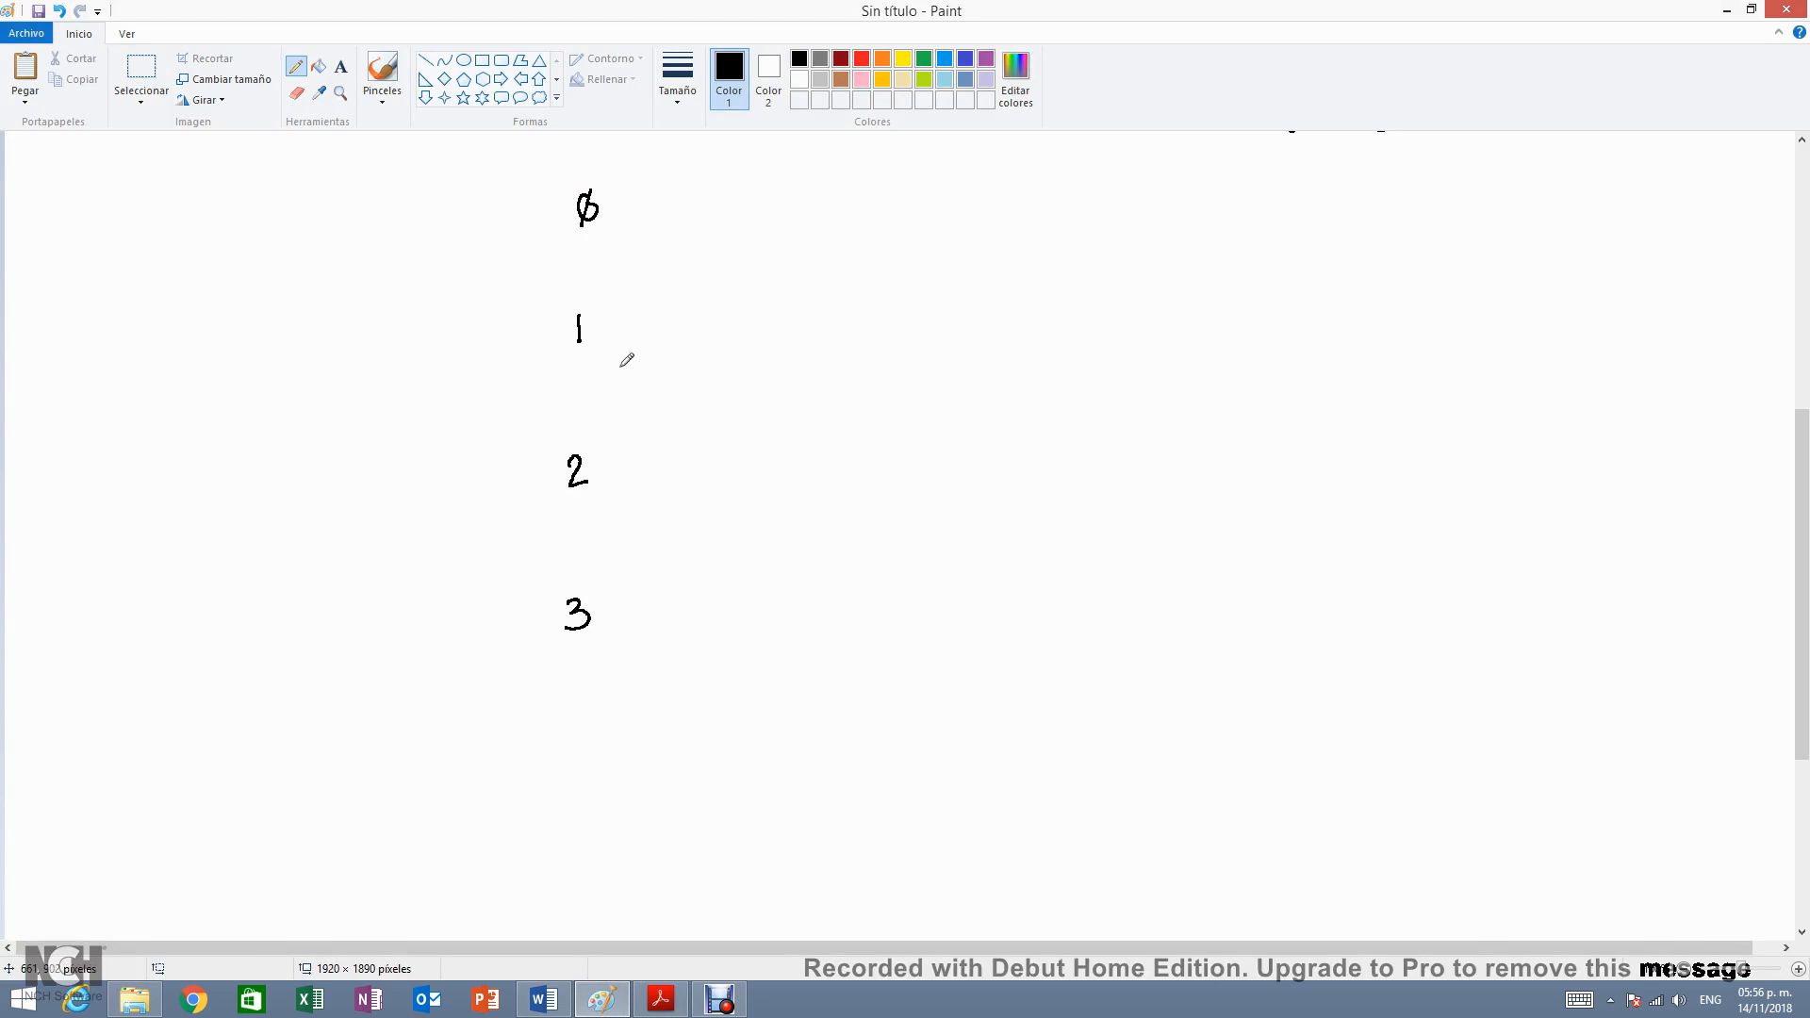
pyautogui.moveTo(588, 739)
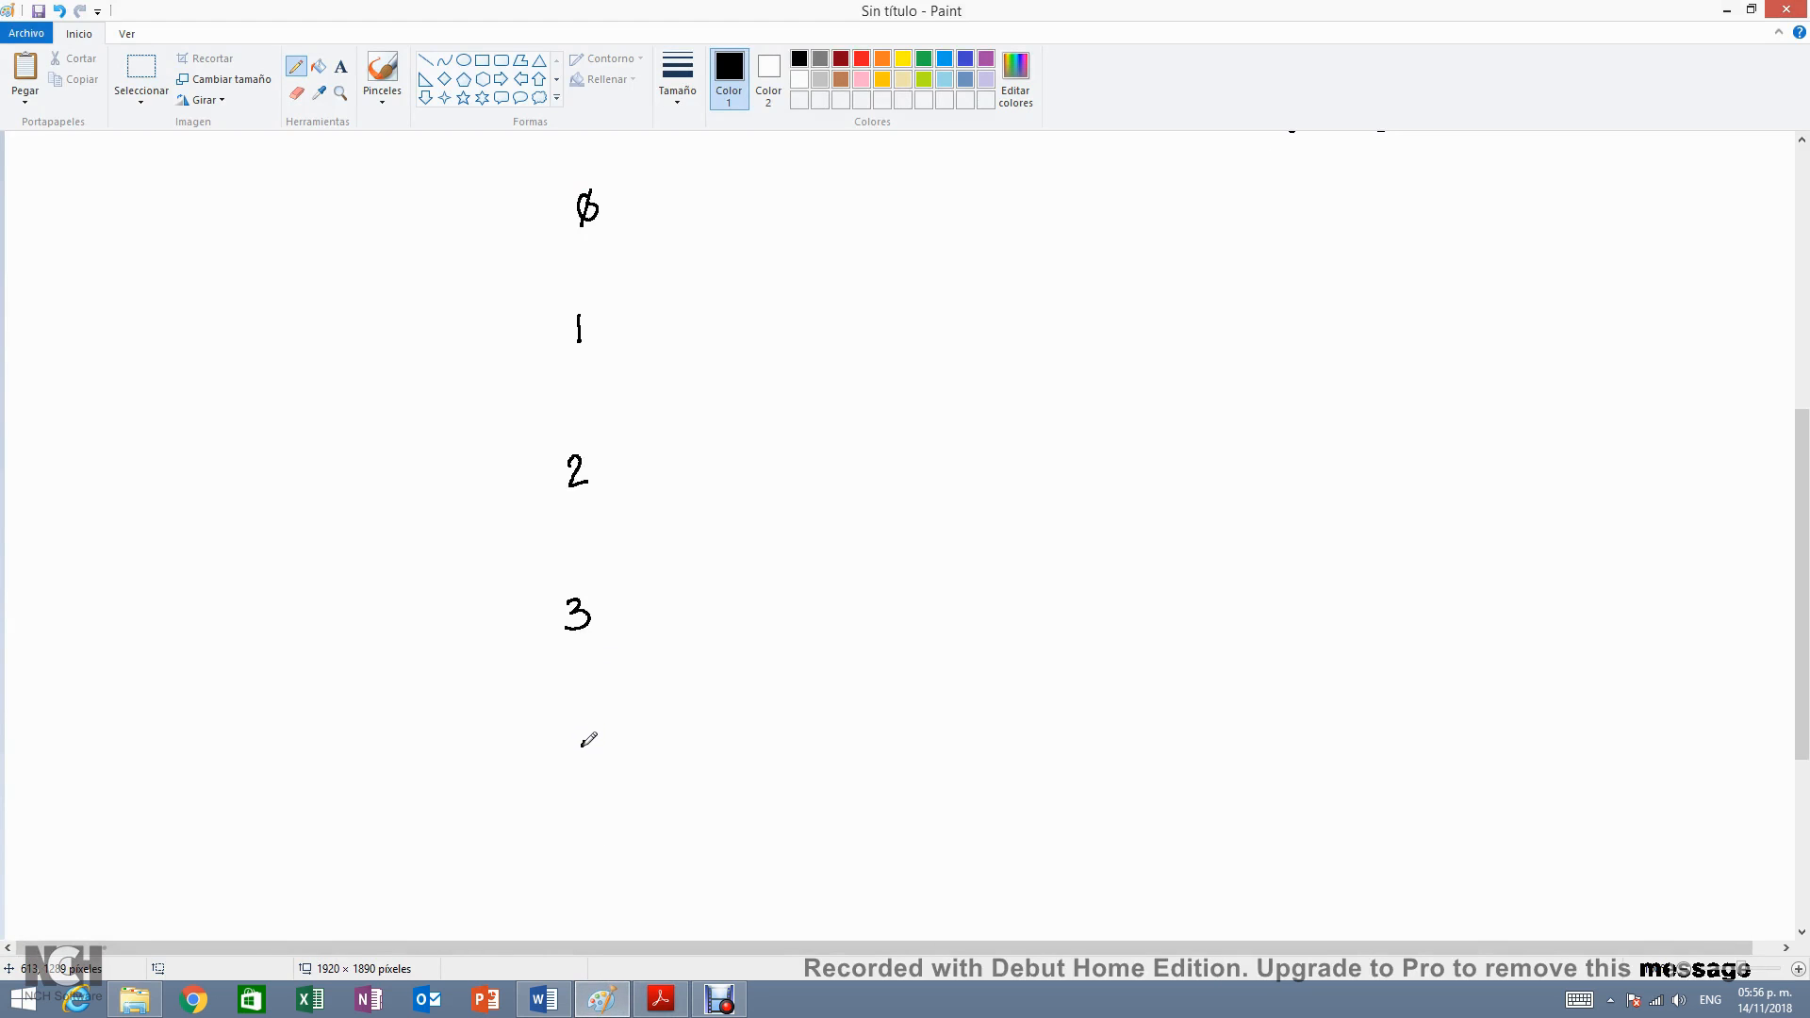
pyautogui.moveTo(571, 773); pyautogui.dragTo(594, 739)
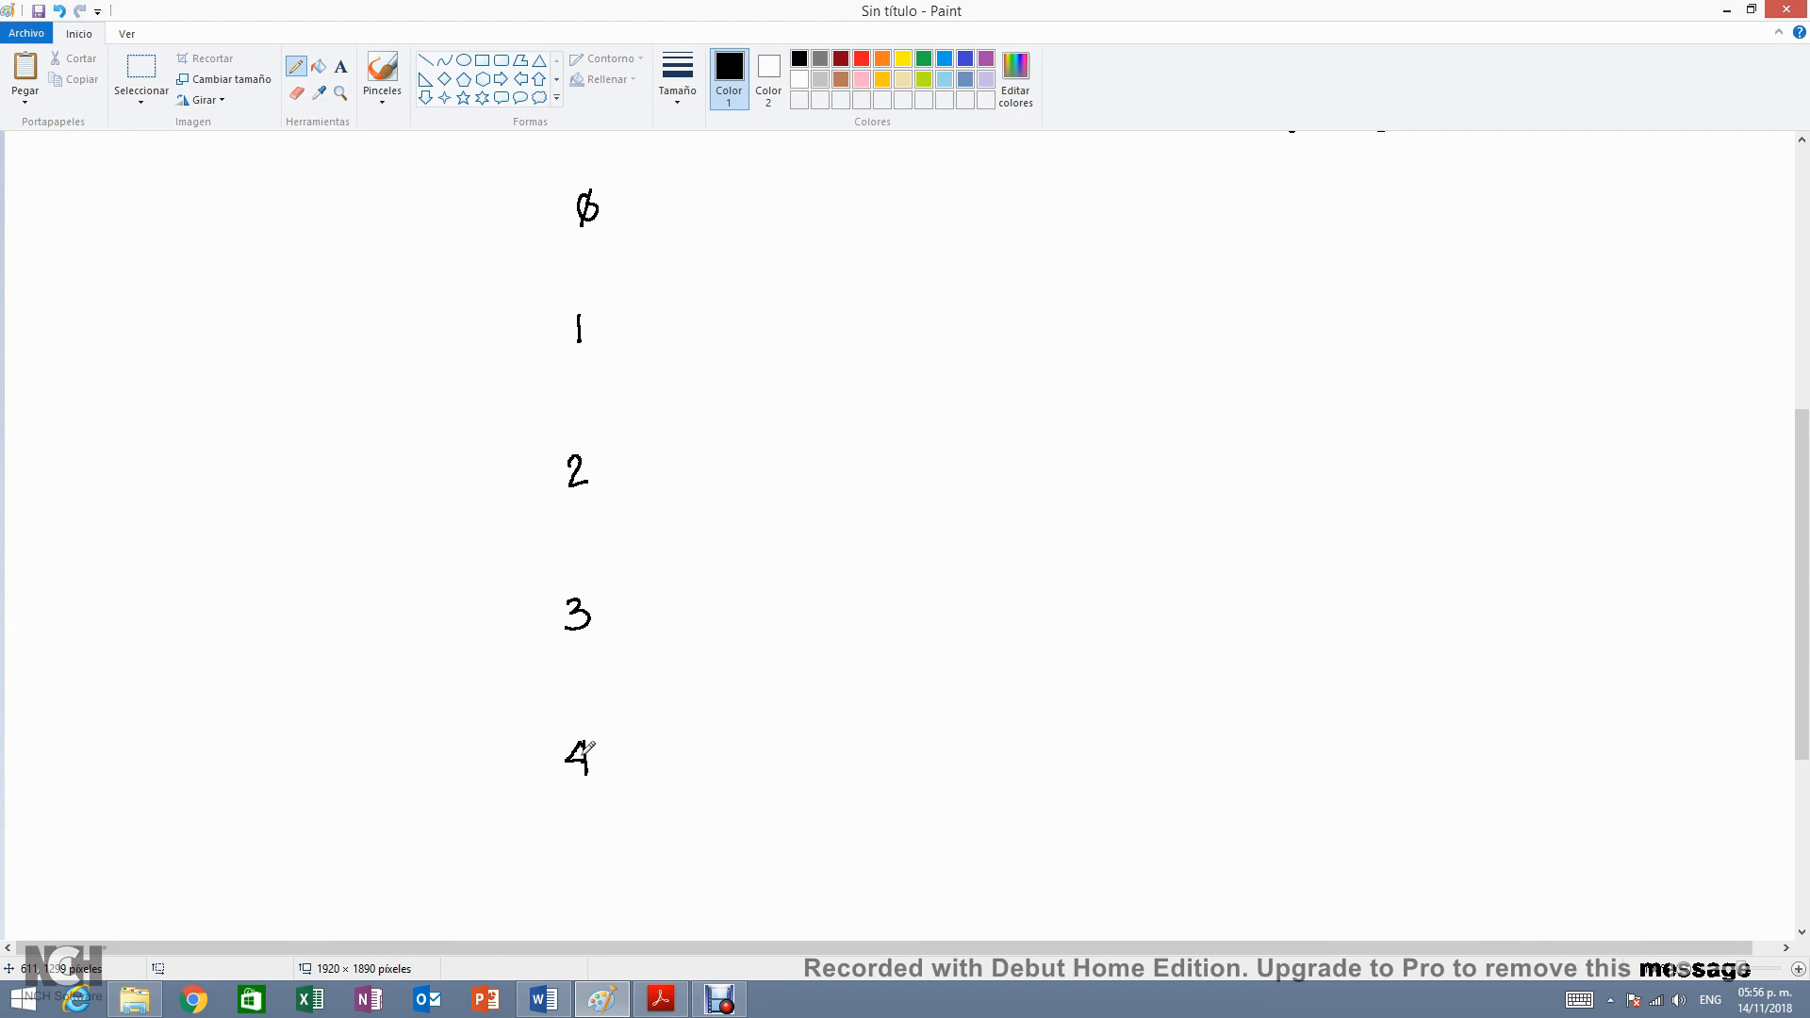
pyautogui.click(841, 59)
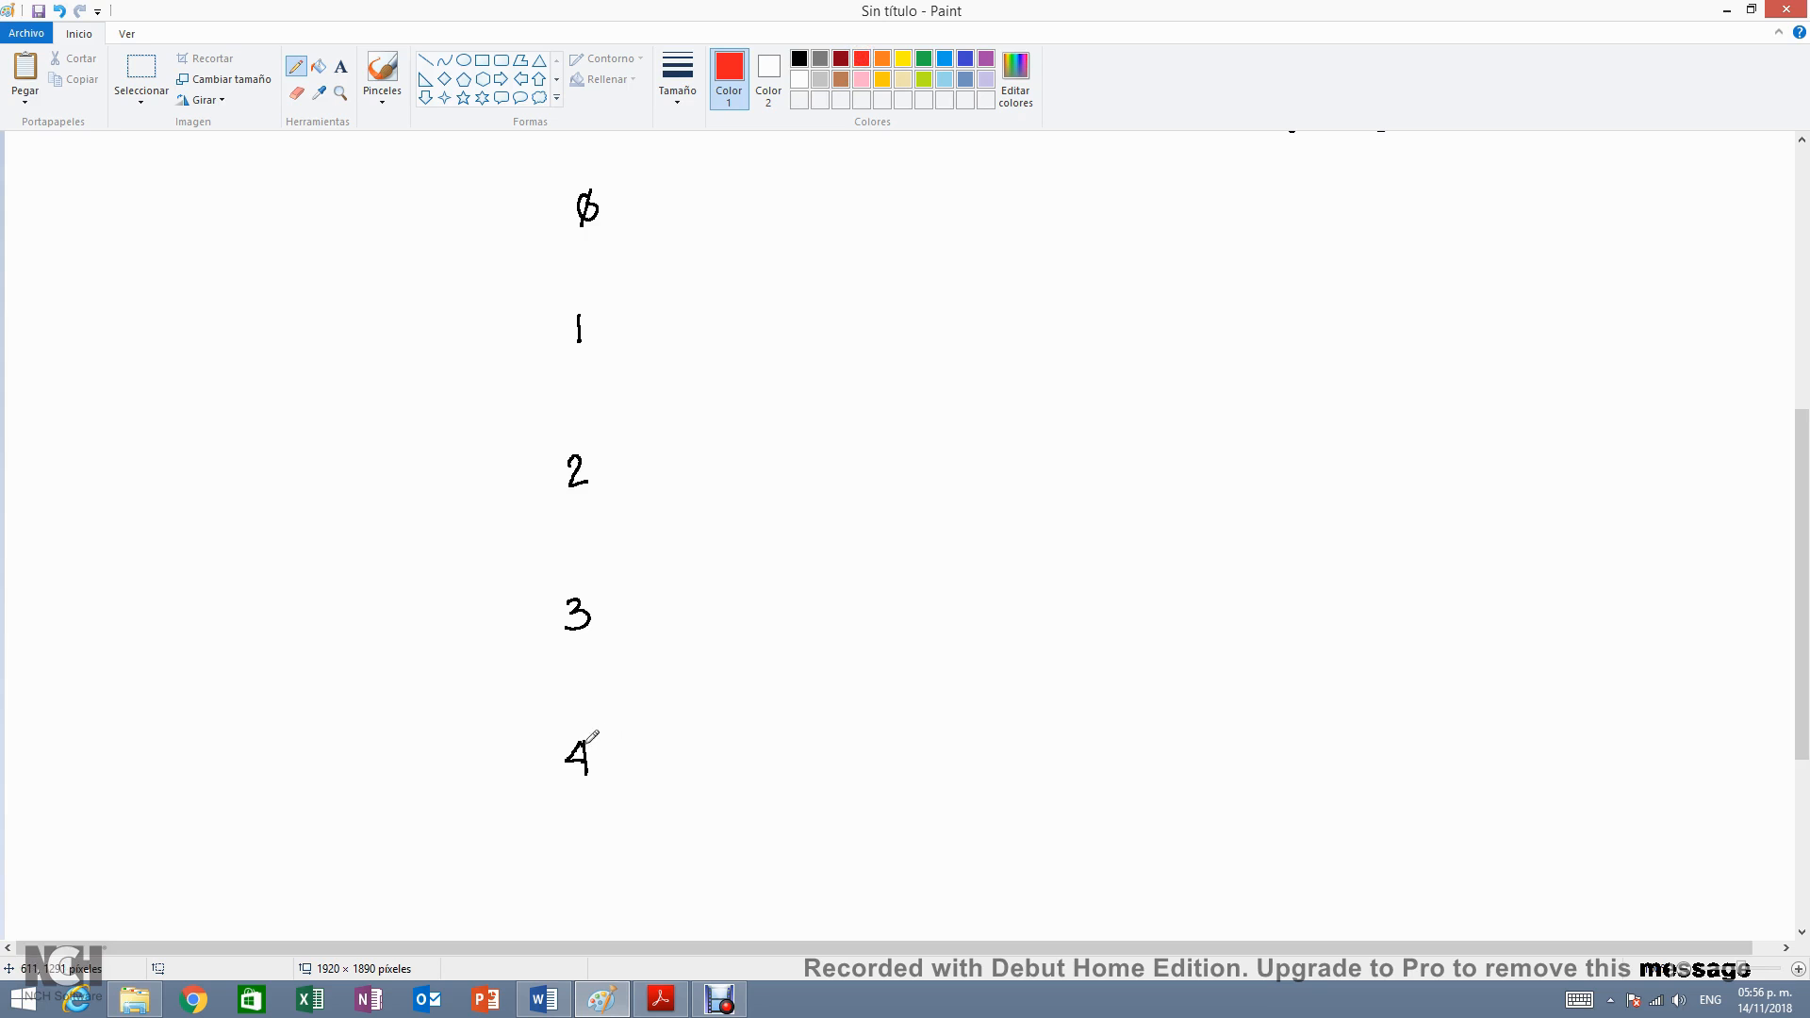
pyautogui.moveTo(554, 796)
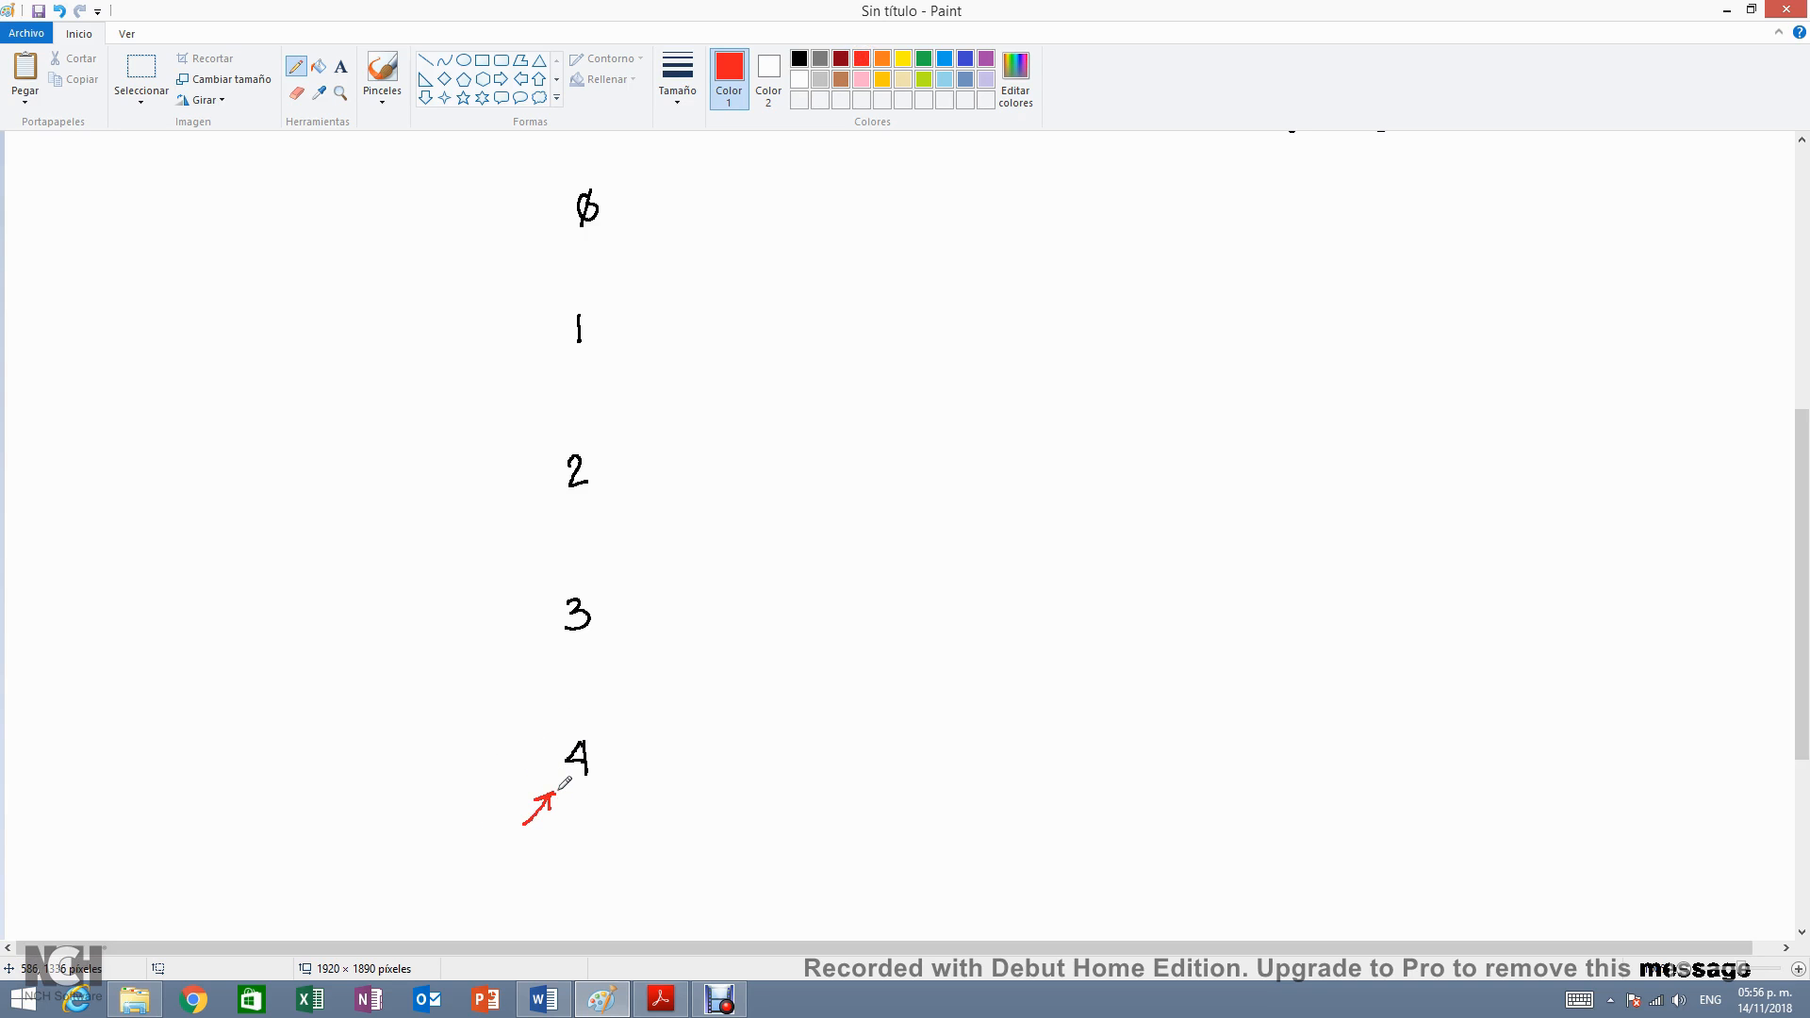
pyautogui.moveTo(392, 837)
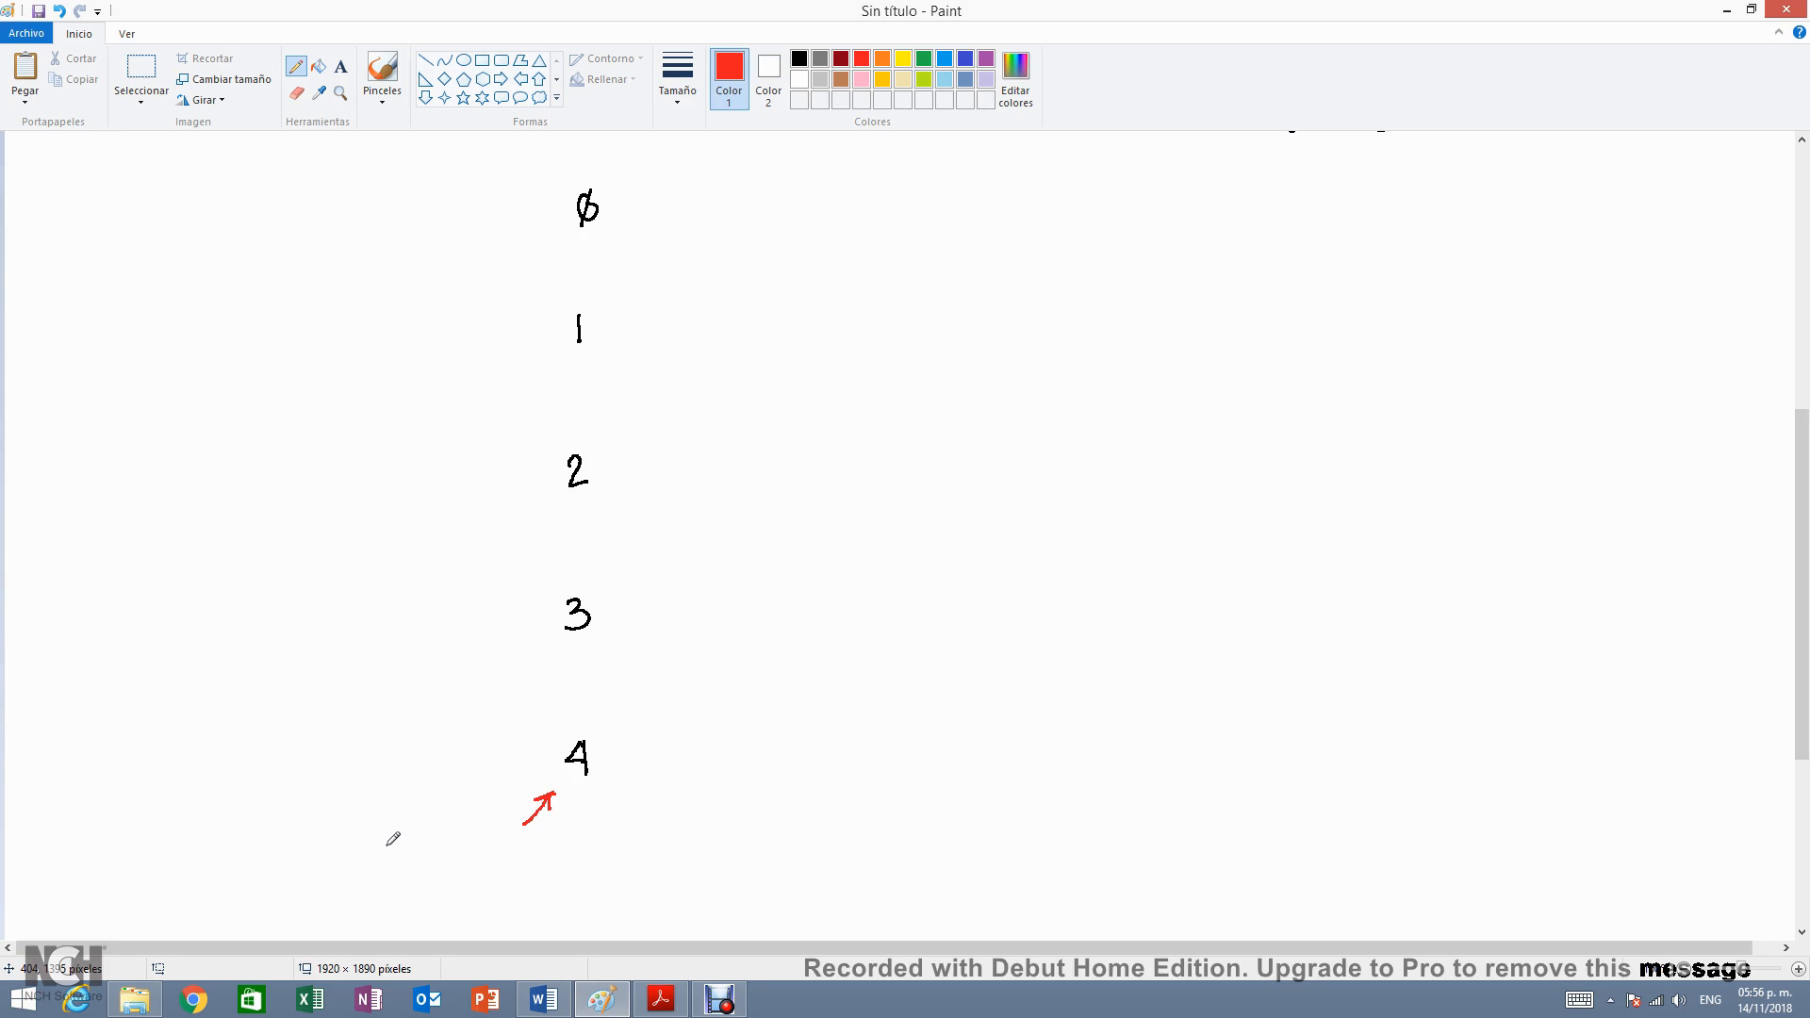
# - Write a red note under year 4 explaining n+1 from the half-year convention
pyautogui.moveTo(387, 859); pyautogui.dragTo(434, 843)
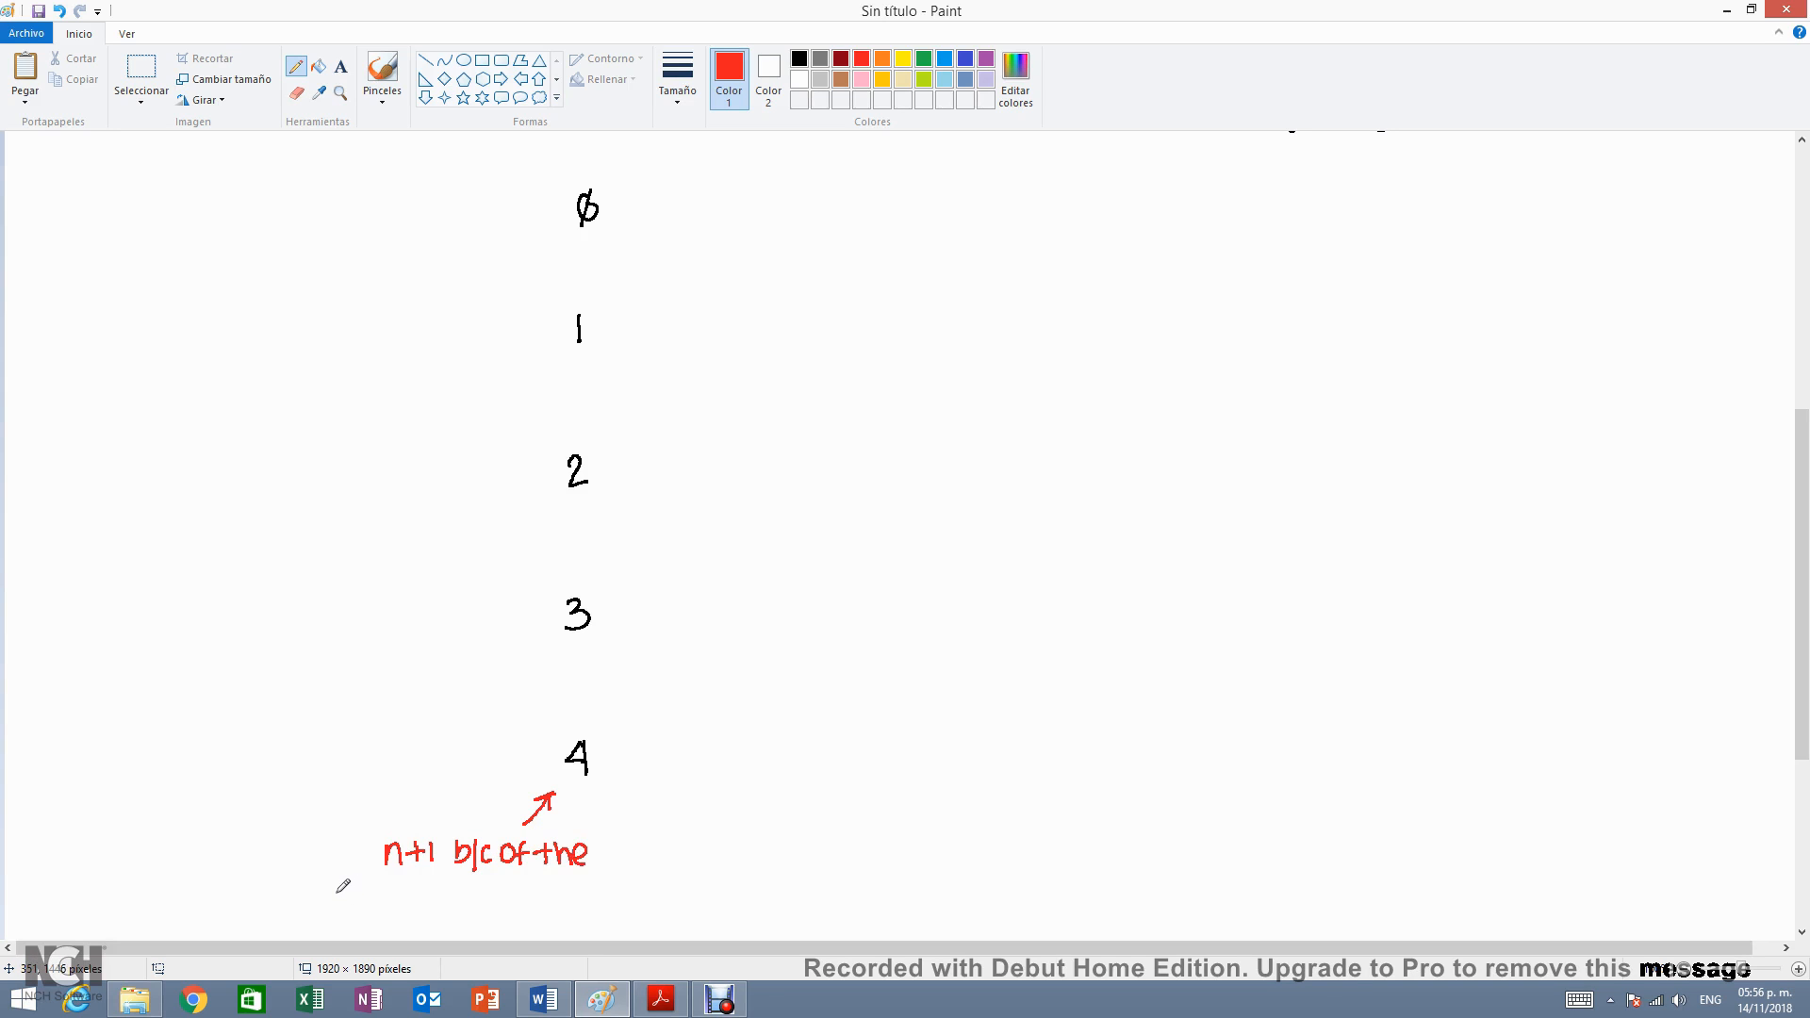
pyautogui.moveTo(328, 901); pyautogui.dragTo(375, 902)
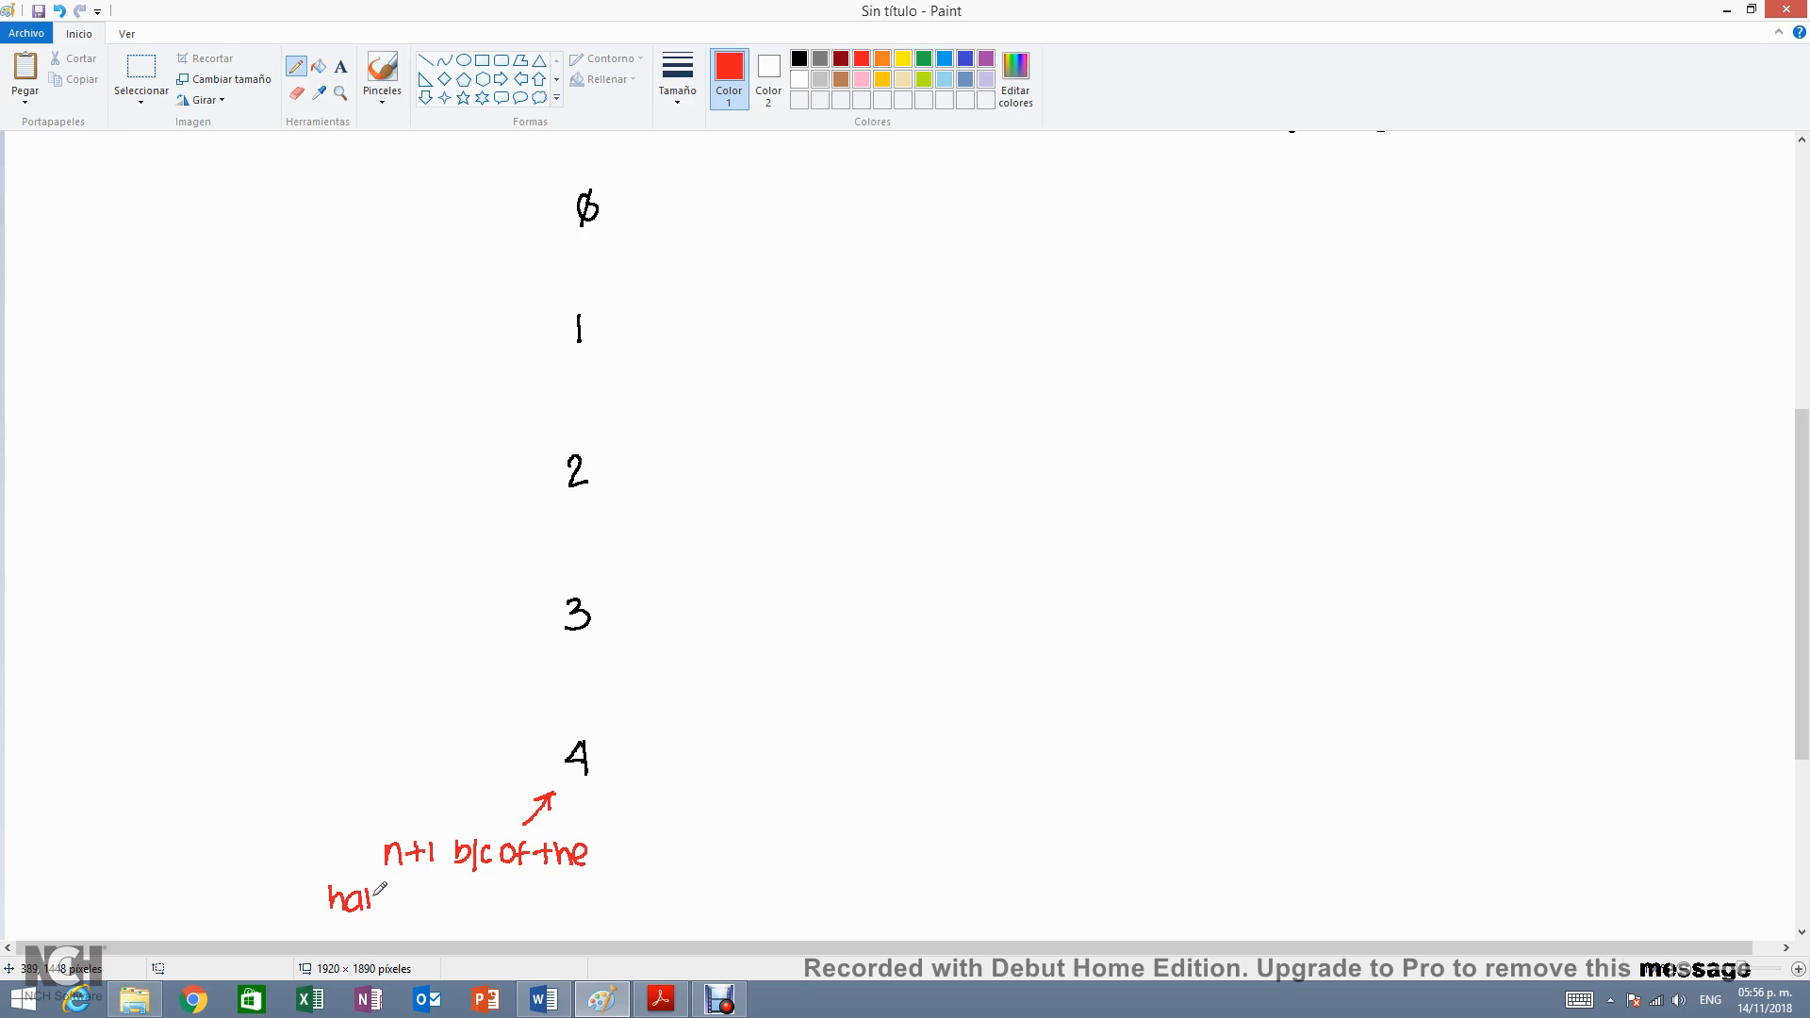
pyautogui.moveTo(376, 897); pyautogui.dragTo(414, 897)
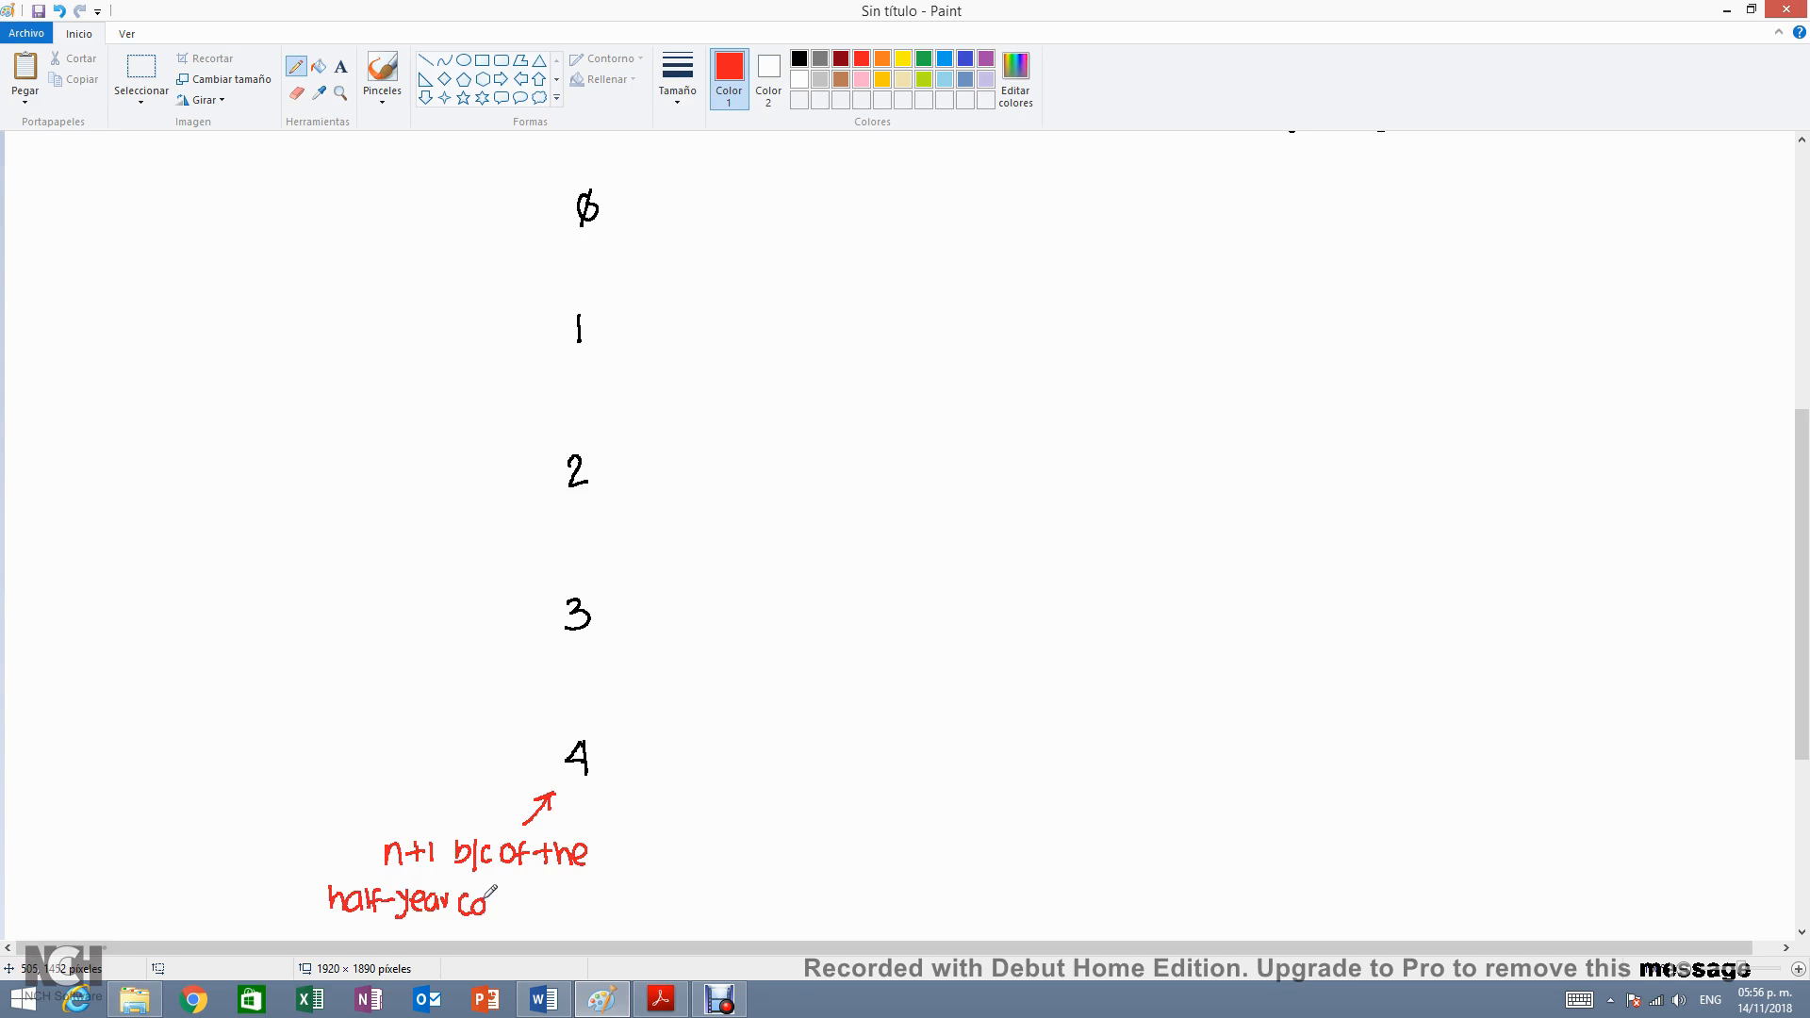
pyautogui.moveTo(484, 898); pyautogui.dragTo(554, 898)
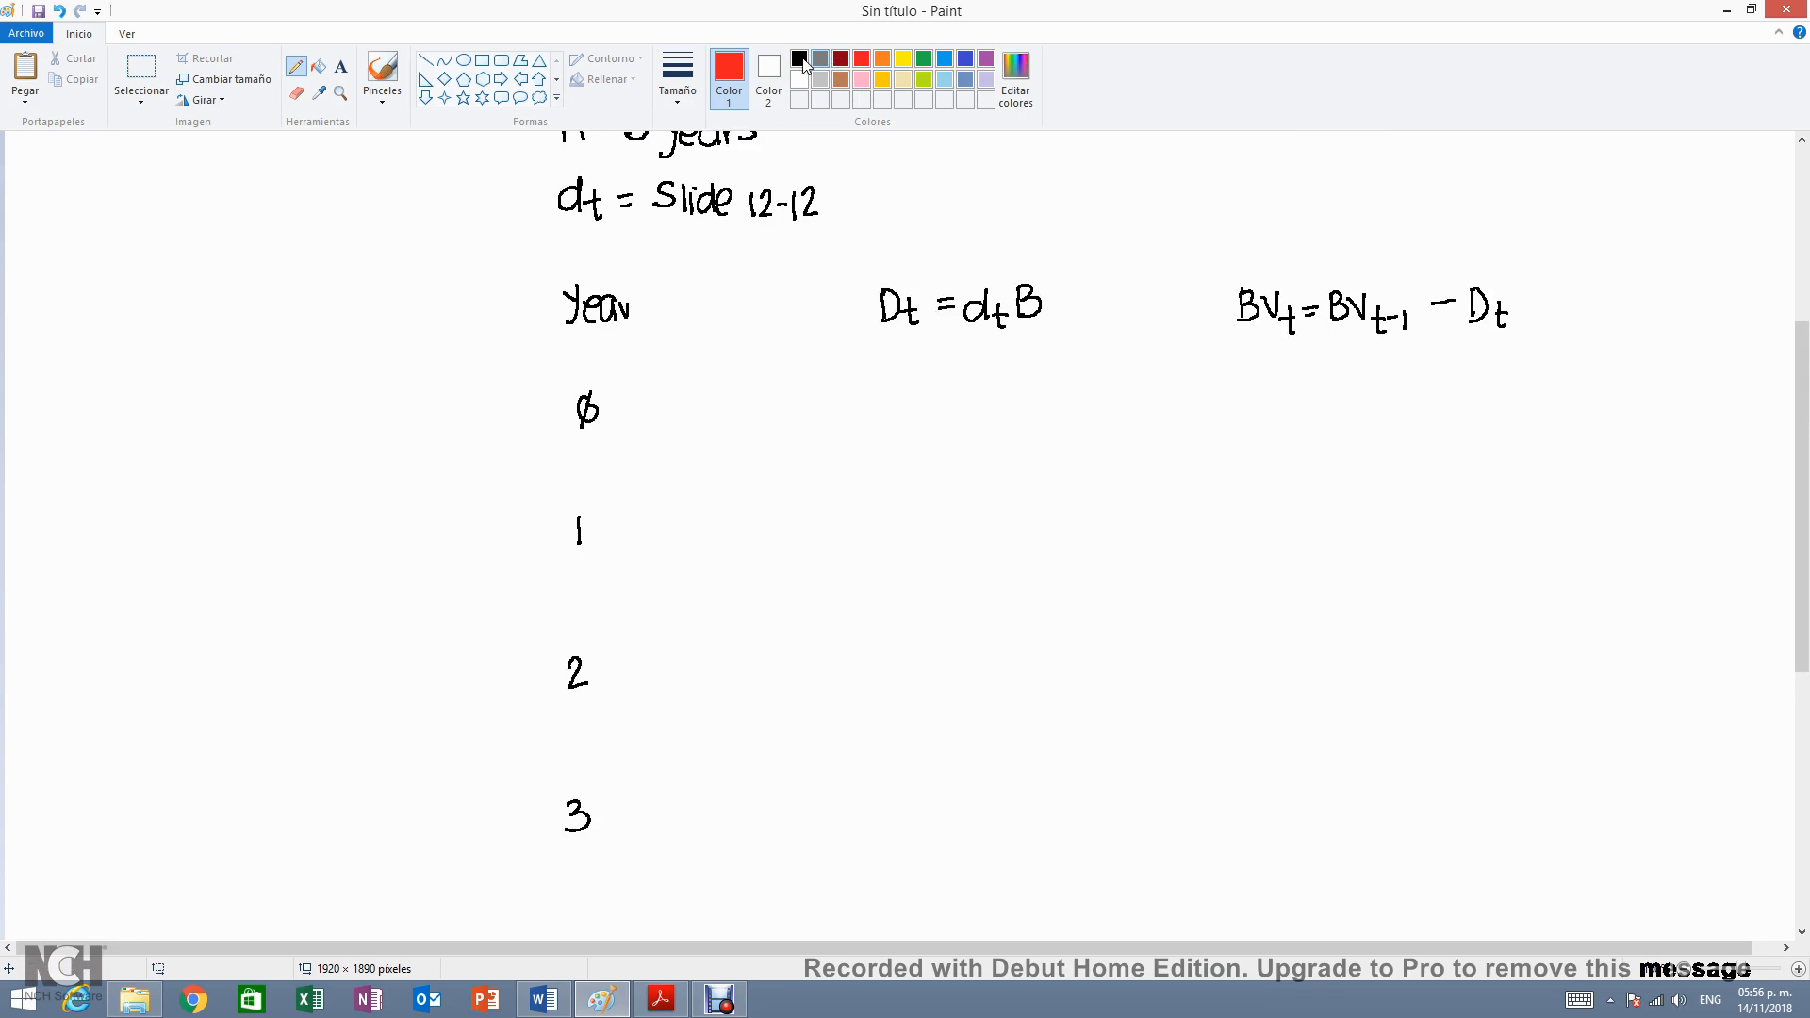
# - Fill year 0 with a dash for depreciation and 400K with the note B = BV0
pyautogui.click(797, 58)
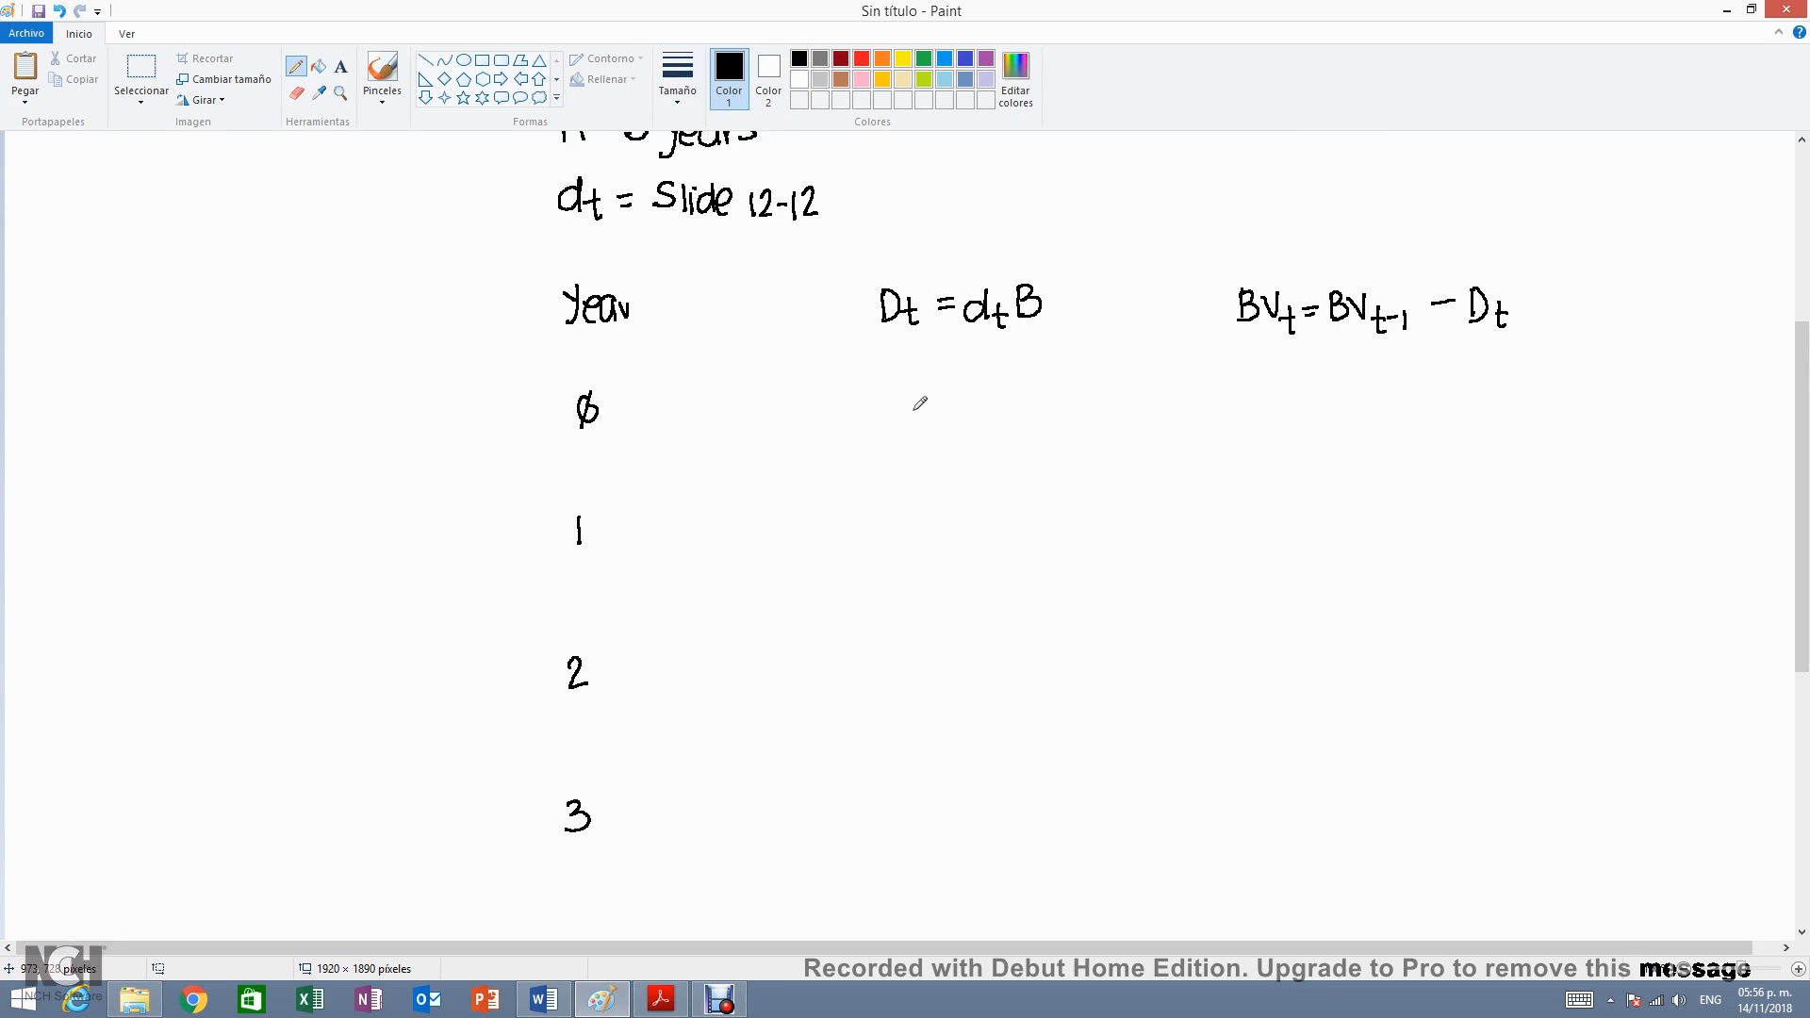
pyautogui.moveTo(912, 400); pyautogui.dragTo(947, 398)
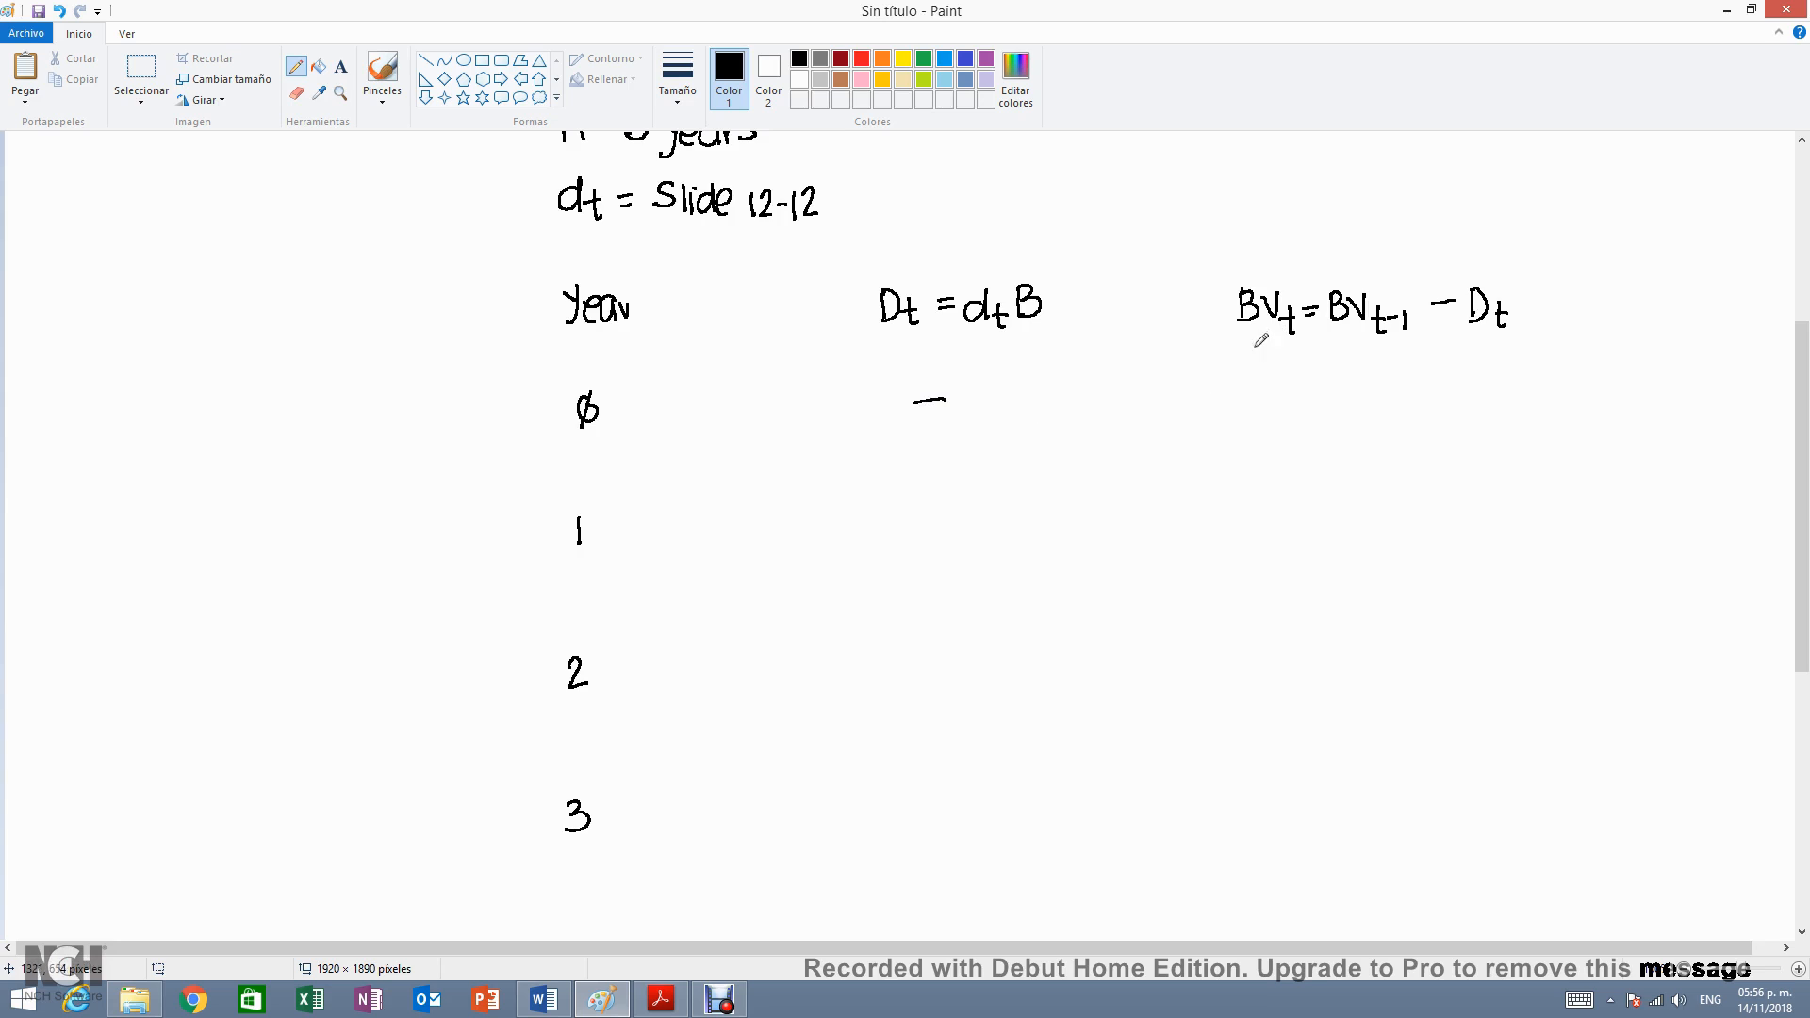
pyautogui.moveTo(1303, 362)
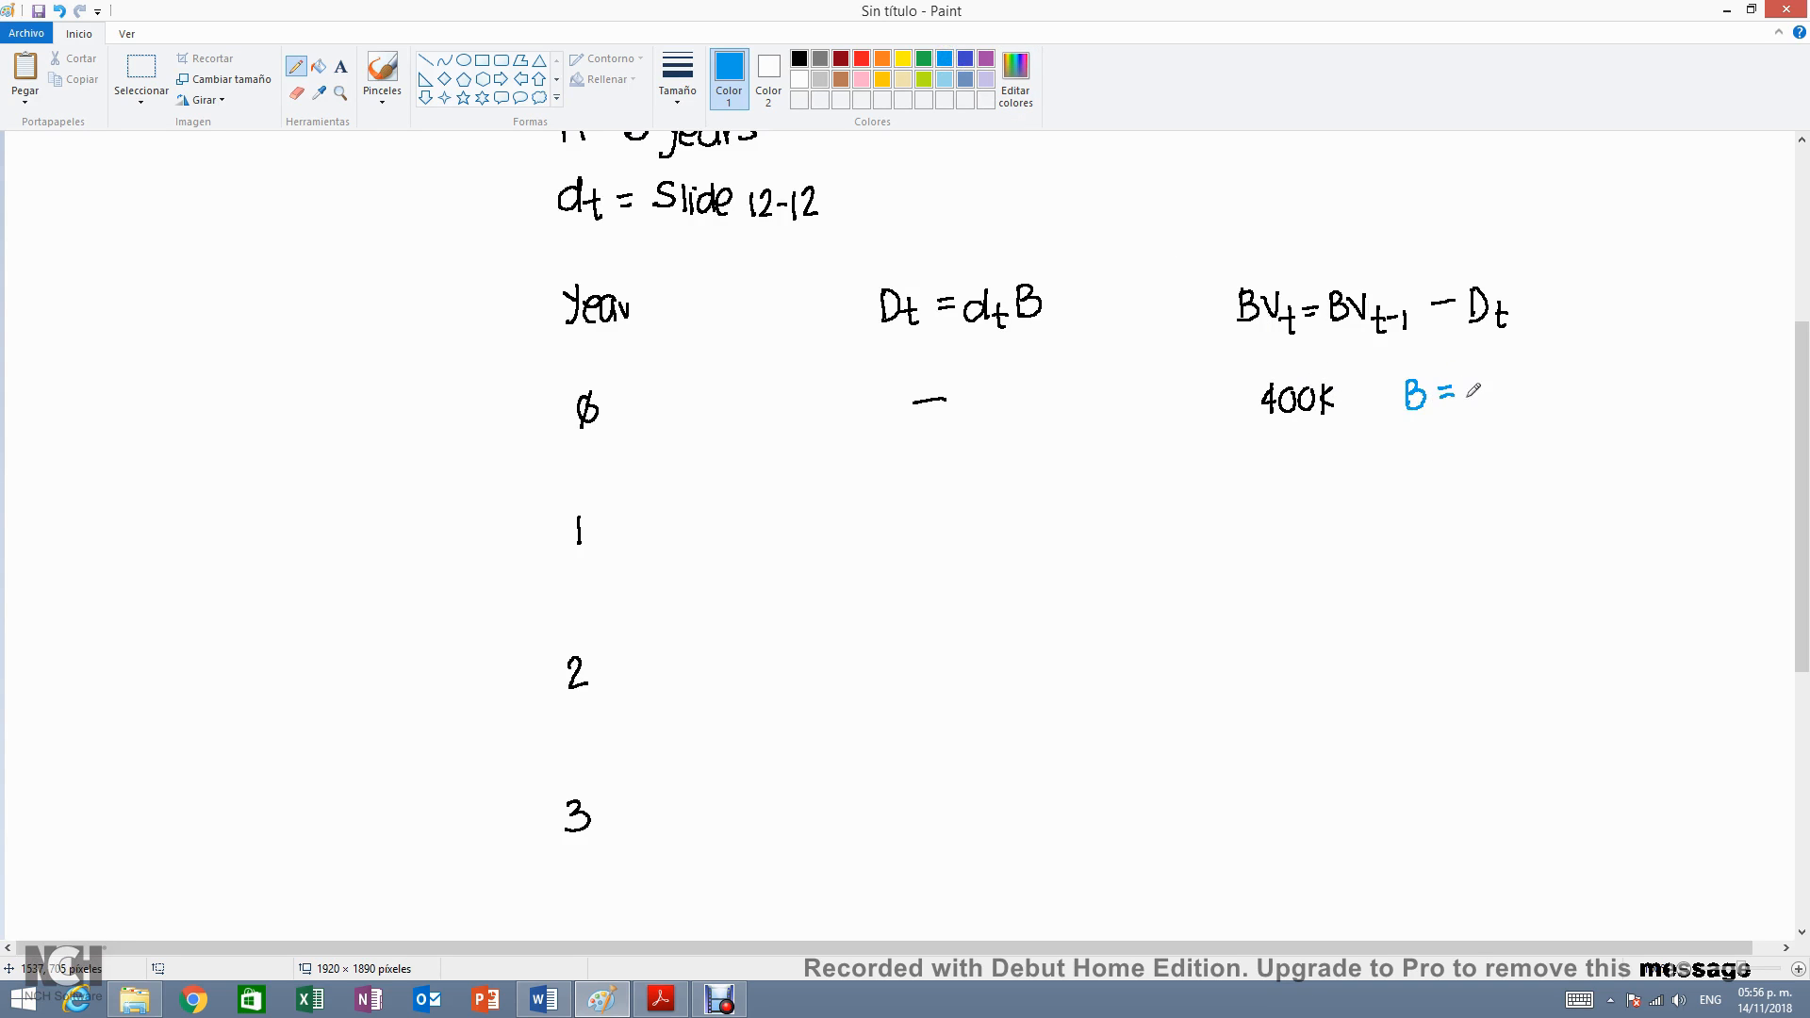
pyautogui.moveTo(1466, 396); pyautogui.dragTo(1512, 397)
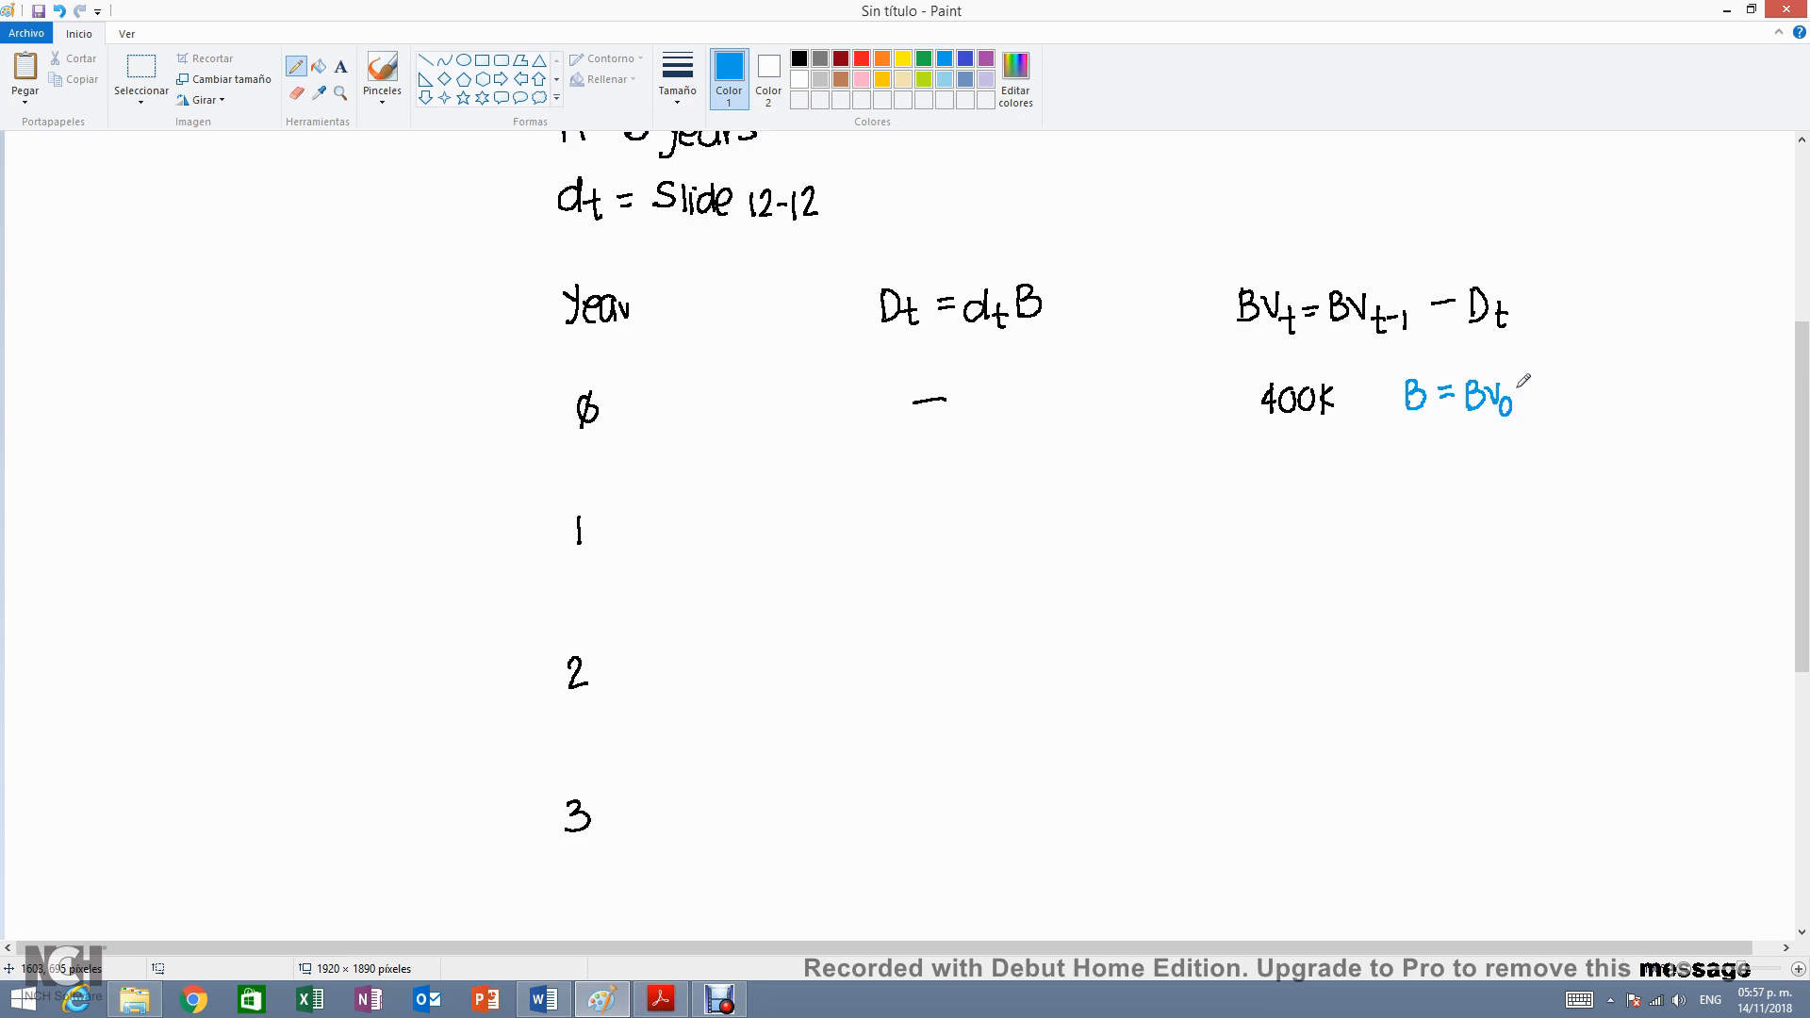
pyautogui.moveTo(632, 516)
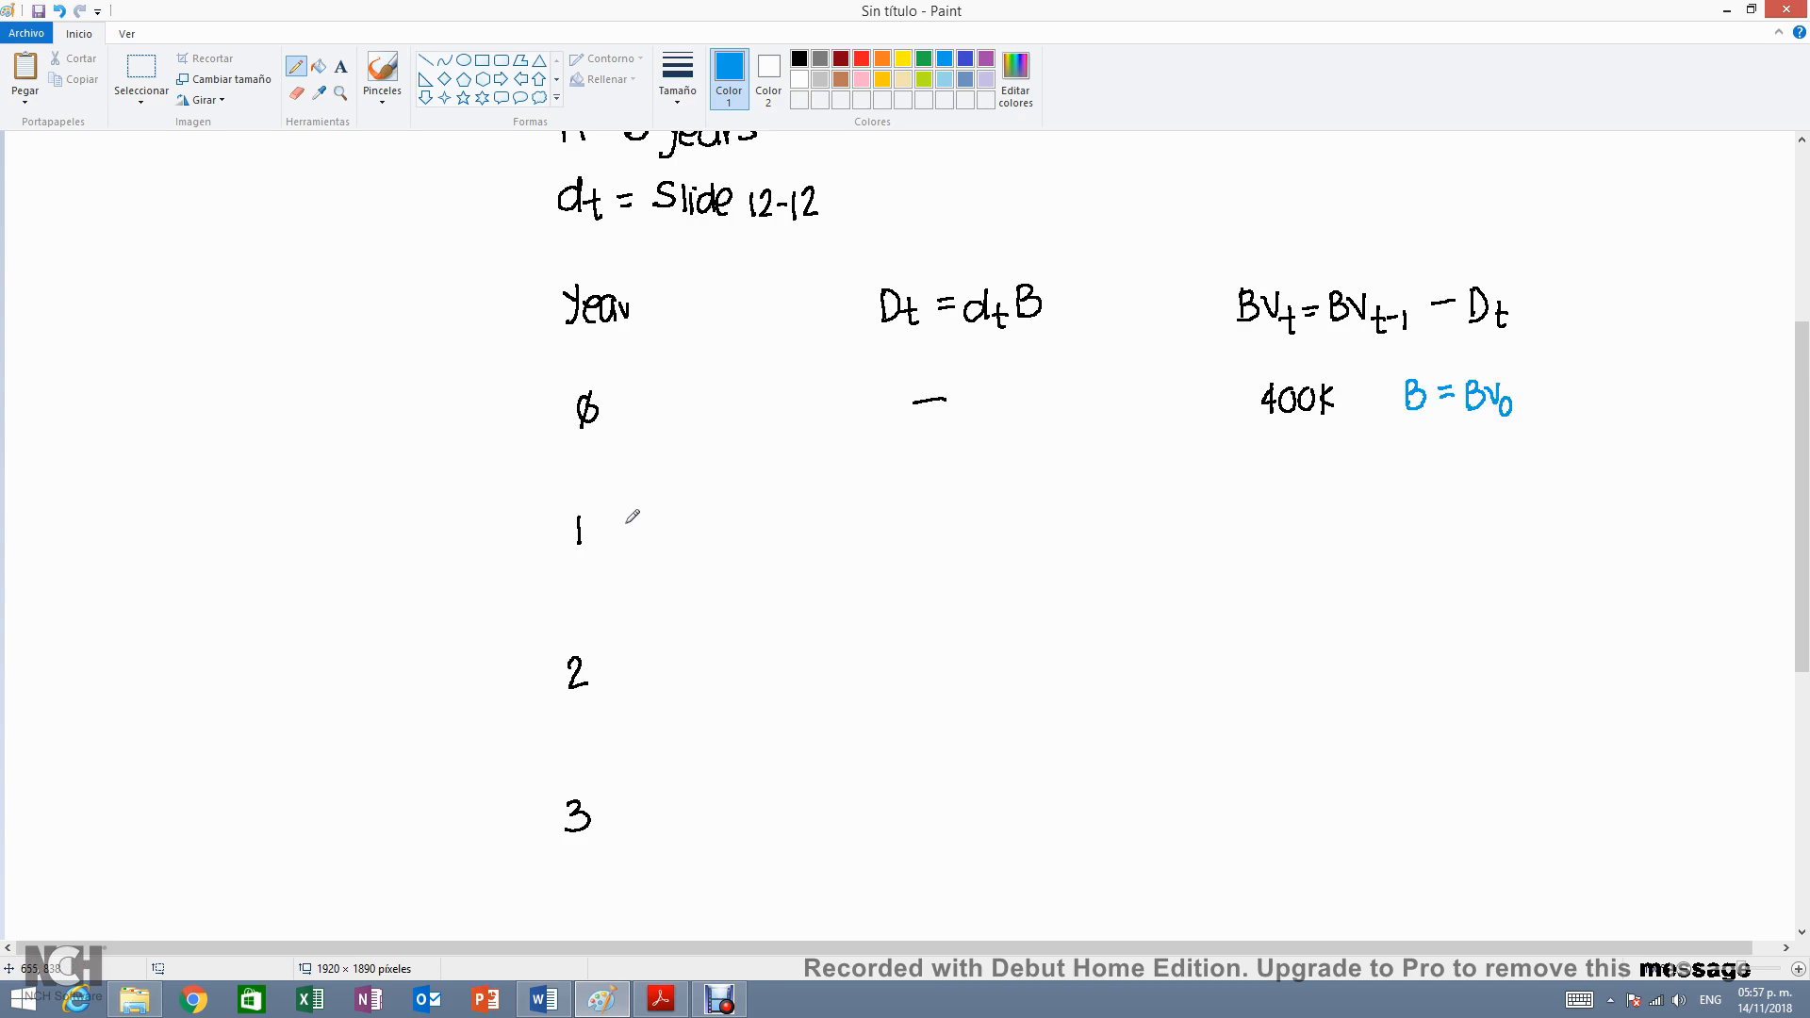
pyautogui.moveTo(897, 302)
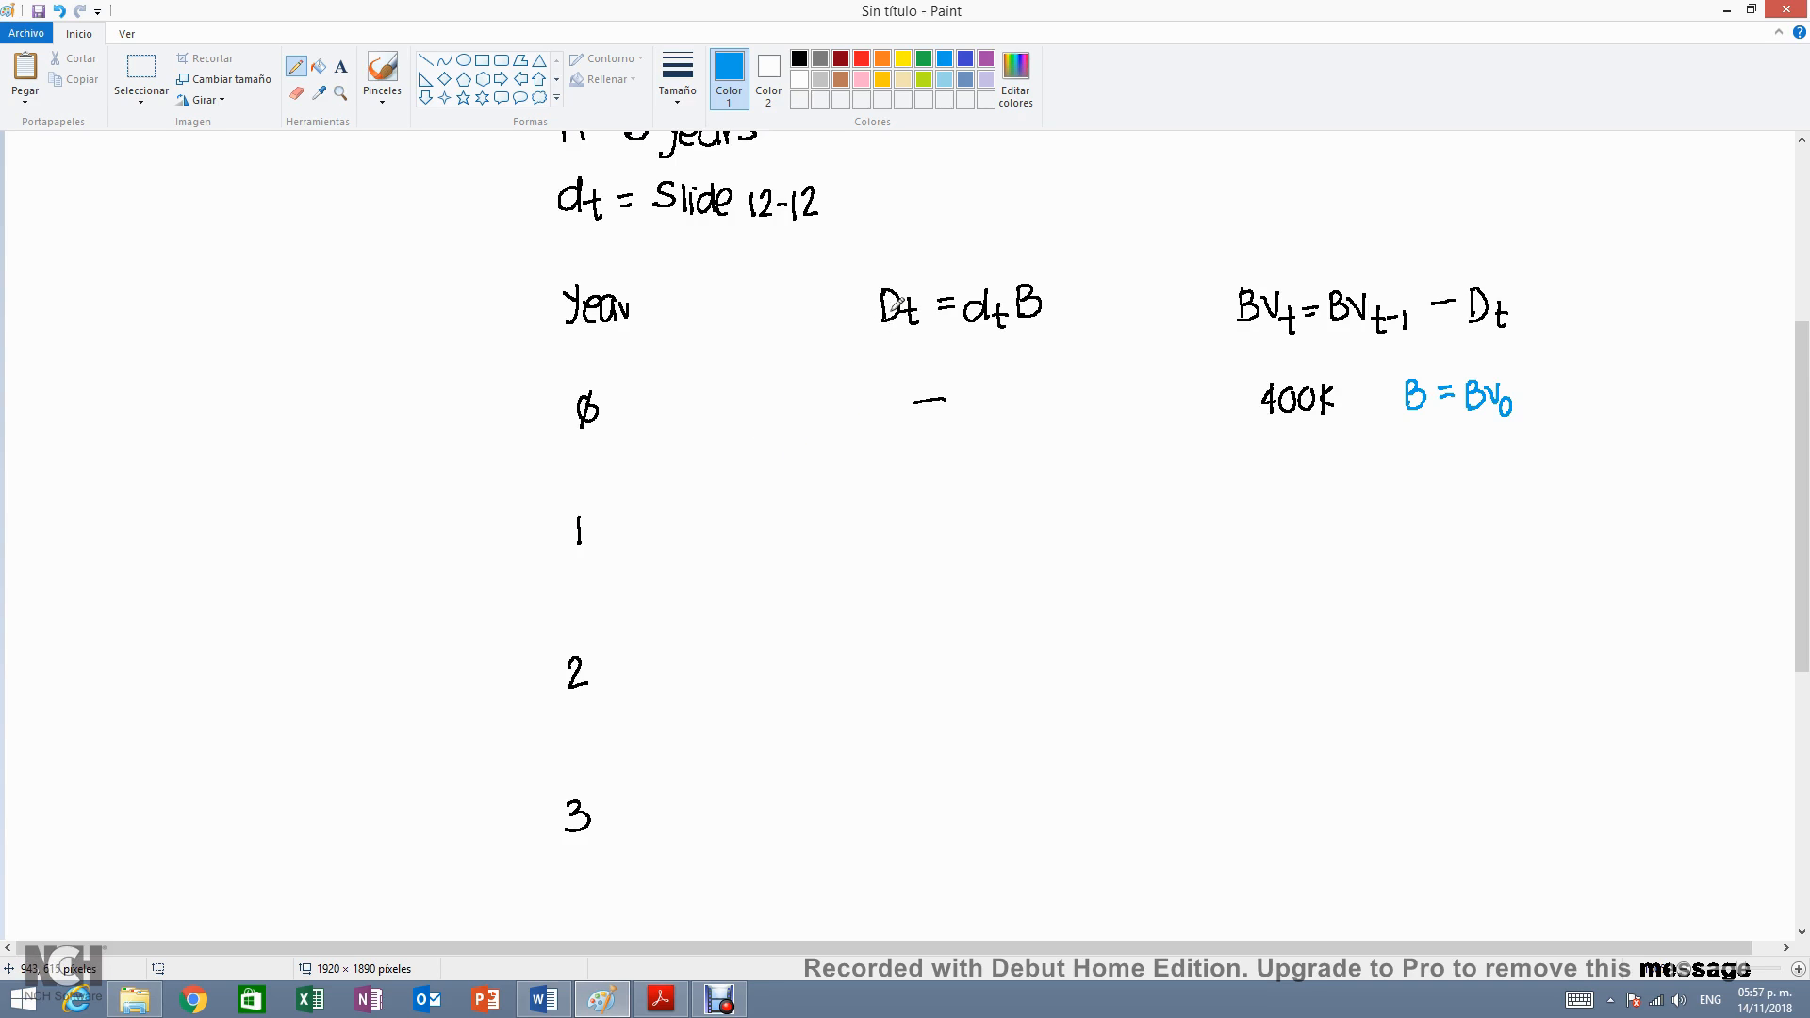
pyautogui.moveTo(734, 432)
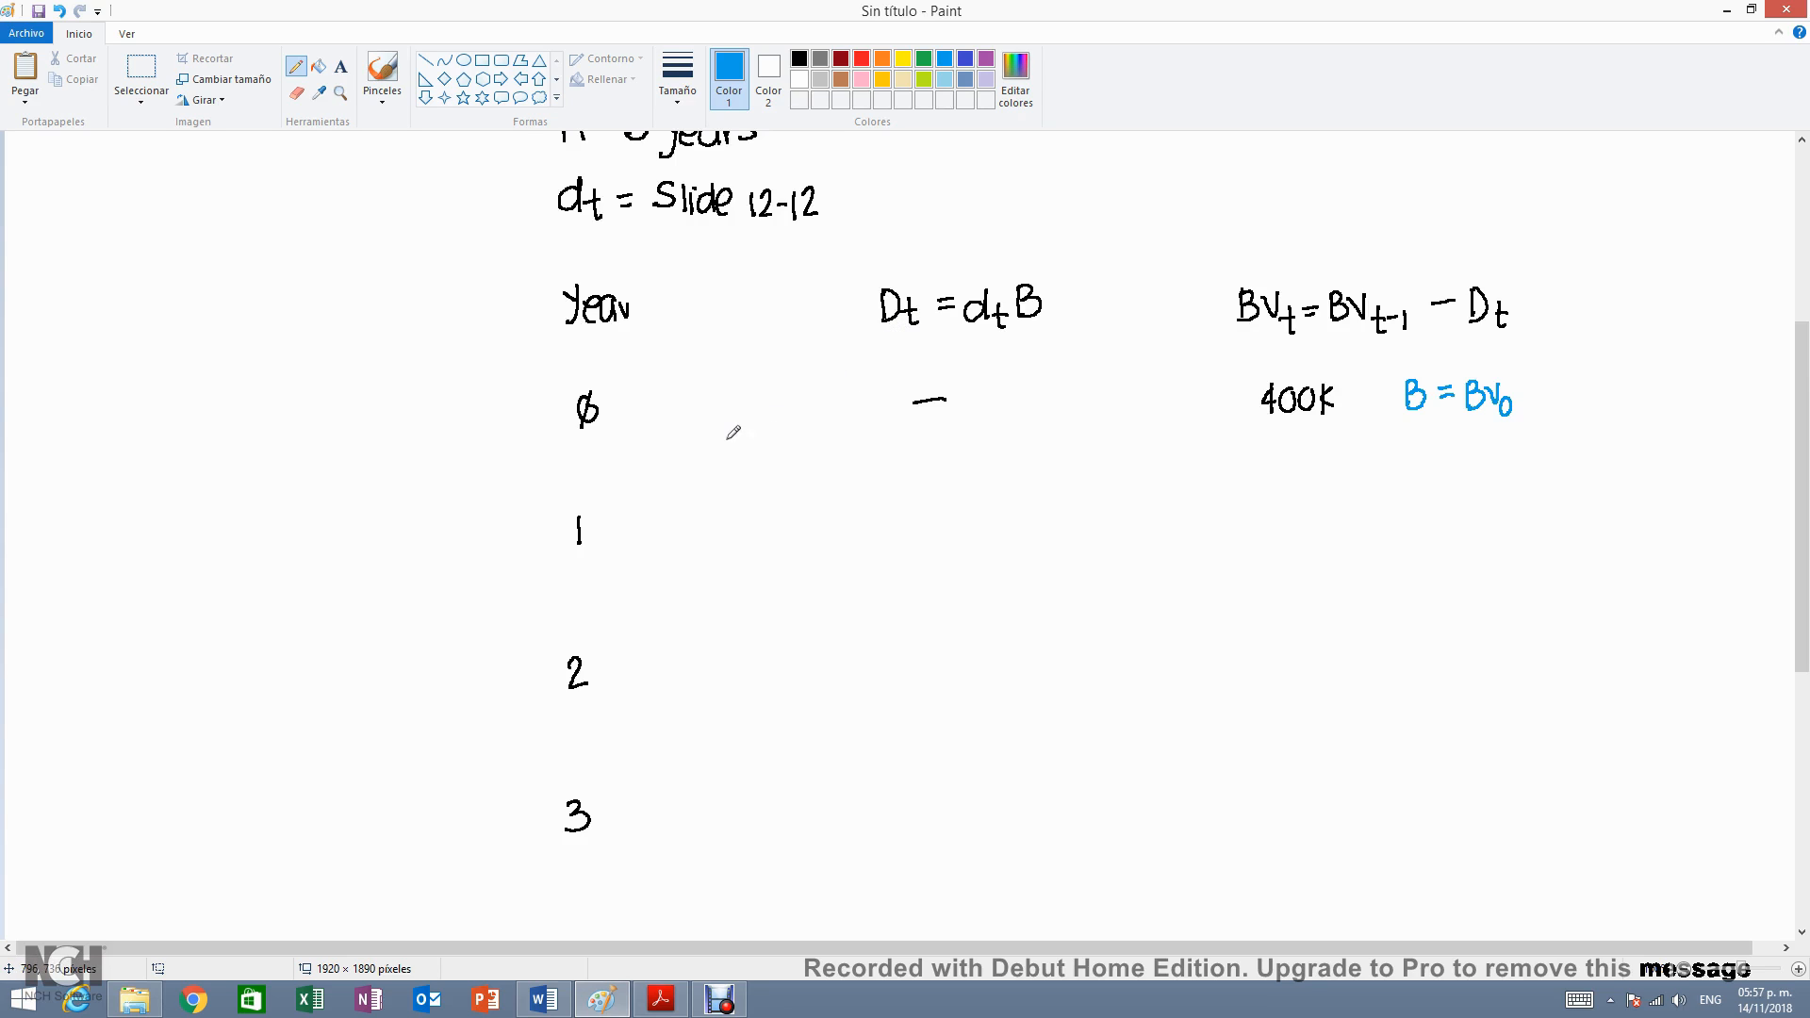
pyautogui.moveTo(1002, 264)
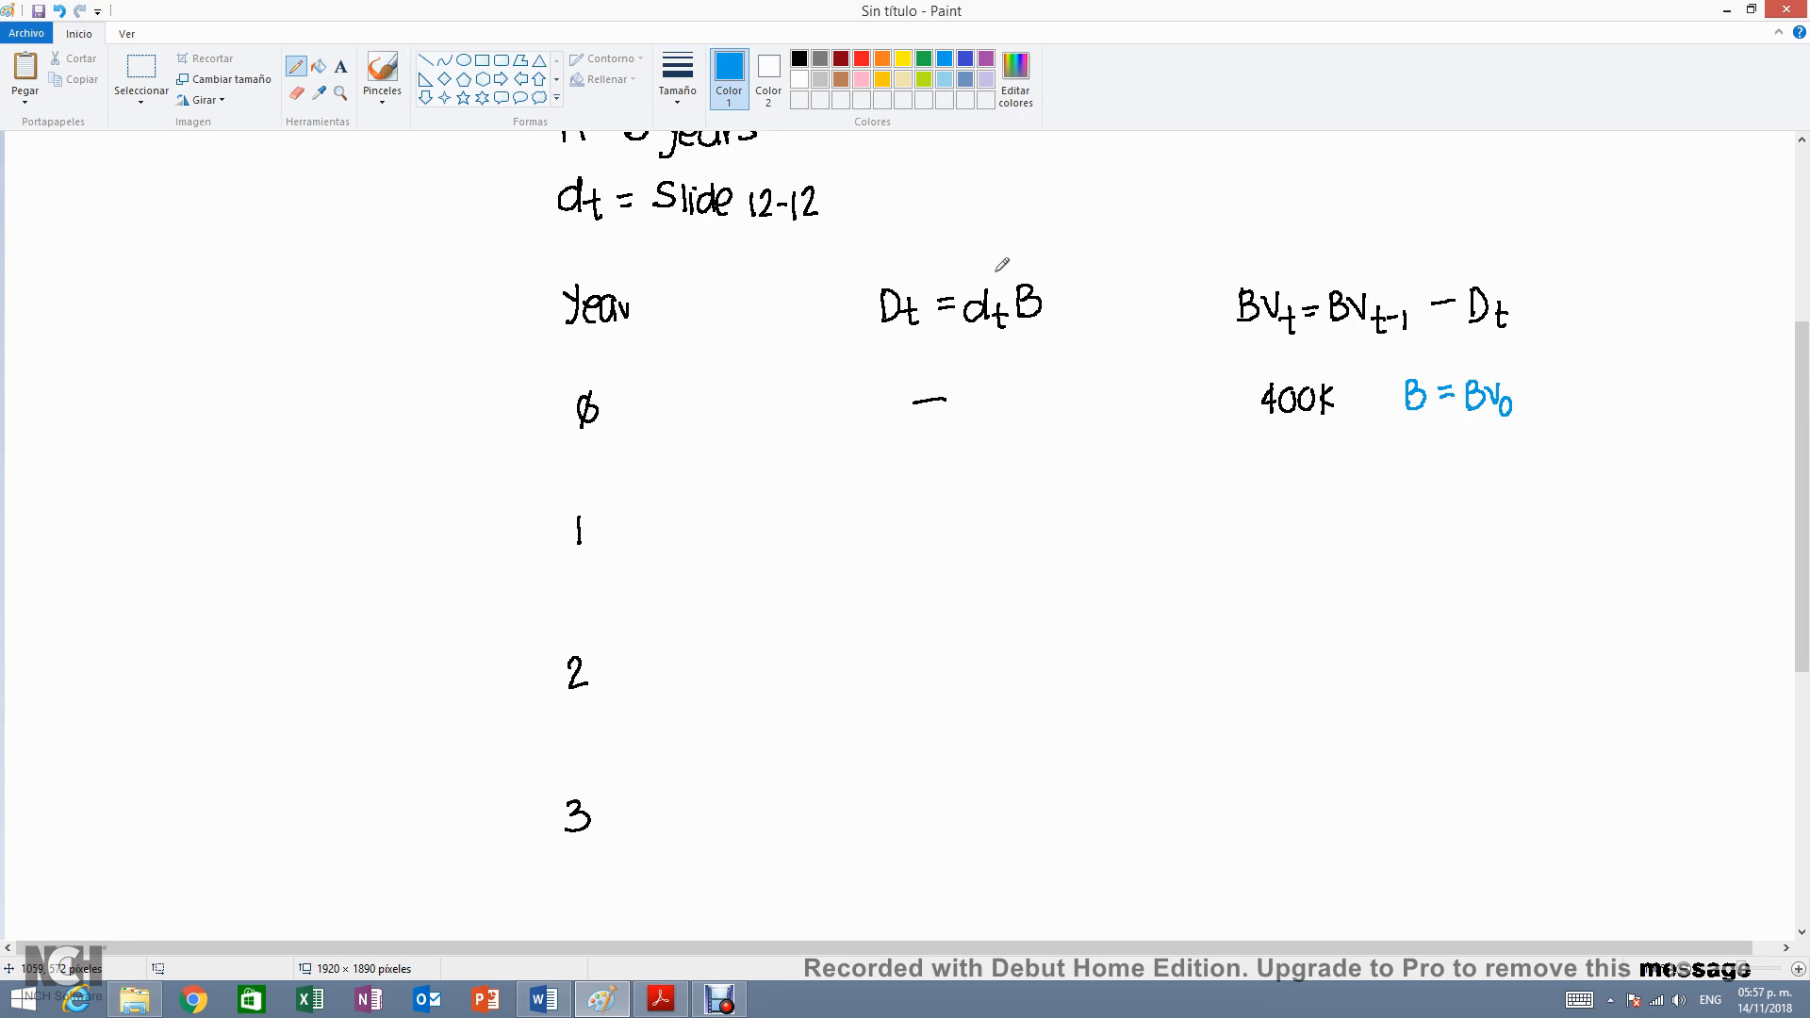
pyautogui.moveTo(852, 420)
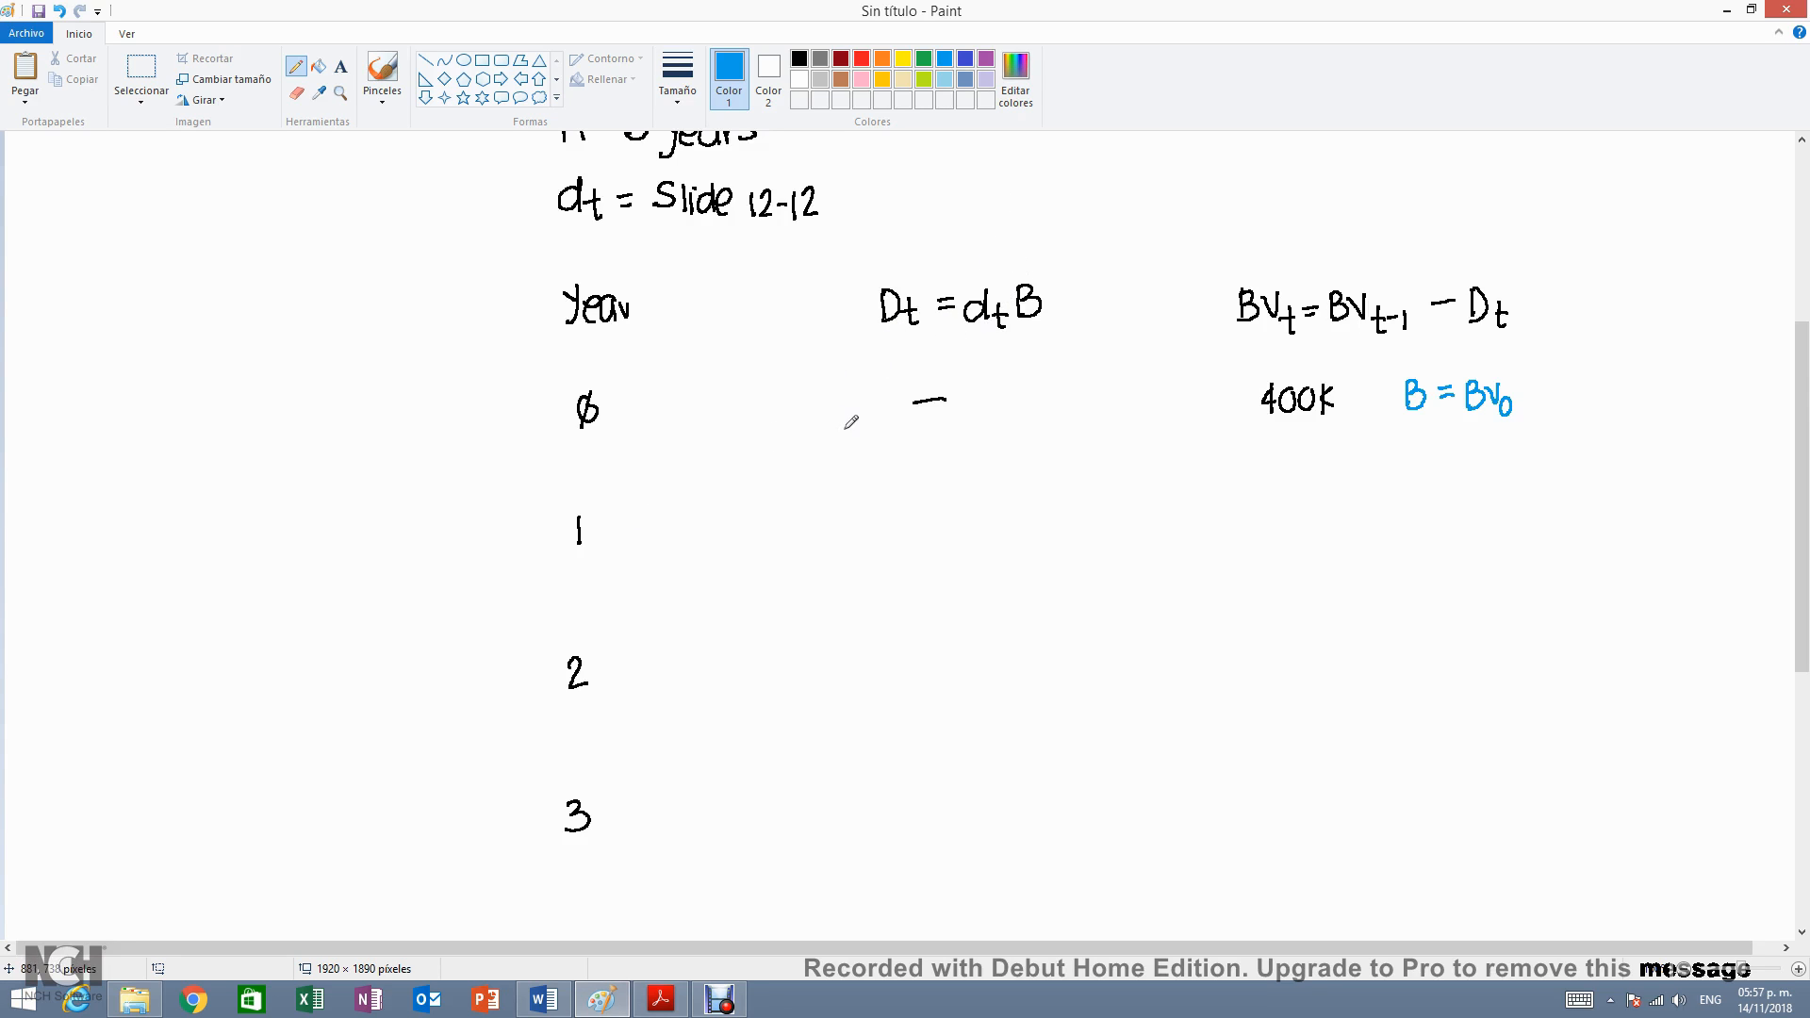
pyautogui.moveTo(863, 460)
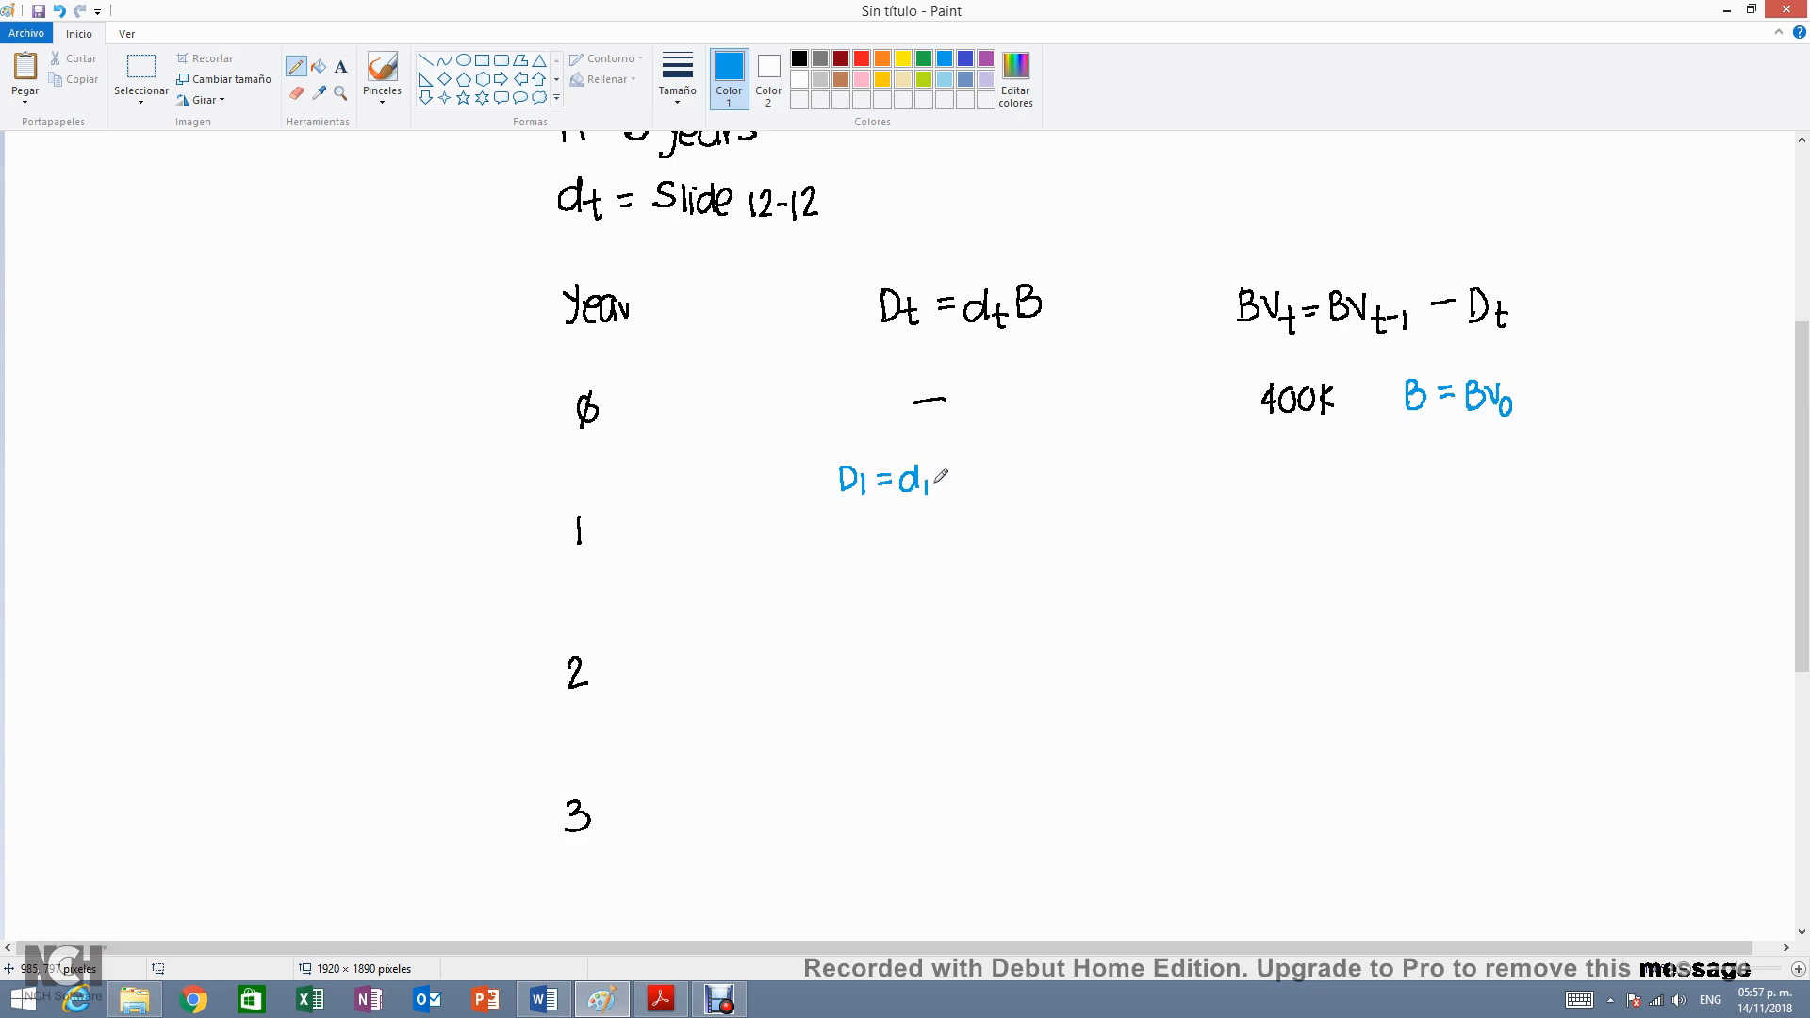
# - Begin year 1's depreciation with D1 = d1 B and its calculation line
pyautogui.moveTo(941, 479); pyautogui.dragTo(964, 490)
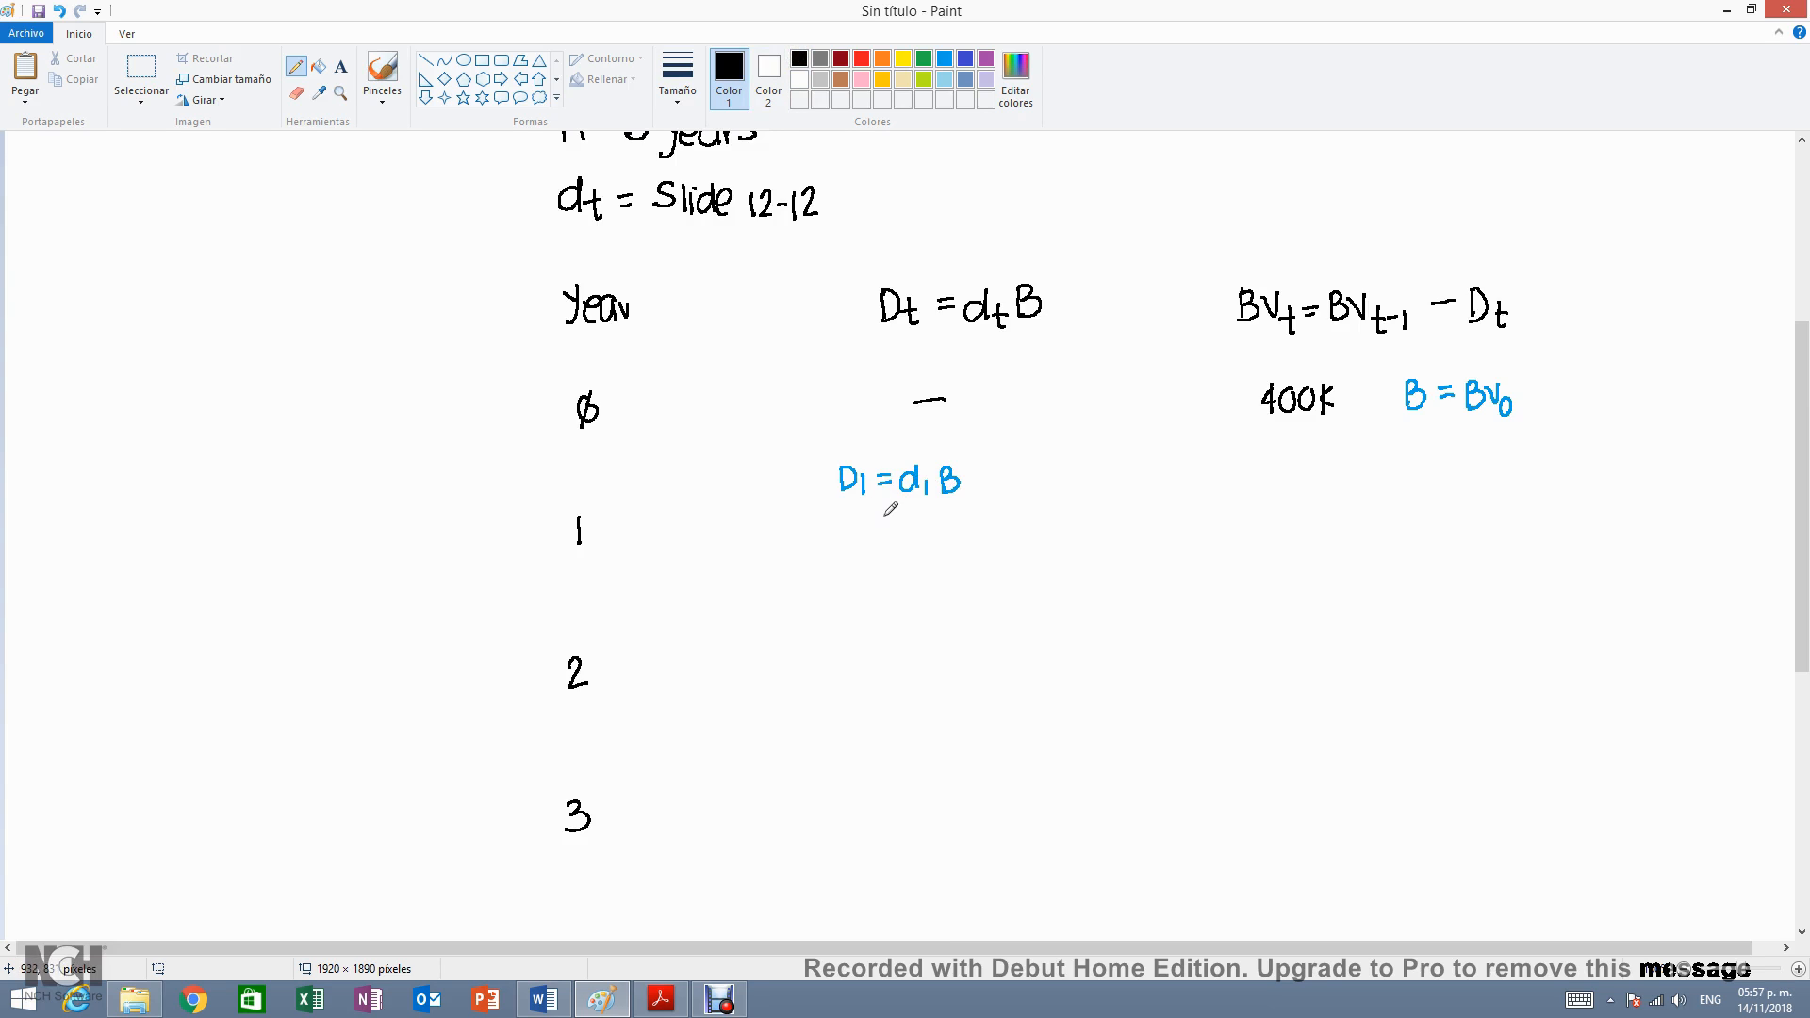
pyautogui.moveTo(865, 530); pyautogui.dragTo(886, 530)
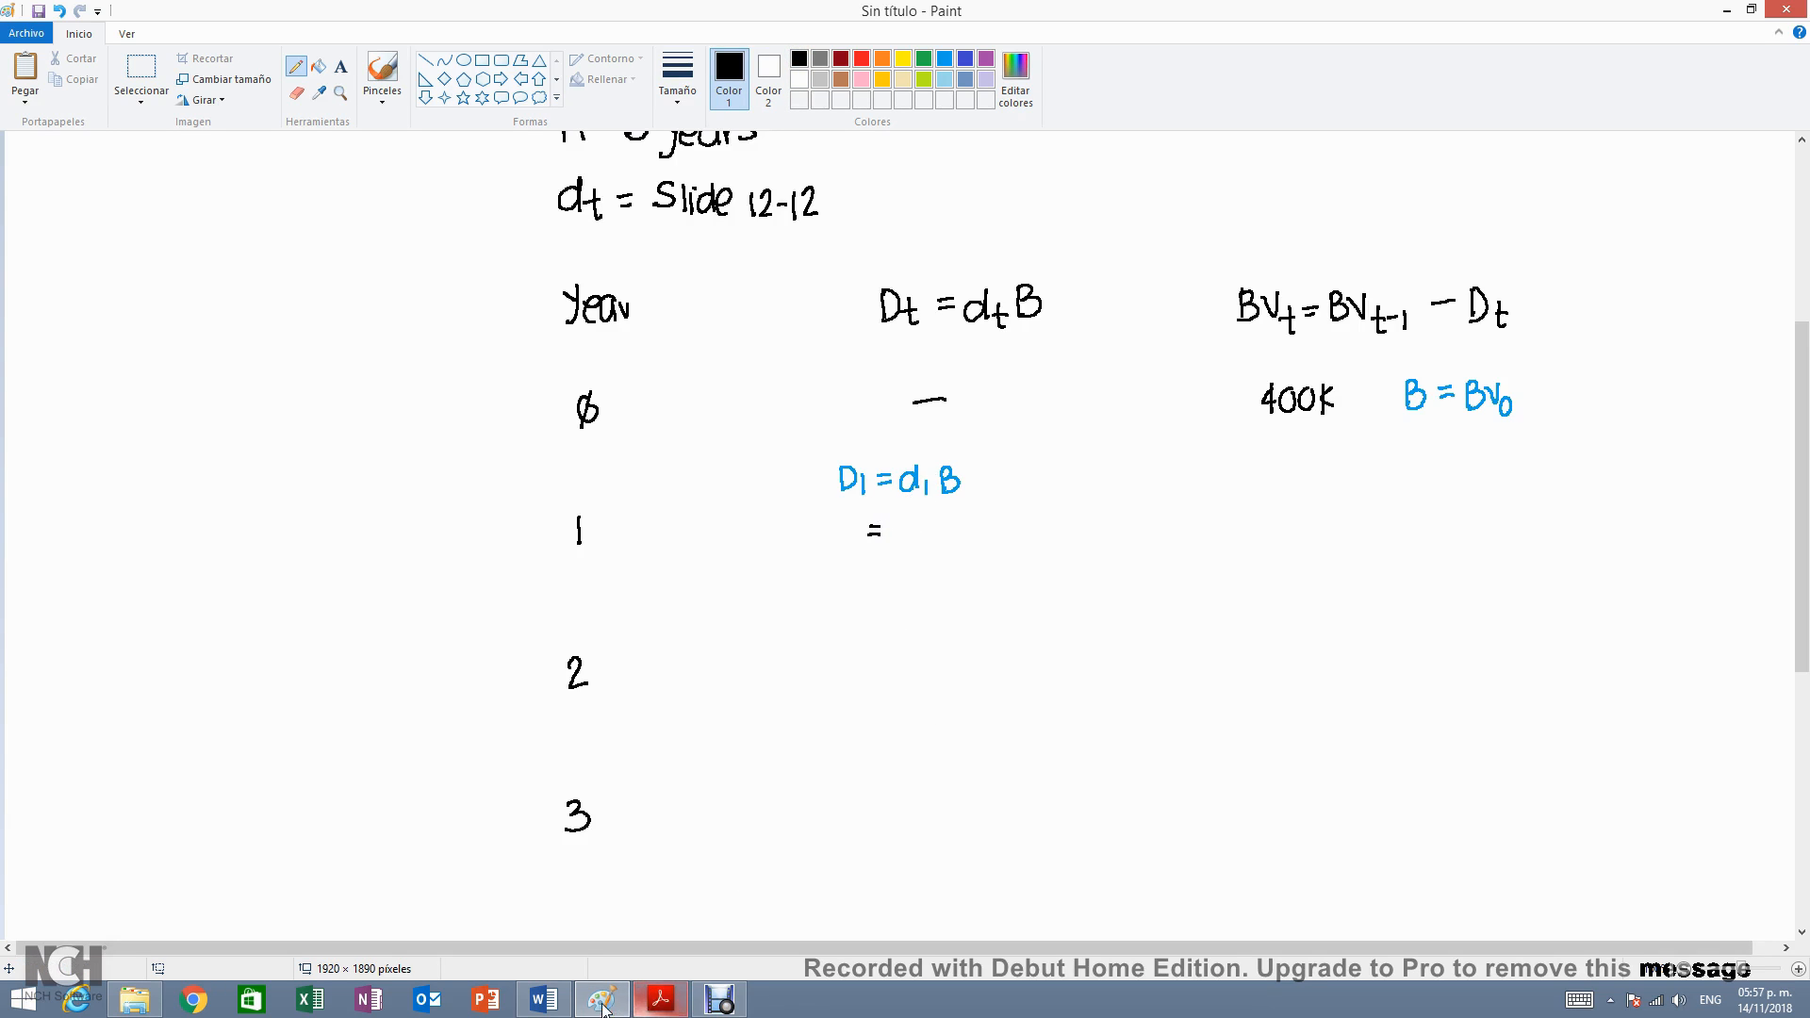
# - Bring up the MACRS rates slide in Acrobat Reader to read the n = 3 year-1 rate 33.33%
pyautogui.click(660, 999)
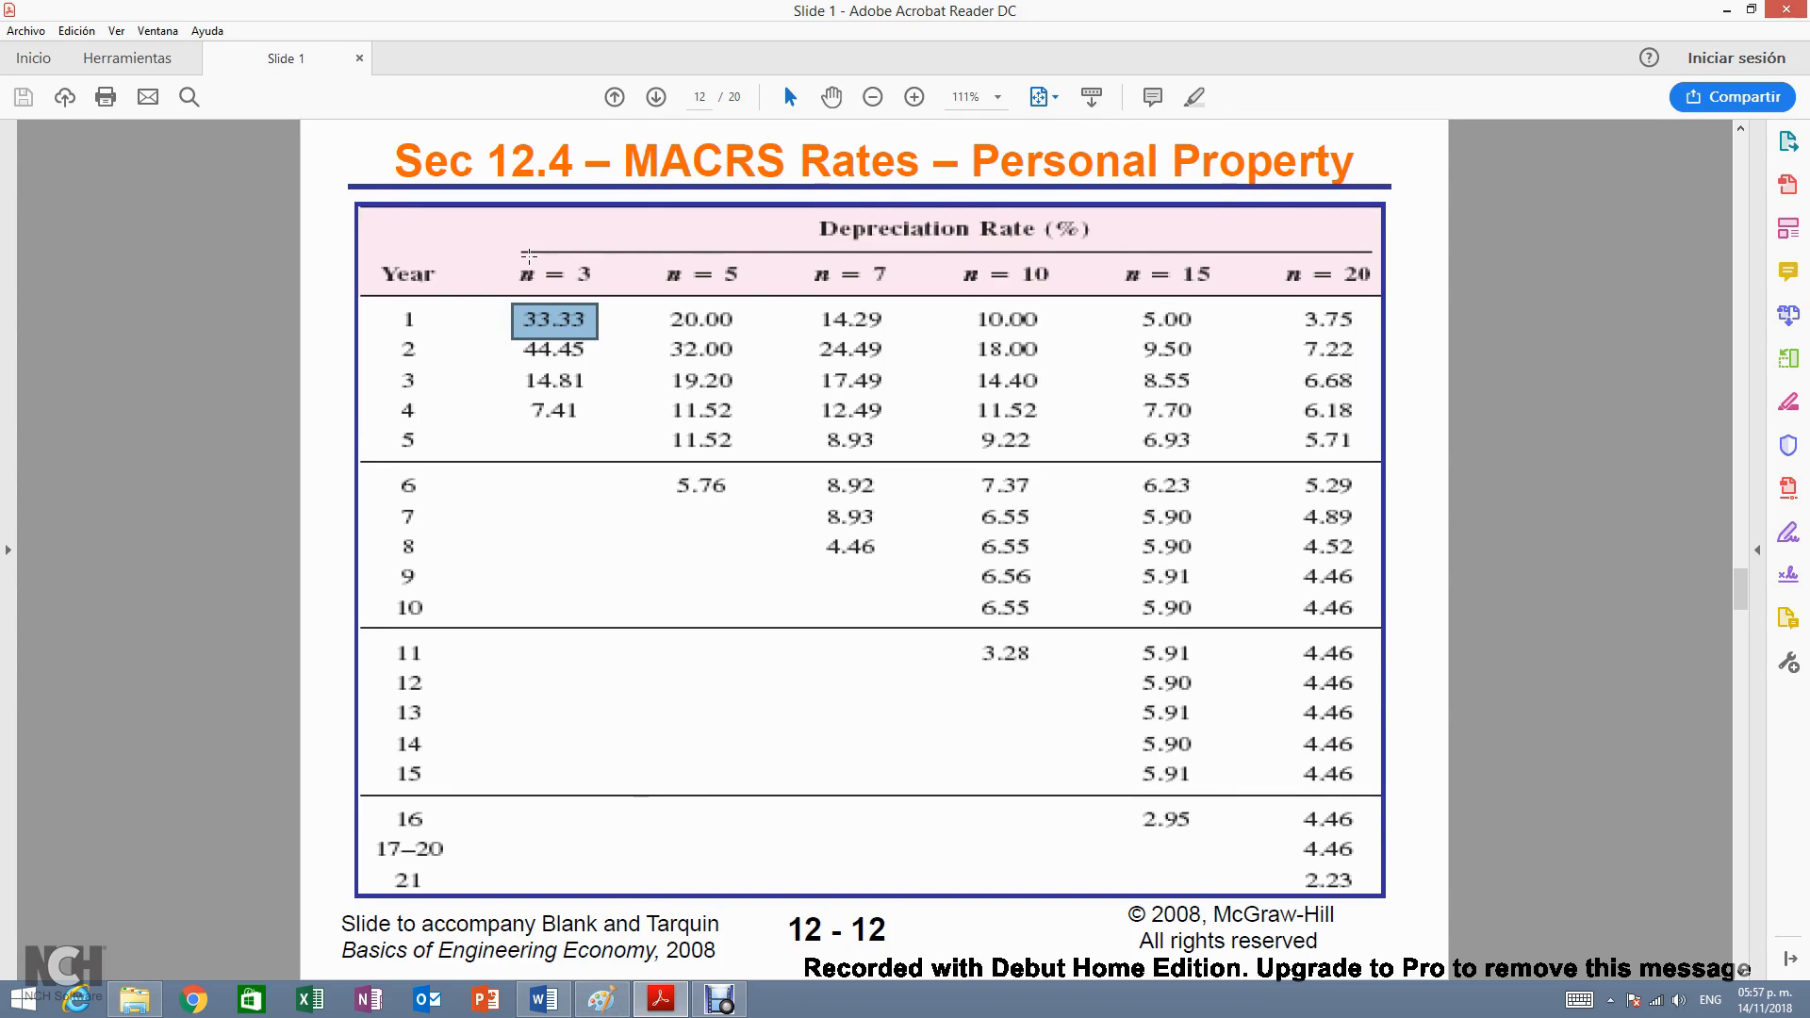
pyautogui.moveTo(454, 321)
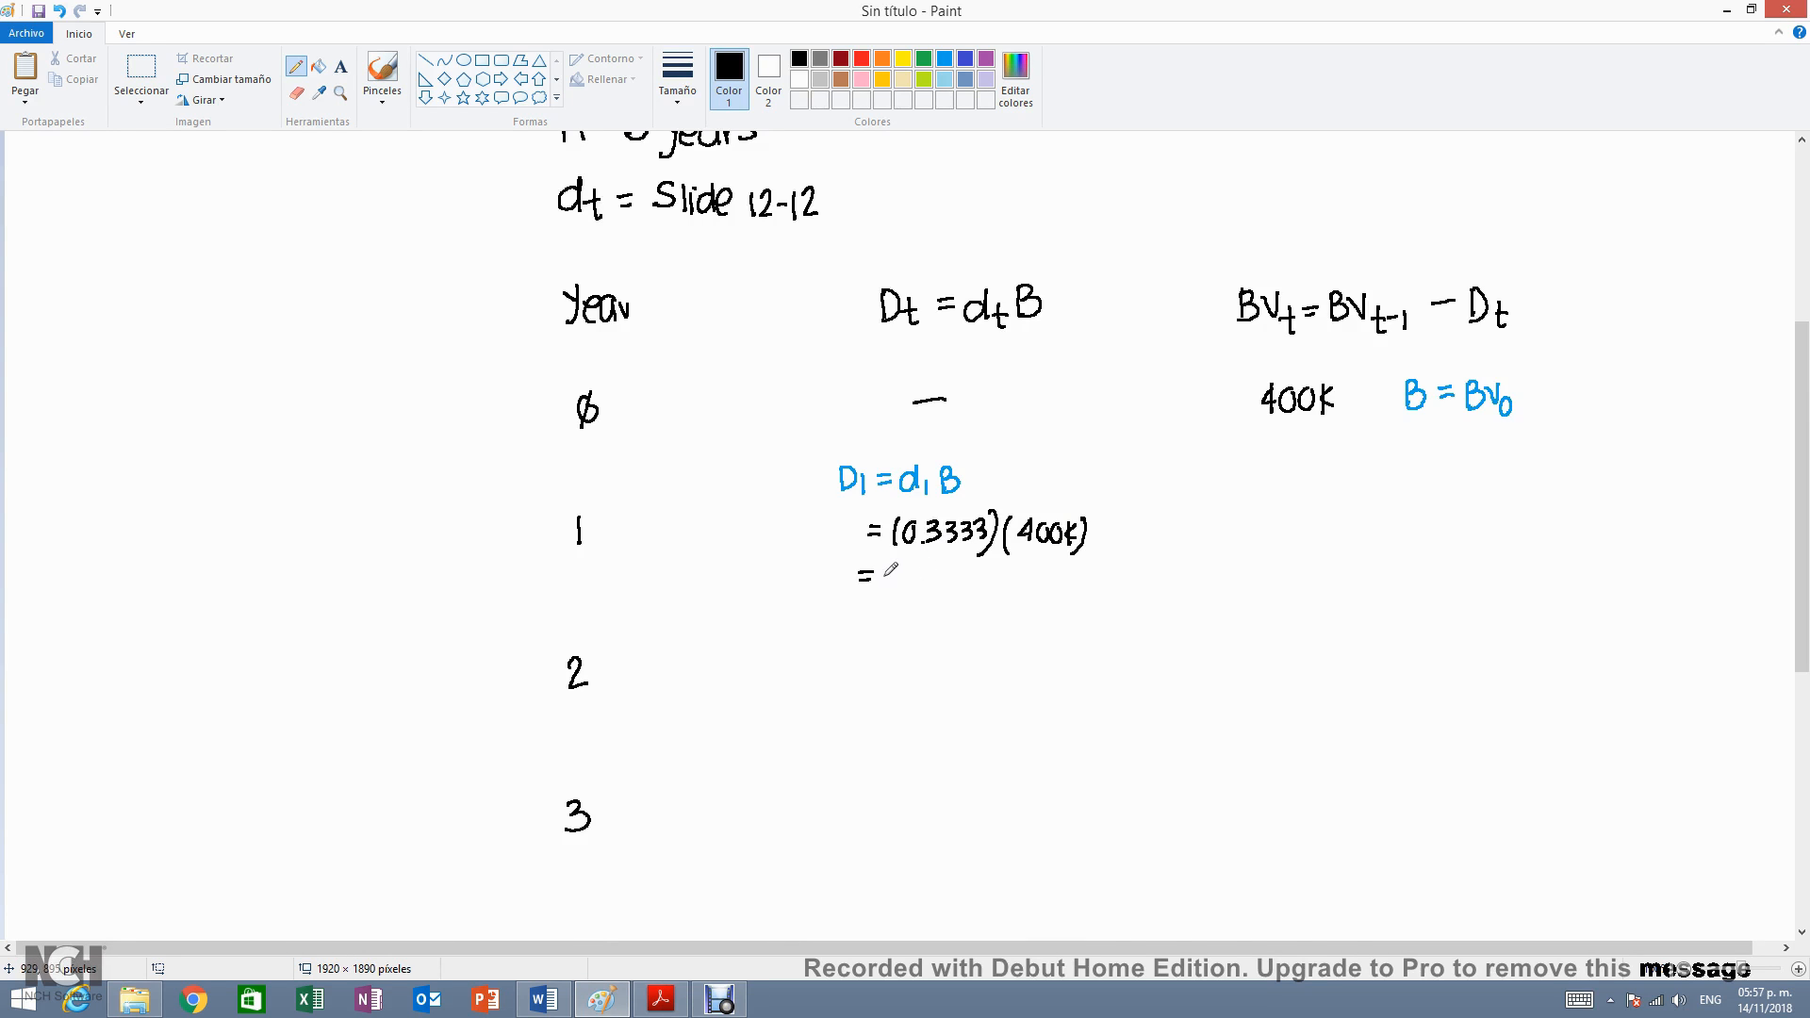
# - Handwrite the year-1 depreciation result '= 133,...' beneath (0.3333)(400K)
pyautogui.moveTo(882, 577); pyautogui.dragTo(935, 577)
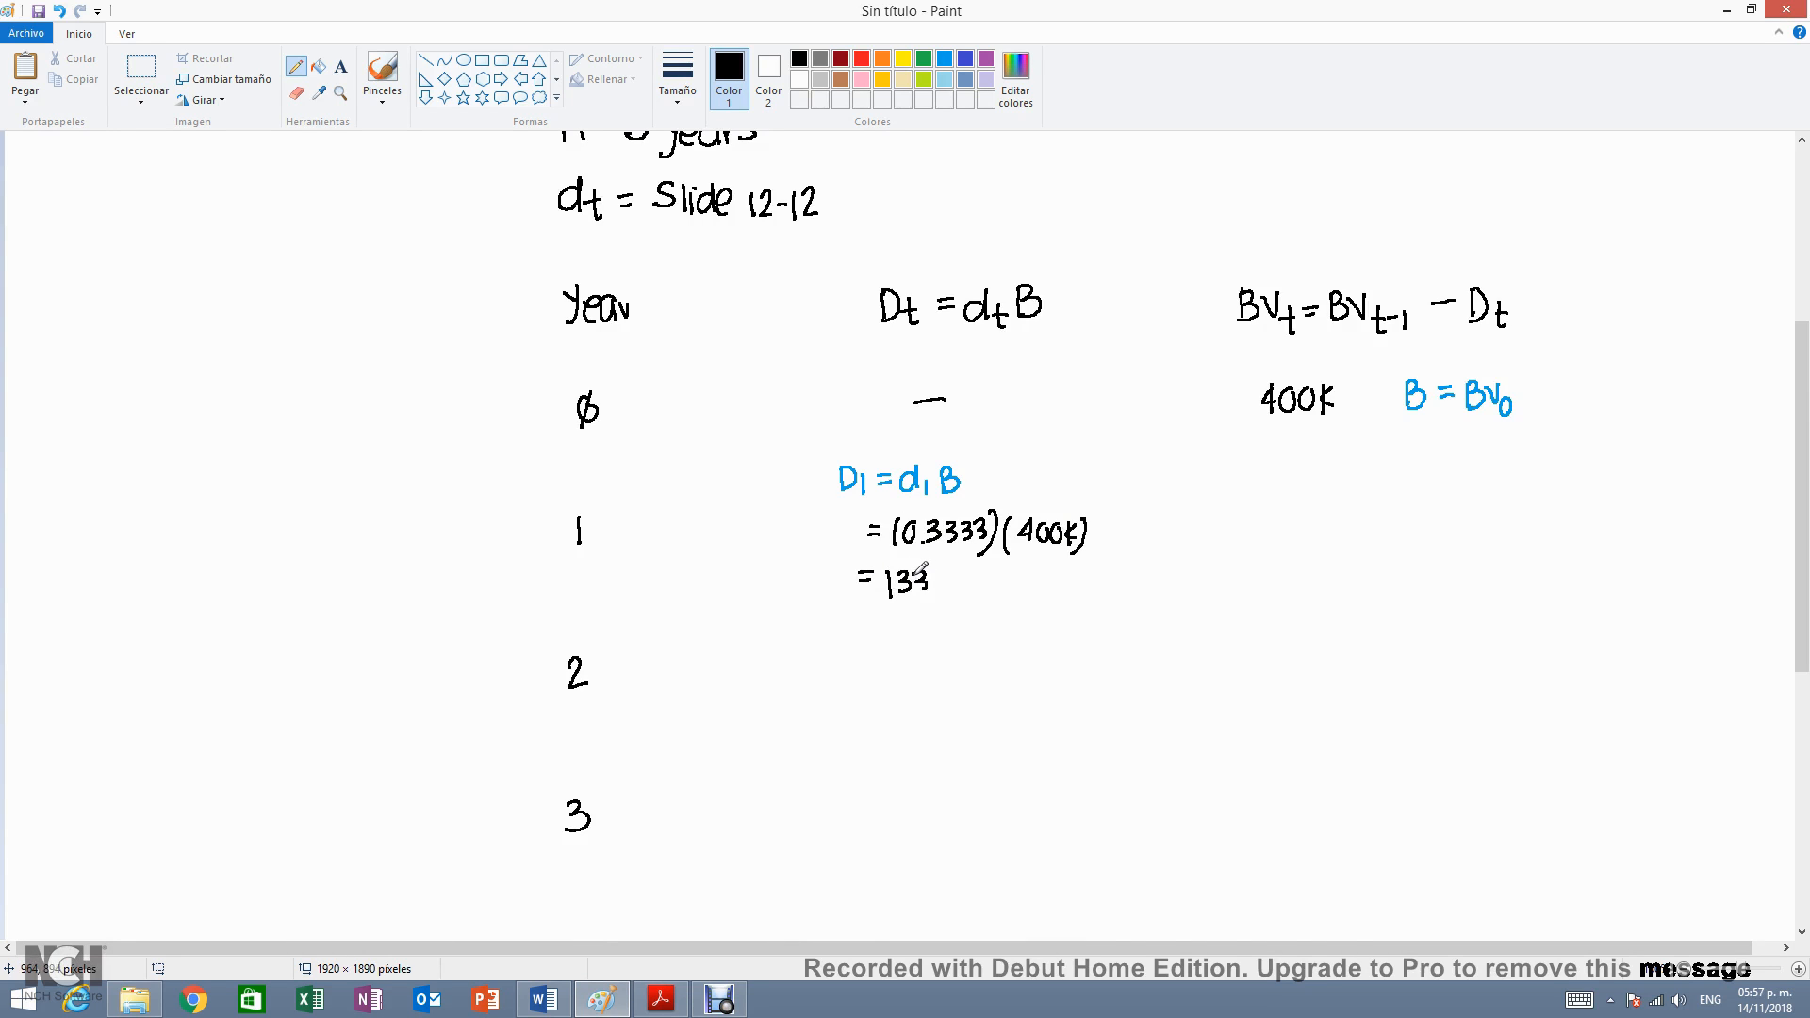
pyautogui.moveTo(918, 575); pyautogui.dragTo(952, 583)
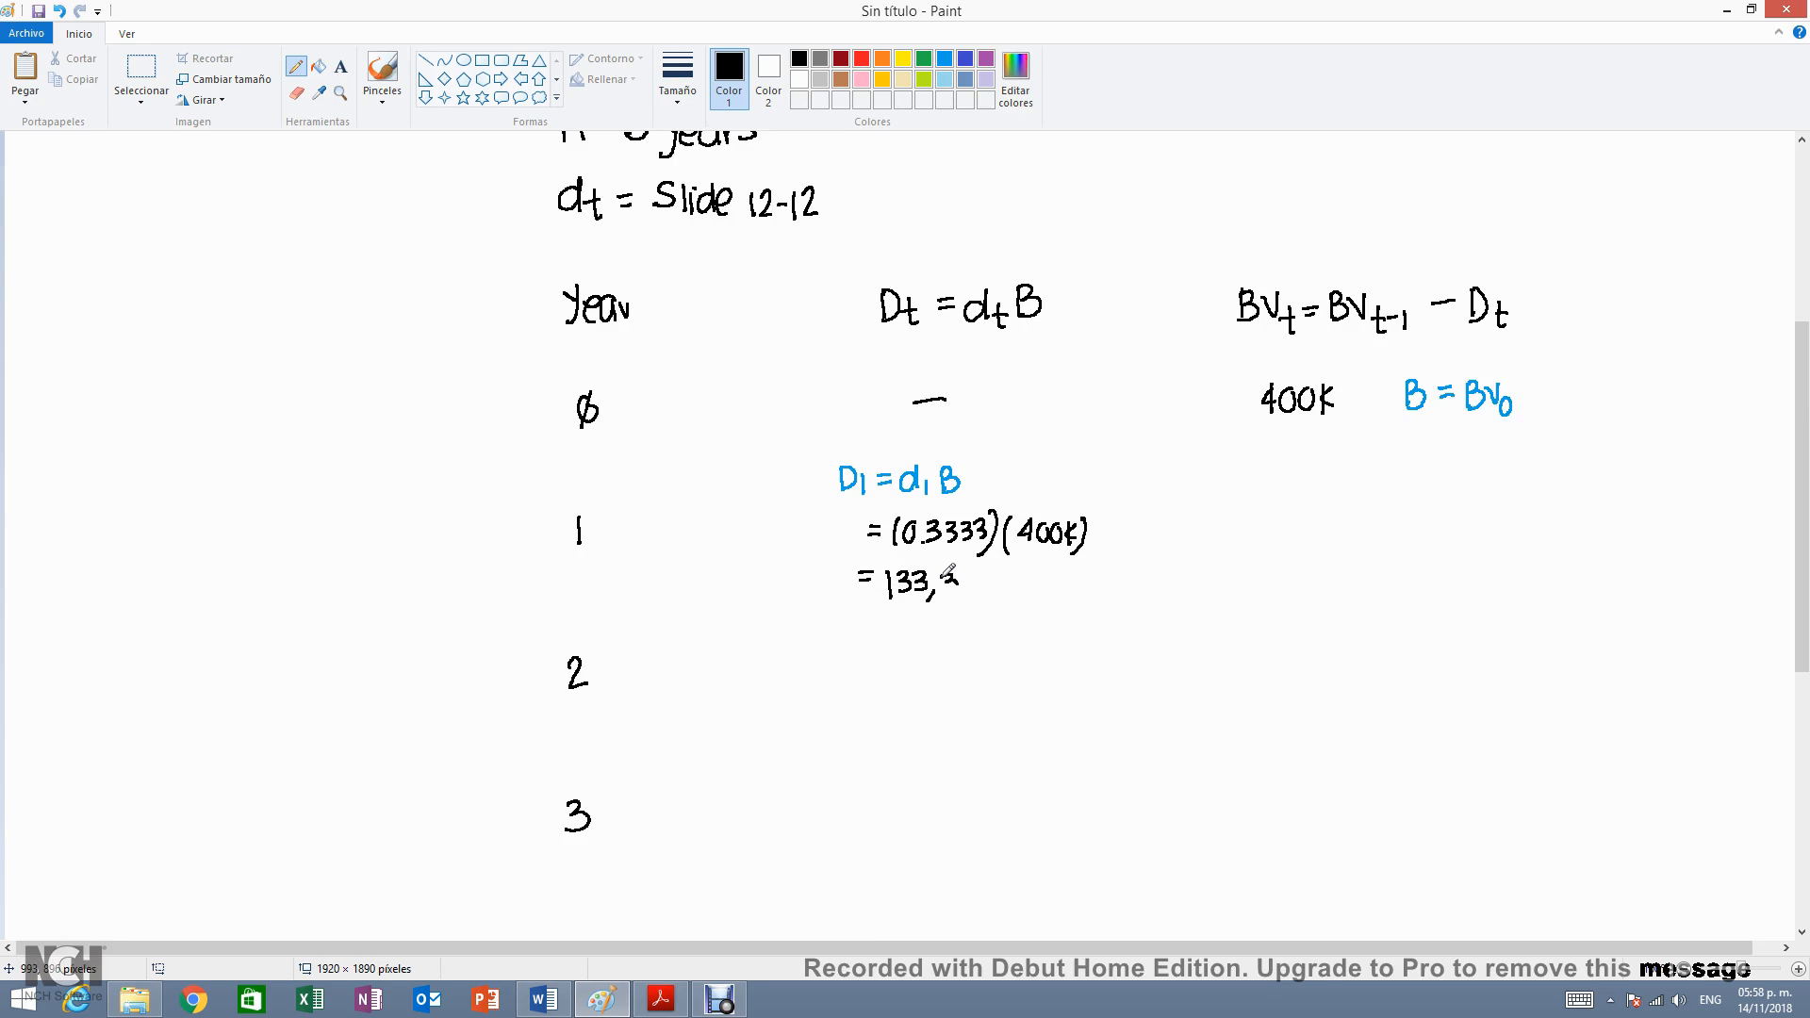
pyautogui.moveTo(947, 577); pyautogui.dragTo(986, 594)
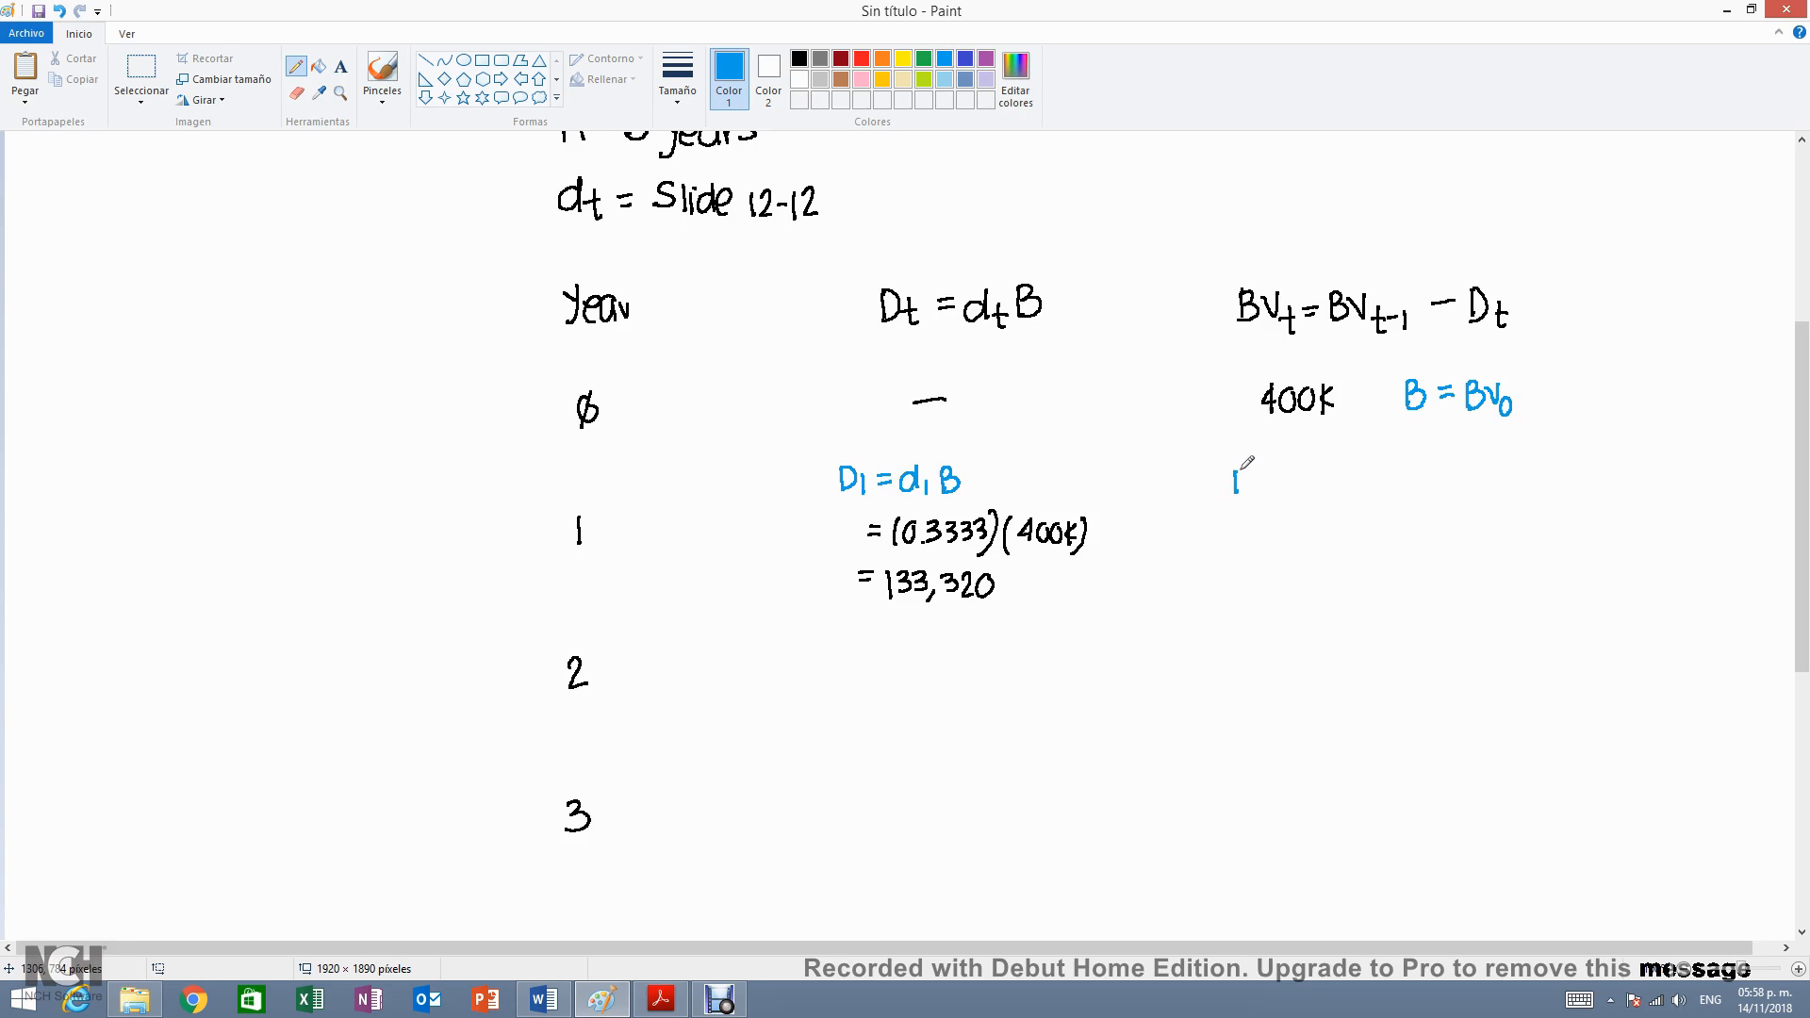
# - Write BV1 = BV0 − D1 = 400K − 133,320 = 266,680, switching to black ink for the working
pyautogui.moveTo(1235, 473); pyautogui.dragTo(1277, 496)
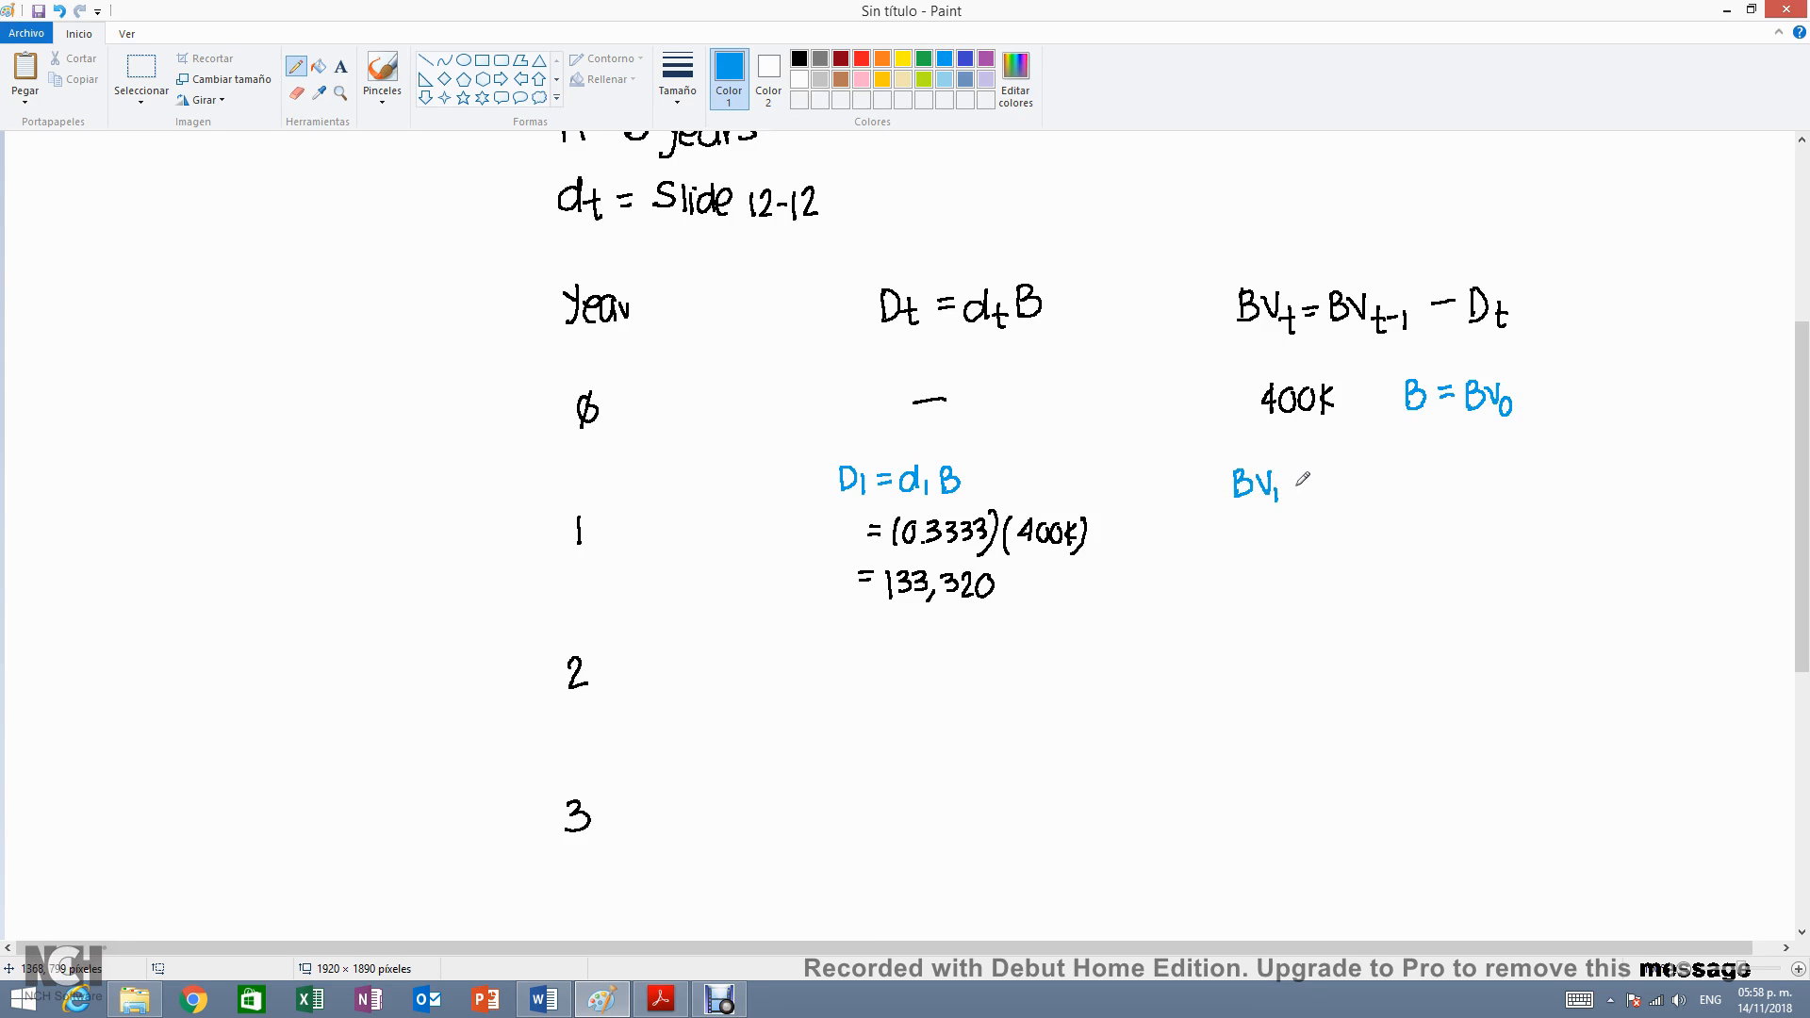
pyautogui.moveTo(1289, 483); pyautogui.dragTo(1325, 473)
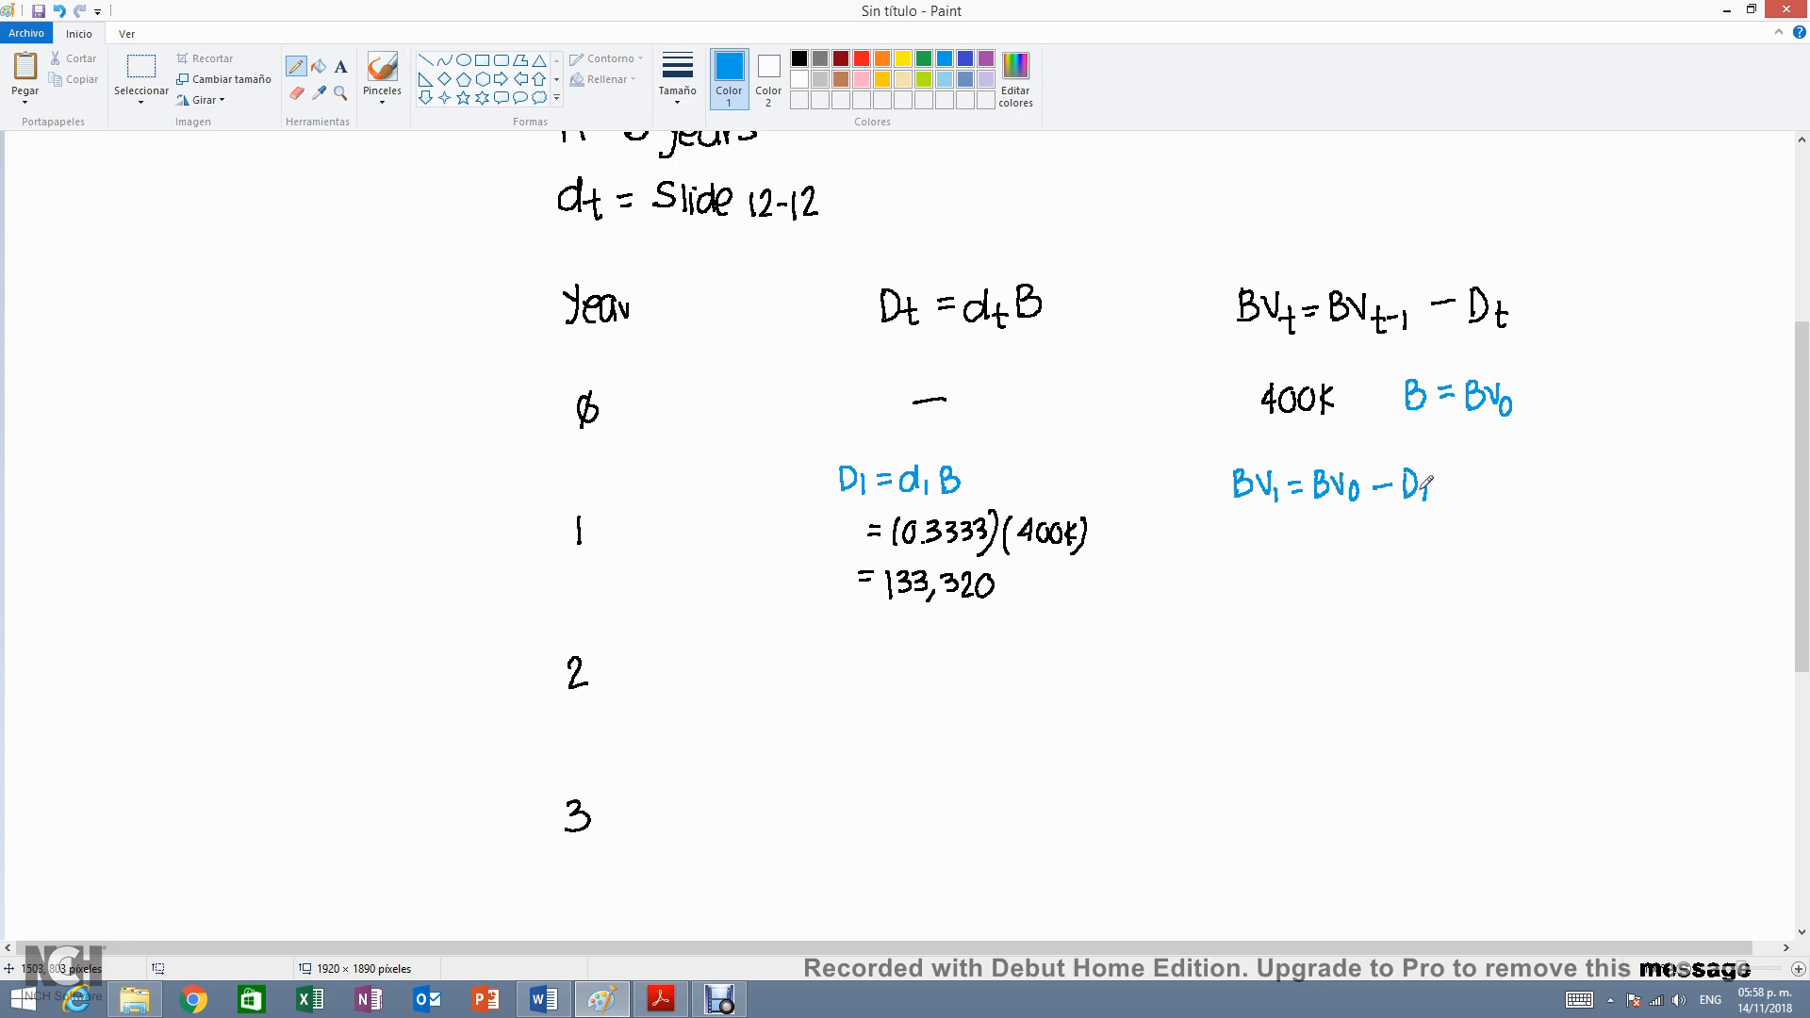
pyautogui.click(797, 58)
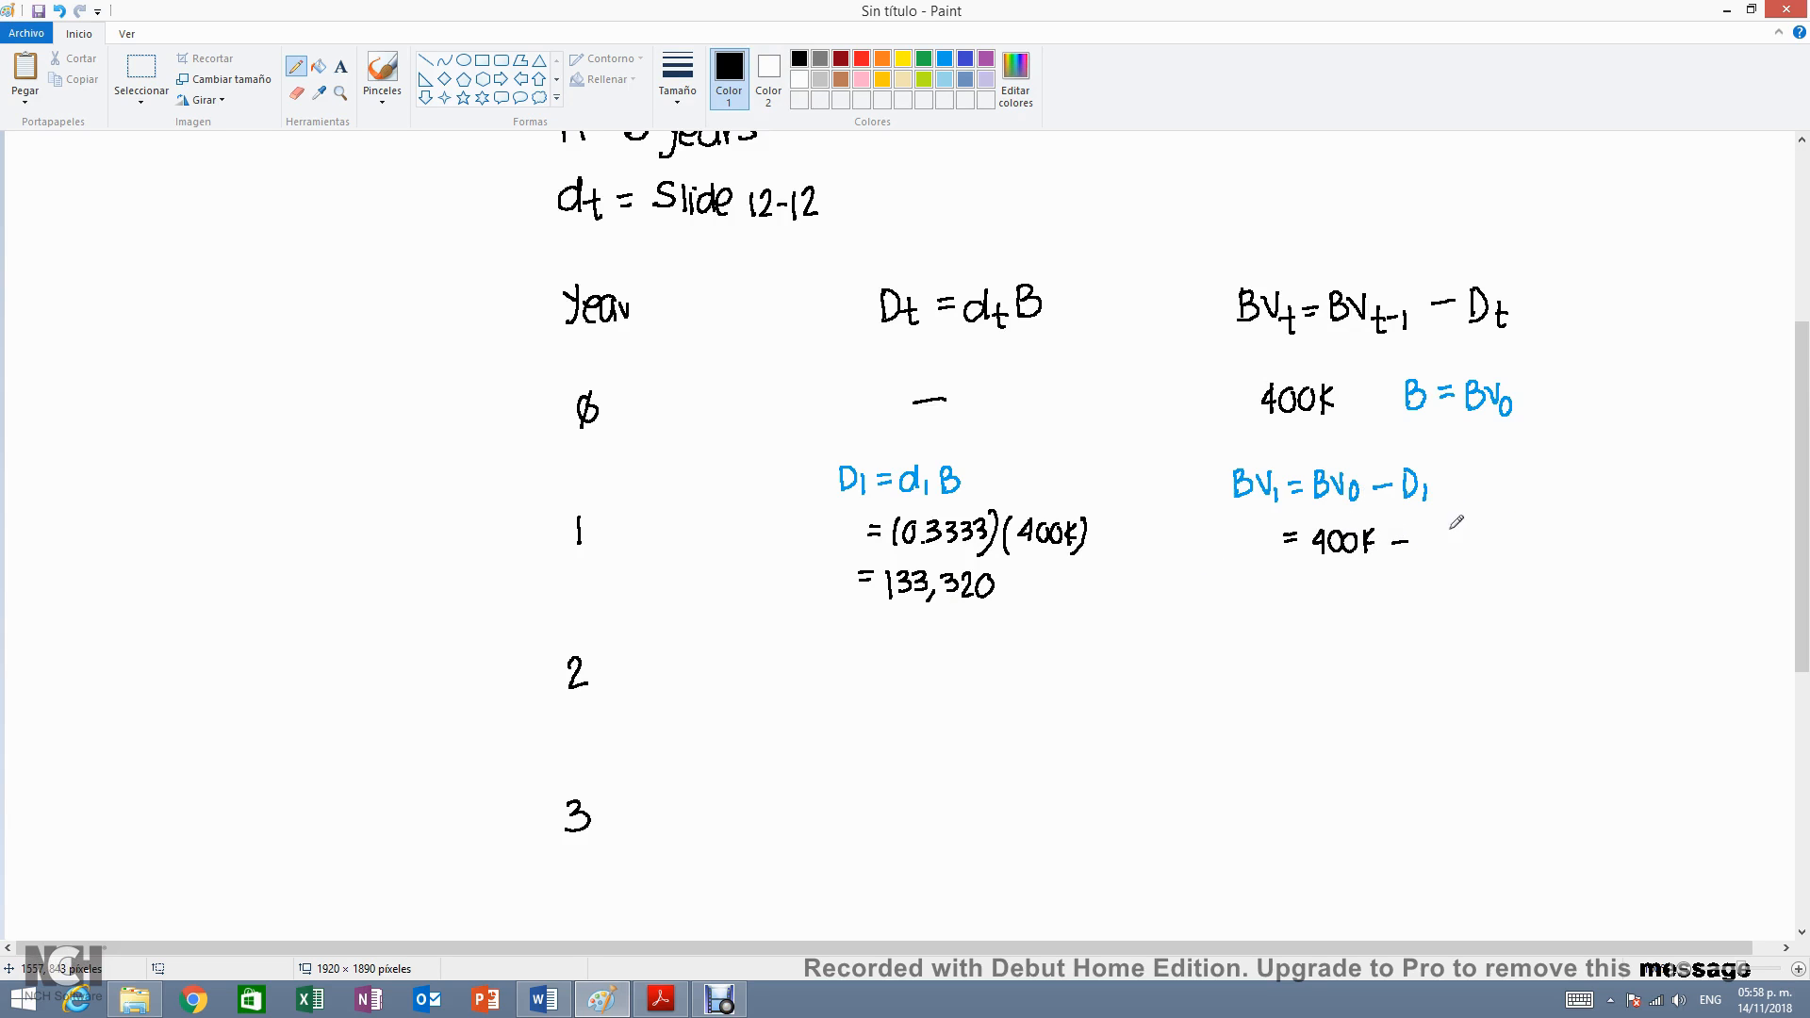
pyautogui.moveTo(1419, 543); pyautogui.dragTo(1437, 543)
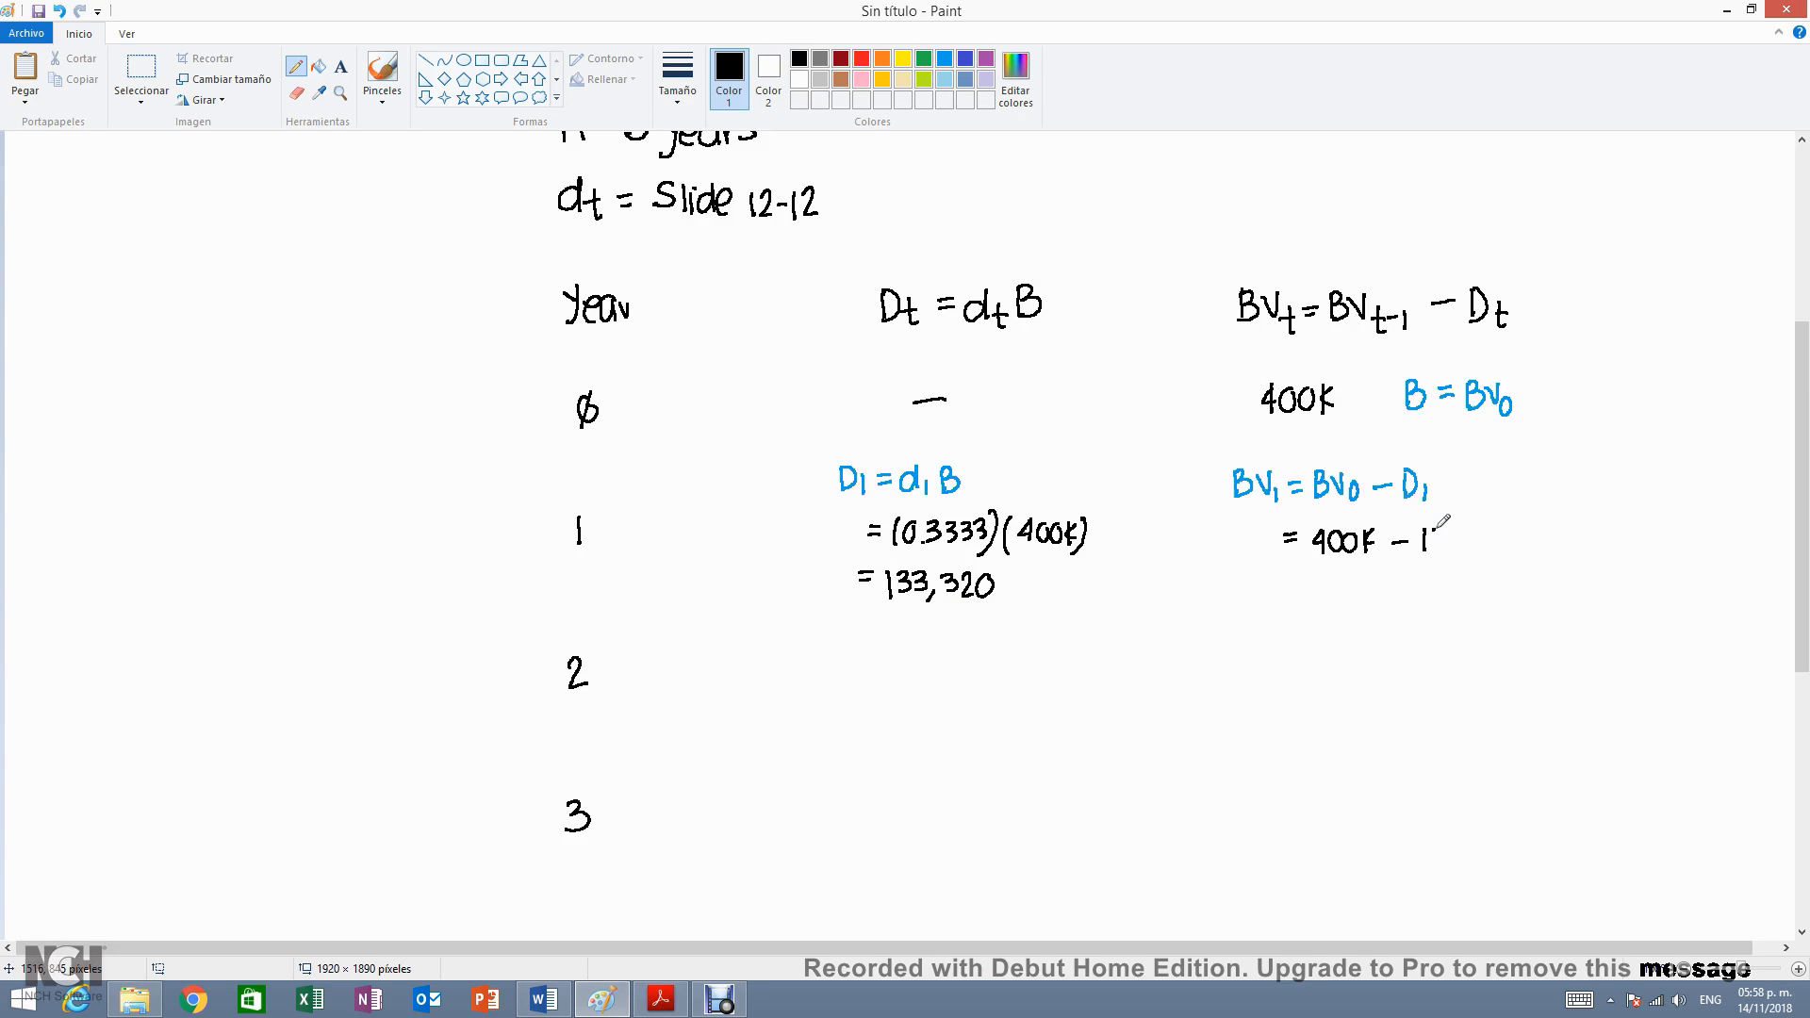
pyautogui.moveTo(1401, 543); pyautogui.dragTo(1472, 545)
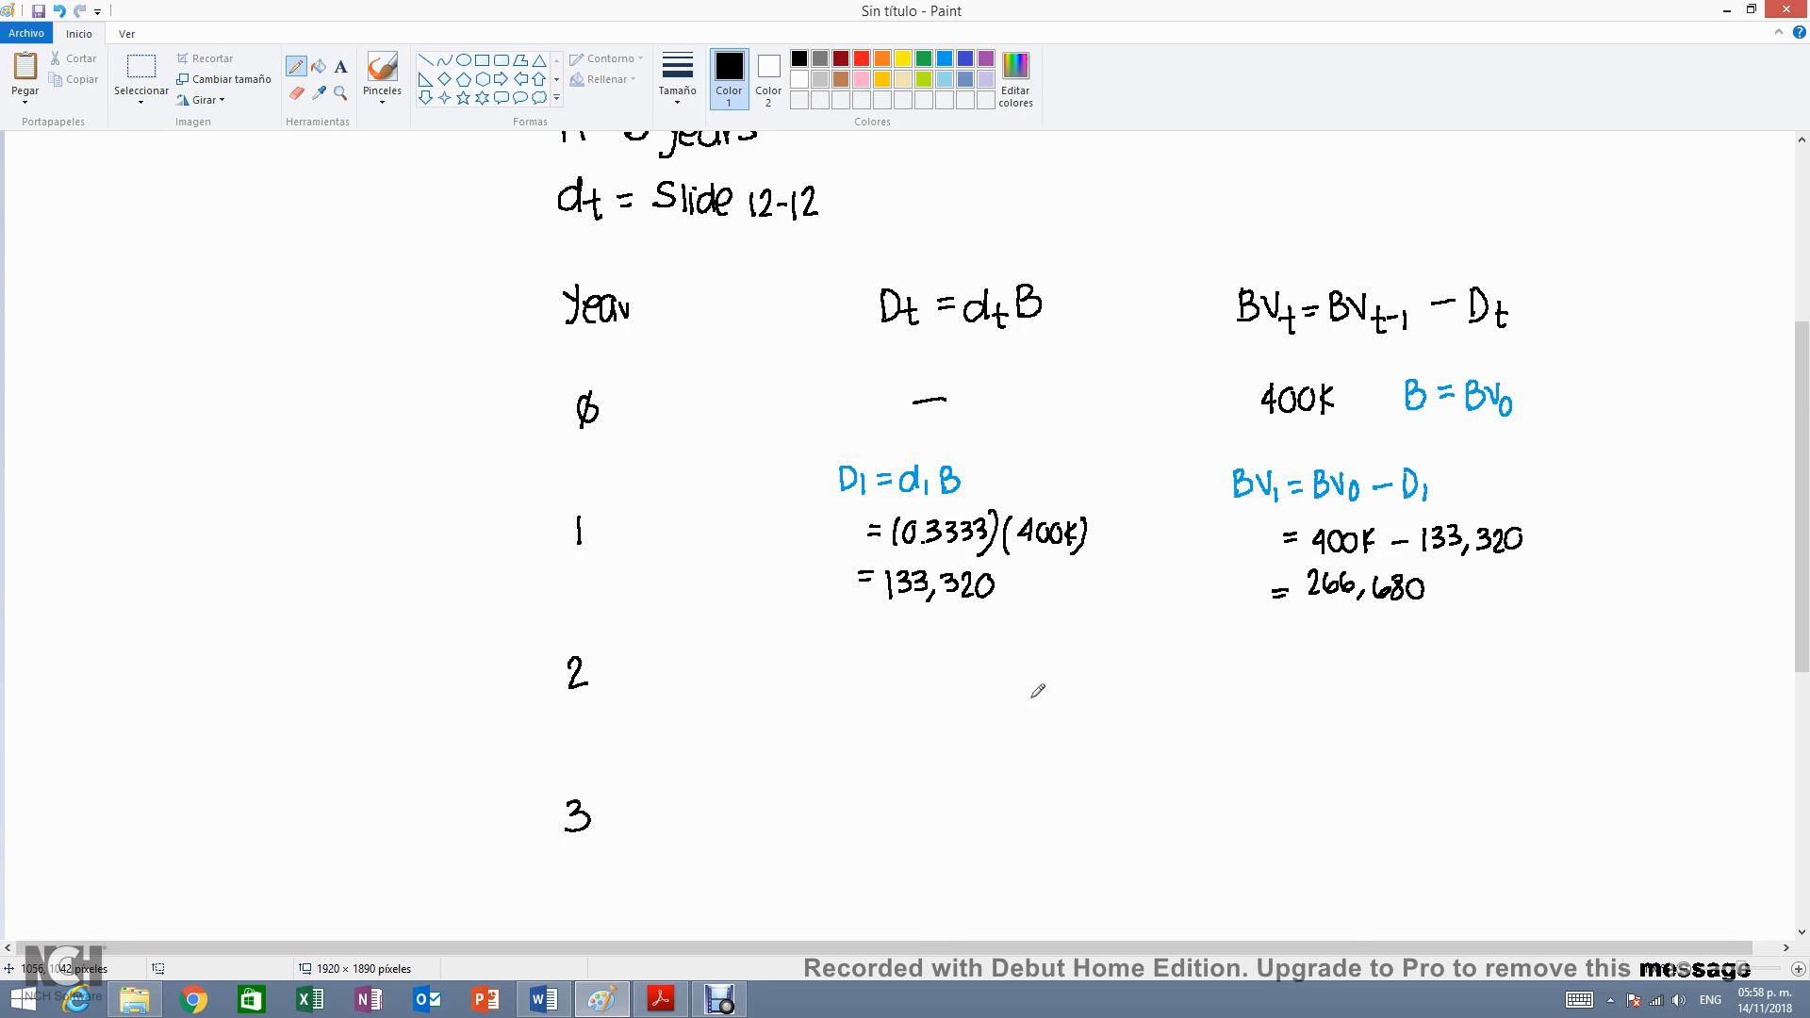
pyautogui.moveTo(1333, 606)
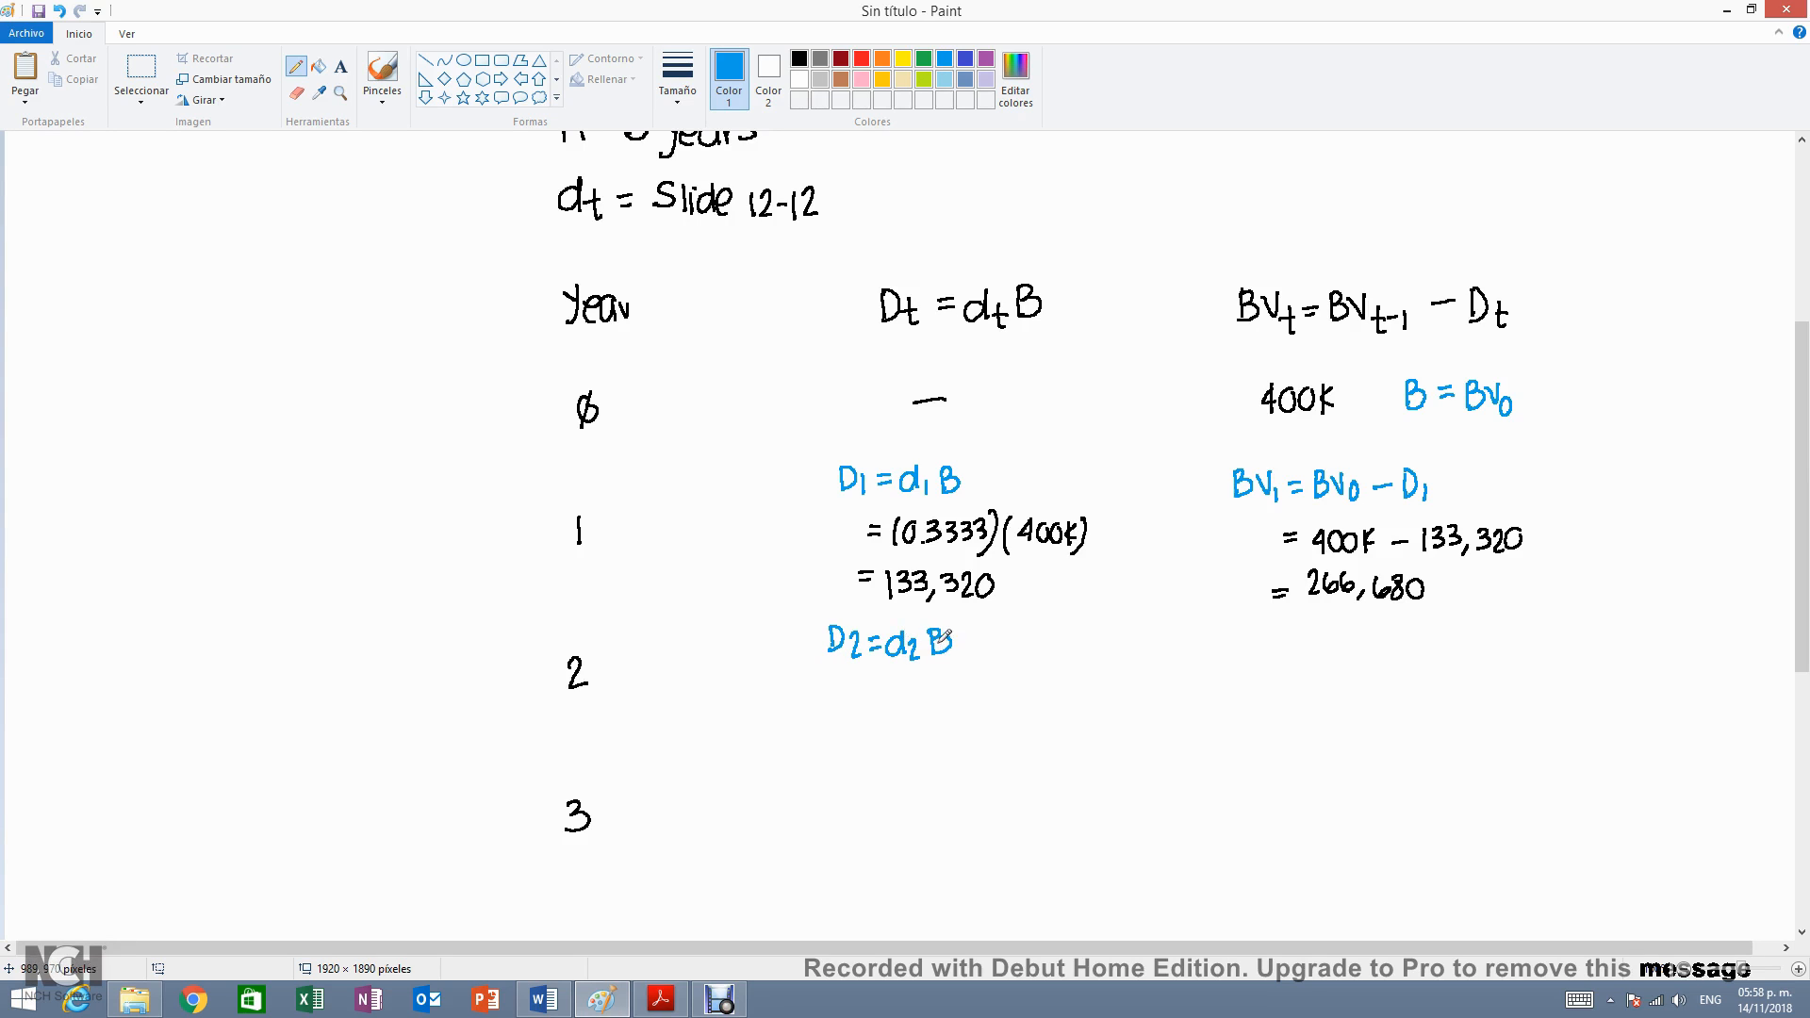
# - Switch to black ink and check the MACRS rate table in Acrobat before continuing year 2
pyautogui.click(797, 59)
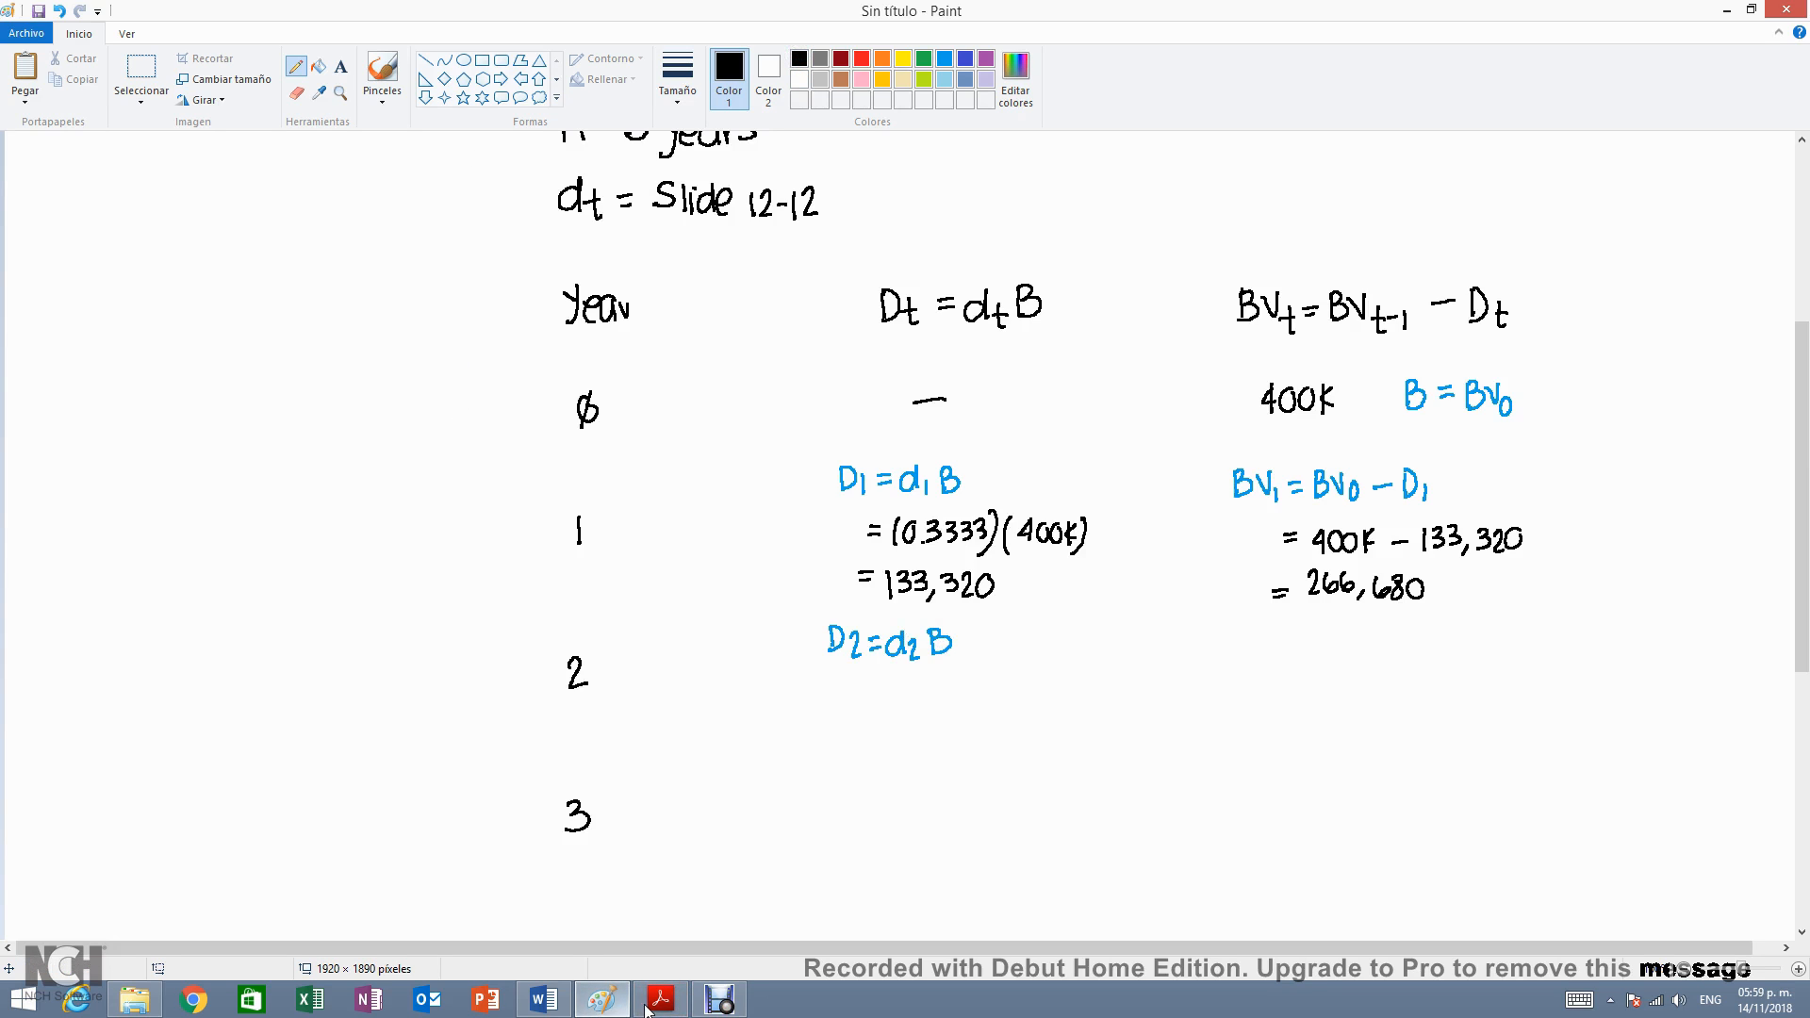
pyautogui.click(660, 999)
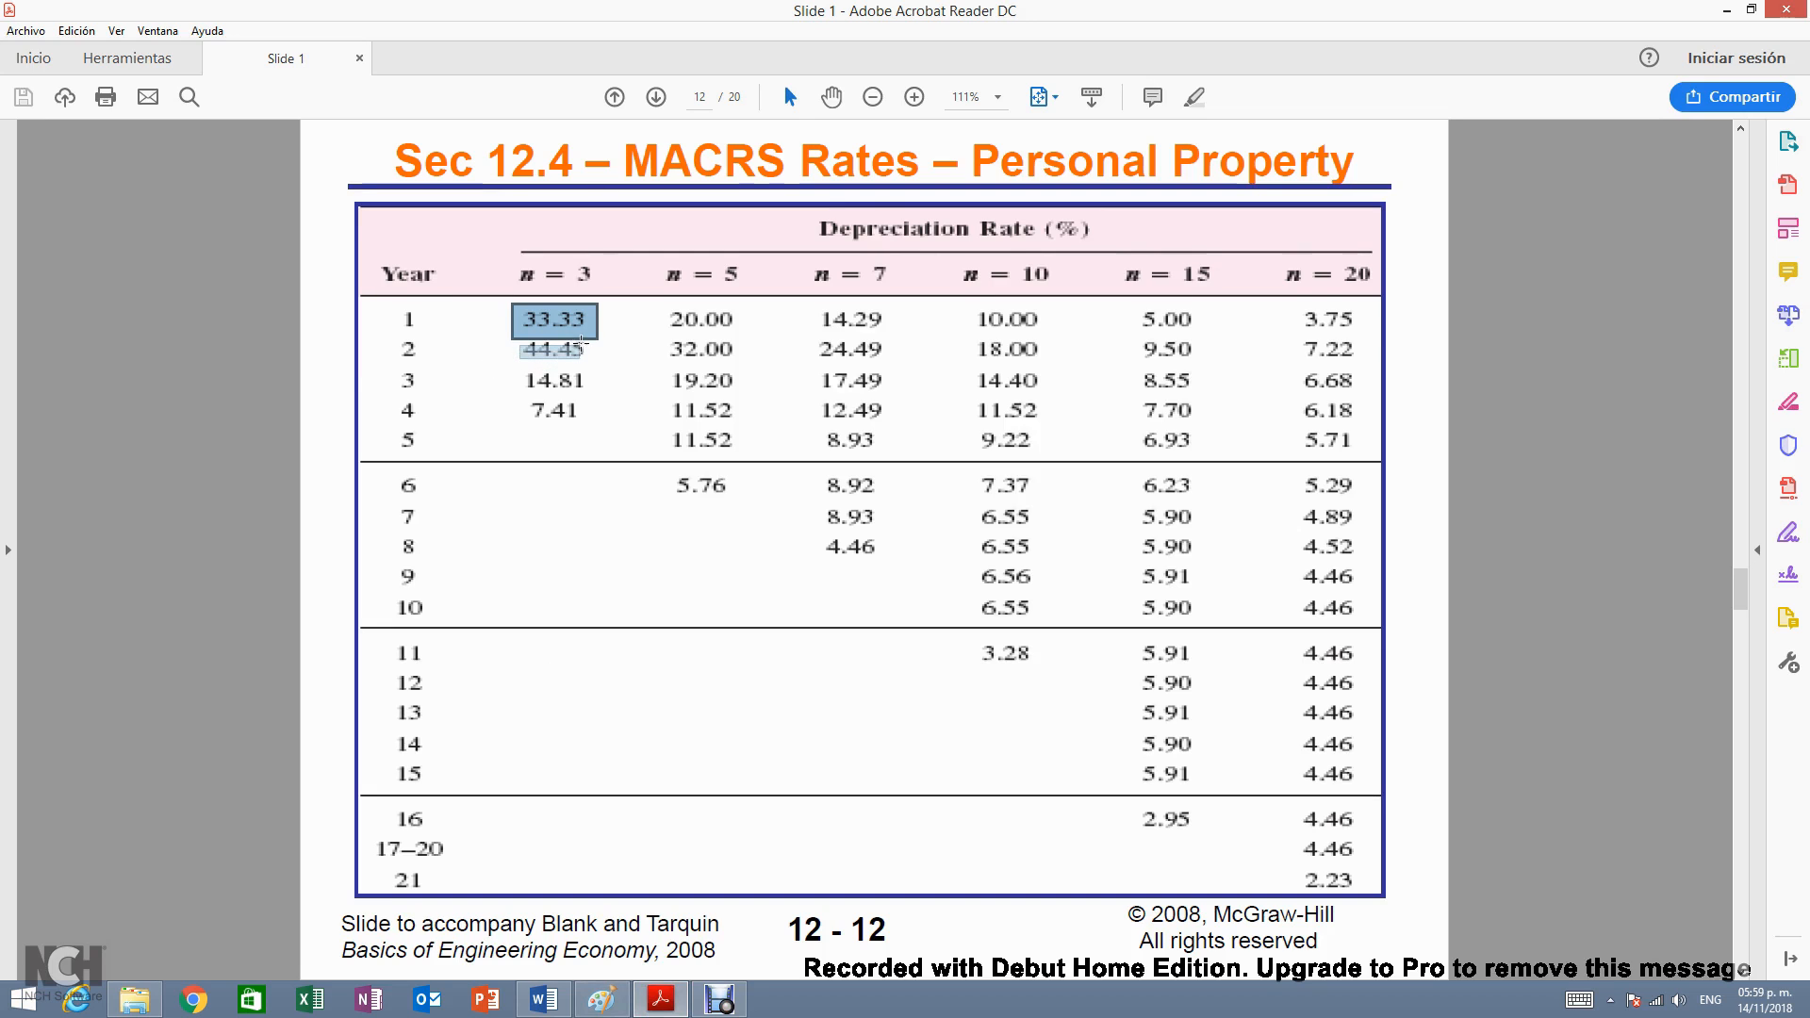
pyautogui.click(553, 347)
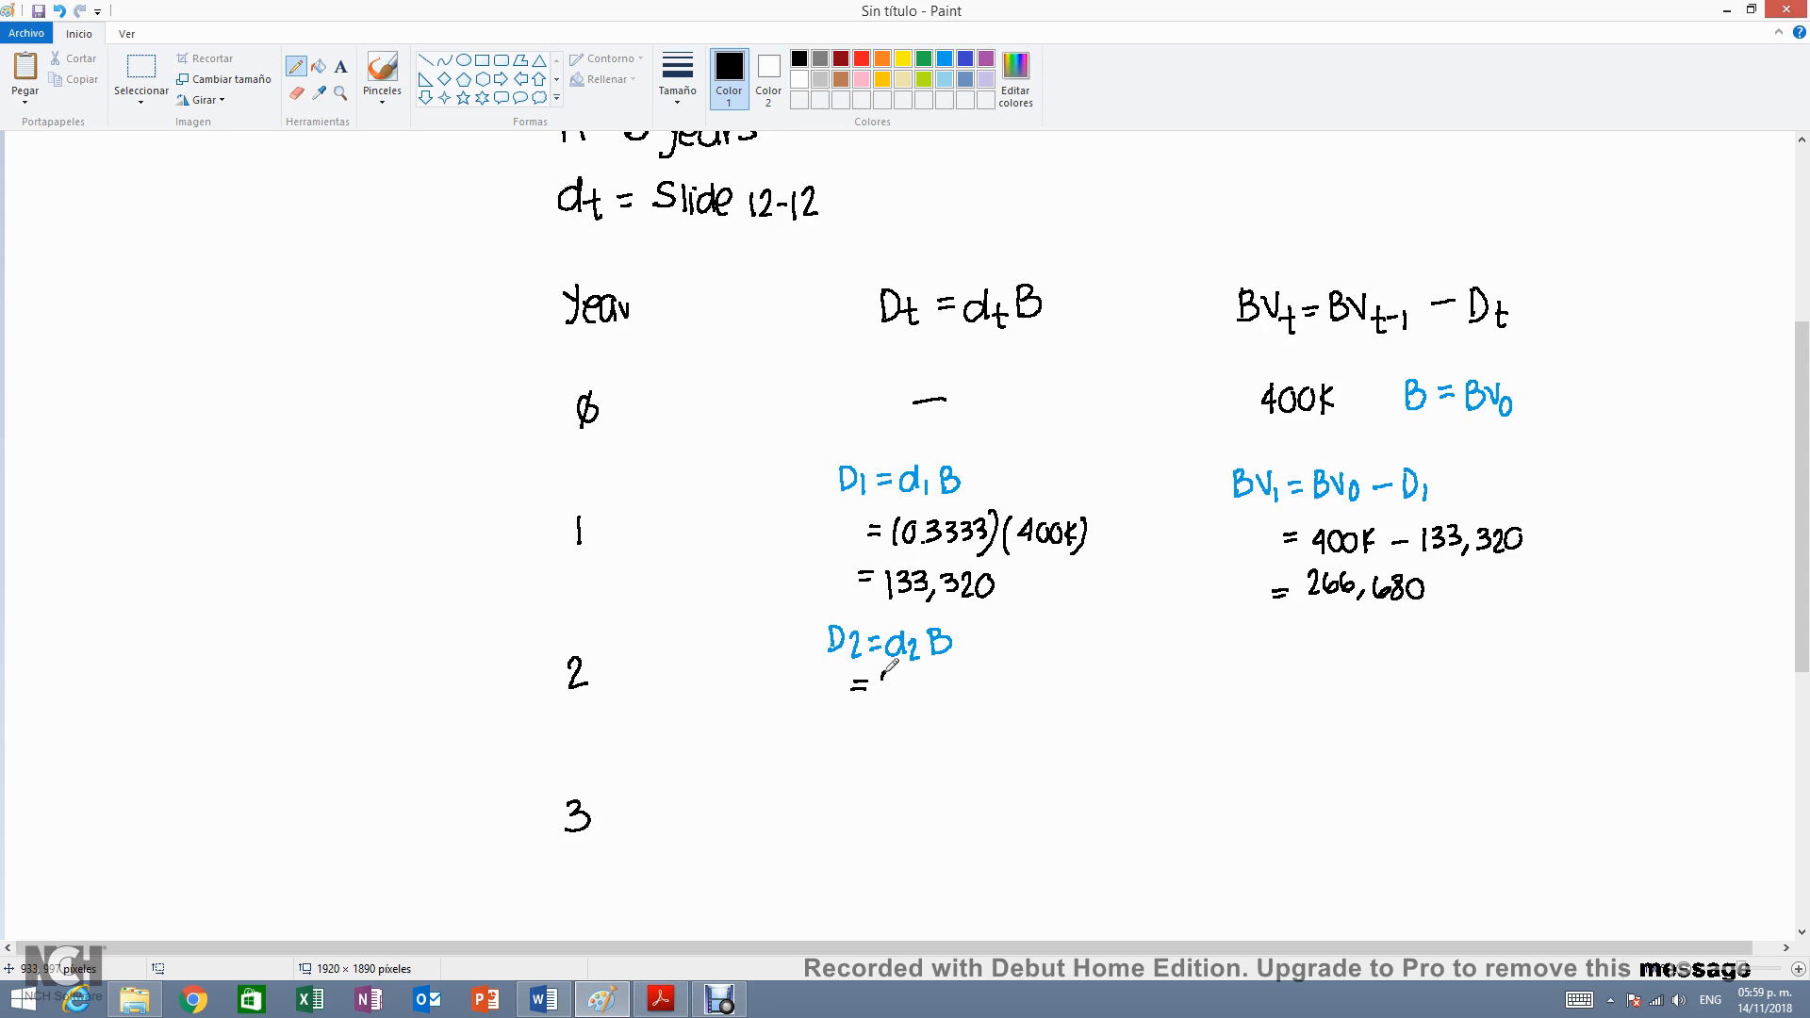
# - Write year-2 depreciation '= (0.4445)(400K)' and begin the result line beneath it
pyautogui.moveTo(854, 681); pyautogui.dragTo(952, 686)
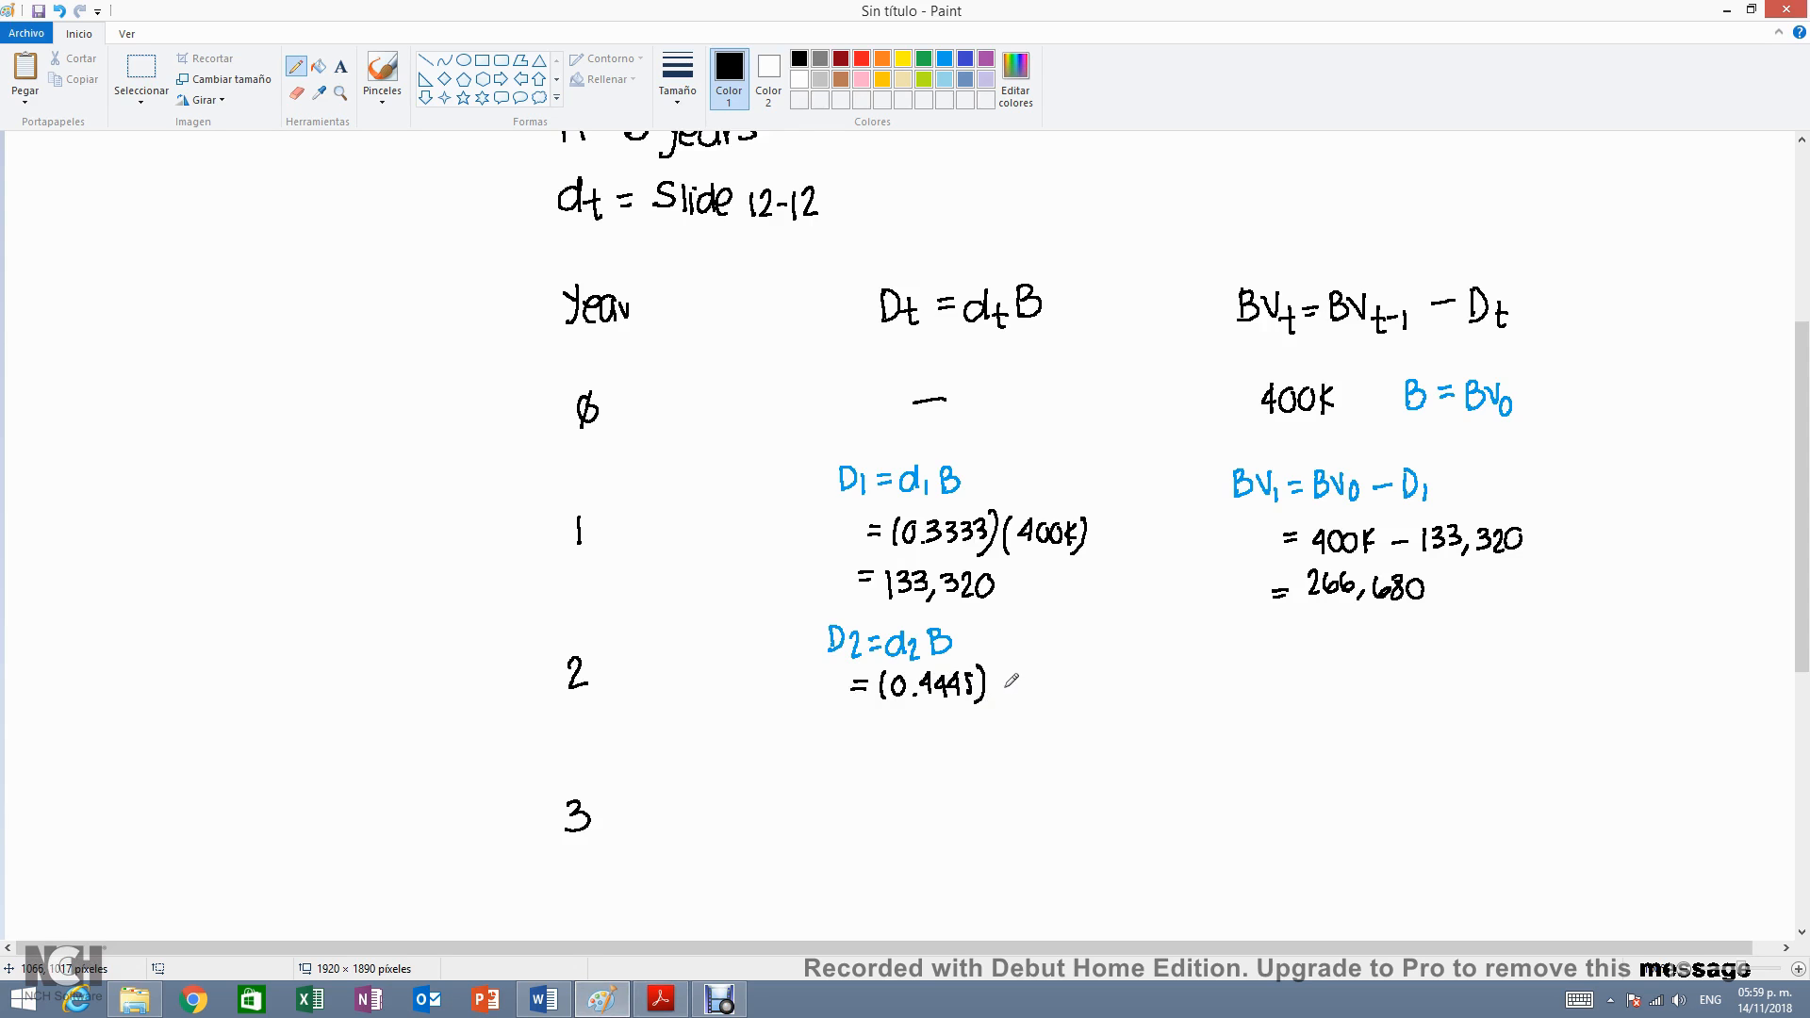
pyautogui.moveTo(1001, 697); pyautogui.dragTo(1019, 670)
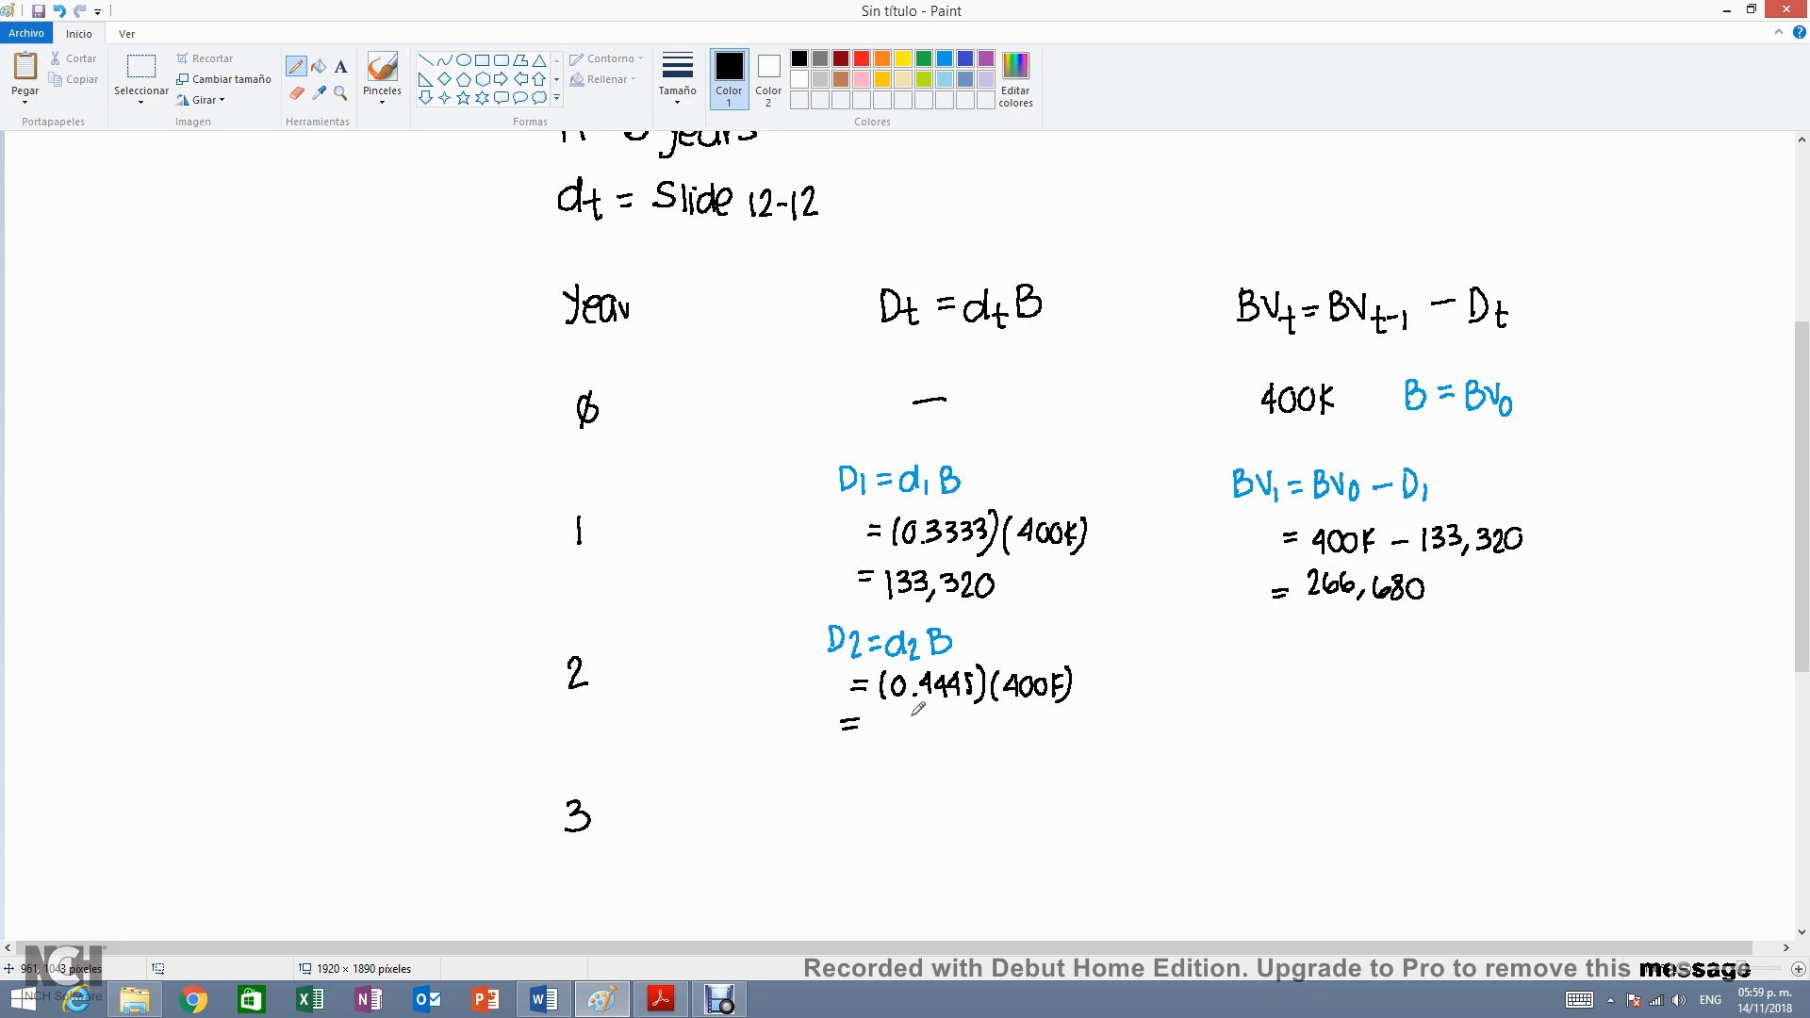
pyautogui.moveTo(884, 716)
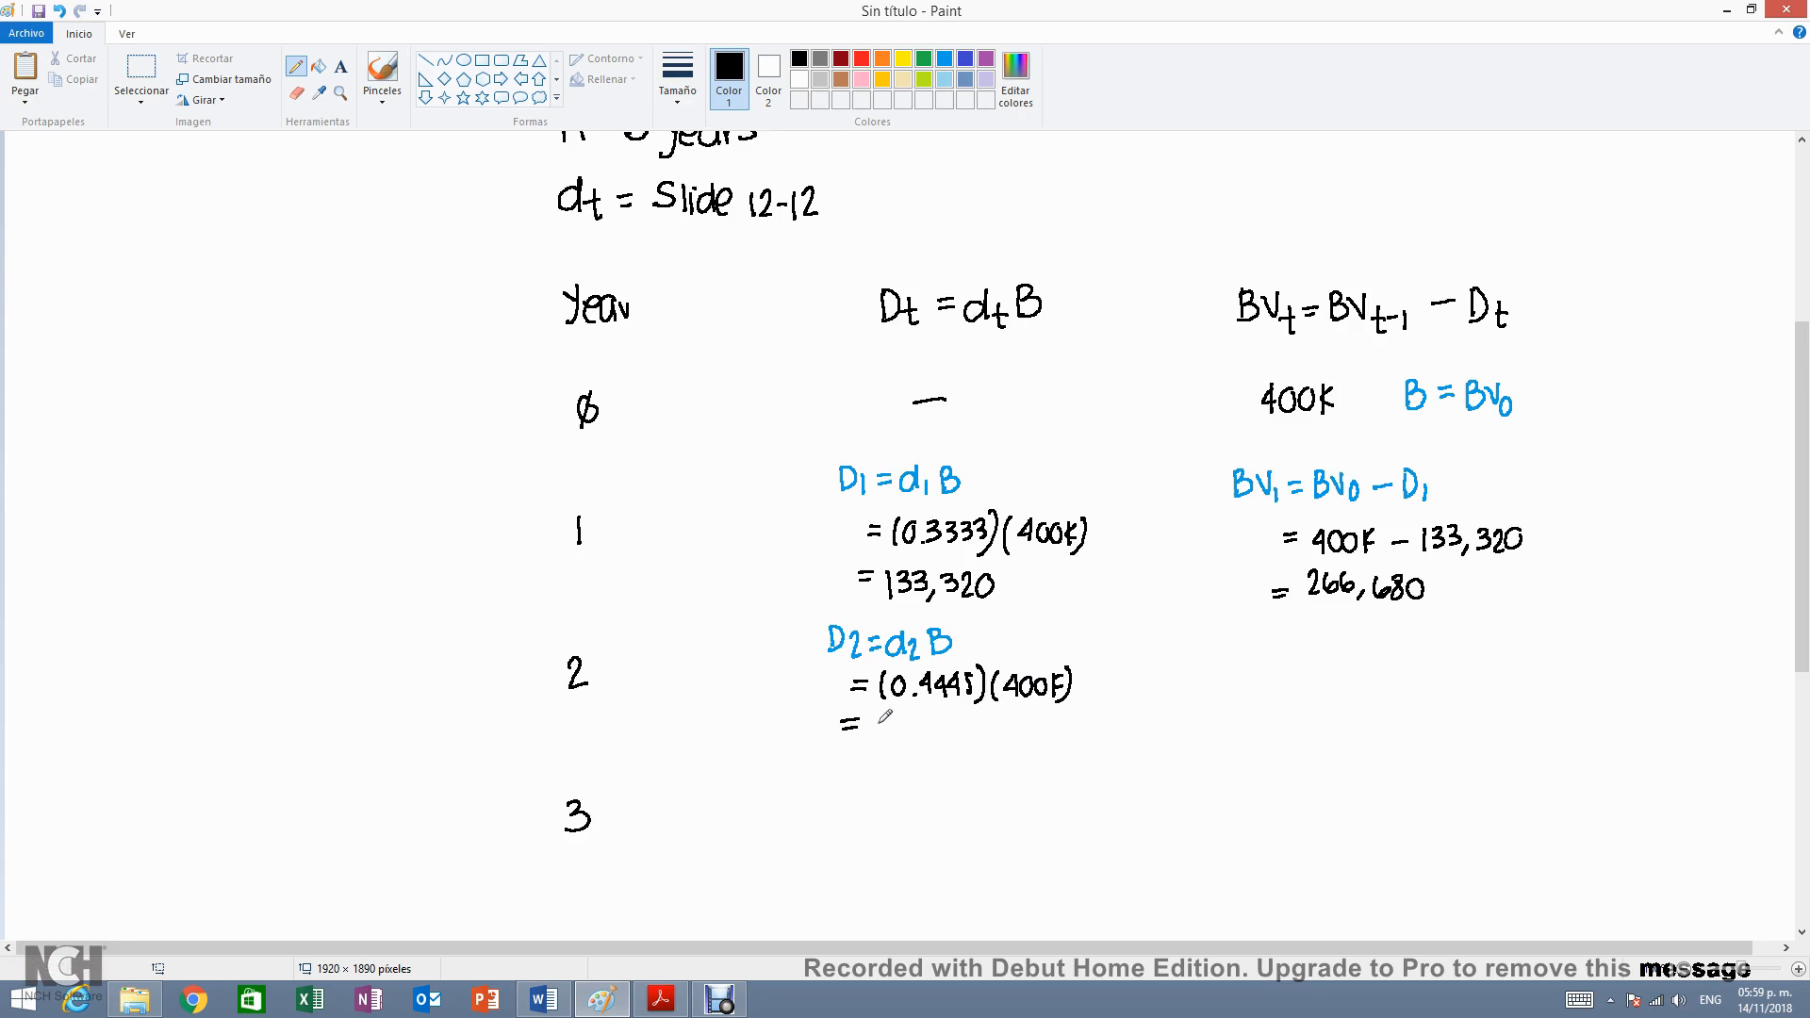
pyautogui.moveTo(860, 733); pyautogui.dragTo(918, 733)
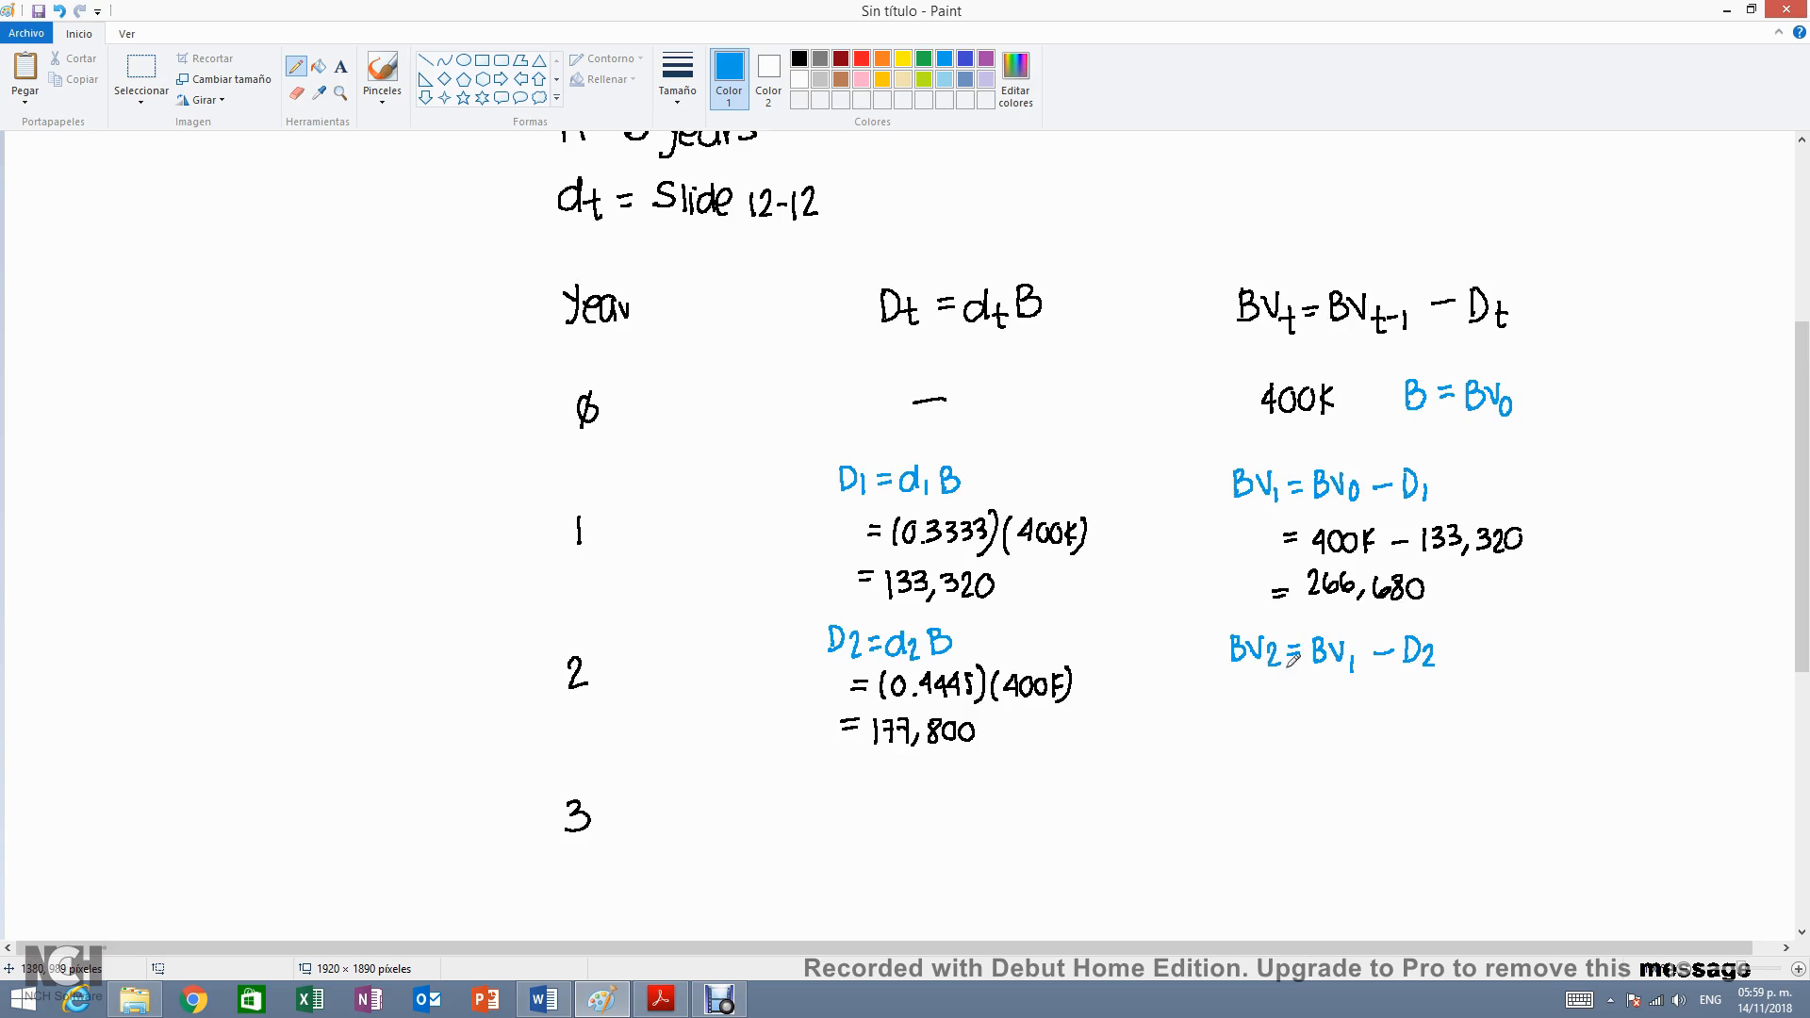
# - In black, write the year-2 book value working 266,680 − 177,800 under BV2
pyautogui.click(795, 55)
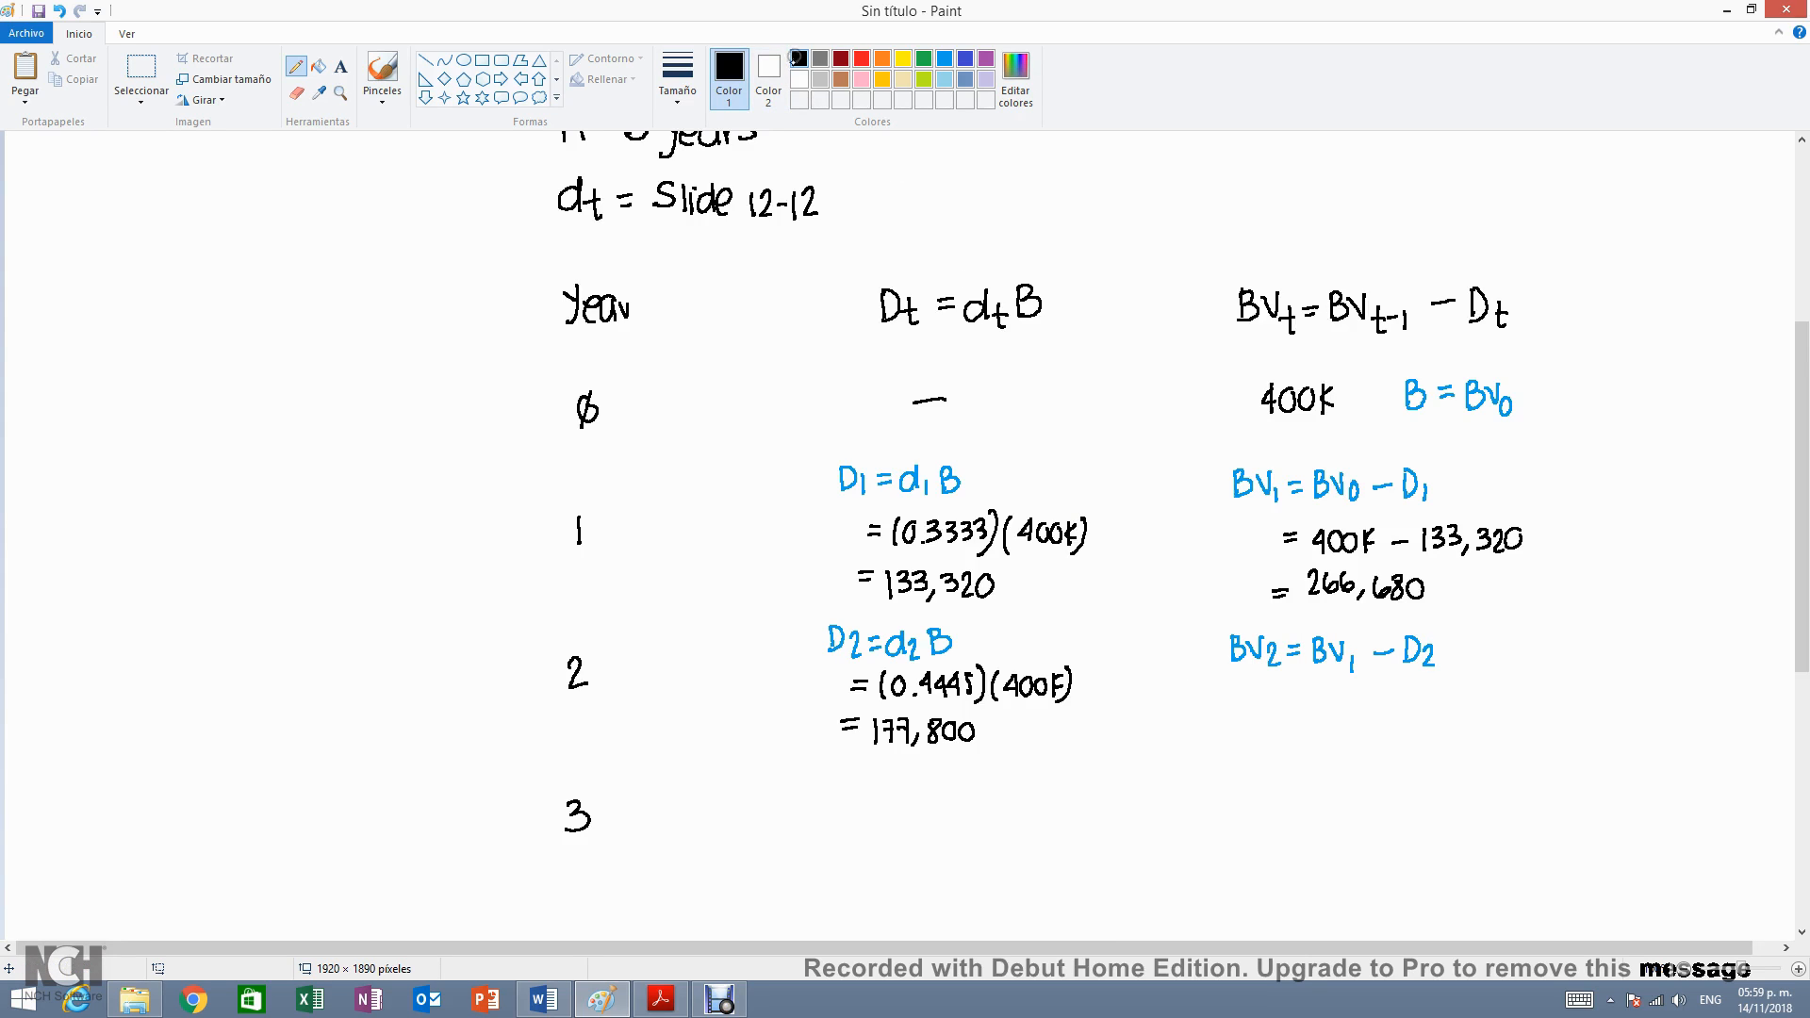
pyautogui.moveTo(1158, 529)
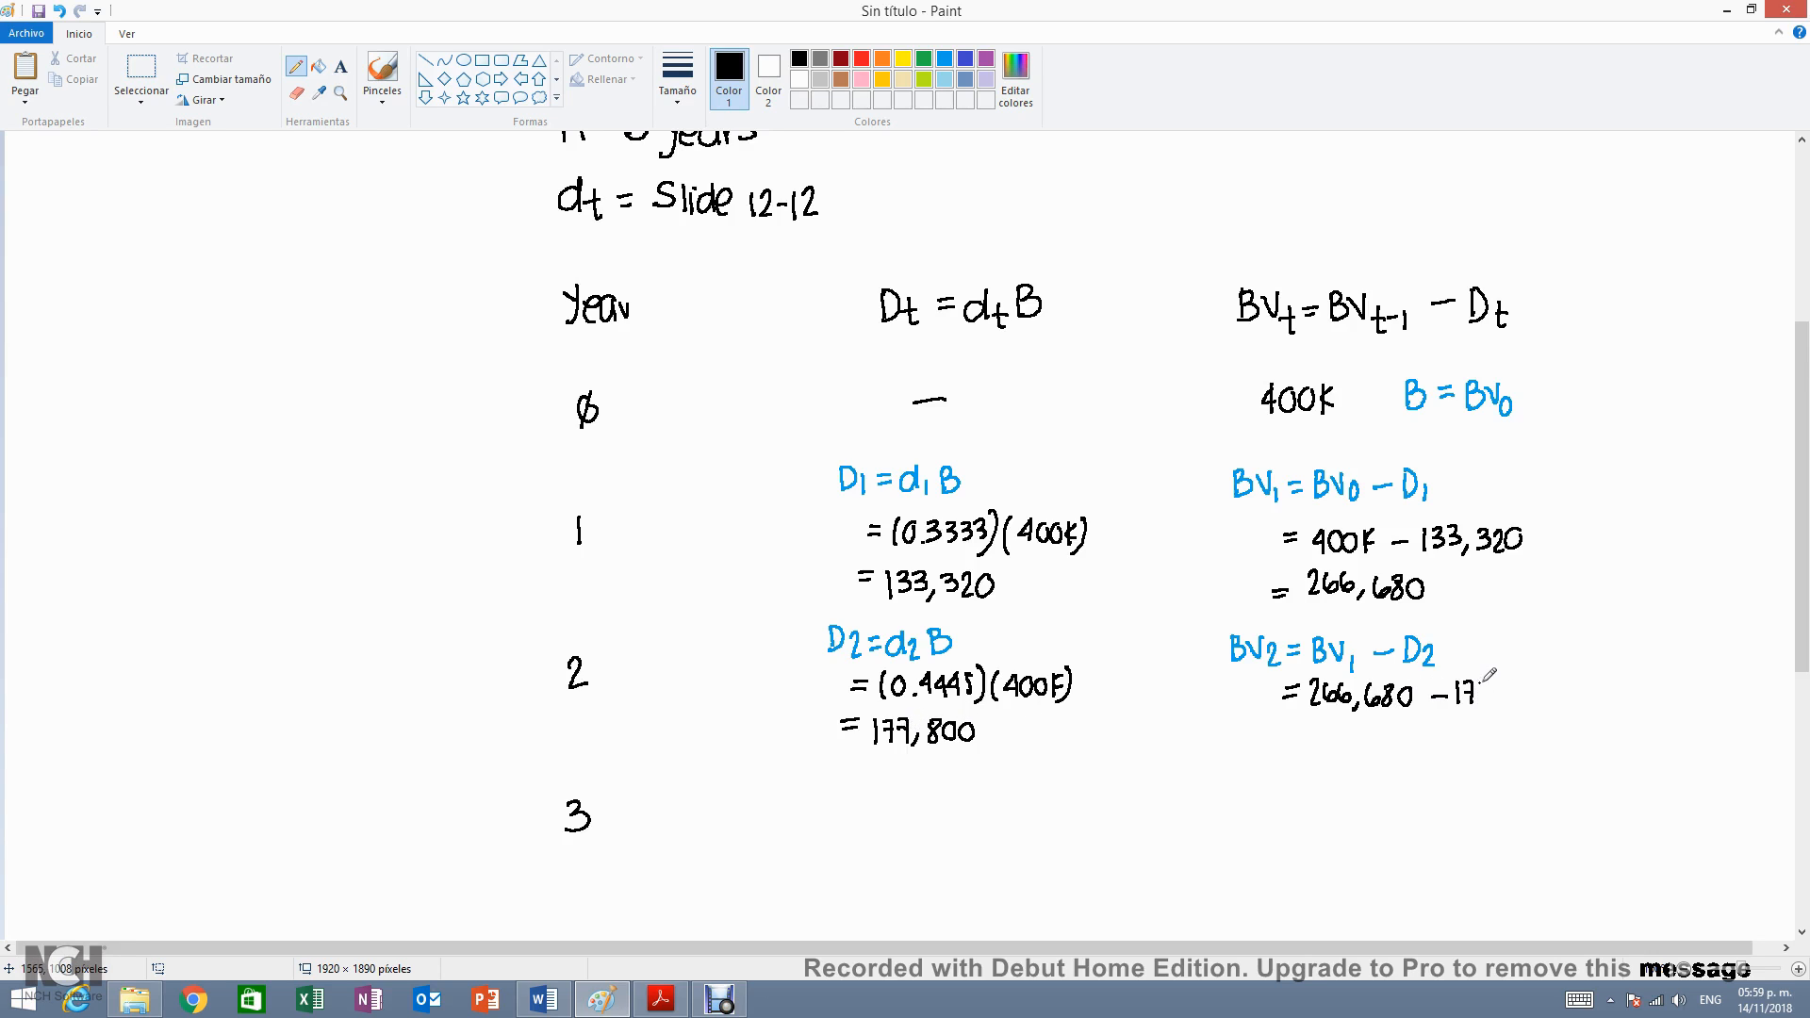
pyautogui.moveTo(1490, 686); pyautogui.dragTo(1551, 692)
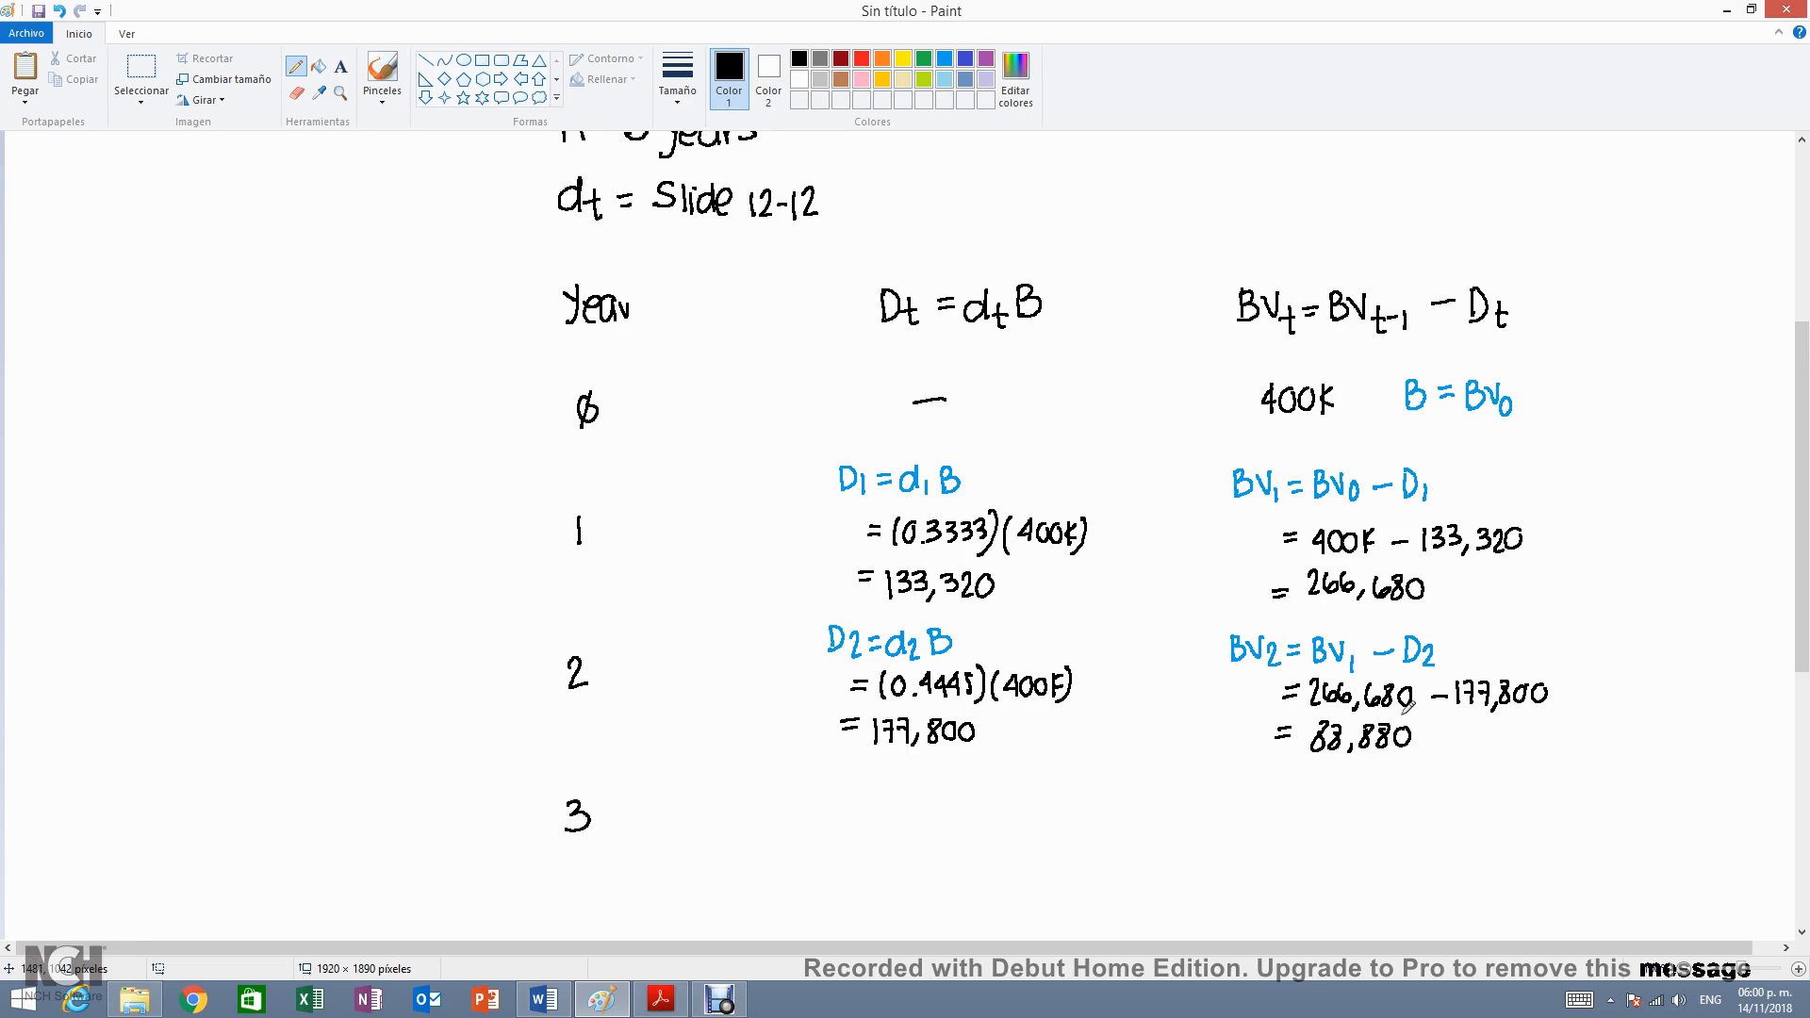
# - Write blue D3 = d3B heading, then black '= (0.1481)(400K) = 59,240' for year 3
pyautogui.scroll(-3)
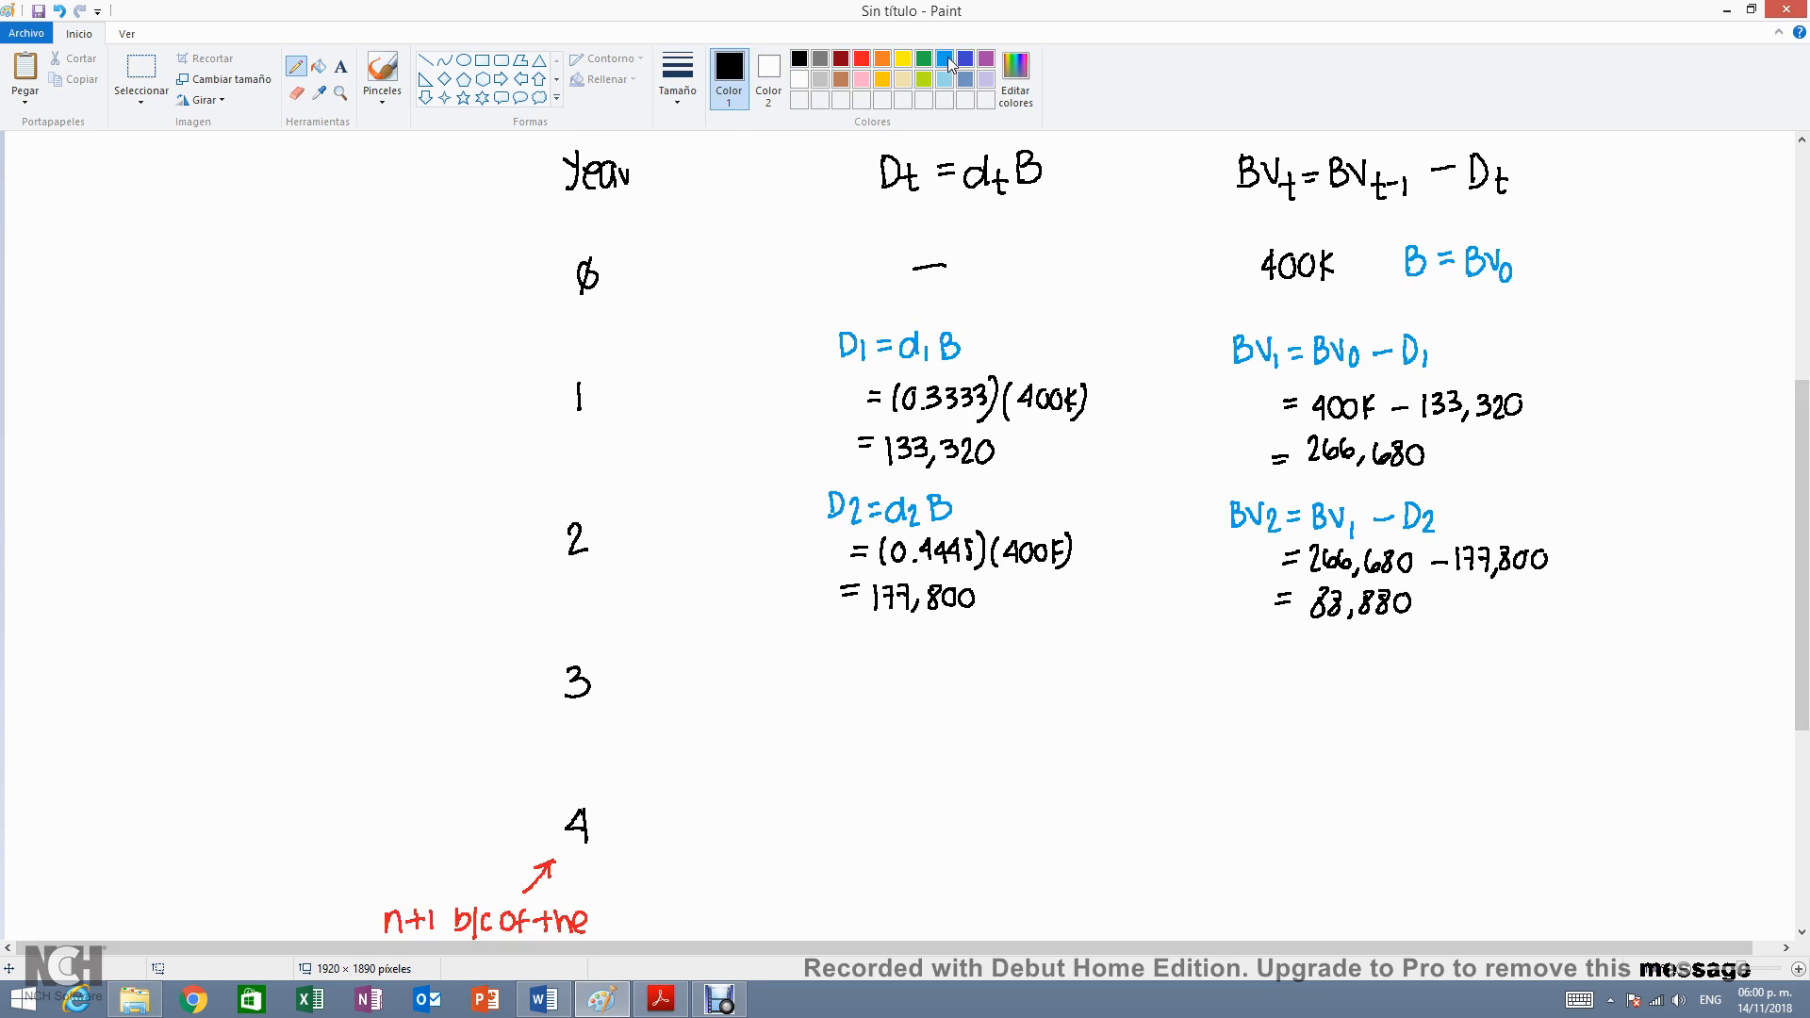
pyautogui.click(947, 58)
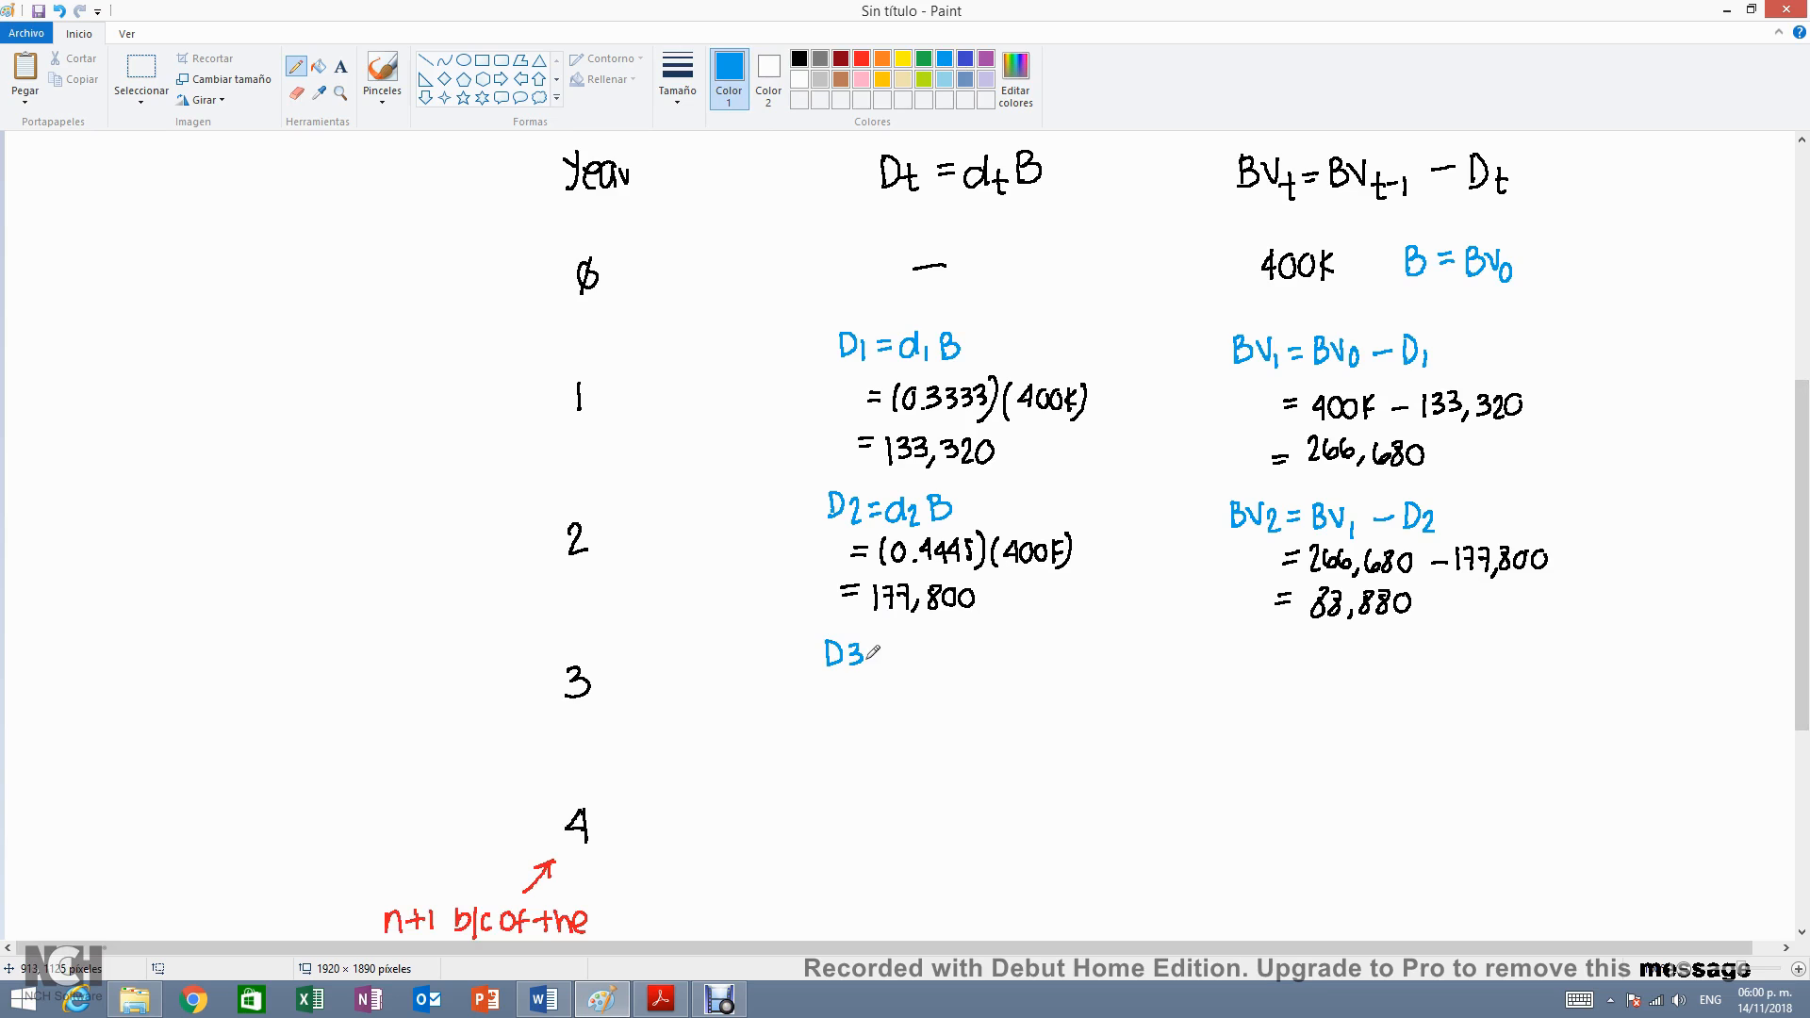
pyautogui.moveTo(871, 651); pyautogui.dragTo(918, 650)
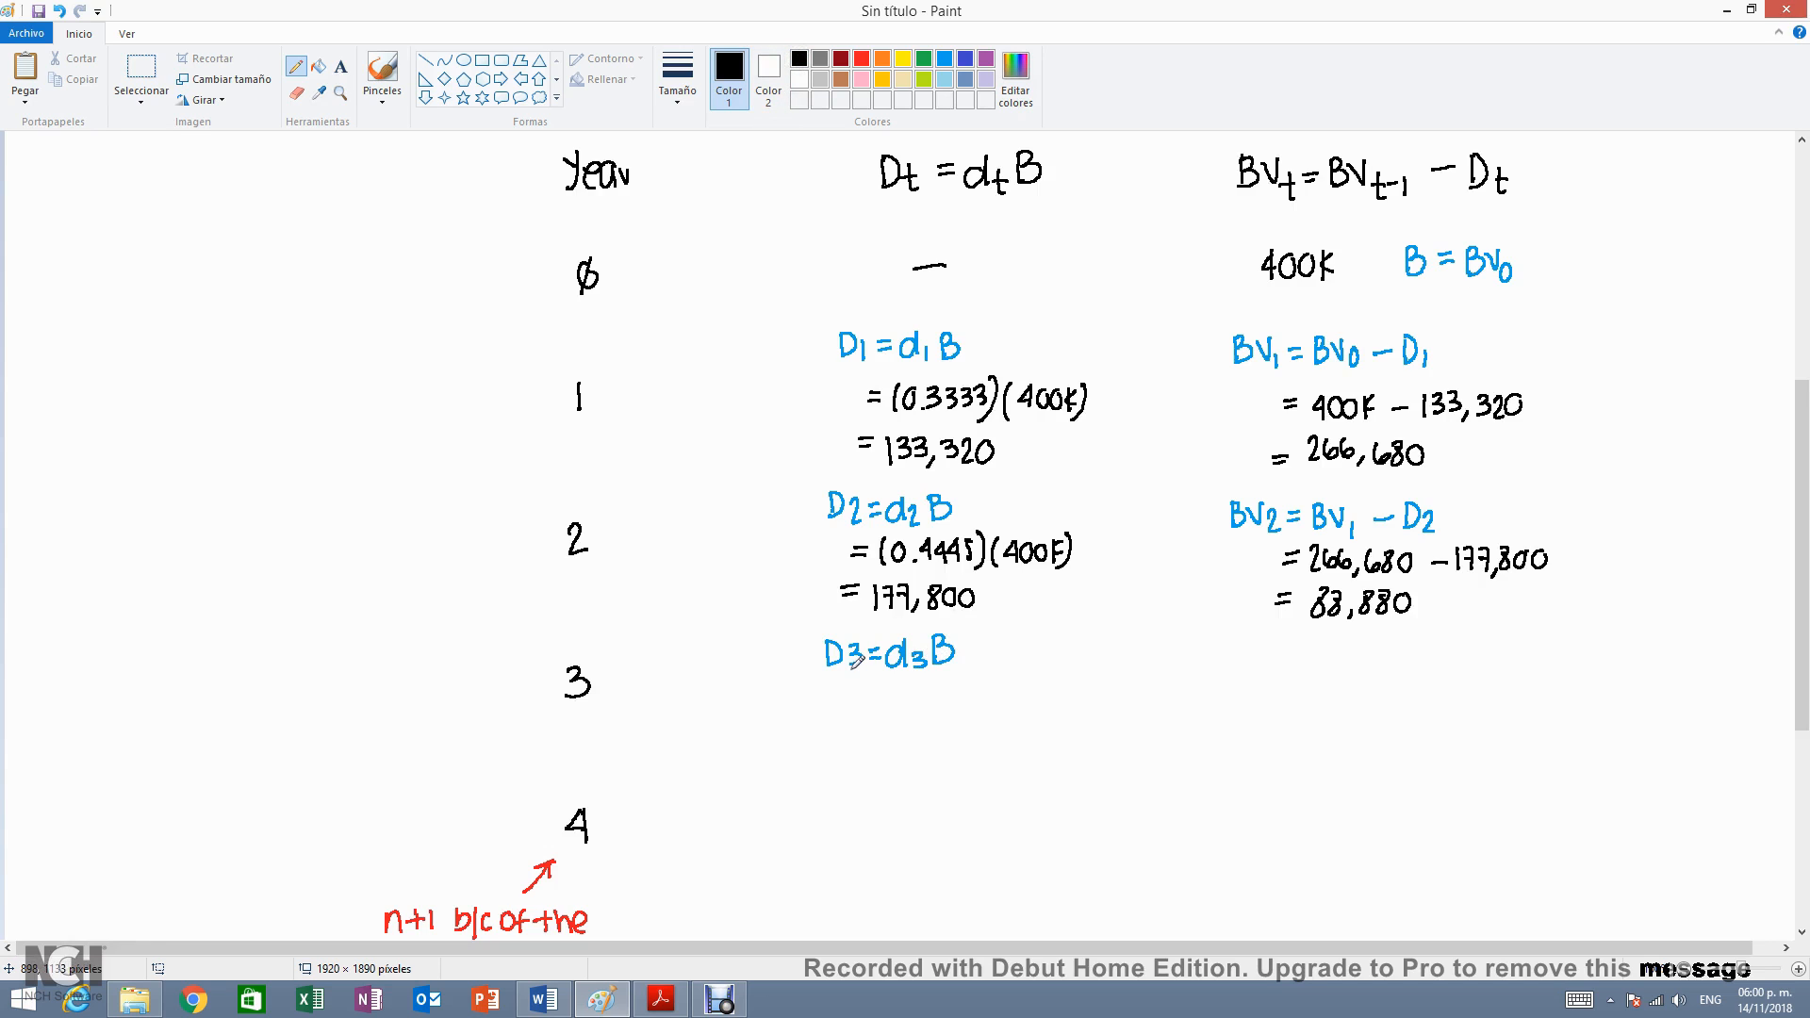
pyautogui.click(660, 999)
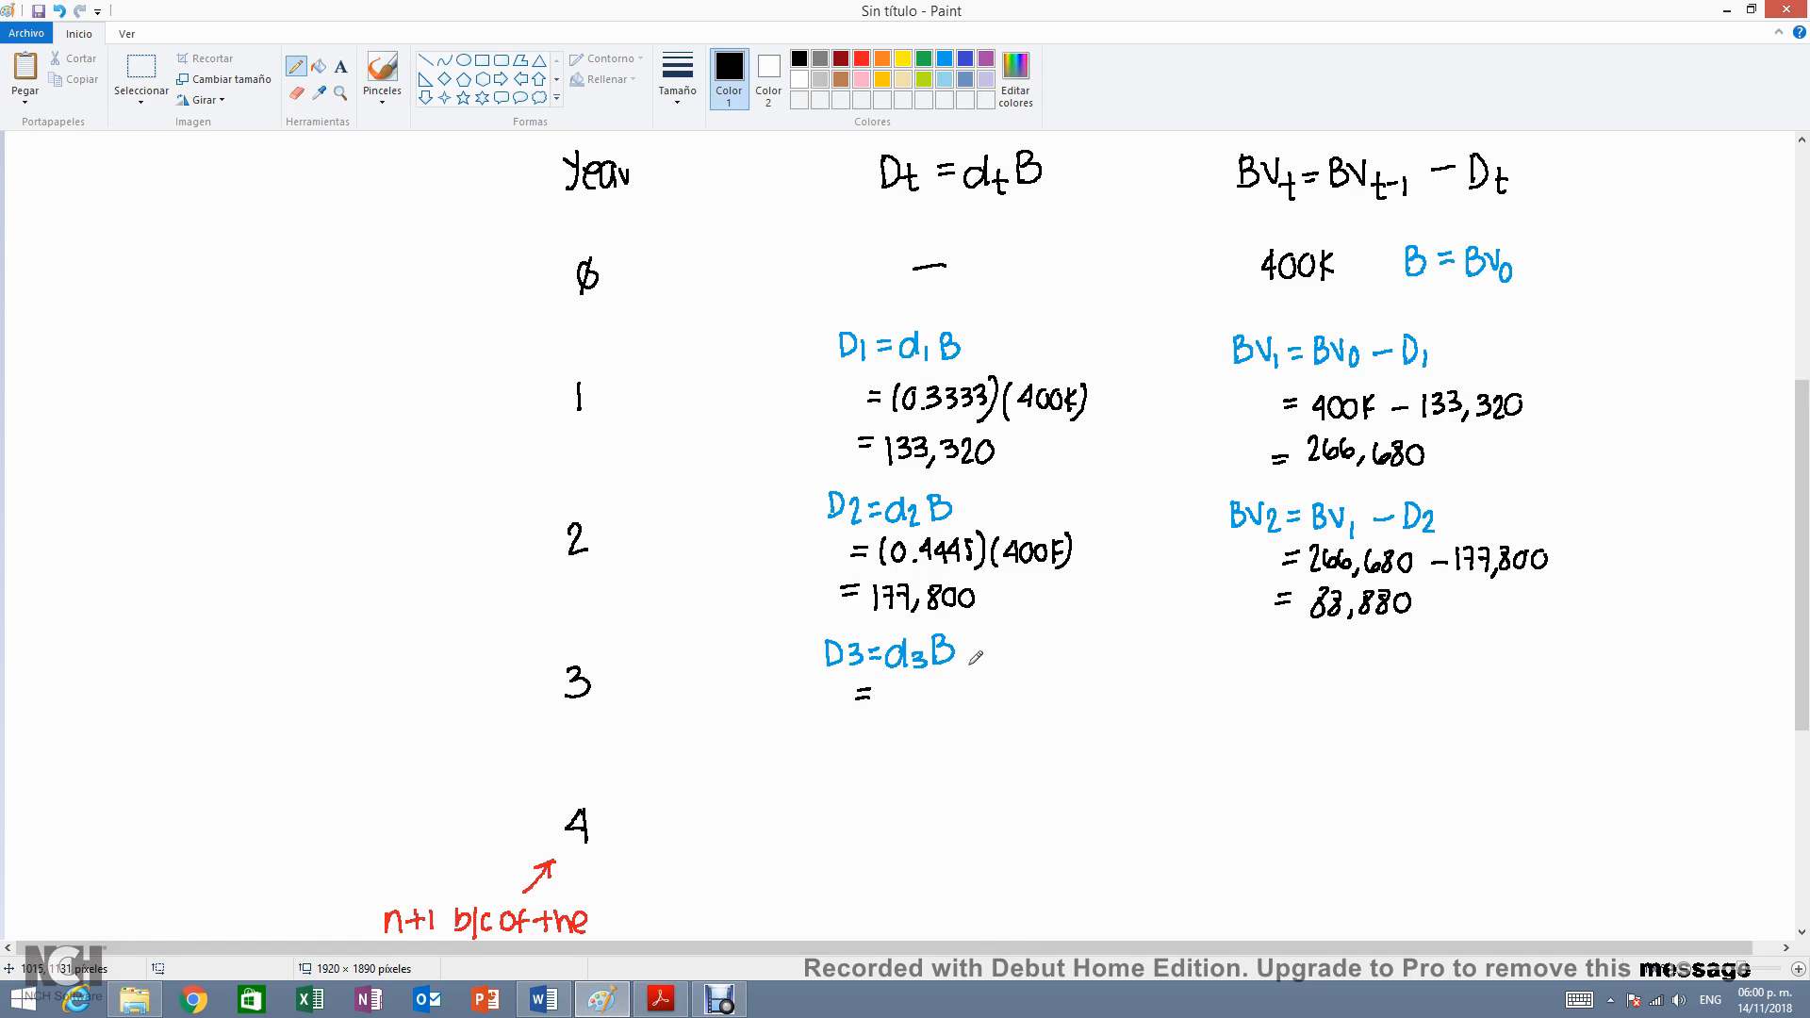
pyautogui.write('(0.1481)(400k')
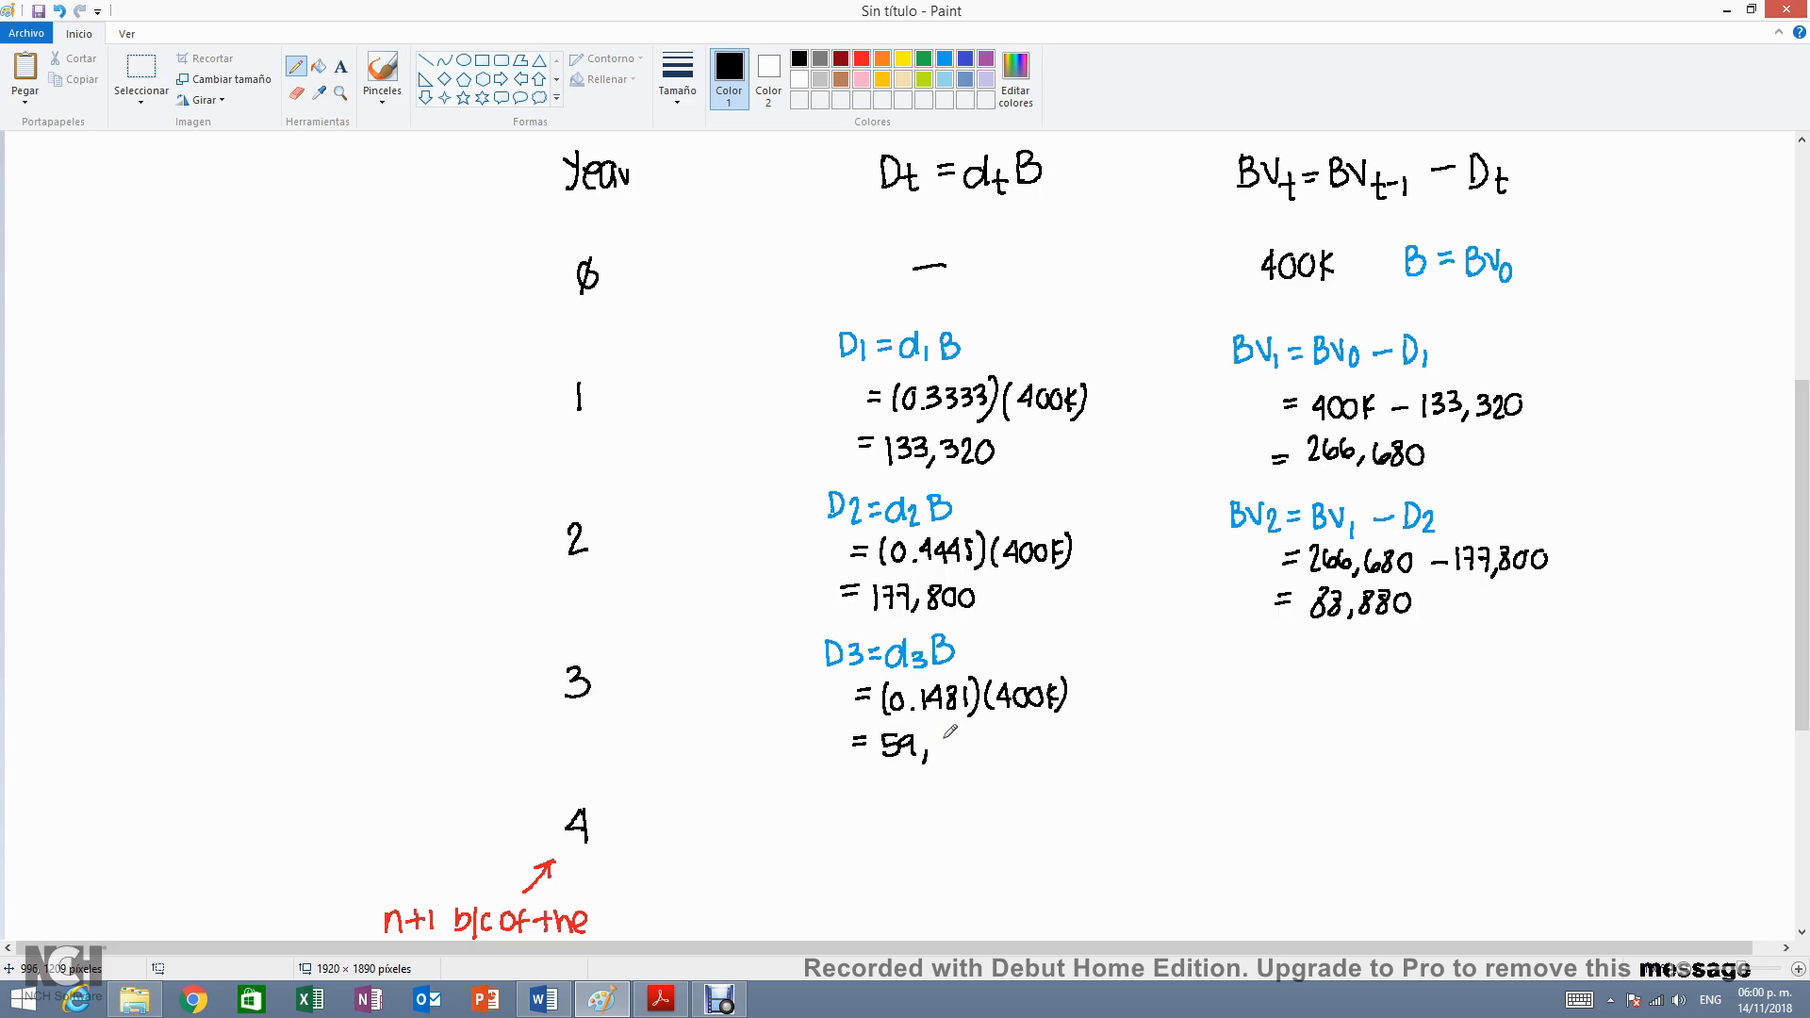
pyautogui.write('240')
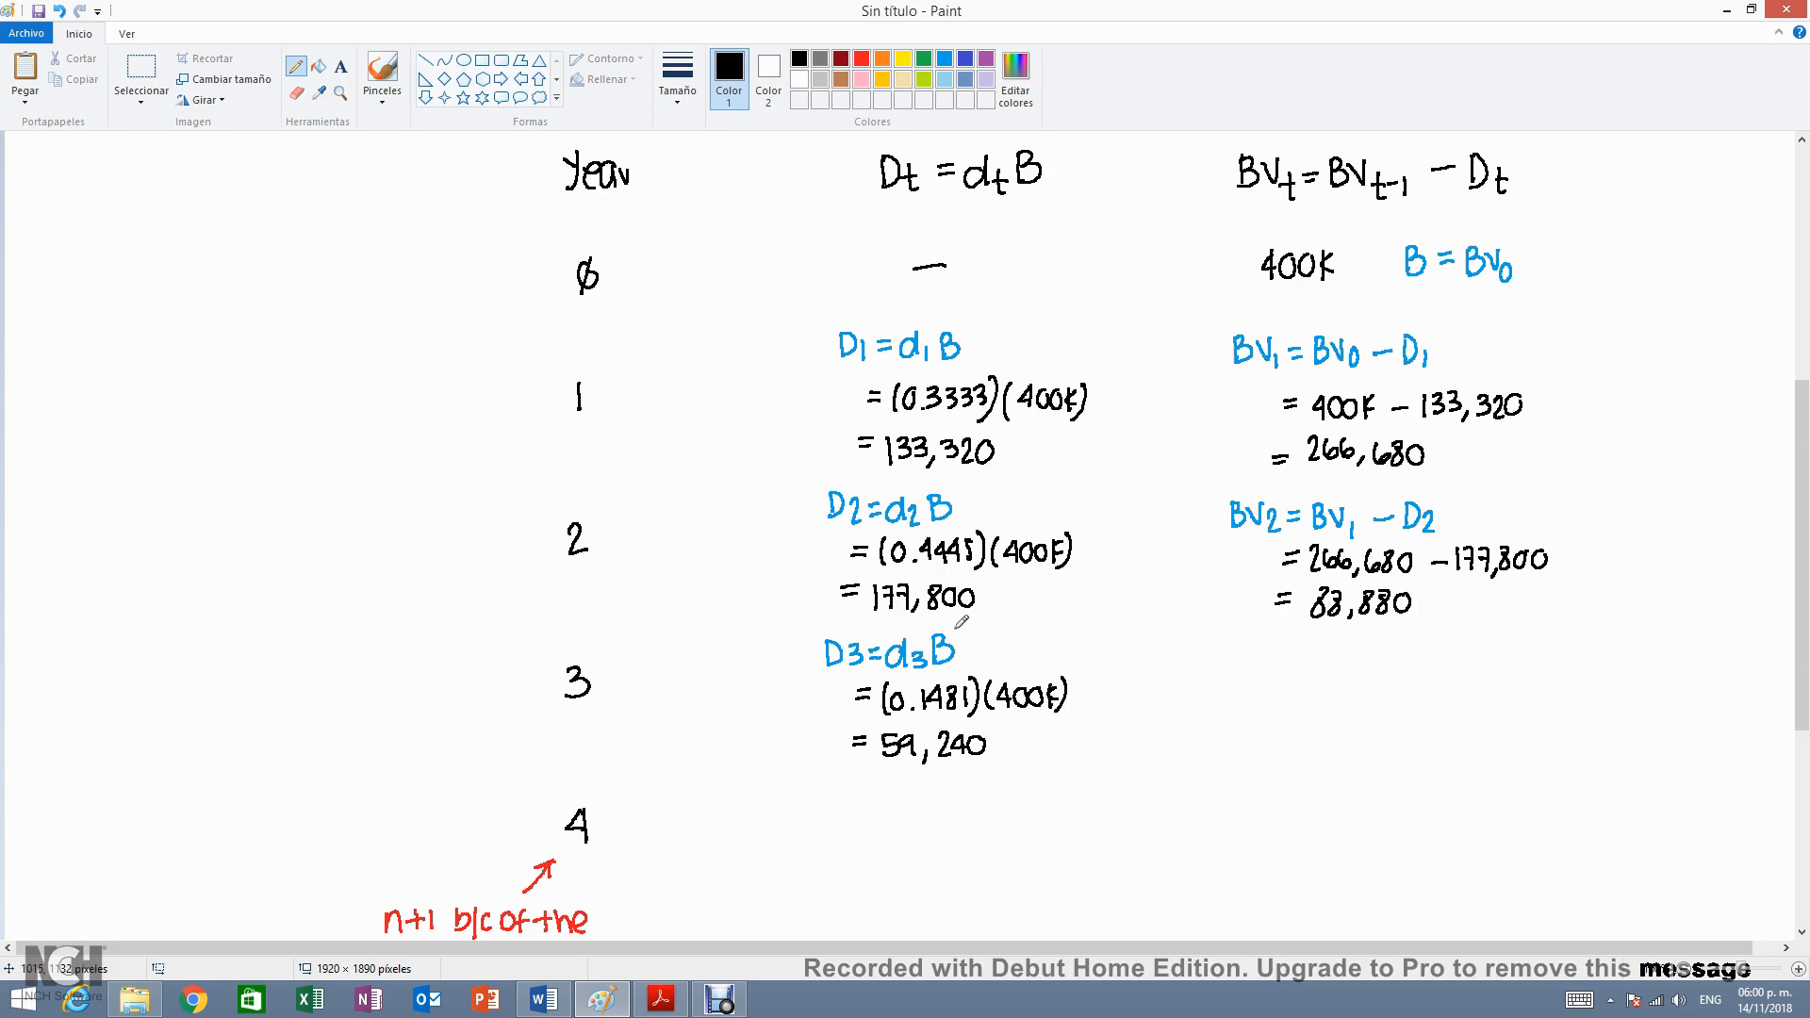
pyautogui.click(728, 68)
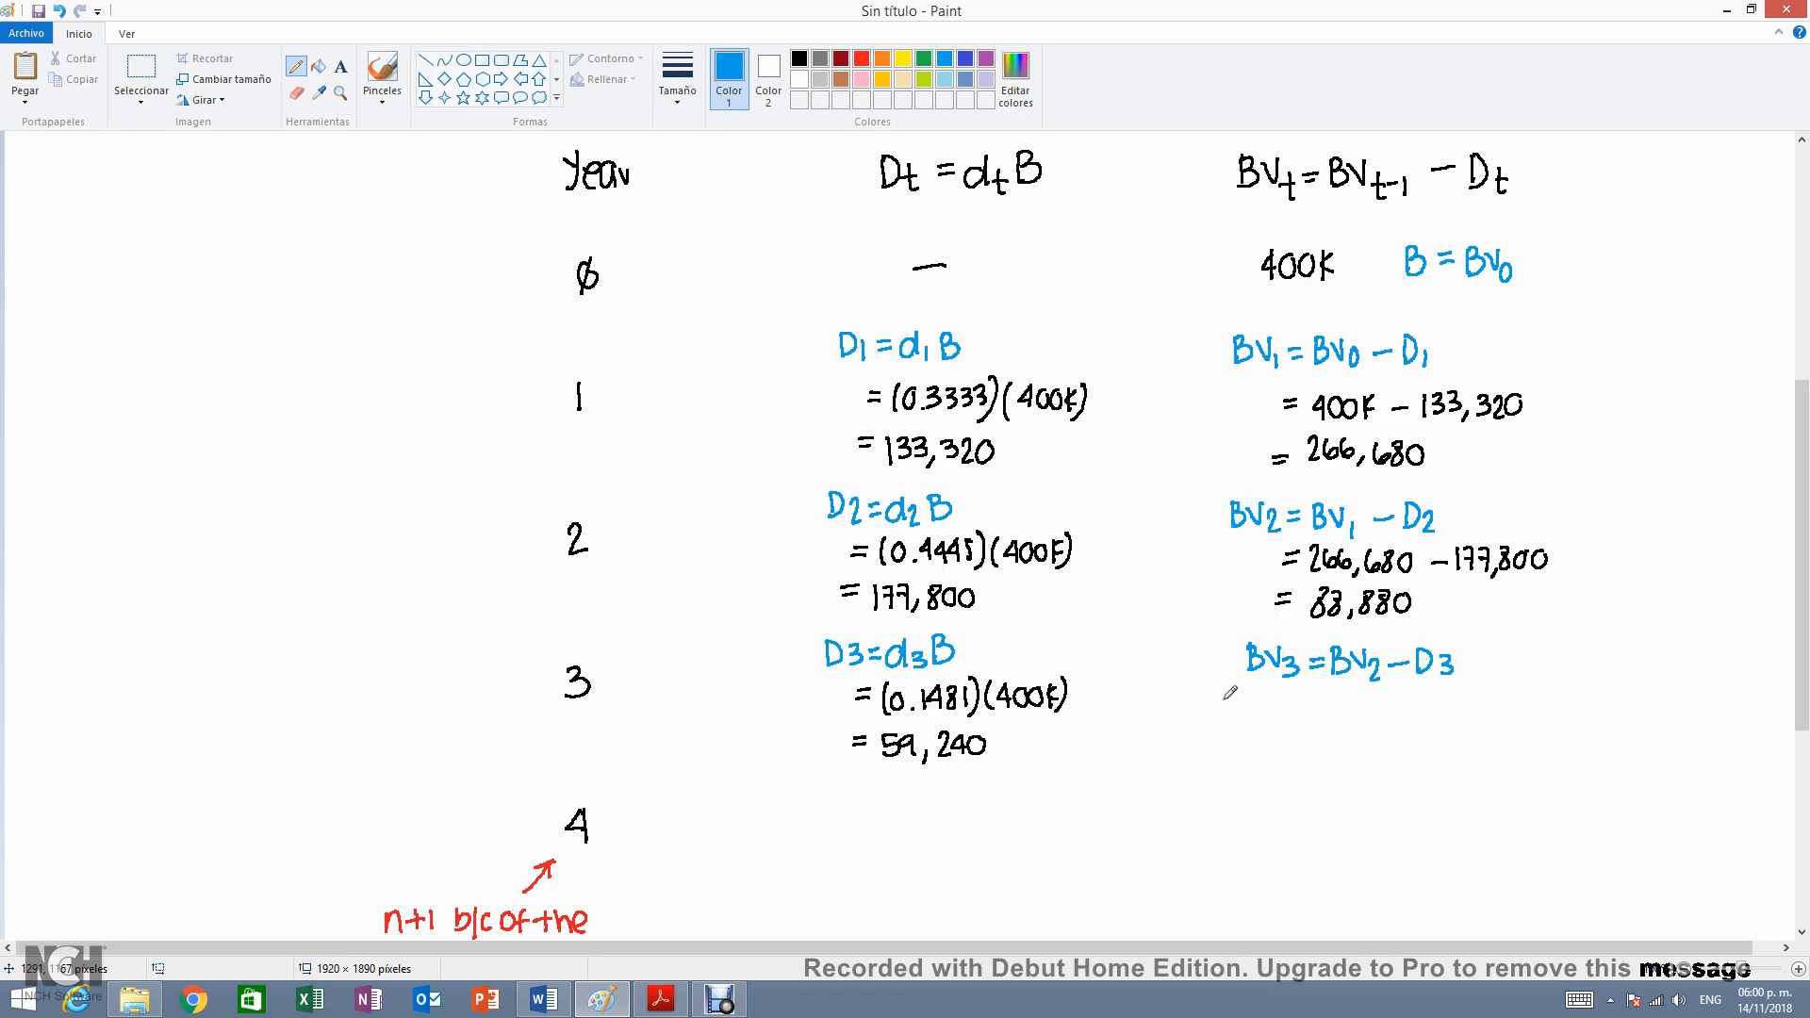
# - Write year-3 book value 88,880 − 59,240 = 29,640 in black, then the D4 = d4B heading
pyautogui.click(800, 58)
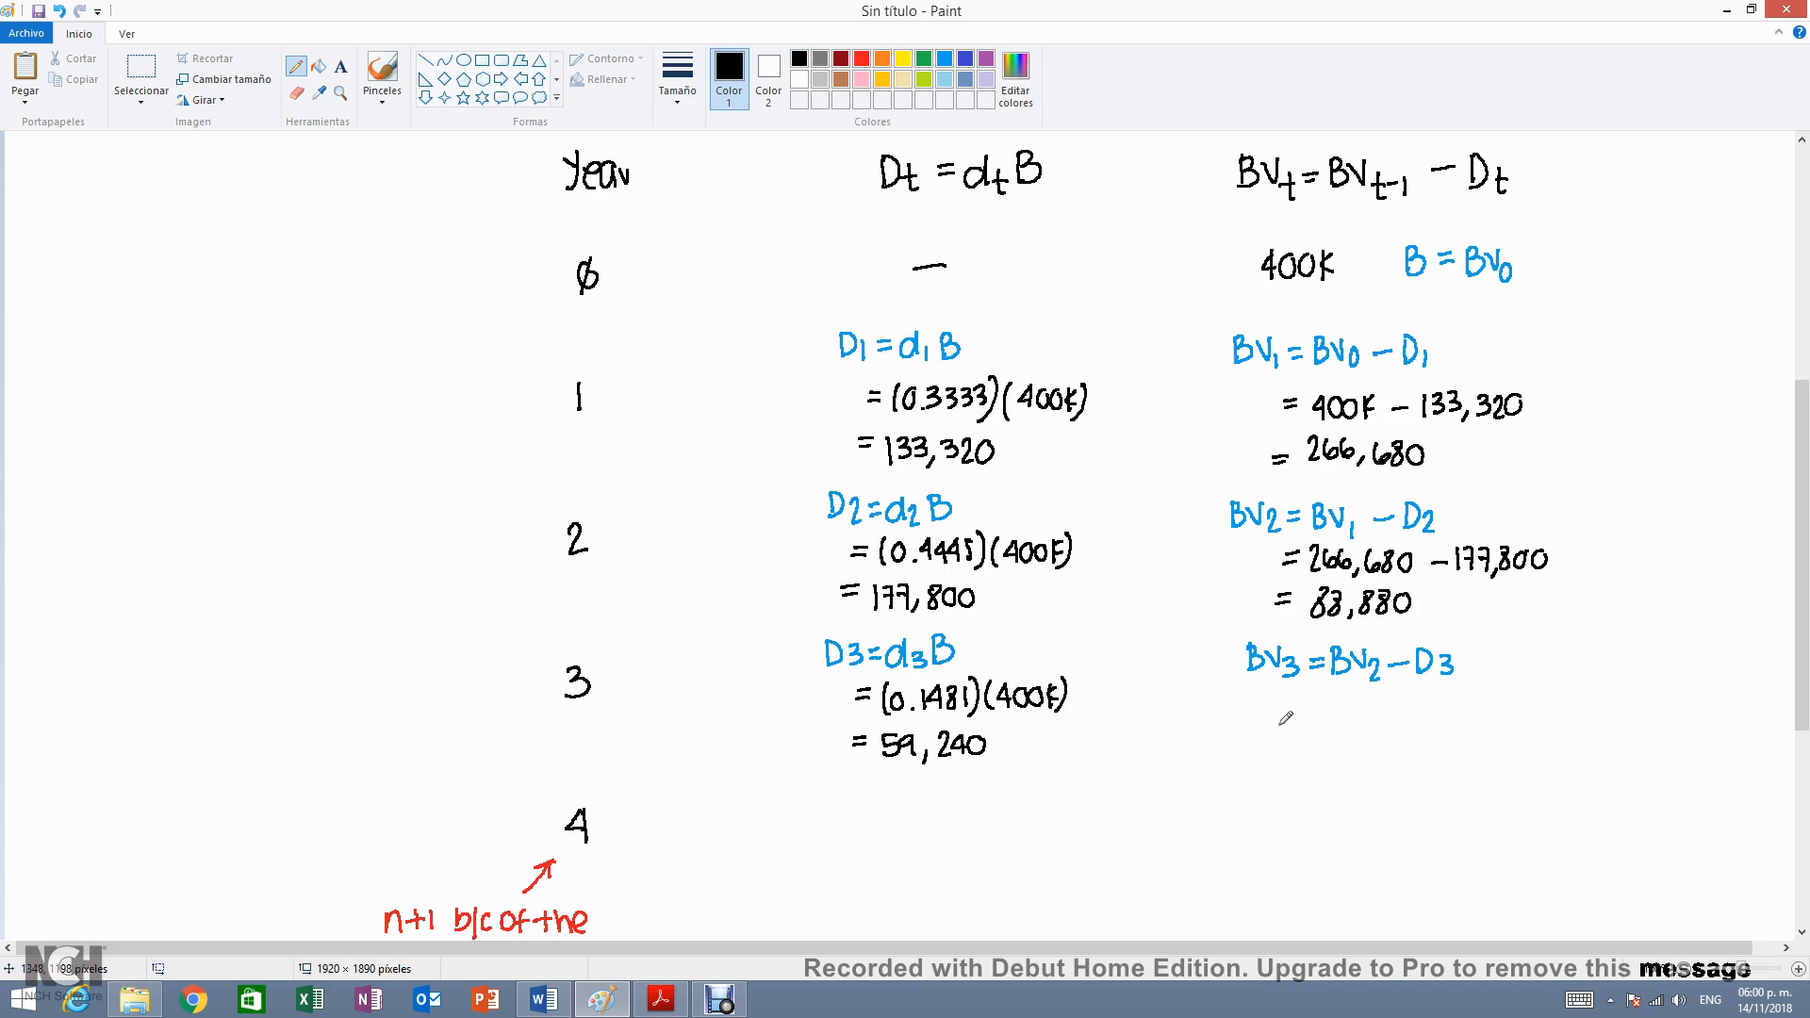
pyautogui.click(1294, 713)
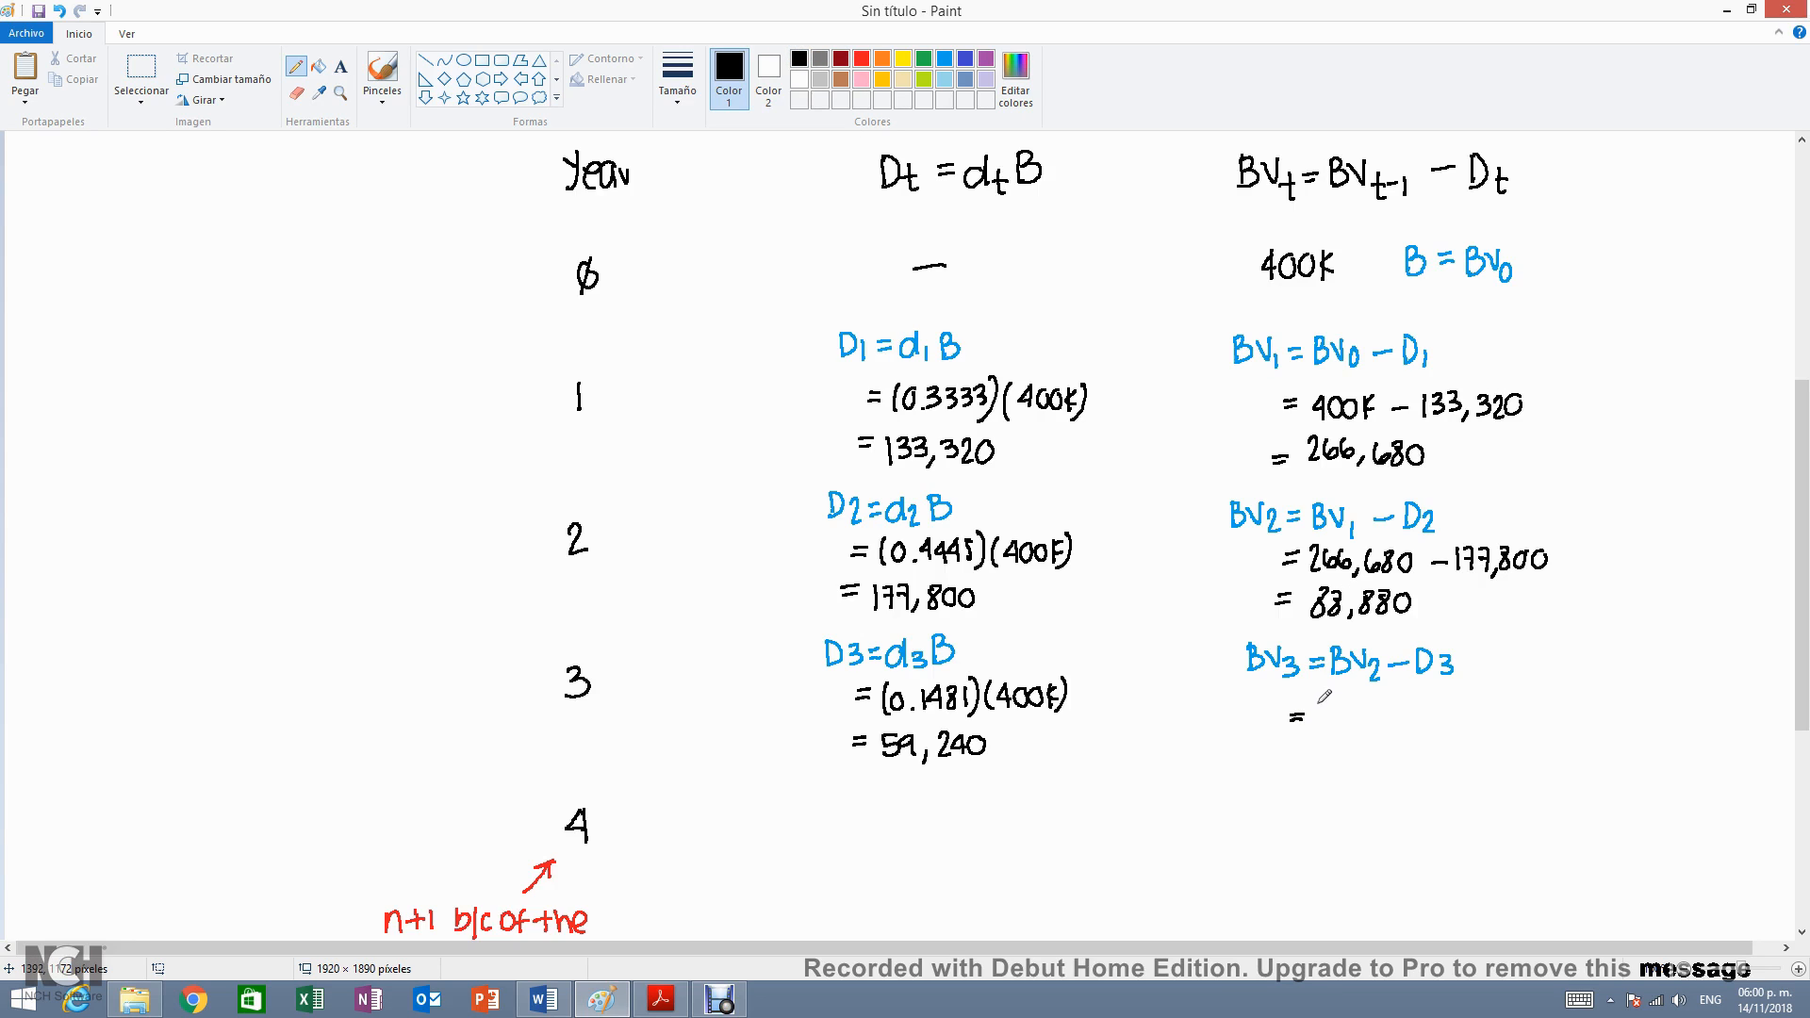
pyautogui.write('88,880')
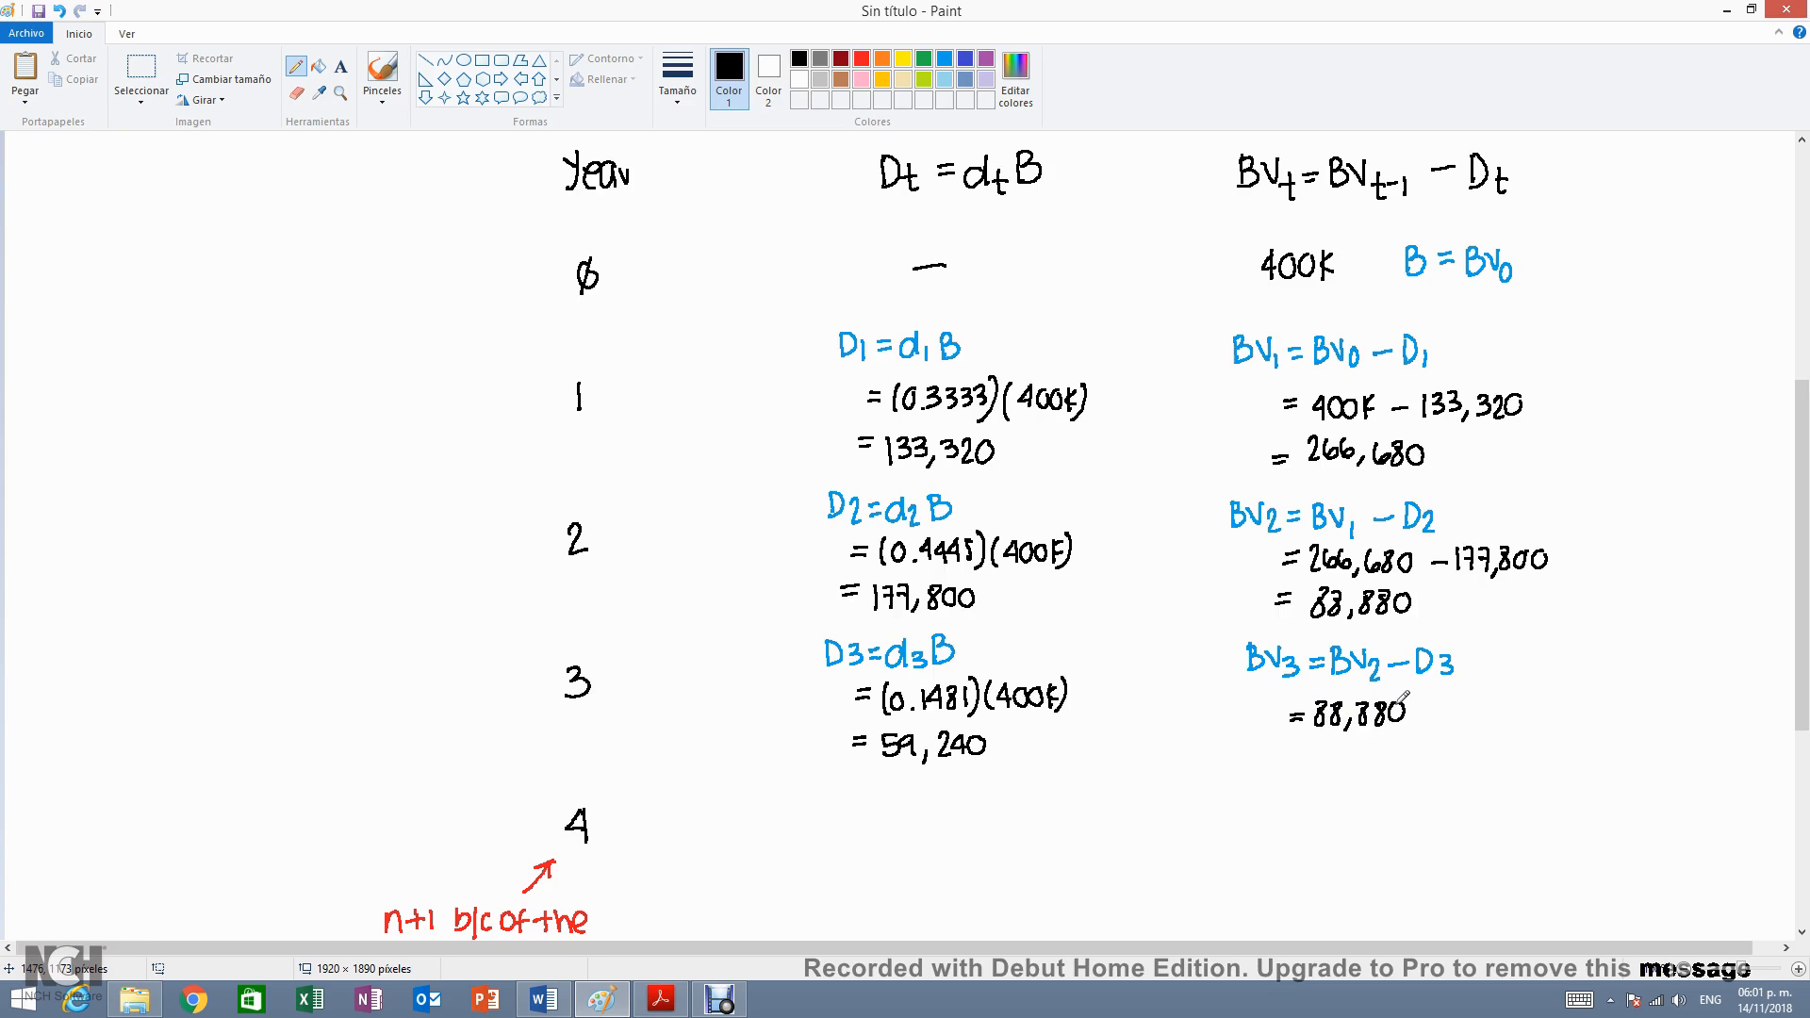
pyautogui.moveTo(1431, 703)
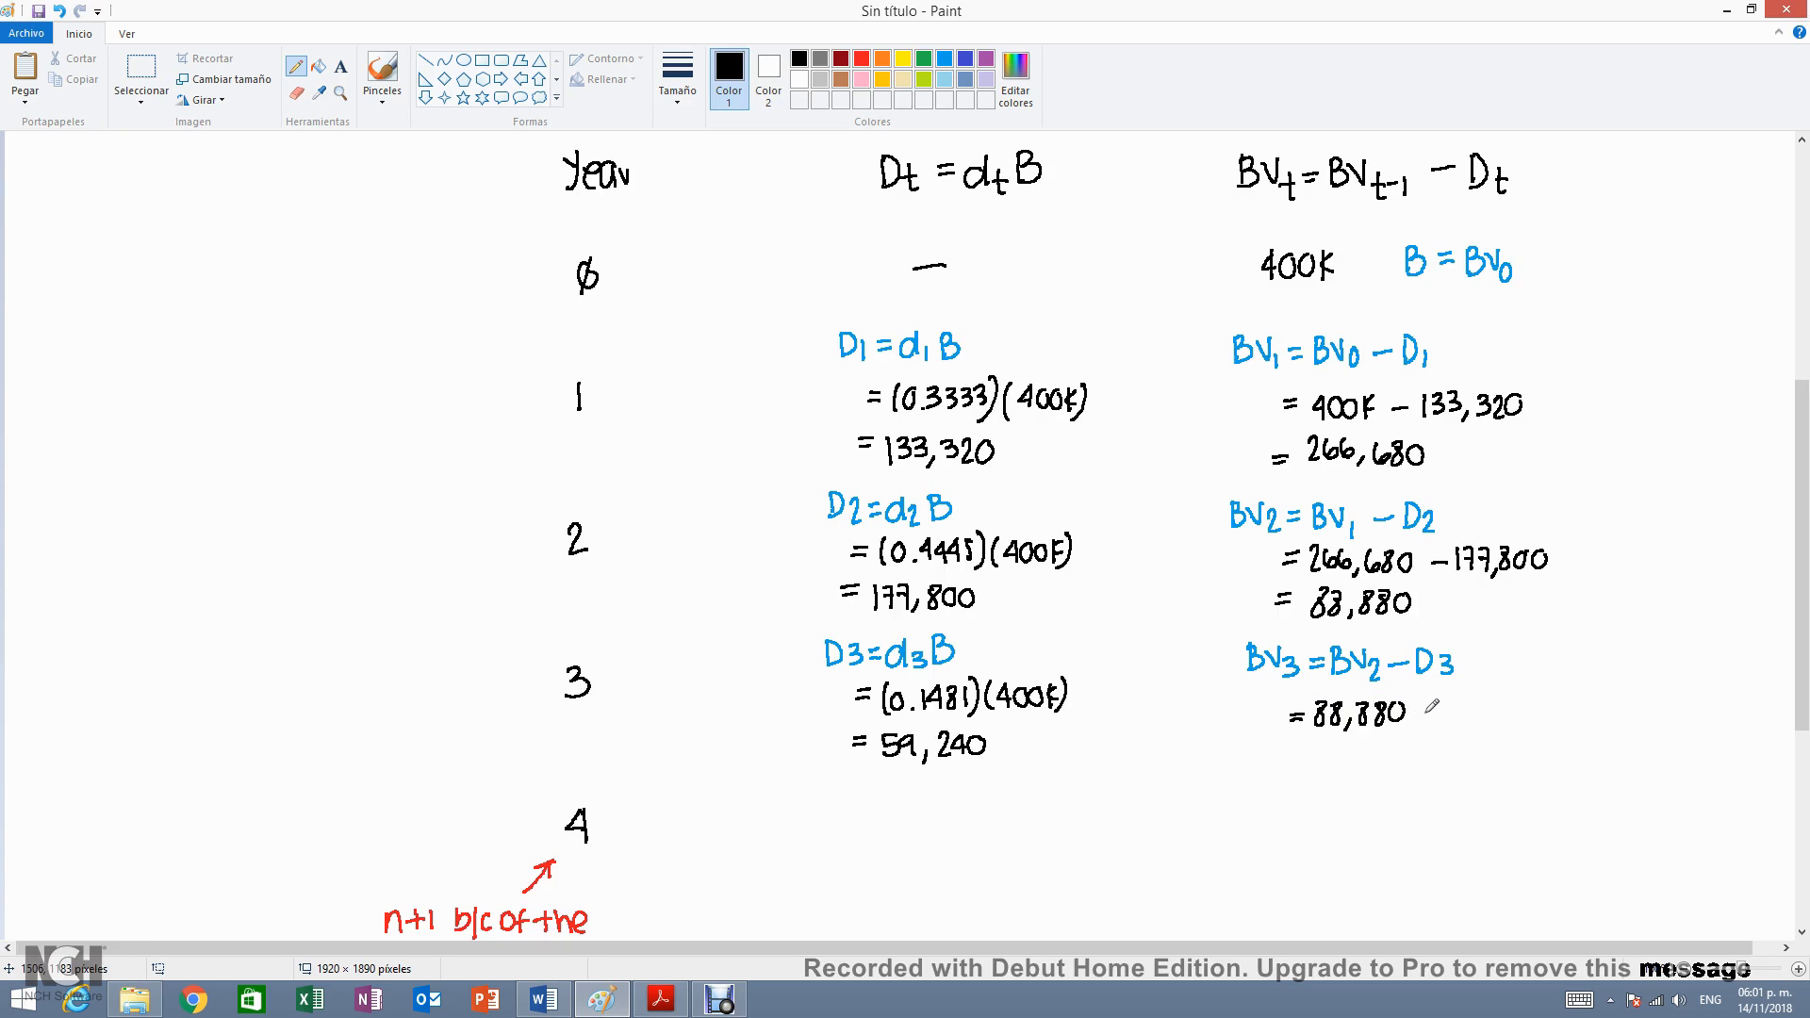
pyautogui.moveTo(1420, 711); pyautogui.dragTo(1442, 707)
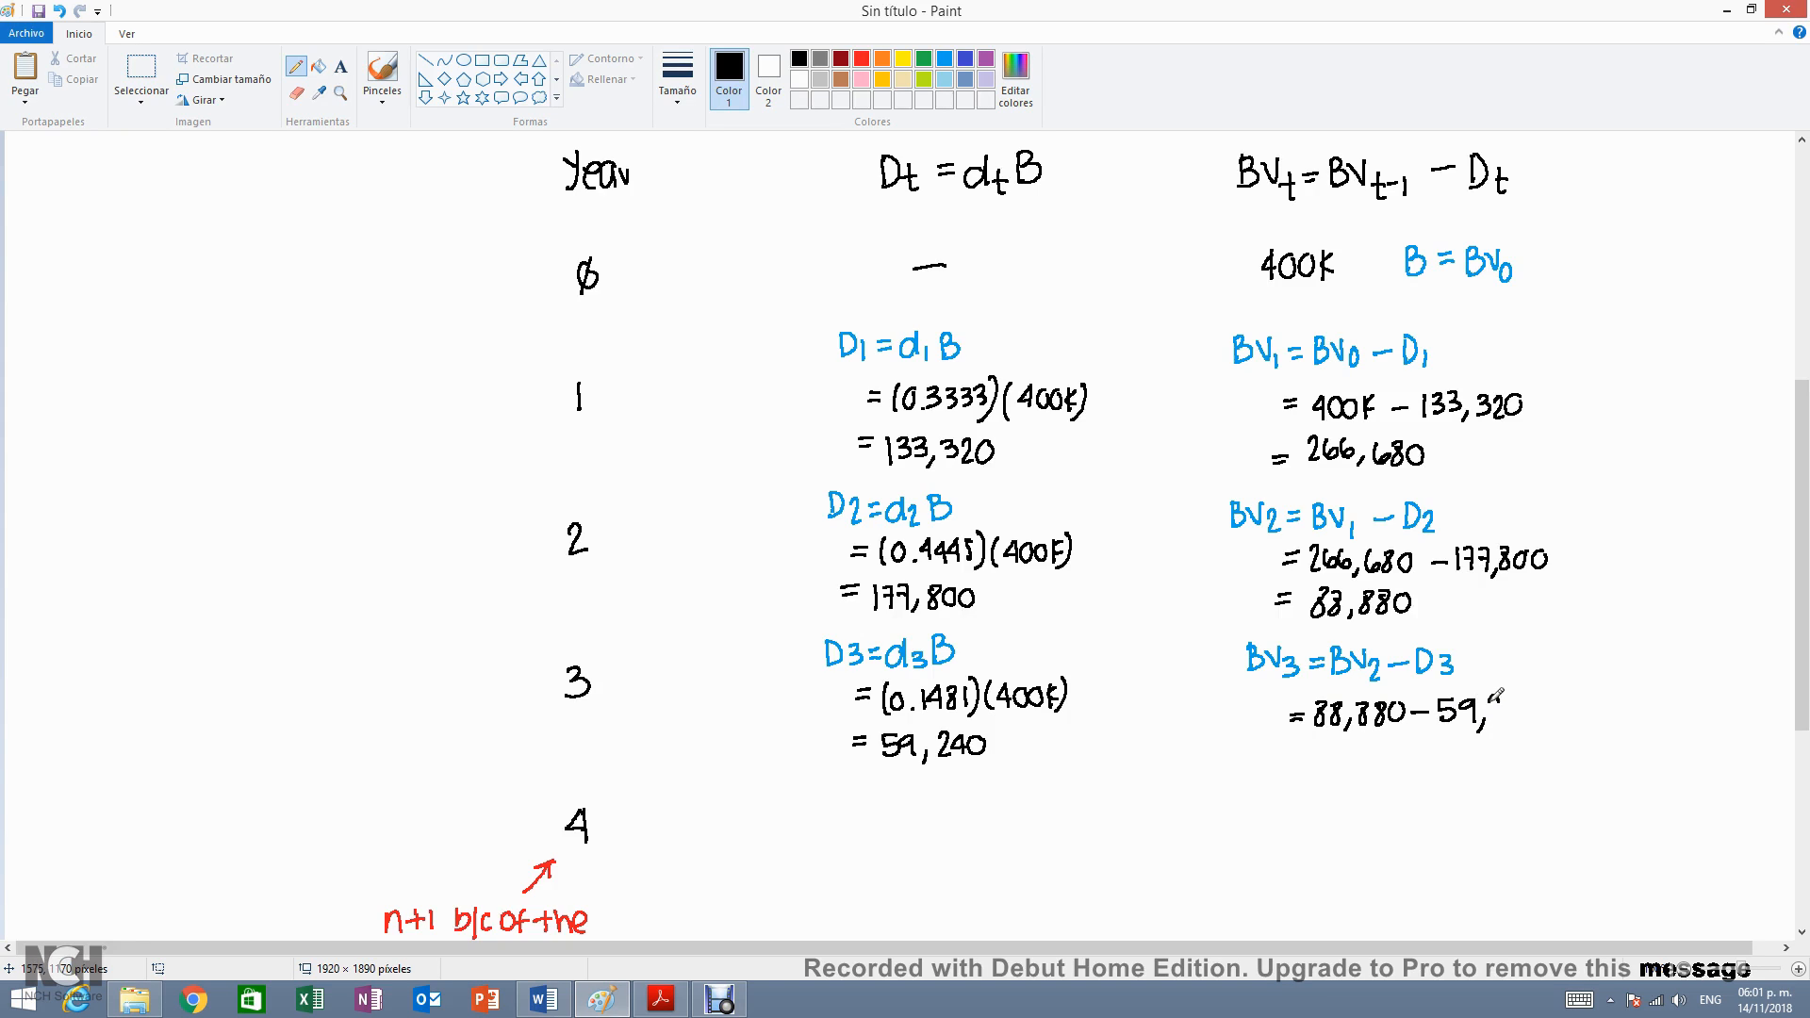
pyautogui.moveTo(1478, 704); pyautogui.dragTo(1551, 710)
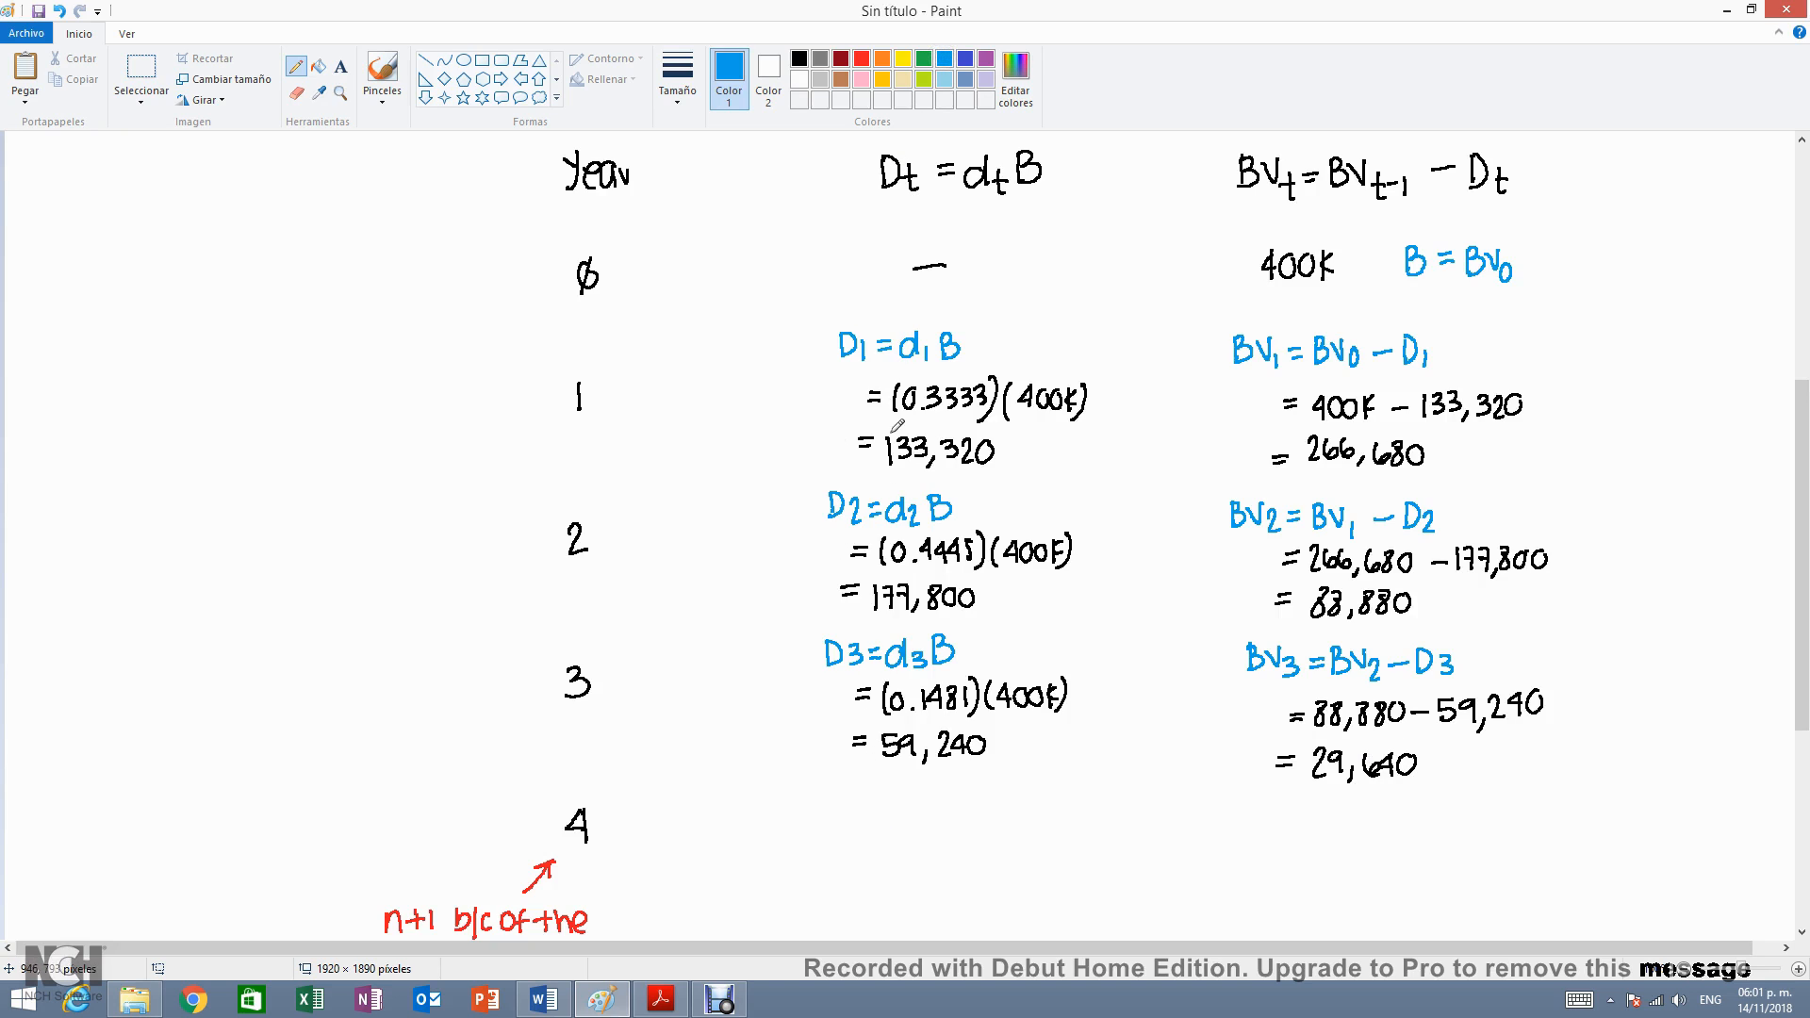
pyautogui.moveTo(830, 788)
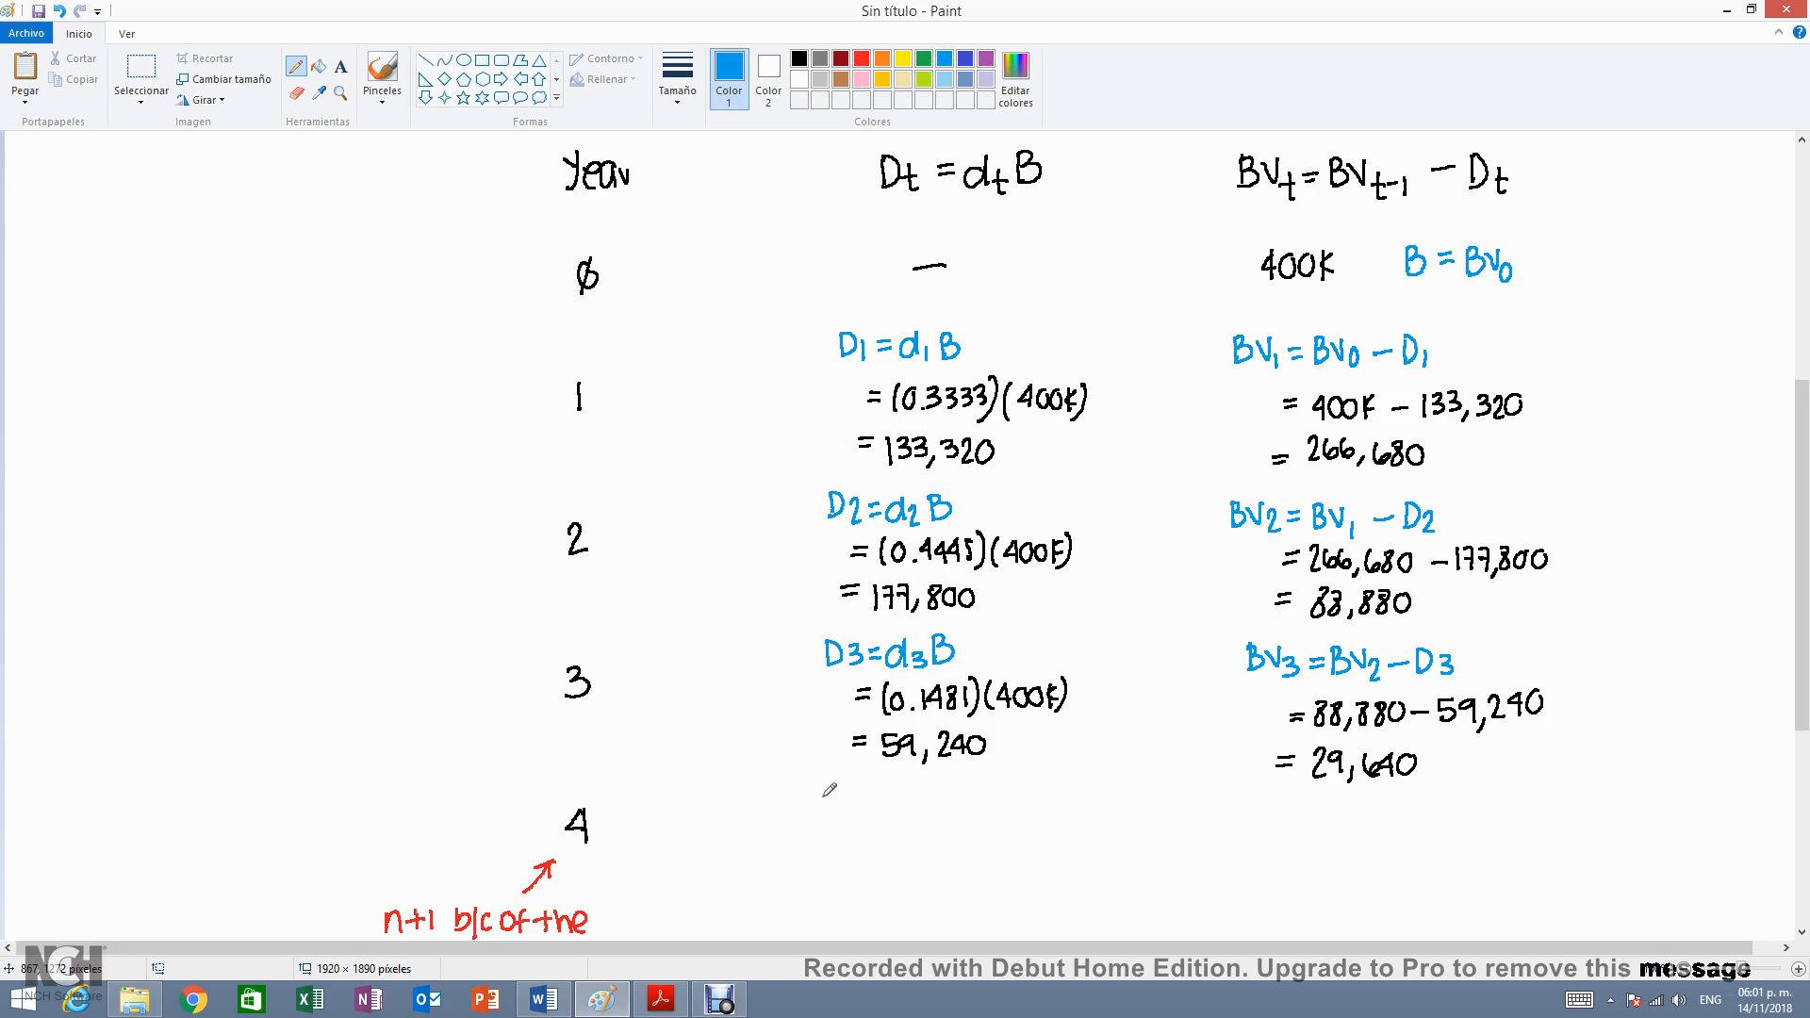
pyautogui.moveTo(820, 809); pyautogui.dragTo(877, 814)
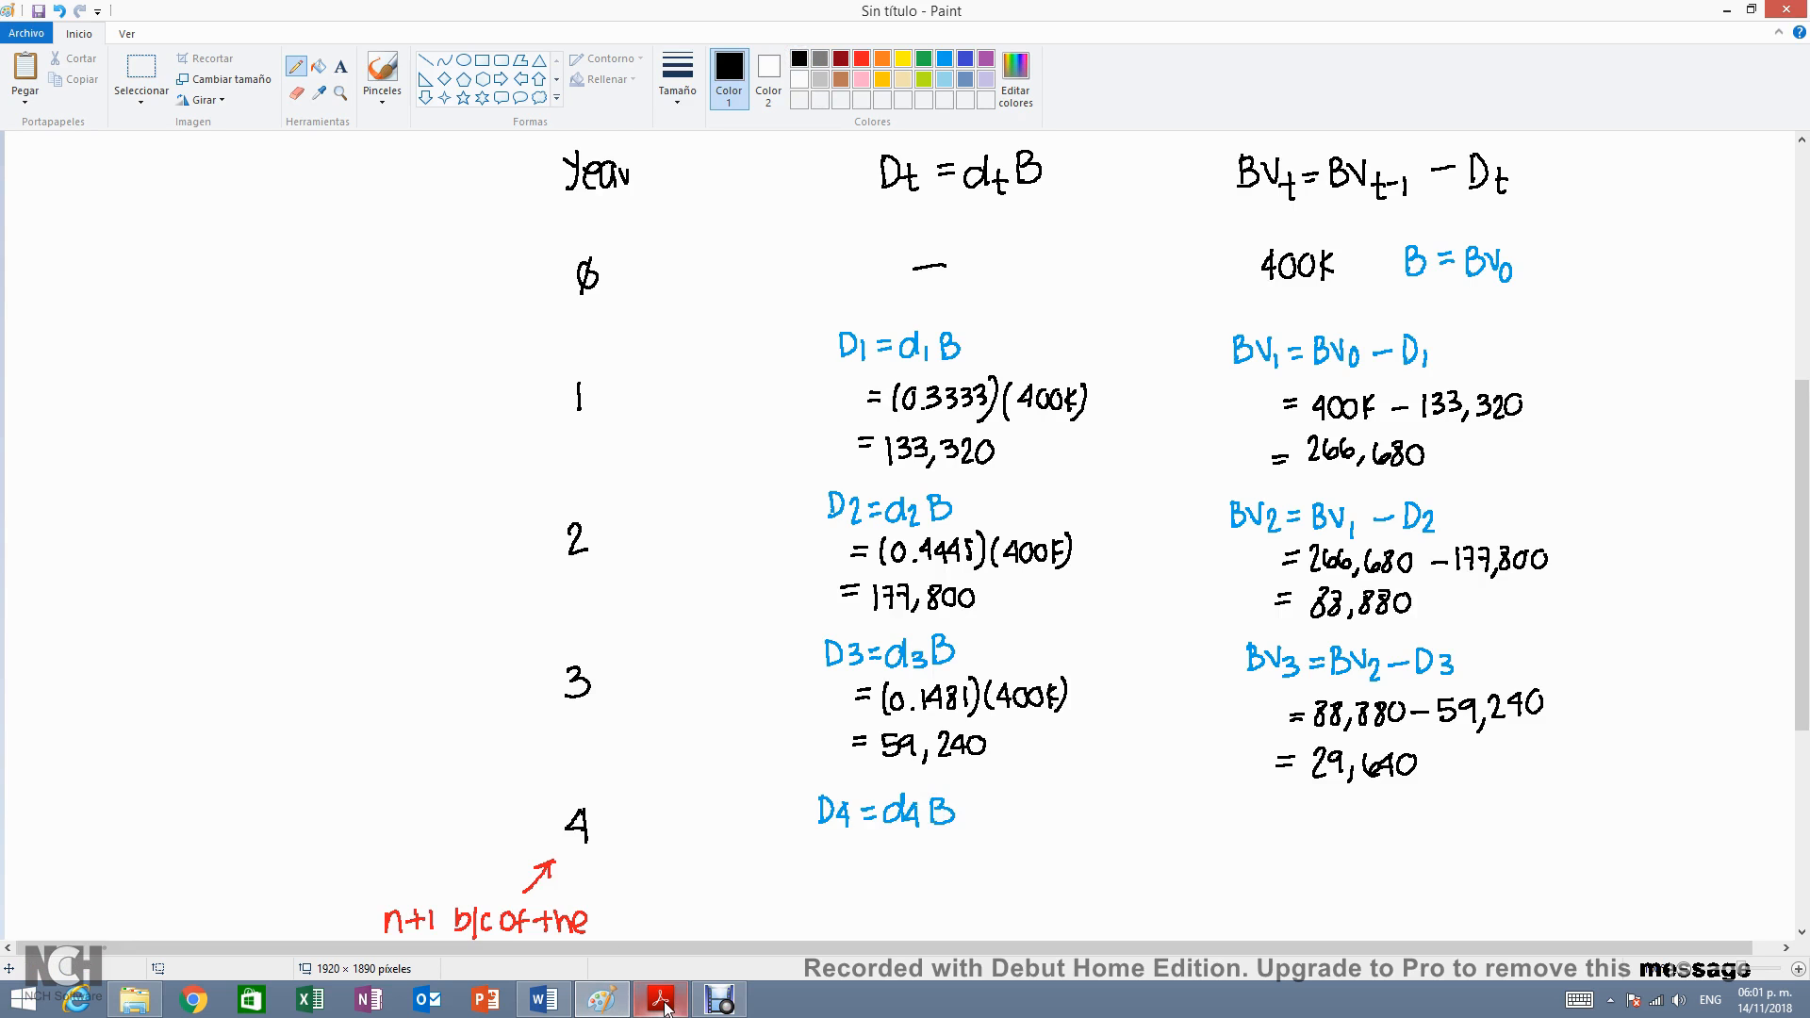
# - Look up and highlight the n = 3 year-4 rate 7.41 in Acrobat, then return to Paint
pyautogui.click(660, 1000)
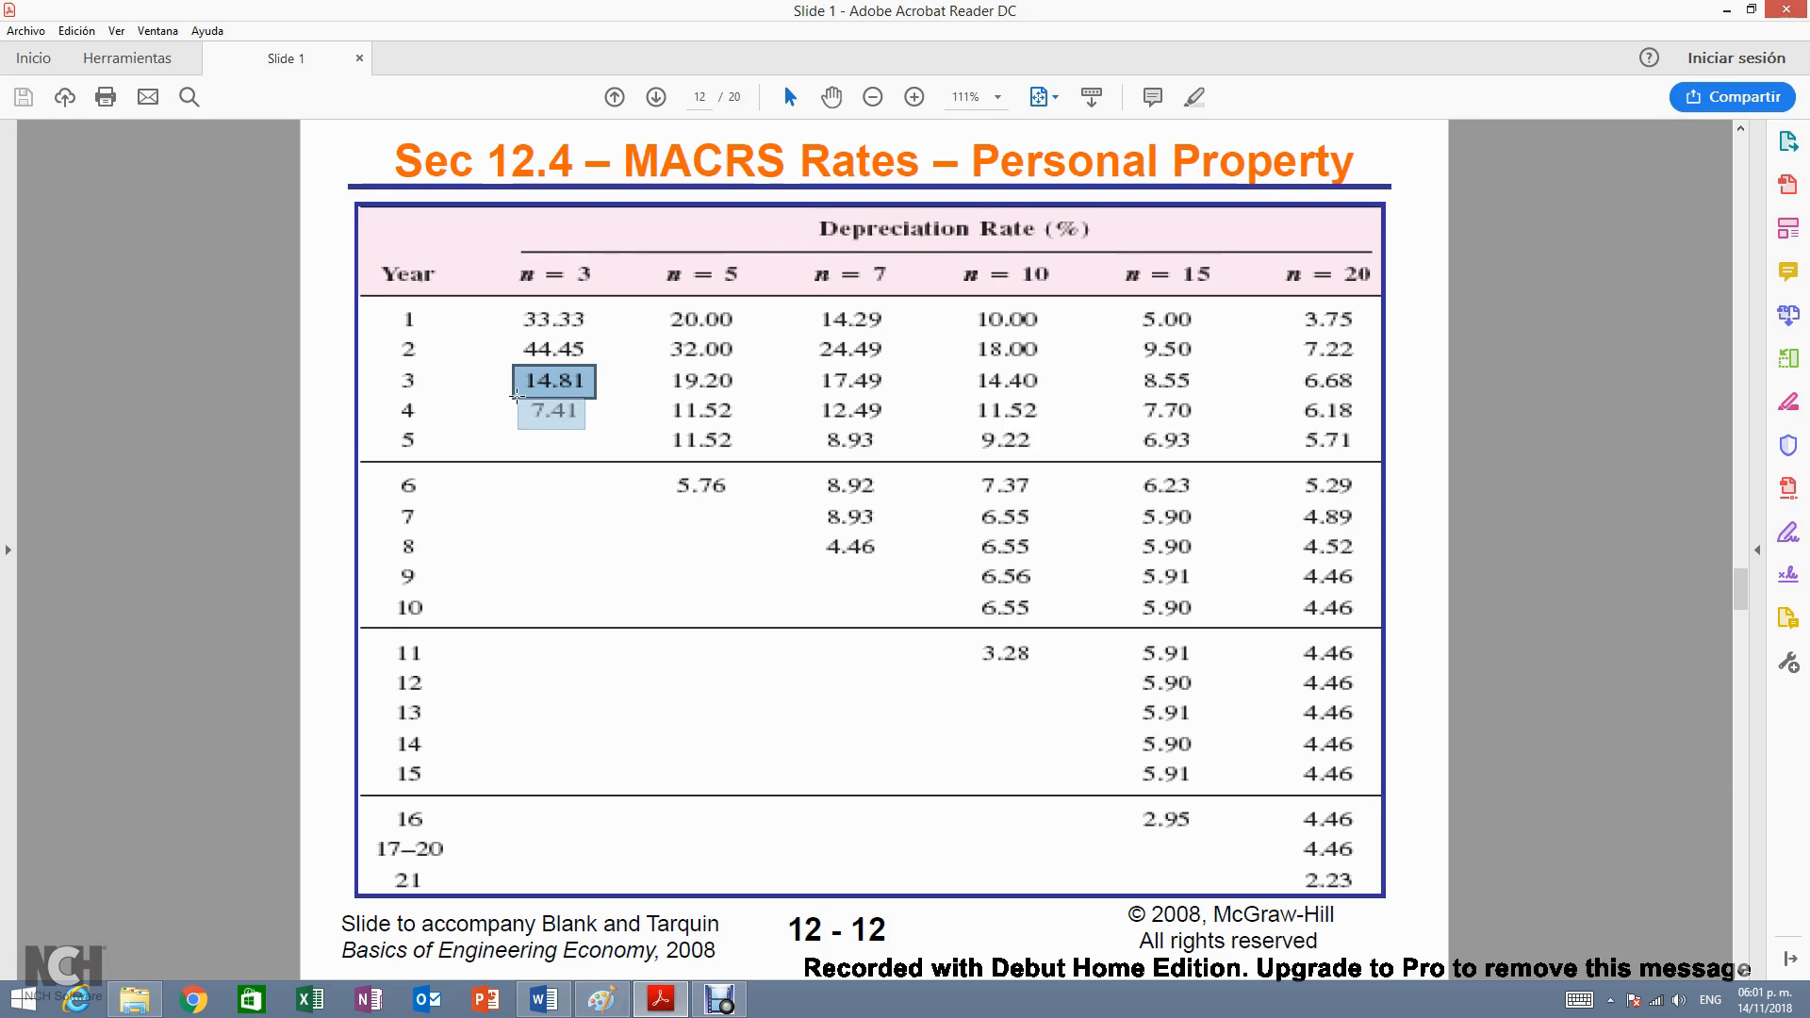
pyautogui.click(551, 413)
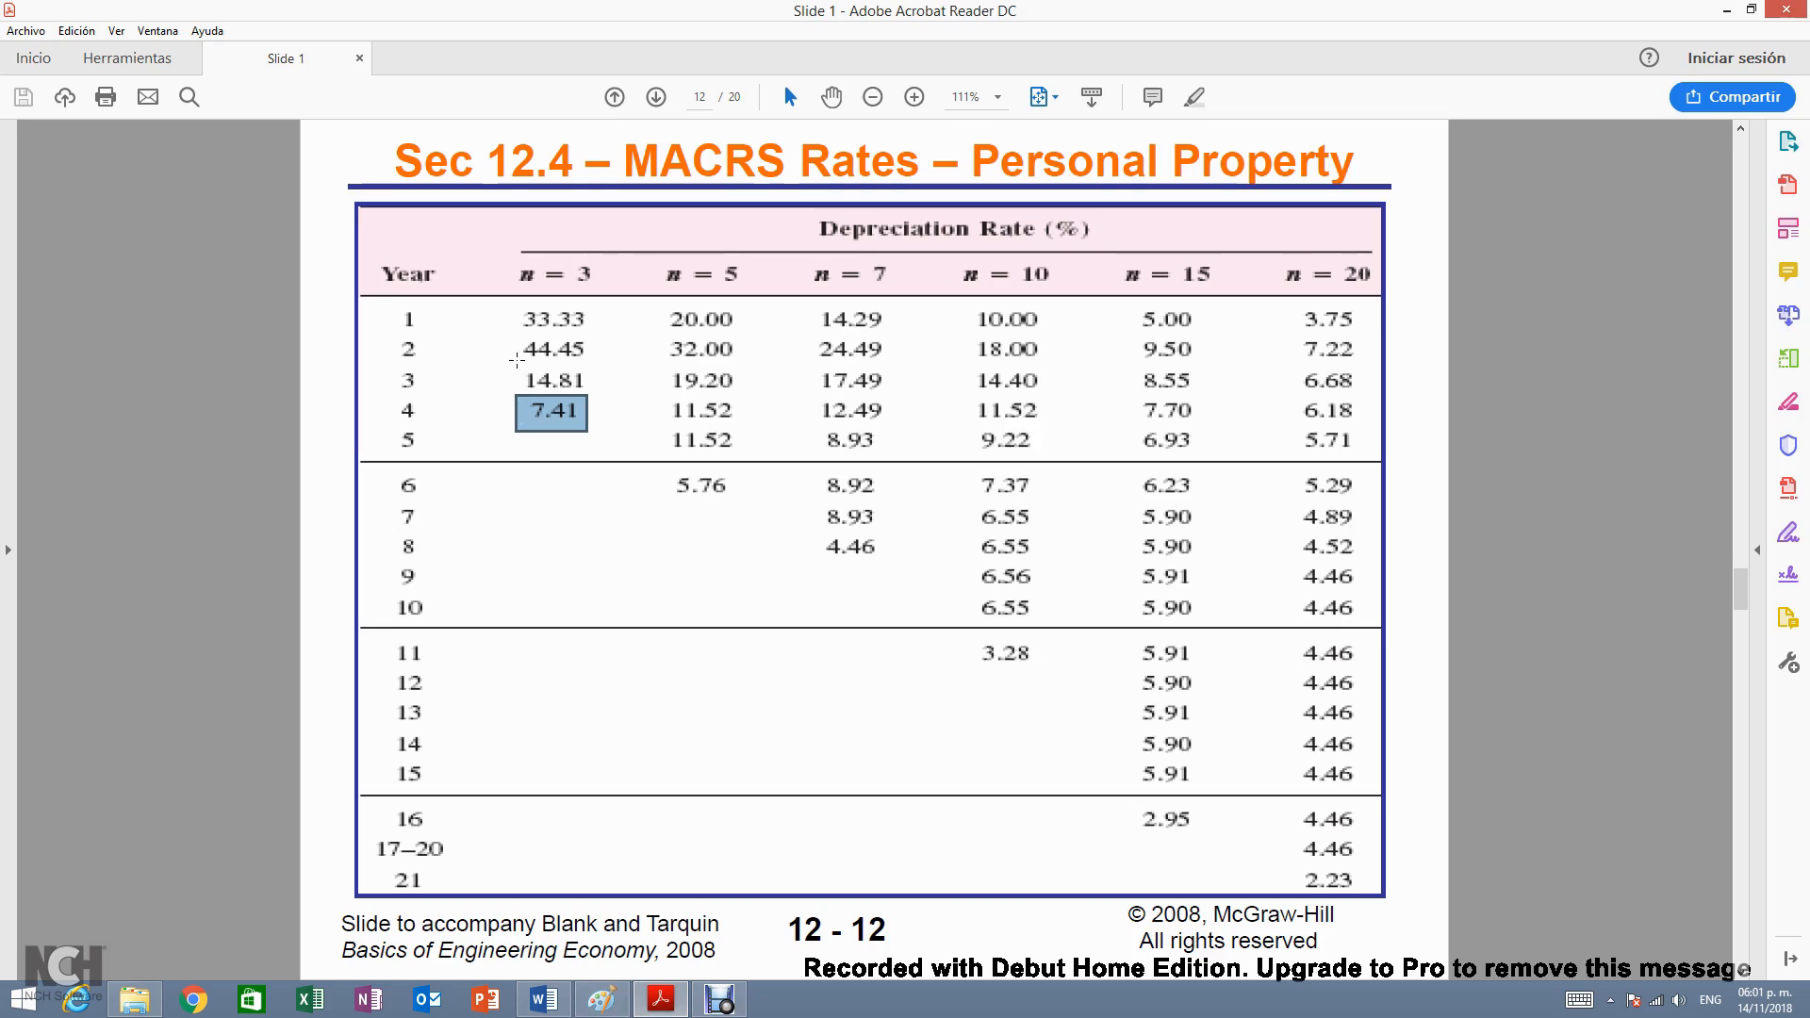
pyautogui.moveTo(570, 425)
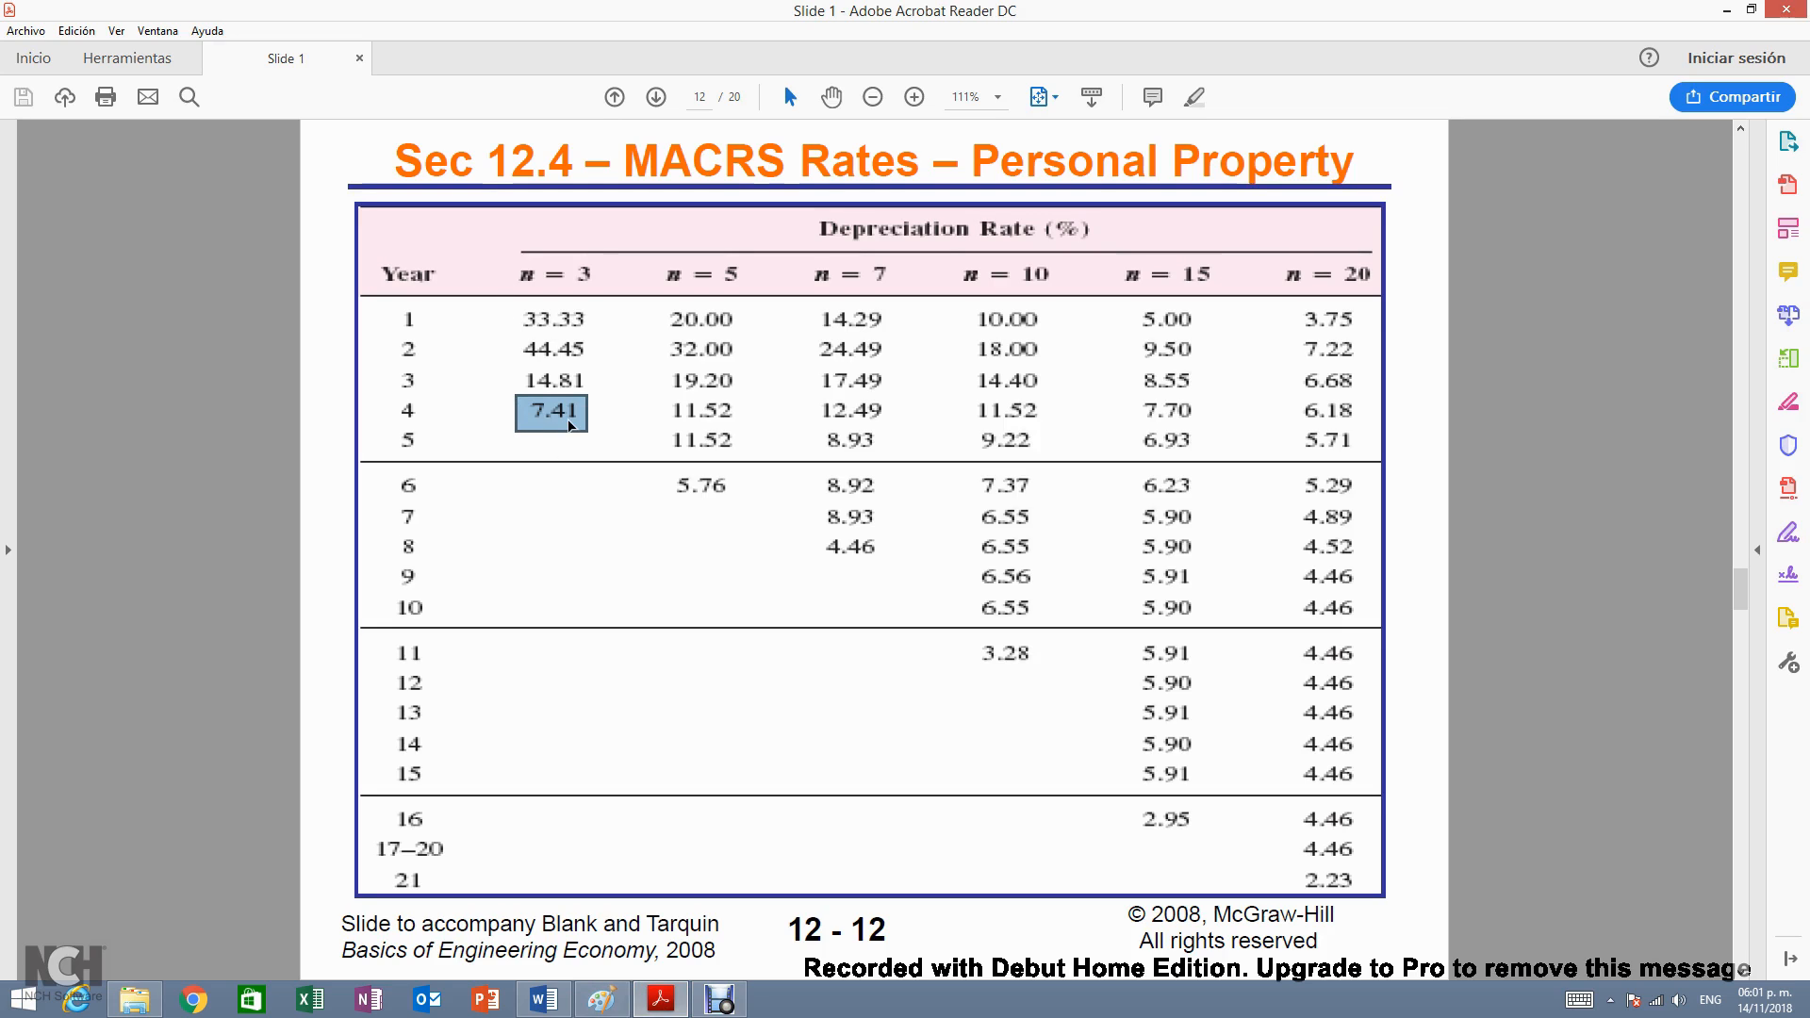
pyautogui.moveTo(1263, 901)
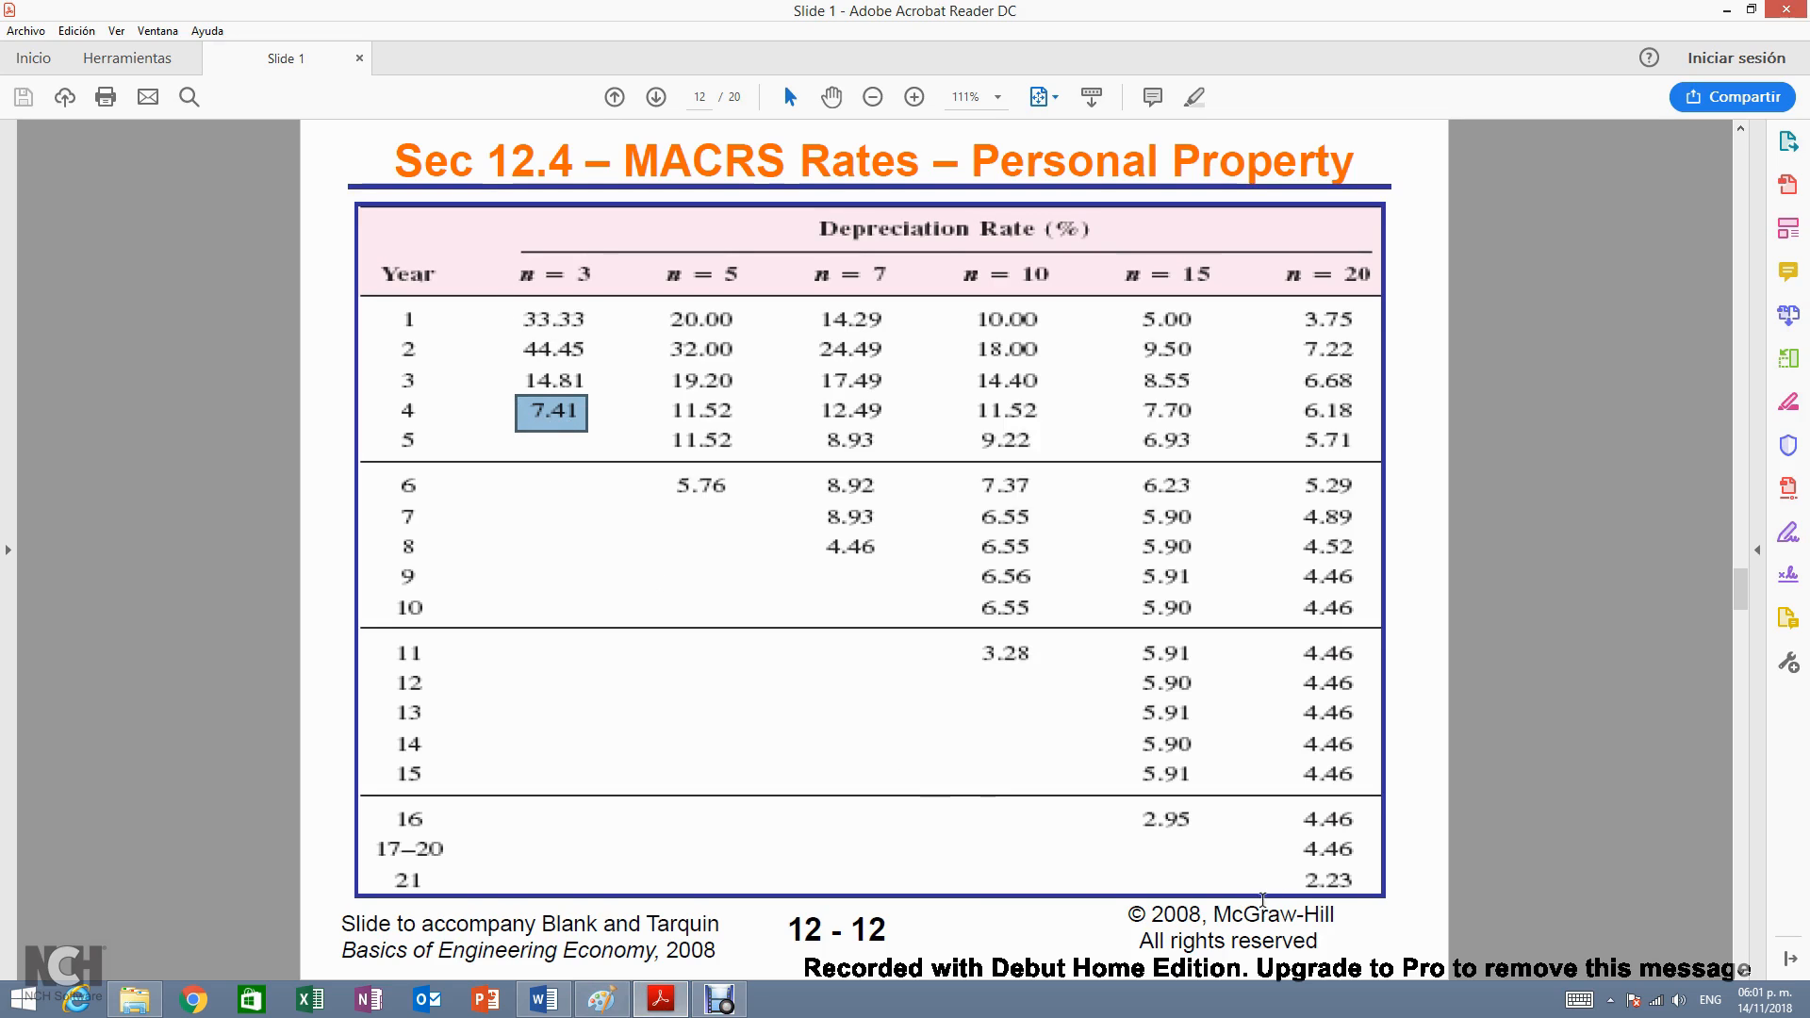
pyautogui.moveTo(980, 717)
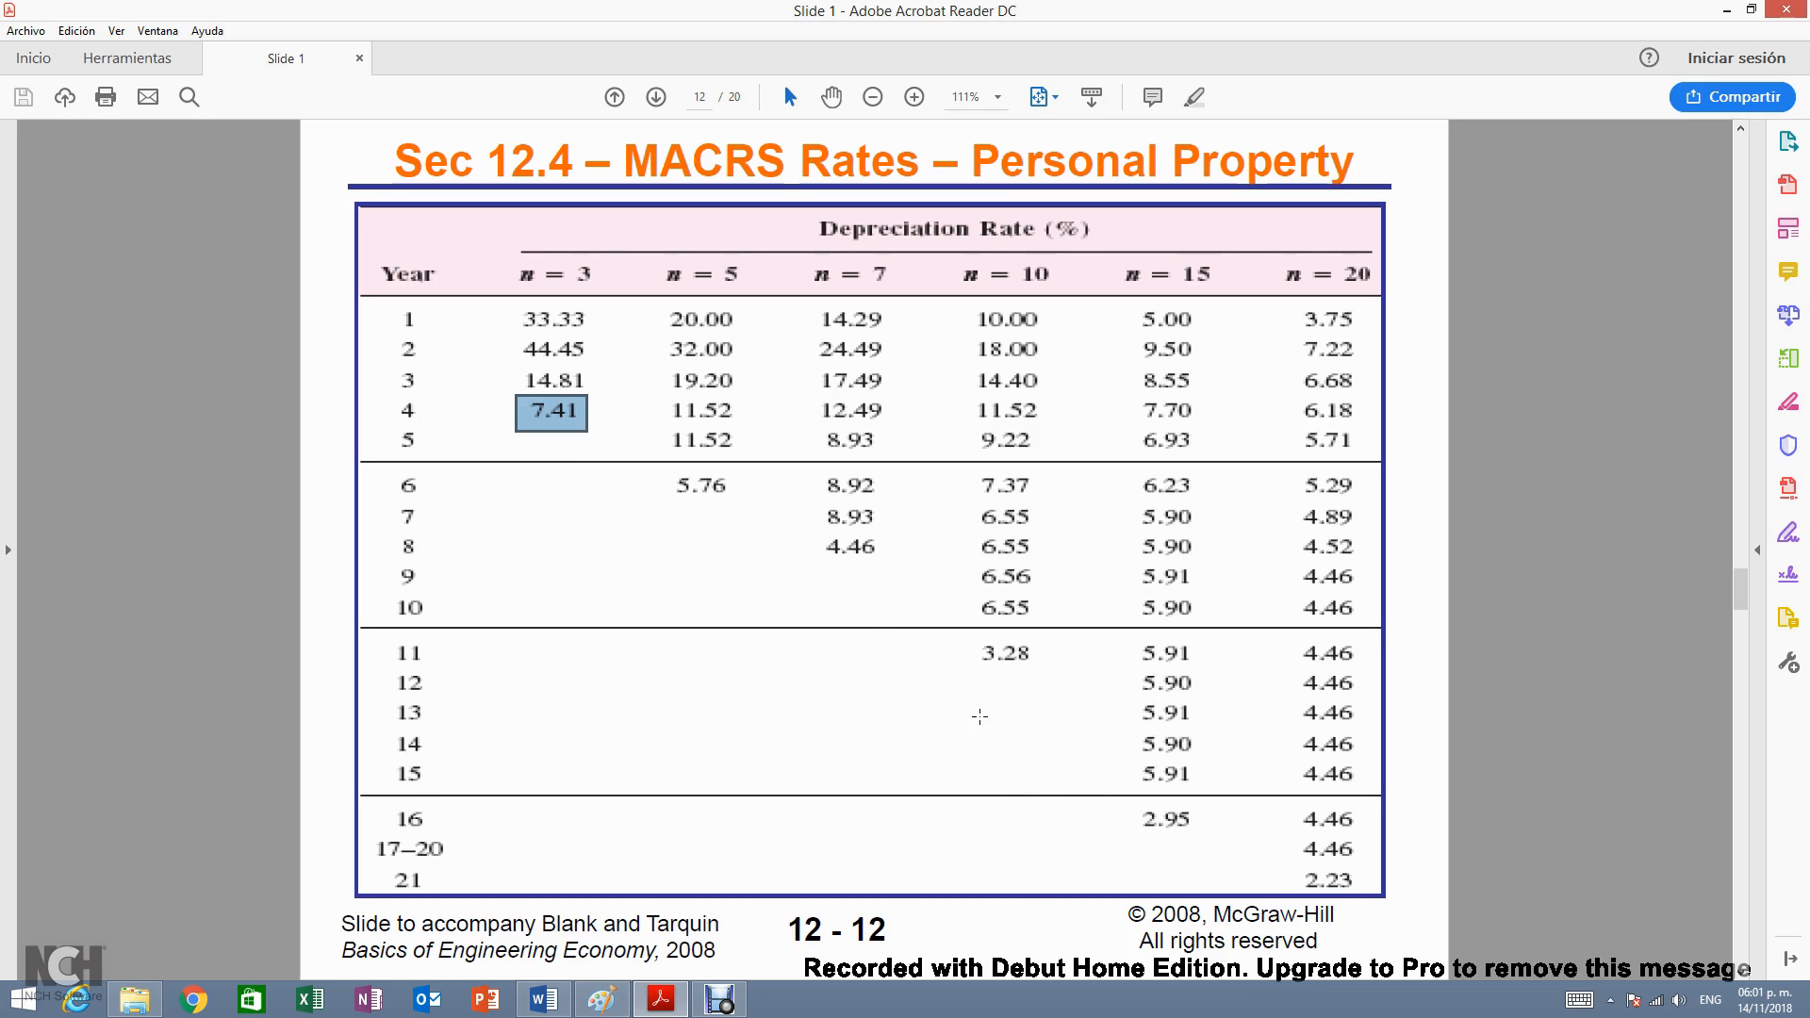
pyautogui.moveTo(533, 428)
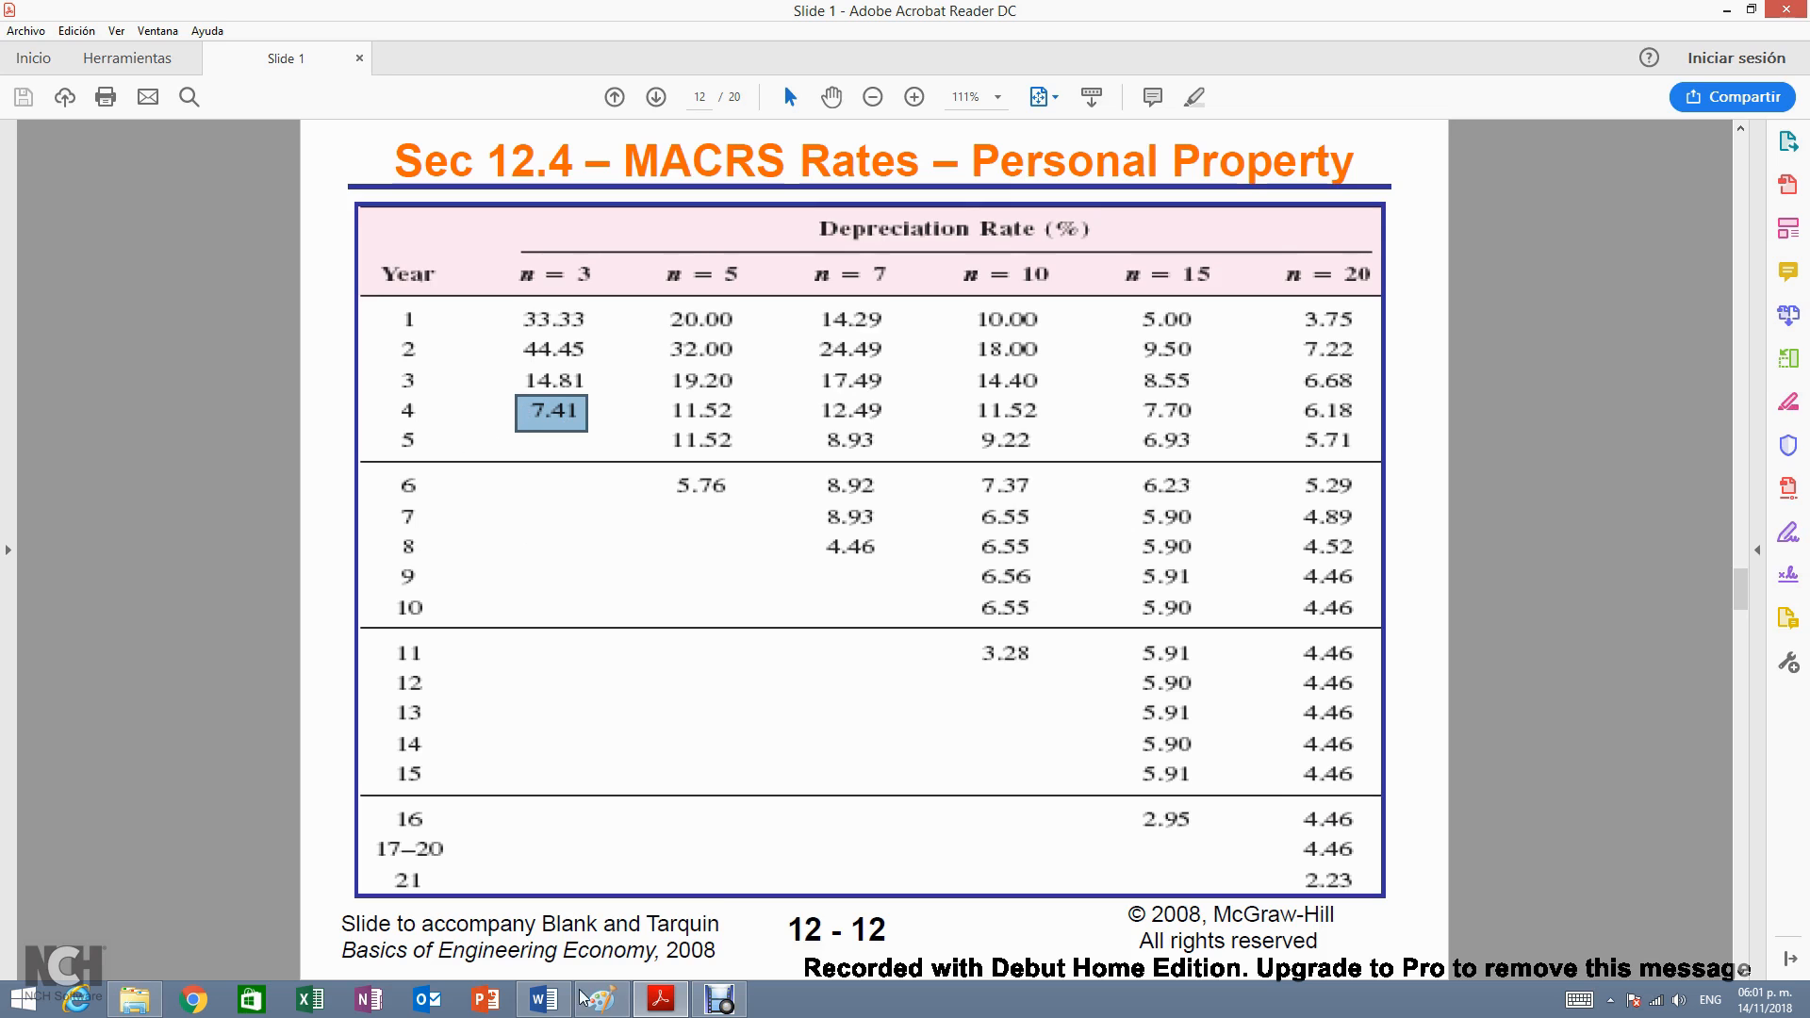
pyautogui.click(599, 1000)
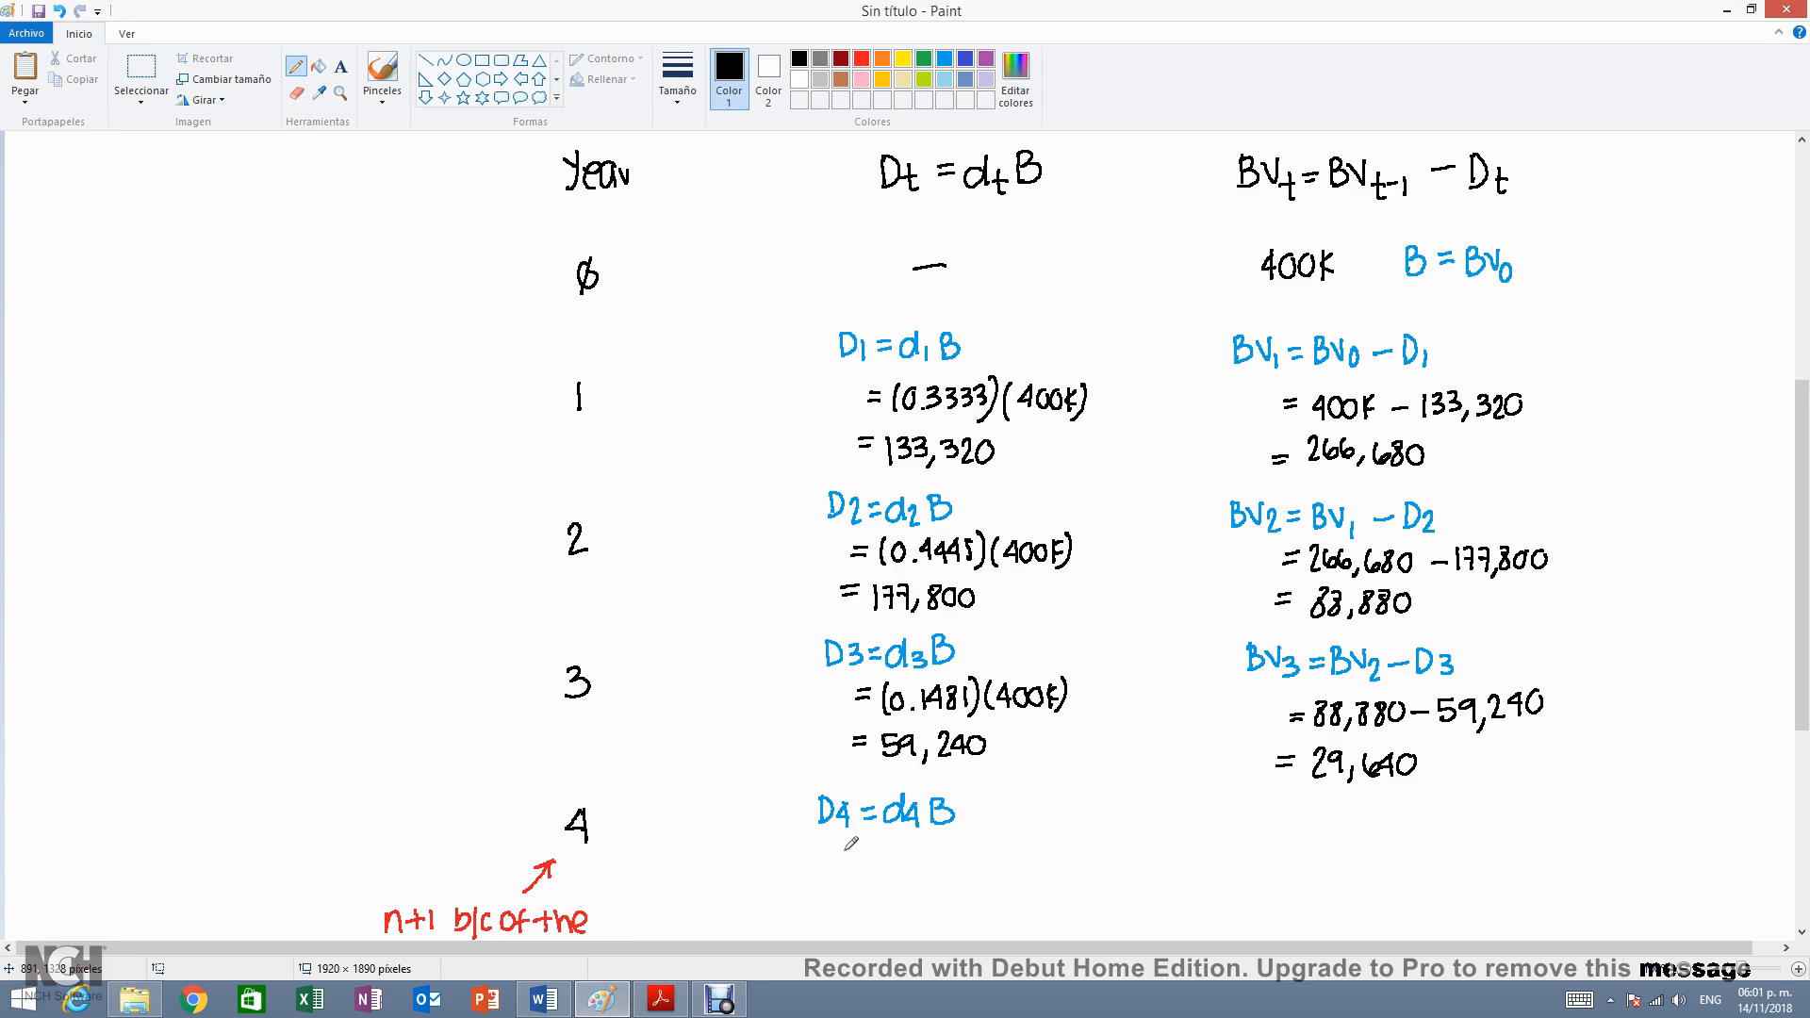
# - Write year-4 depreciation '= (0.0741)(400K) = 29,640', then pick blue for the BV4 heading
pyautogui.moveTo(837, 860); pyautogui.dragTo(860, 860)
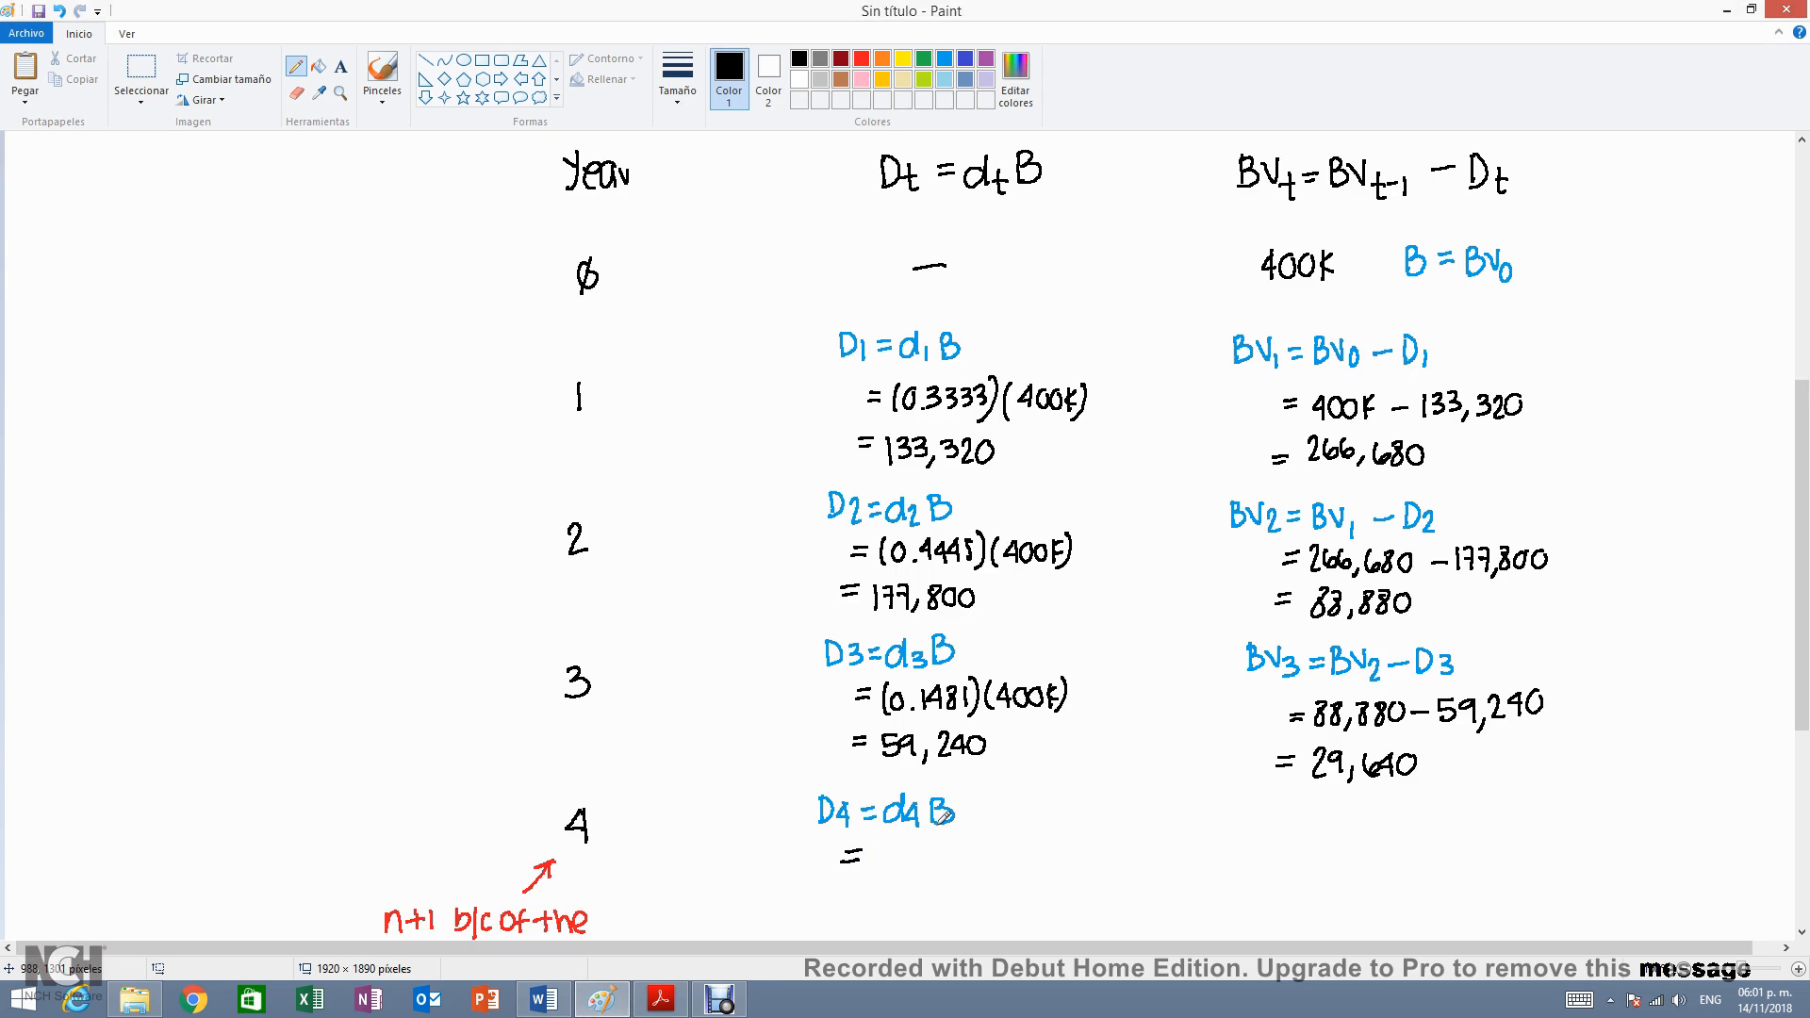
pyautogui.moveTo(887, 842)
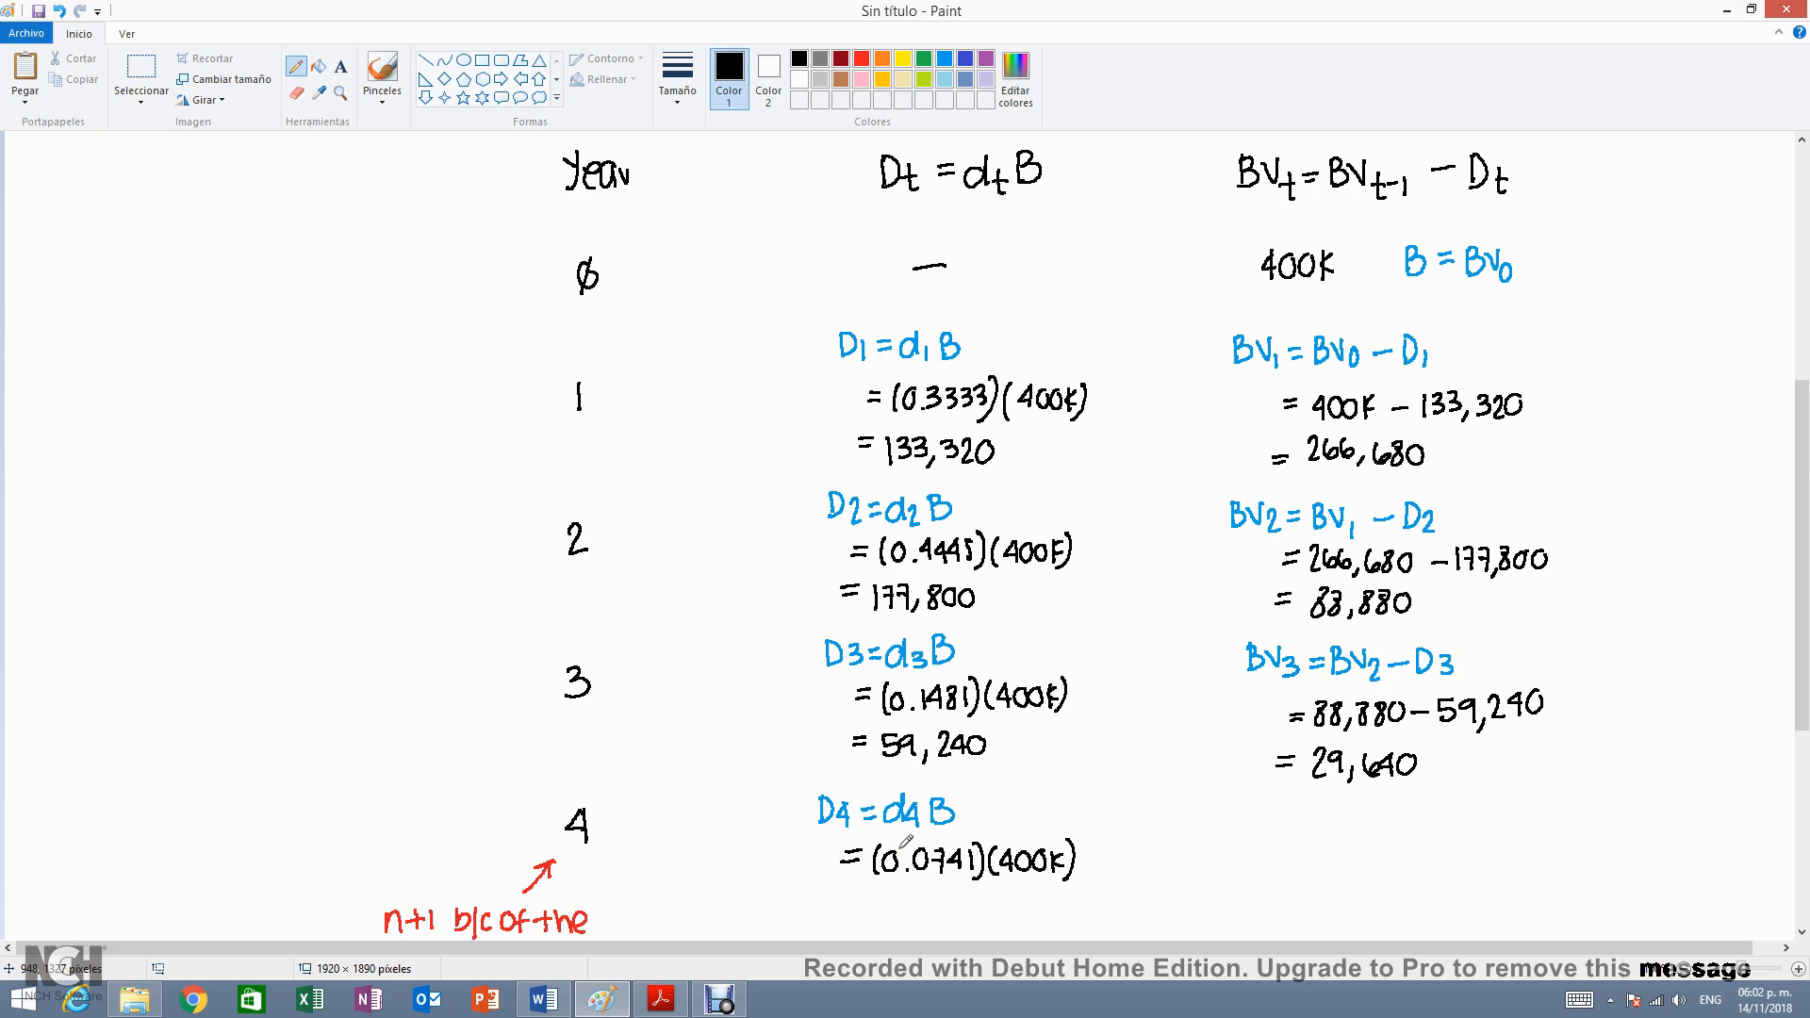
pyautogui.scroll(-3)
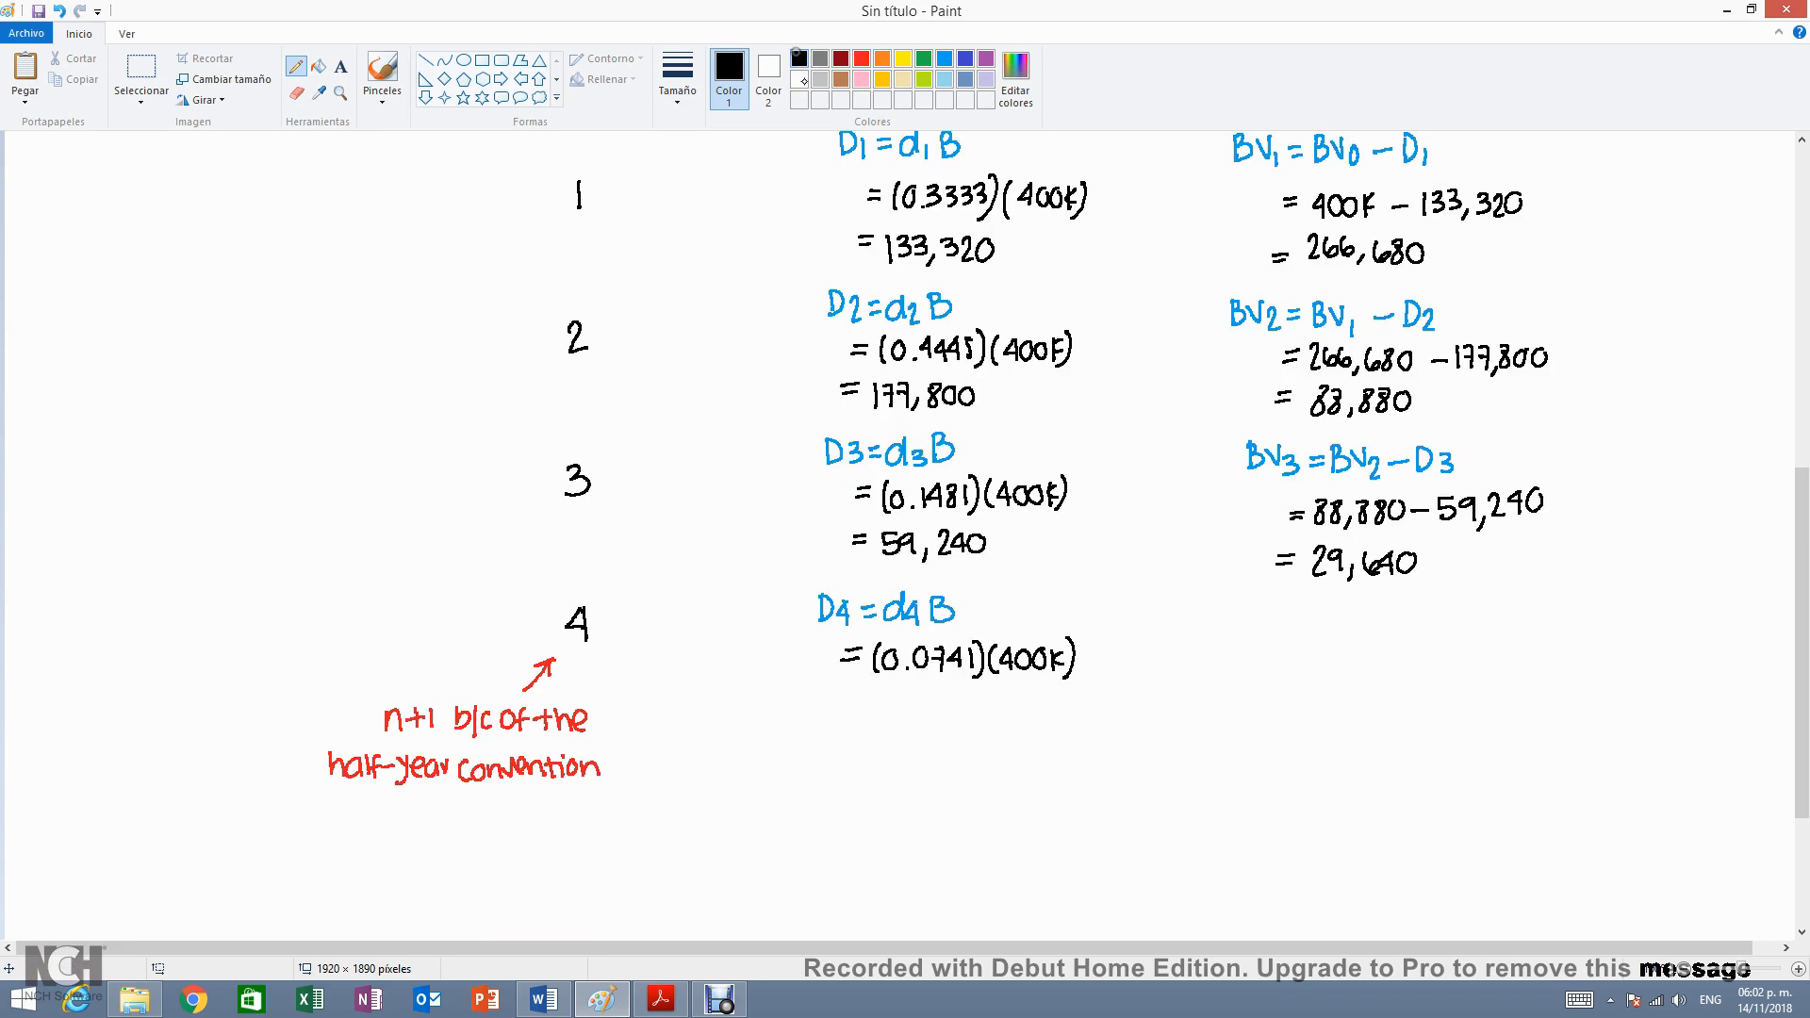
pyautogui.moveTo(867, 696)
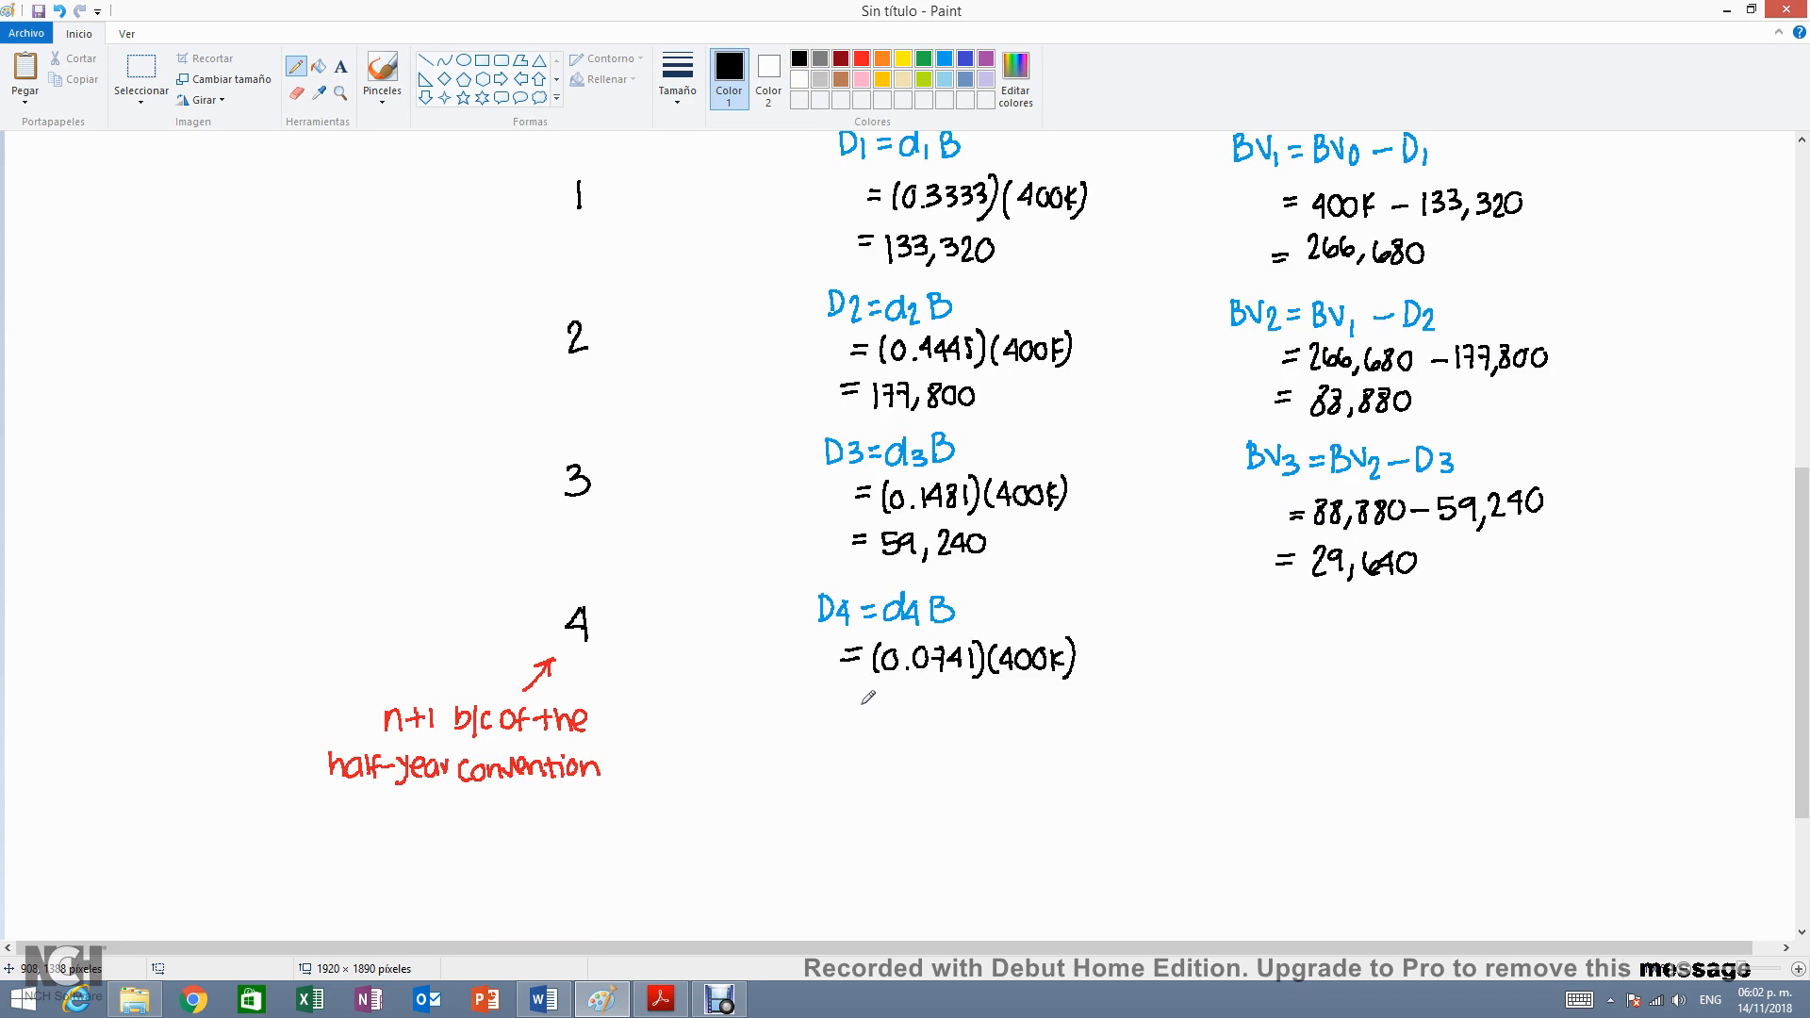
pyautogui.moveTo(848, 707); pyautogui.dragTo(913, 711)
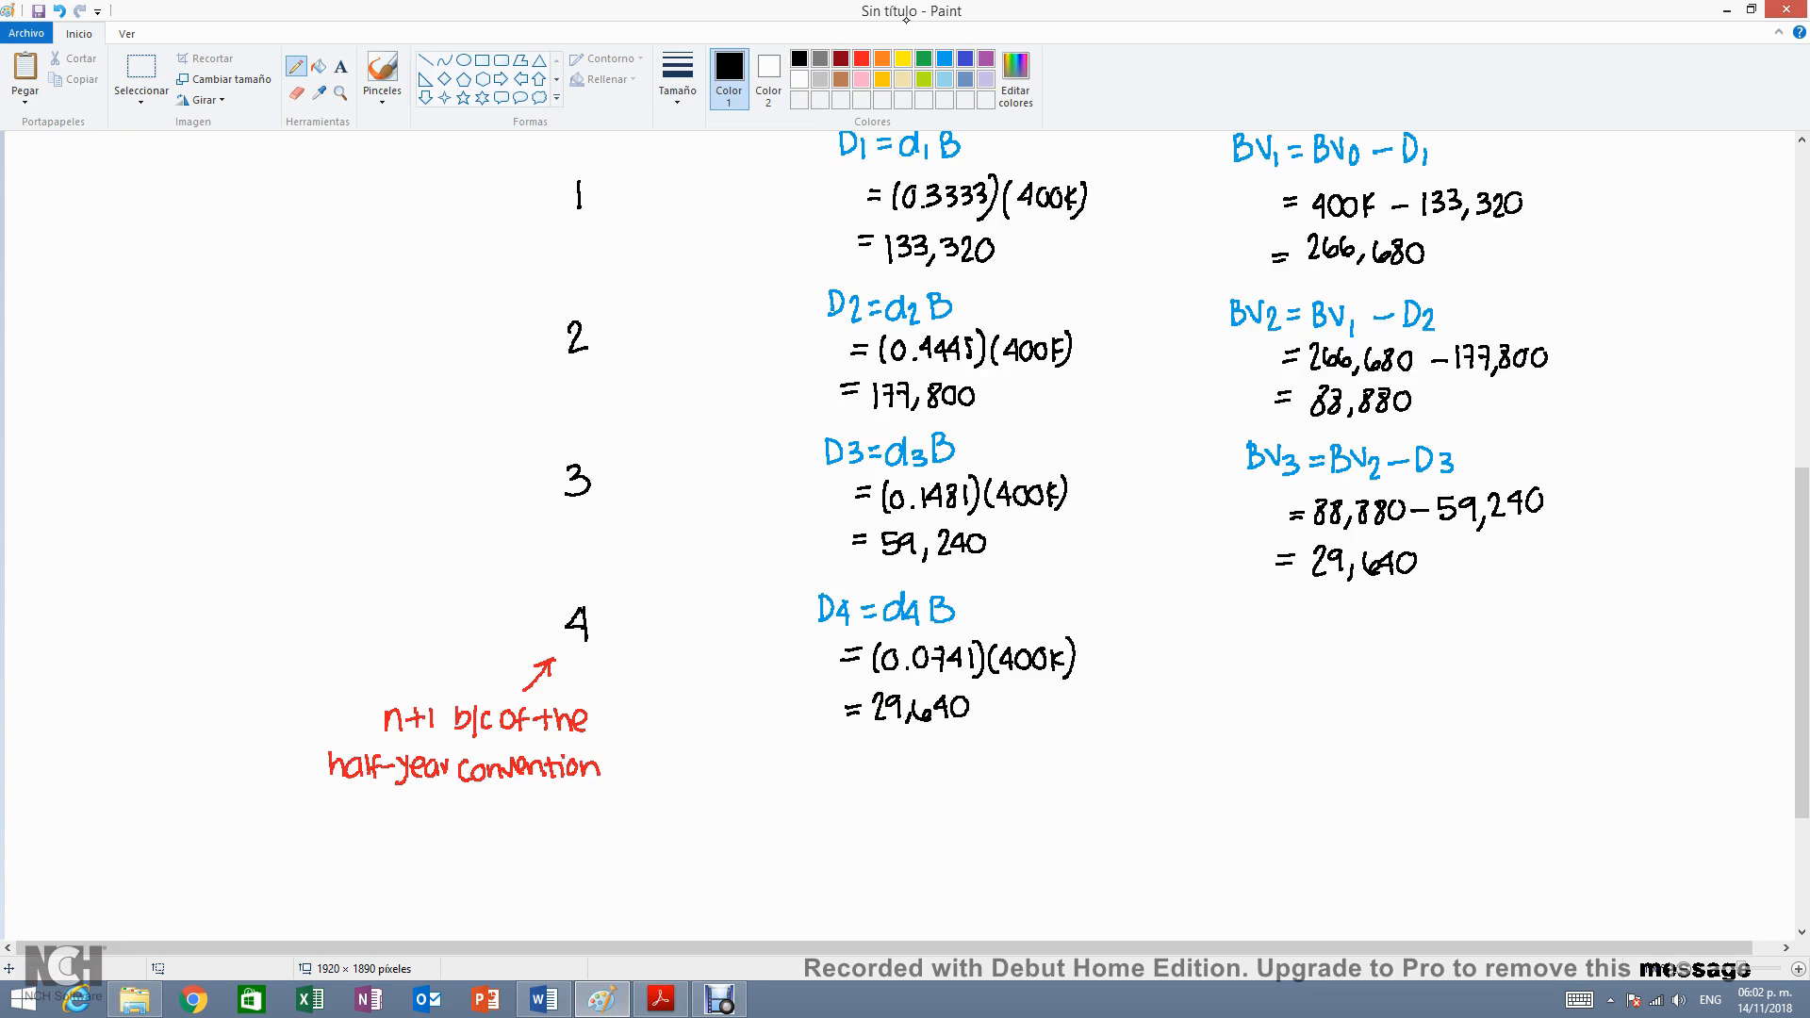
pyautogui.click(728, 74)
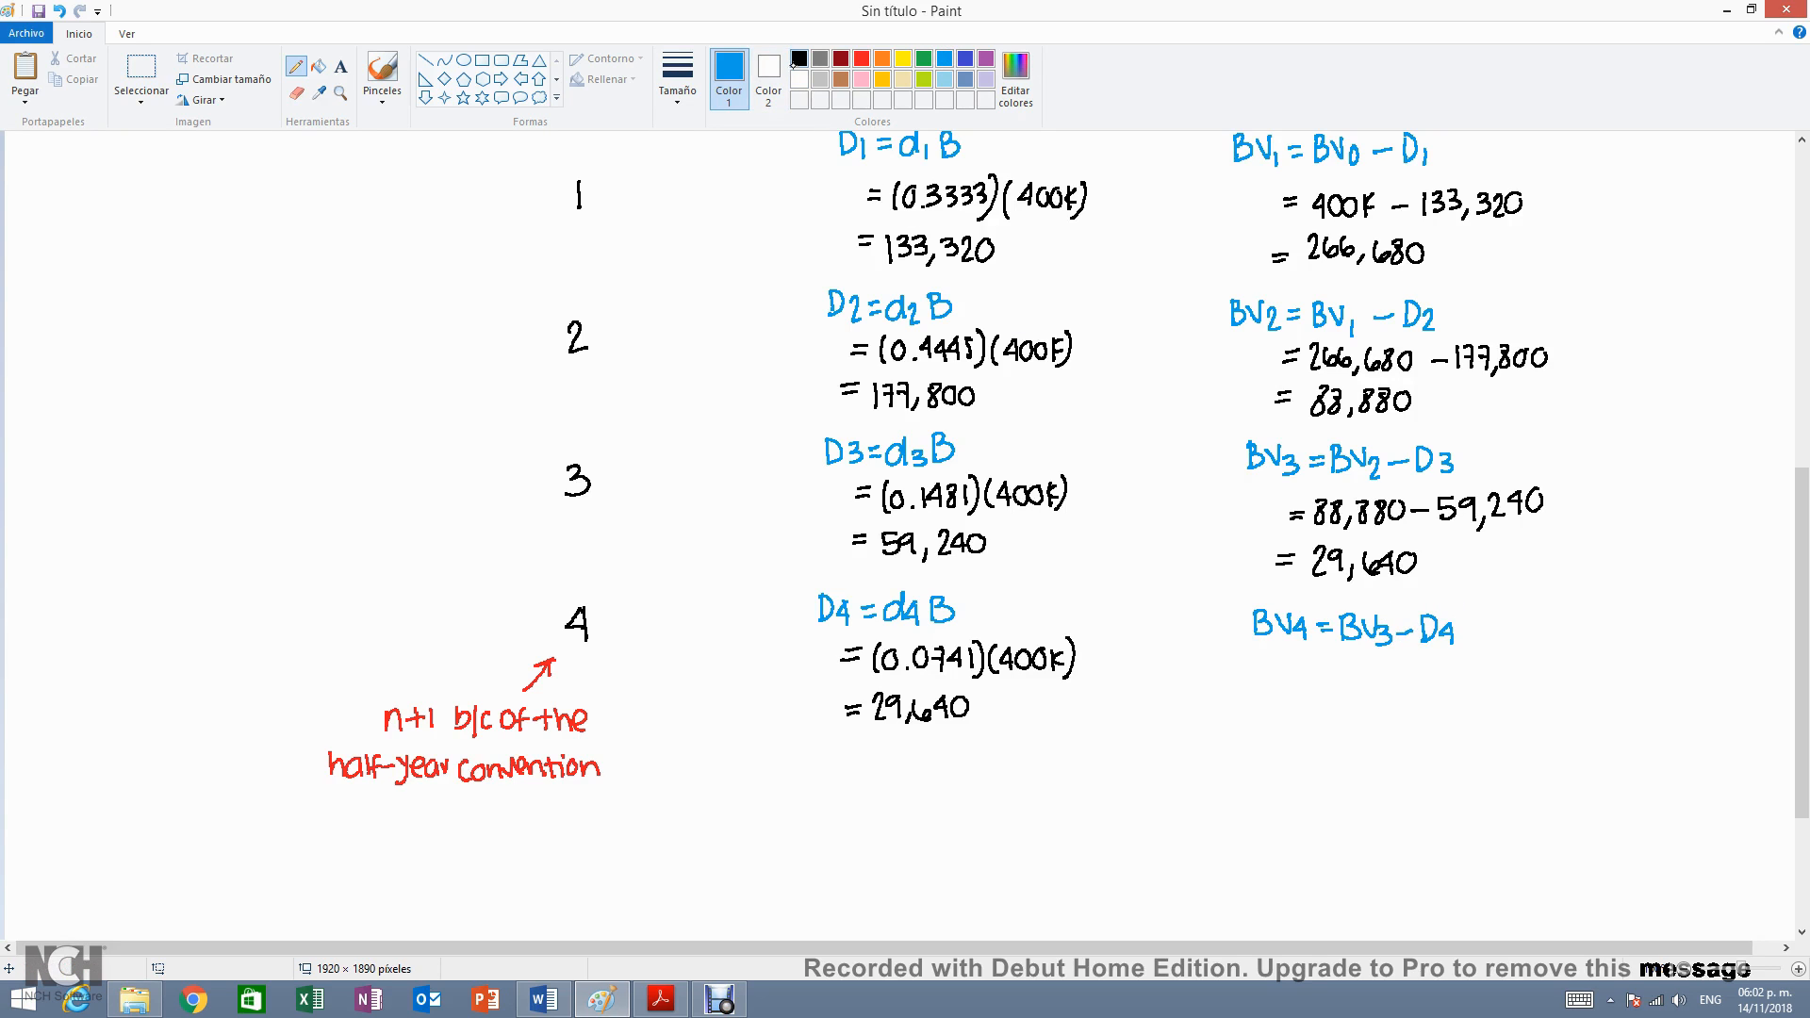
# - Write BV4 = 29,640 − 29,640 = 0 in black, box the zero in yellow, and add = S in blue
pyautogui.click(797, 58)
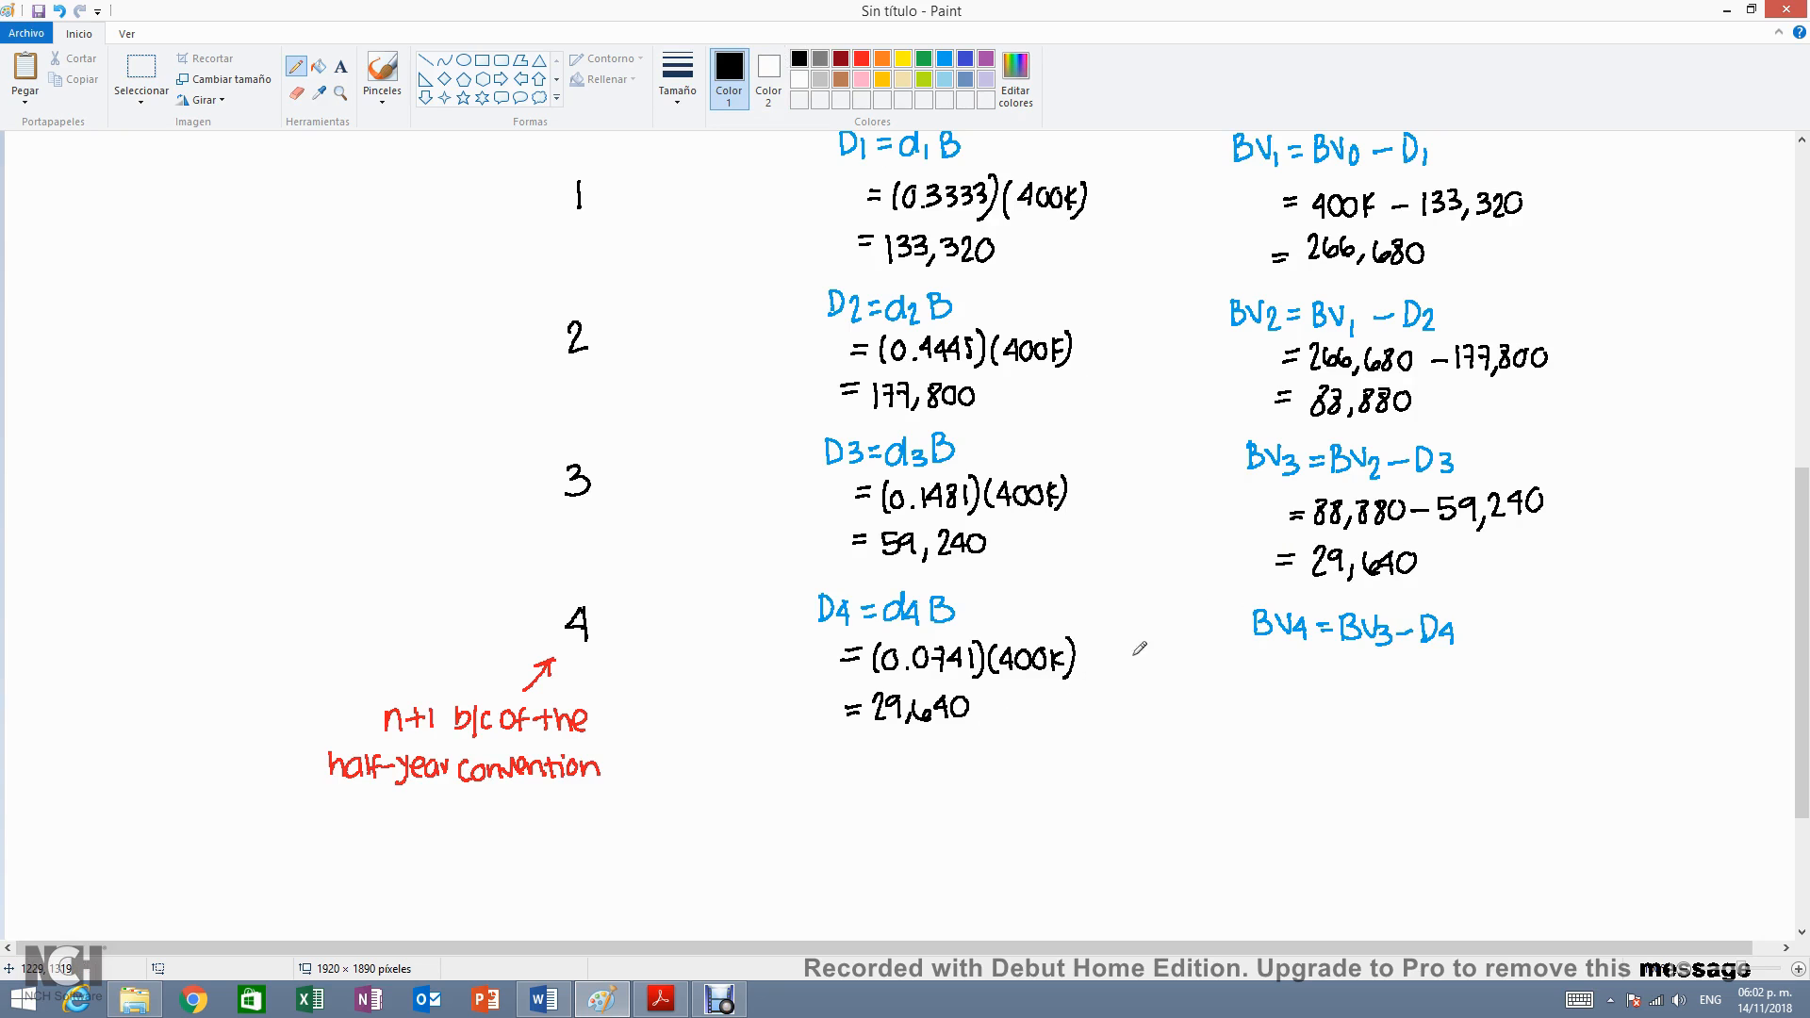
pyautogui.moveTo(1197, 660)
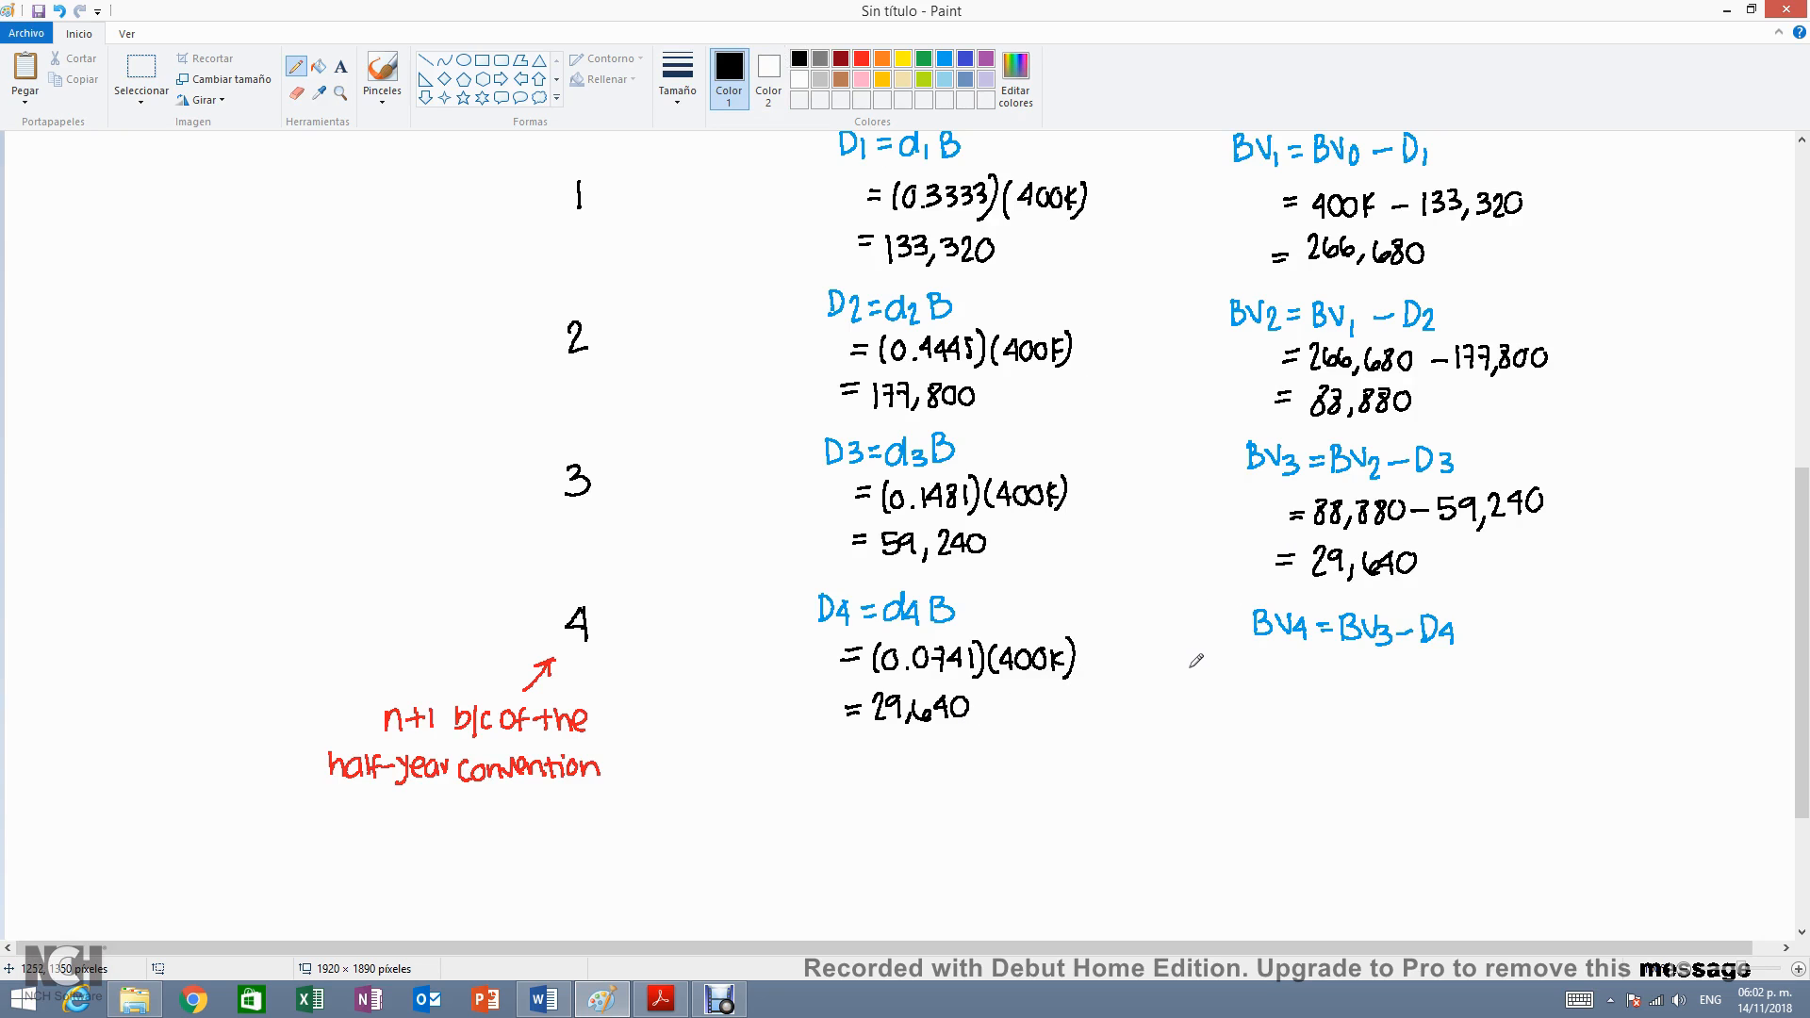
pyautogui.moveTo(1290, 658)
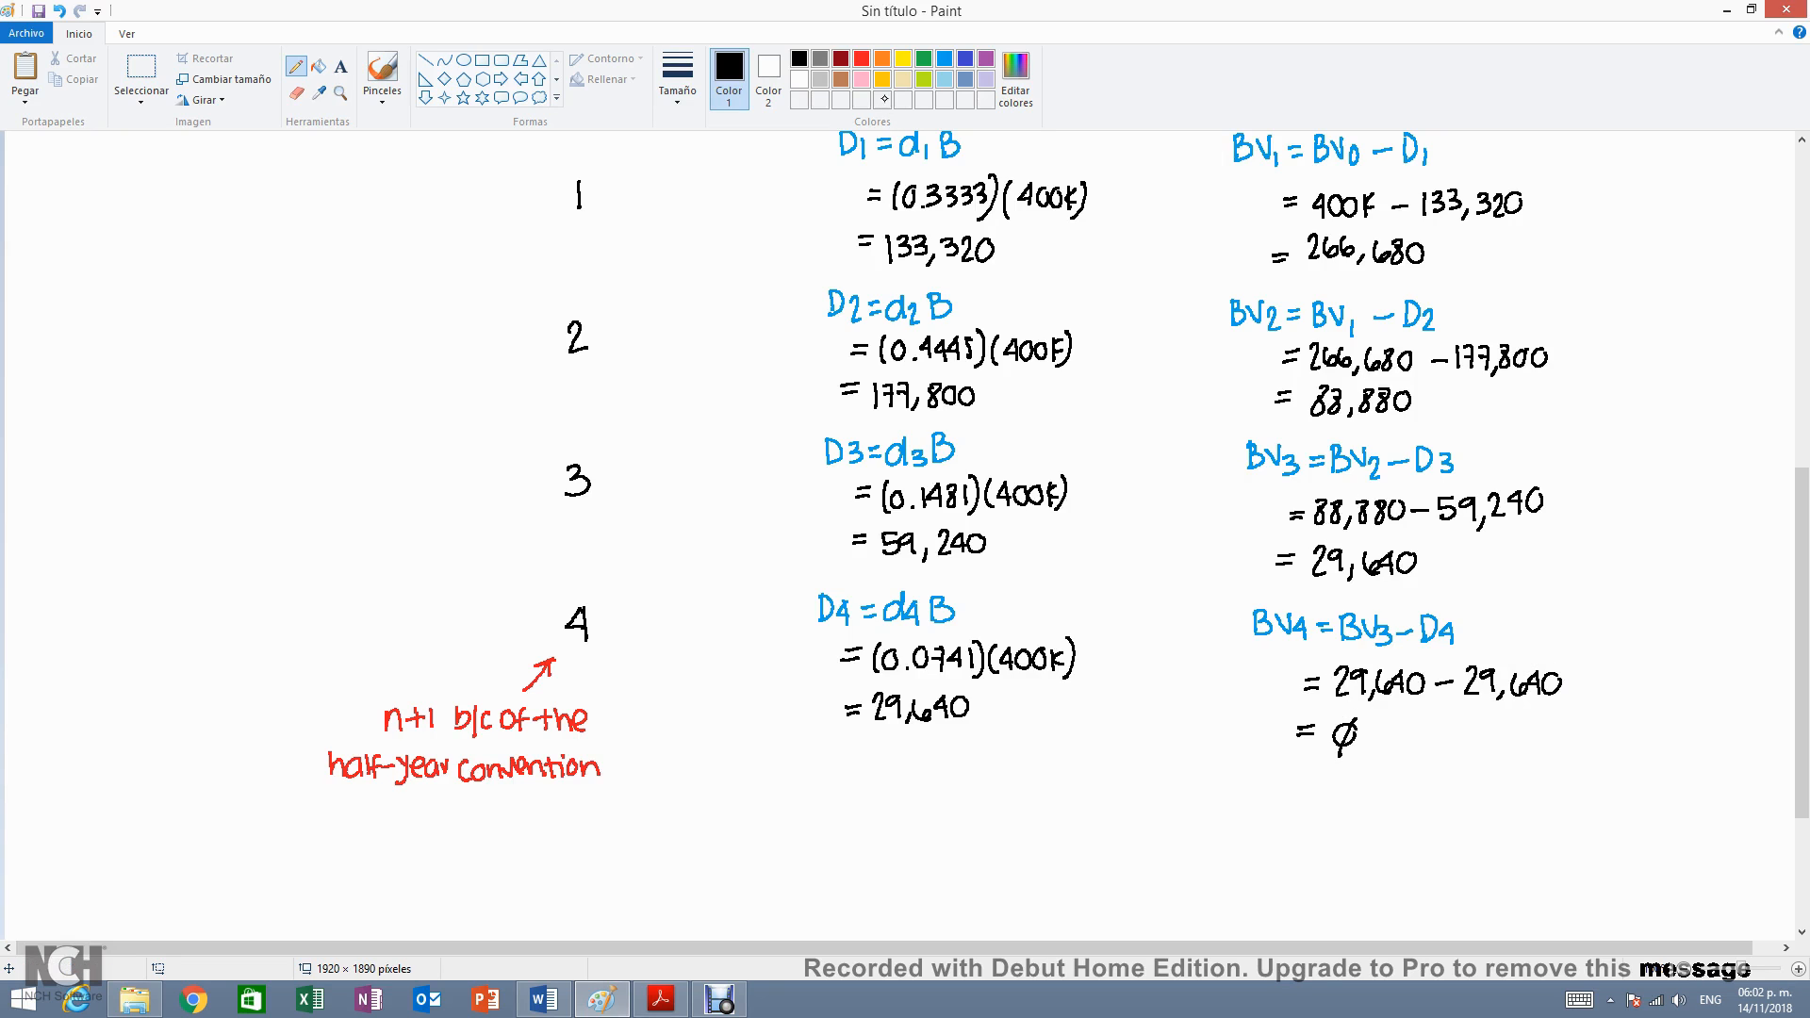
pyautogui.click(924, 59)
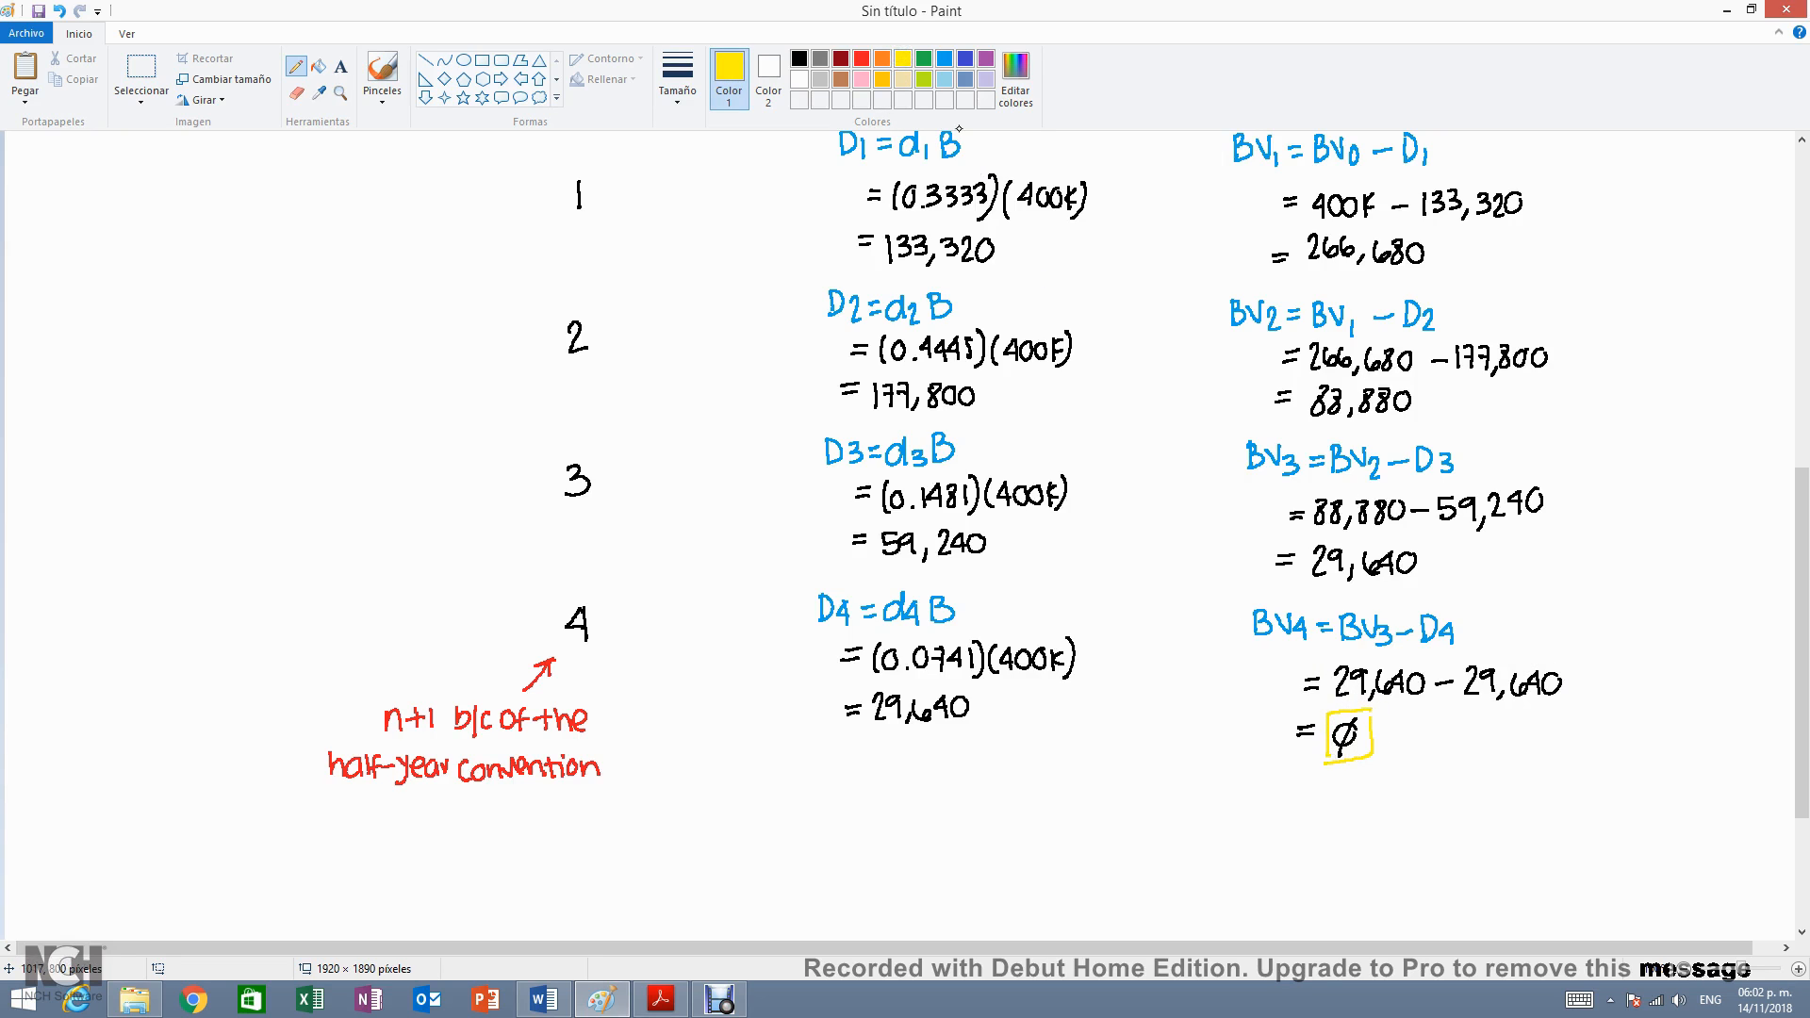
pyautogui.click(729, 66)
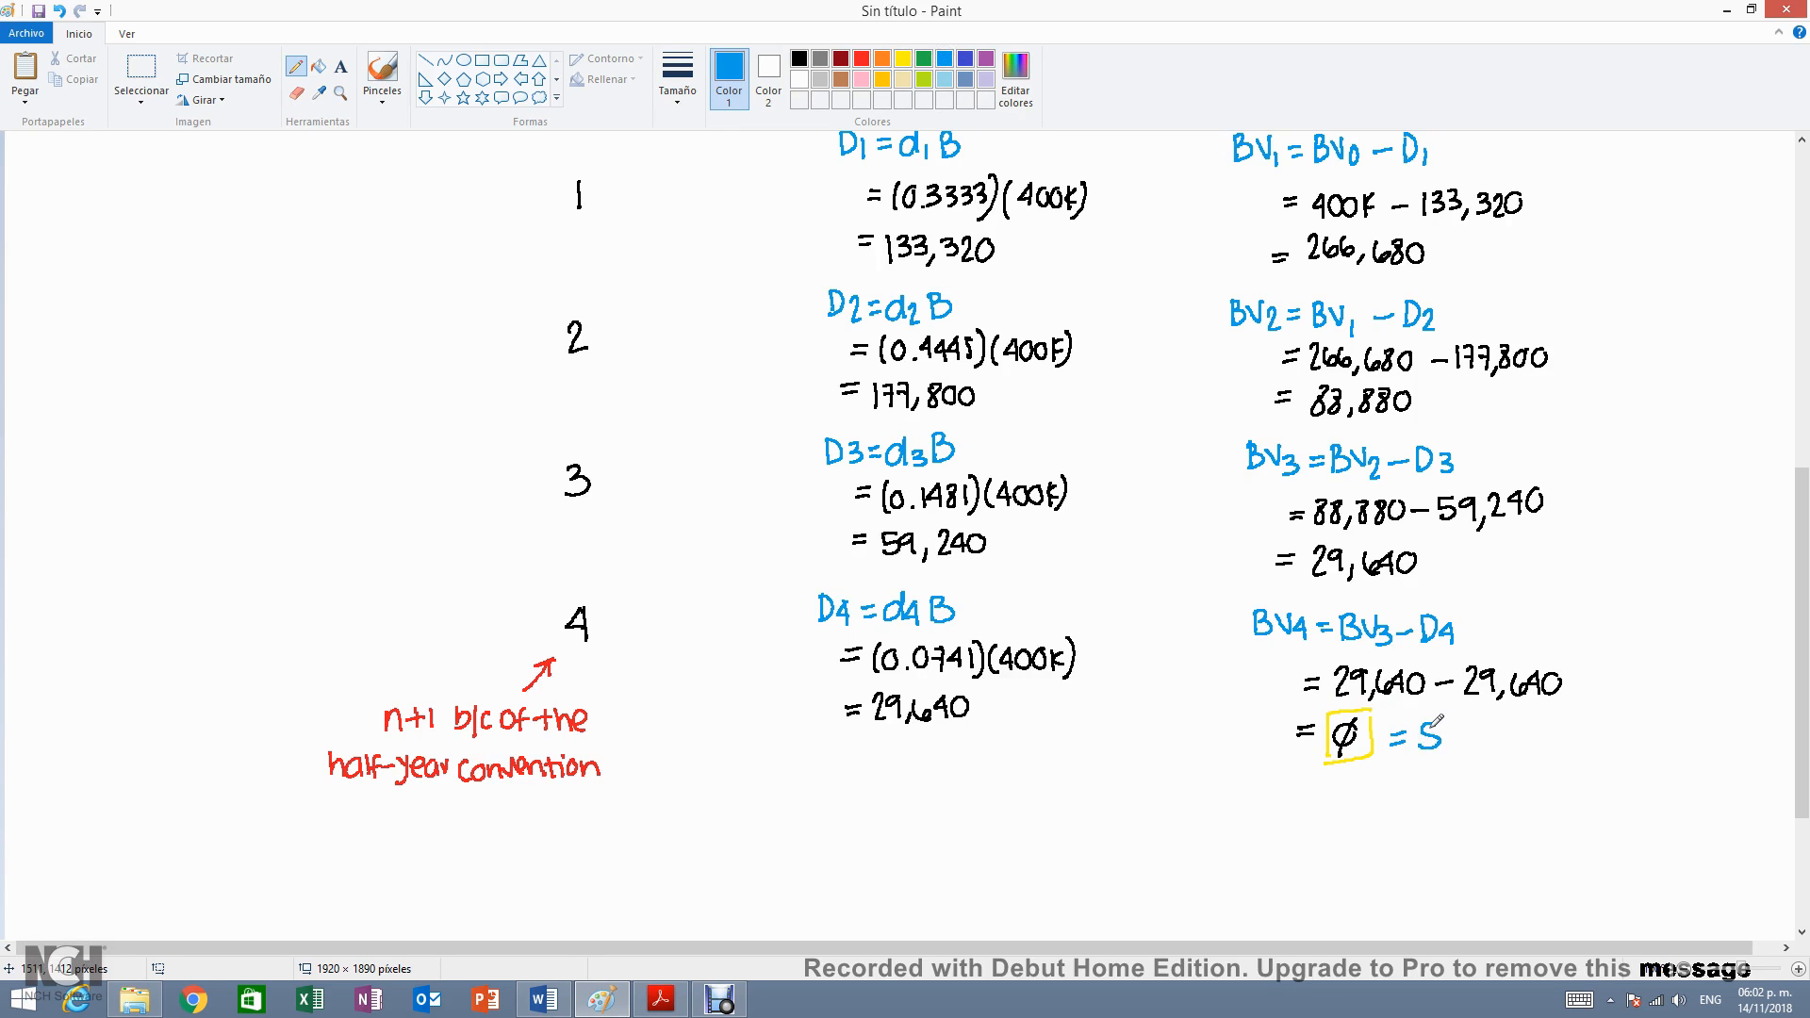
pyautogui.moveTo(1565, 809)
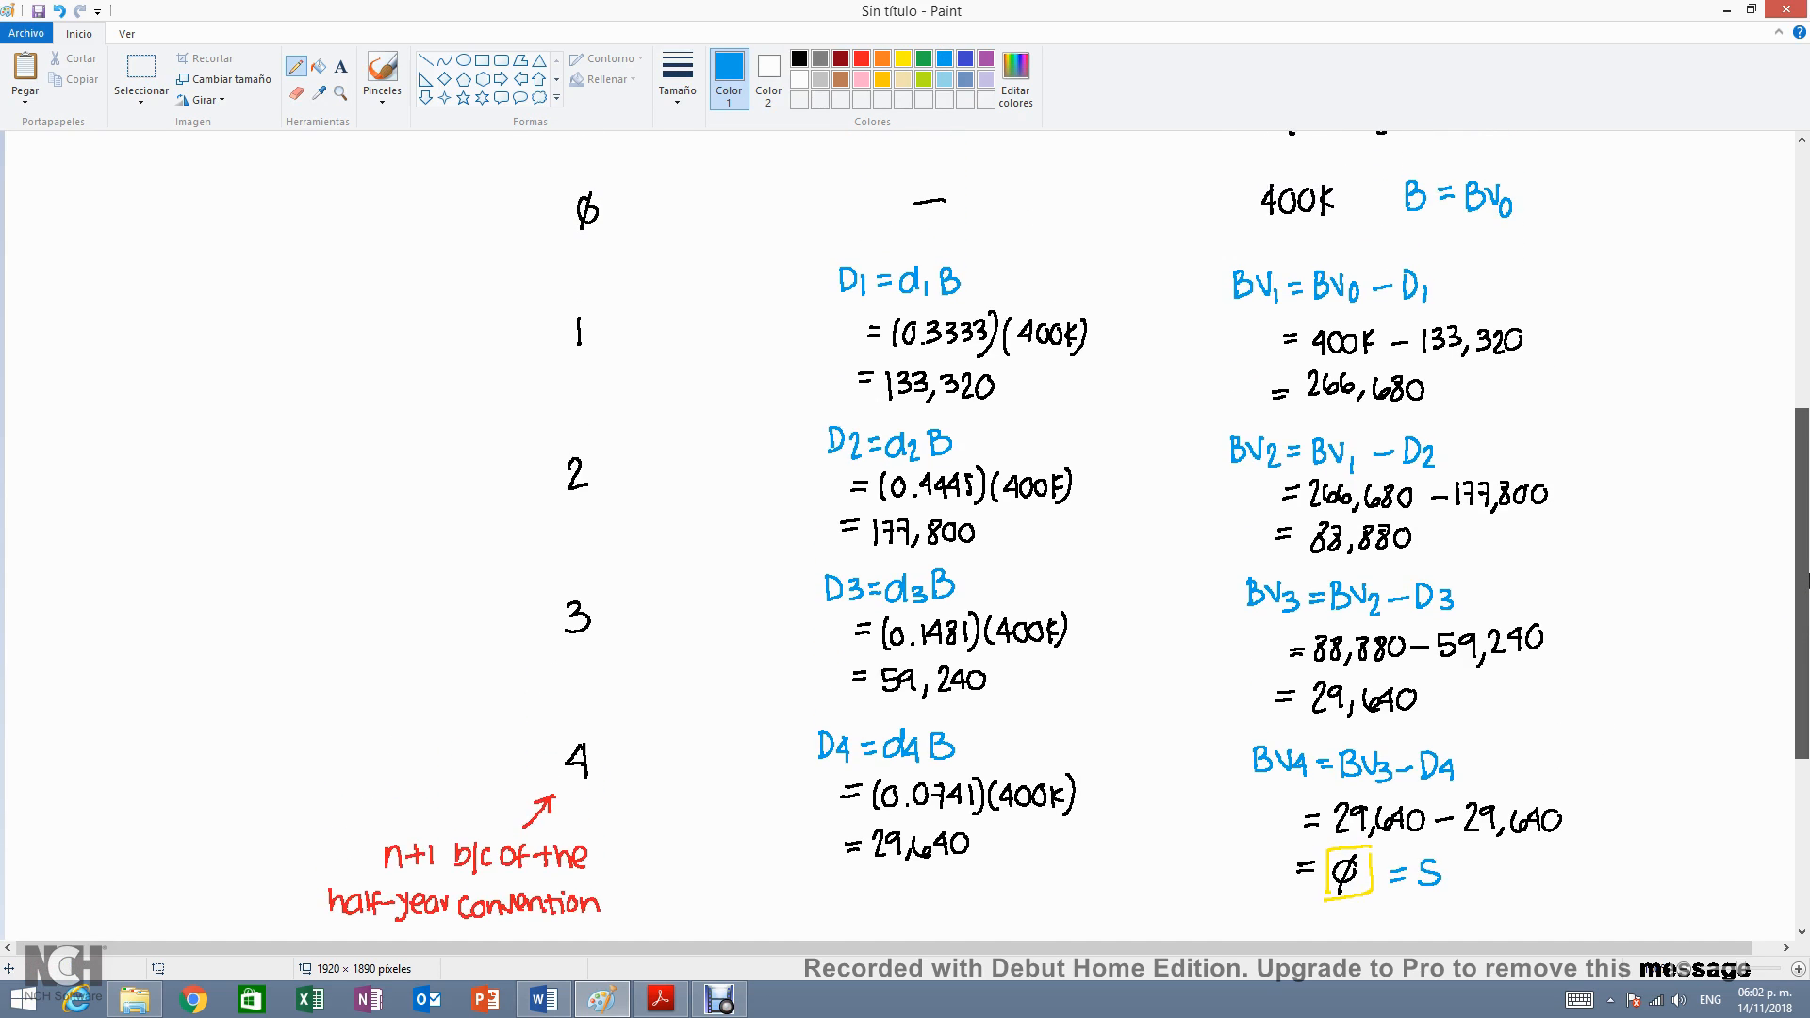
pyautogui.scroll(-3)
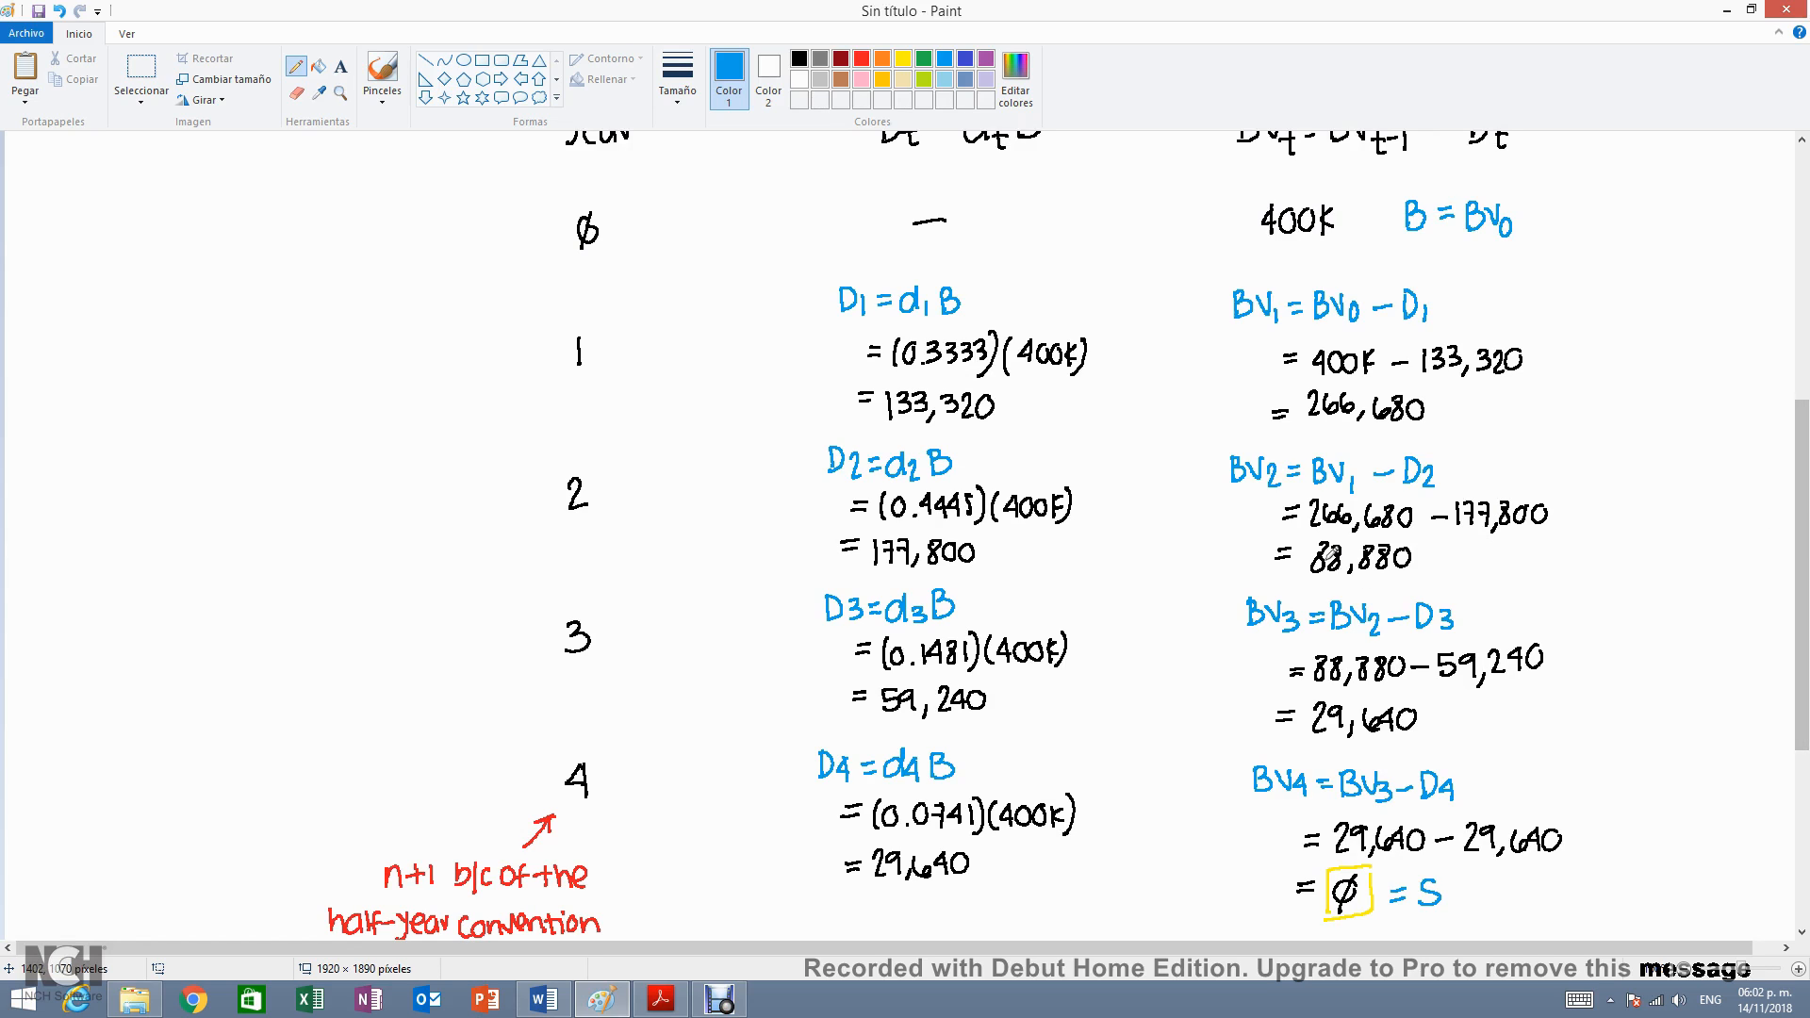
pyautogui.moveTo(1328, 554)
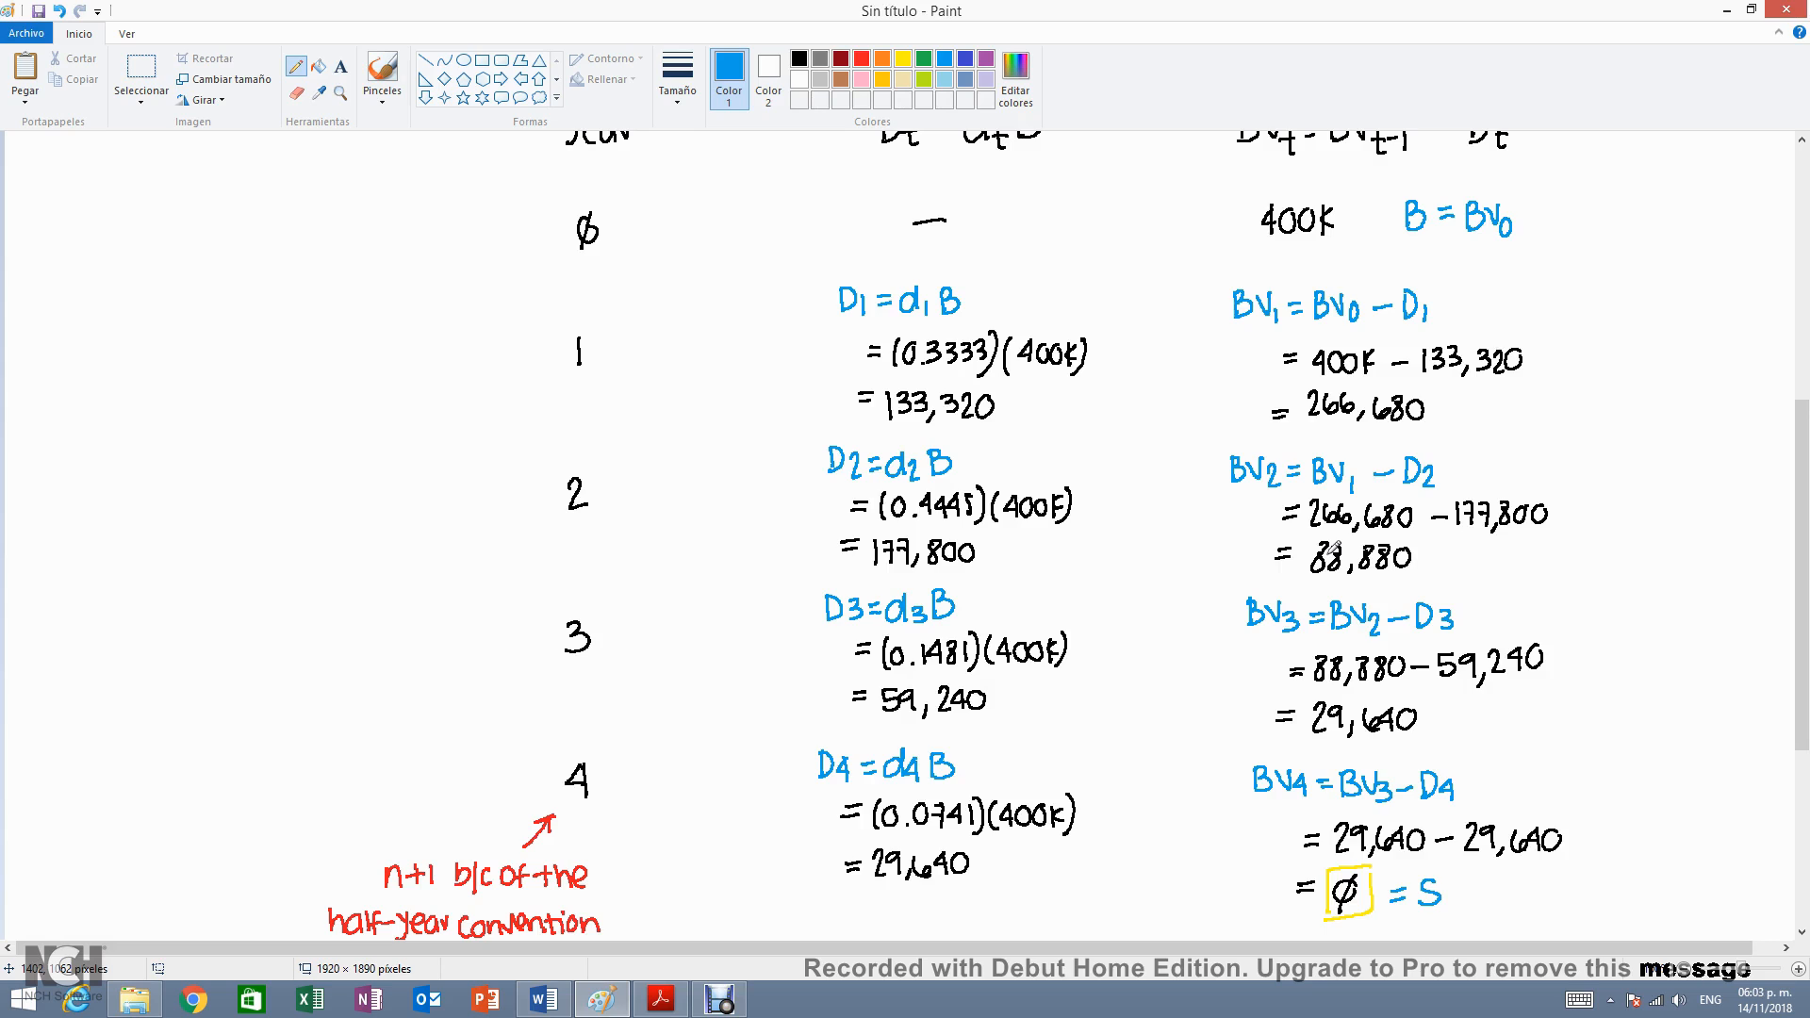
pyautogui.moveTo(1402, 526)
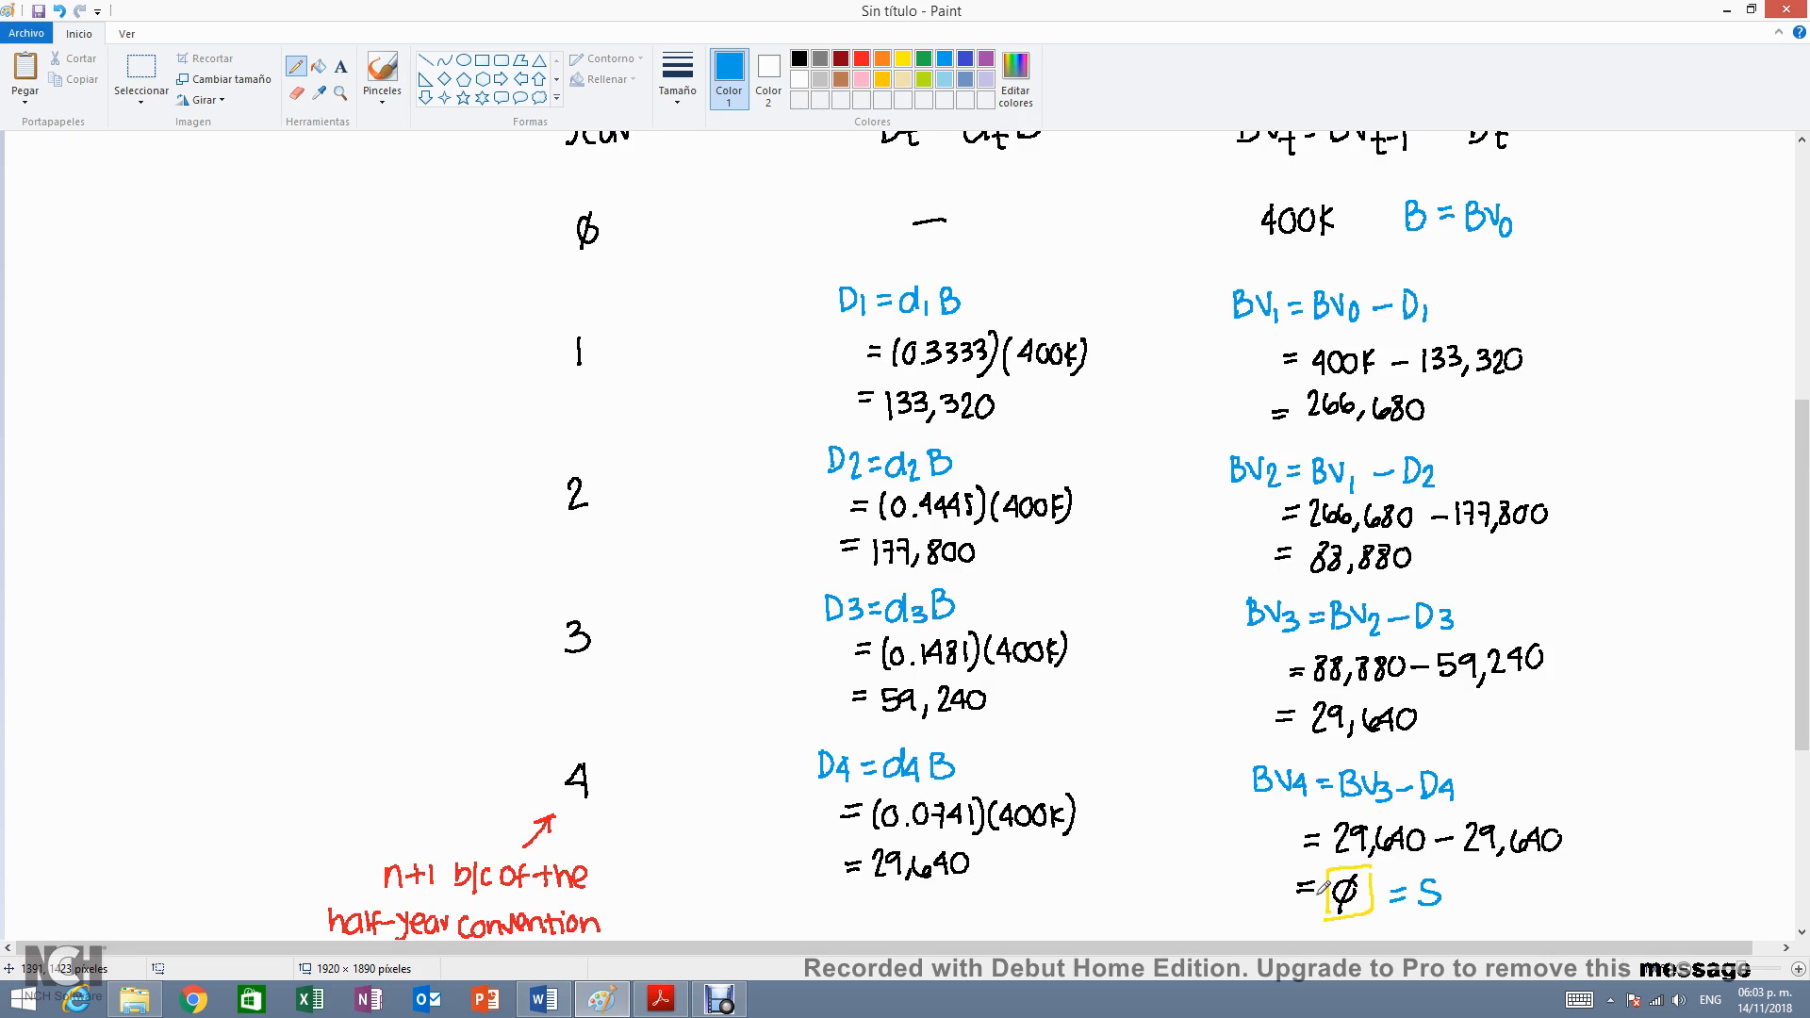
pyautogui.moveTo(1283, 898)
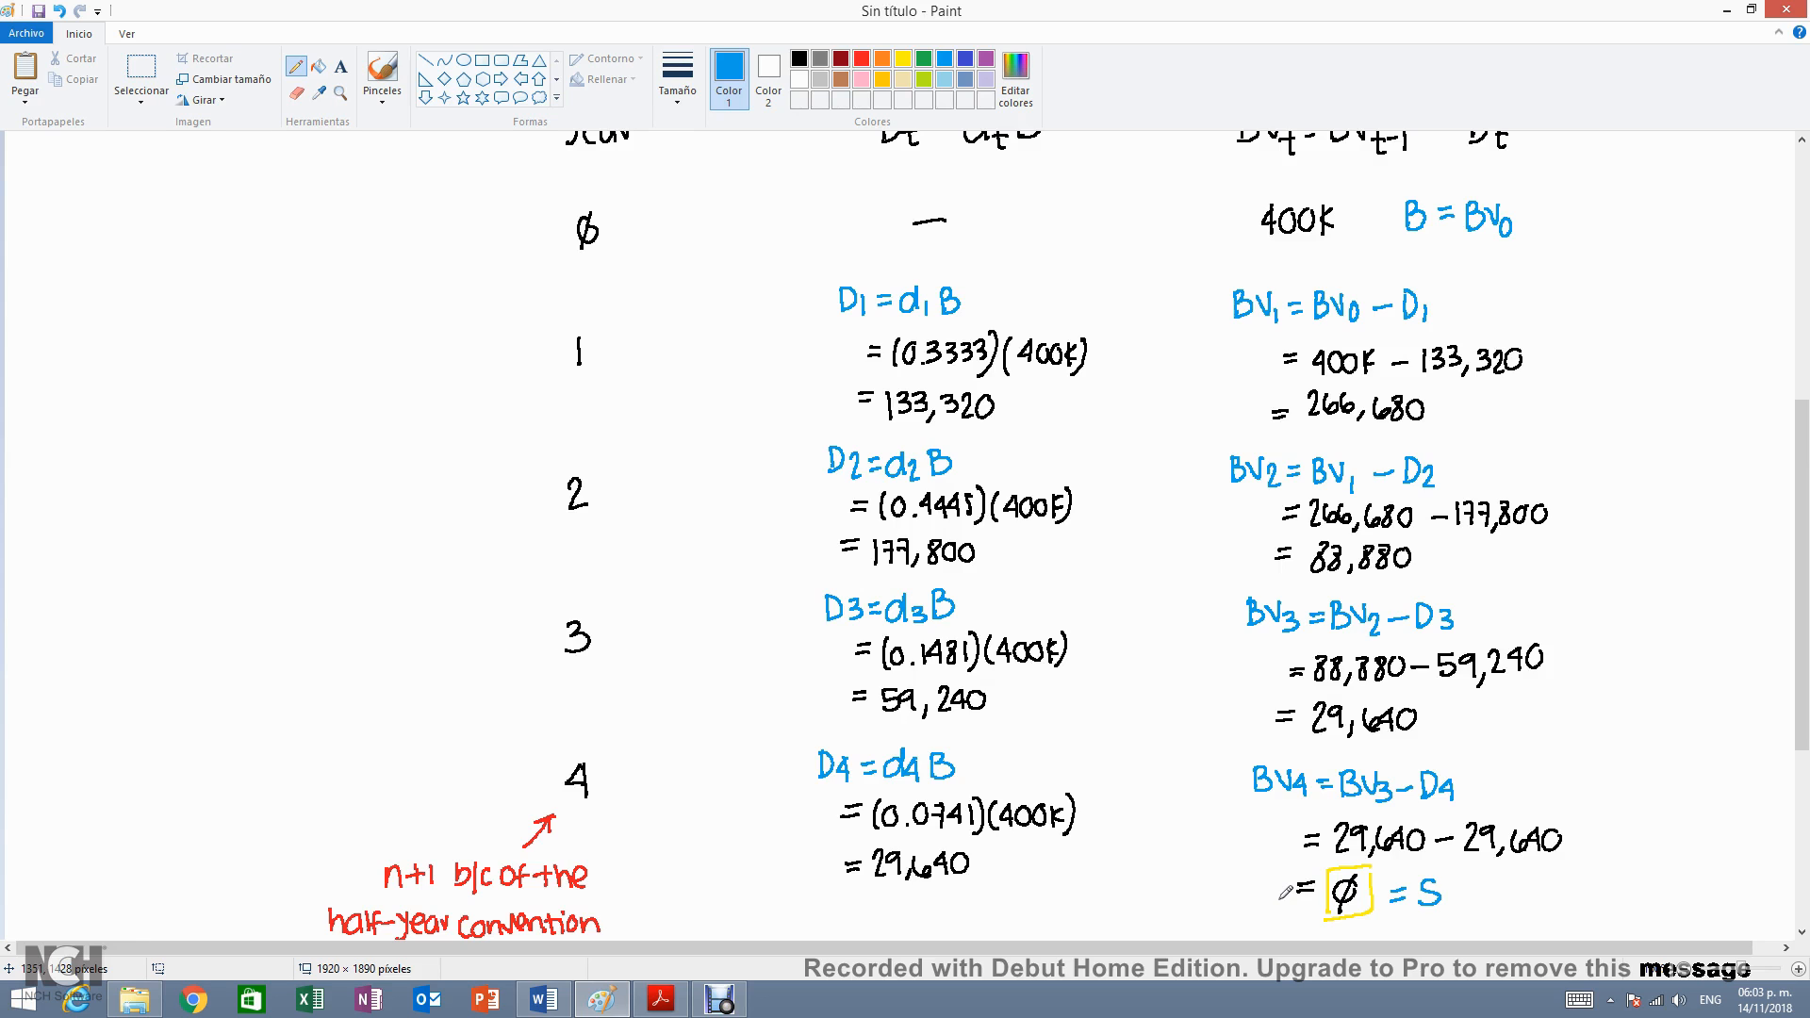
pyautogui.click(660, 999)
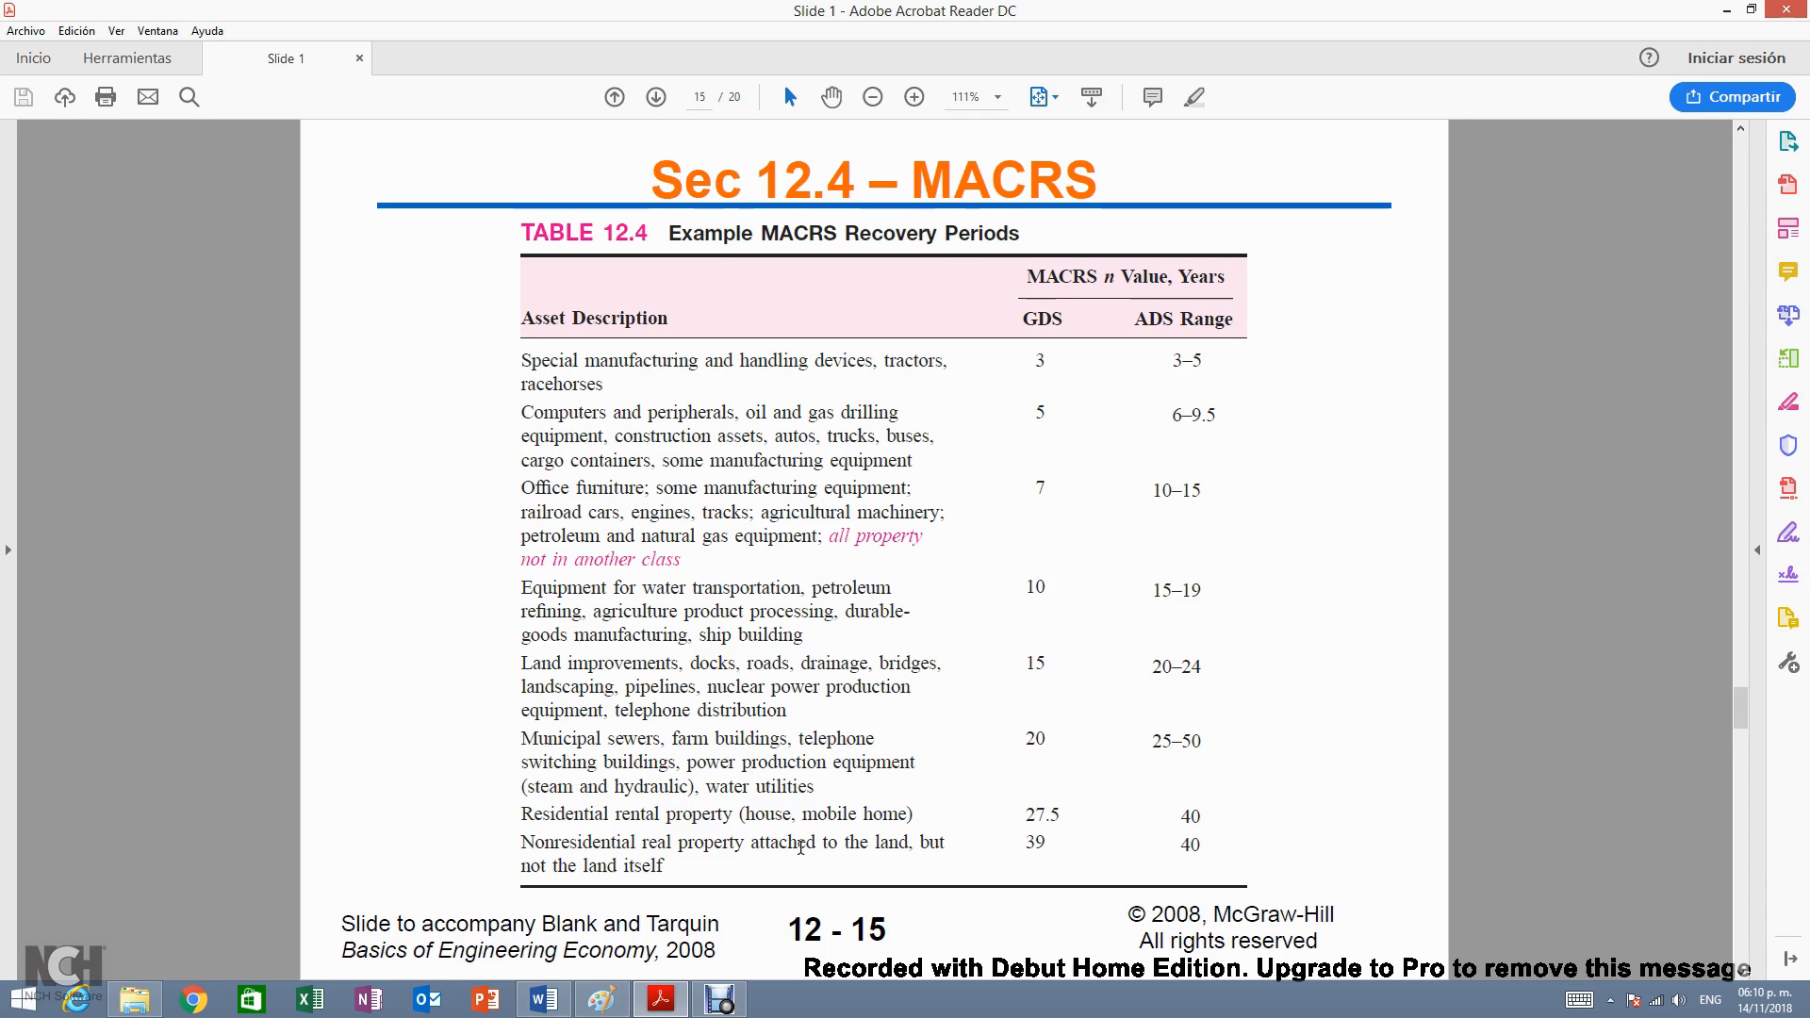
pyautogui.moveTo(554, 381)
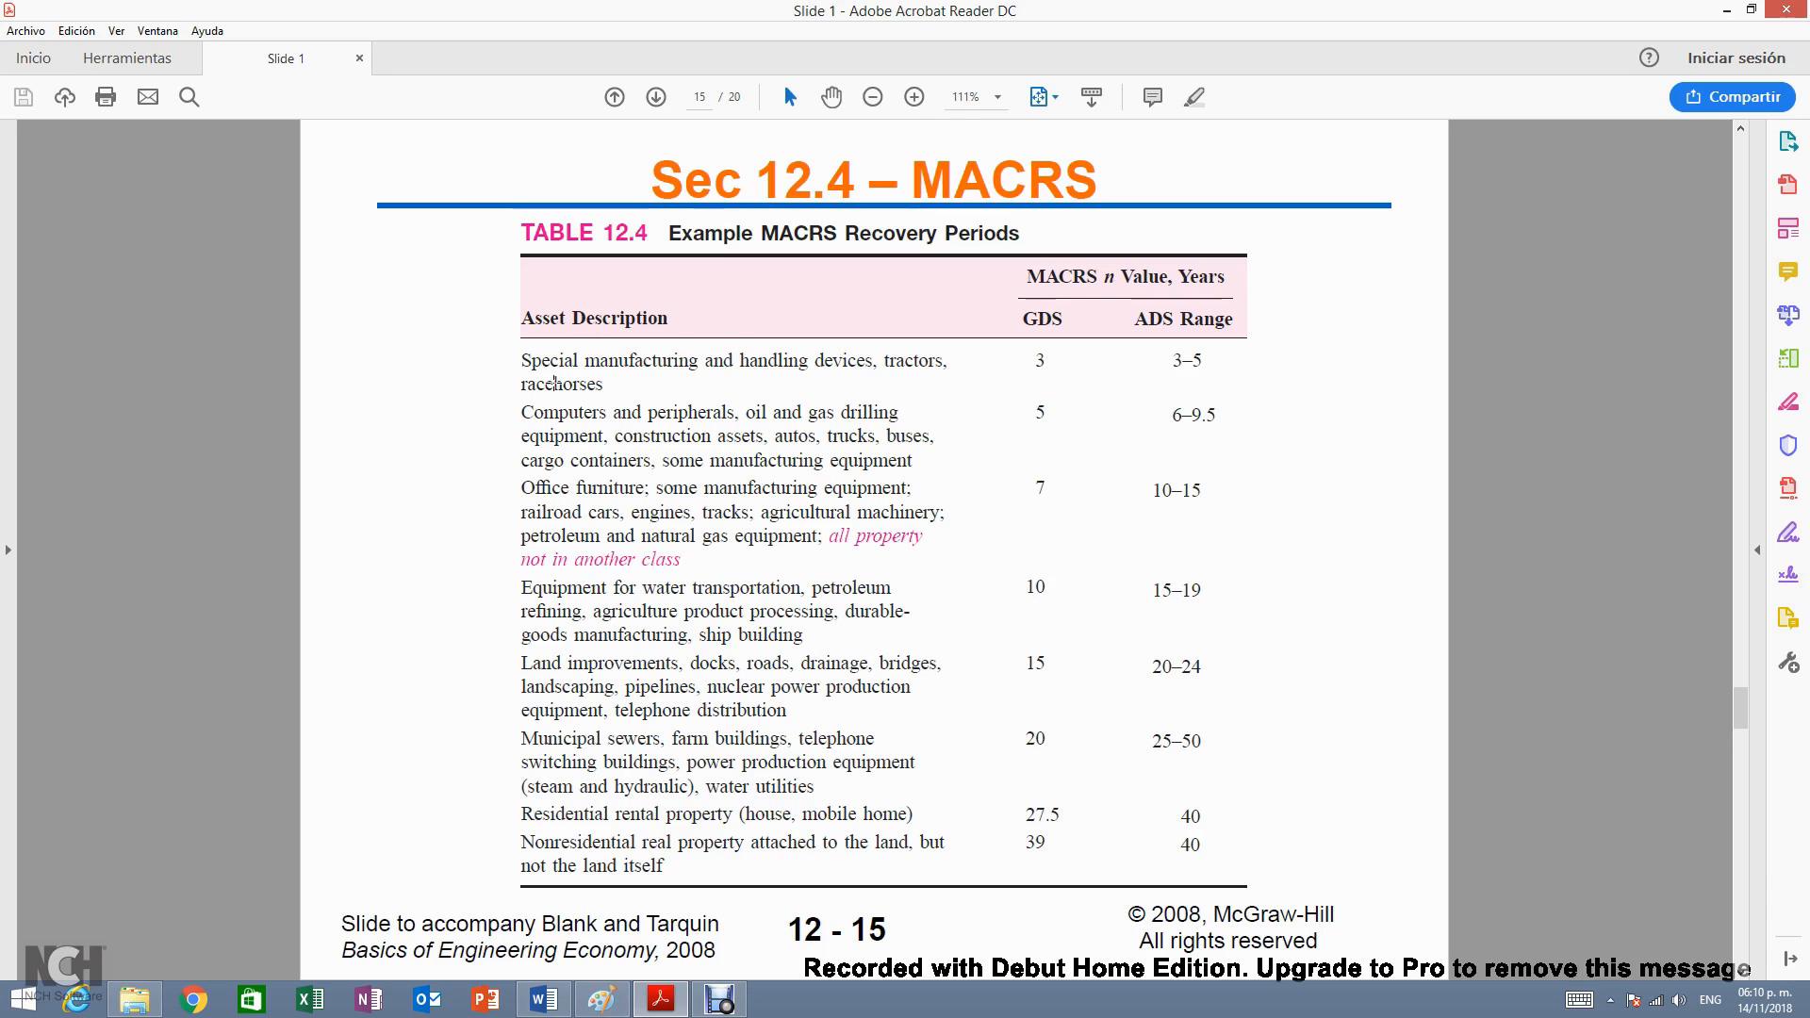
pyautogui.moveTo(626, 490)
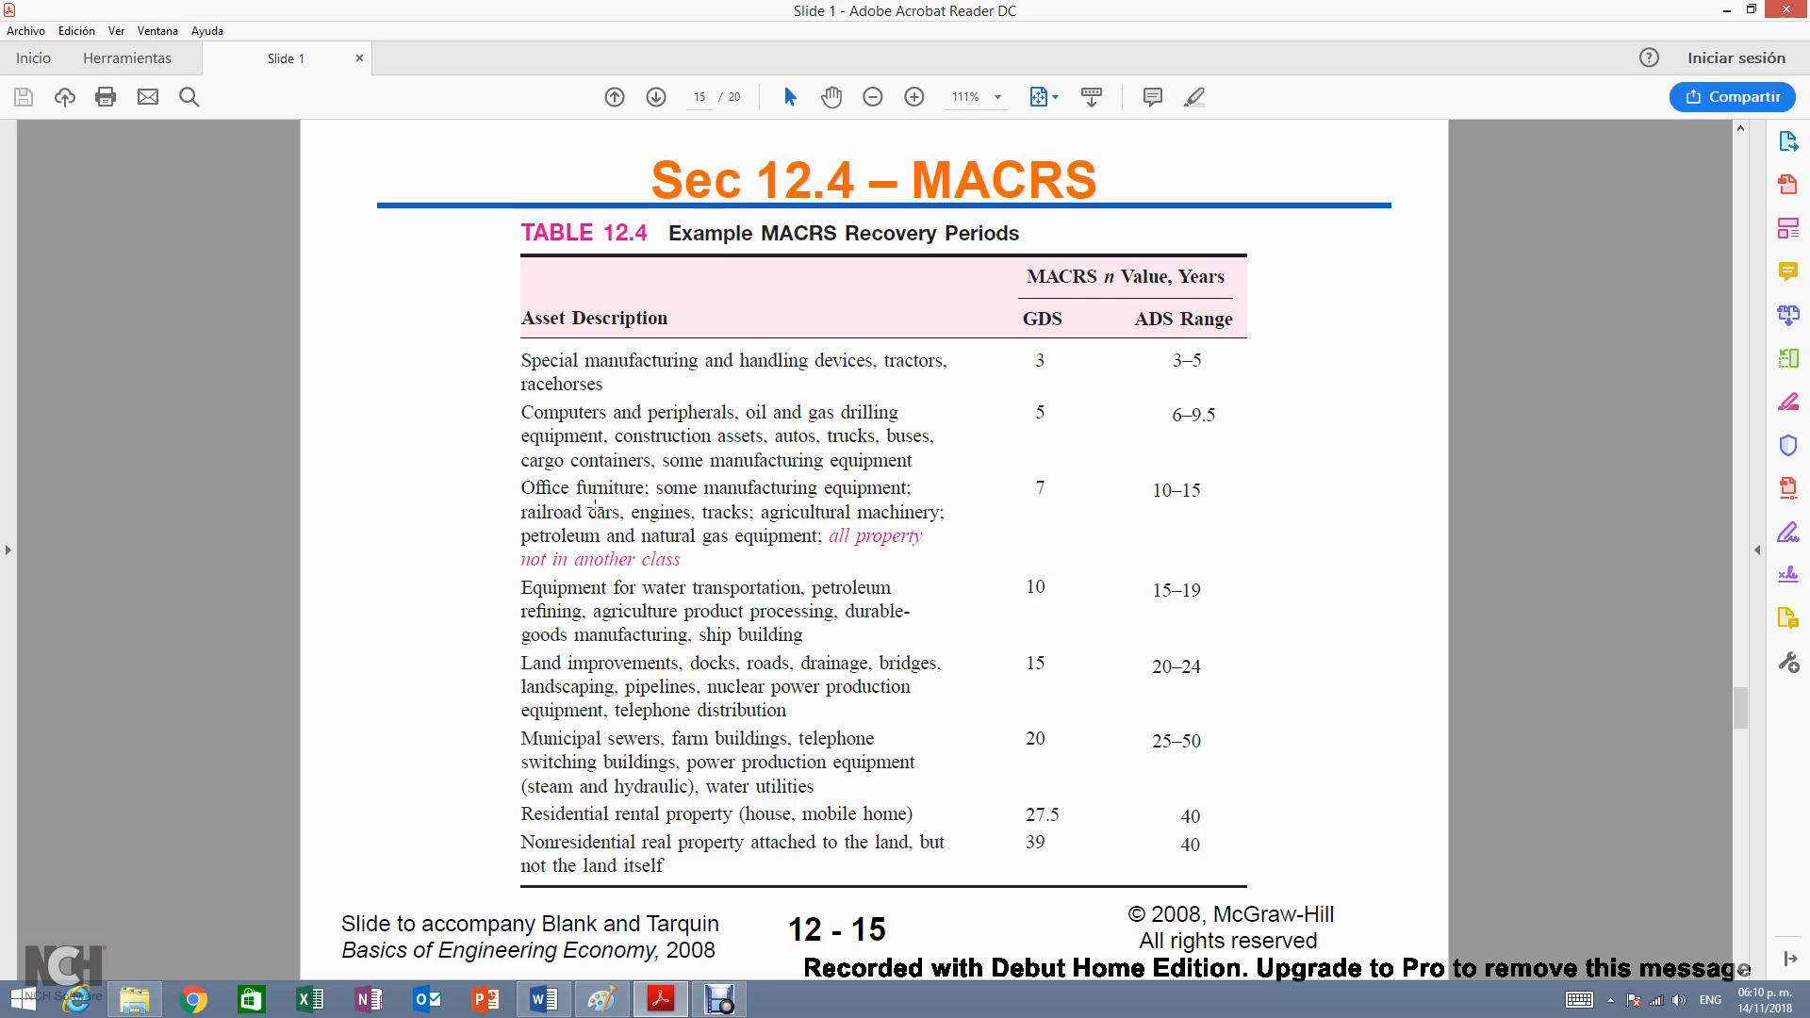
pyautogui.moveTo(860, 343)
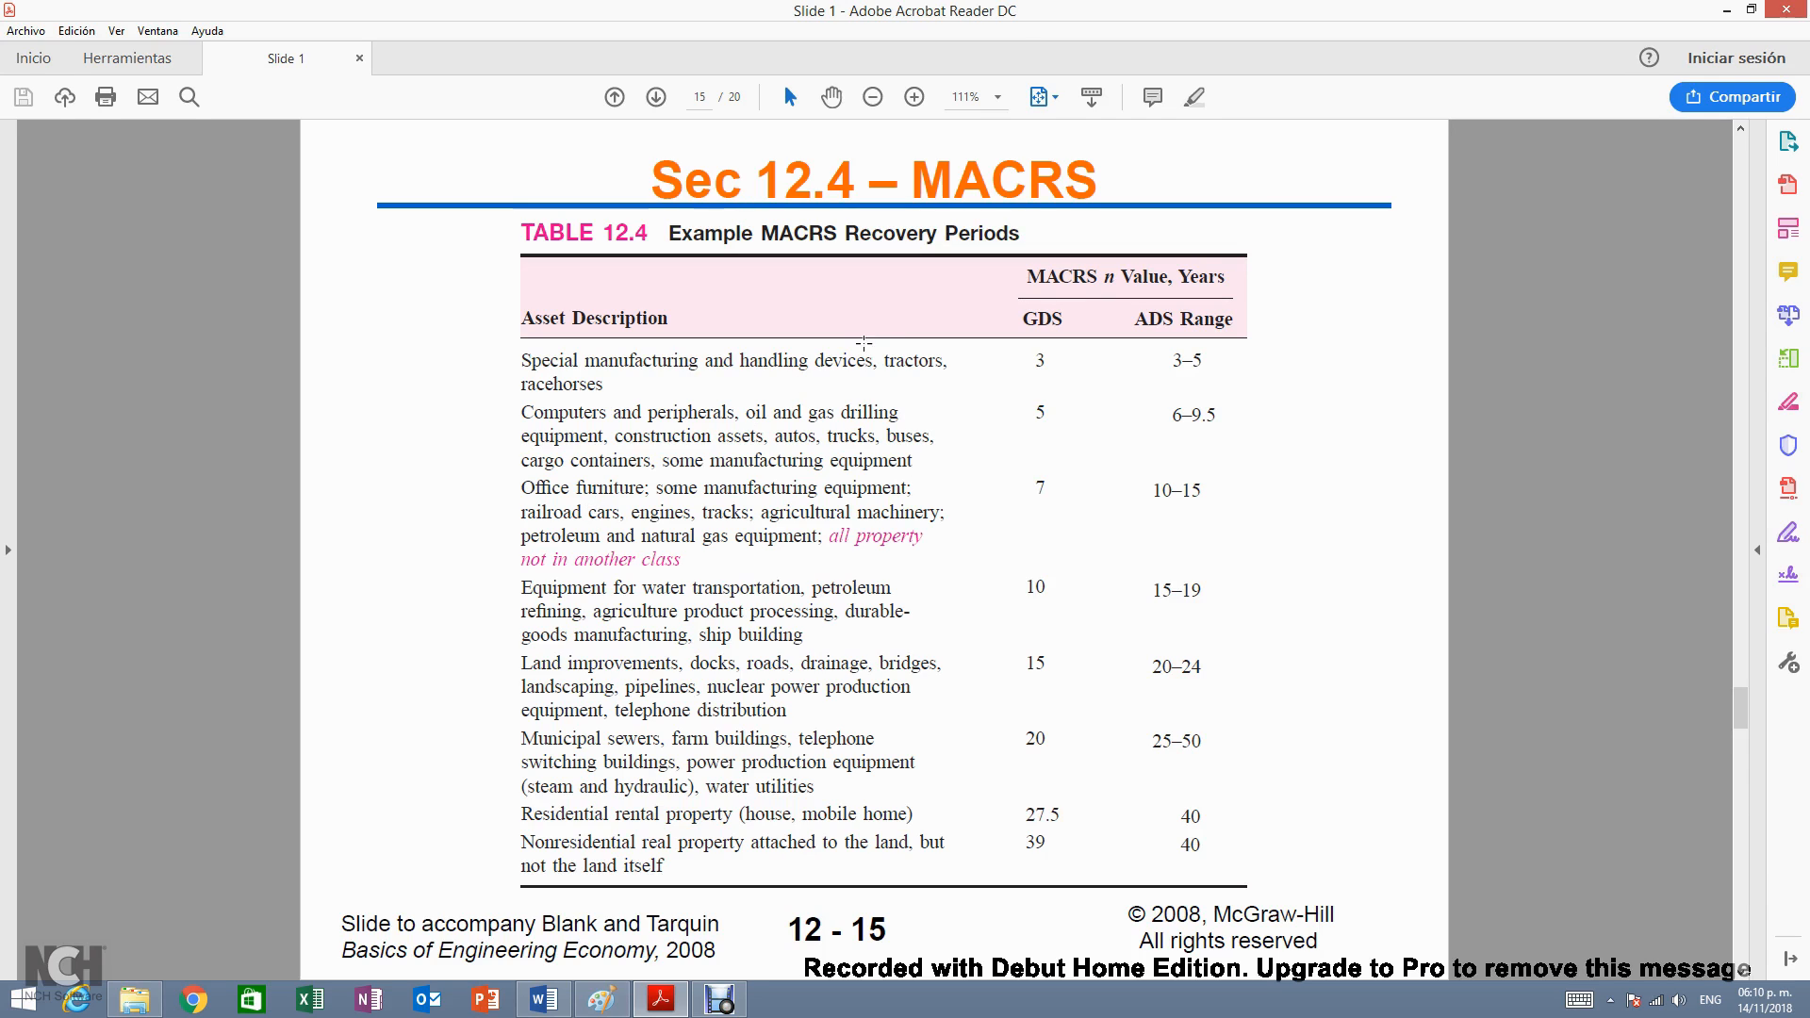
# - Highlight tractors, the 5-year GDS for computers, the 7-year GDS for office furniture, and the all-property note
pyautogui.doubleClick(912, 360)
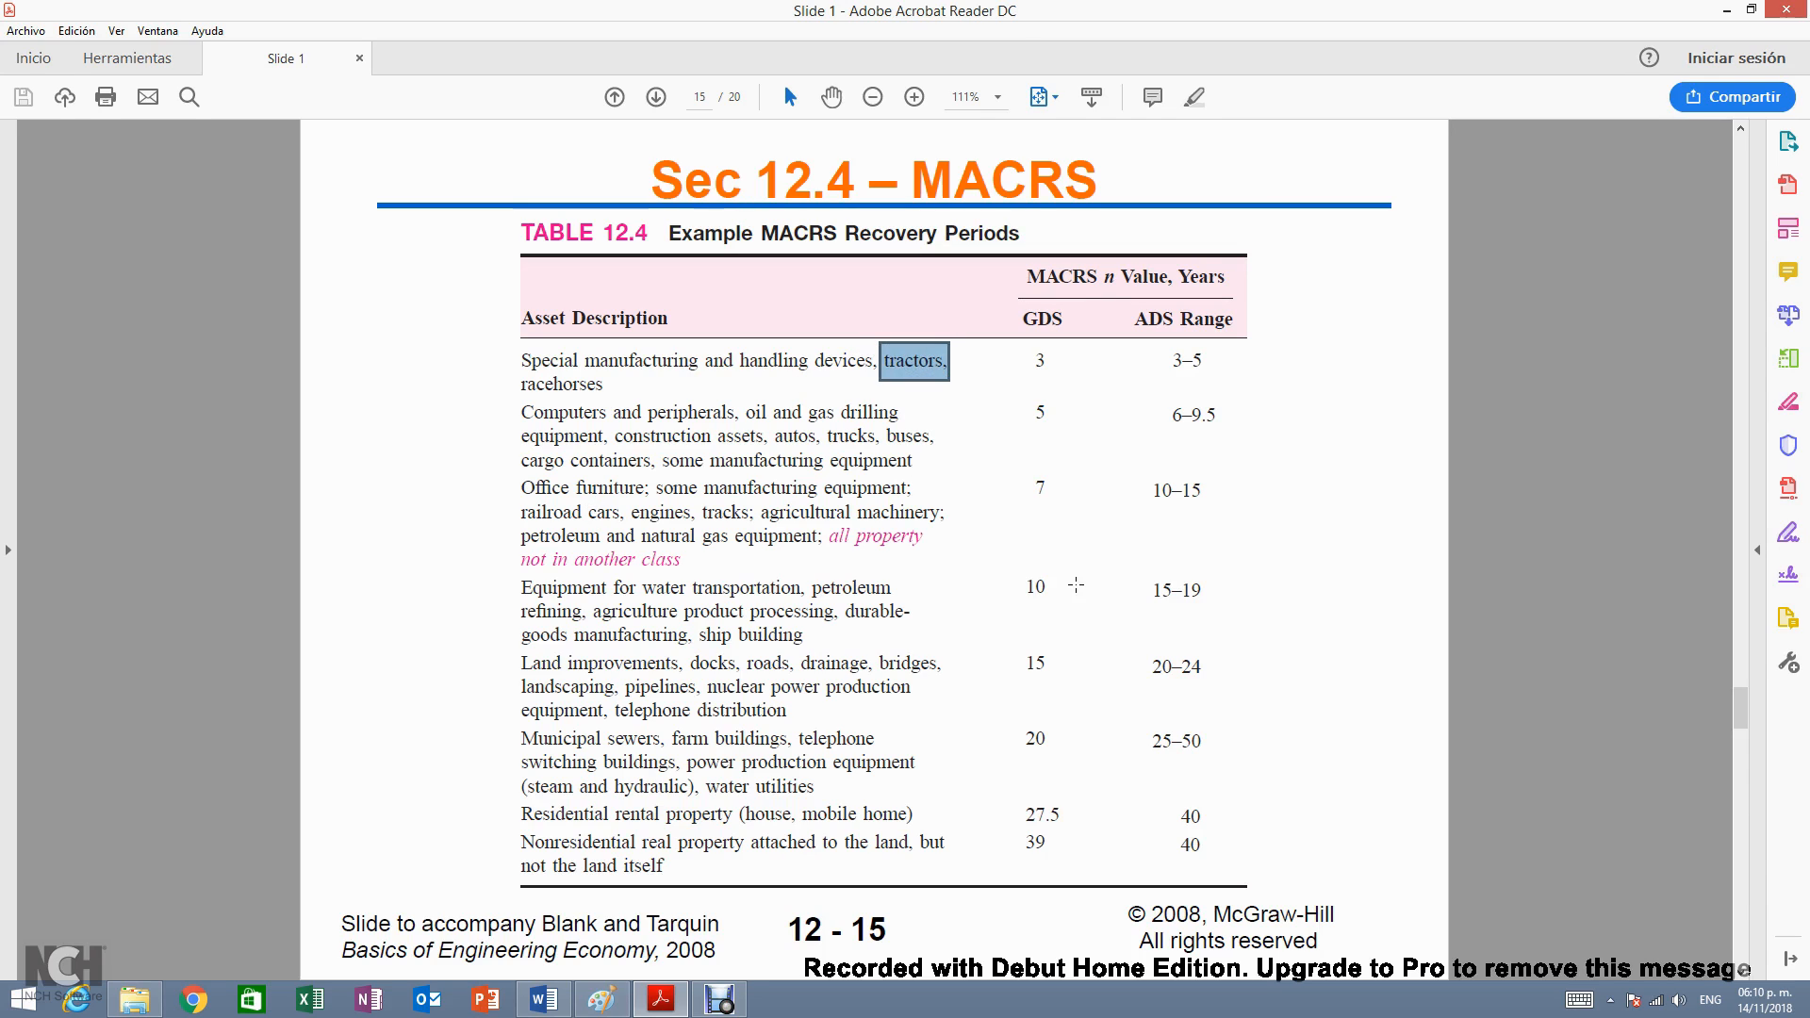
pyautogui.moveTo(1018, 343)
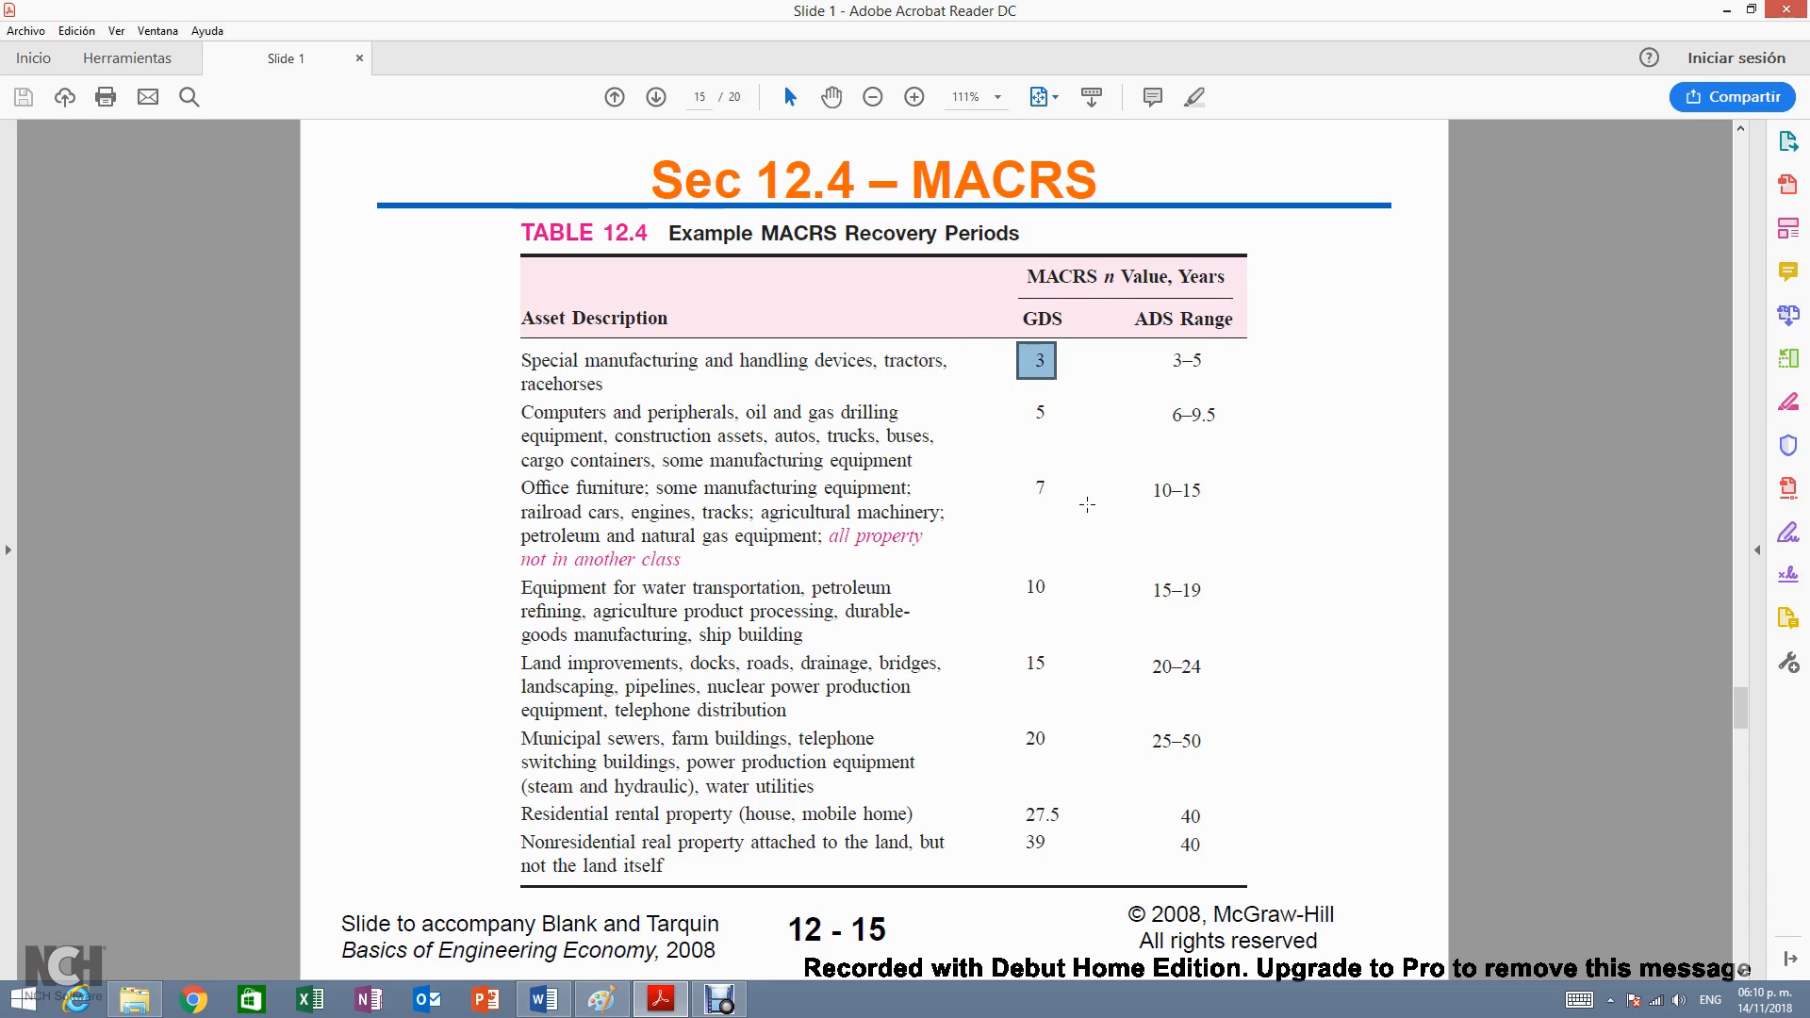
pyautogui.moveTo(750, 404)
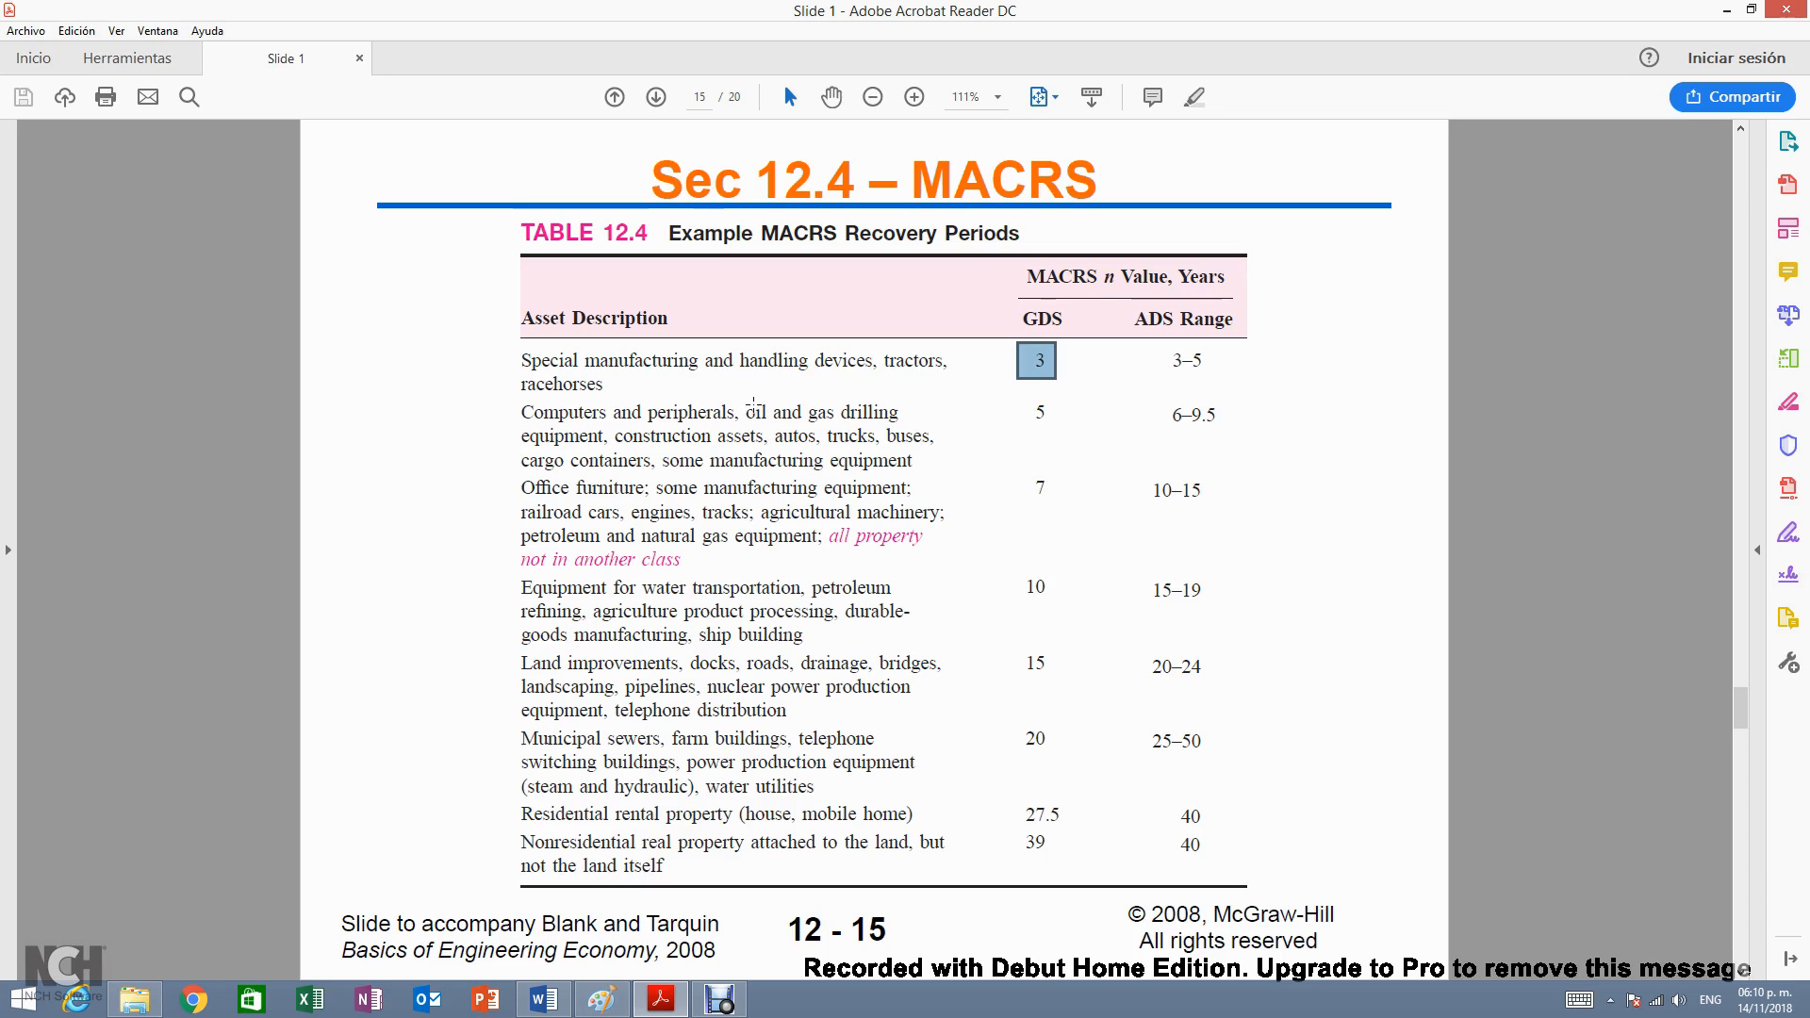
pyautogui.moveTo(745, 413); pyautogui.dragTo(898, 413)
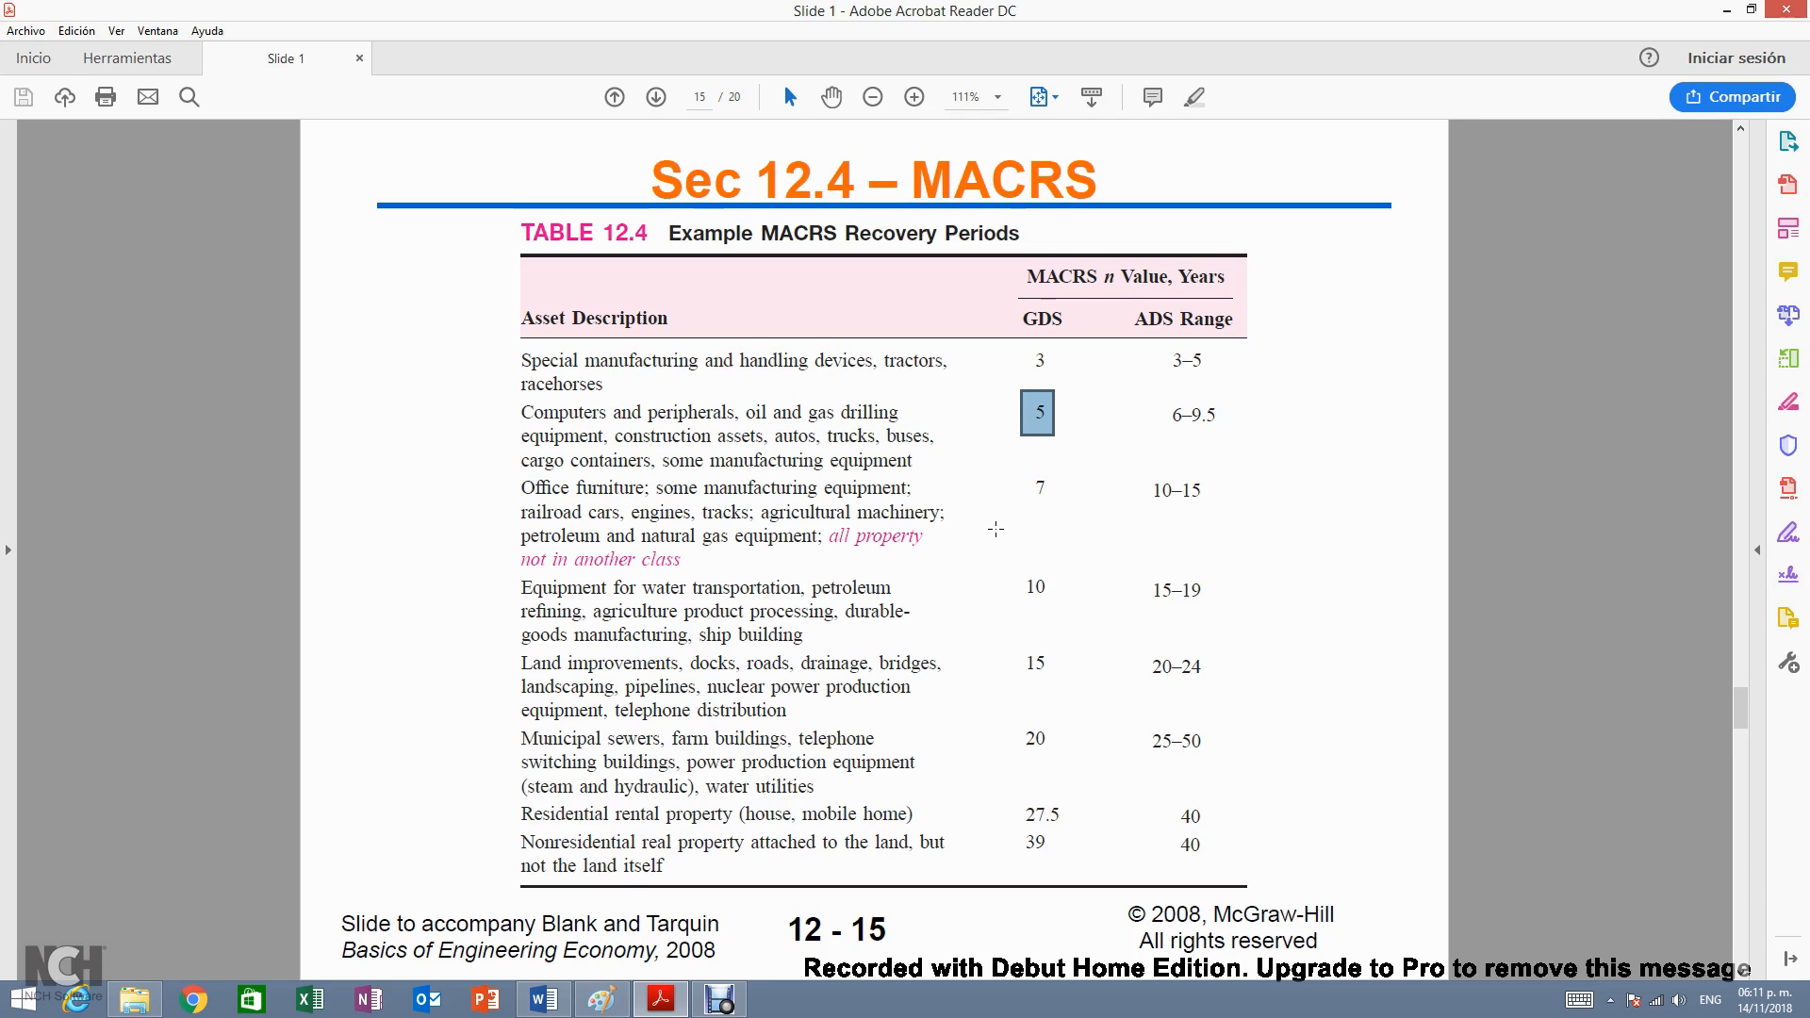
pyautogui.moveTo(1005, 477)
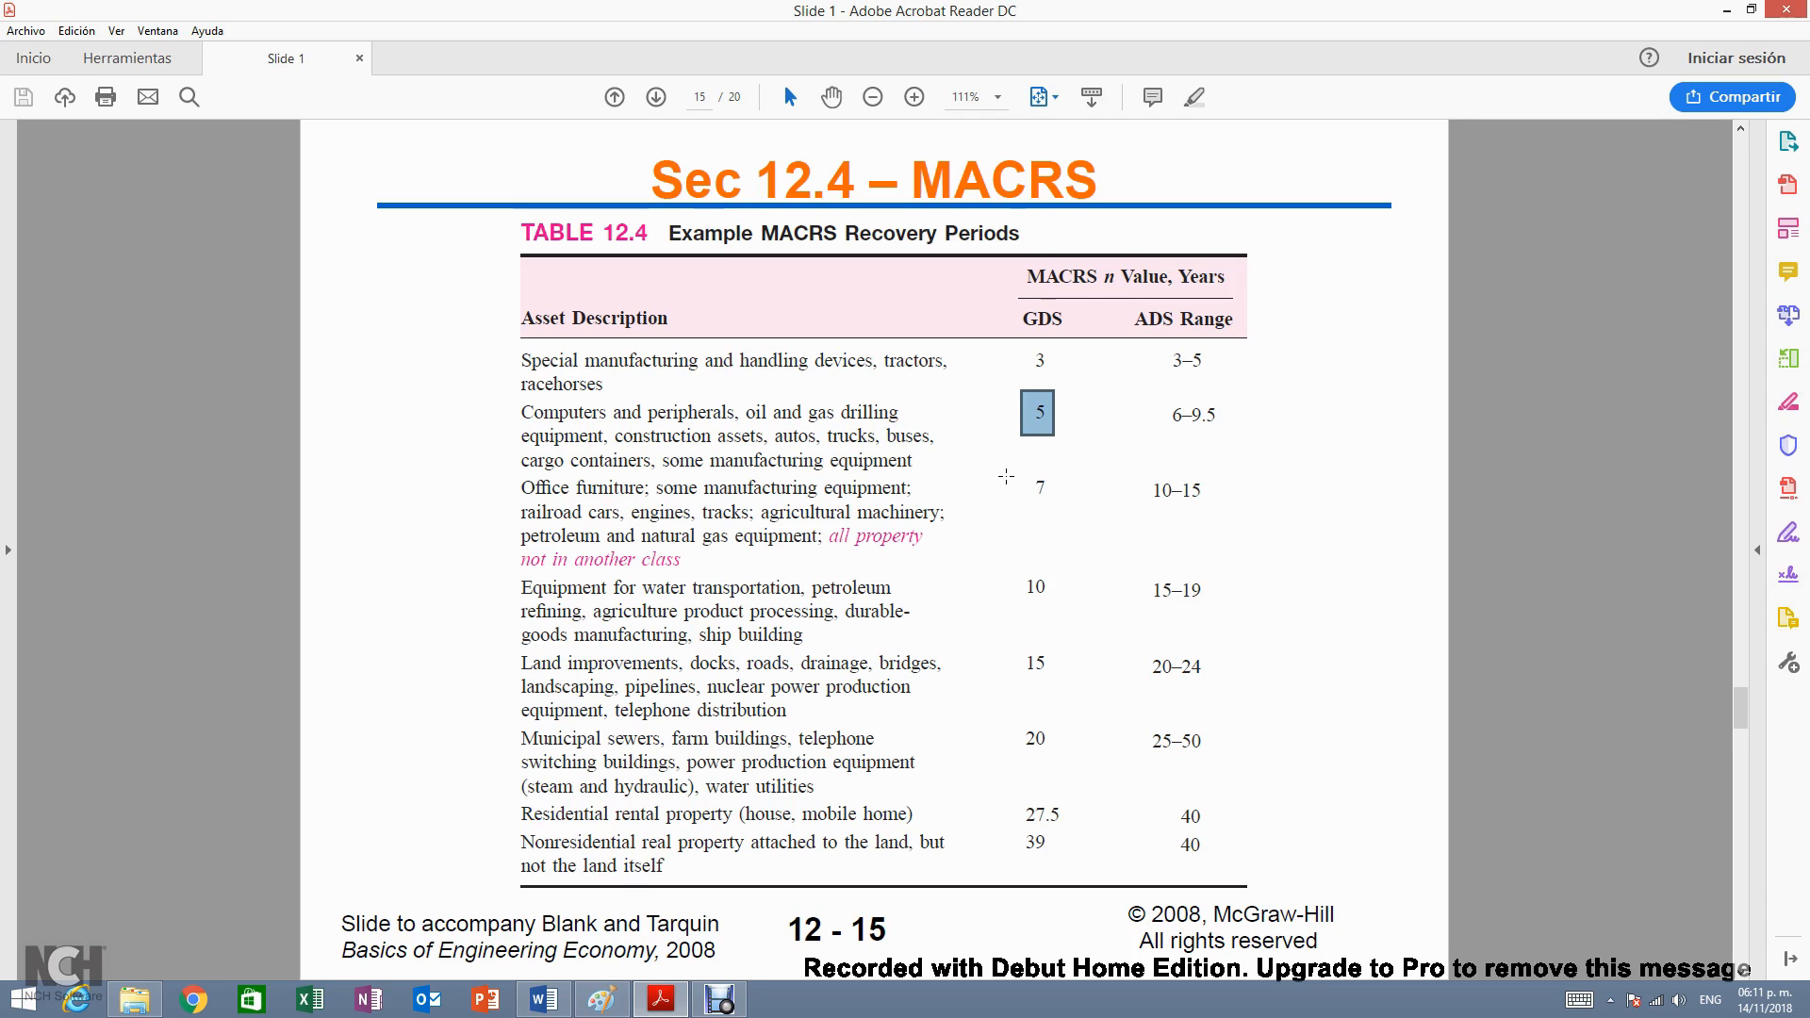
pyautogui.click(1041, 486)
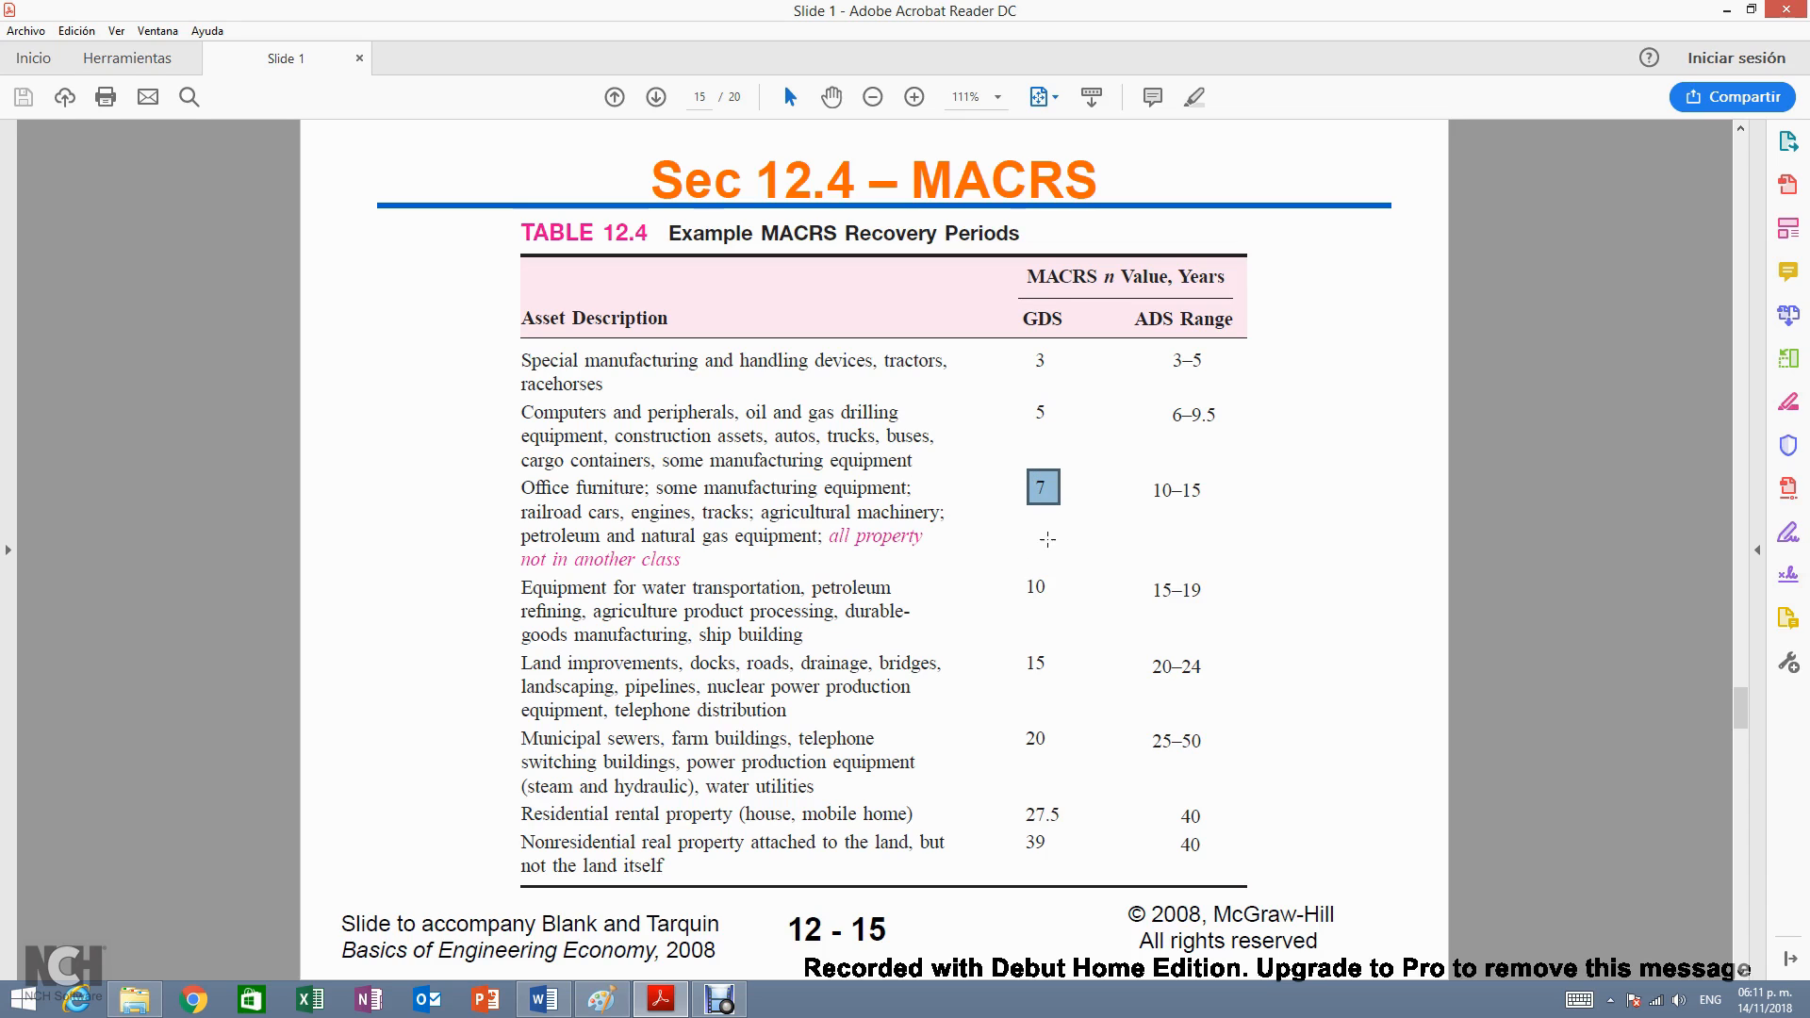
pyautogui.doubleClick(875, 533)
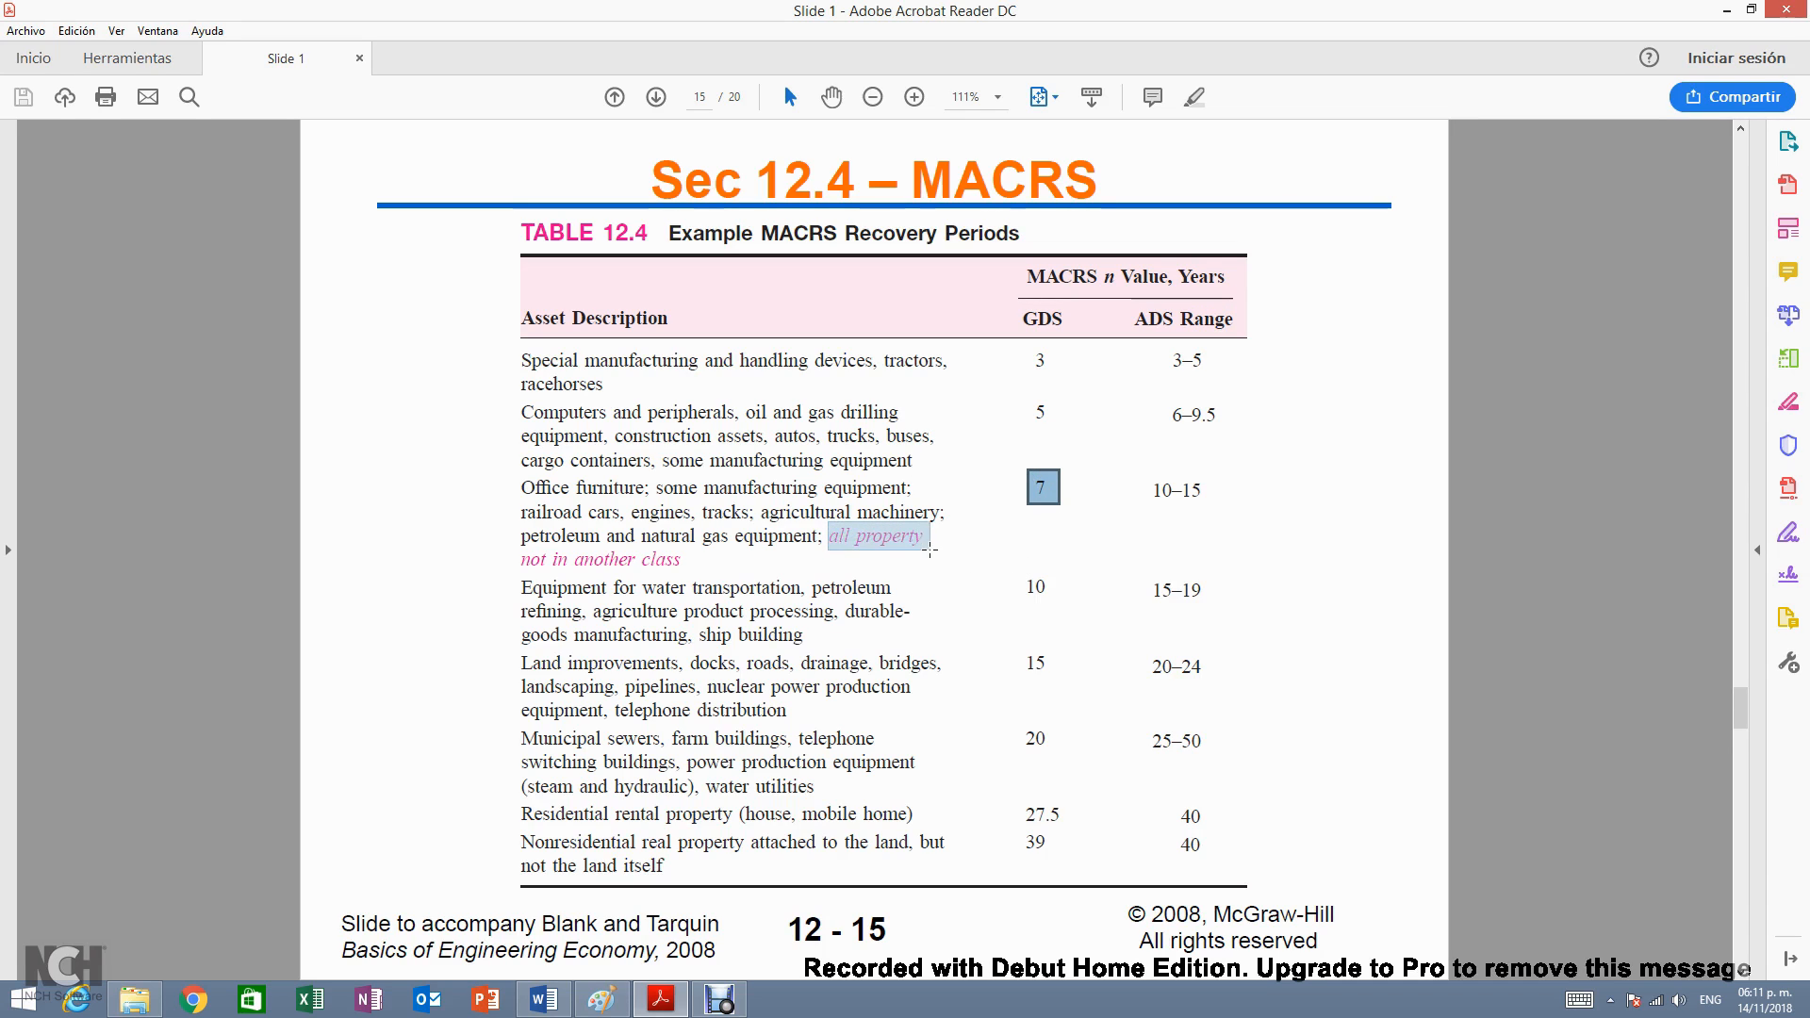